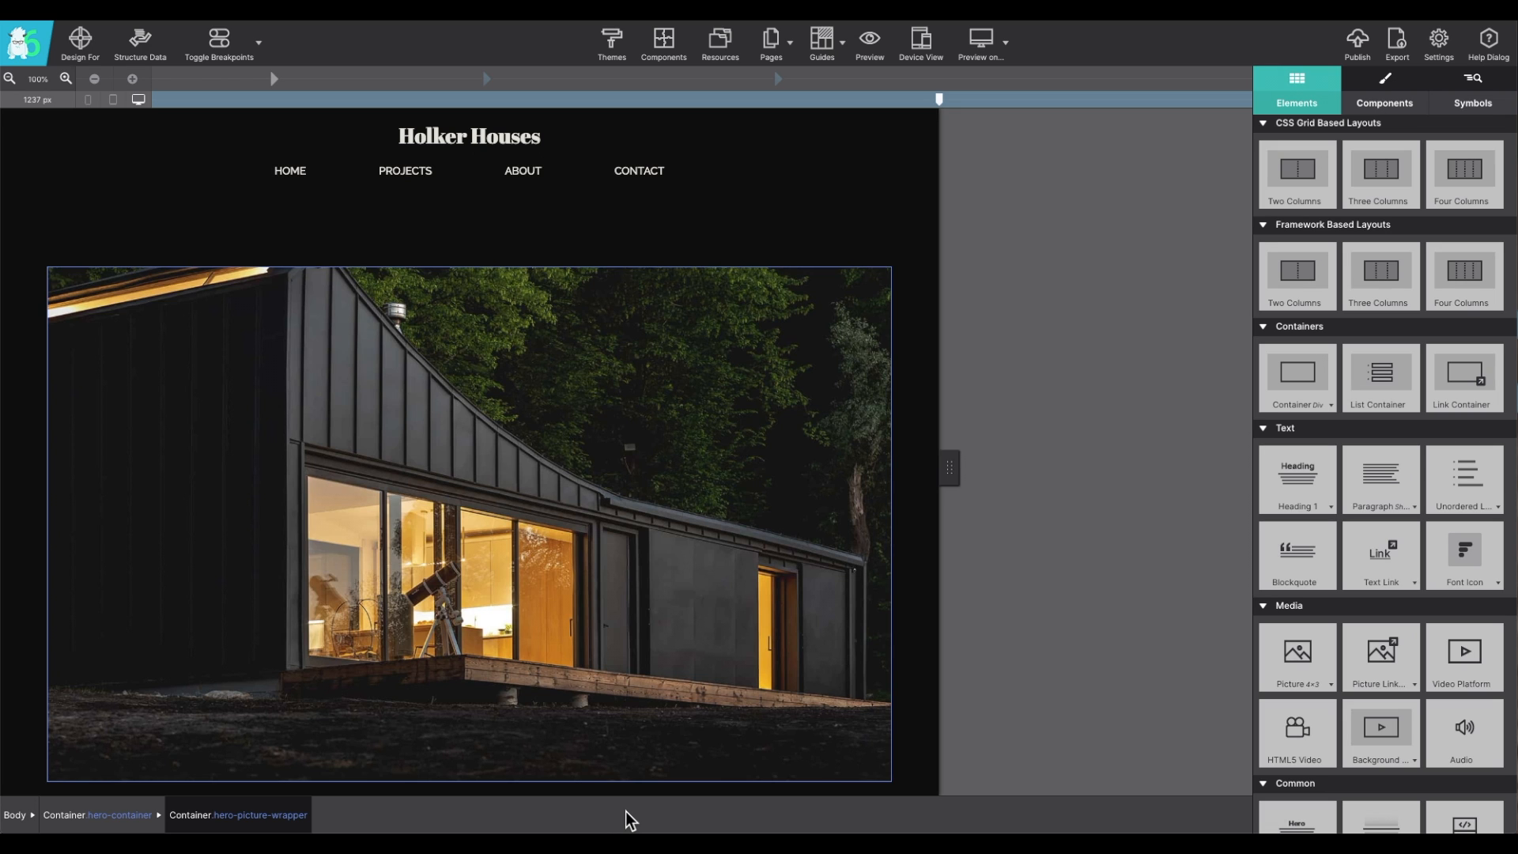
mouse_move(691, 424)
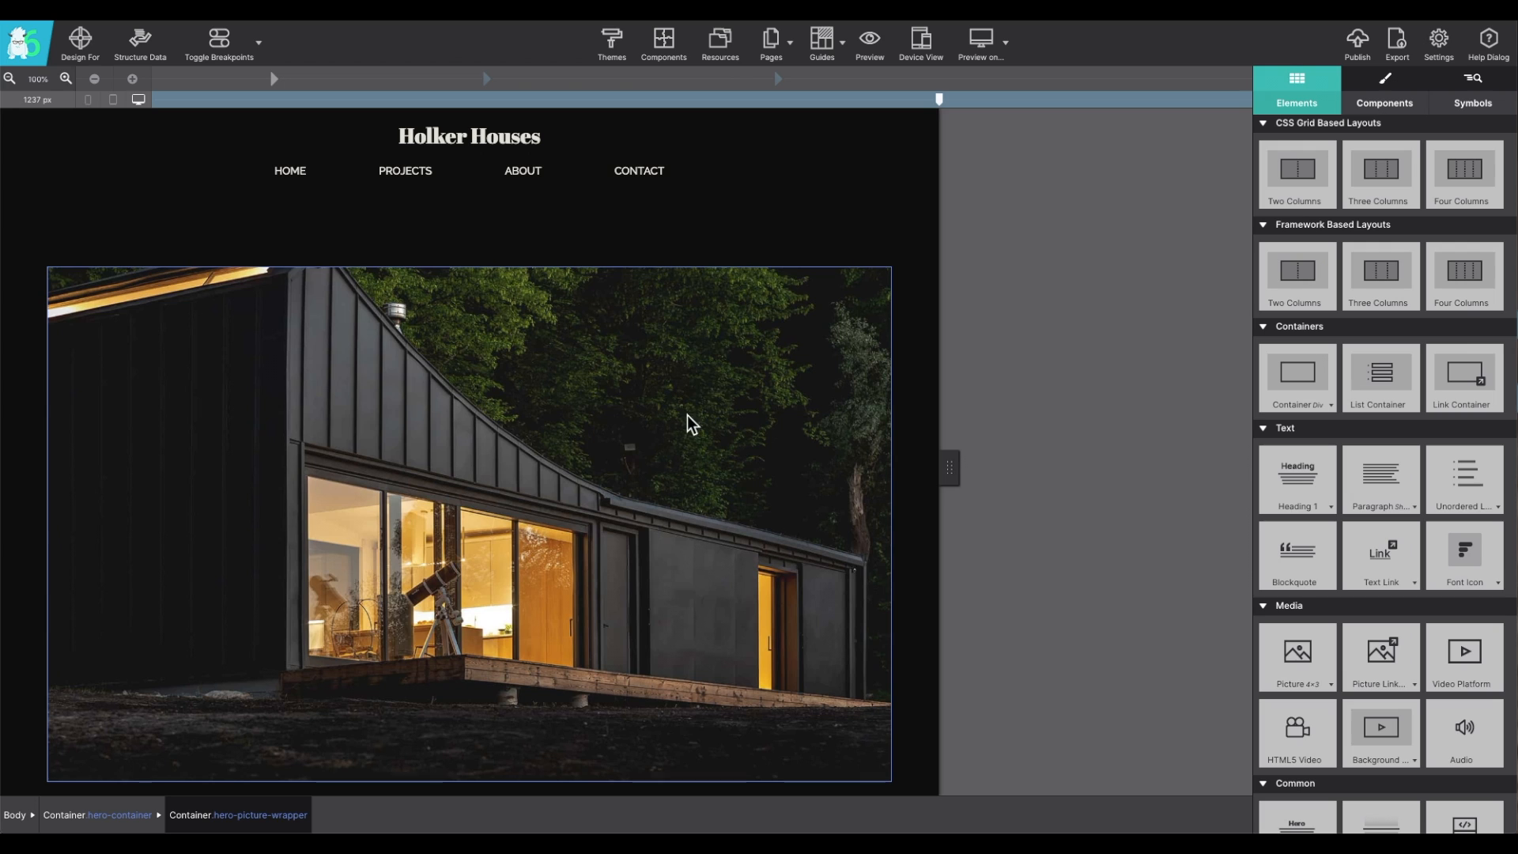
mouse_move(1218, 37)
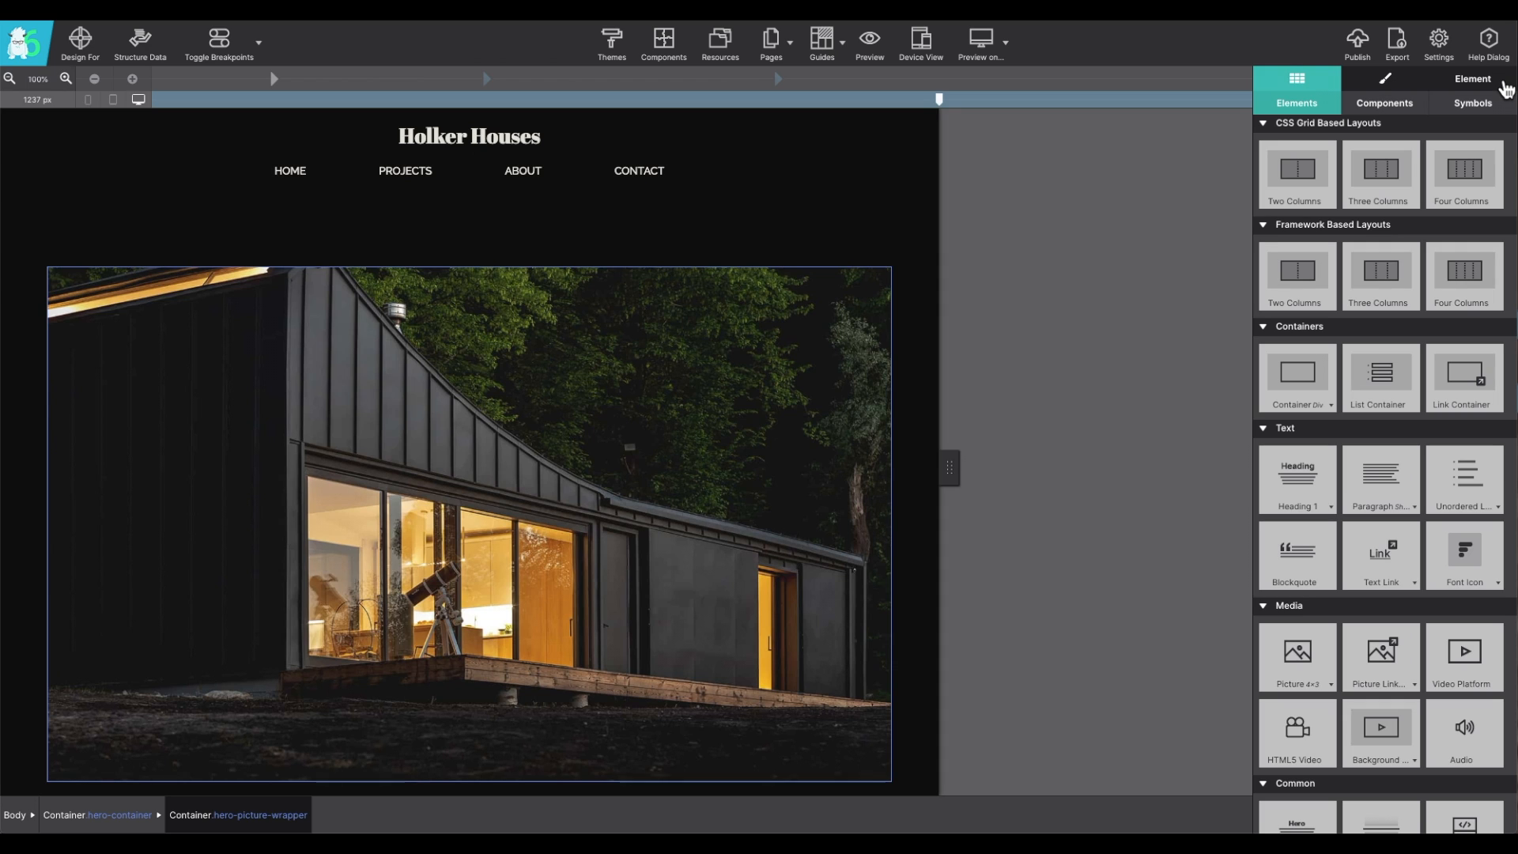
mouse_move(1297, 85)
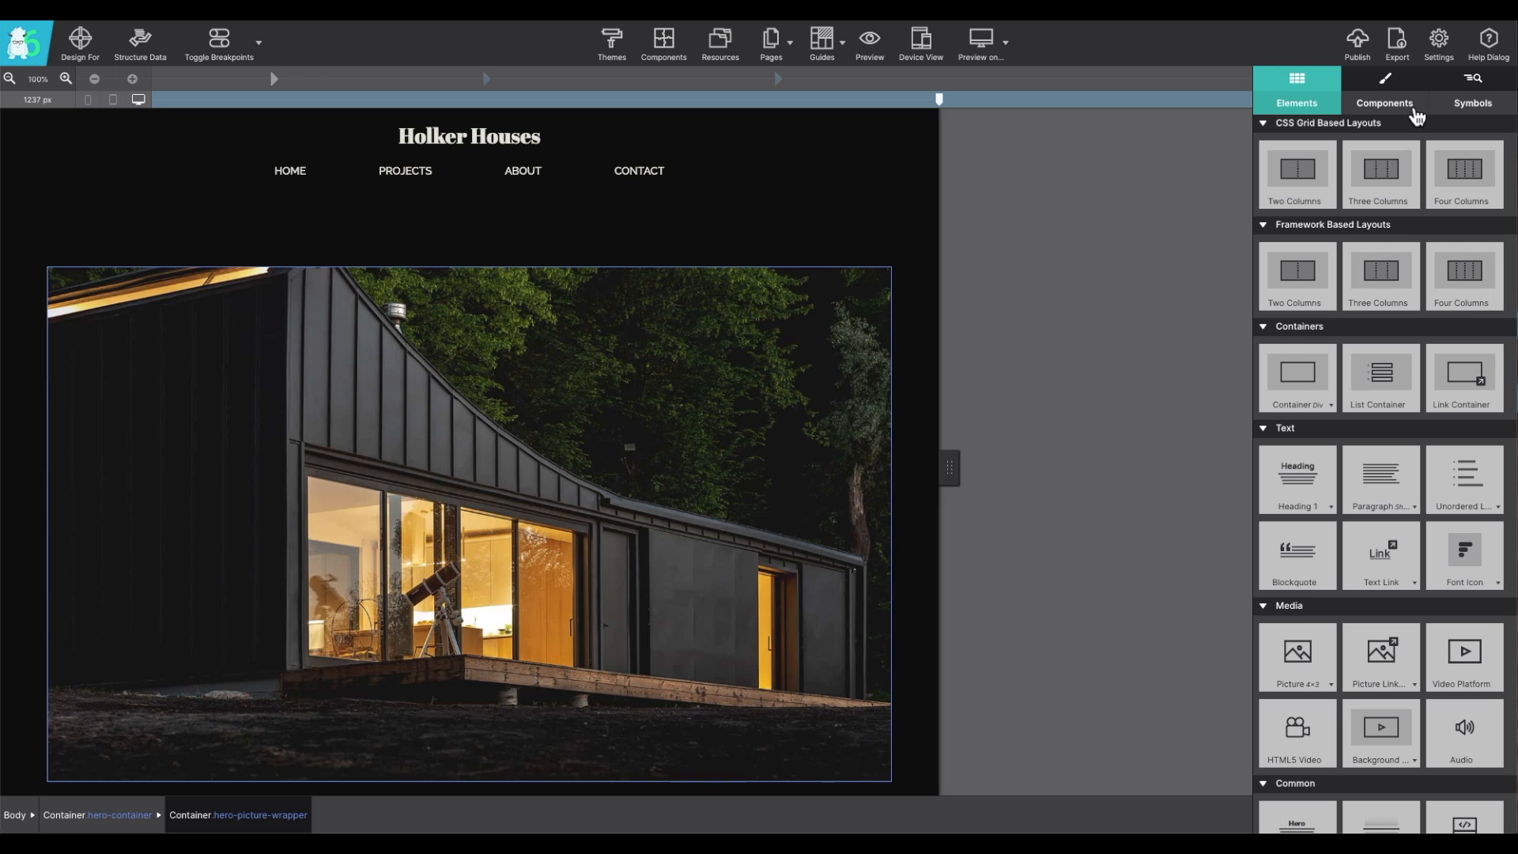
Step: Browse the Components and Symbols tabs, then return to the Elements list and scroll it
click(1383, 103)
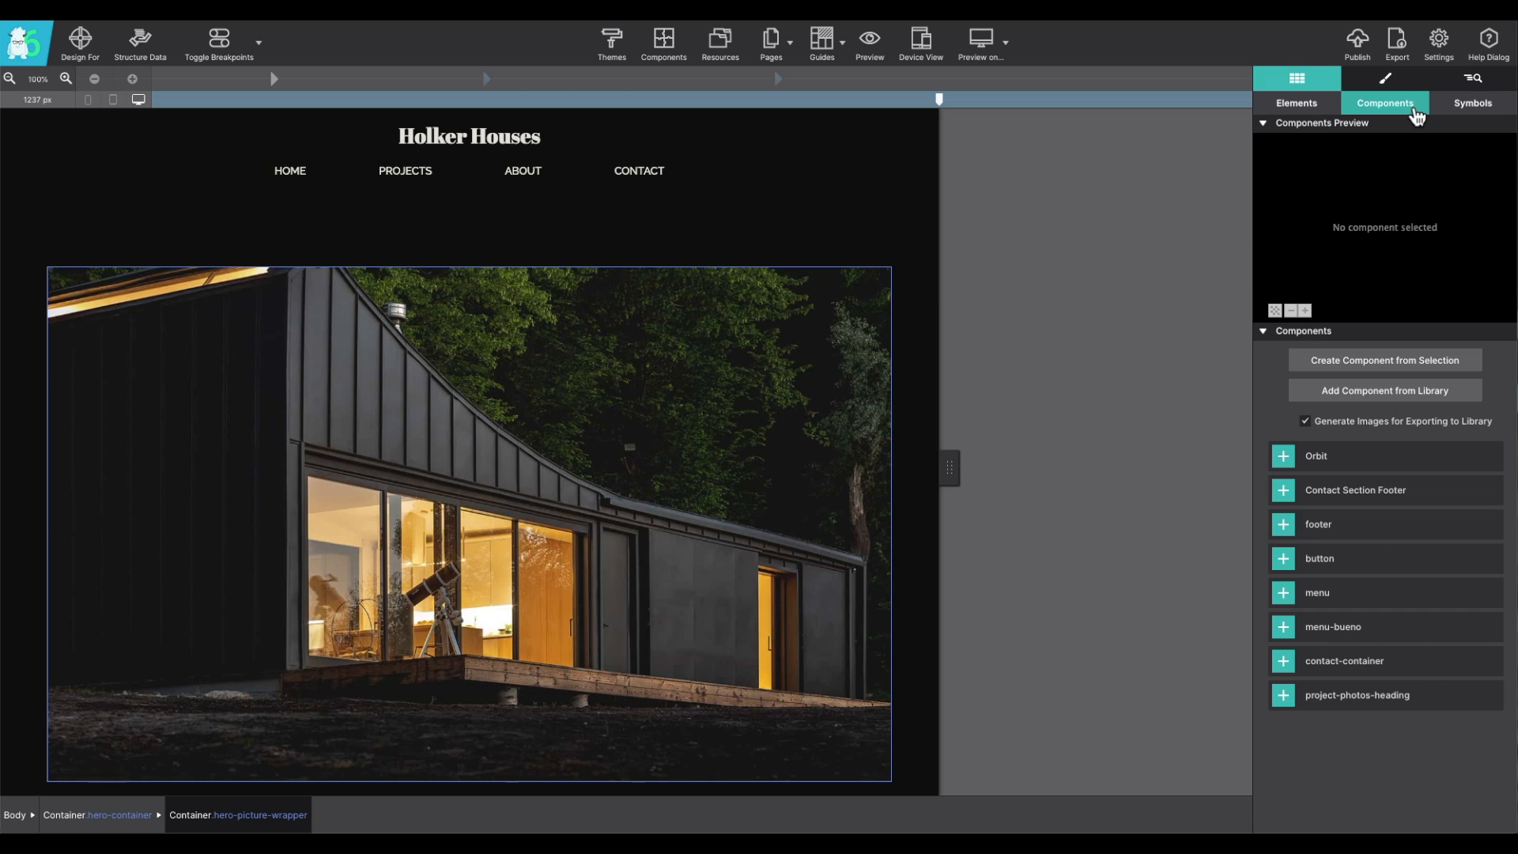
mouse_move(1491, 112)
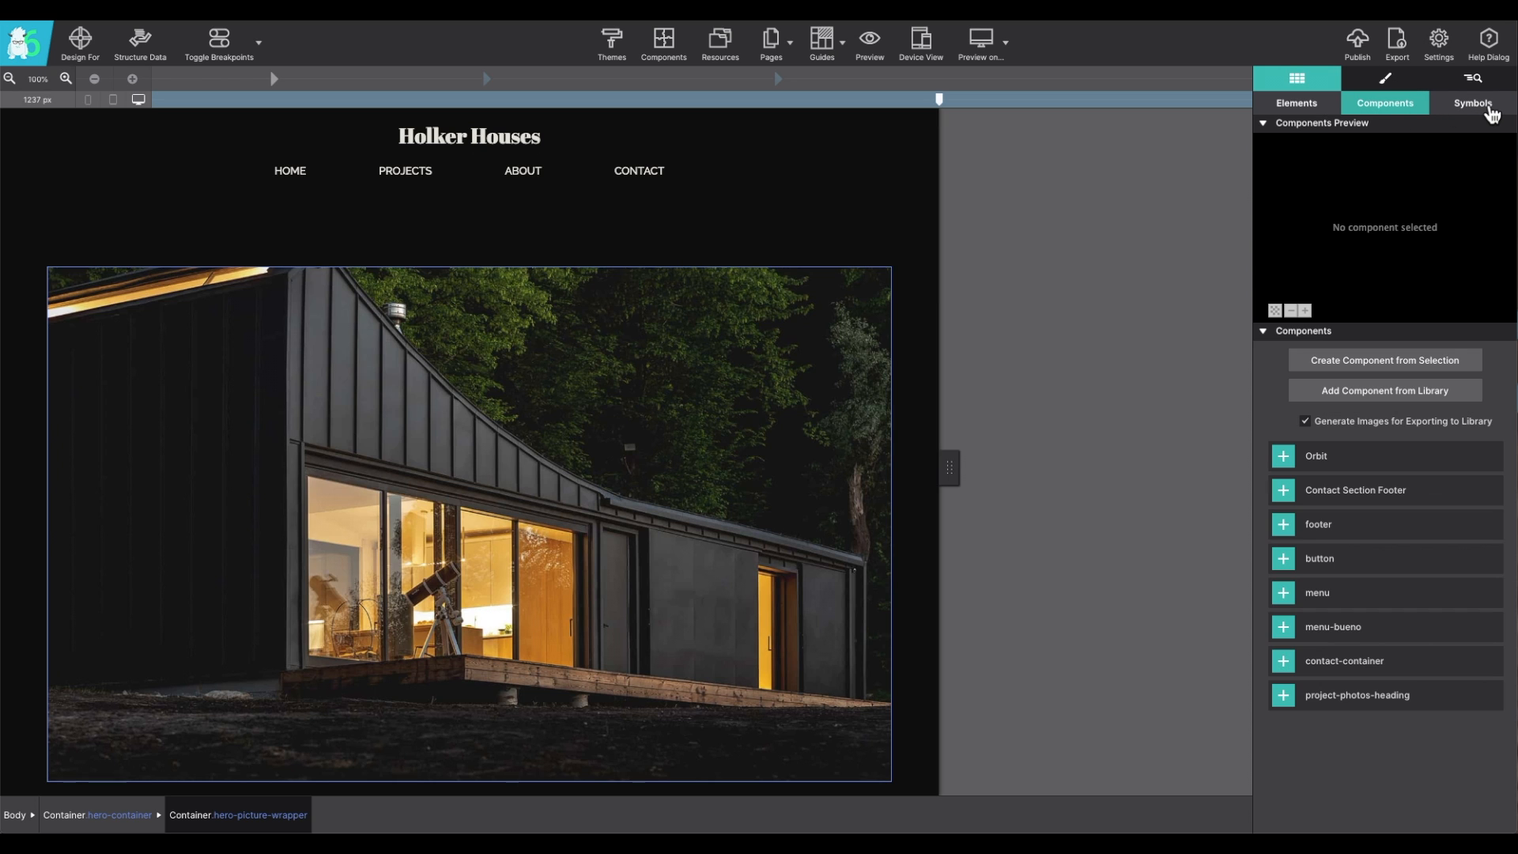
click(1471, 102)
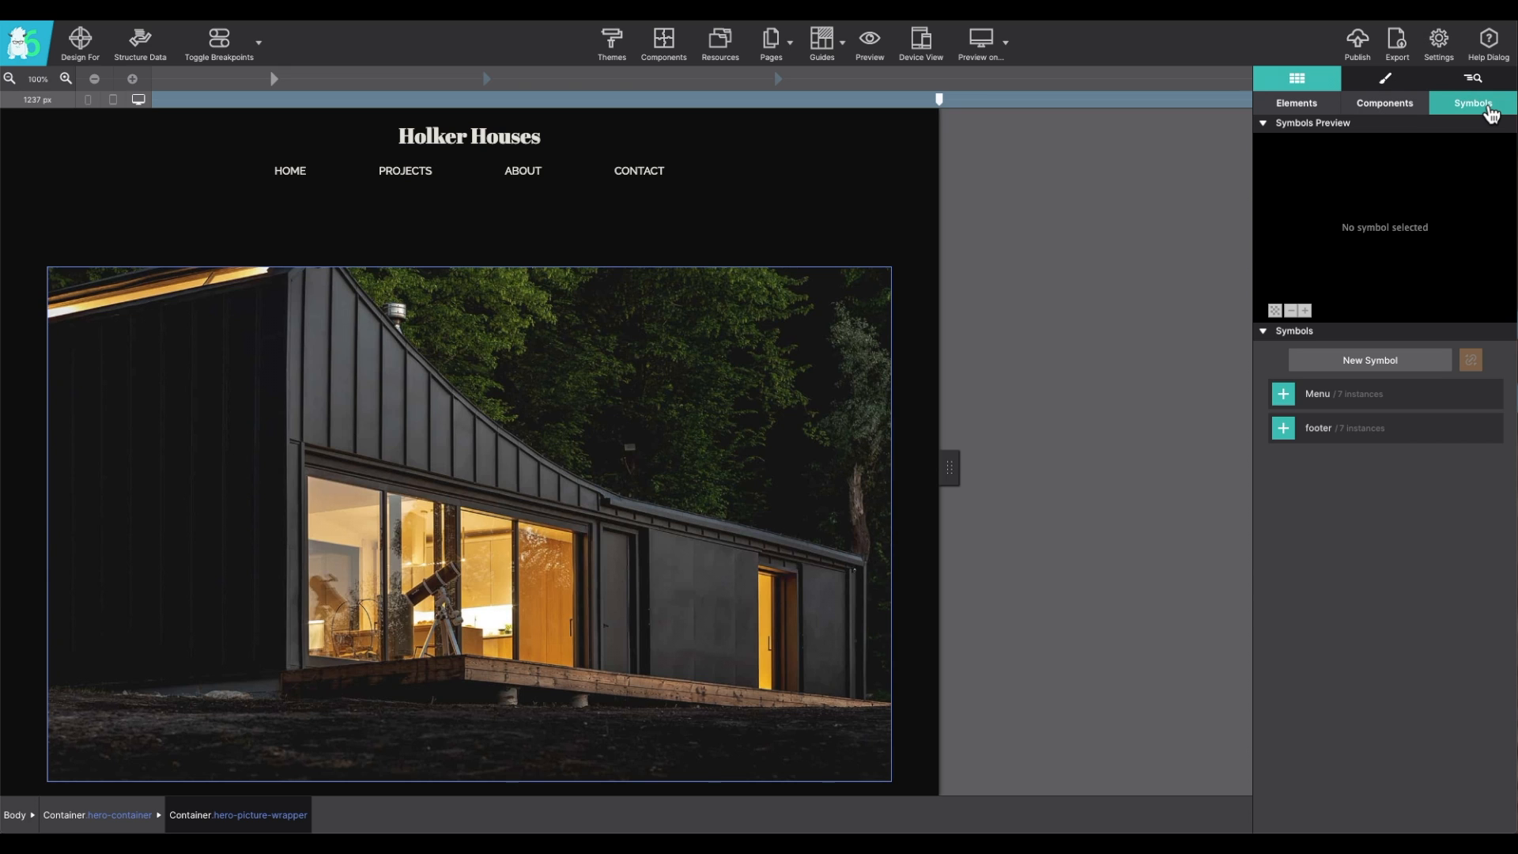
mouse_move(1379, 113)
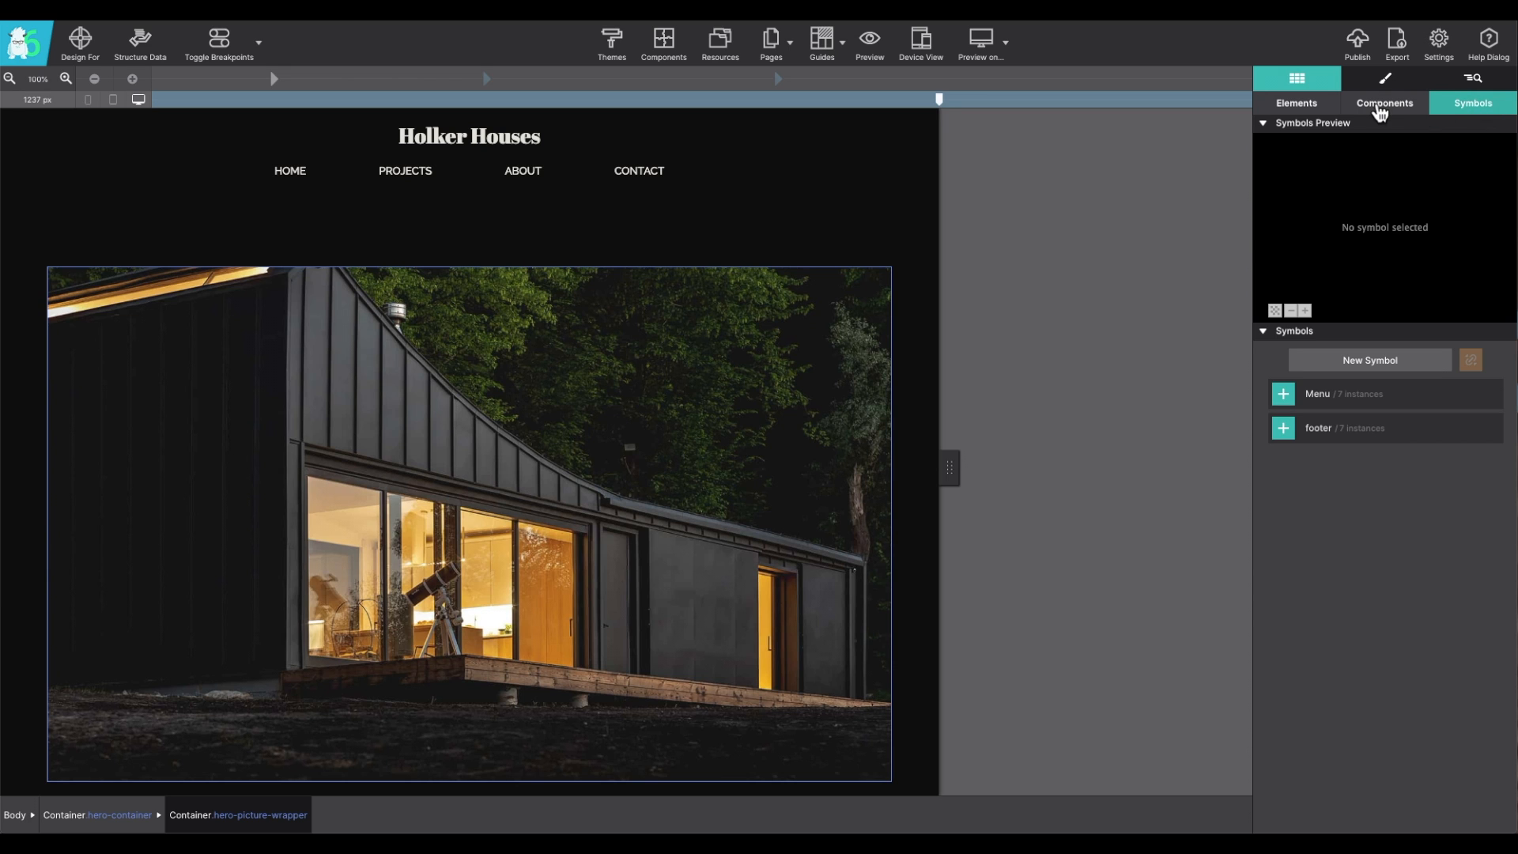
mouse_move(1307, 114)
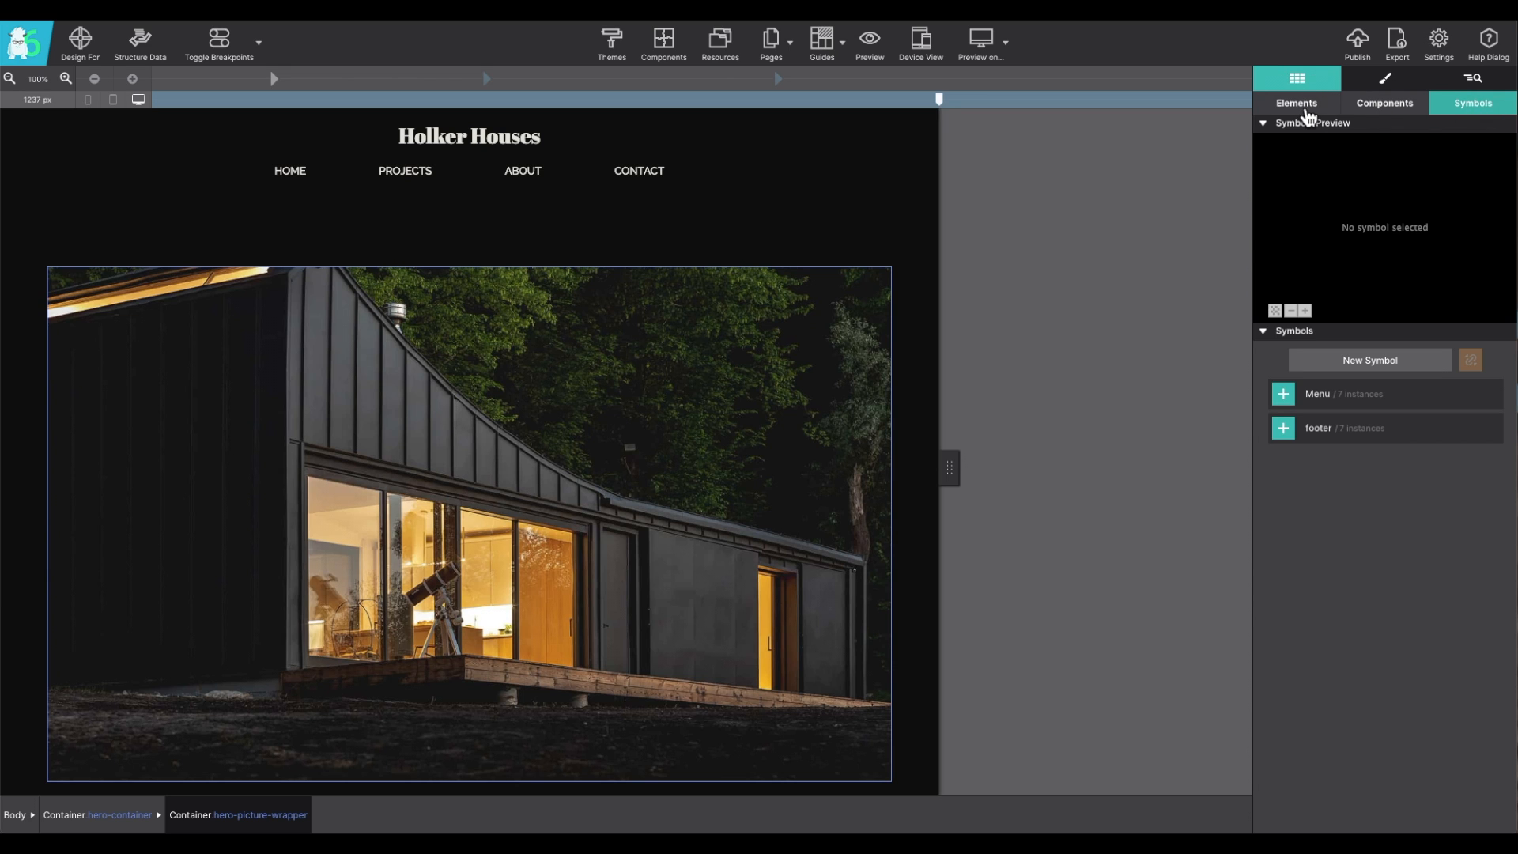
click(1295, 103)
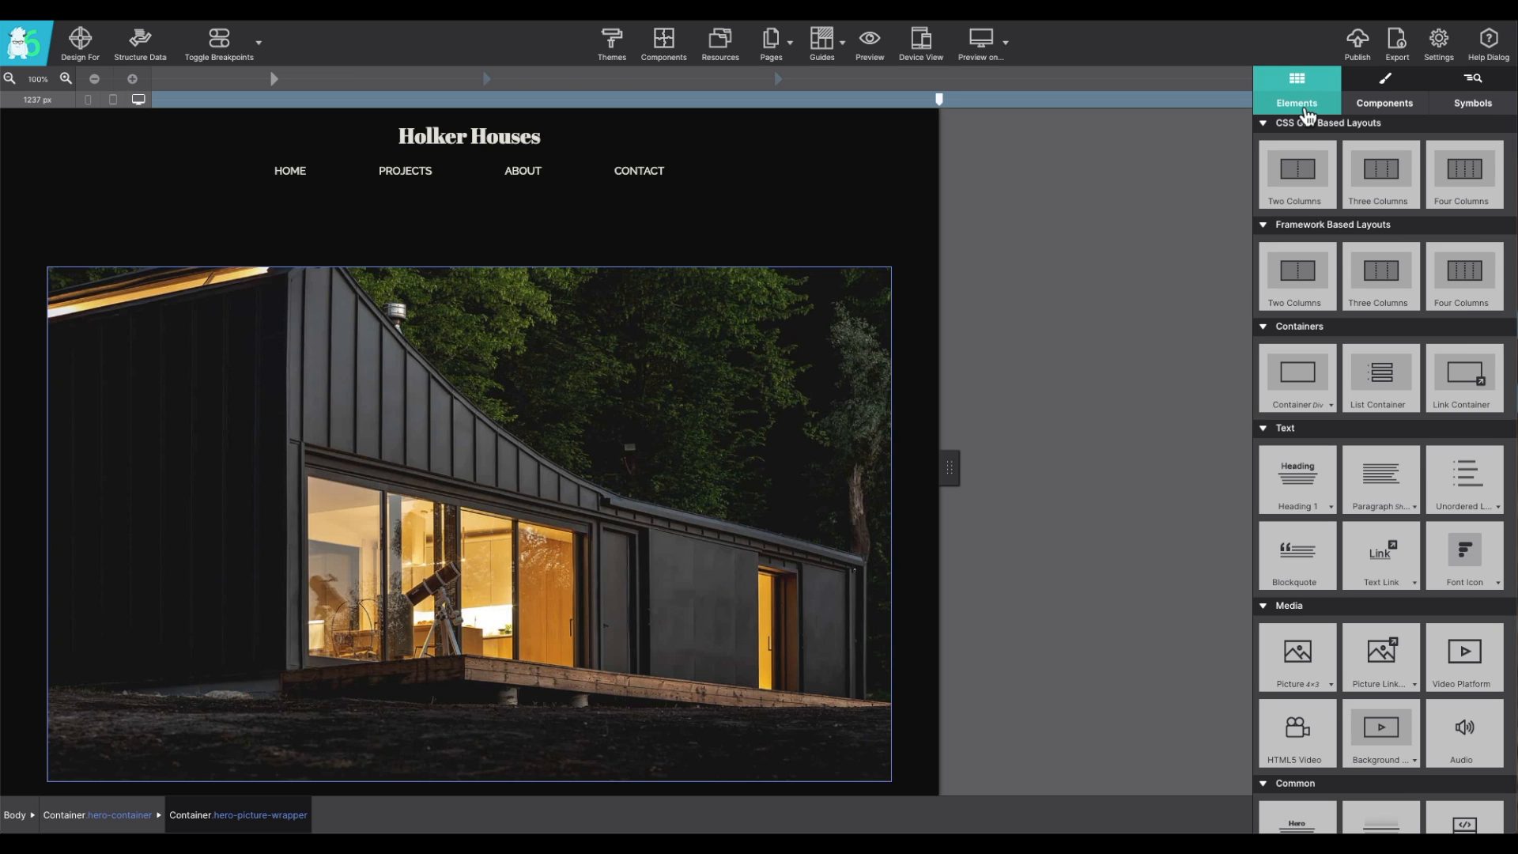
mouse_move(1341, 106)
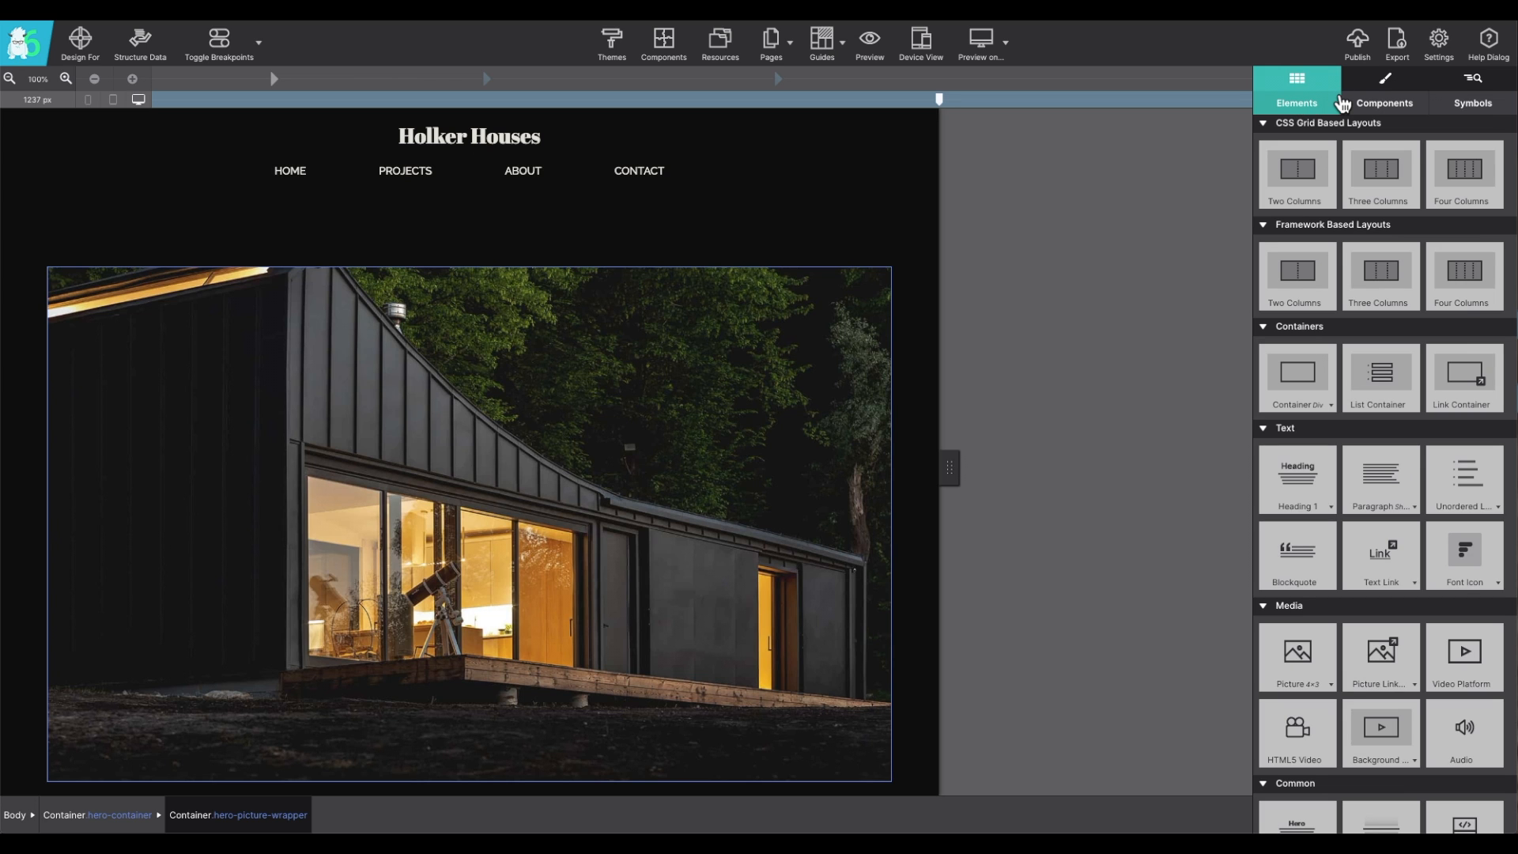
mouse_move(1380, 654)
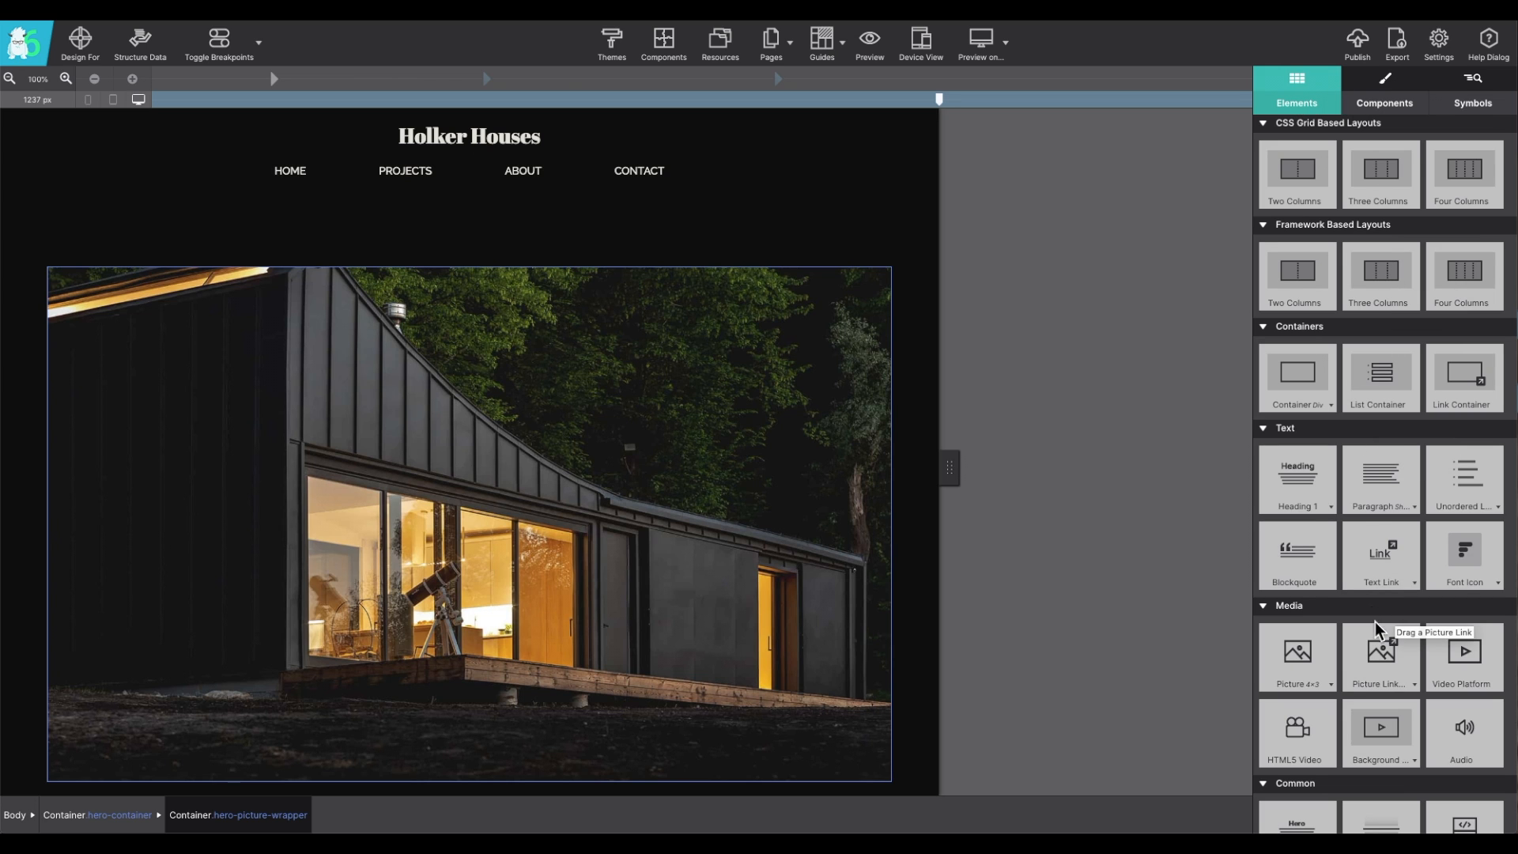
mouse_move(1295, 474)
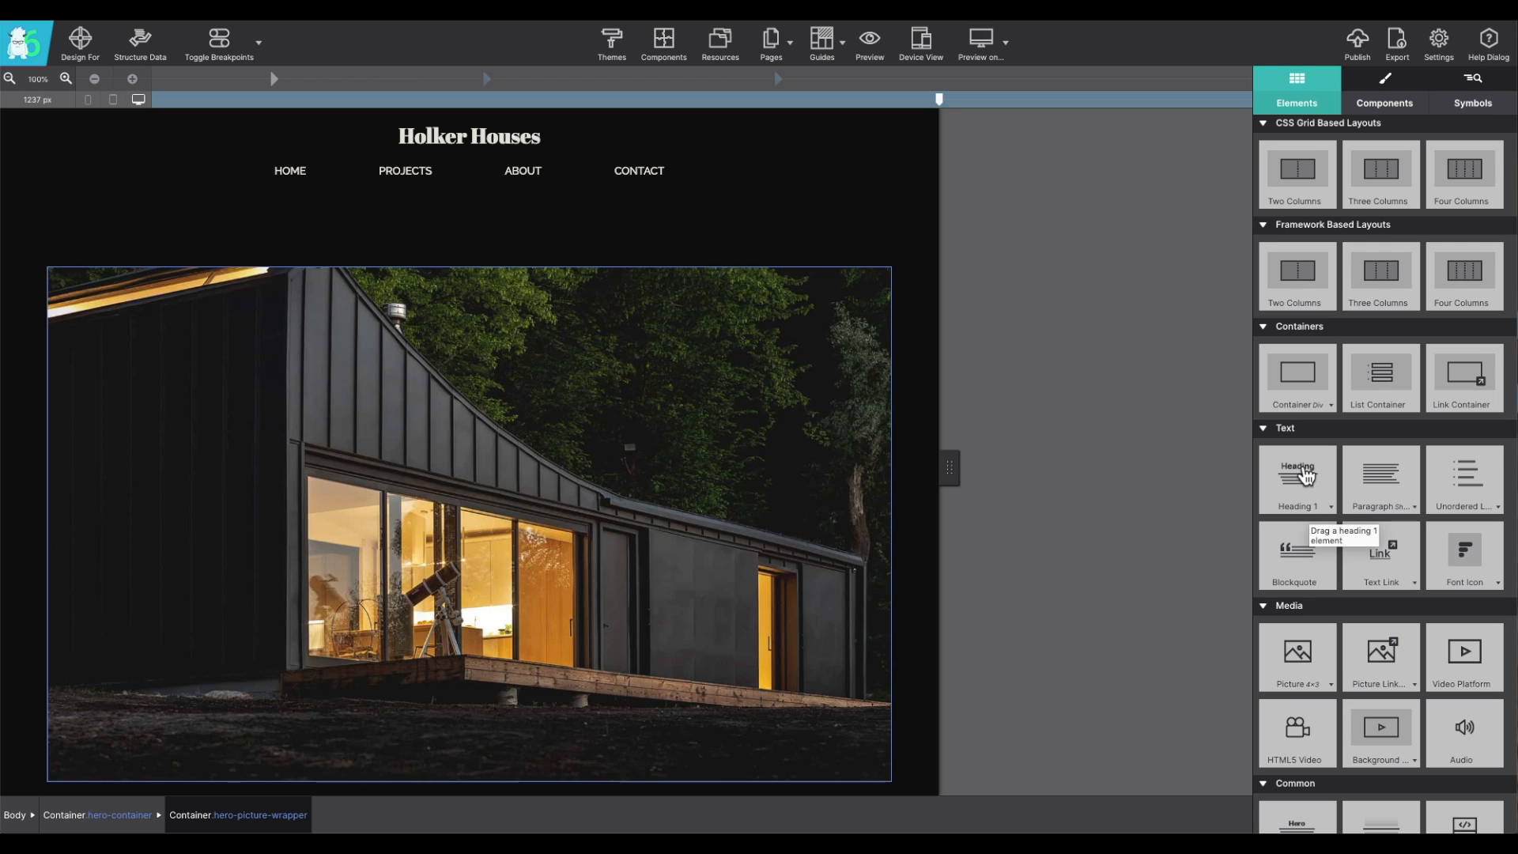
mouse_move(1321, 484)
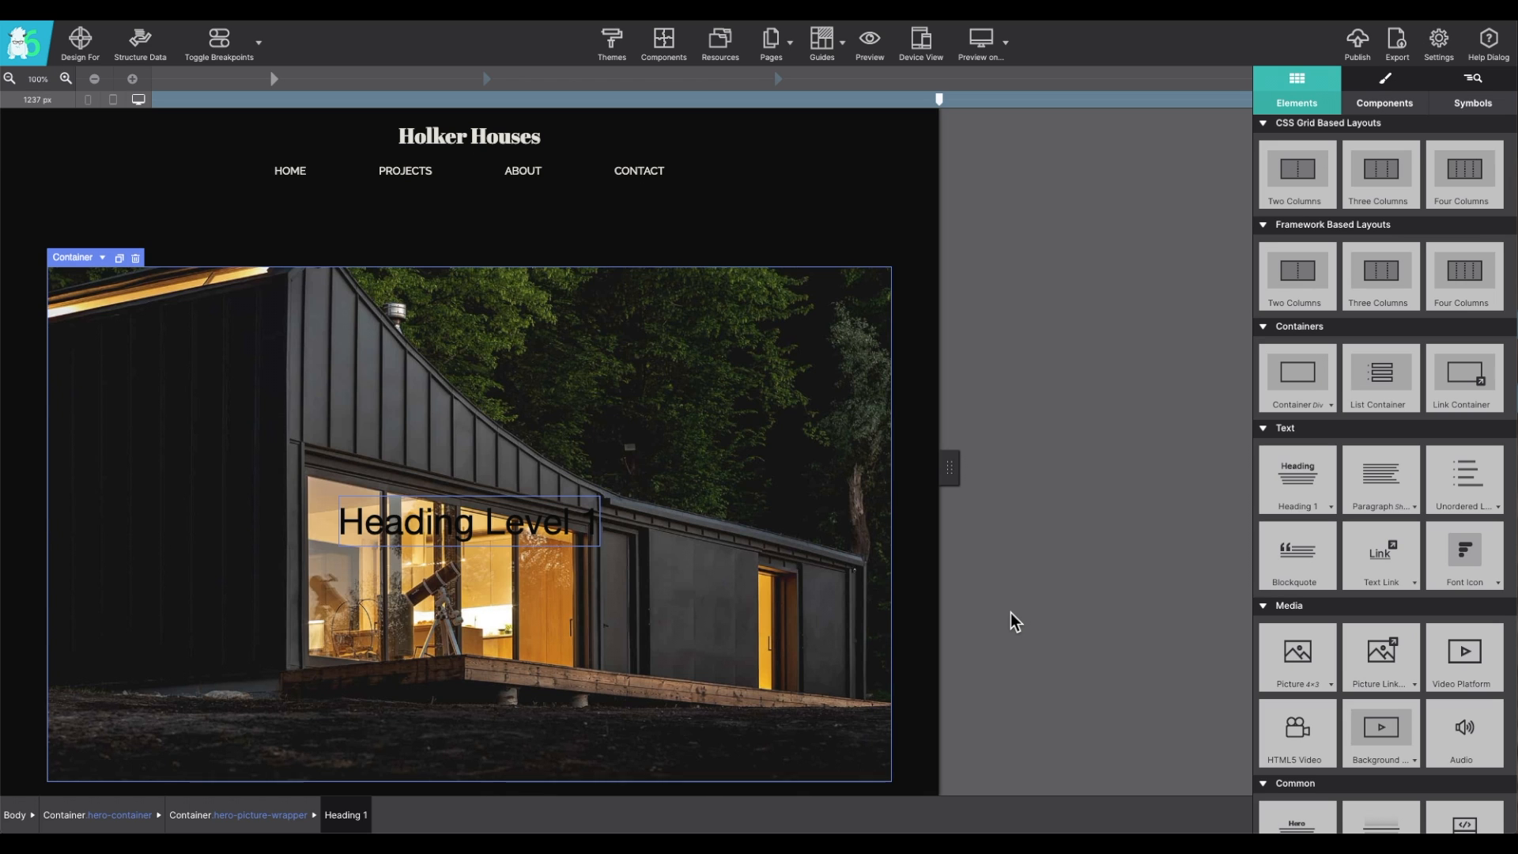
mouse_move(1382, 495)
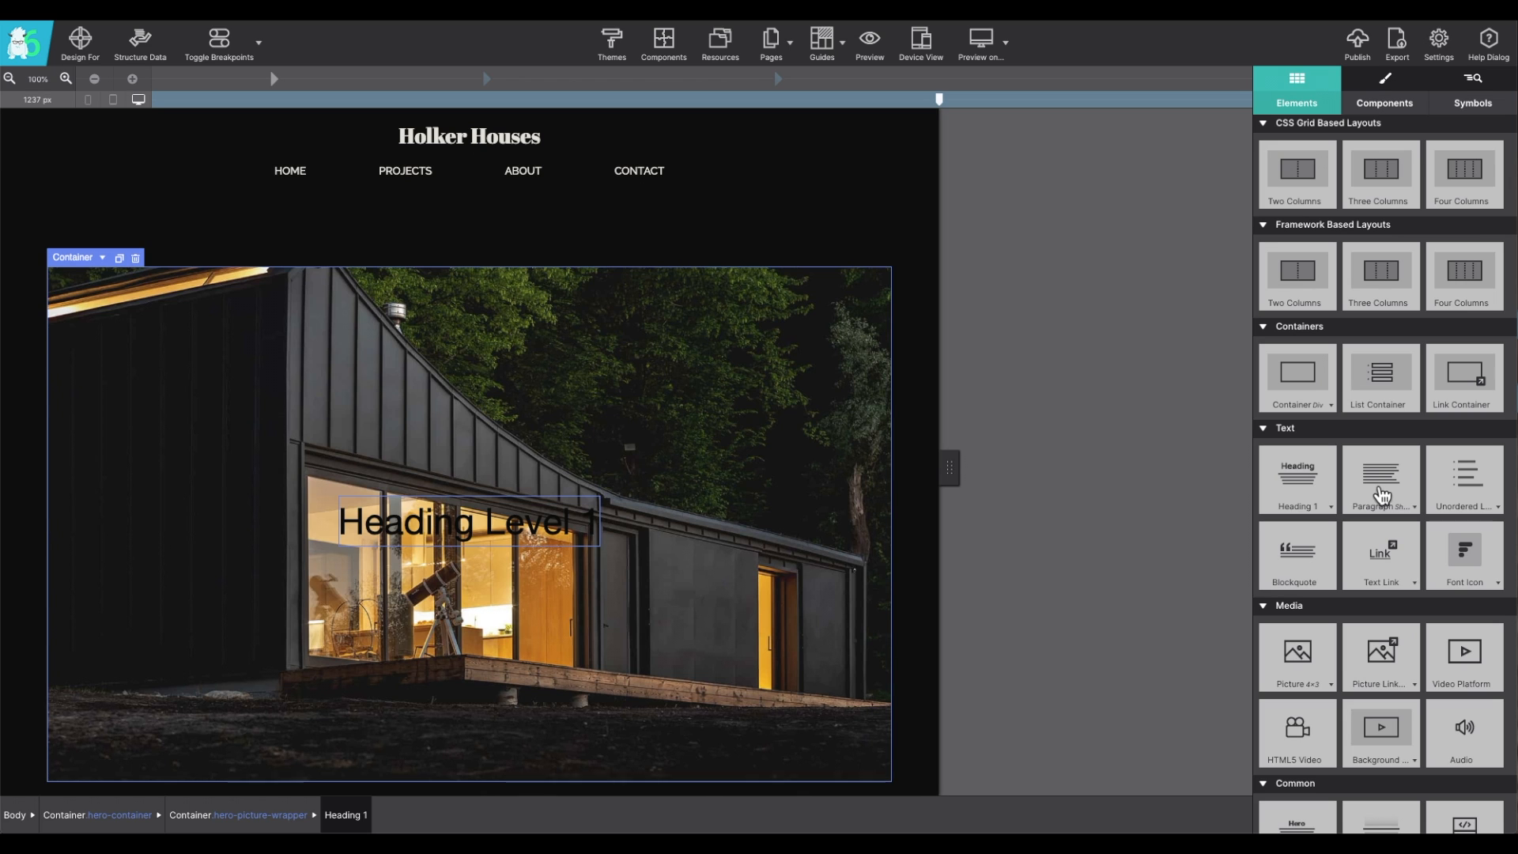
scroll(down, 3)
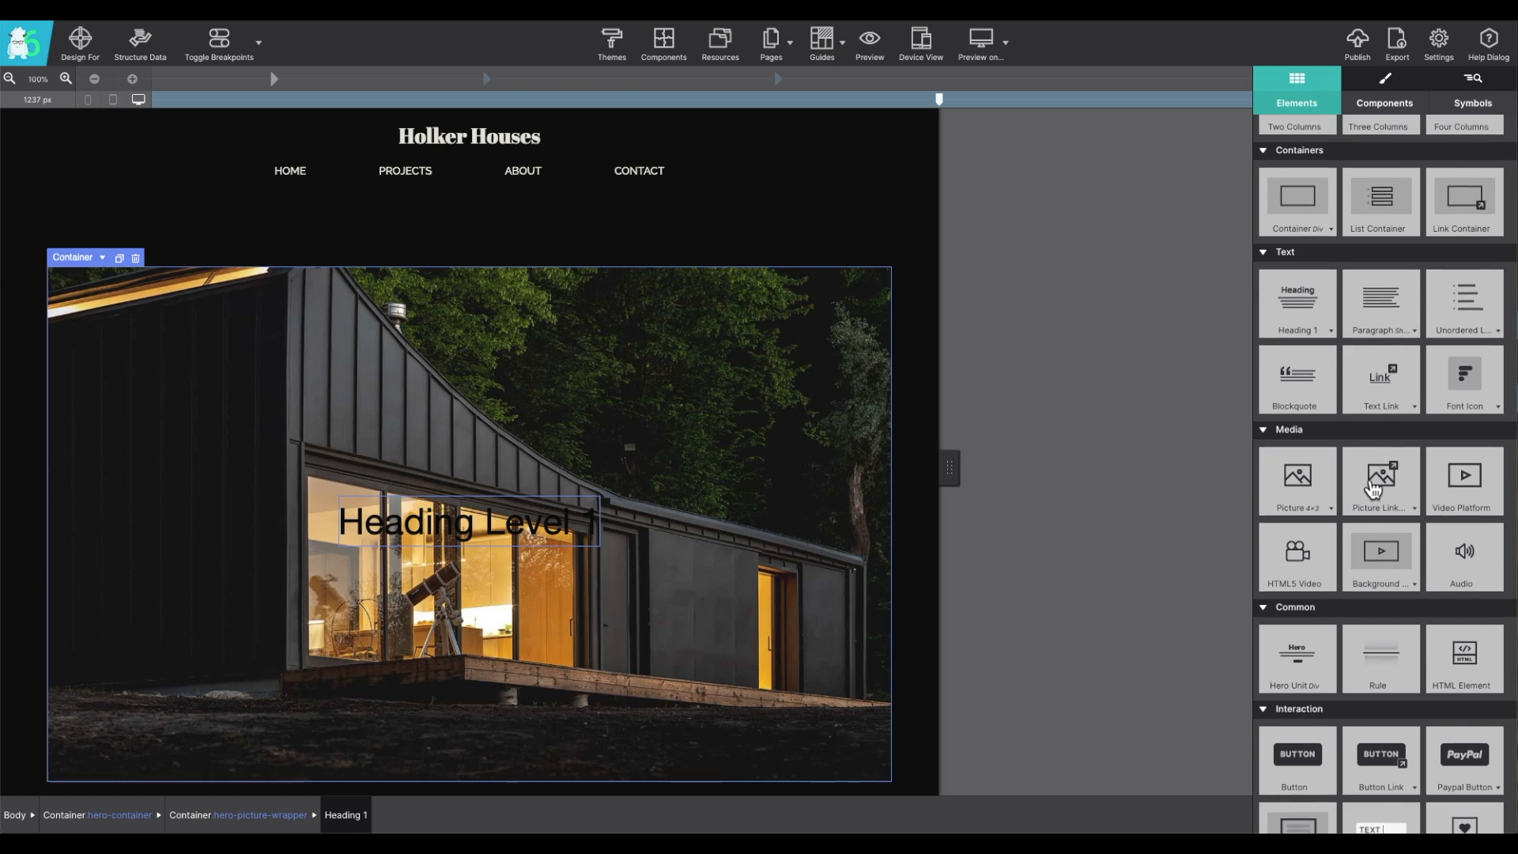
scroll(up, 3)
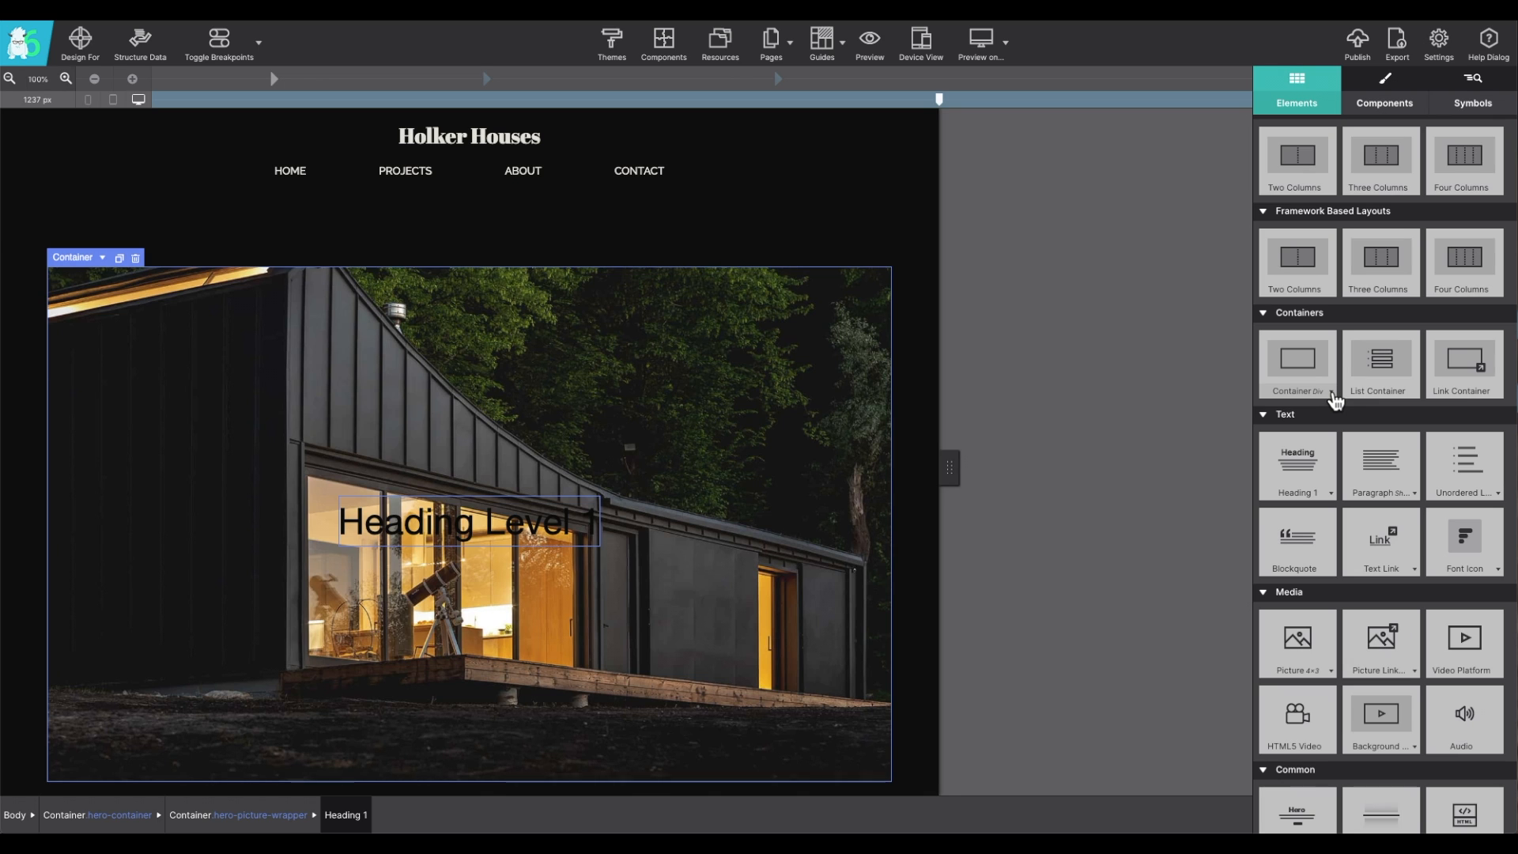
click(1331, 399)
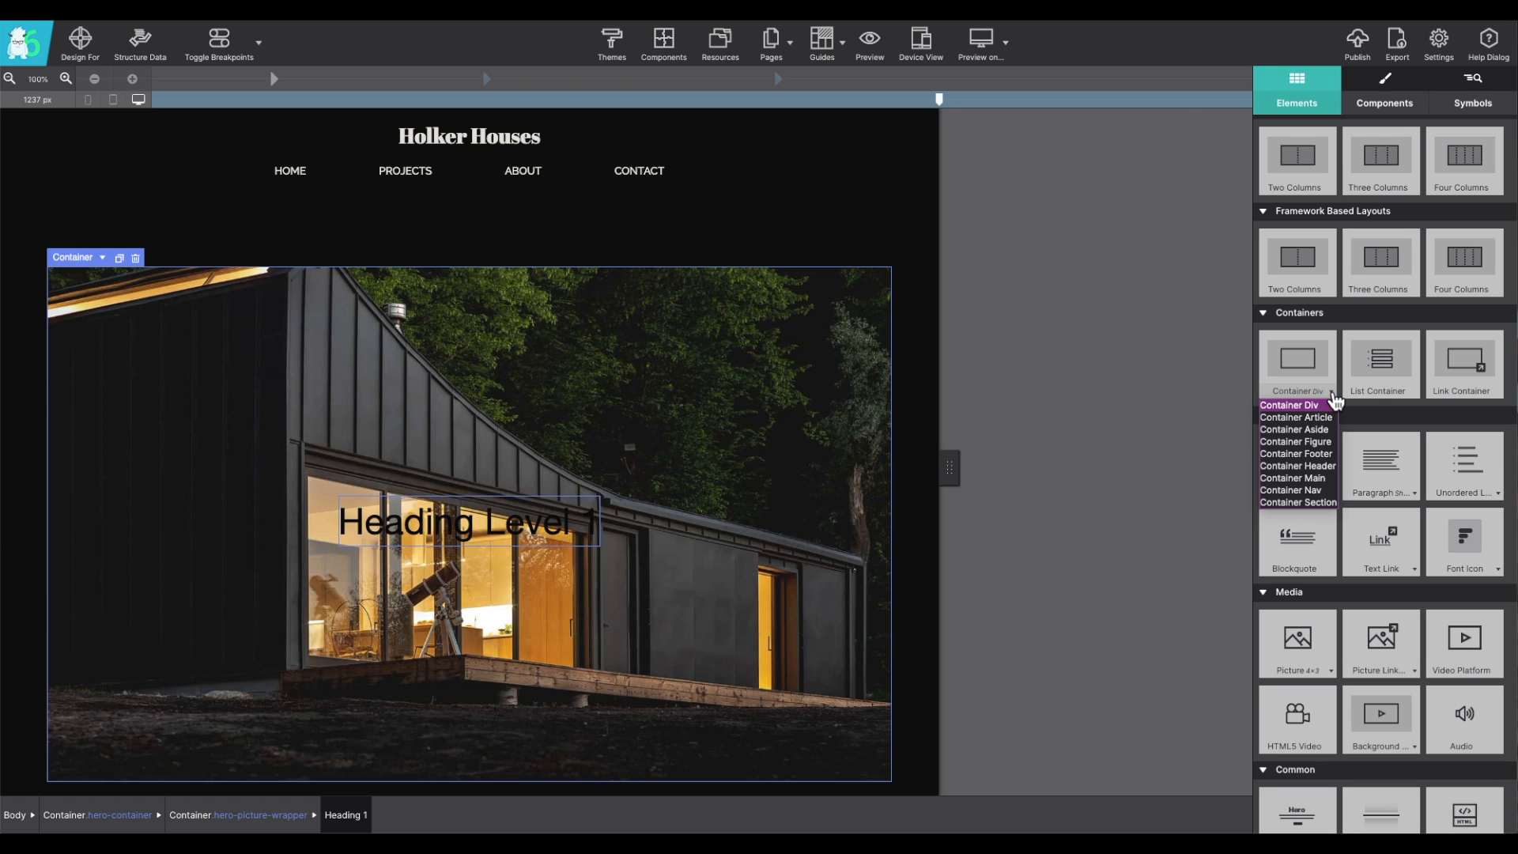
mouse_move(1295, 417)
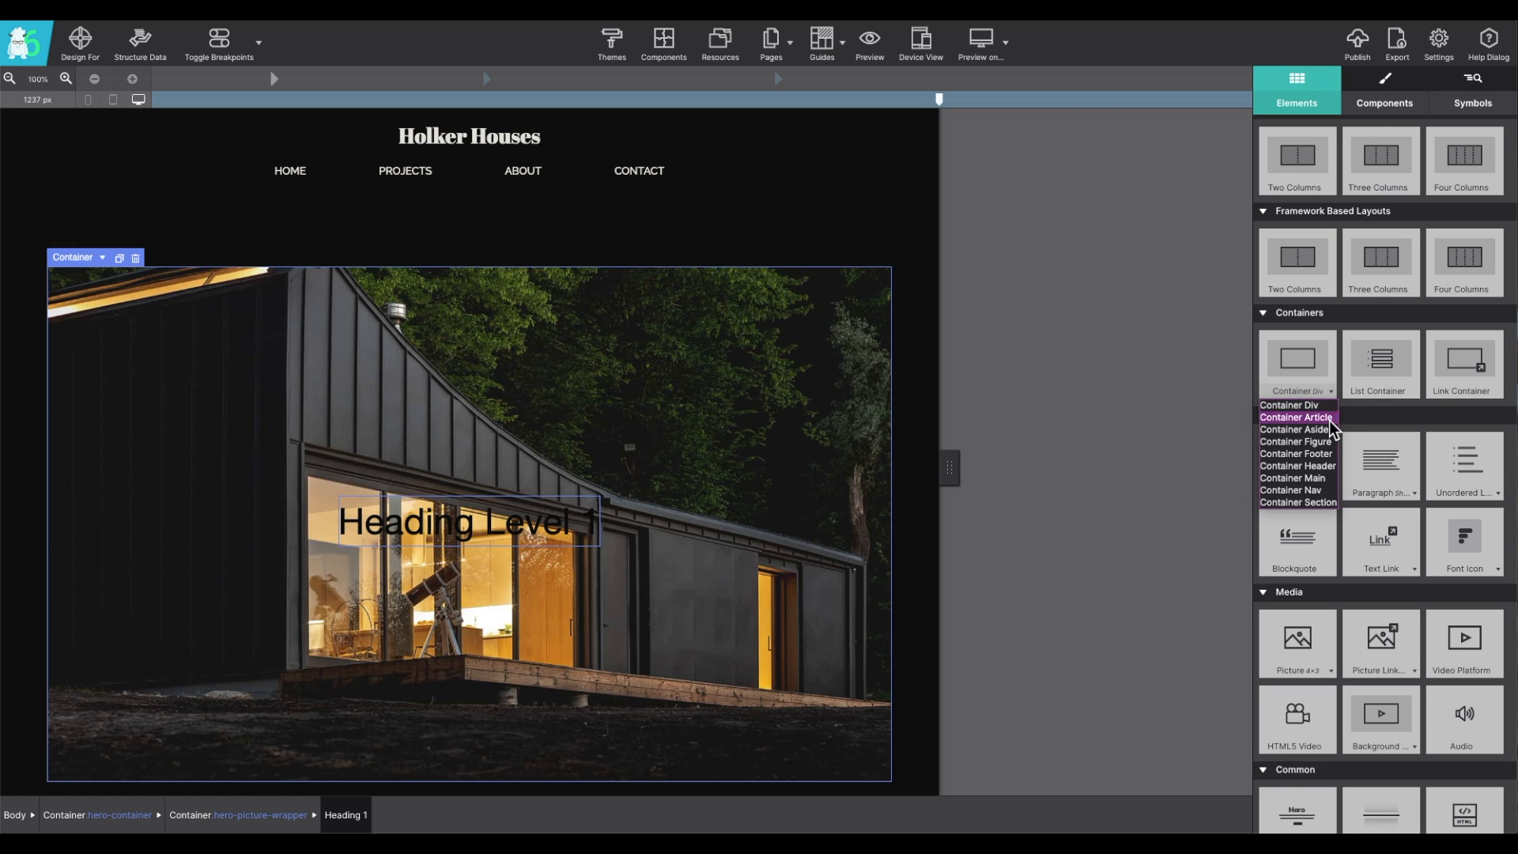
mouse_move(1317, 491)
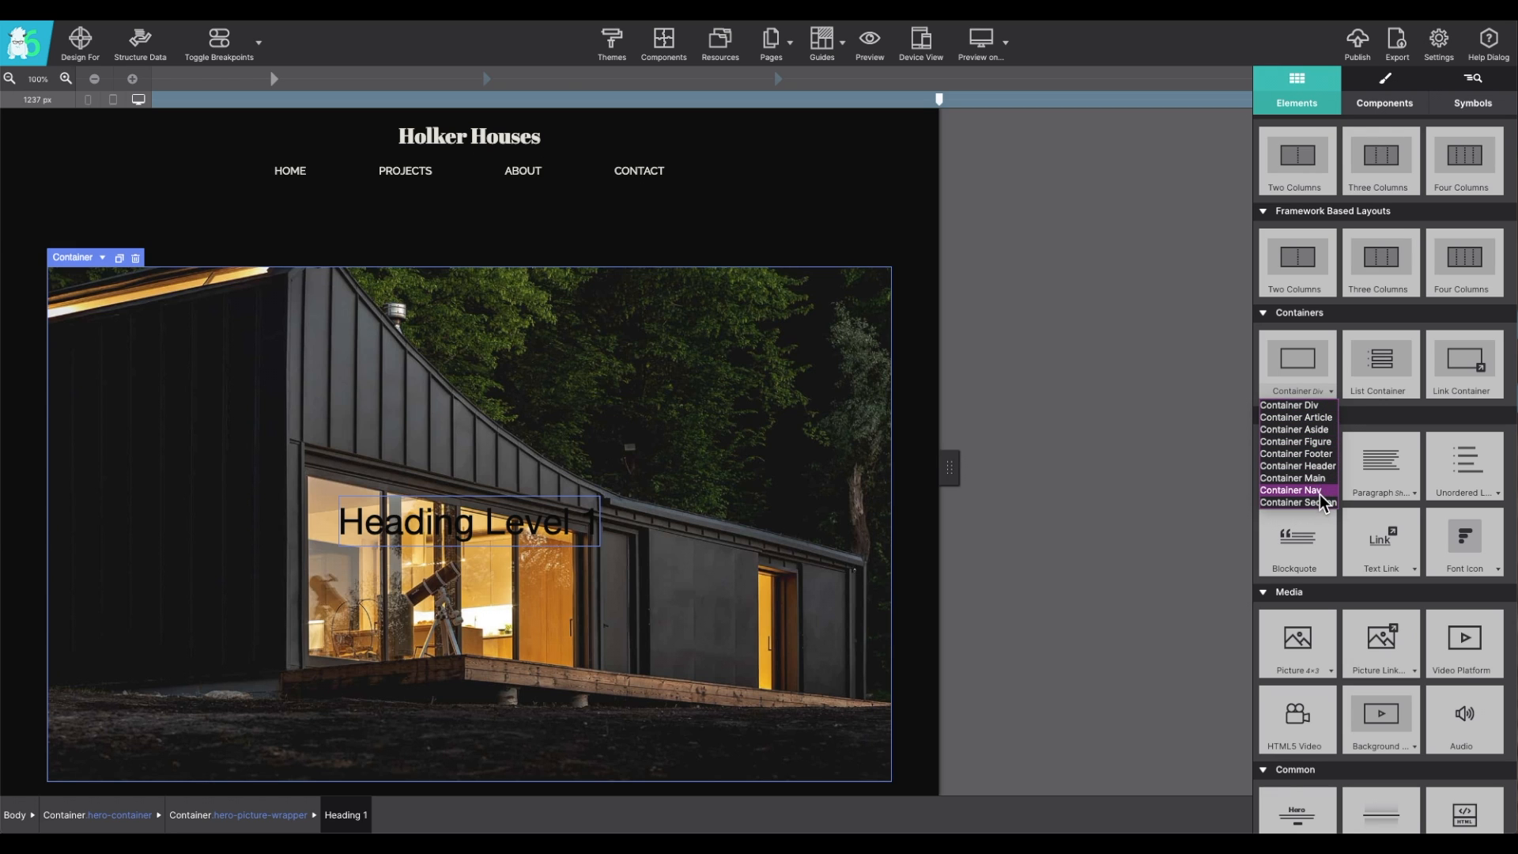
mouse_move(1297, 465)
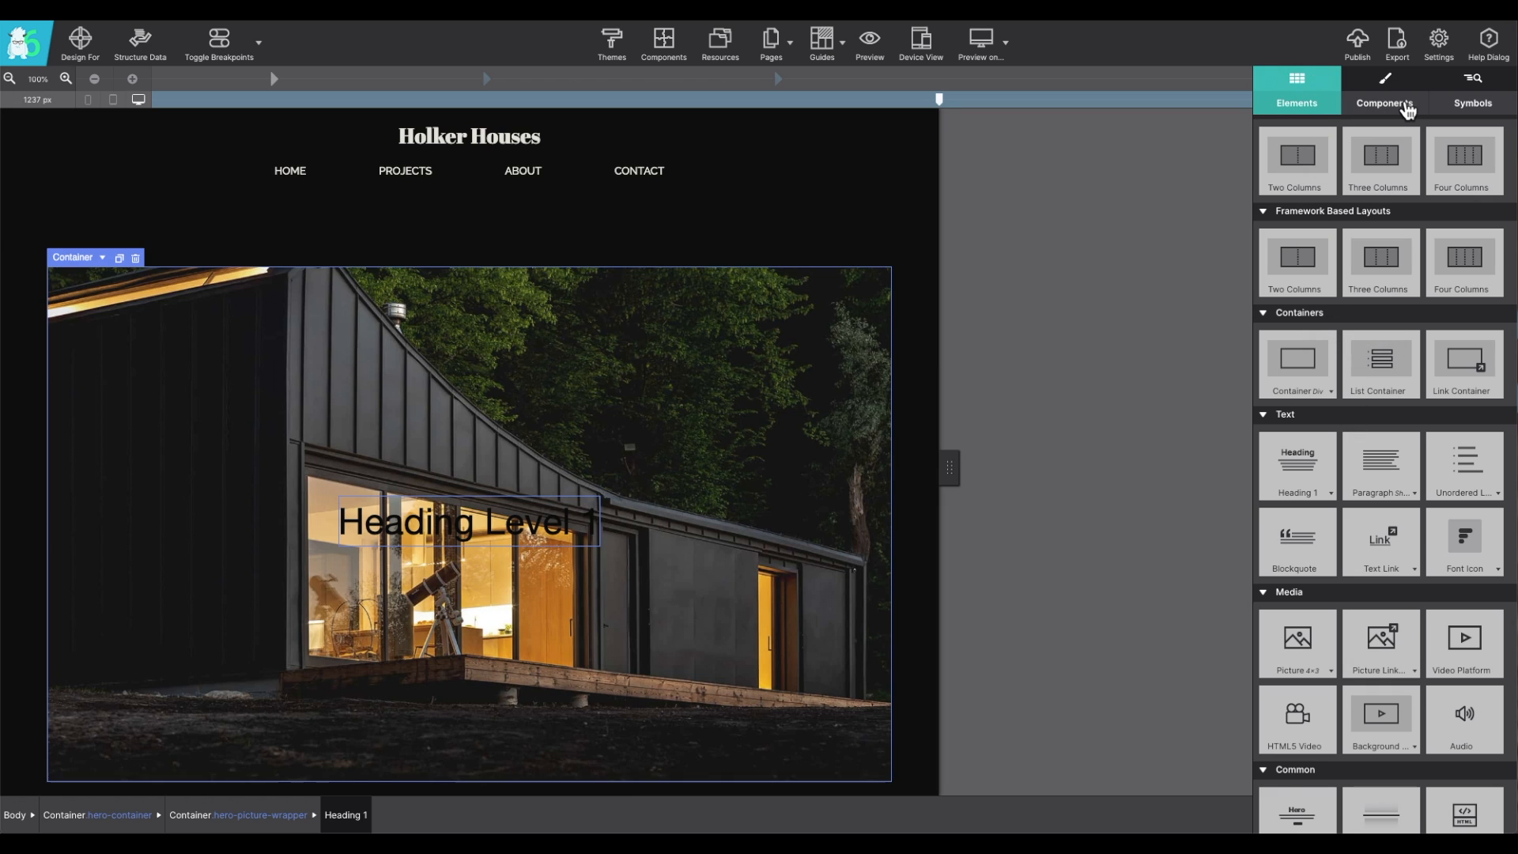
Step: Open the component library and browse its Callouts, navigation and Social categories
click(1384, 103)
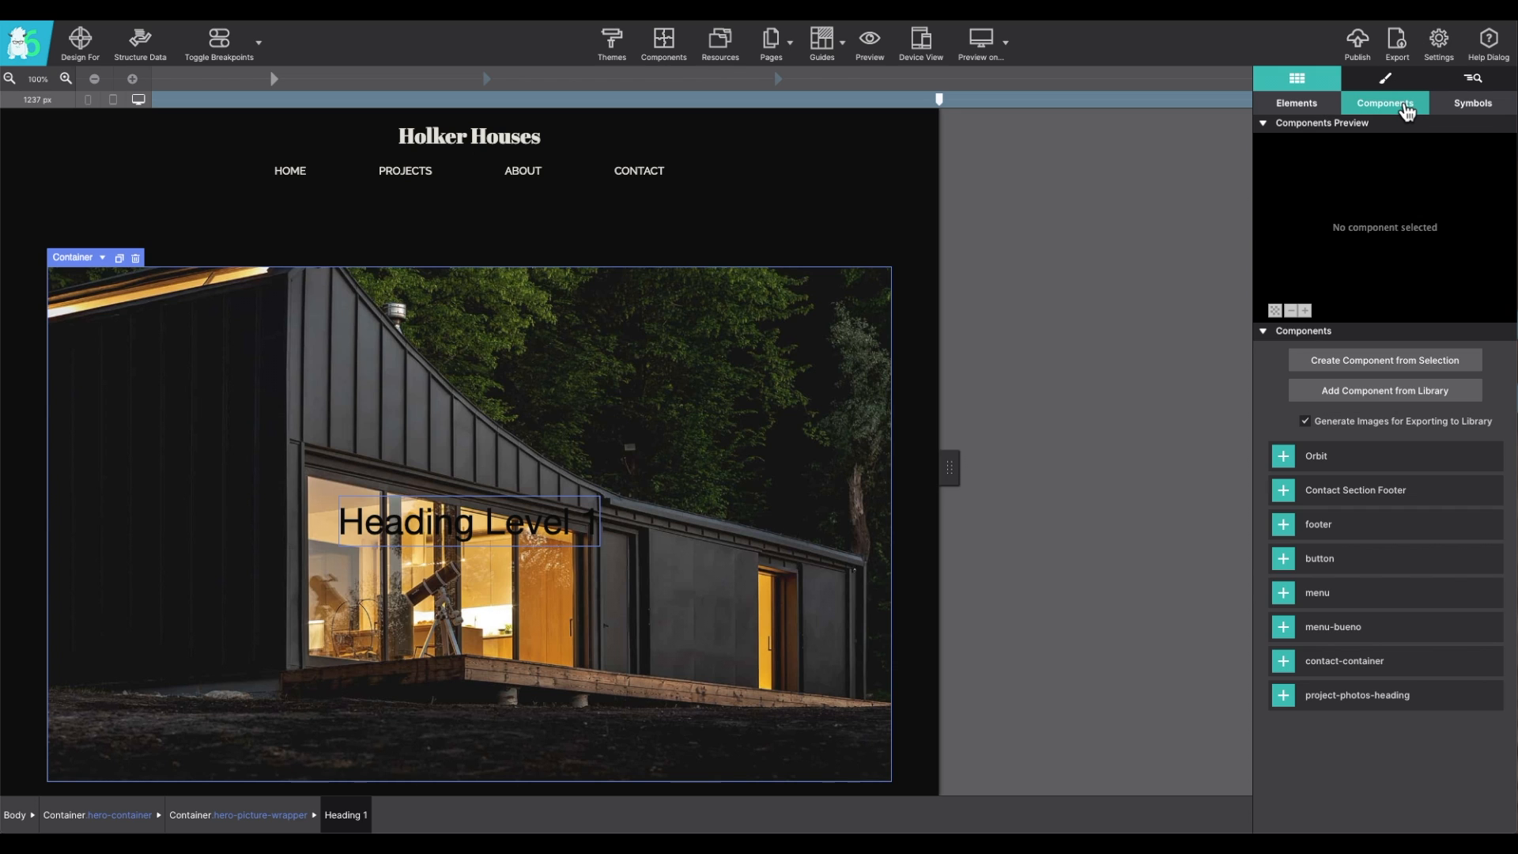
mouse_move(663, 39)
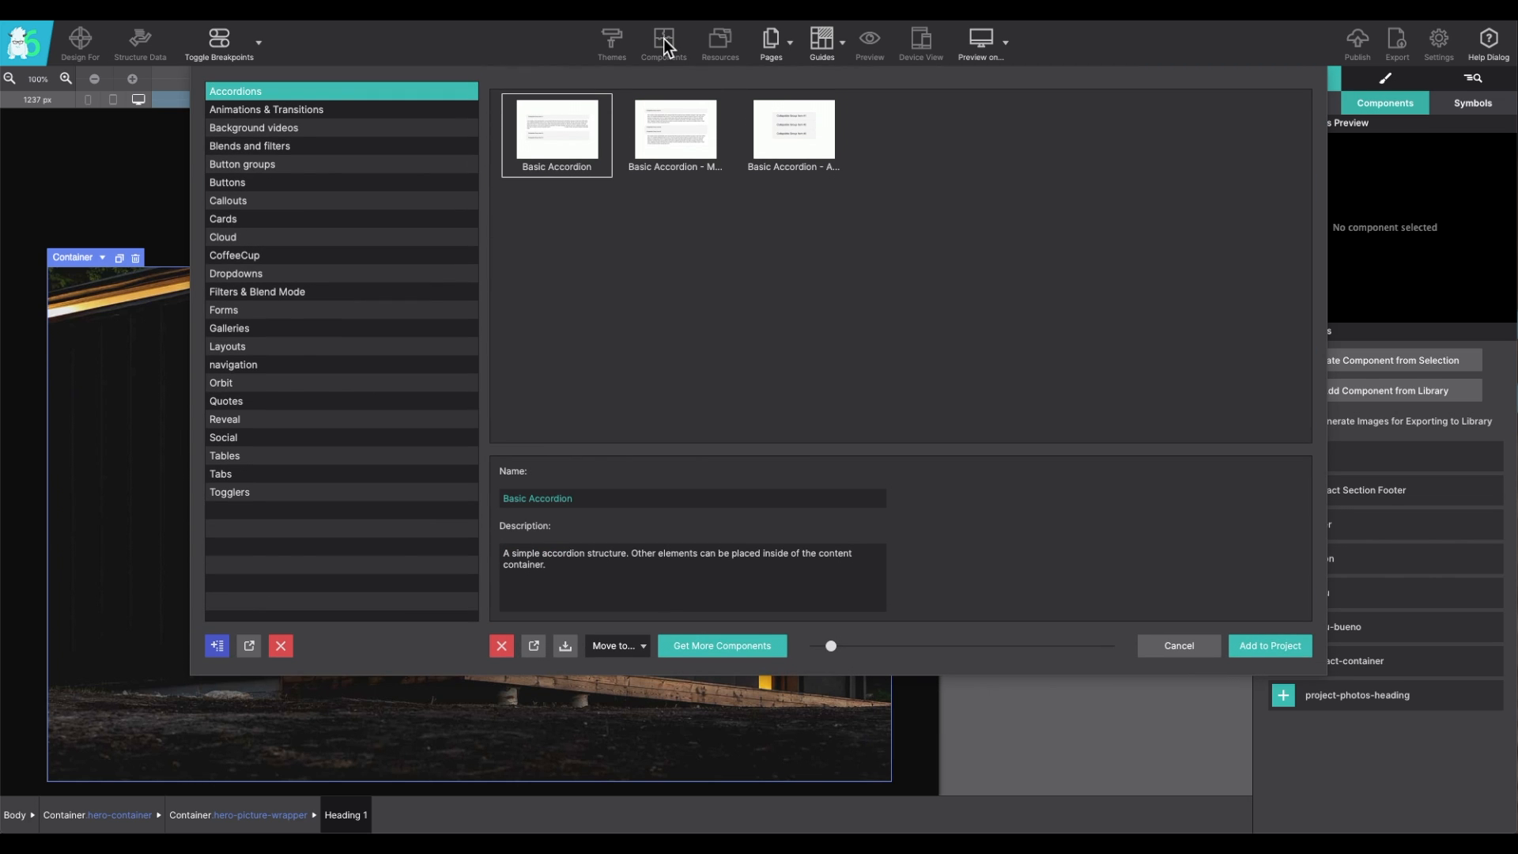
click(267, 108)
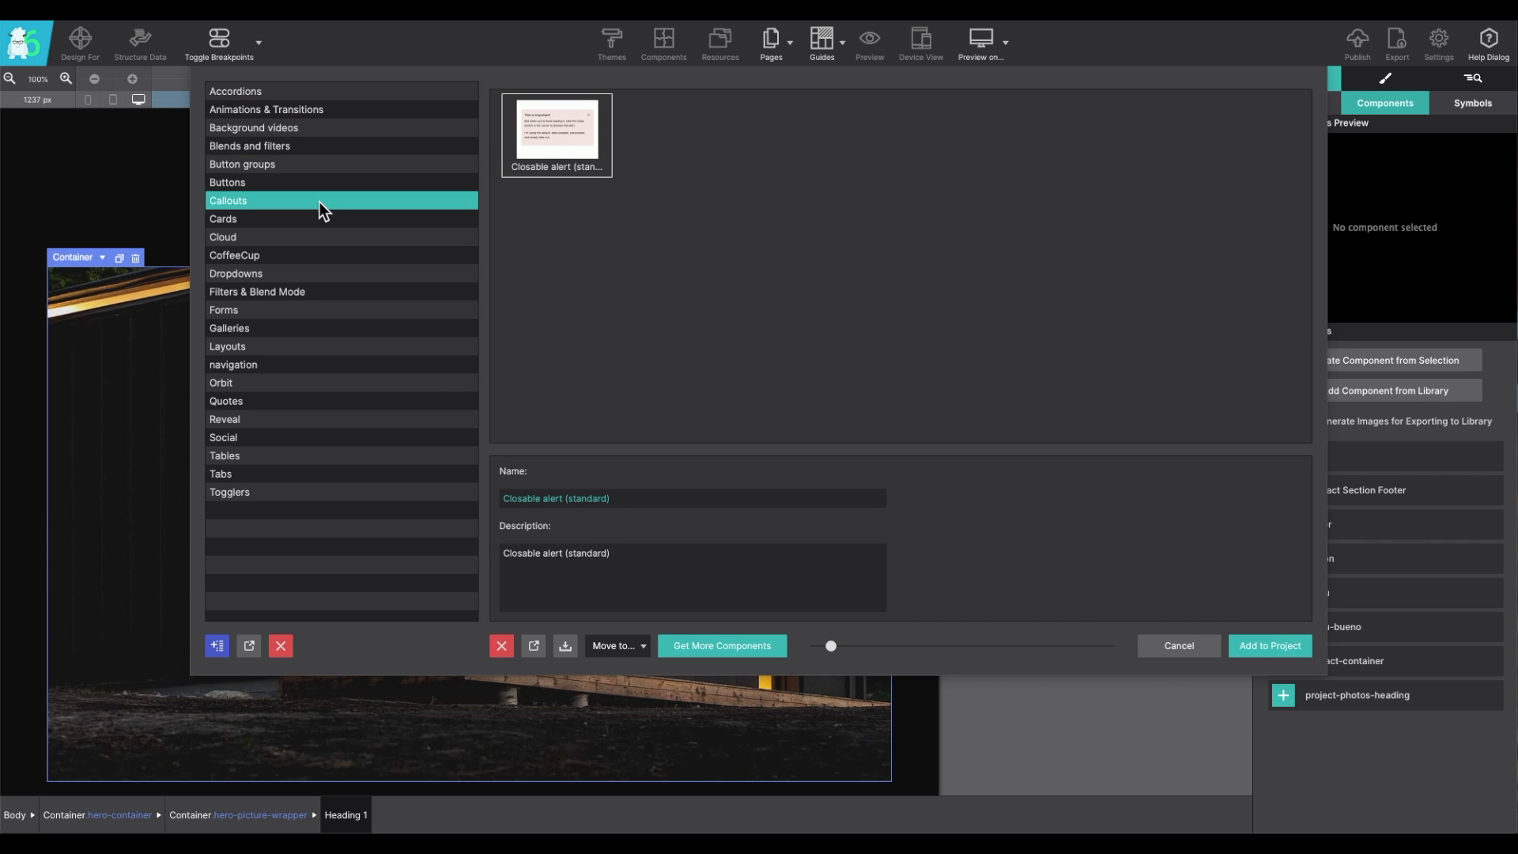
click(233, 363)
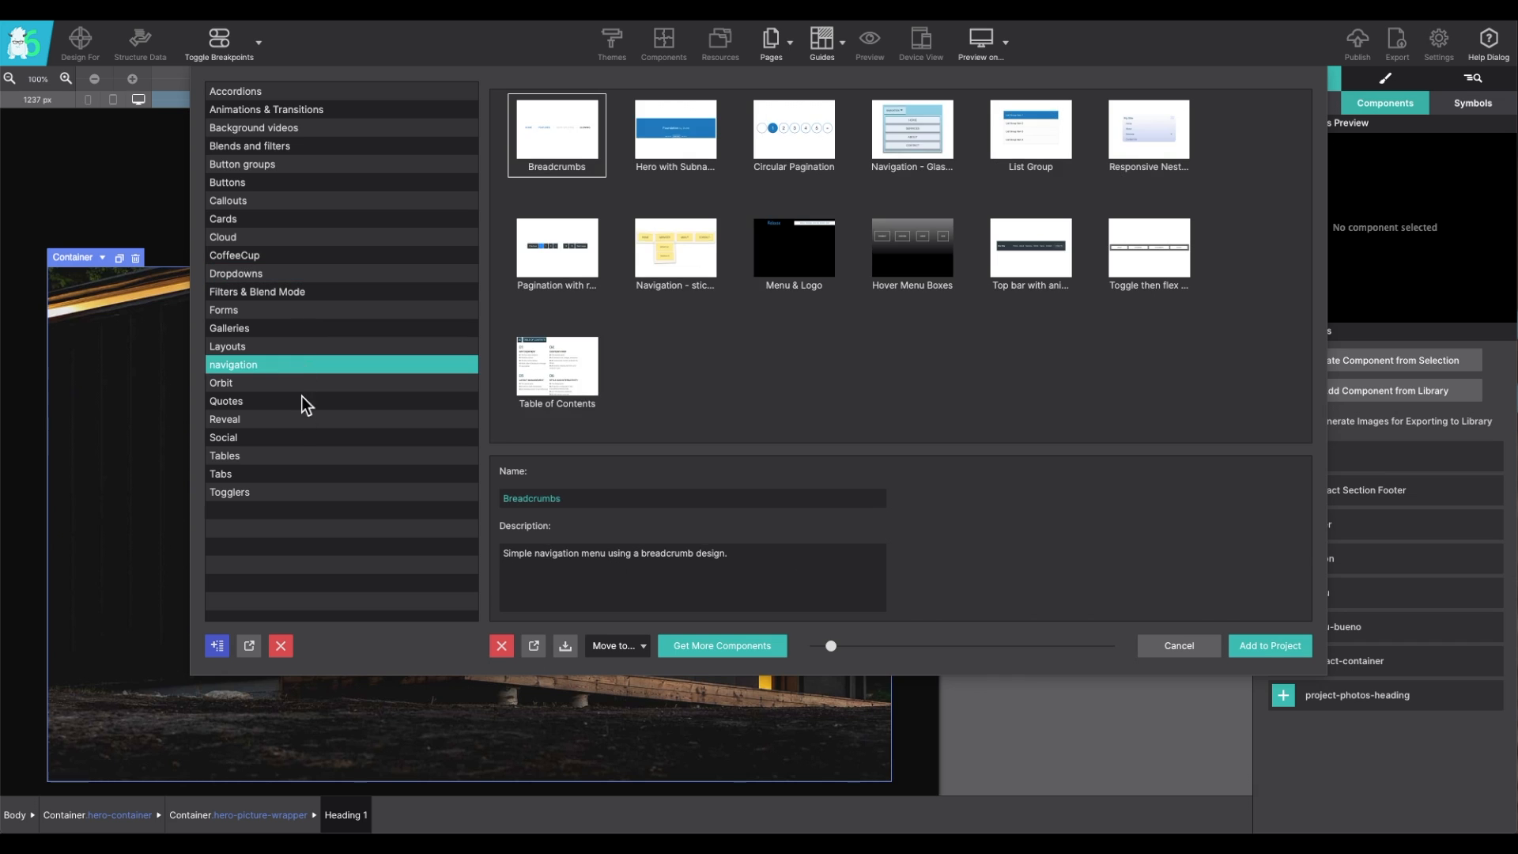
click(223, 437)
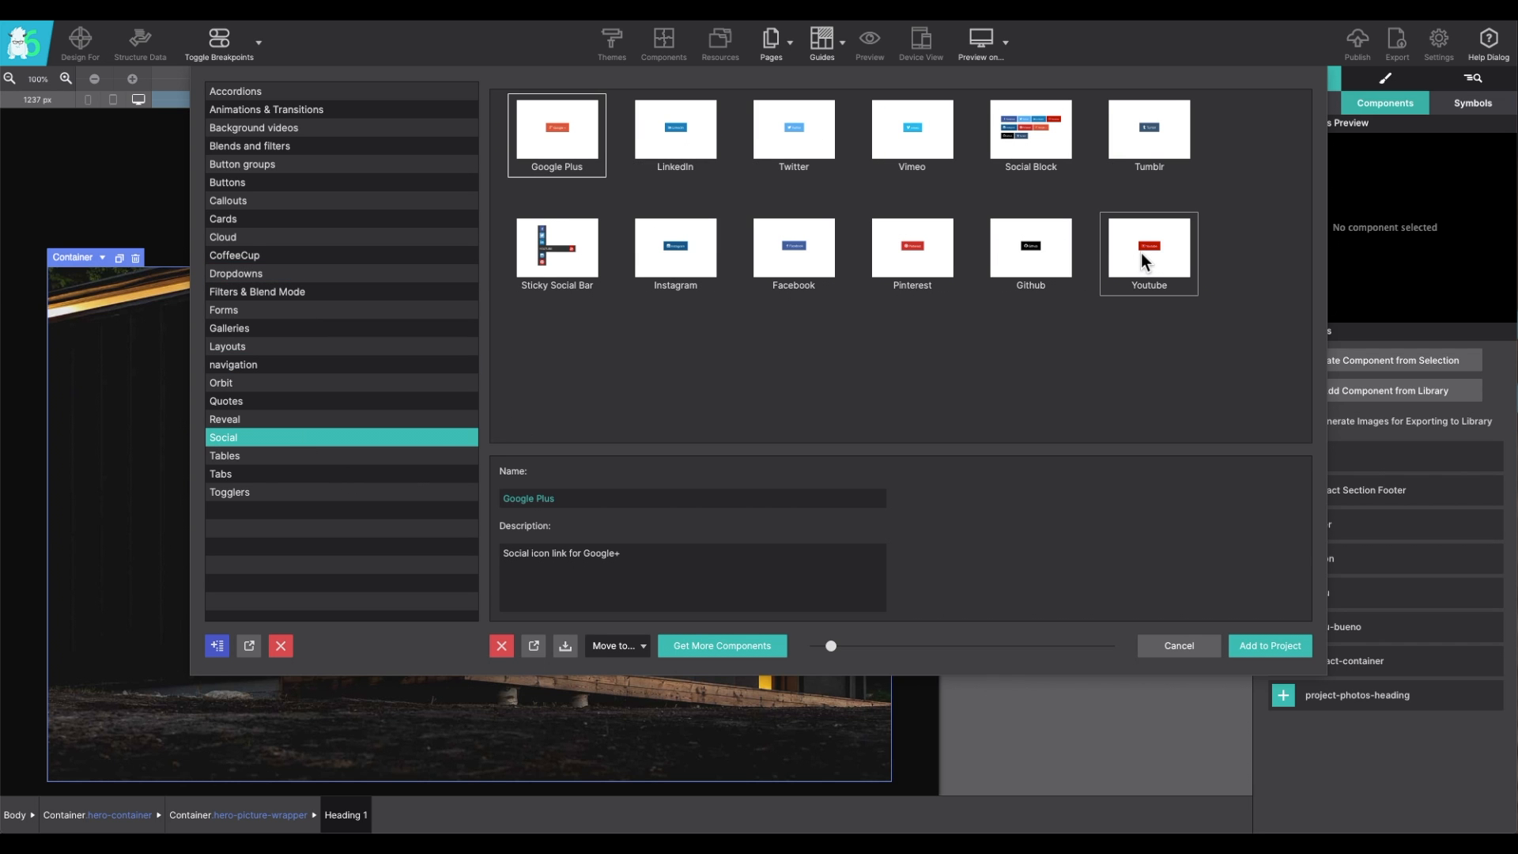
mouse_move(1188, 501)
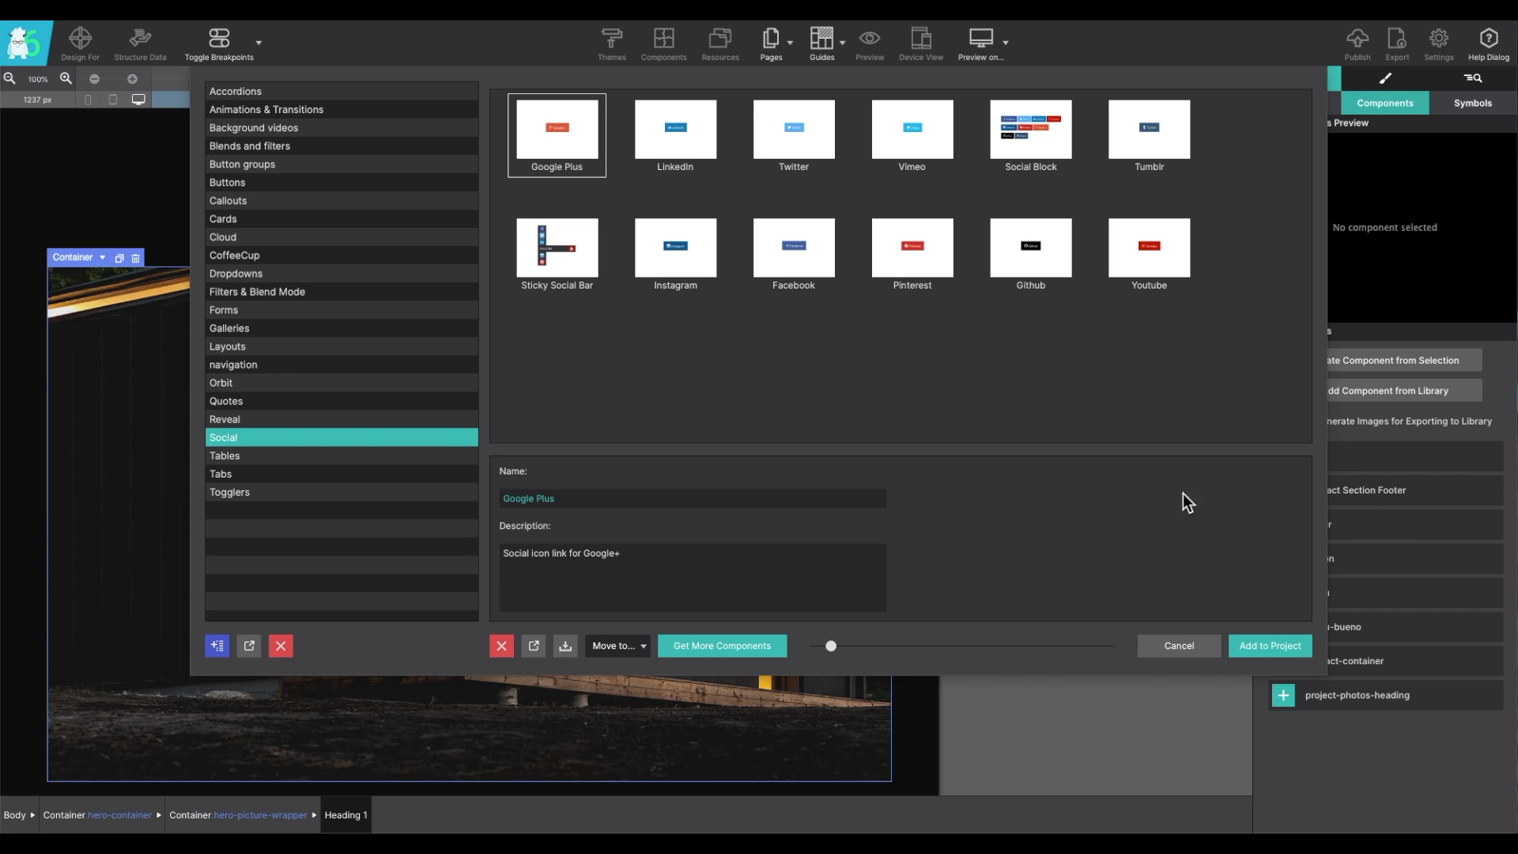
Step: Close the library and insert the saved 'button' component into the hero
click(1177, 646)
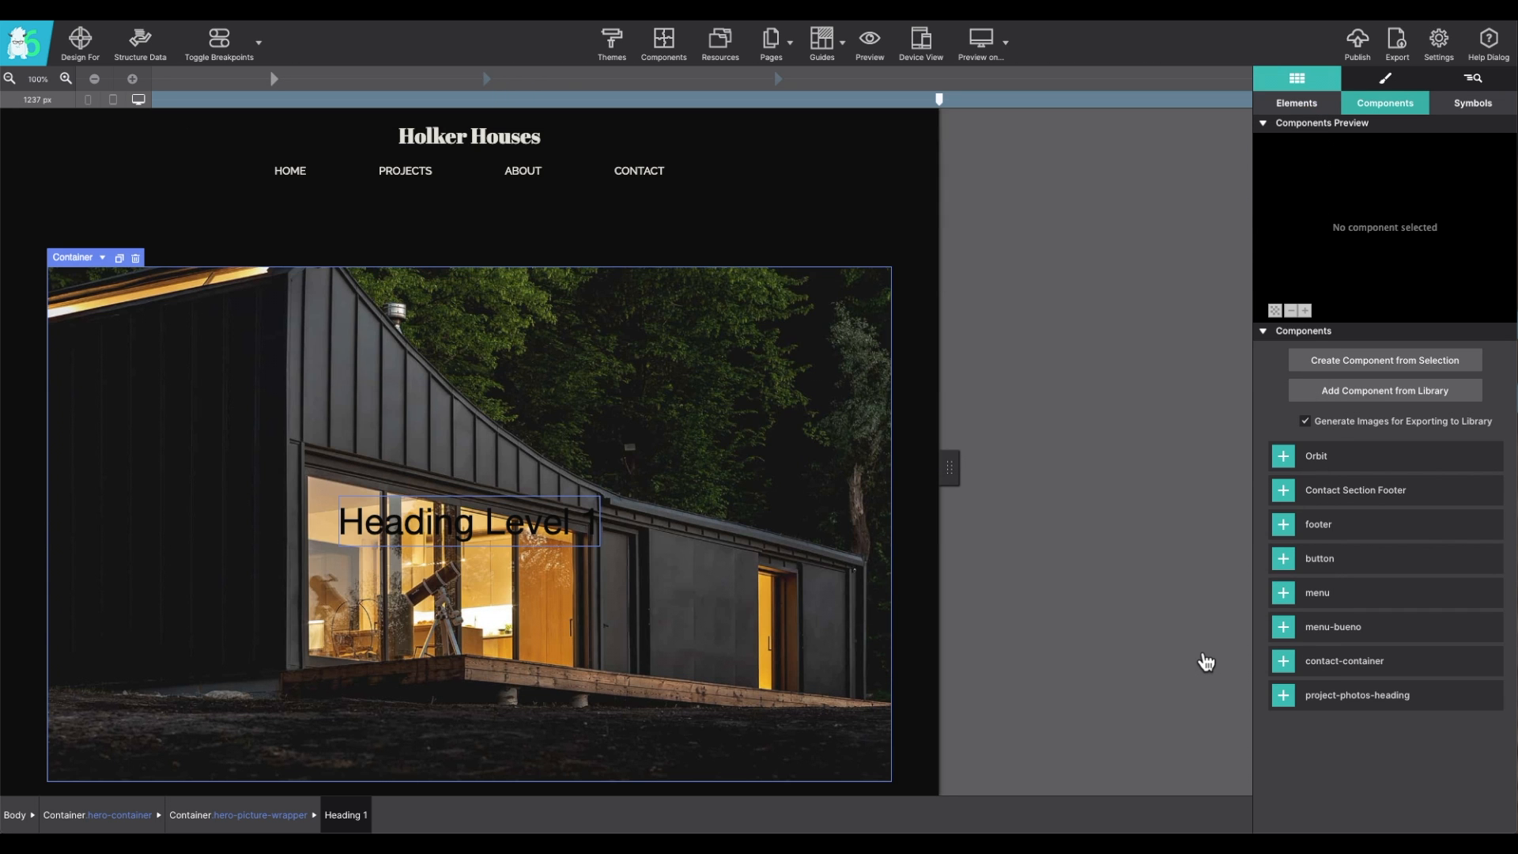
mouse_move(1346, 352)
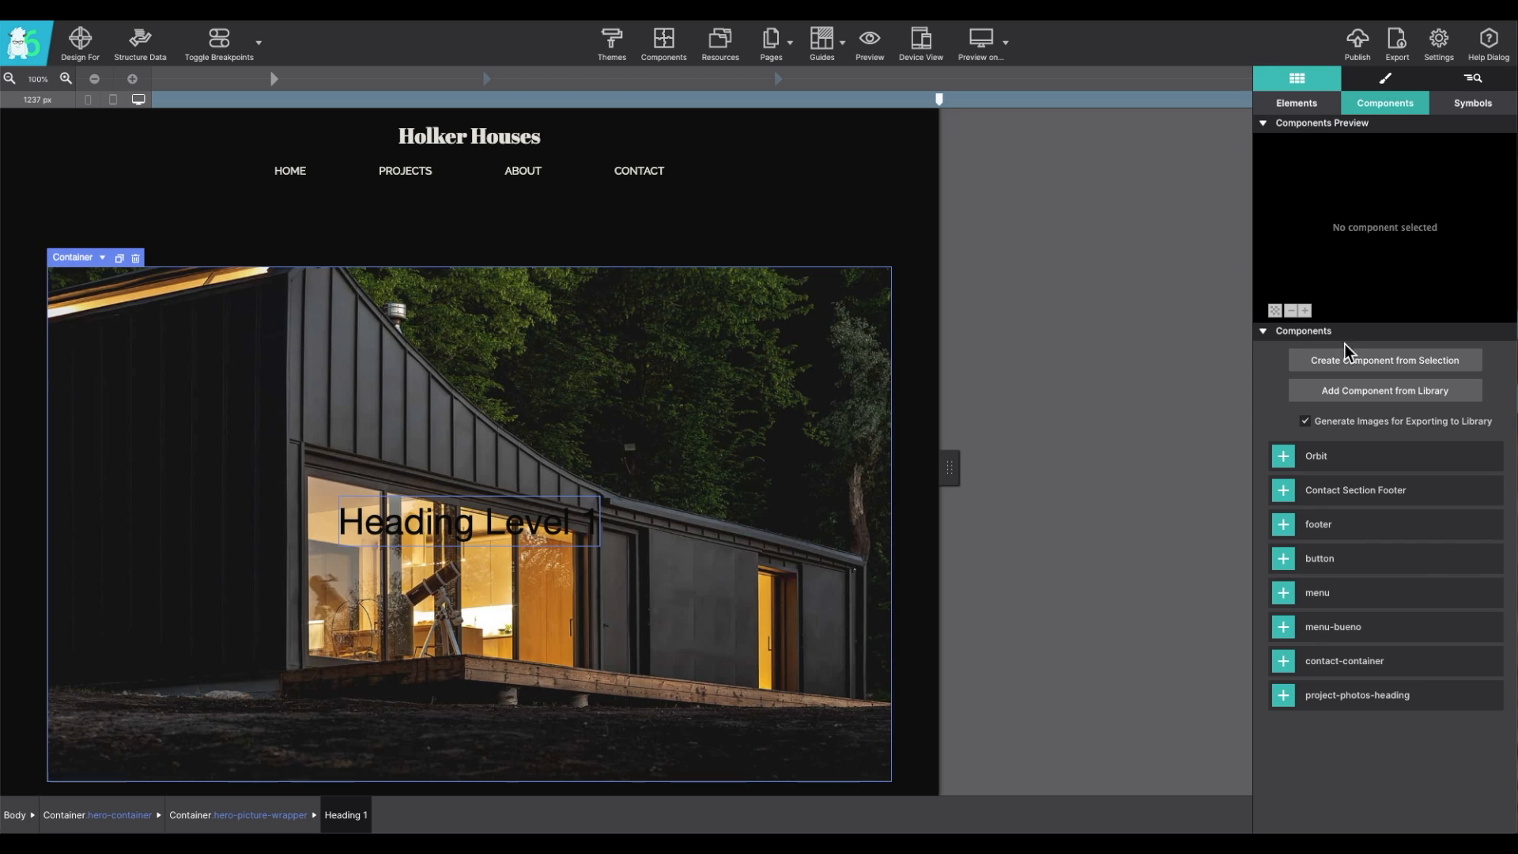
mouse_move(1347, 398)
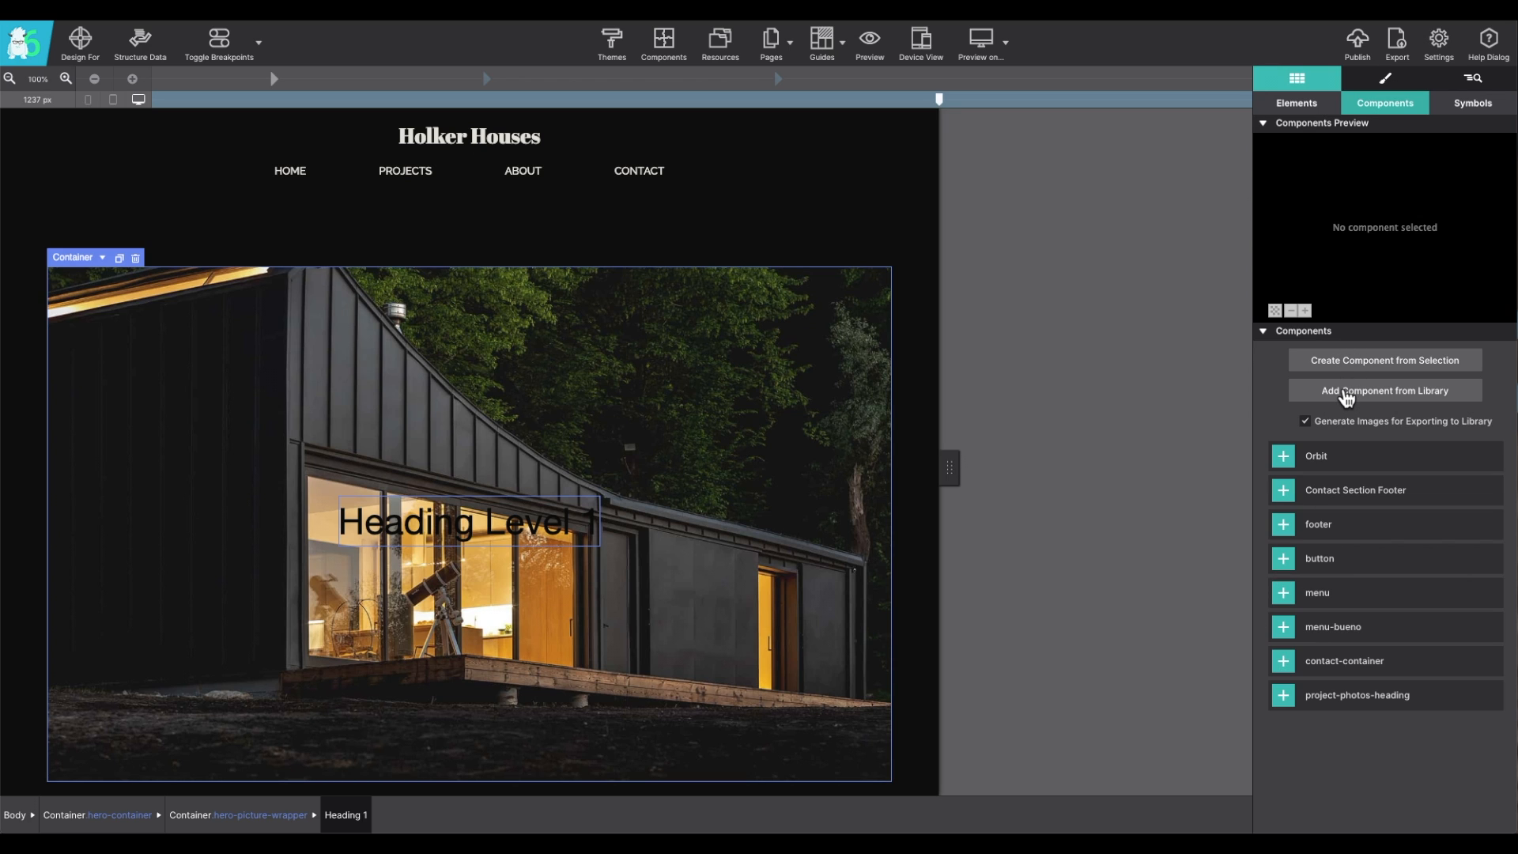
mouse_move(1357, 458)
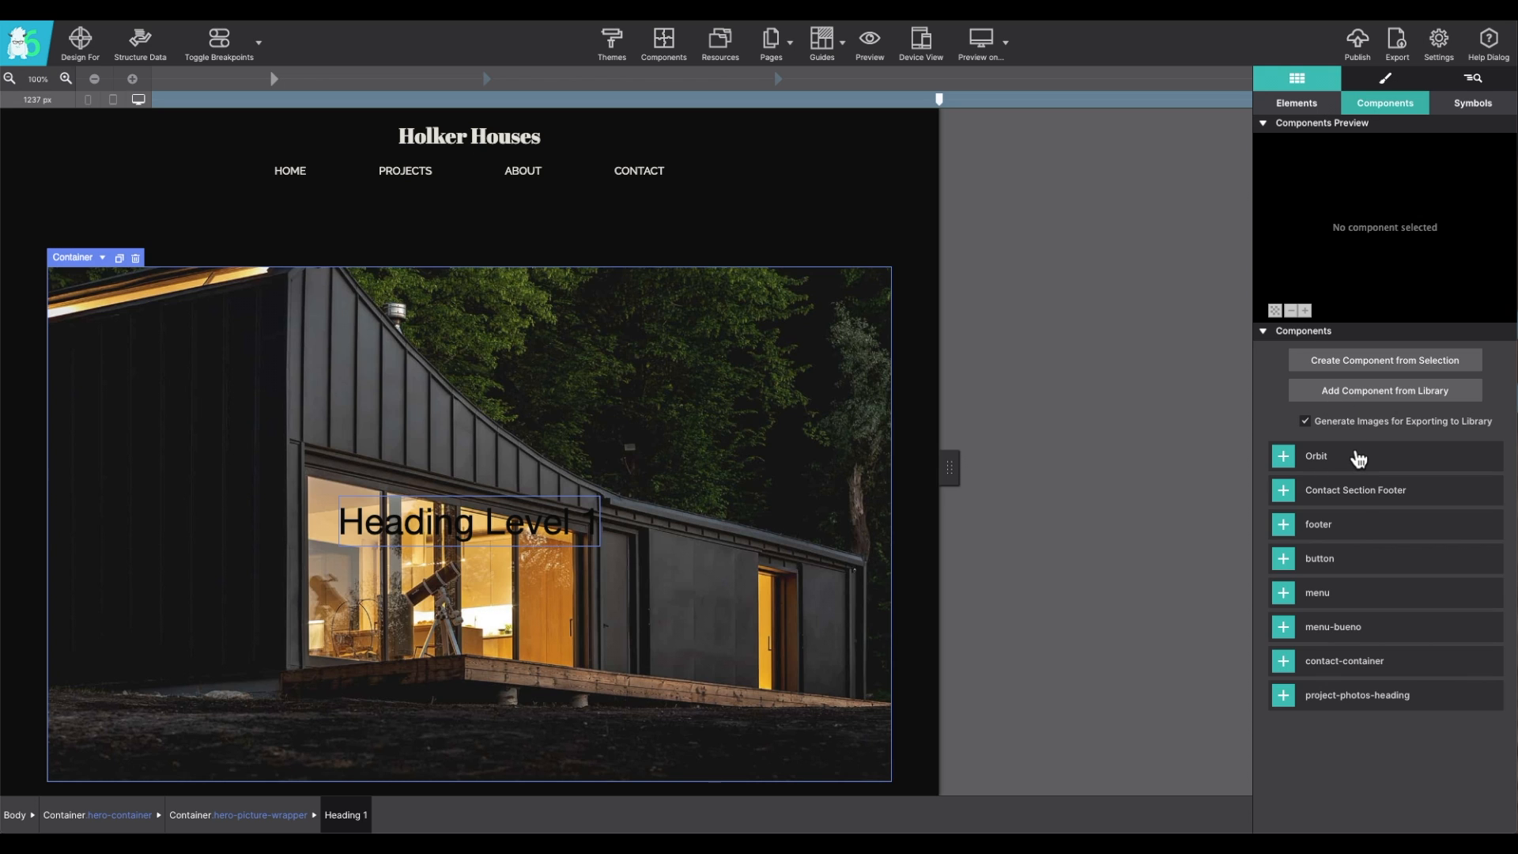
mouse_move(1353, 647)
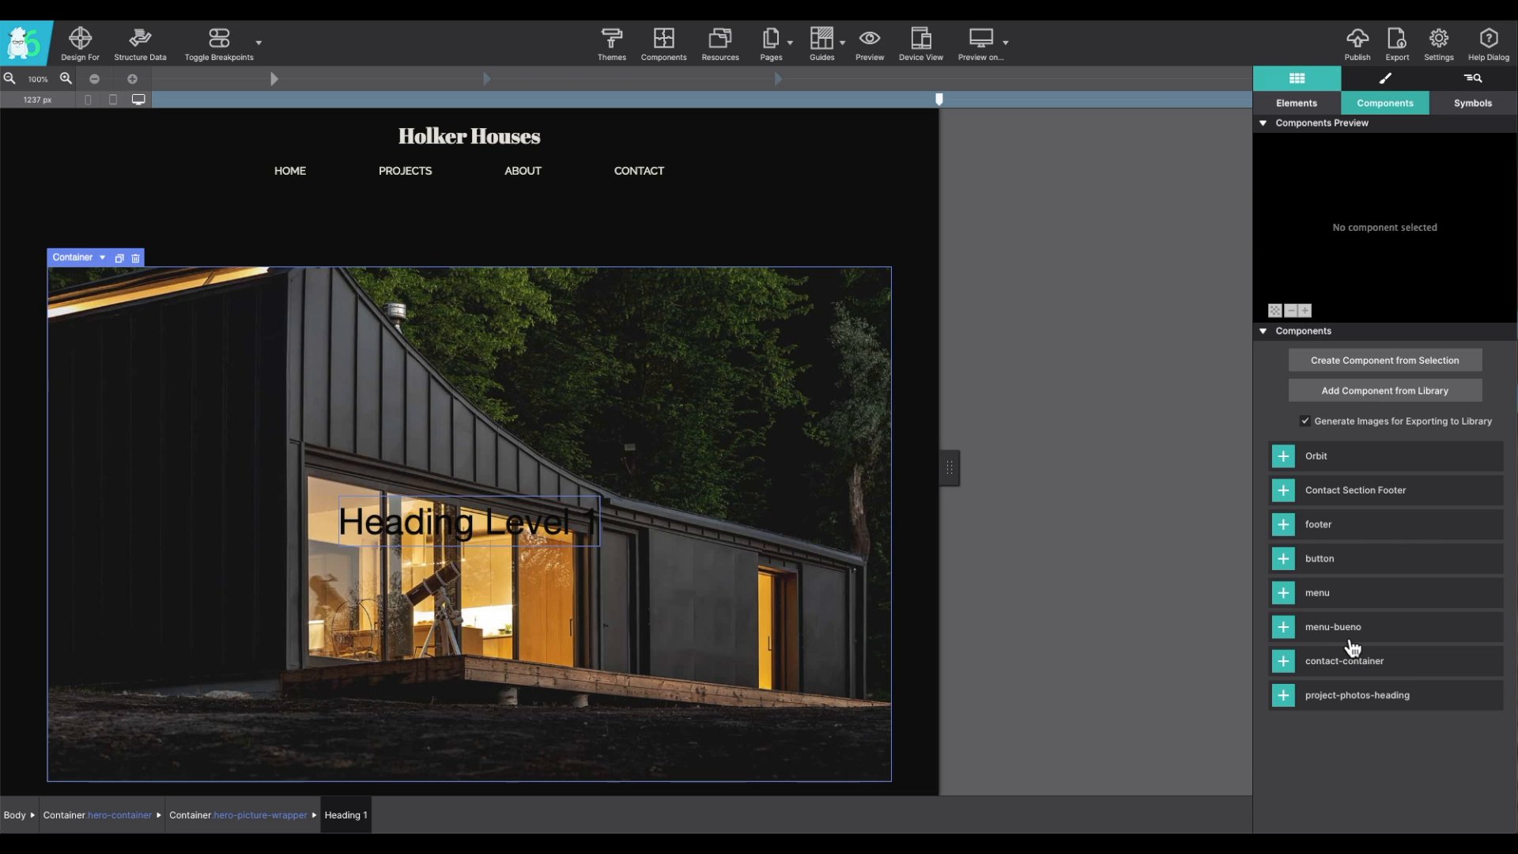
mouse_move(1349, 591)
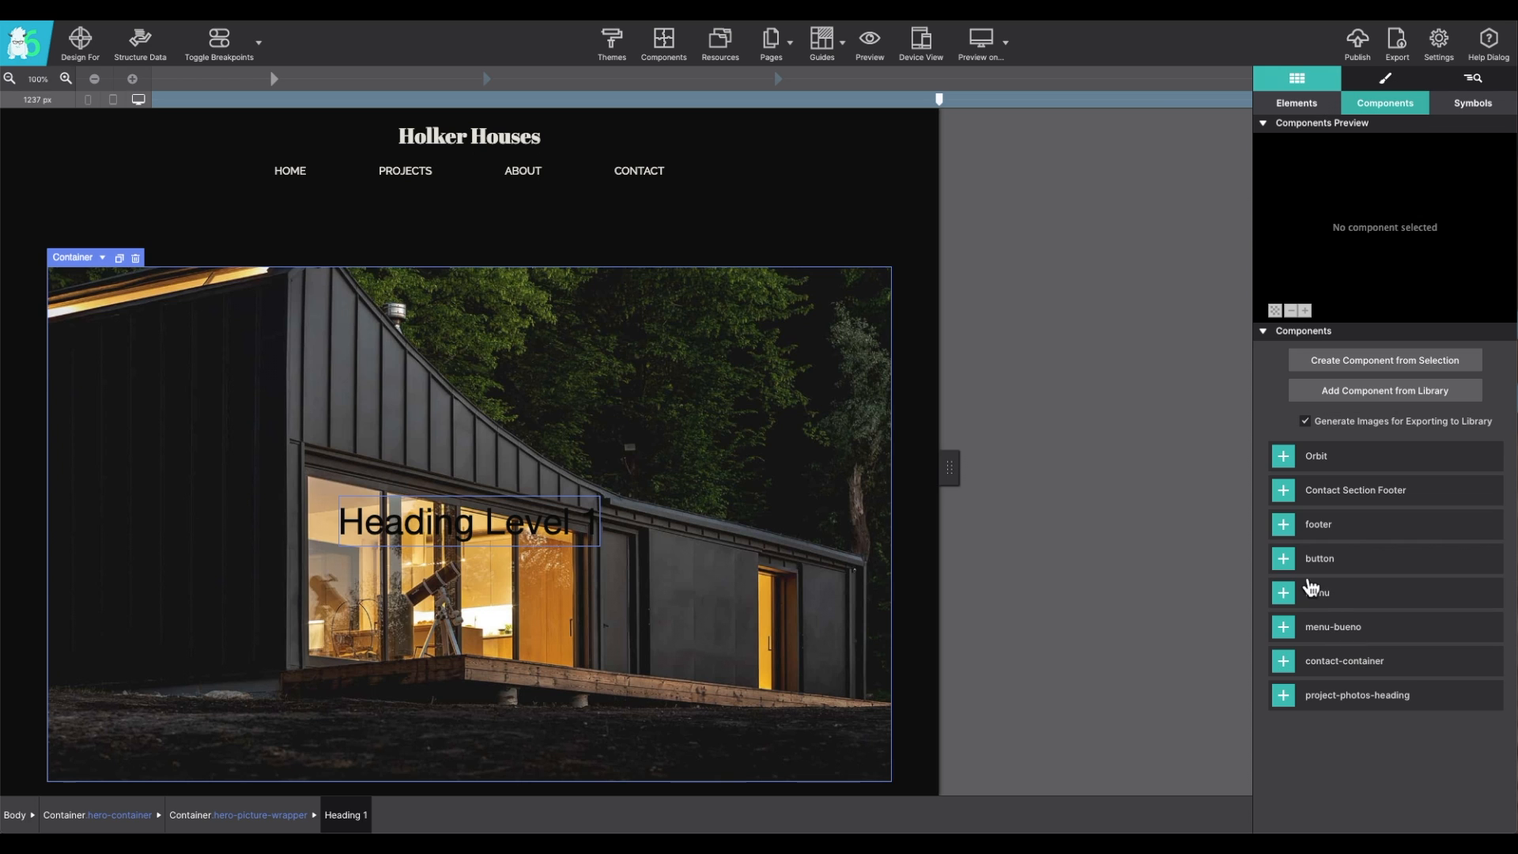
click(1284, 558)
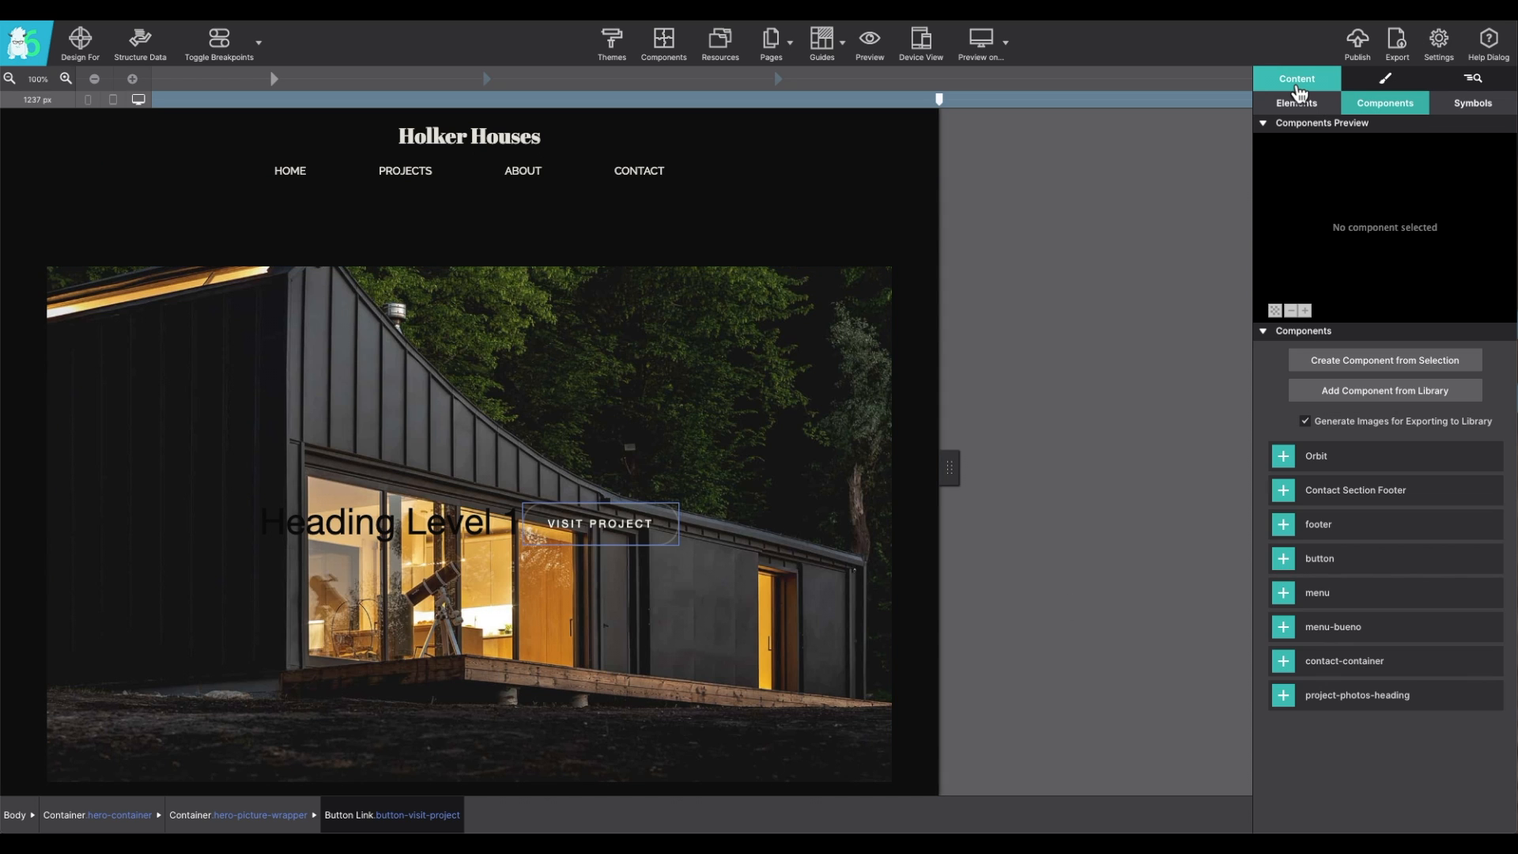
Step: Select the header menu bar's Menu symbol and keep it shown on the Index page
click(1472, 103)
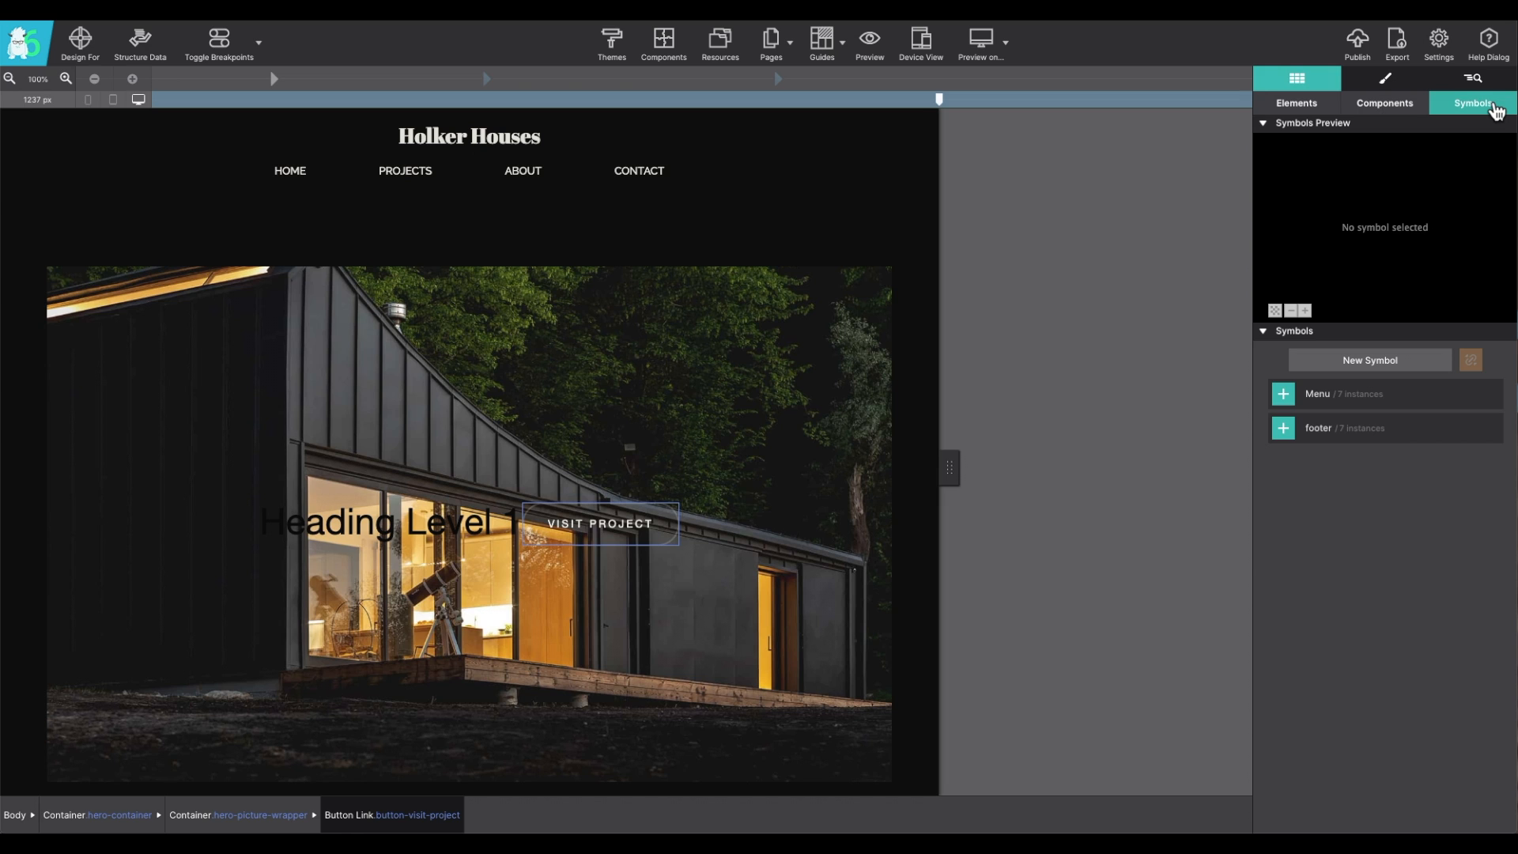
click(465, 170)
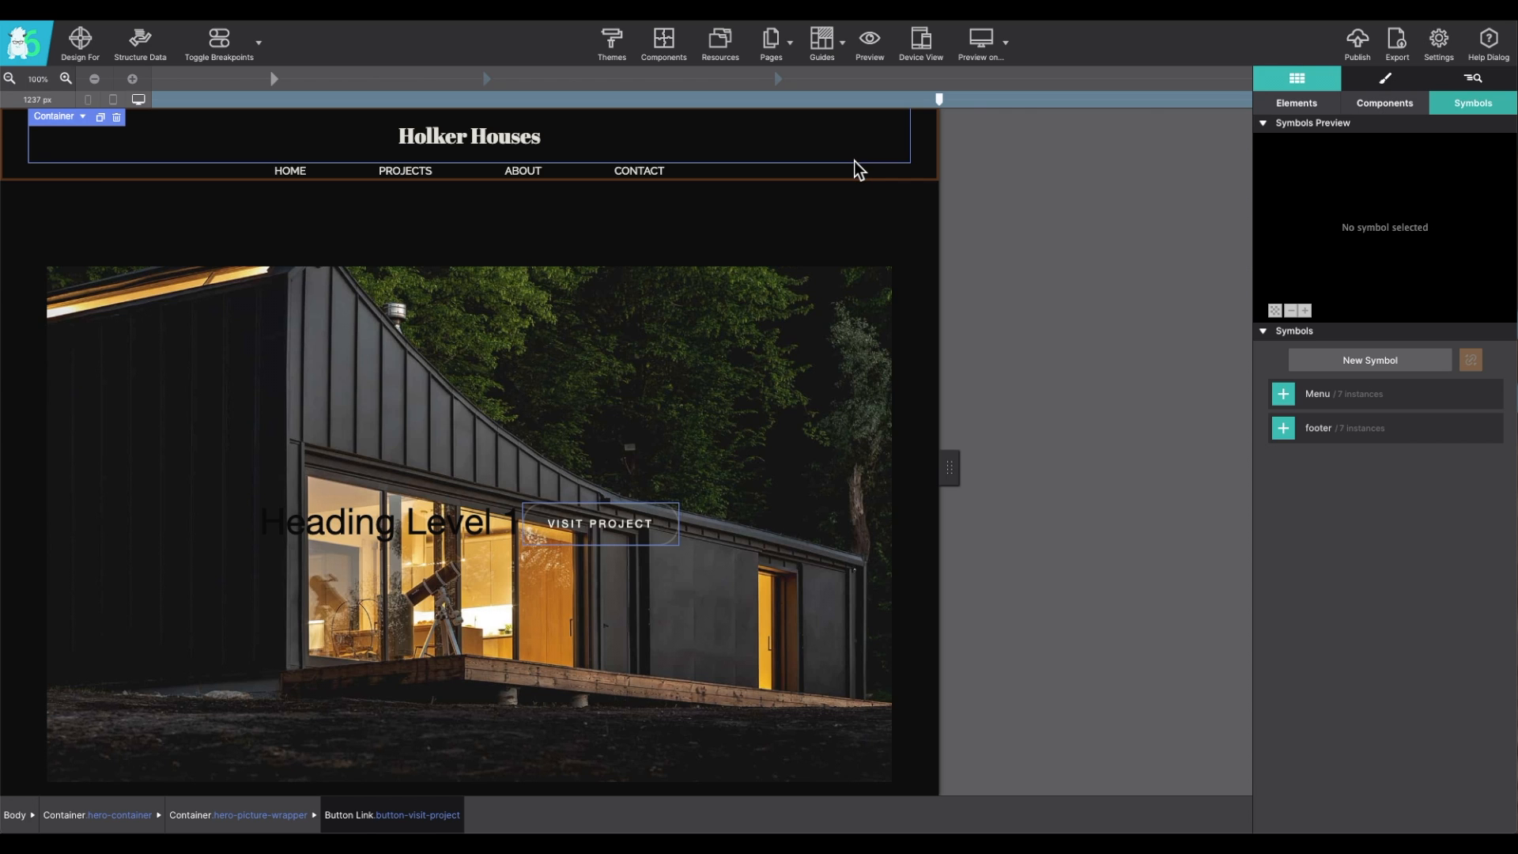
click(1351, 393)
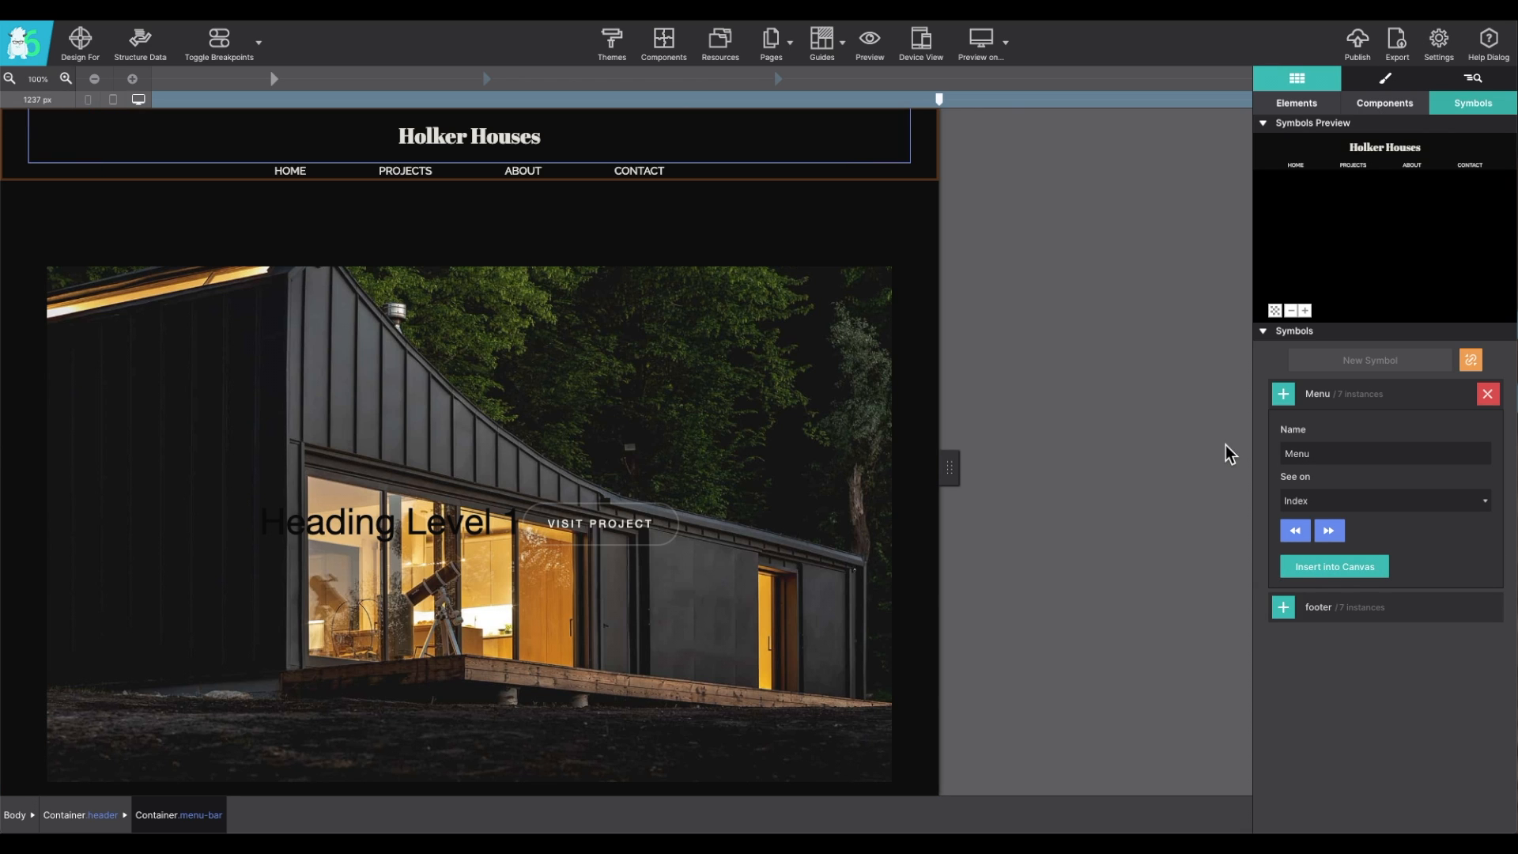
mouse_move(1360, 521)
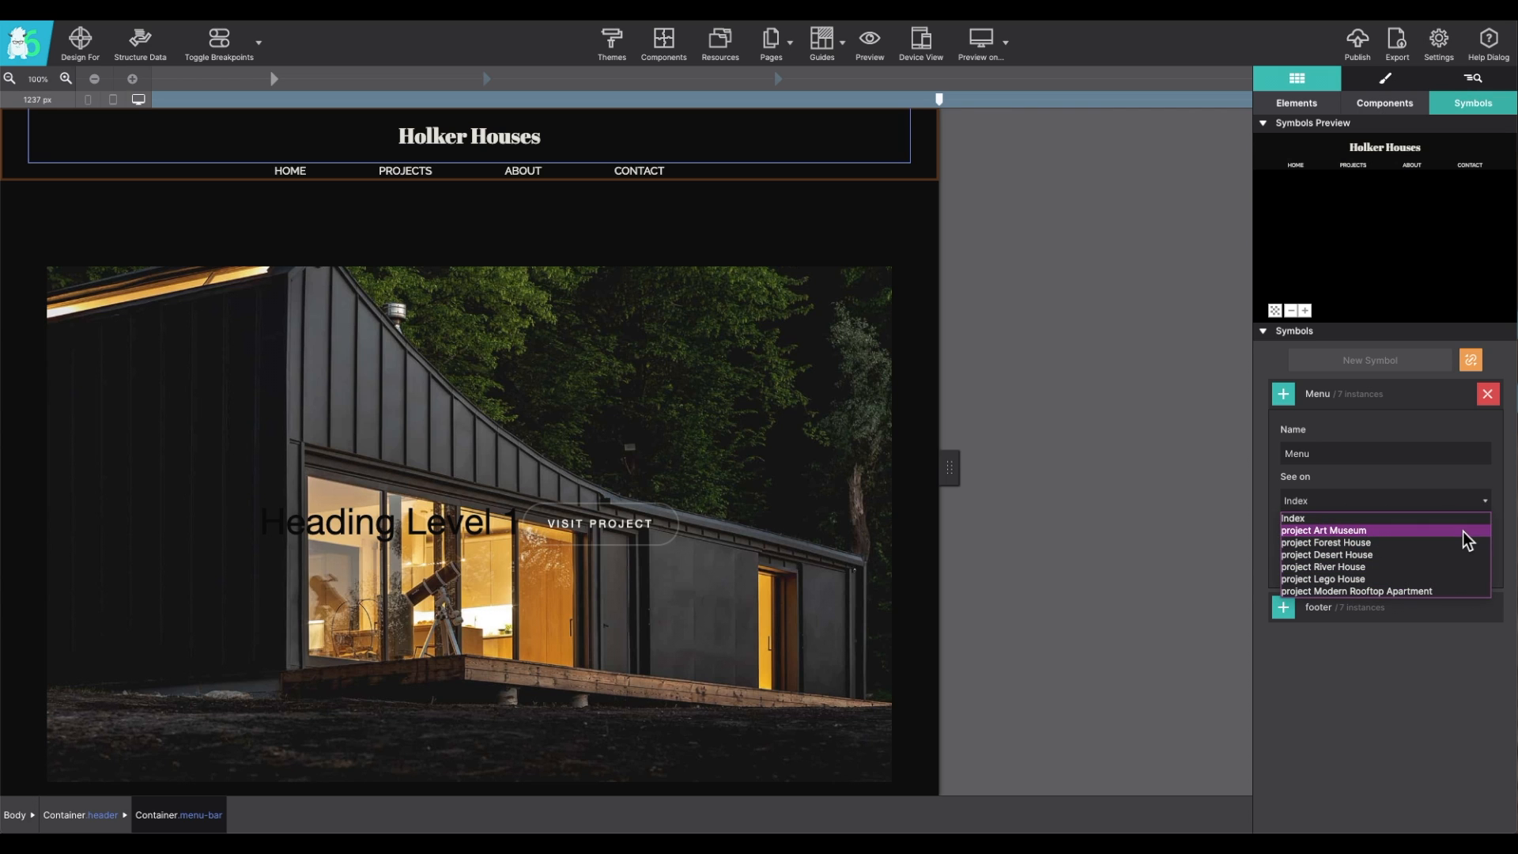
click(1293, 517)
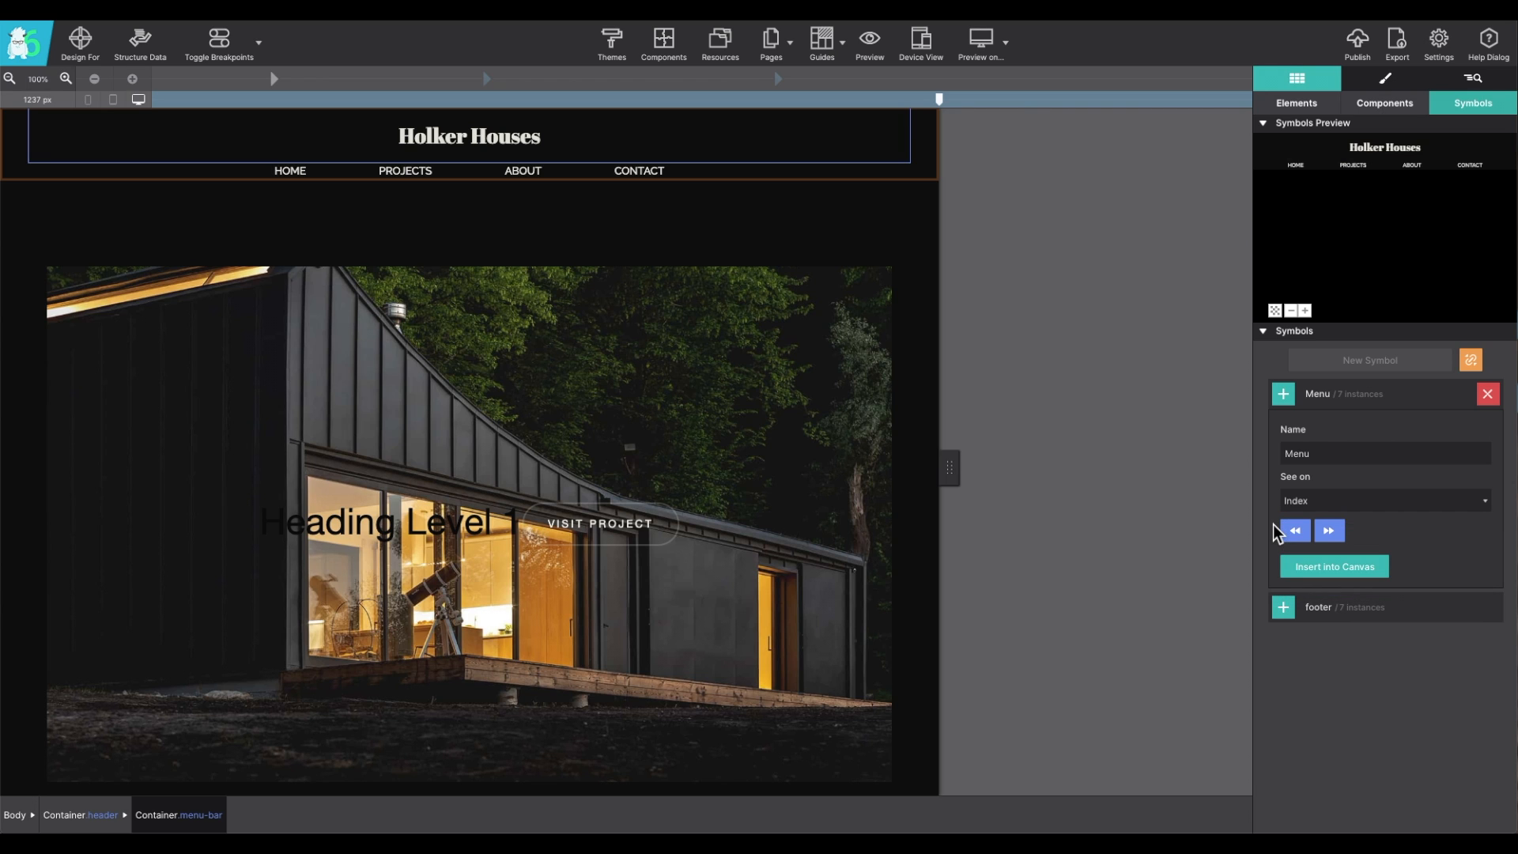
mouse_move(1280, 538)
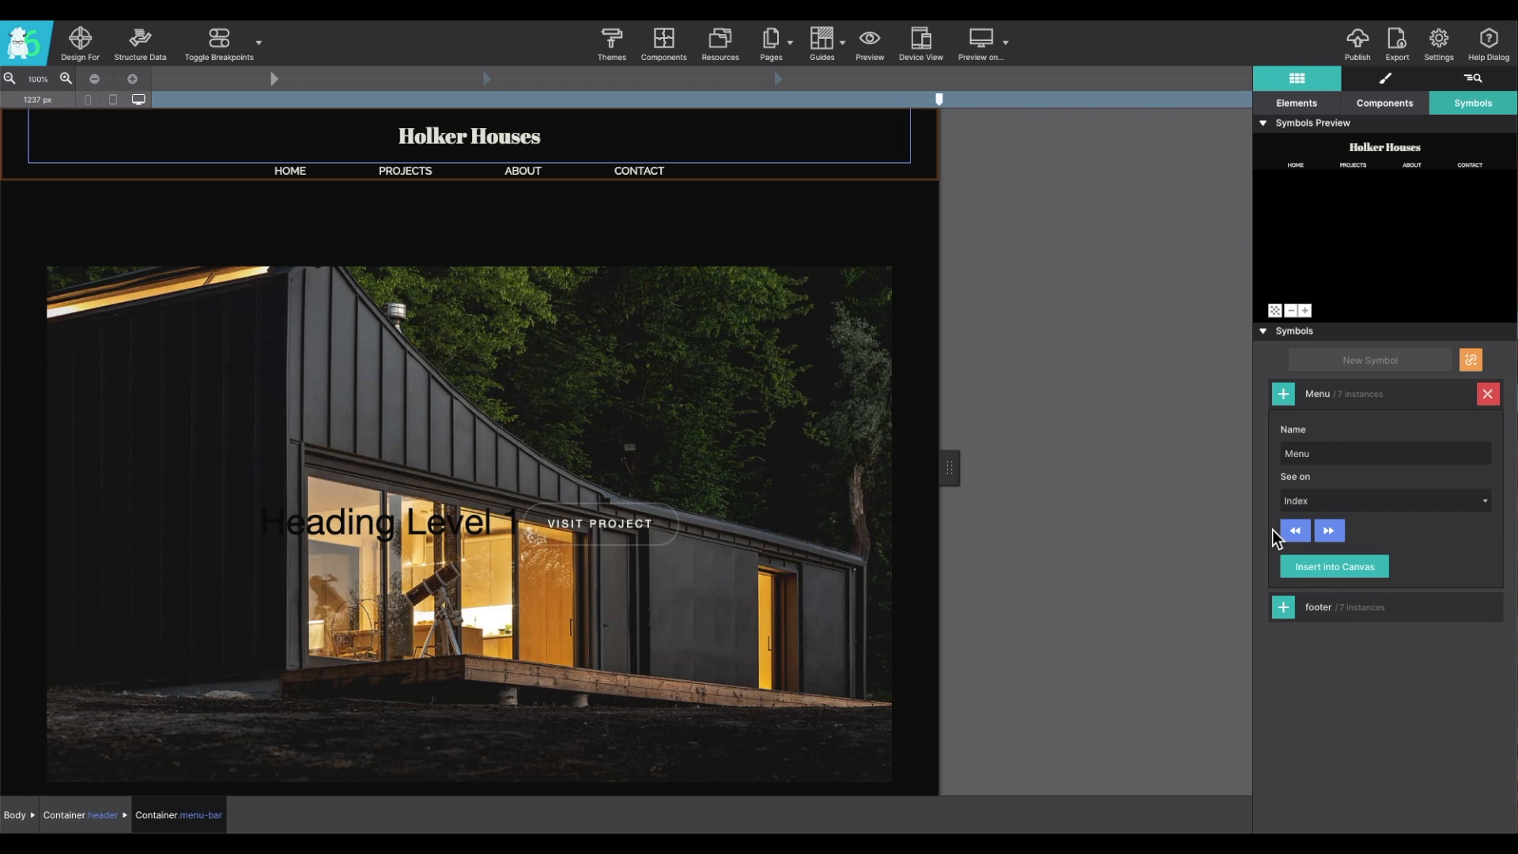
mouse_move(1349, 578)
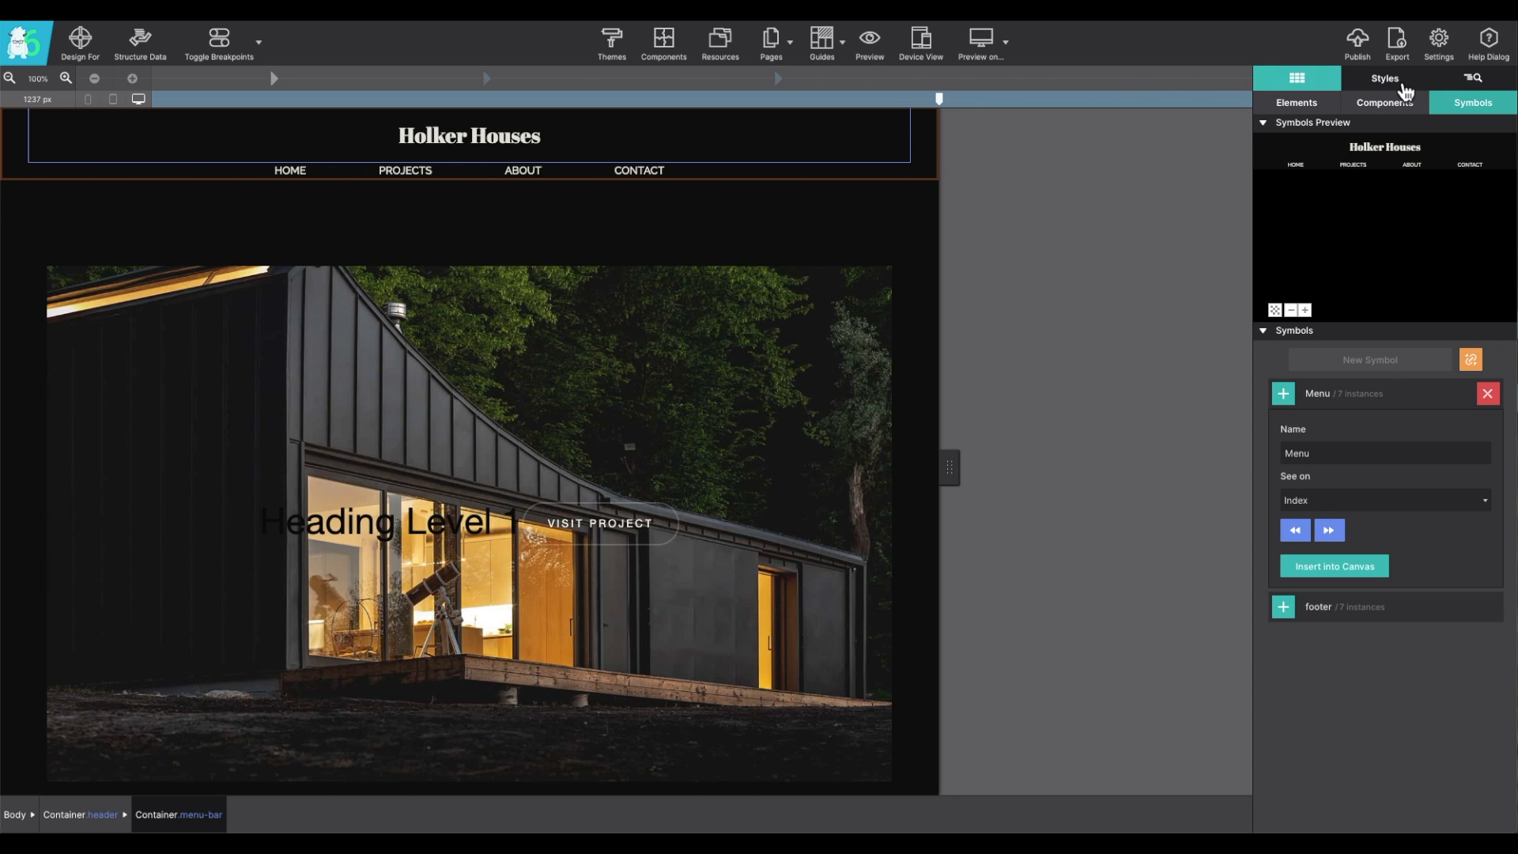
Step: Show the menu bar's style properties, then select the hero image container
click(1384, 79)
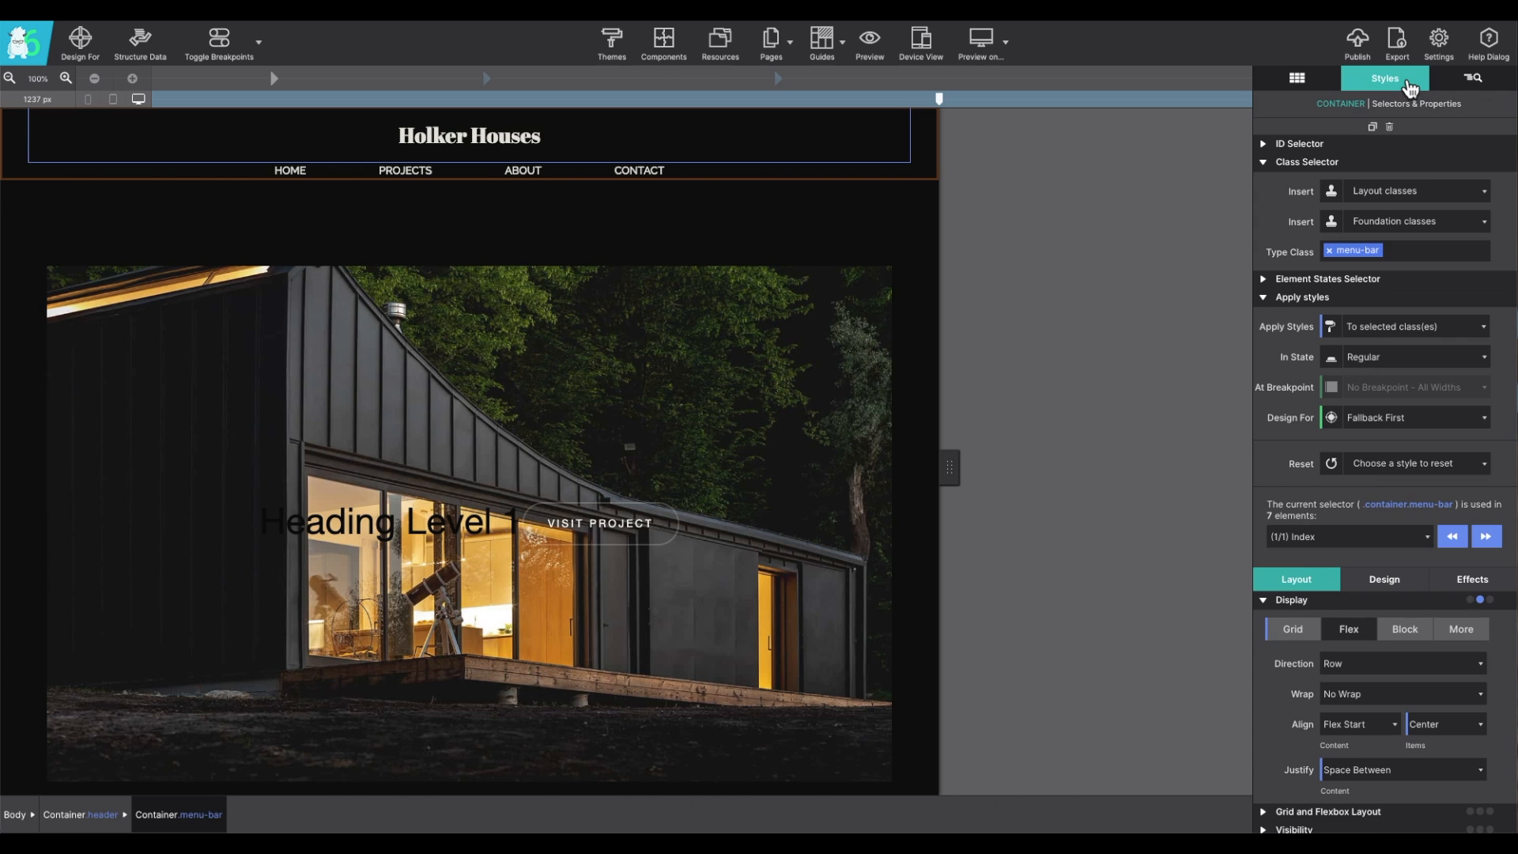
click(388, 521)
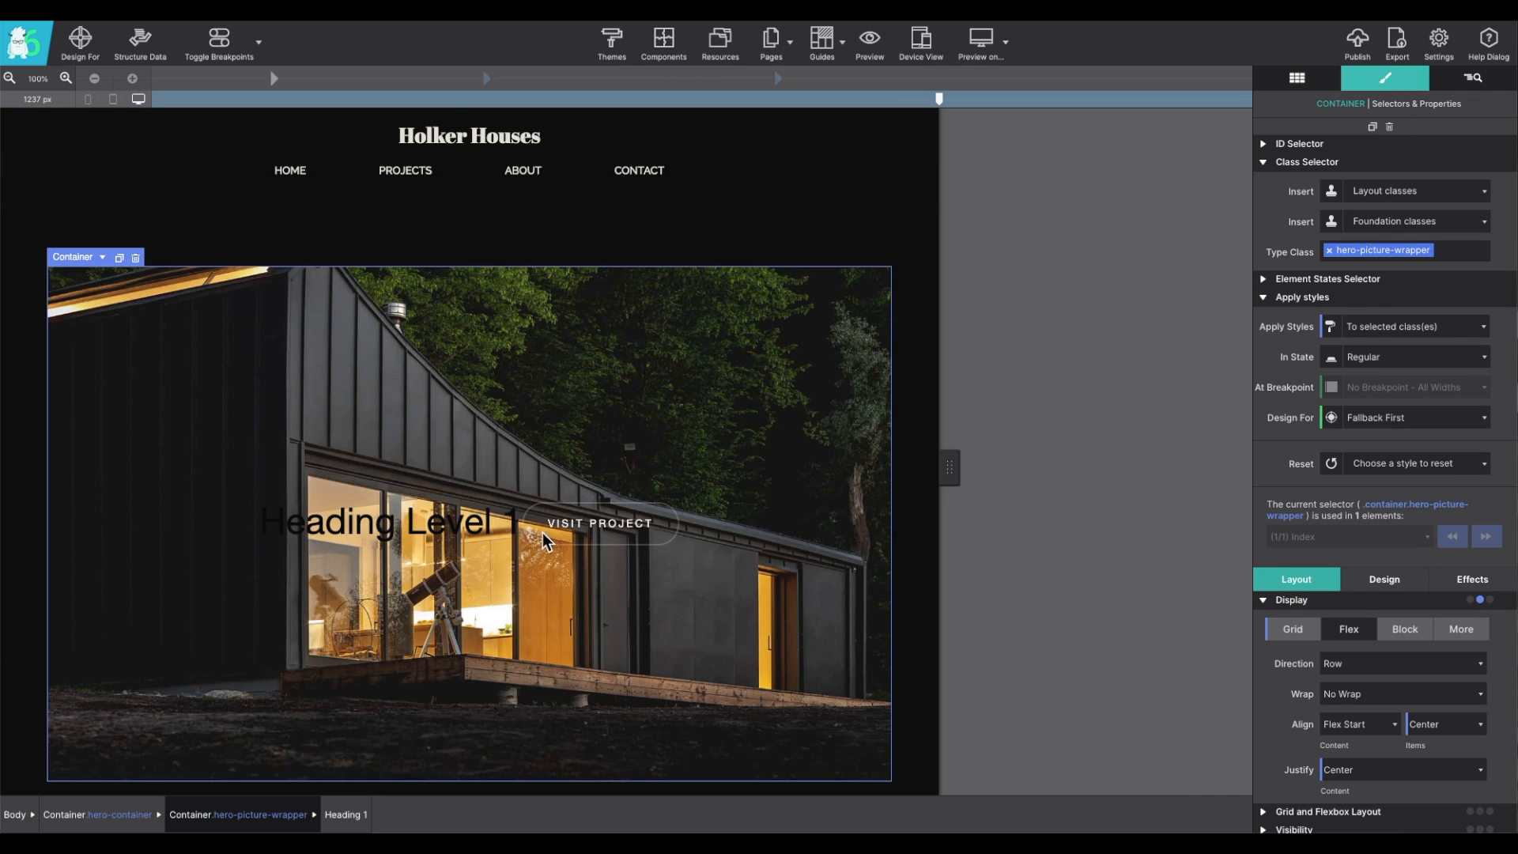
Step: Select the VISIT PROJECT button to inspect its block display styles
click(599, 523)
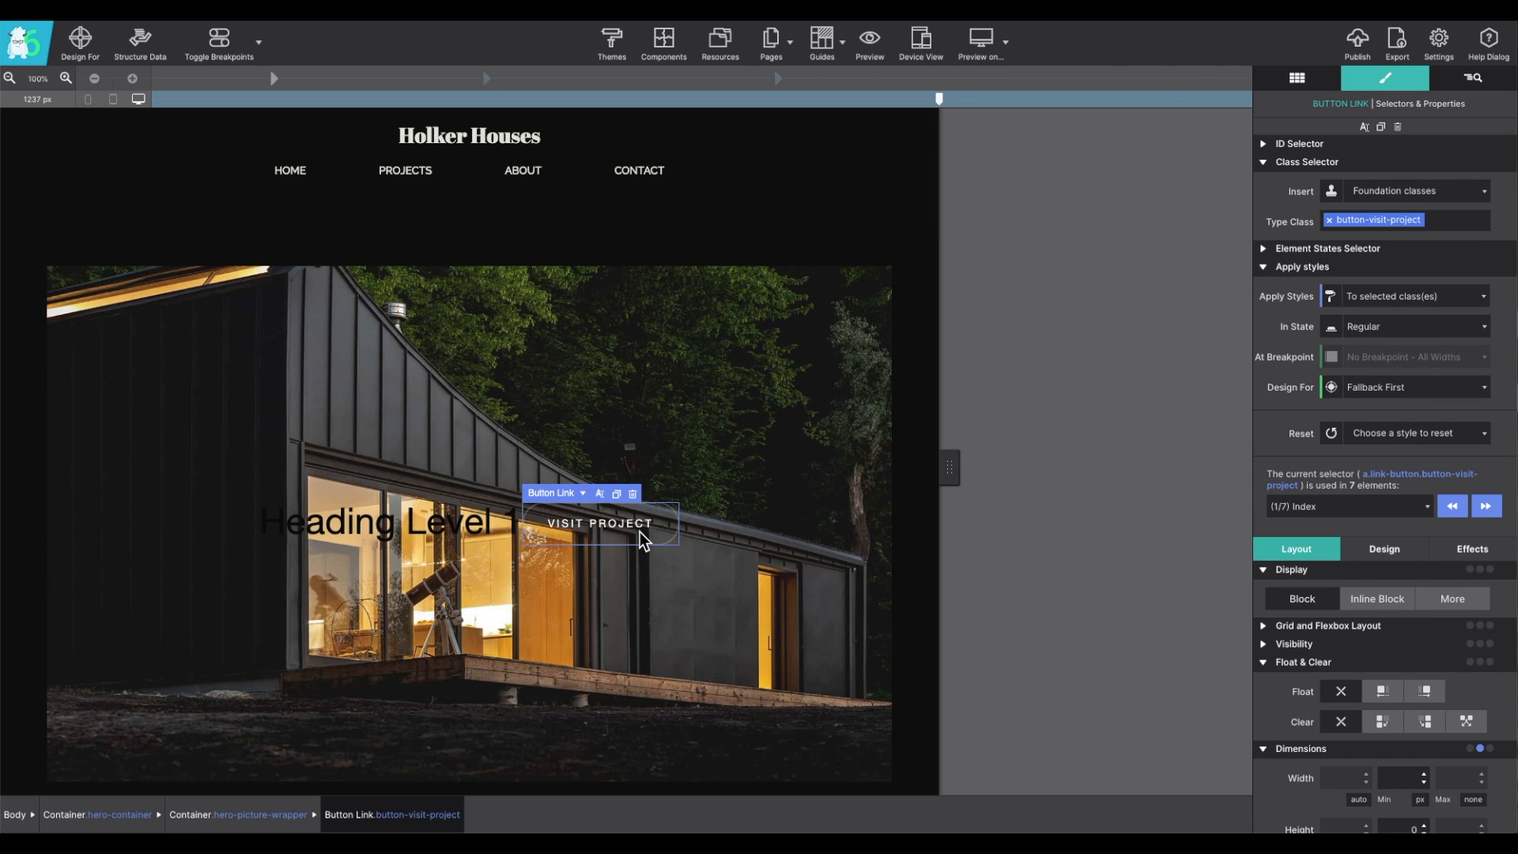
mouse_move(620, 538)
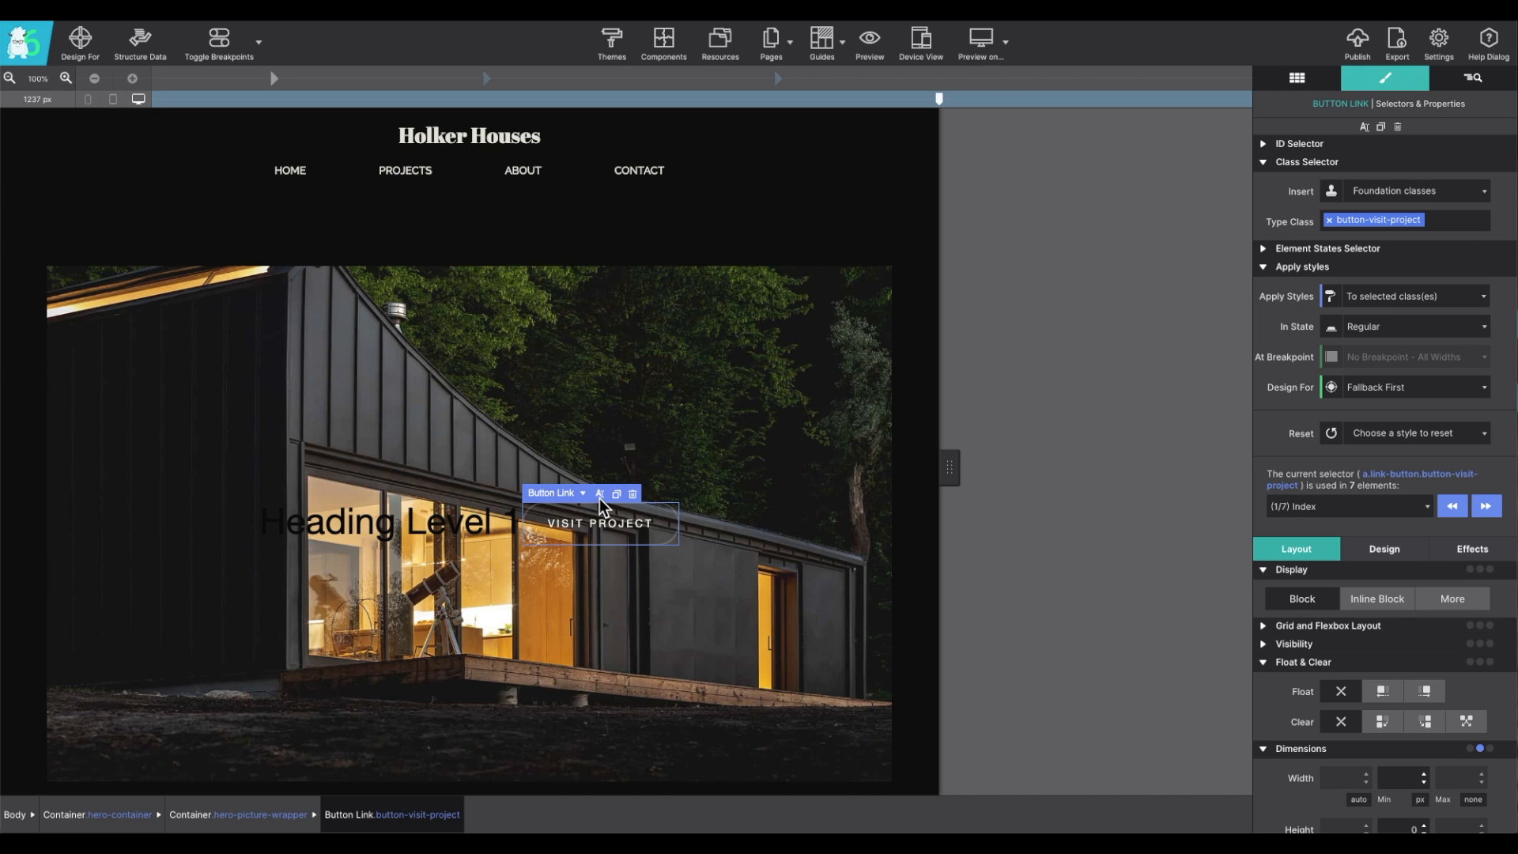
mouse_move(618, 506)
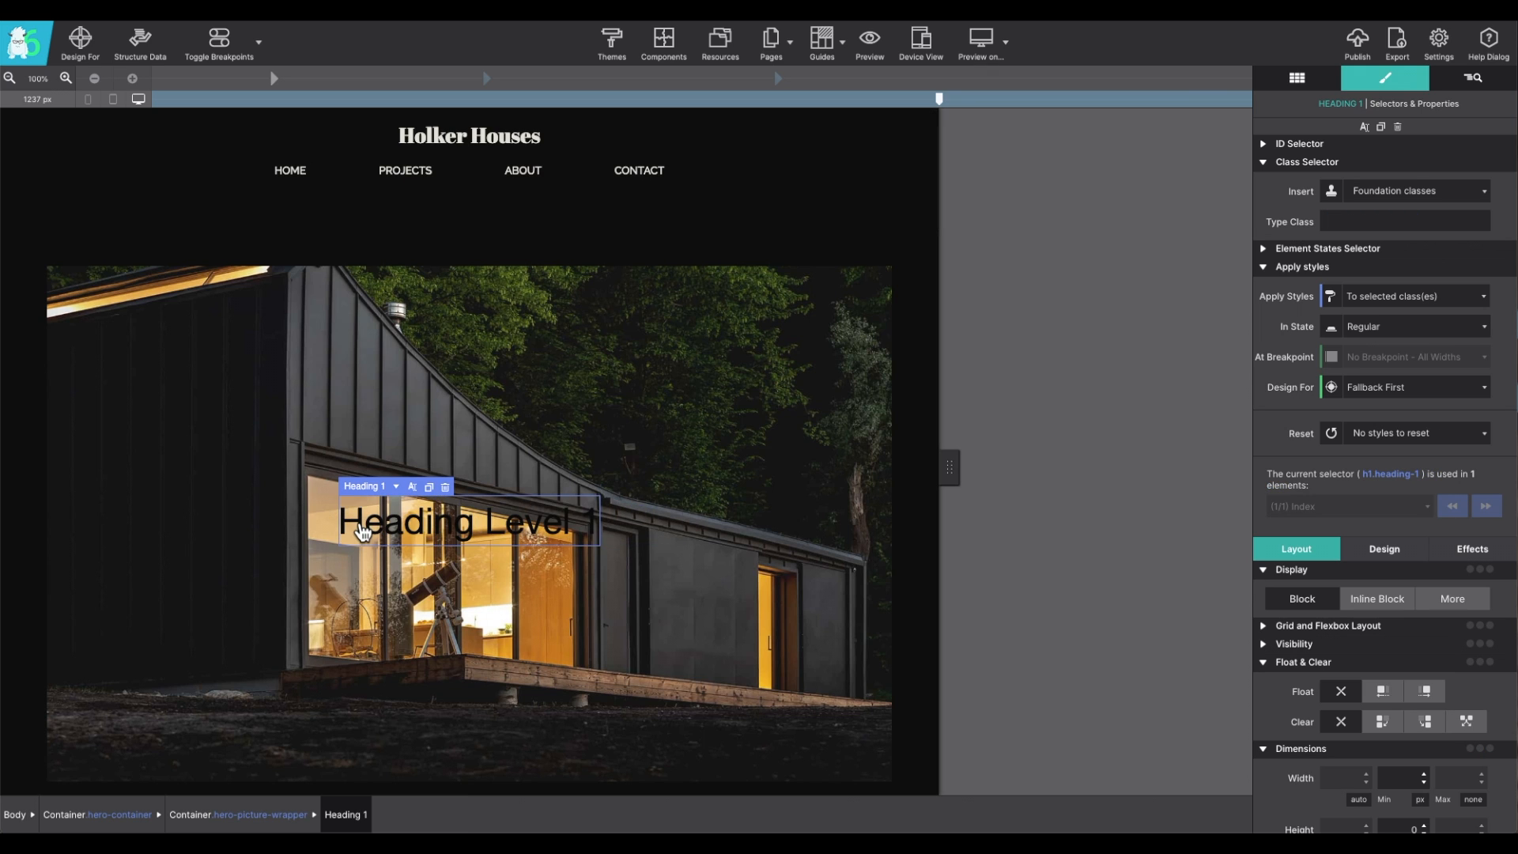
mouse_move(355, 501)
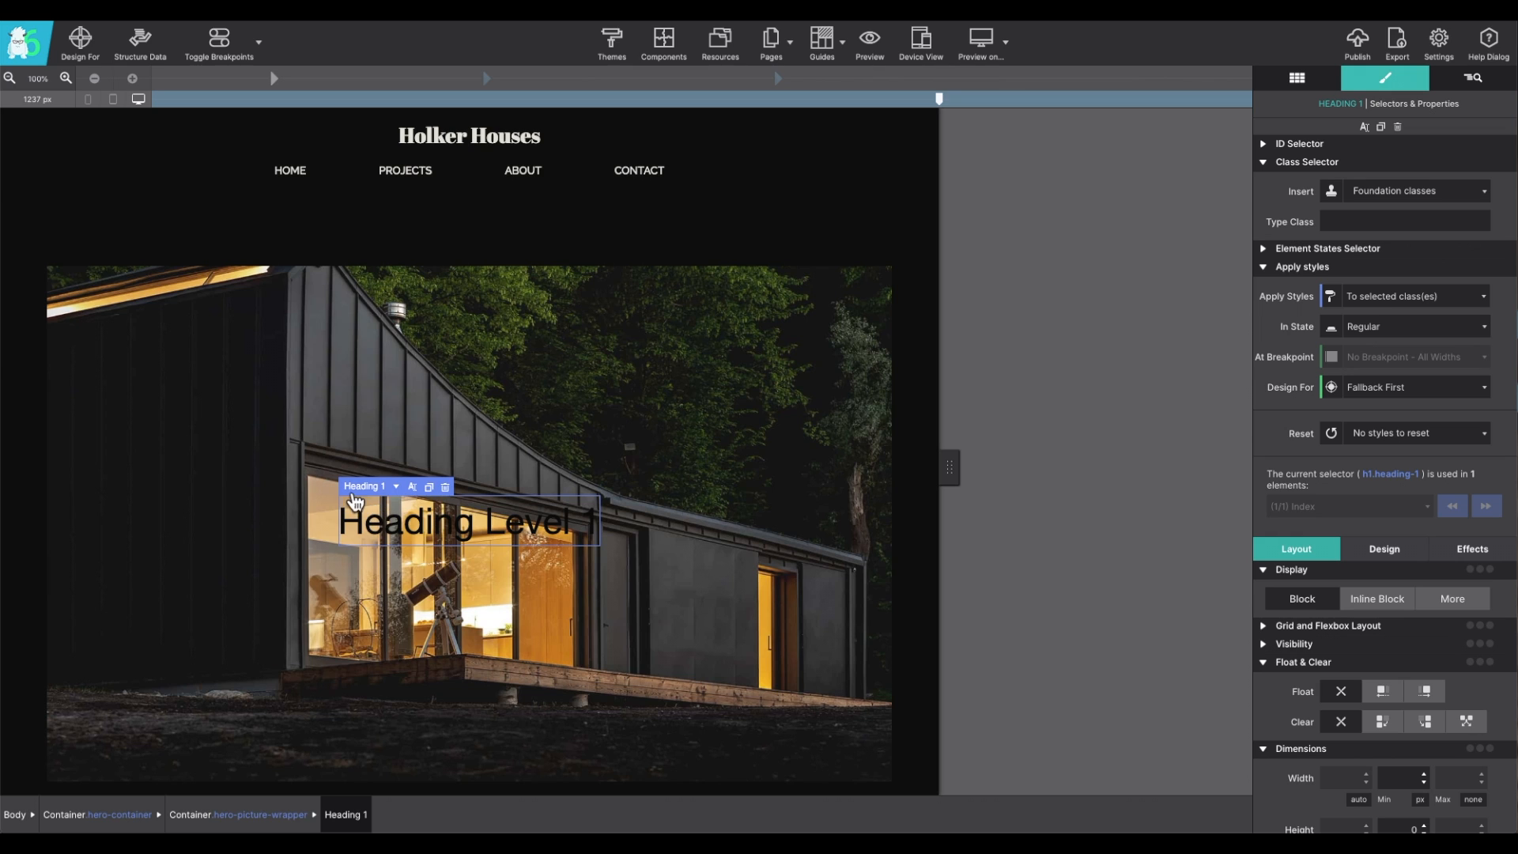
mouse_move(380, 499)
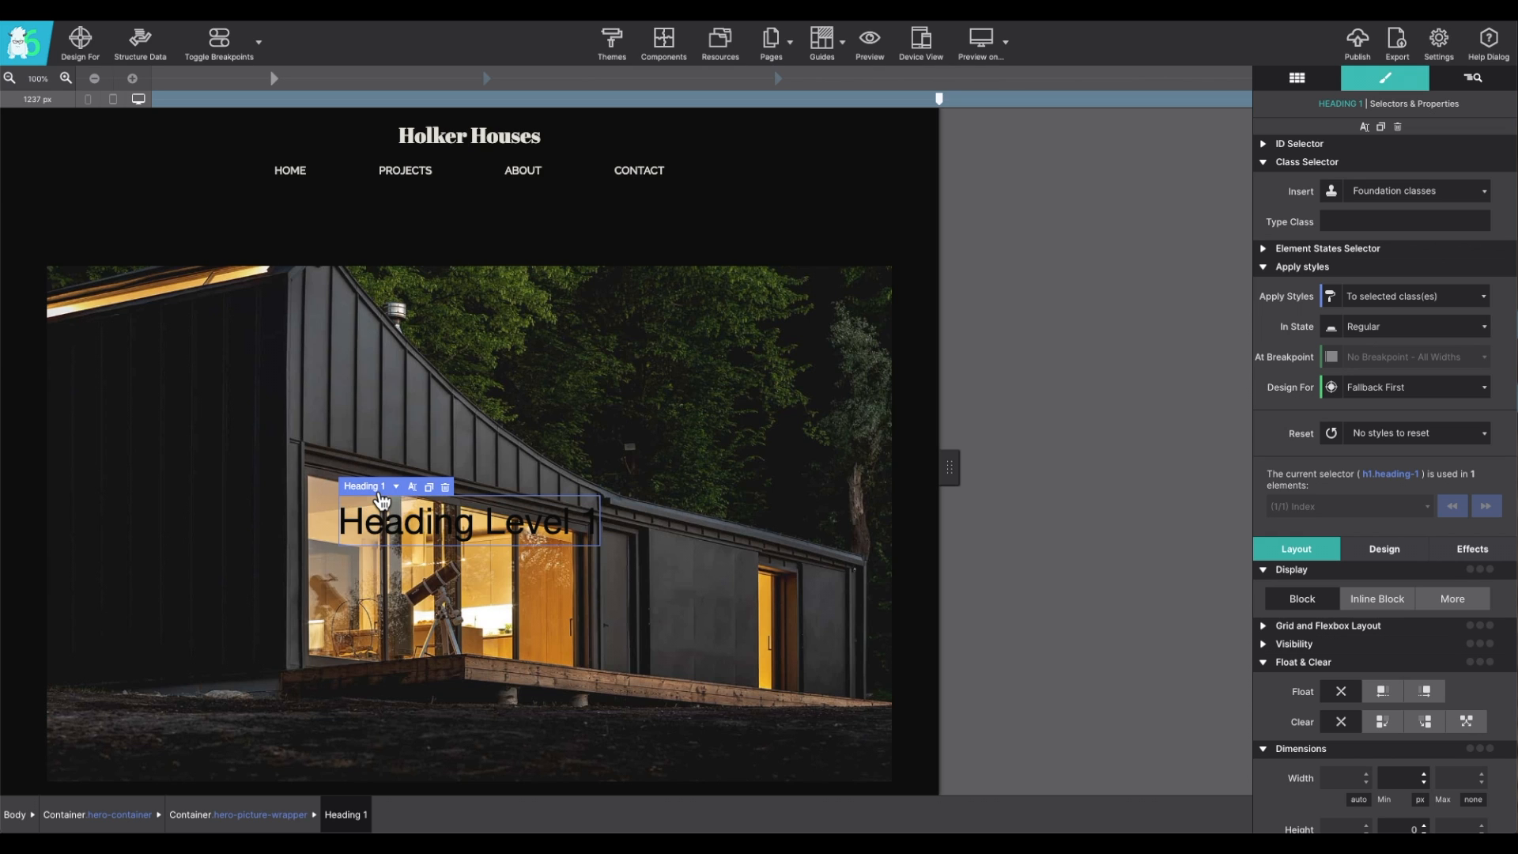
mouse_move(397, 499)
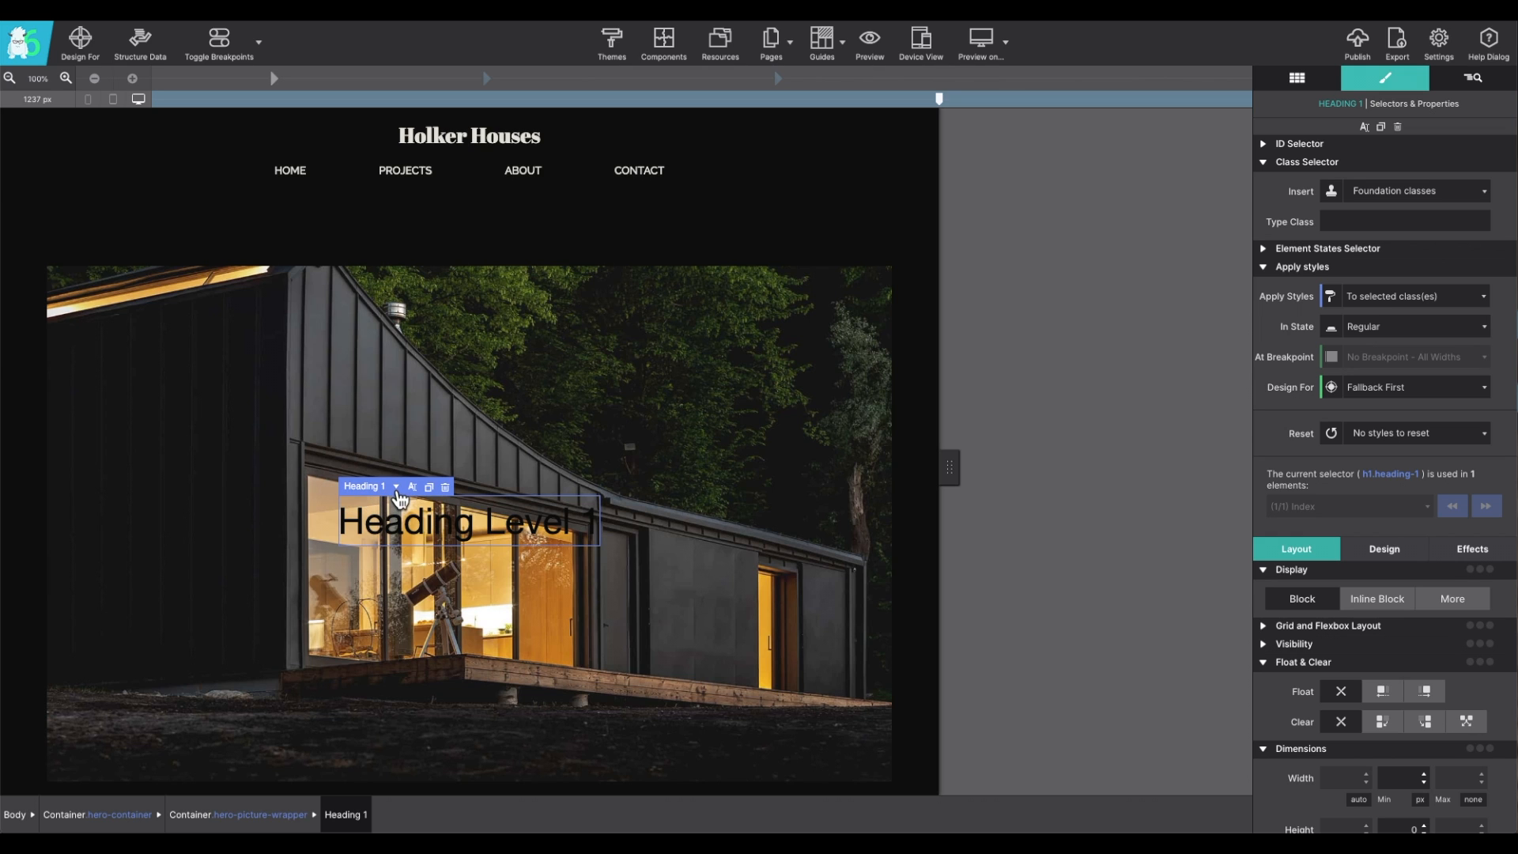
Step: Pick the hero image container from the heading's list of parent elements
click(396, 486)
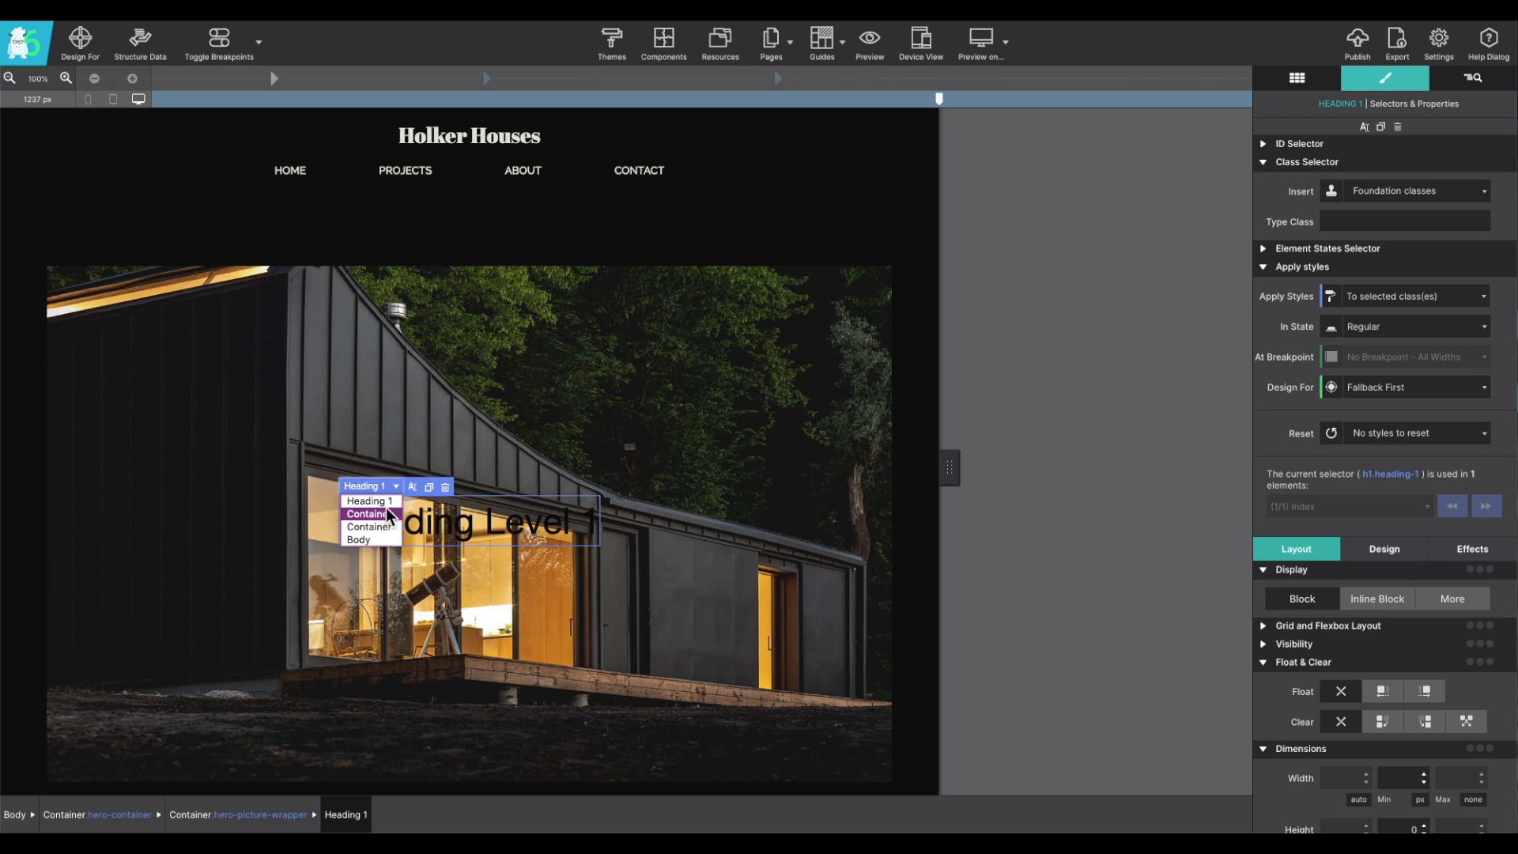
mouse_move(367, 526)
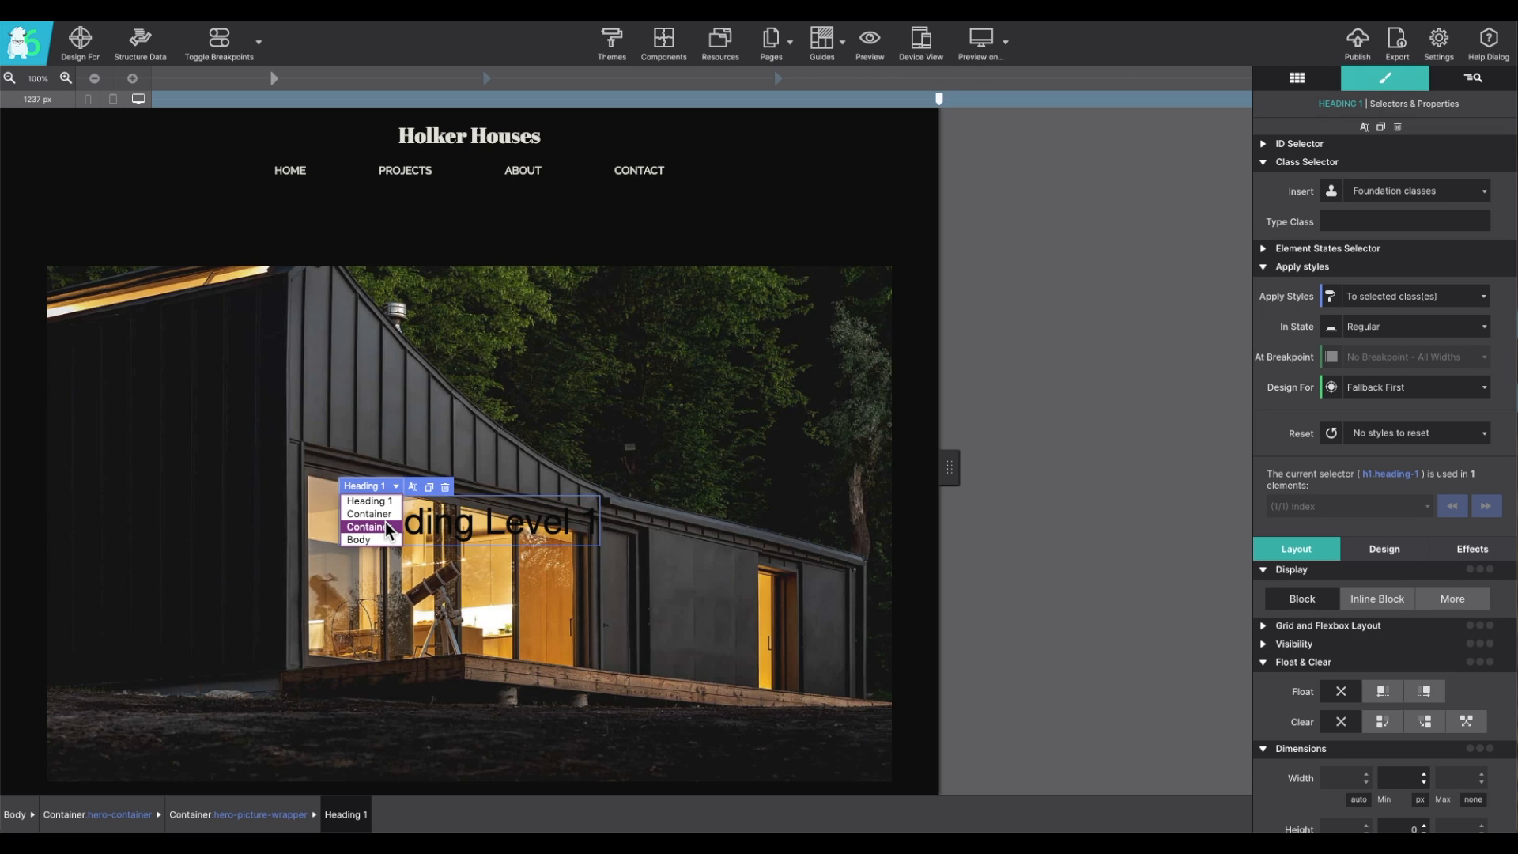
click(369, 527)
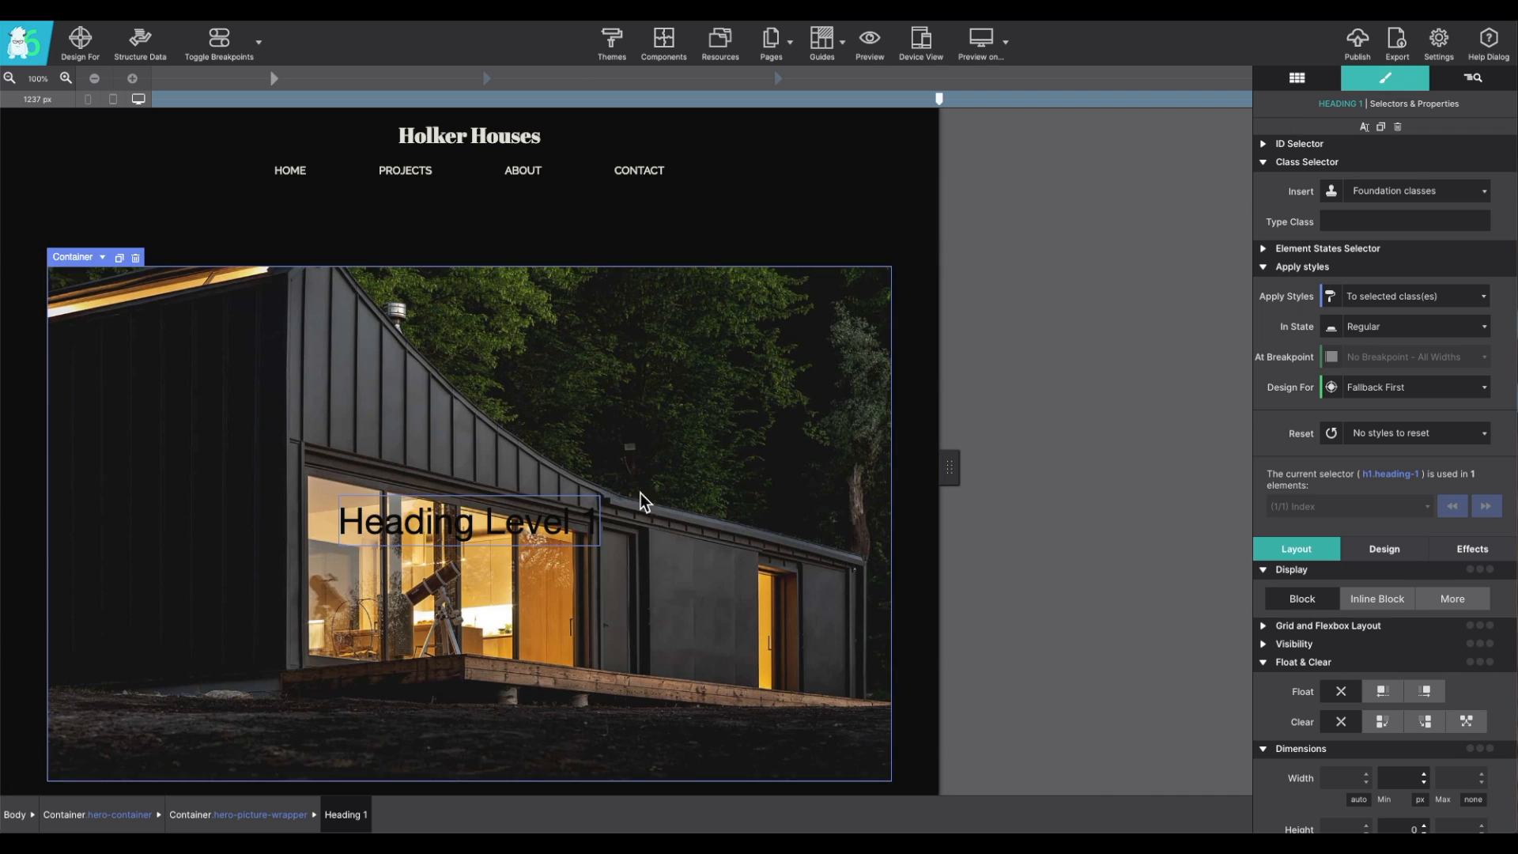
Step: Add class 'opening-heading' to Heading Level 1, with styles applying to selected class
click(471, 522)
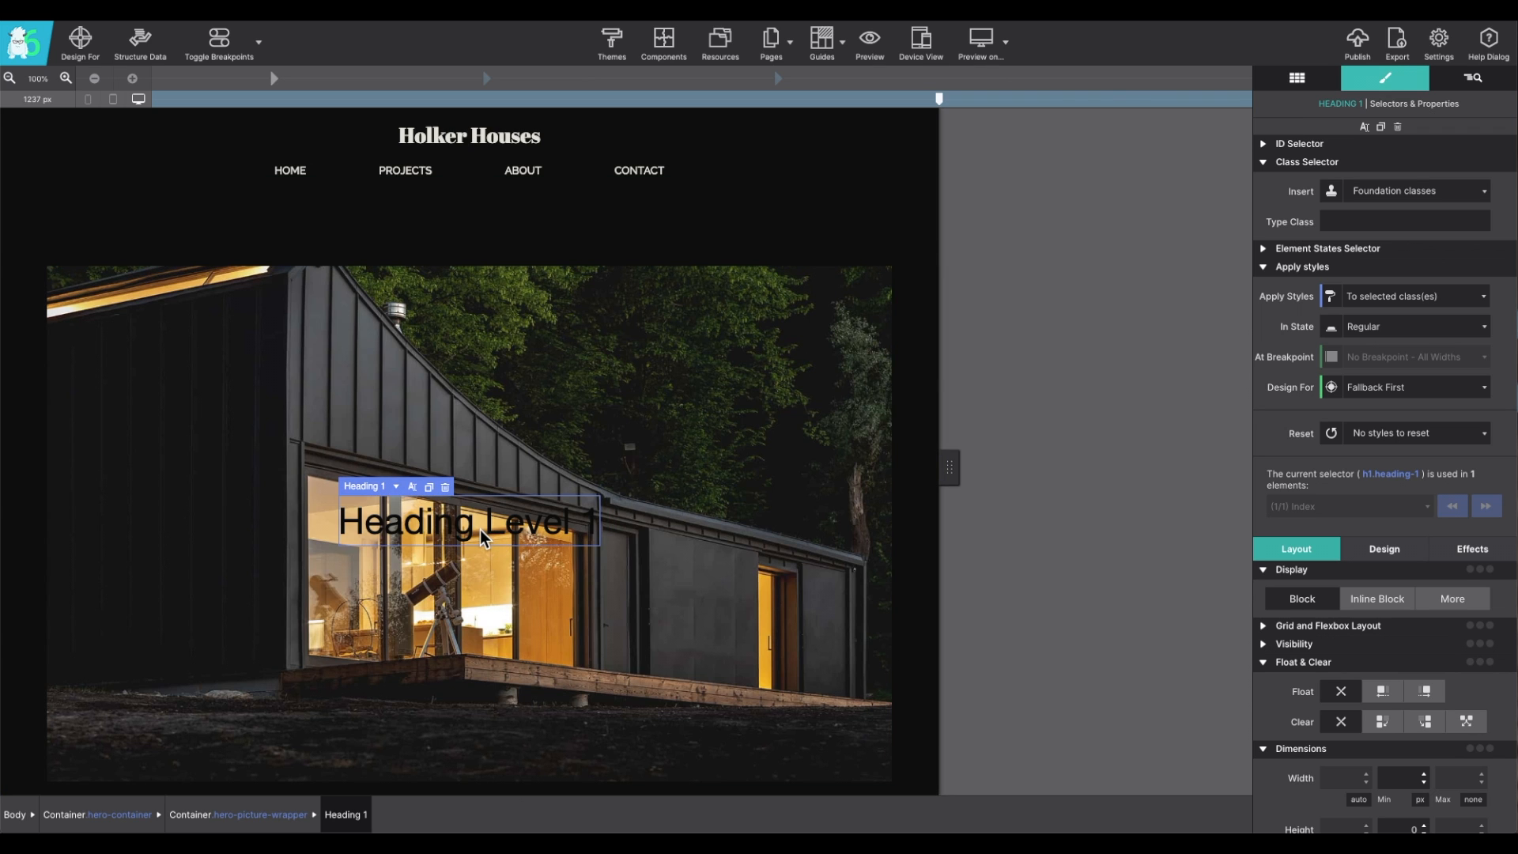
mouse_move(685, 520)
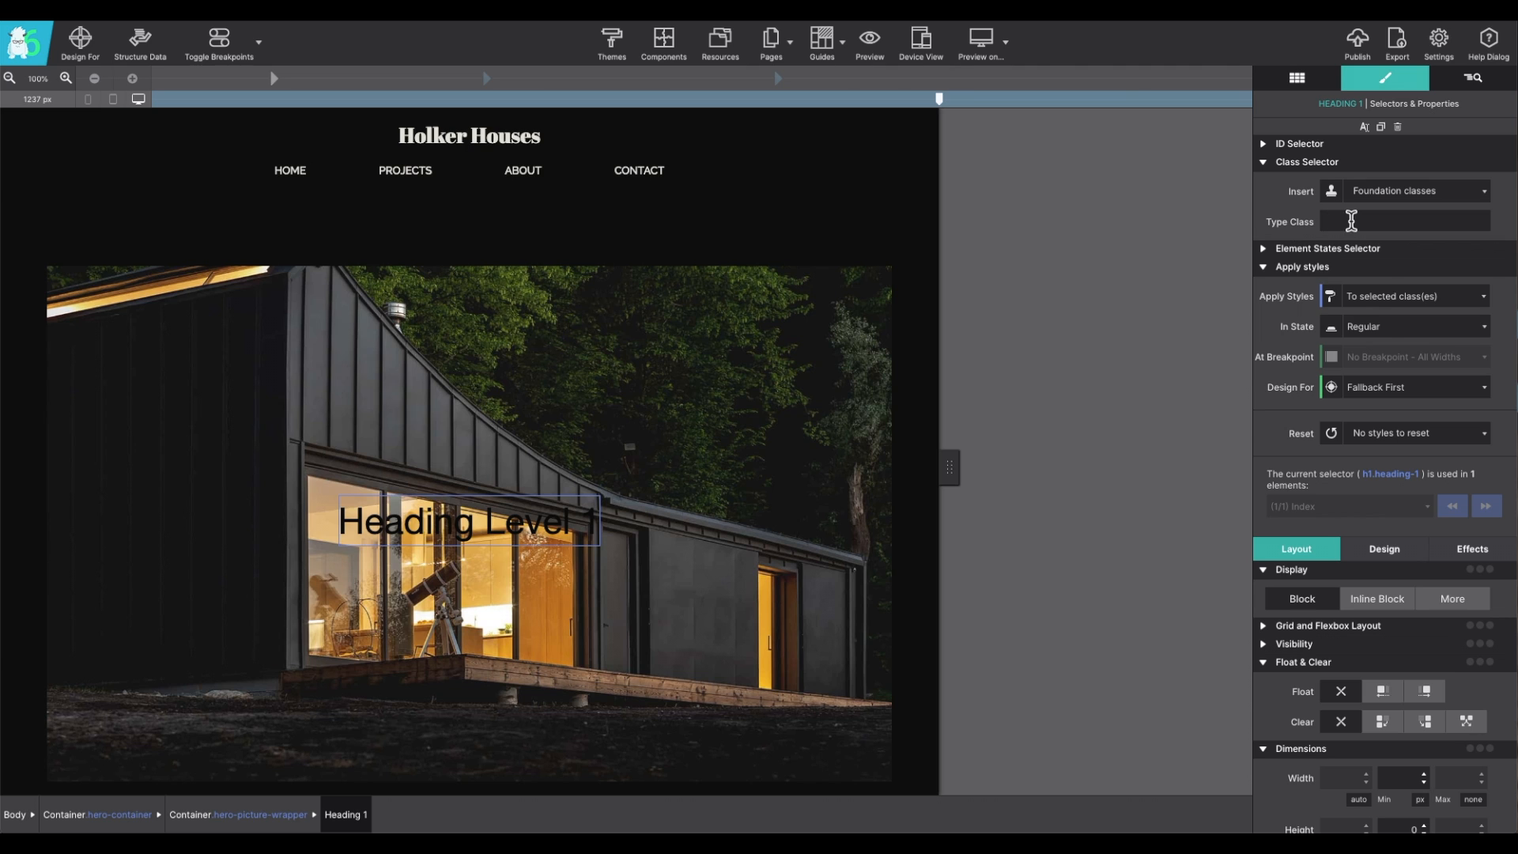
click(1404, 220)
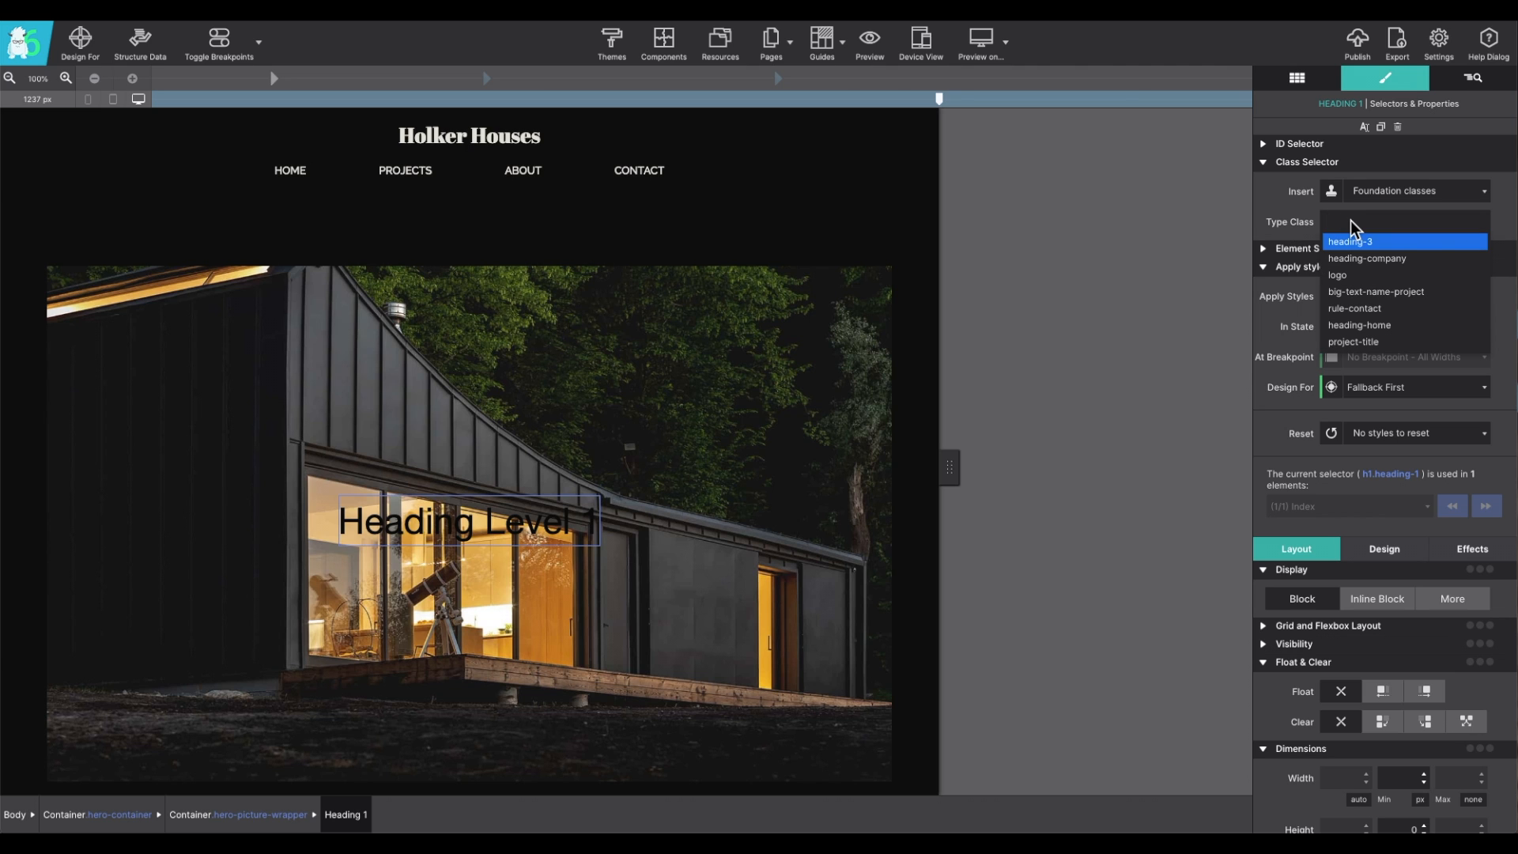
text(opening-he)
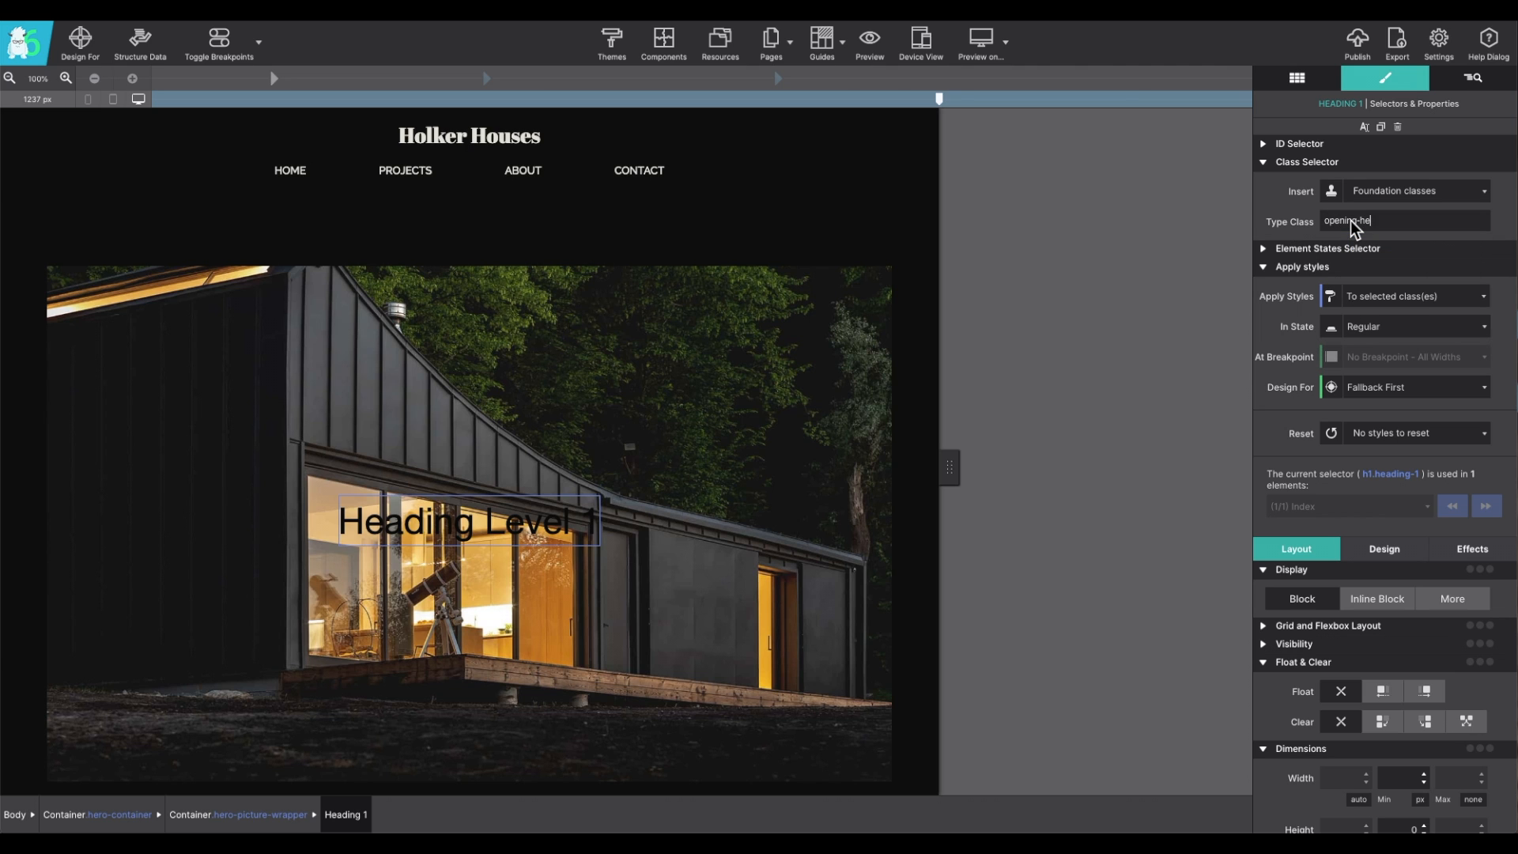
key(Return)
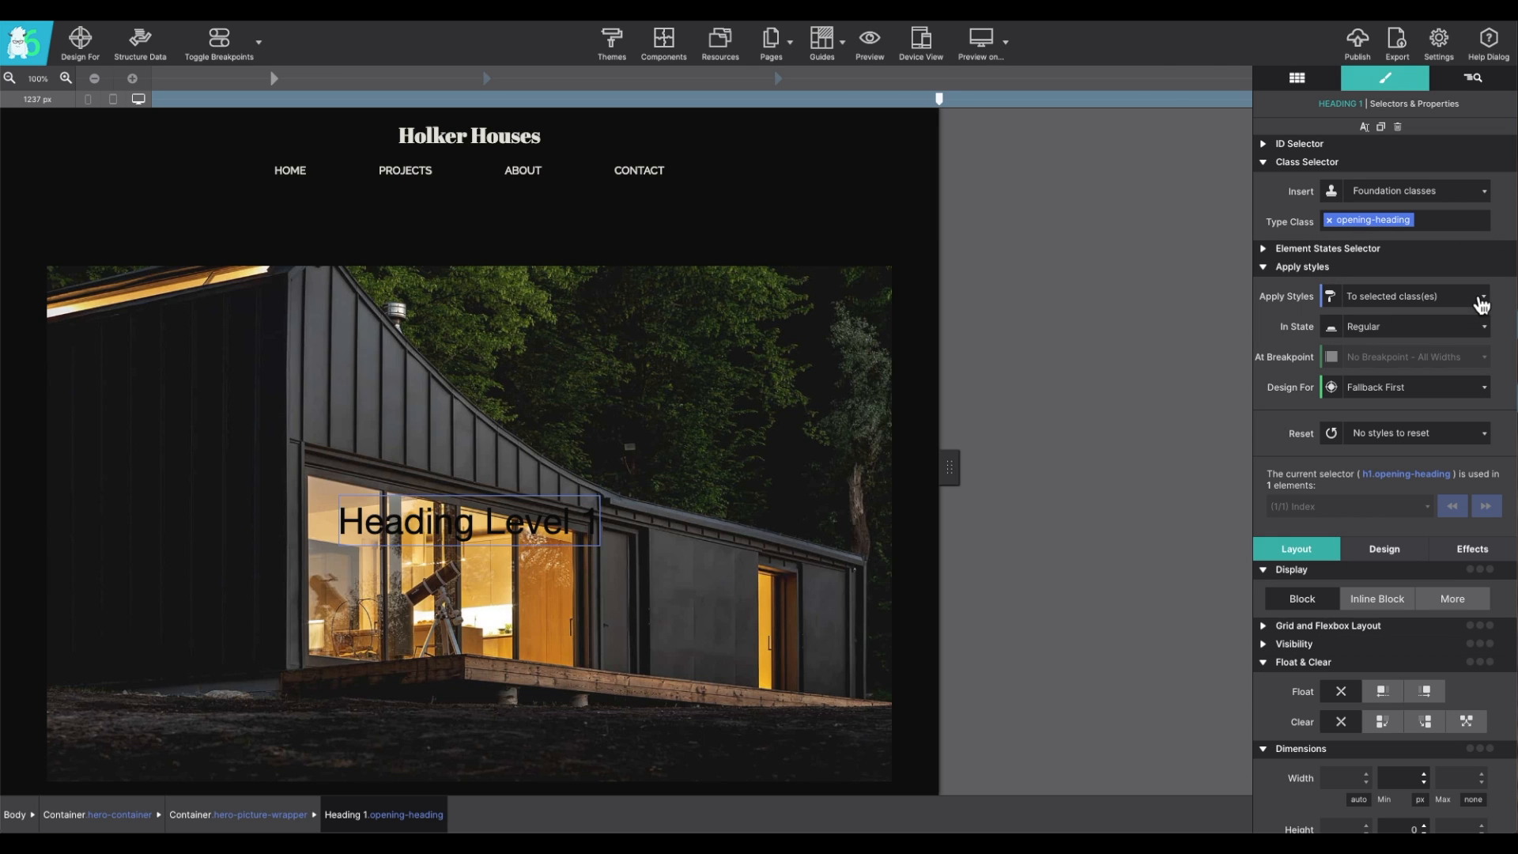
click(1484, 295)
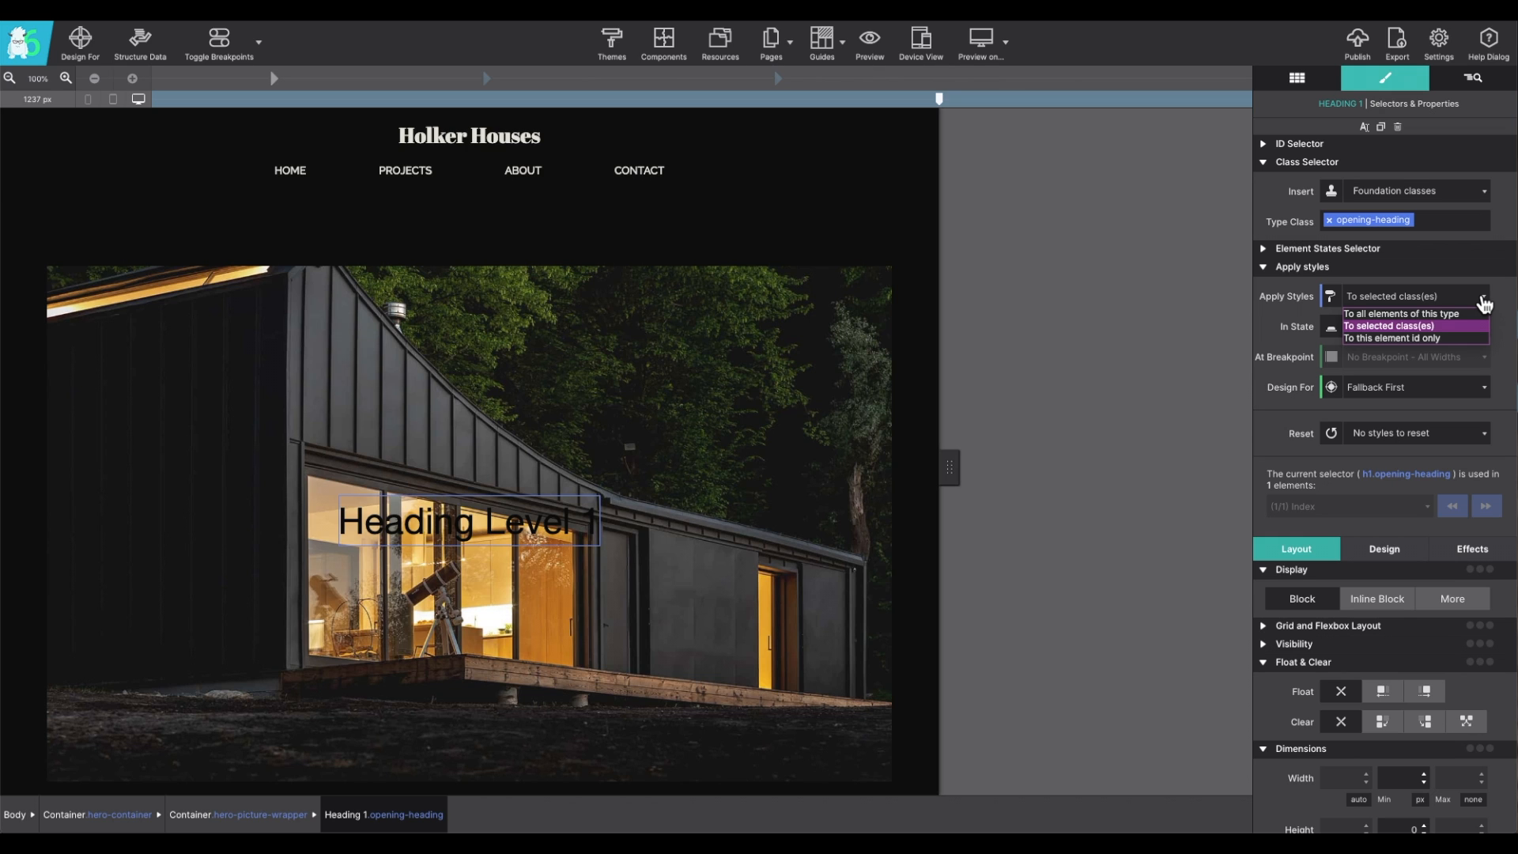
click(1404, 325)
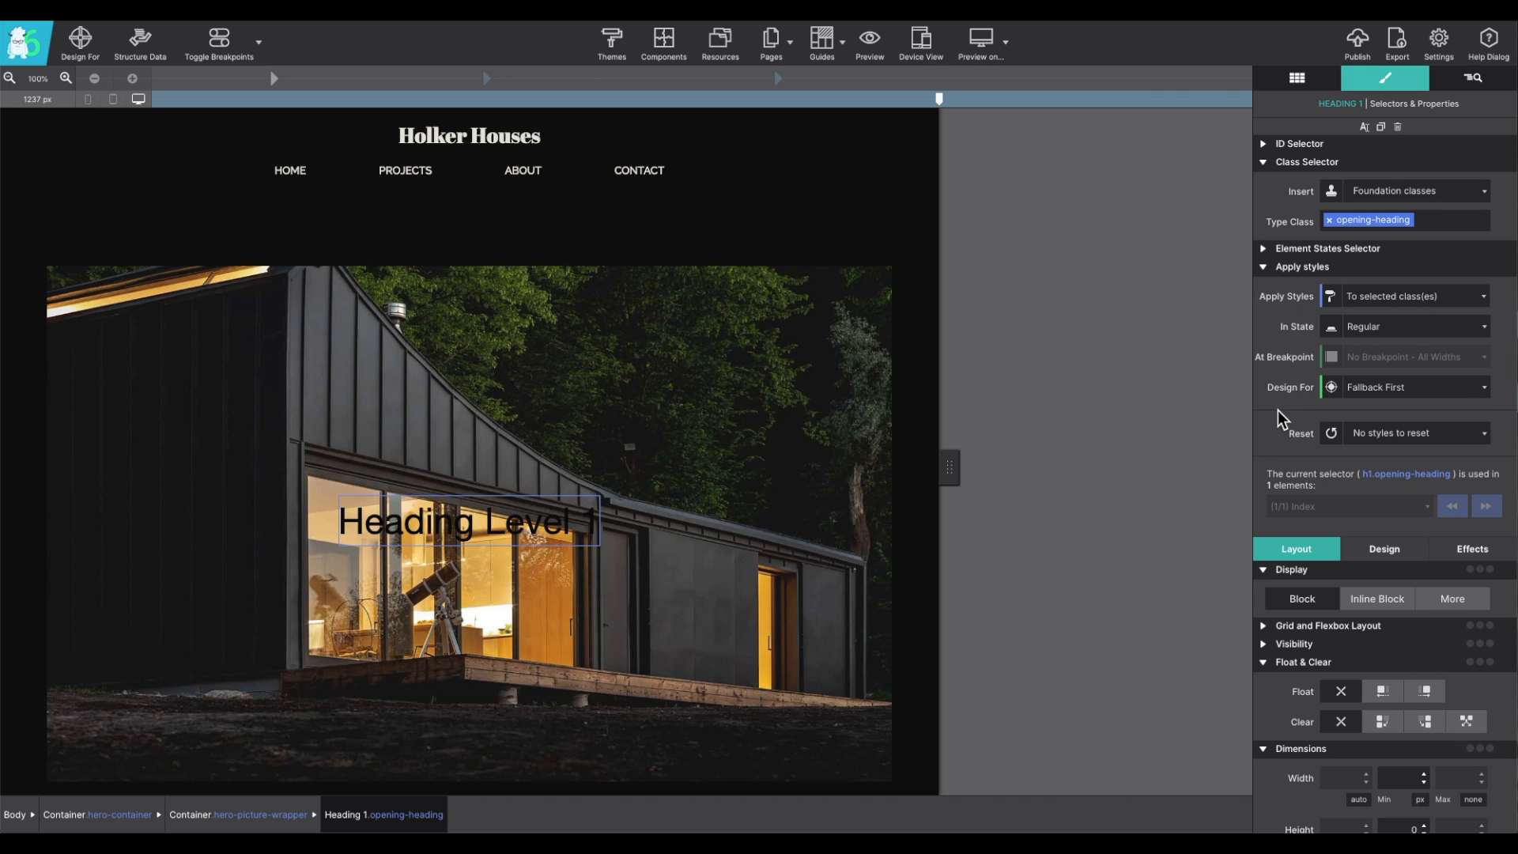
mouse_move(1283, 460)
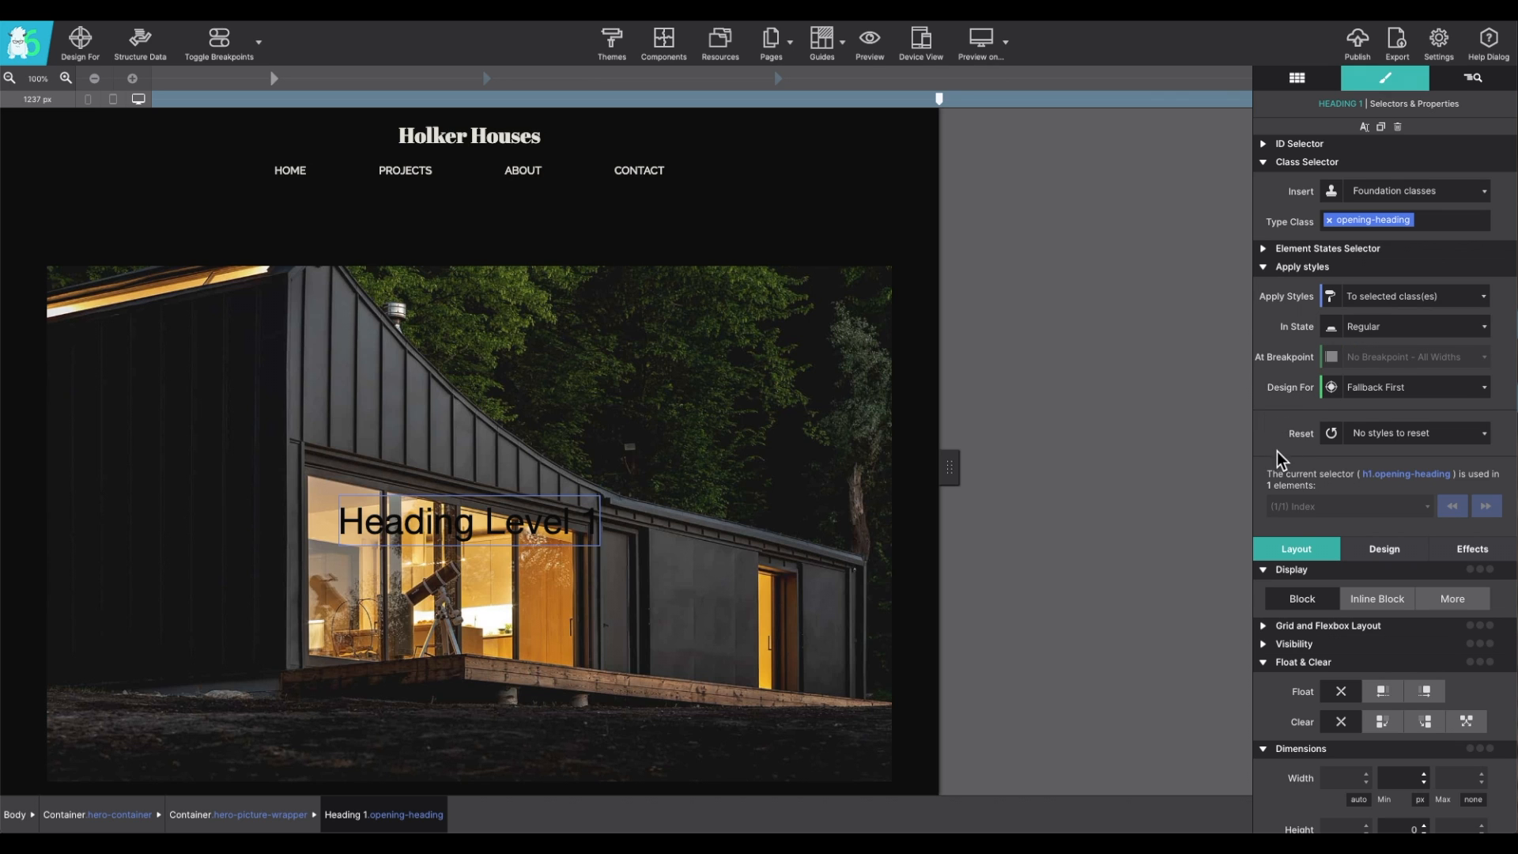
scroll(down, 3)
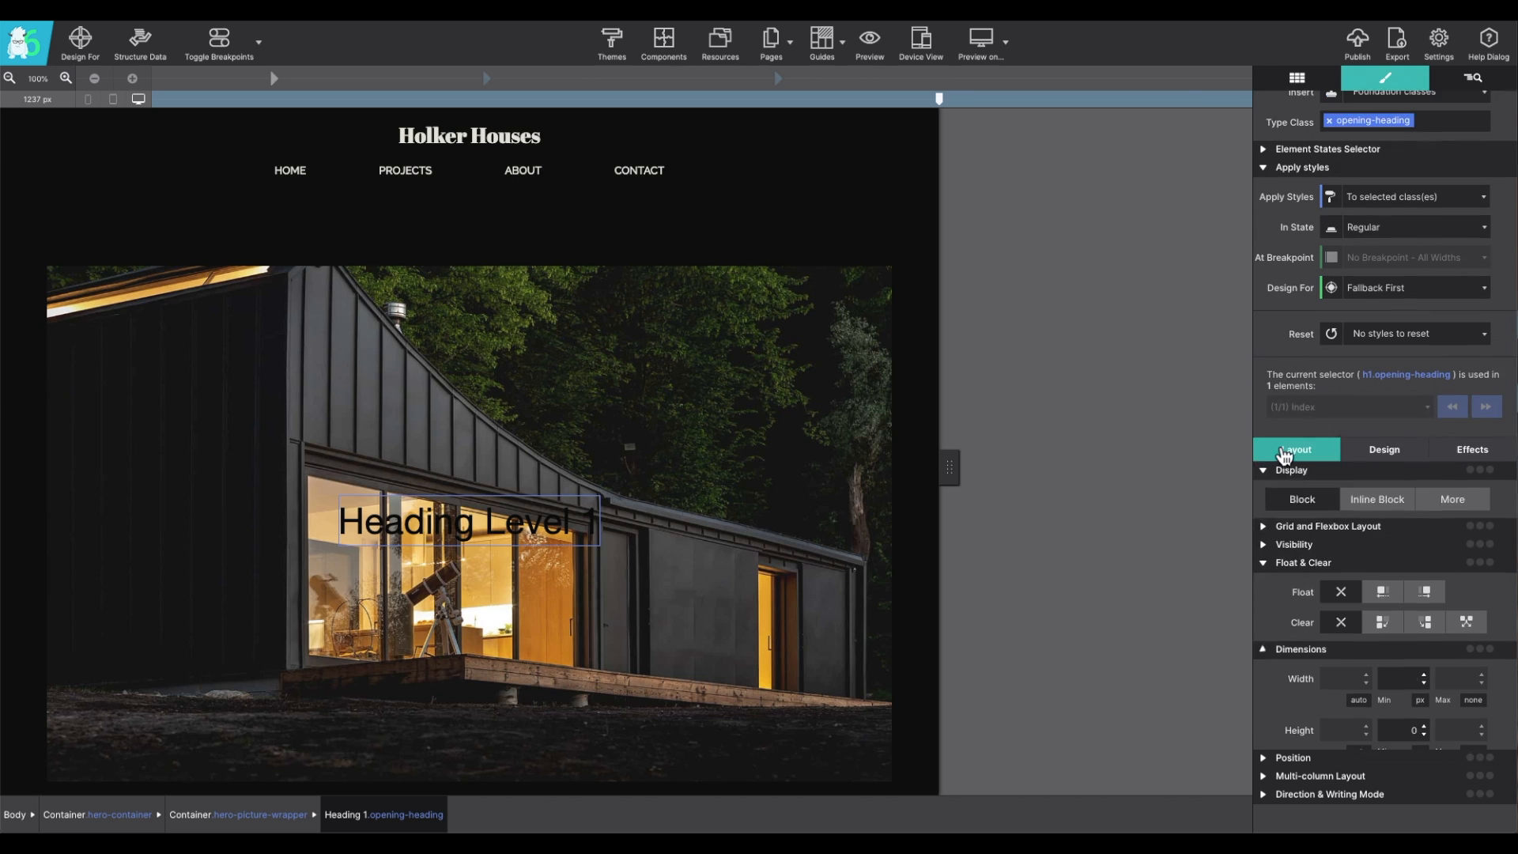
scroll(up, 3)
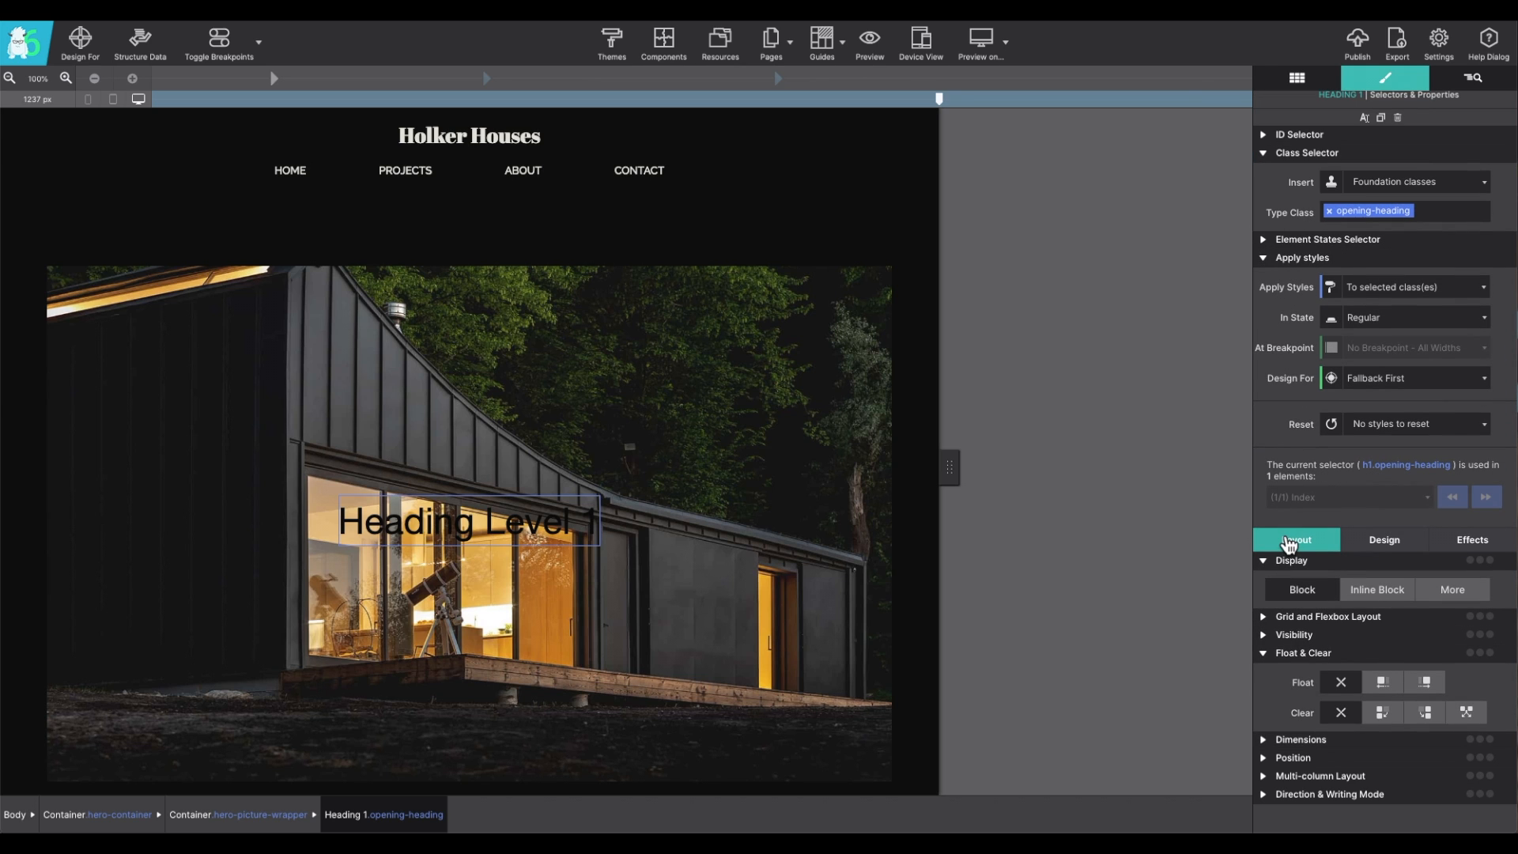
mouse_move(1320, 559)
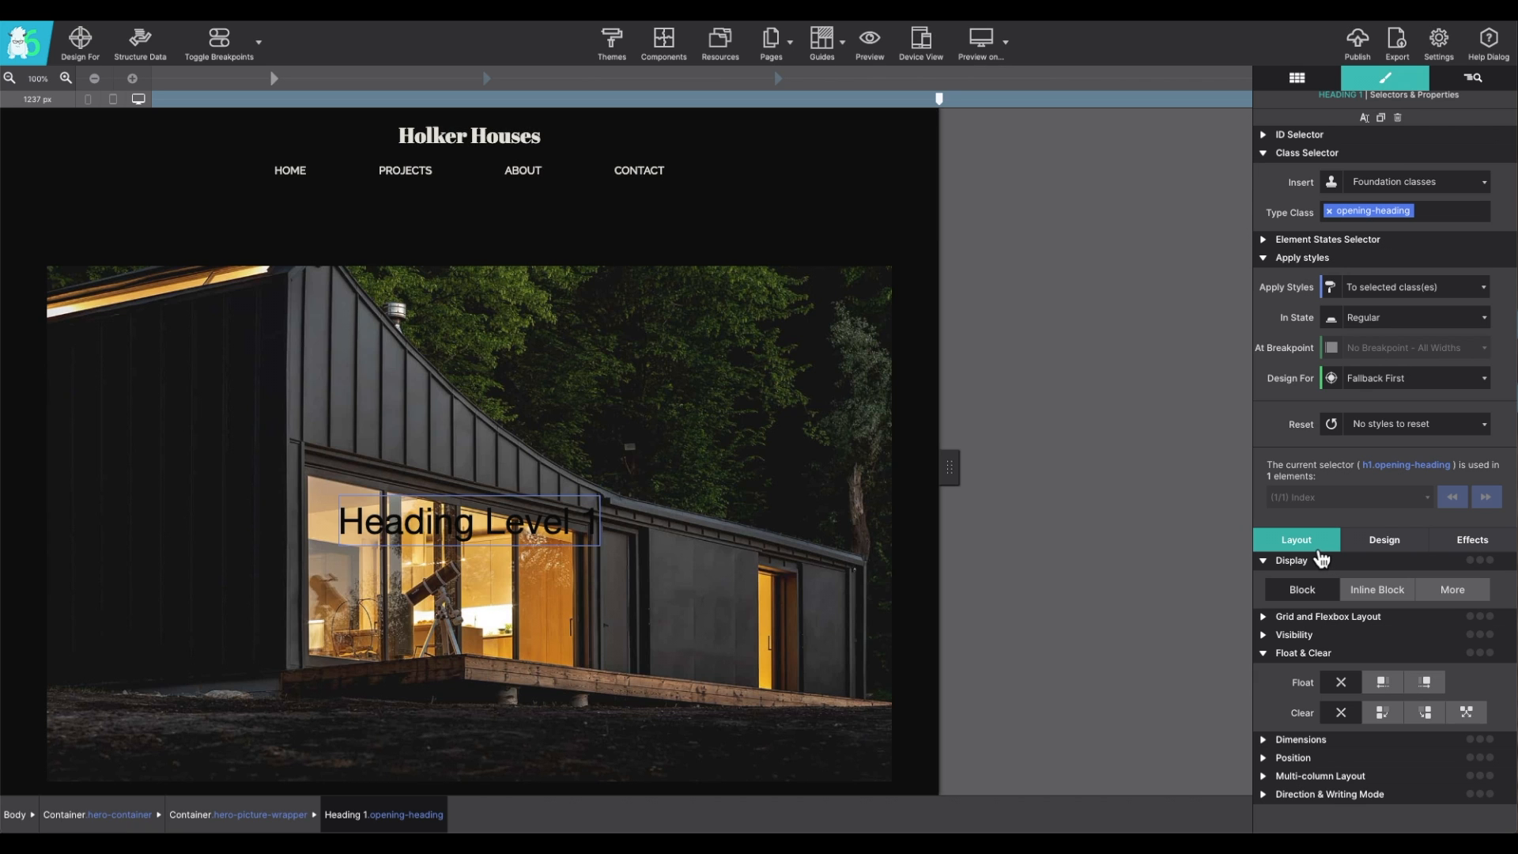
click(1384, 539)
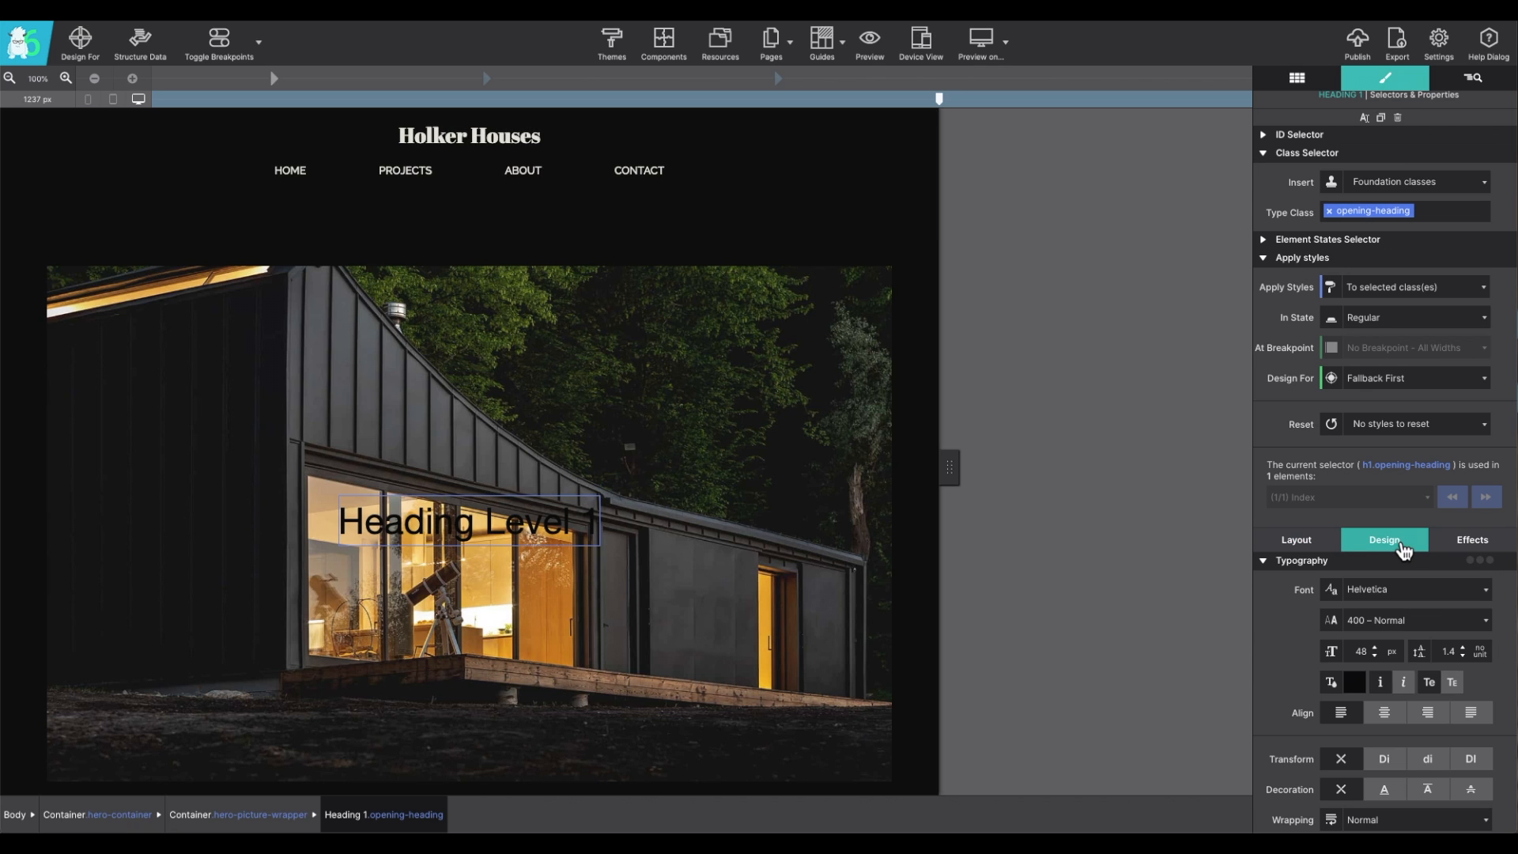
scroll(down, 3)
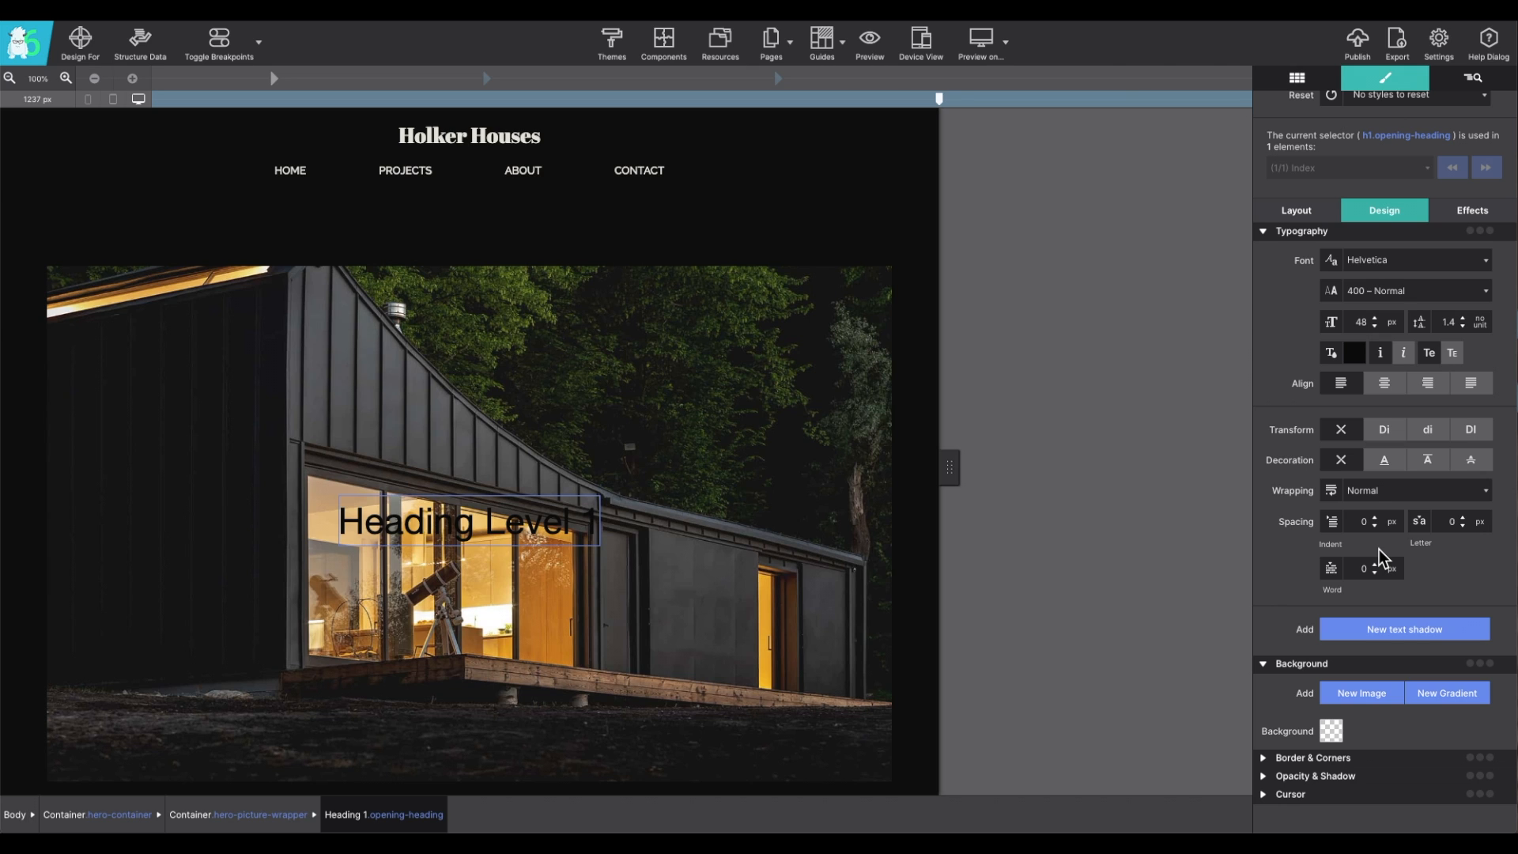
mouse_move(1452, 267)
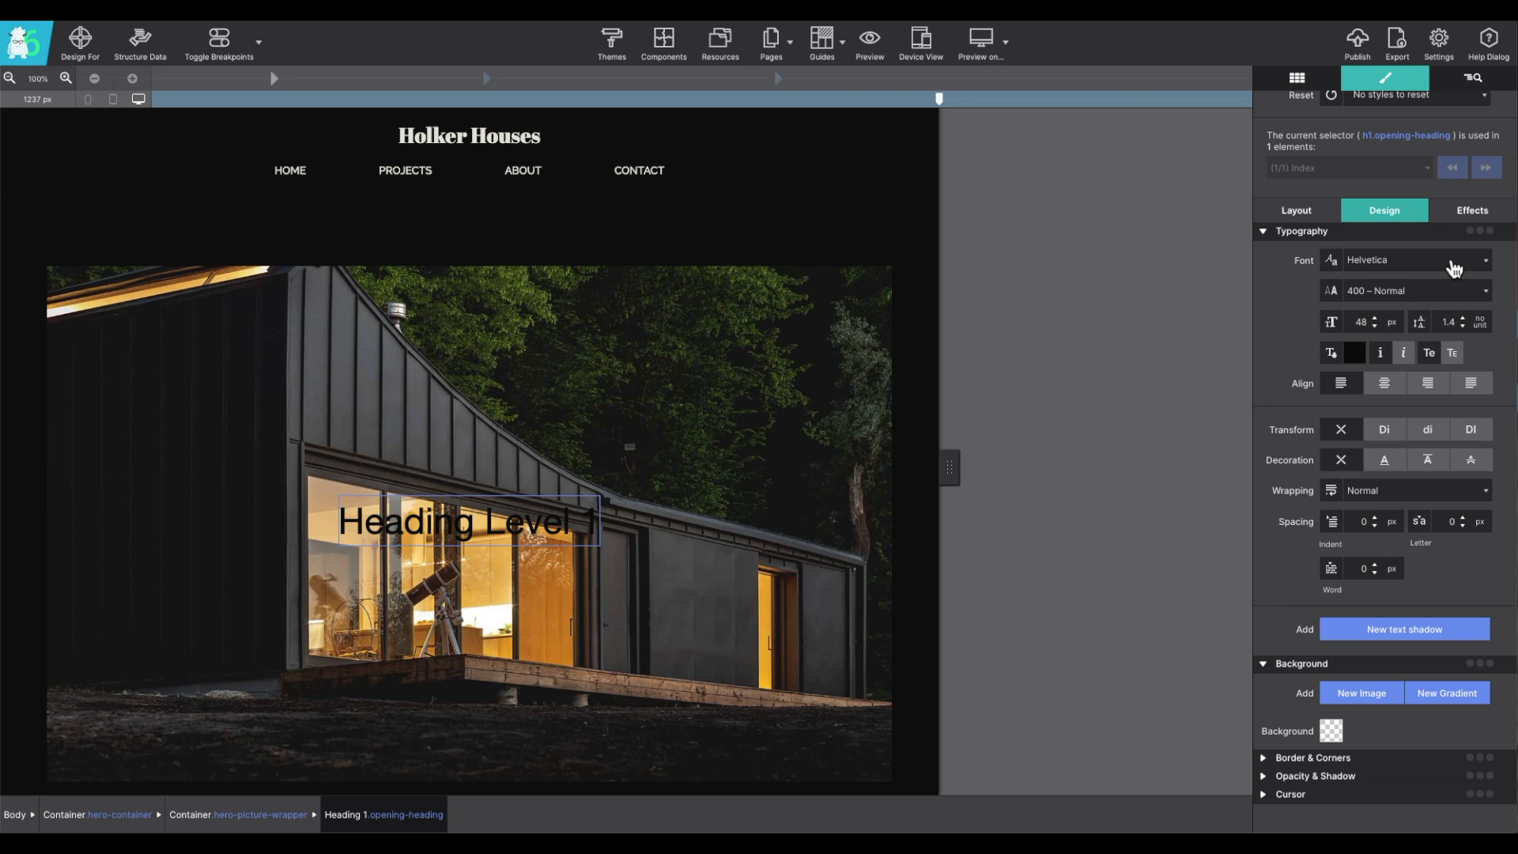
click(1414, 259)
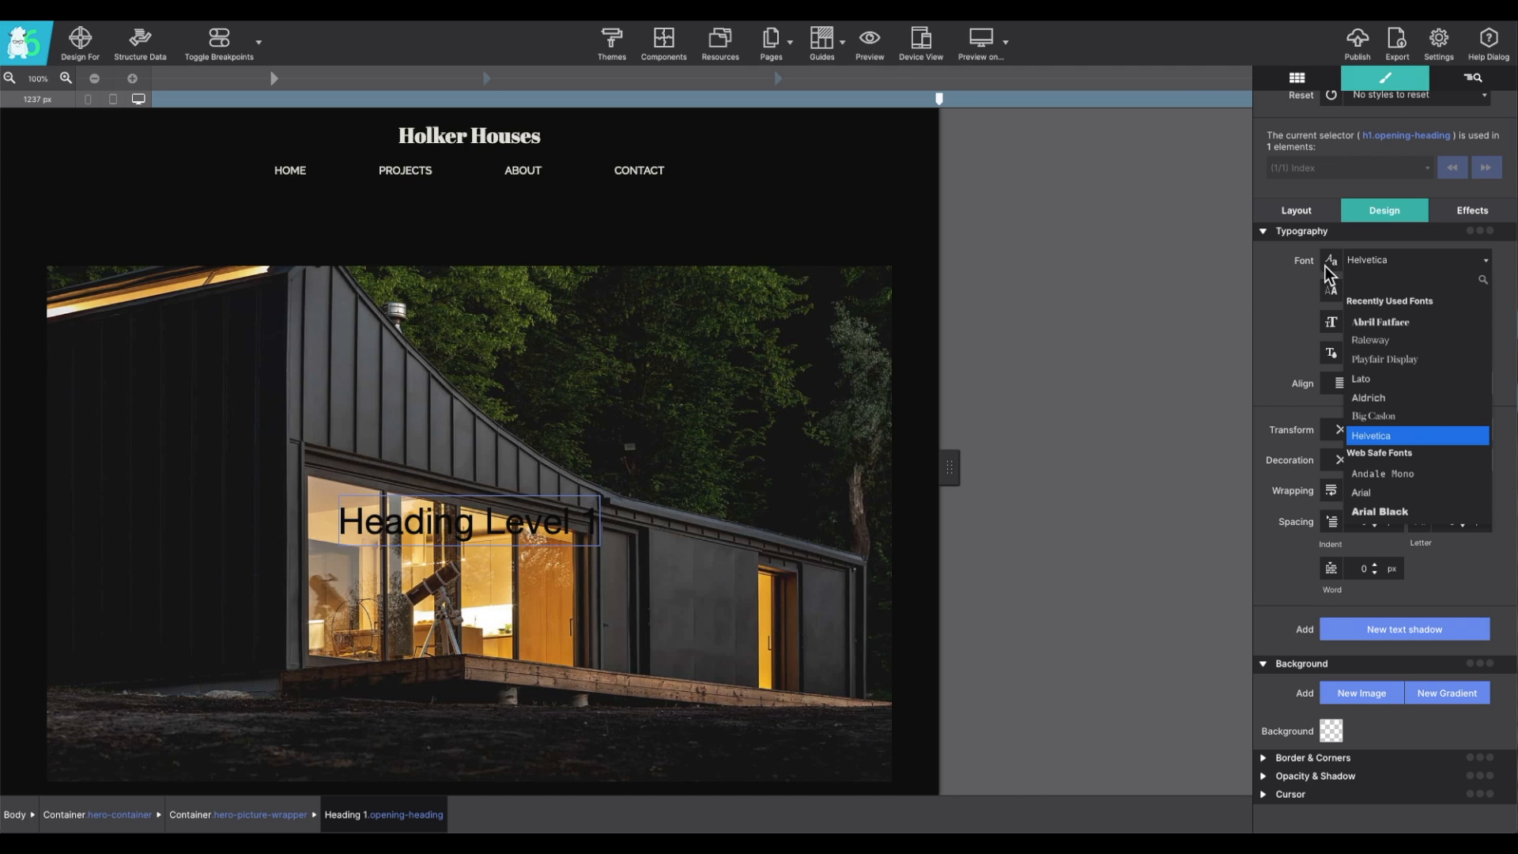
click(1371, 434)
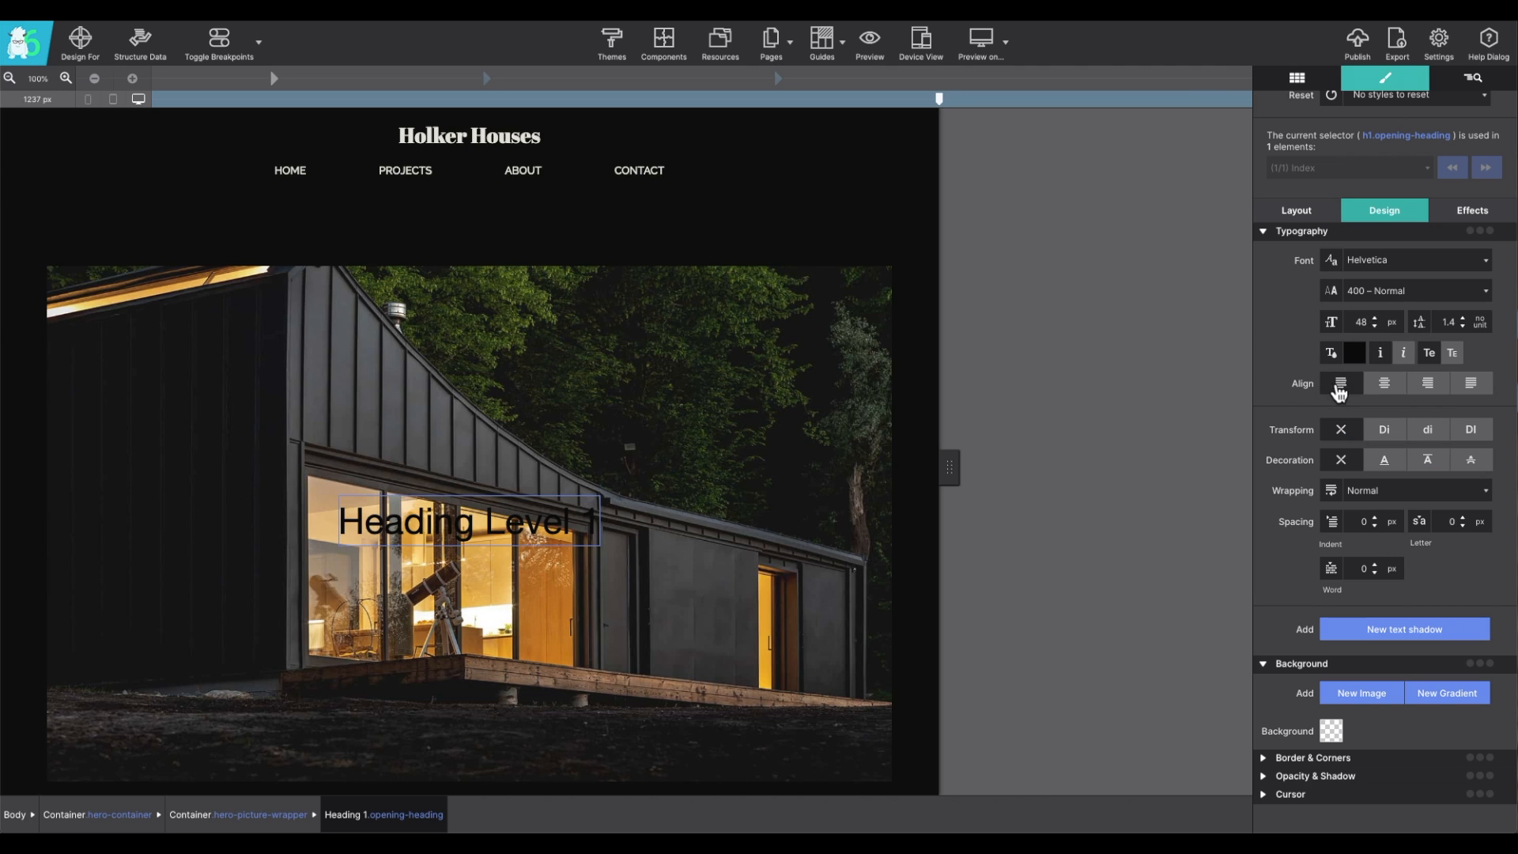
mouse_move(1470, 395)
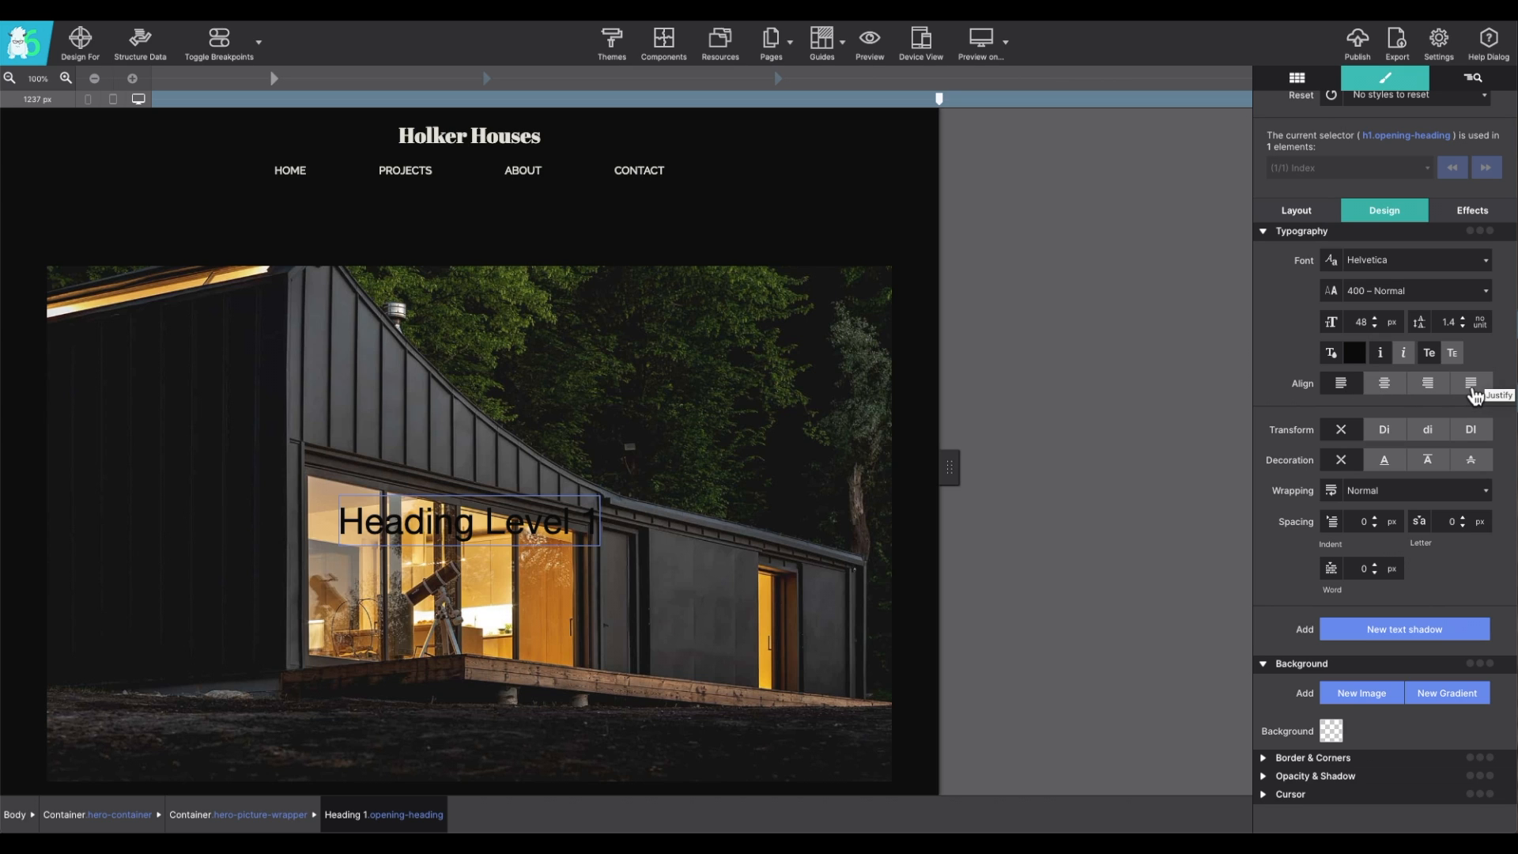
mouse_move(1321, 637)
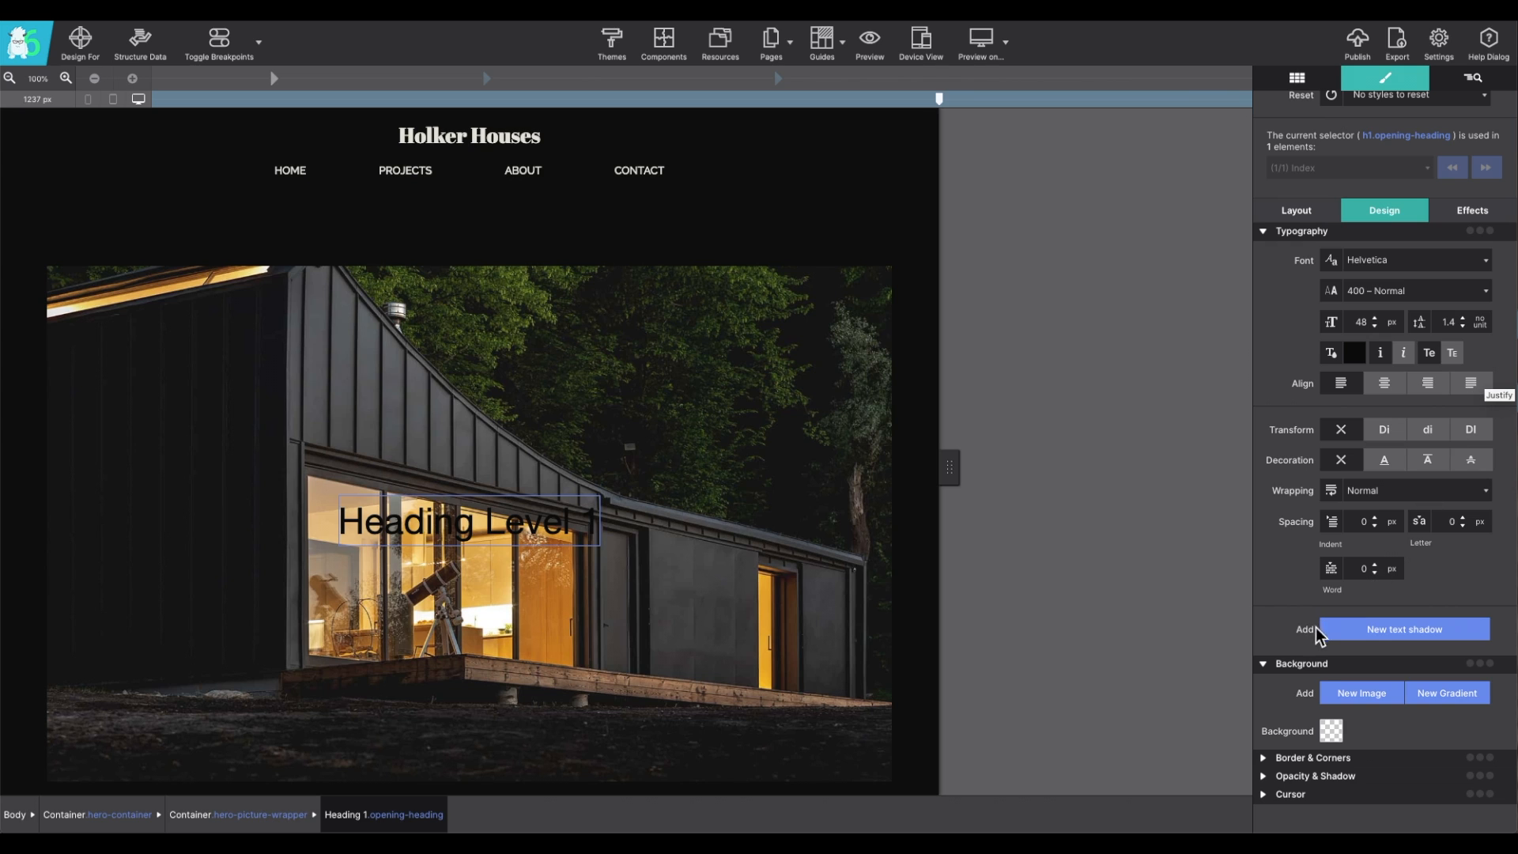
mouse_move(1288, 674)
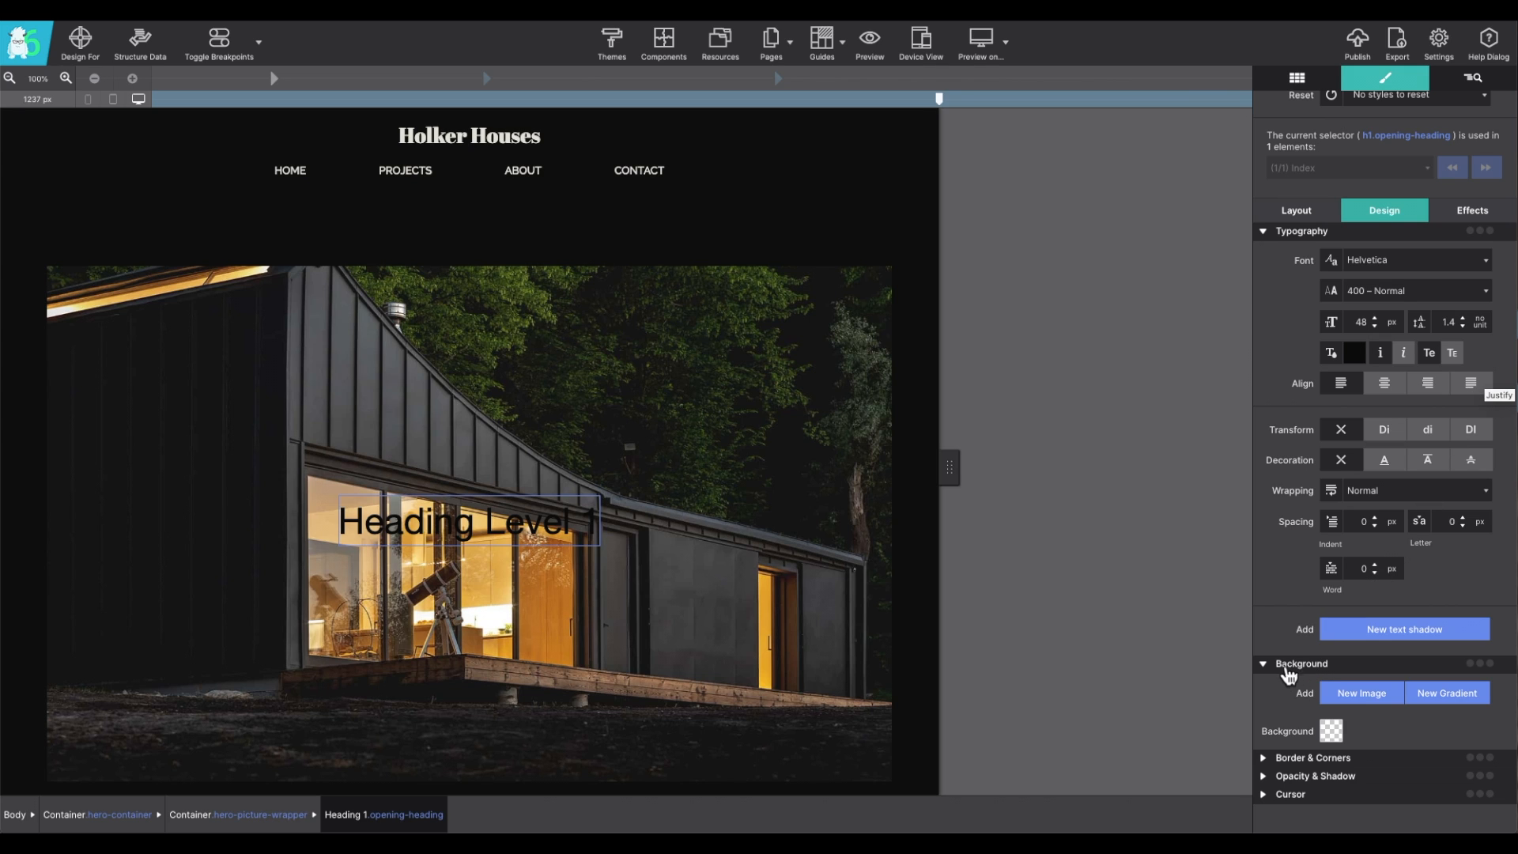
mouse_move(1302, 678)
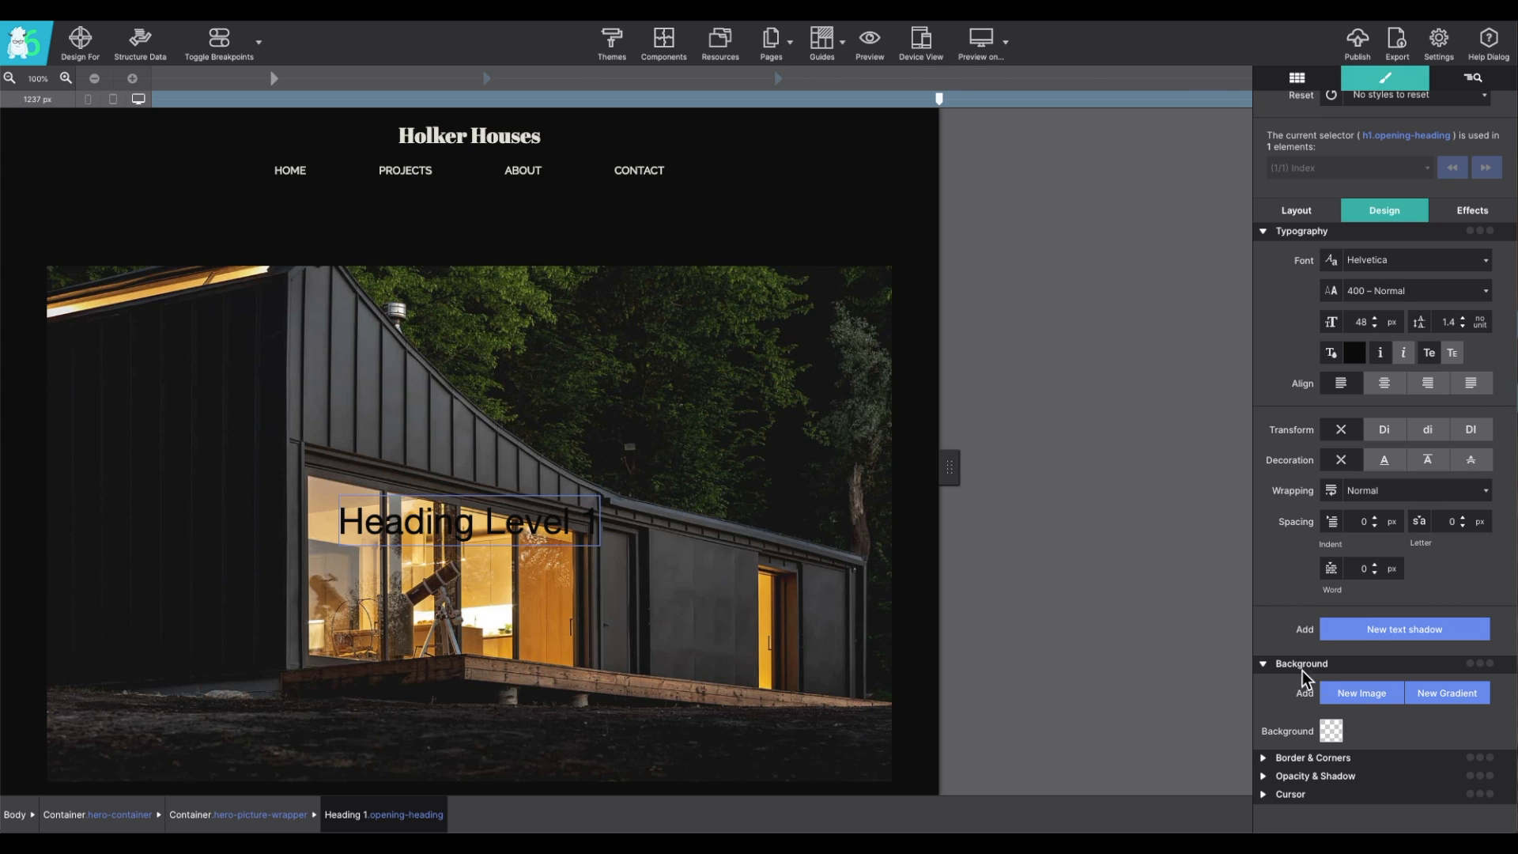
mouse_move(1262, 780)
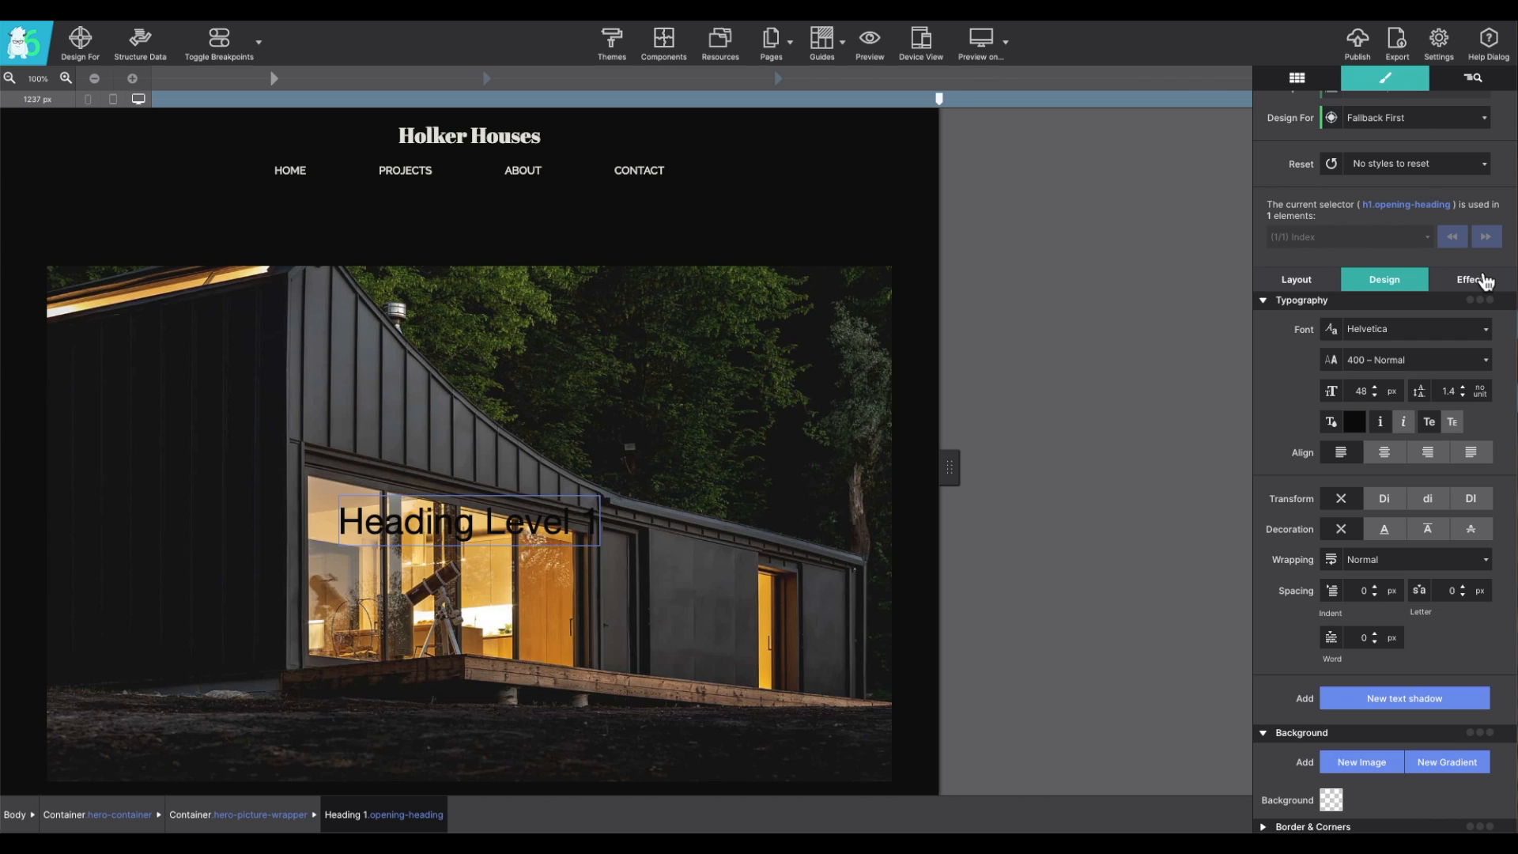
mouse_move(1492, 286)
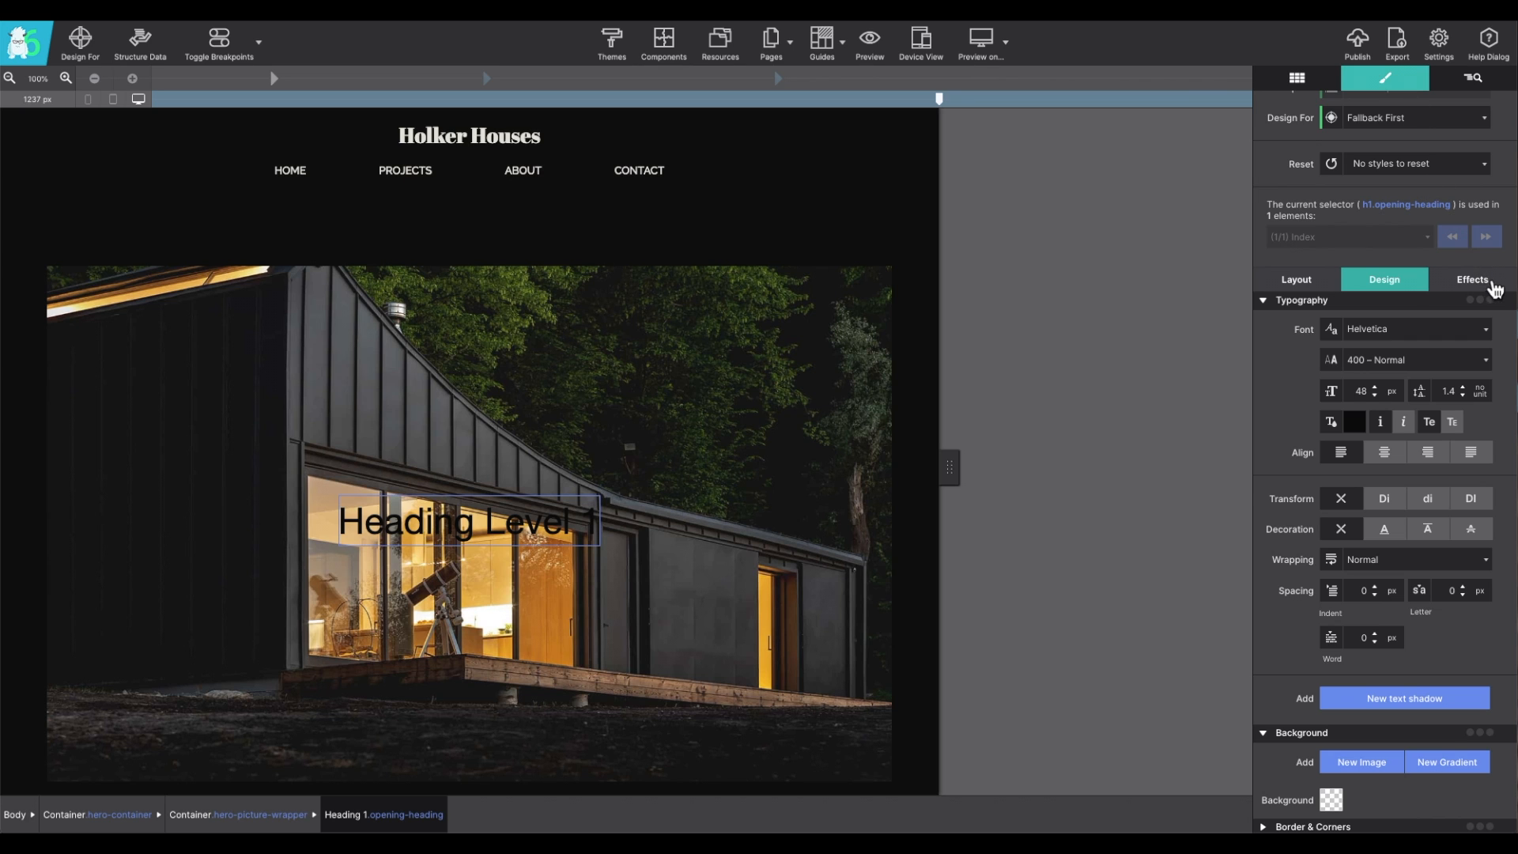
Step: Review the heading's transition and transform effects, then return to its class selectors
click(1472, 280)
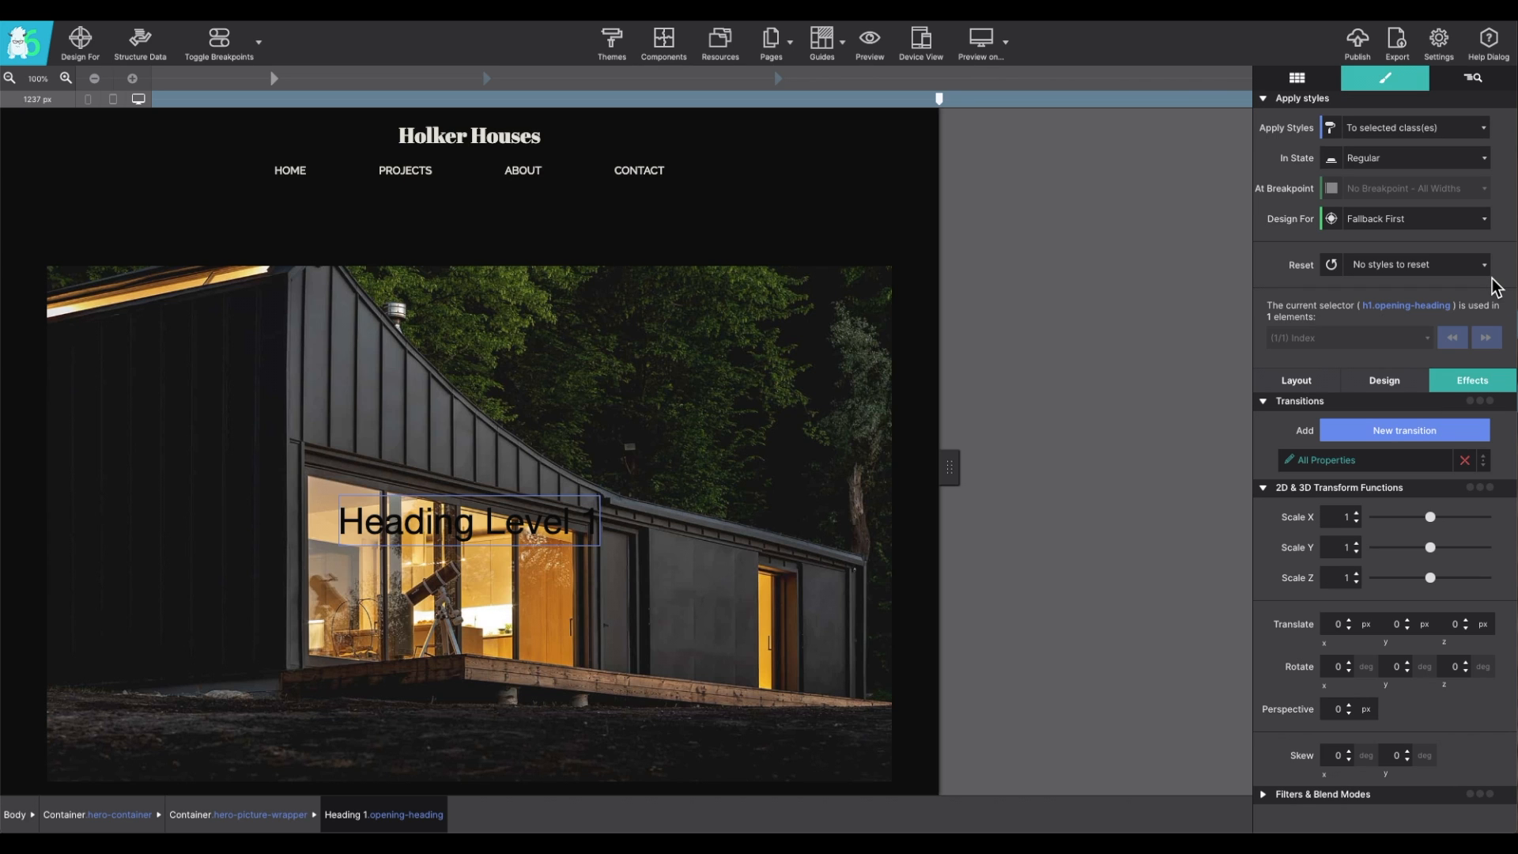
mouse_move(1459, 512)
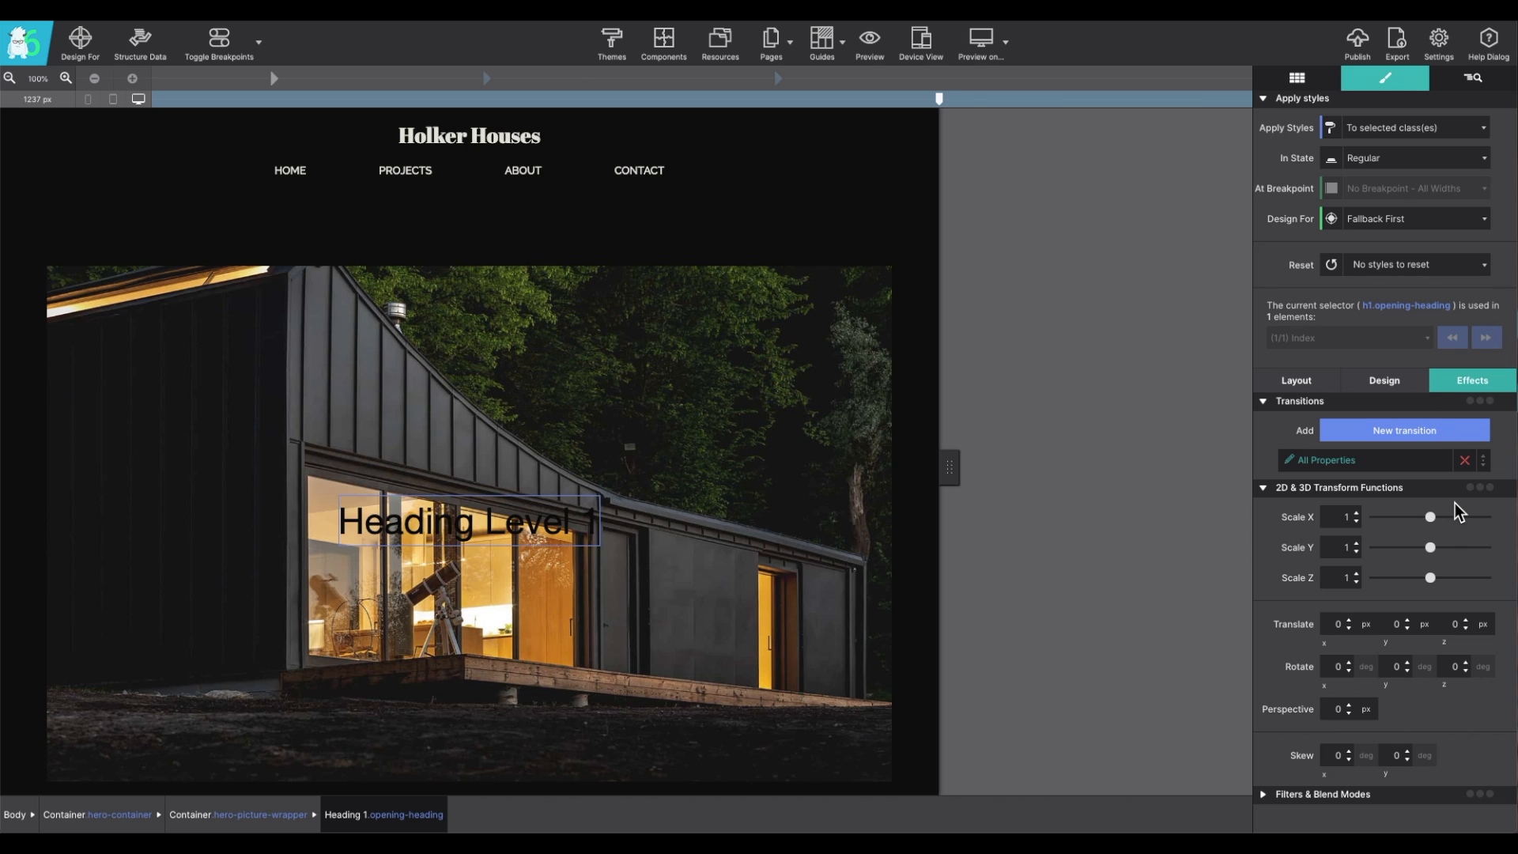
mouse_move(1436, 514)
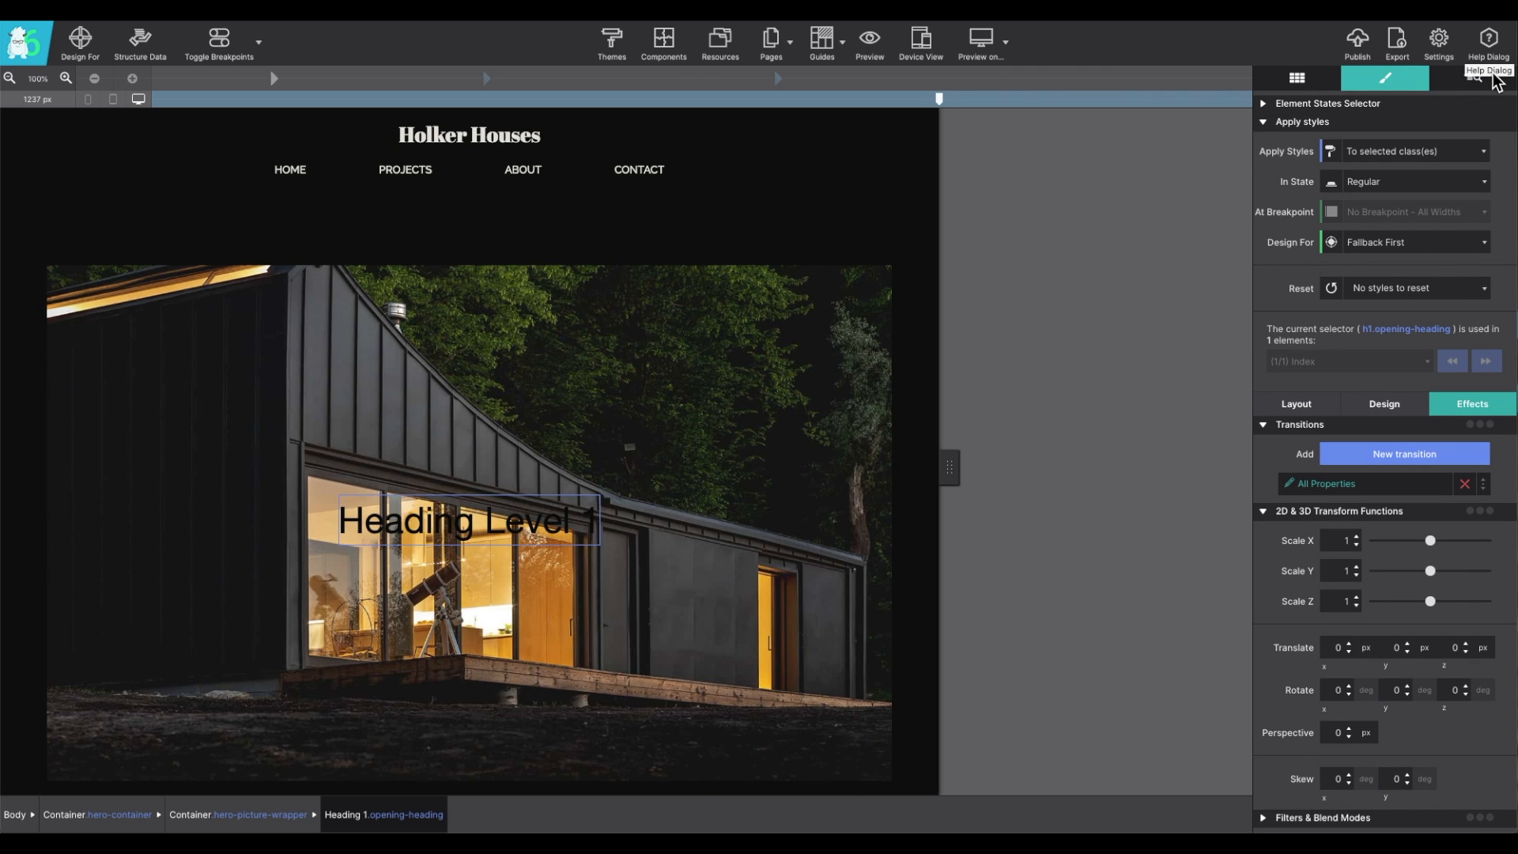
click(1471, 78)
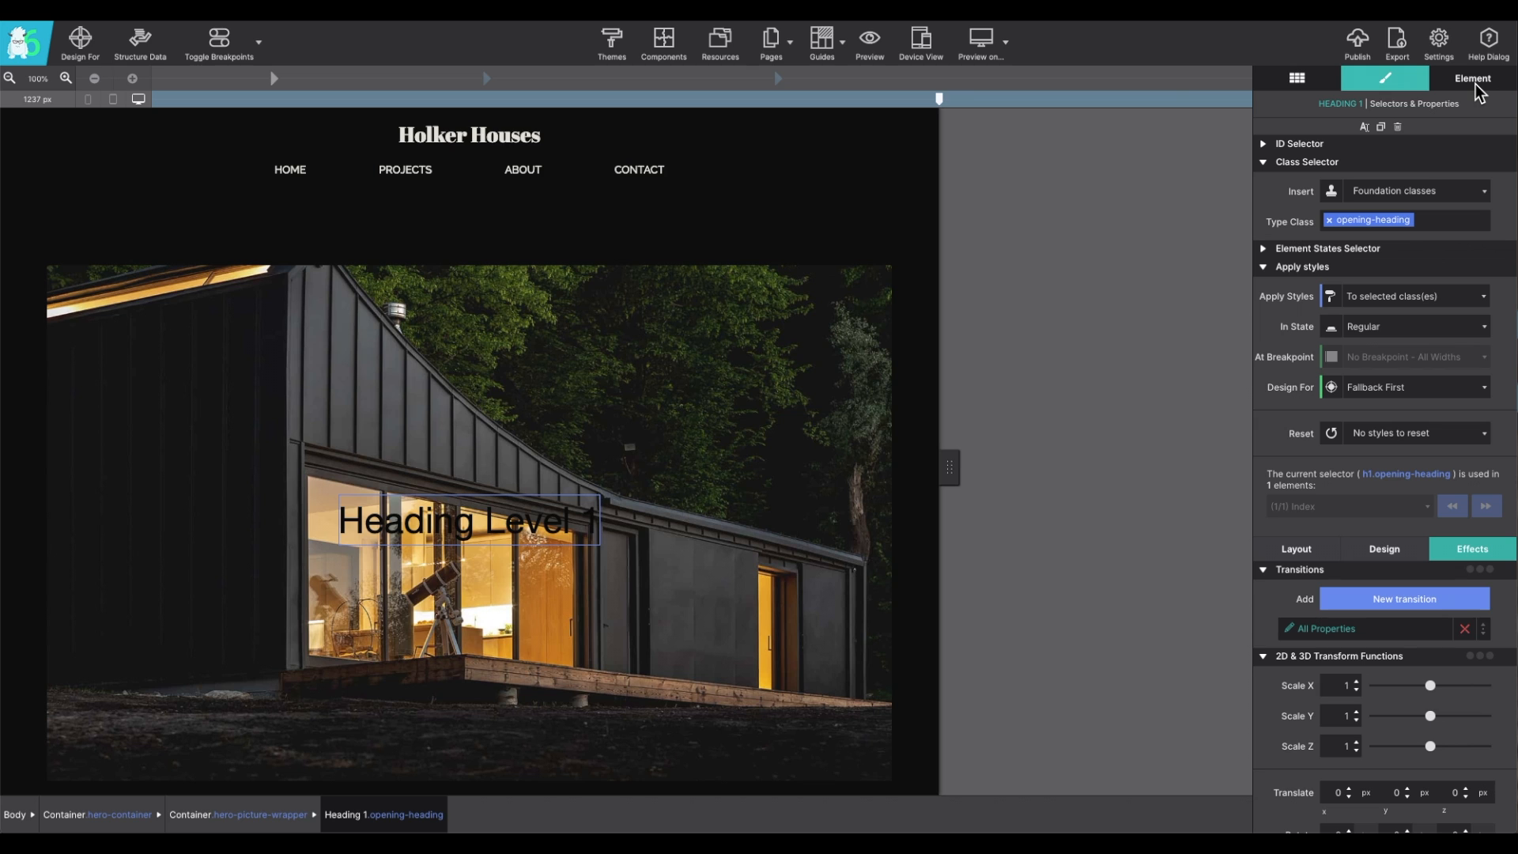
mouse_move(1485, 89)
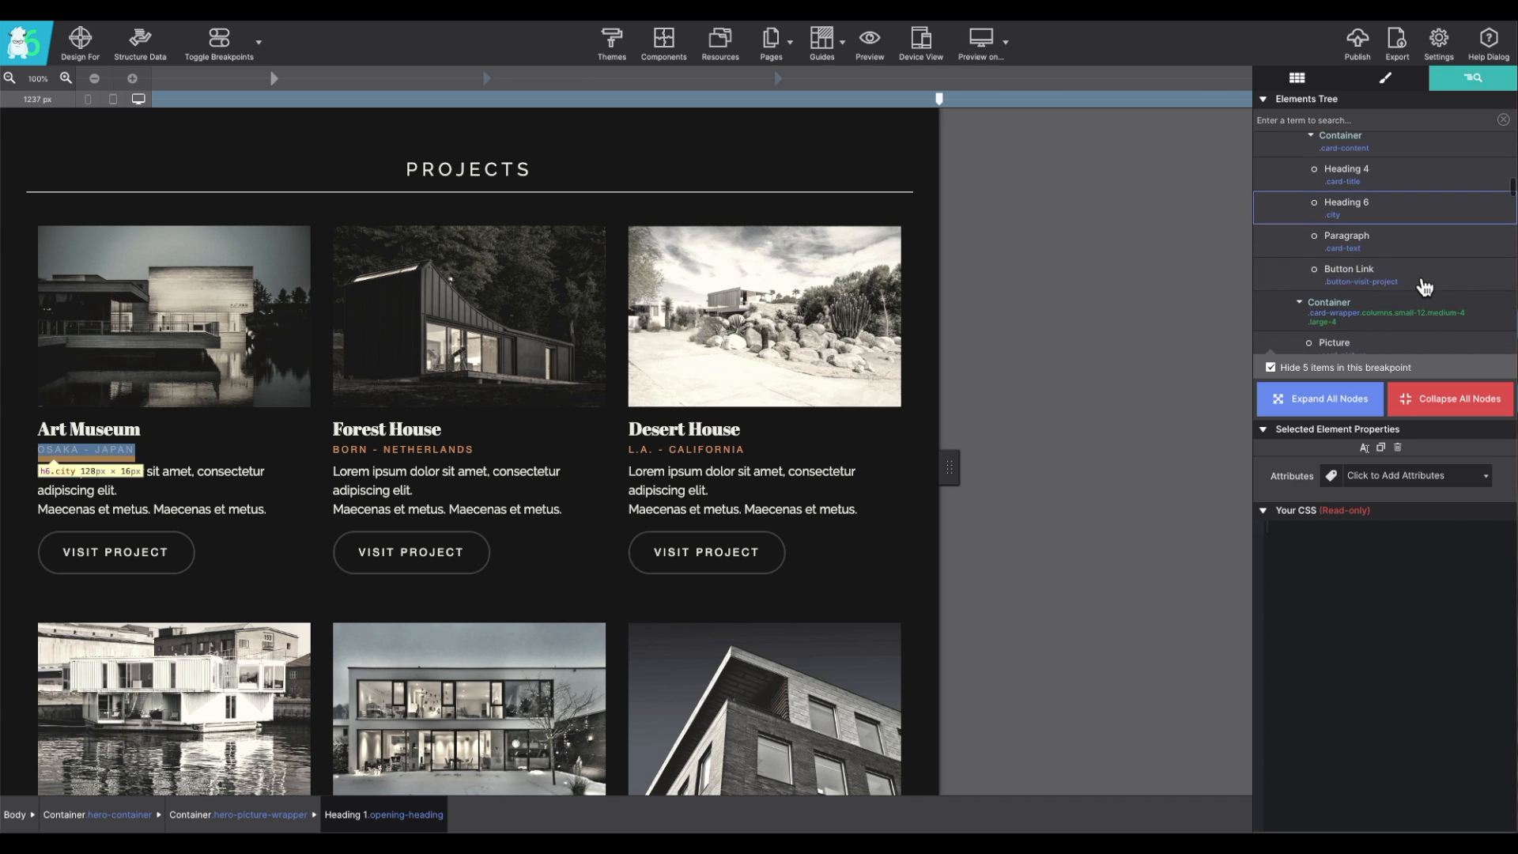
Step: Search the Elements Tree for 'heading', scroll the results, then clear the search
click(1334, 303)
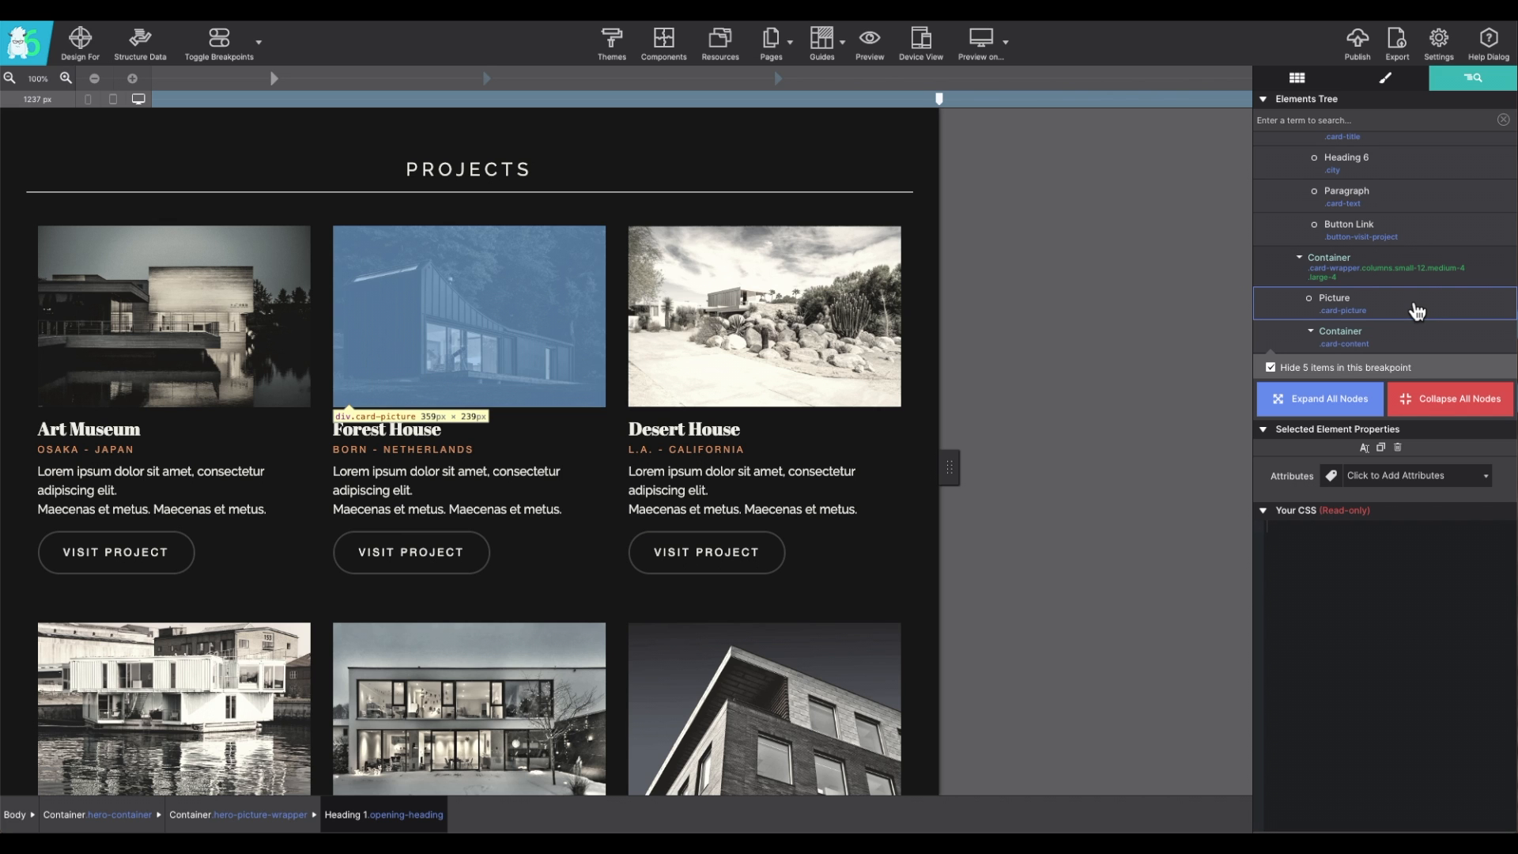
scroll(up, 3)
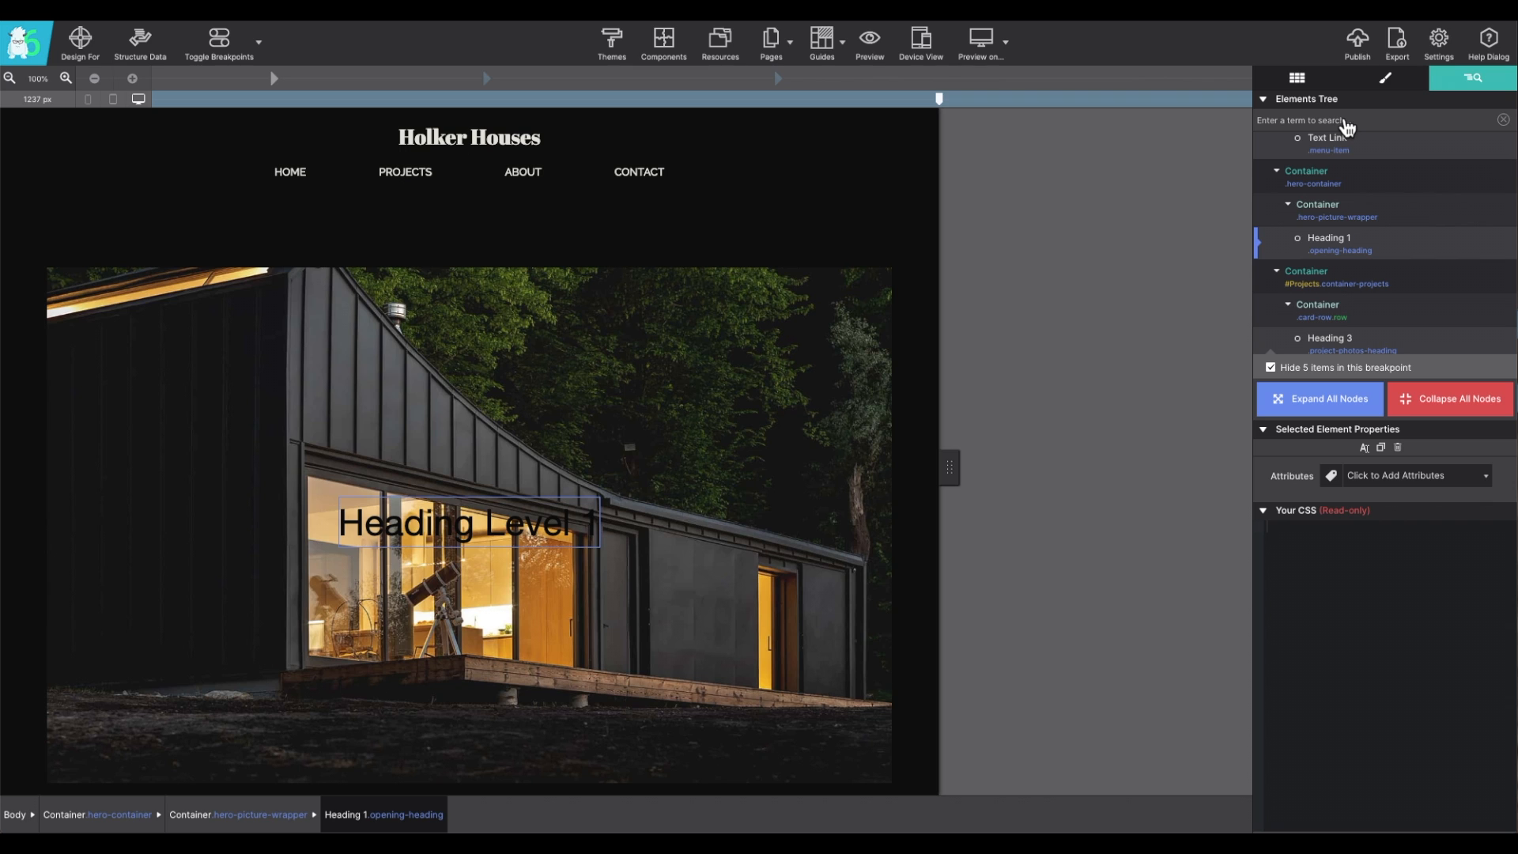
mouse_move(1347, 126)
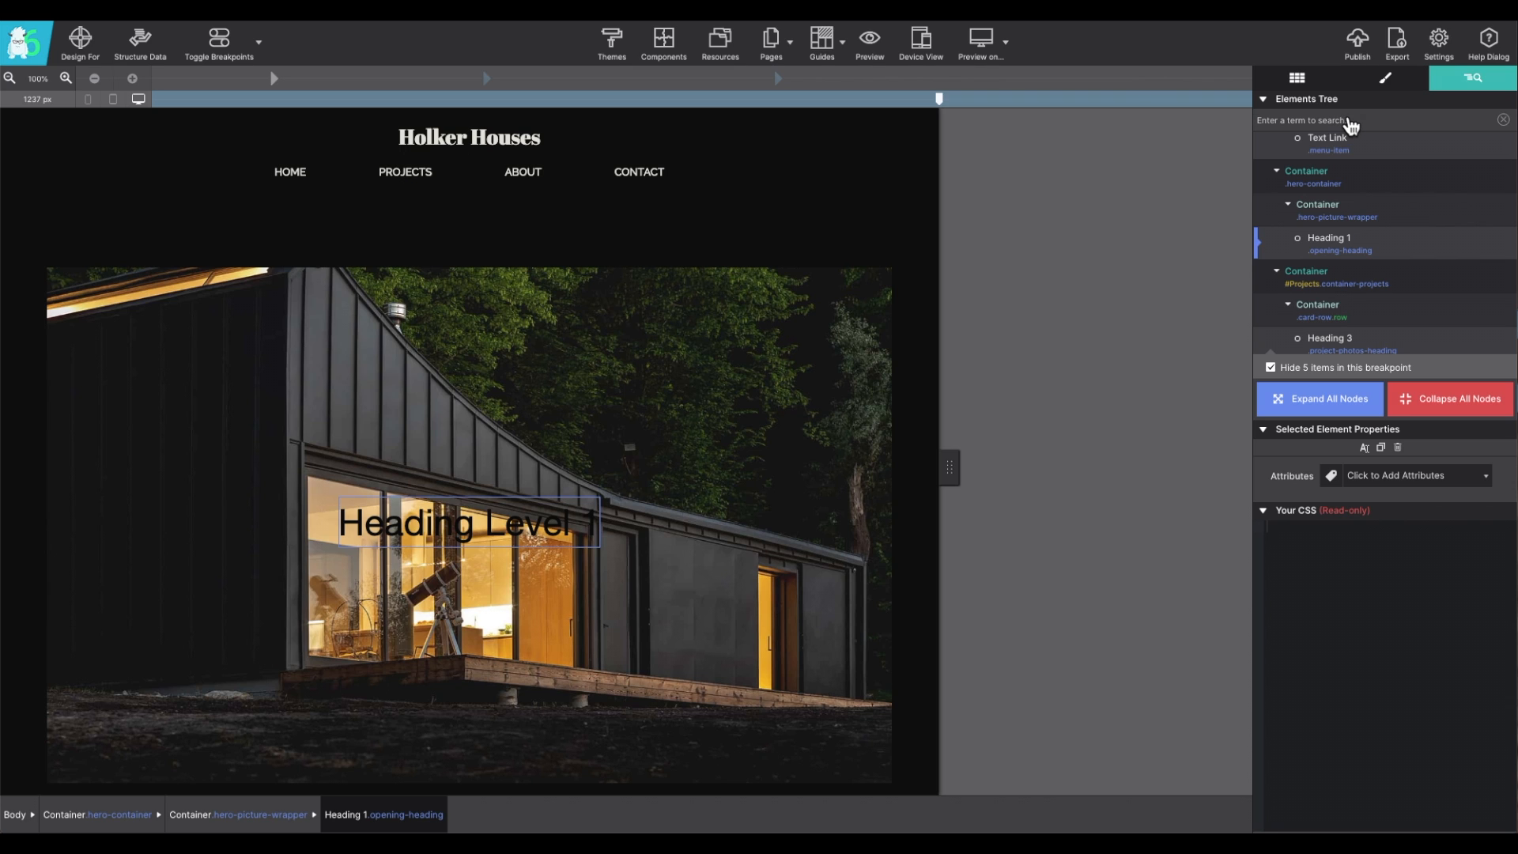
text(heading)
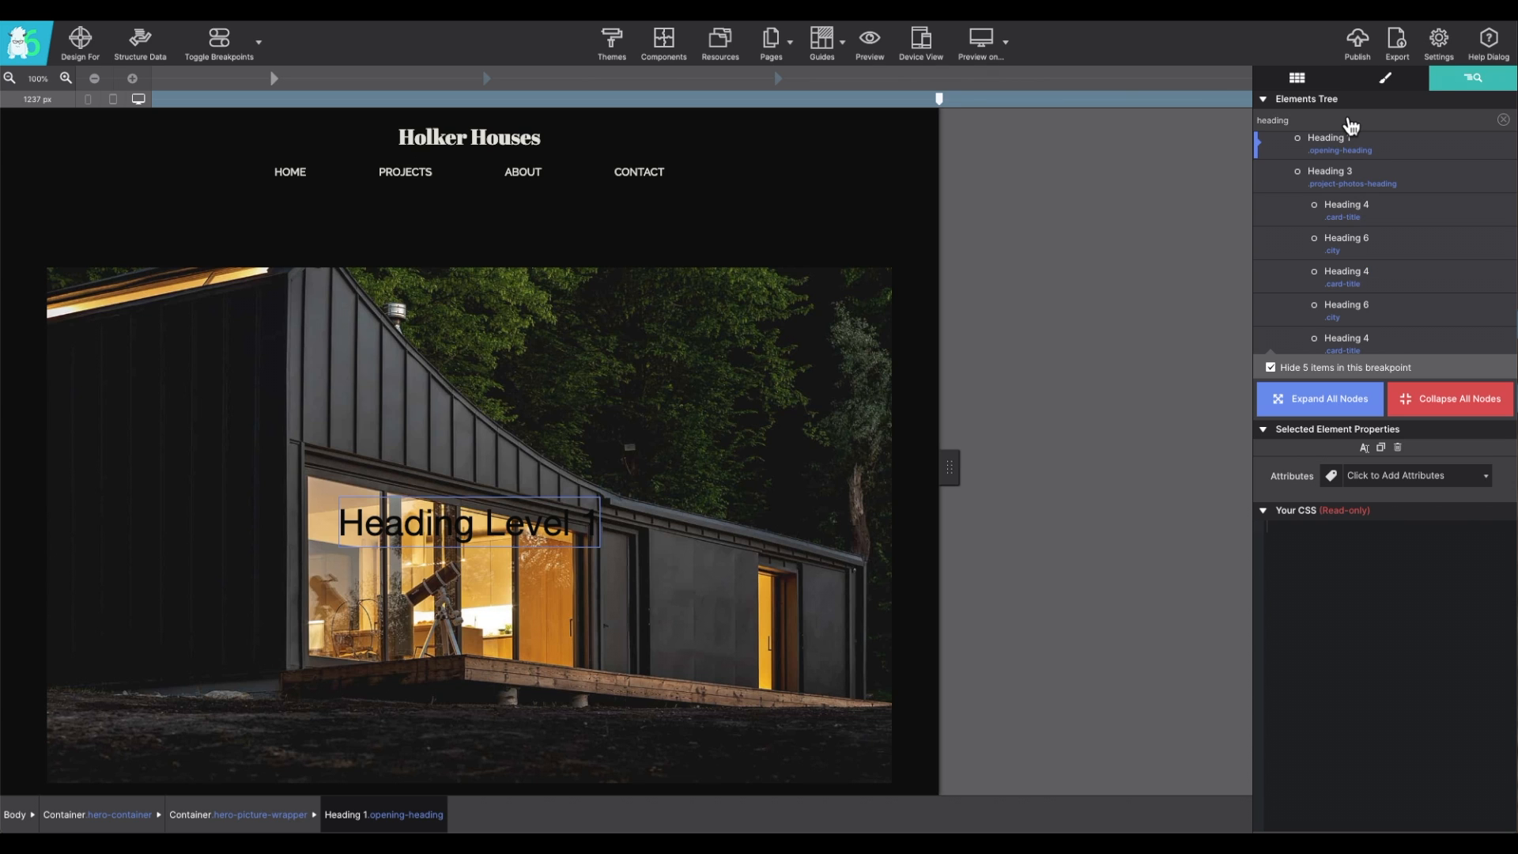
scroll(down, 3)
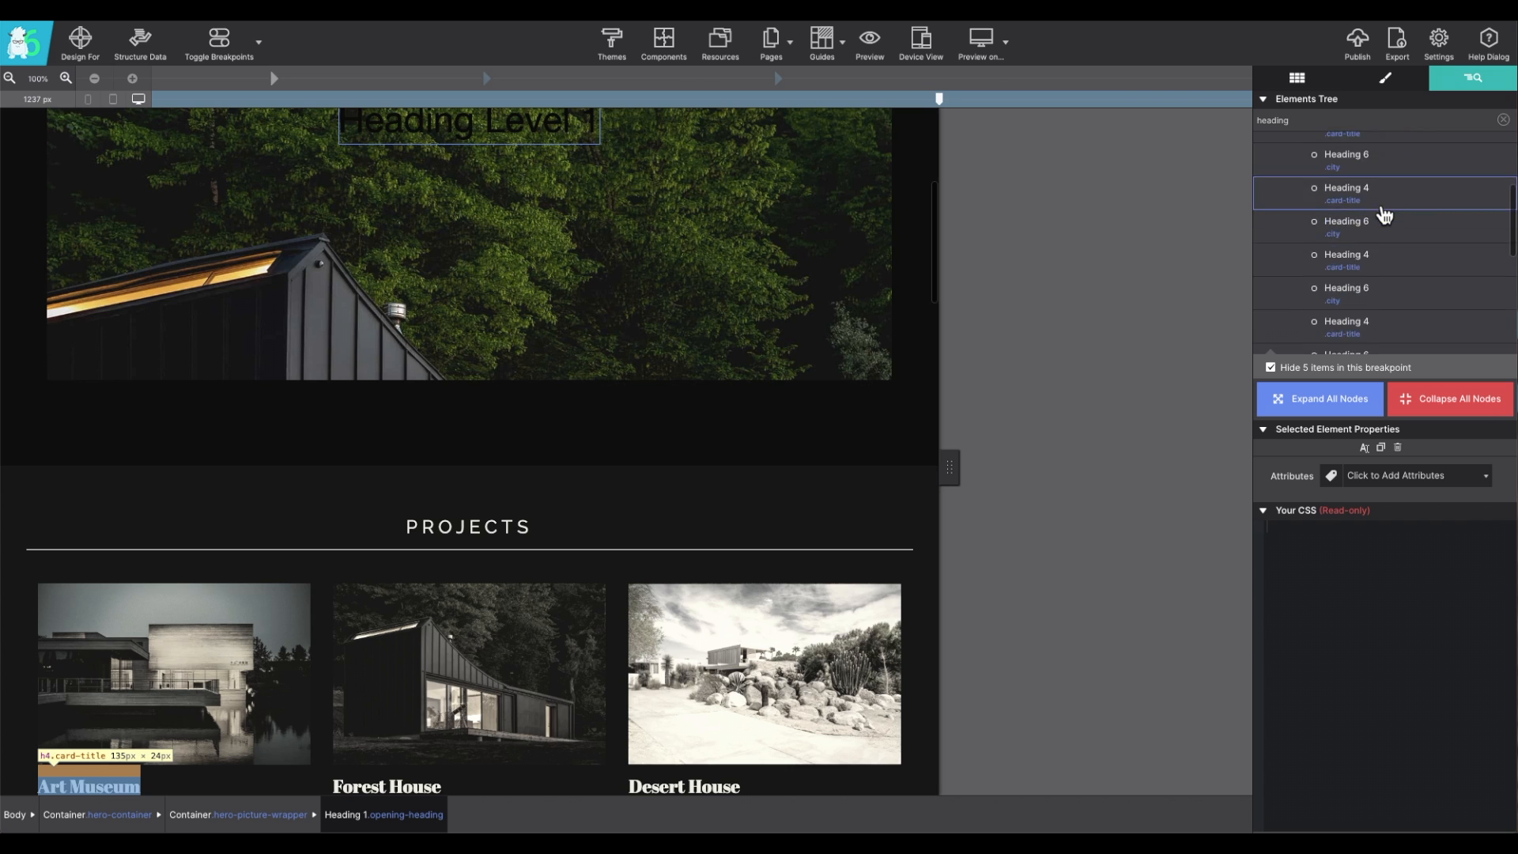
scroll(down, 3)
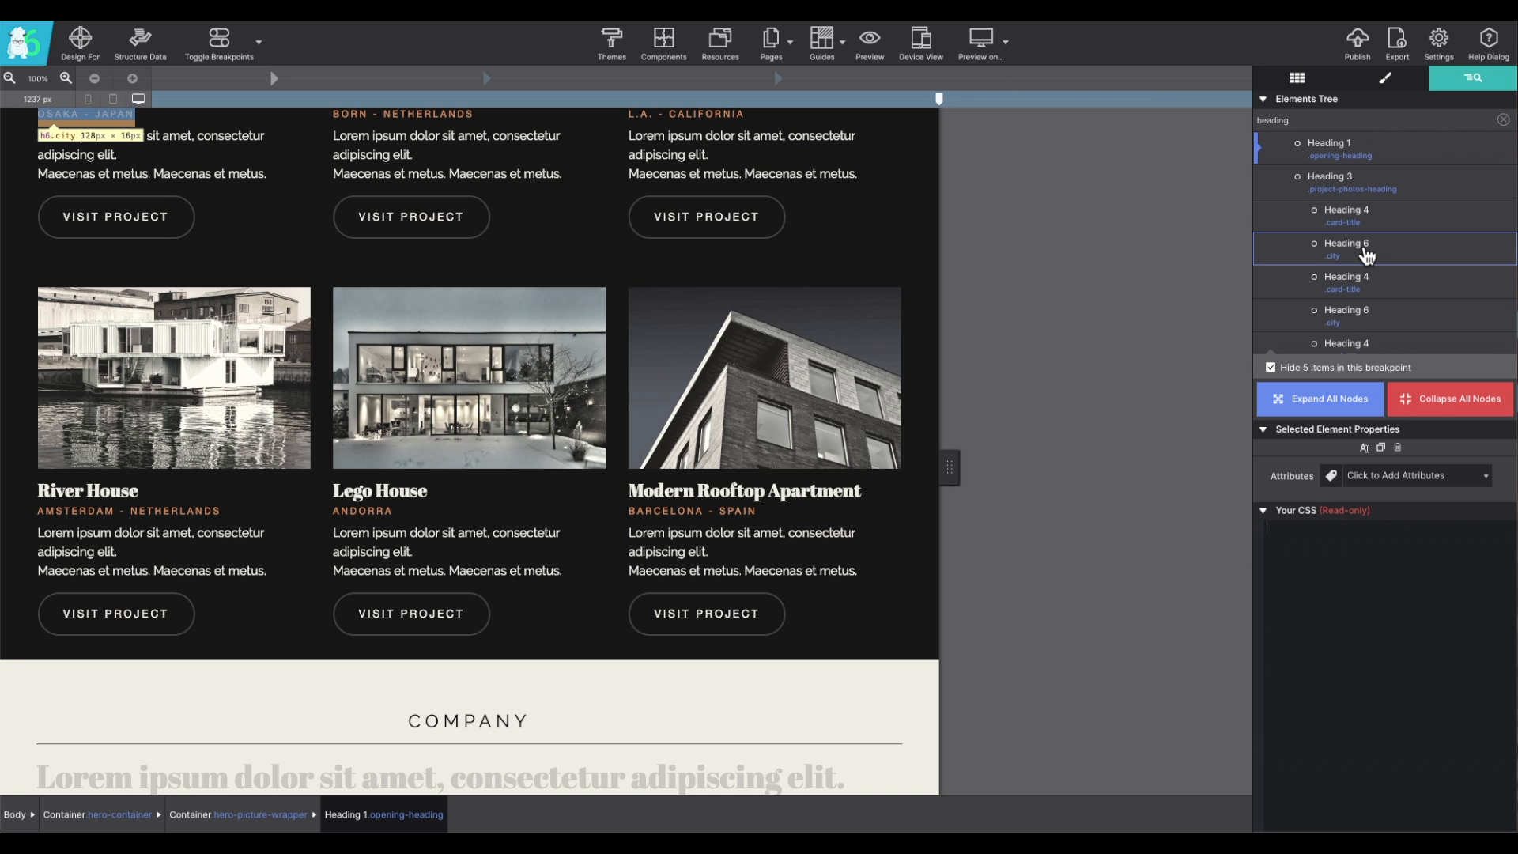
click(1502, 120)
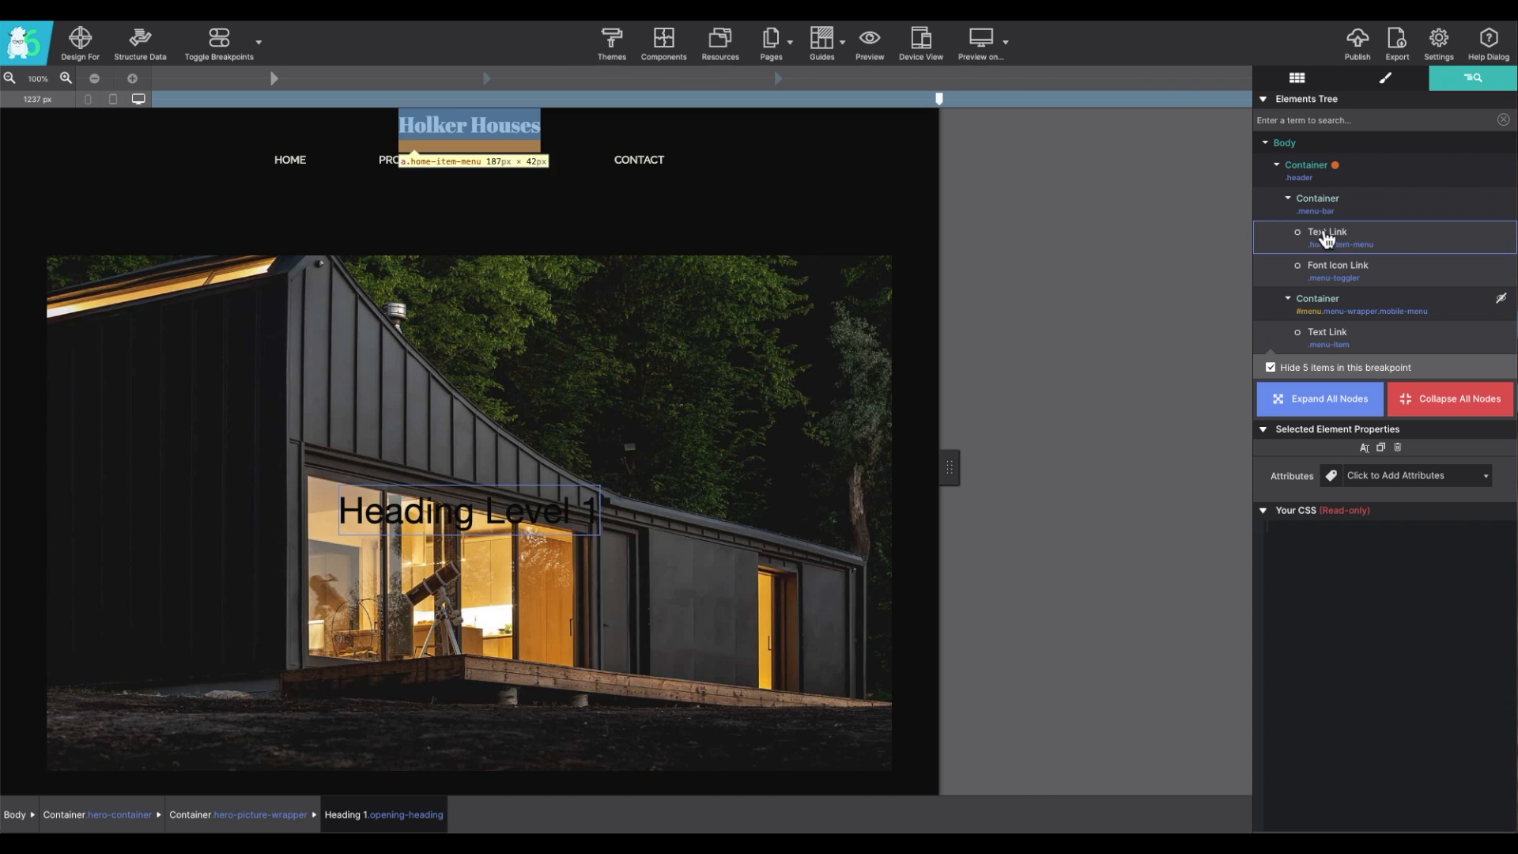
mouse_move(1406, 242)
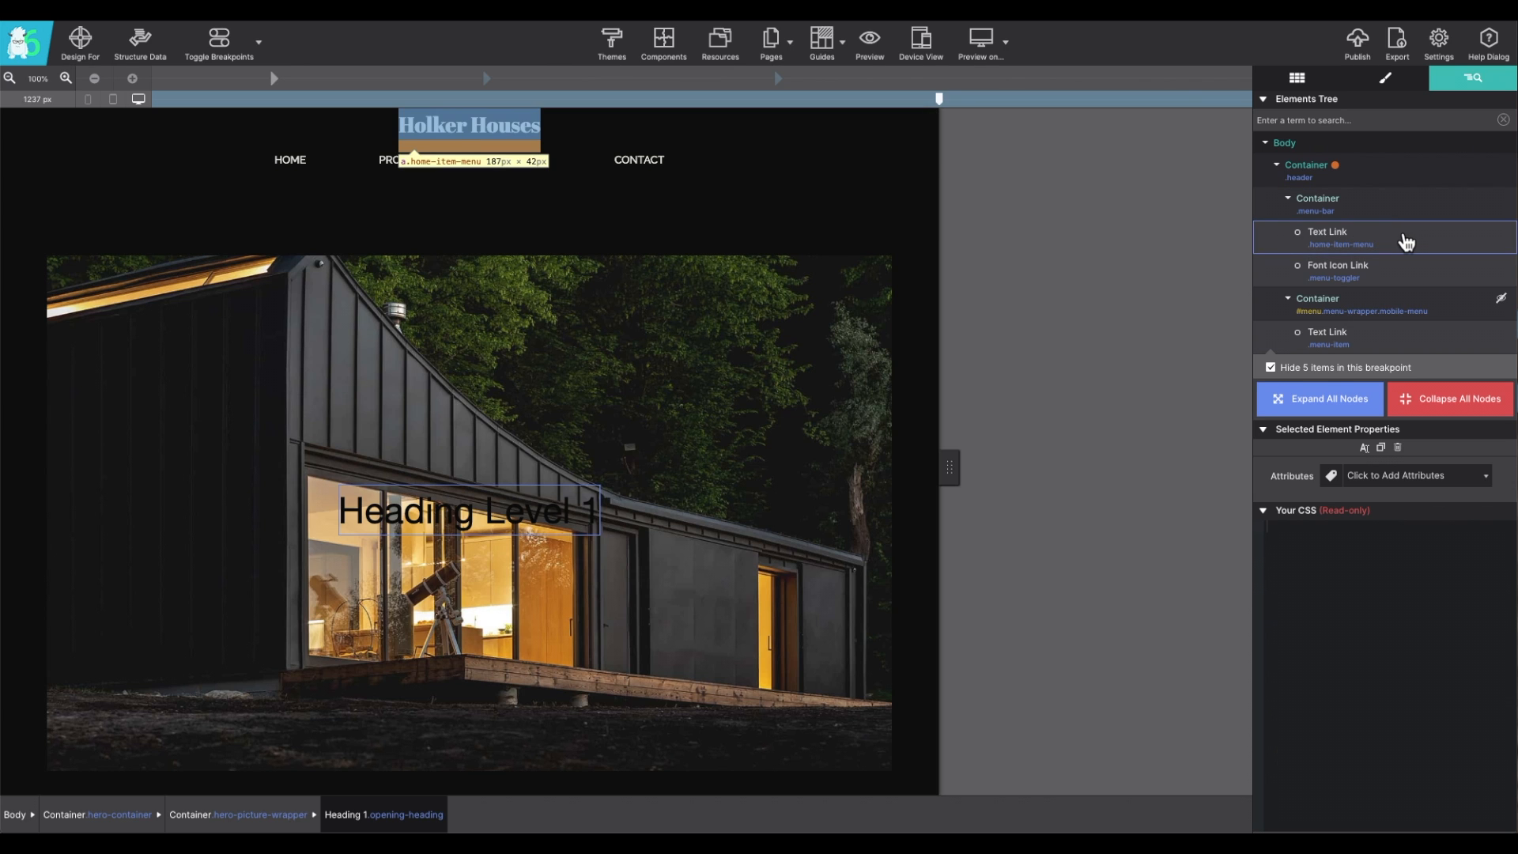
Step: Select the Holker Houses logo link to show its index.html Href and read-only CSS
click(1327, 238)
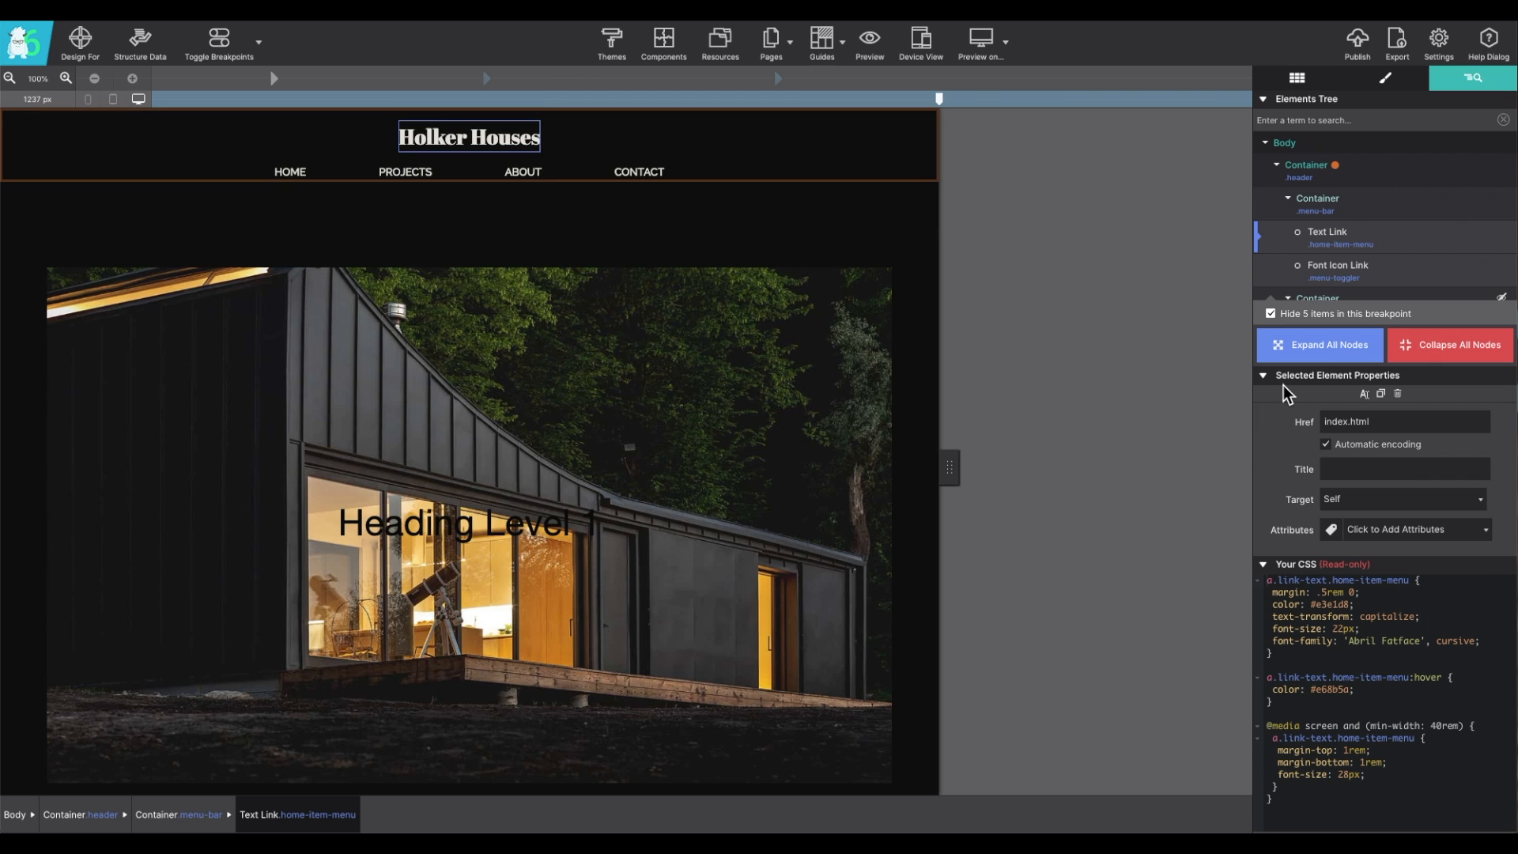
mouse_move(1290, 396)
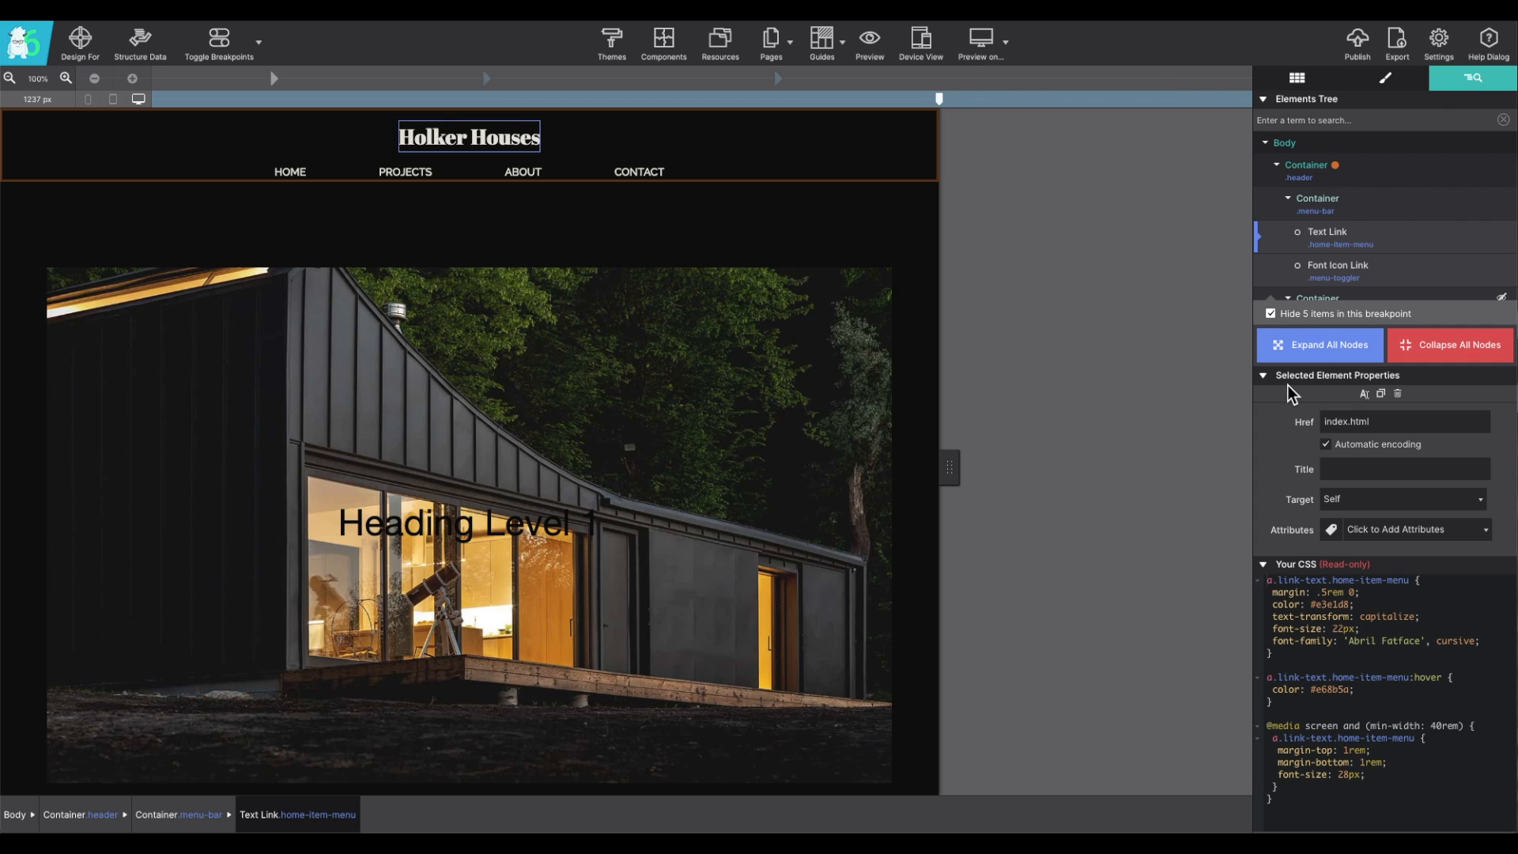
mouse_move(1307, 588)
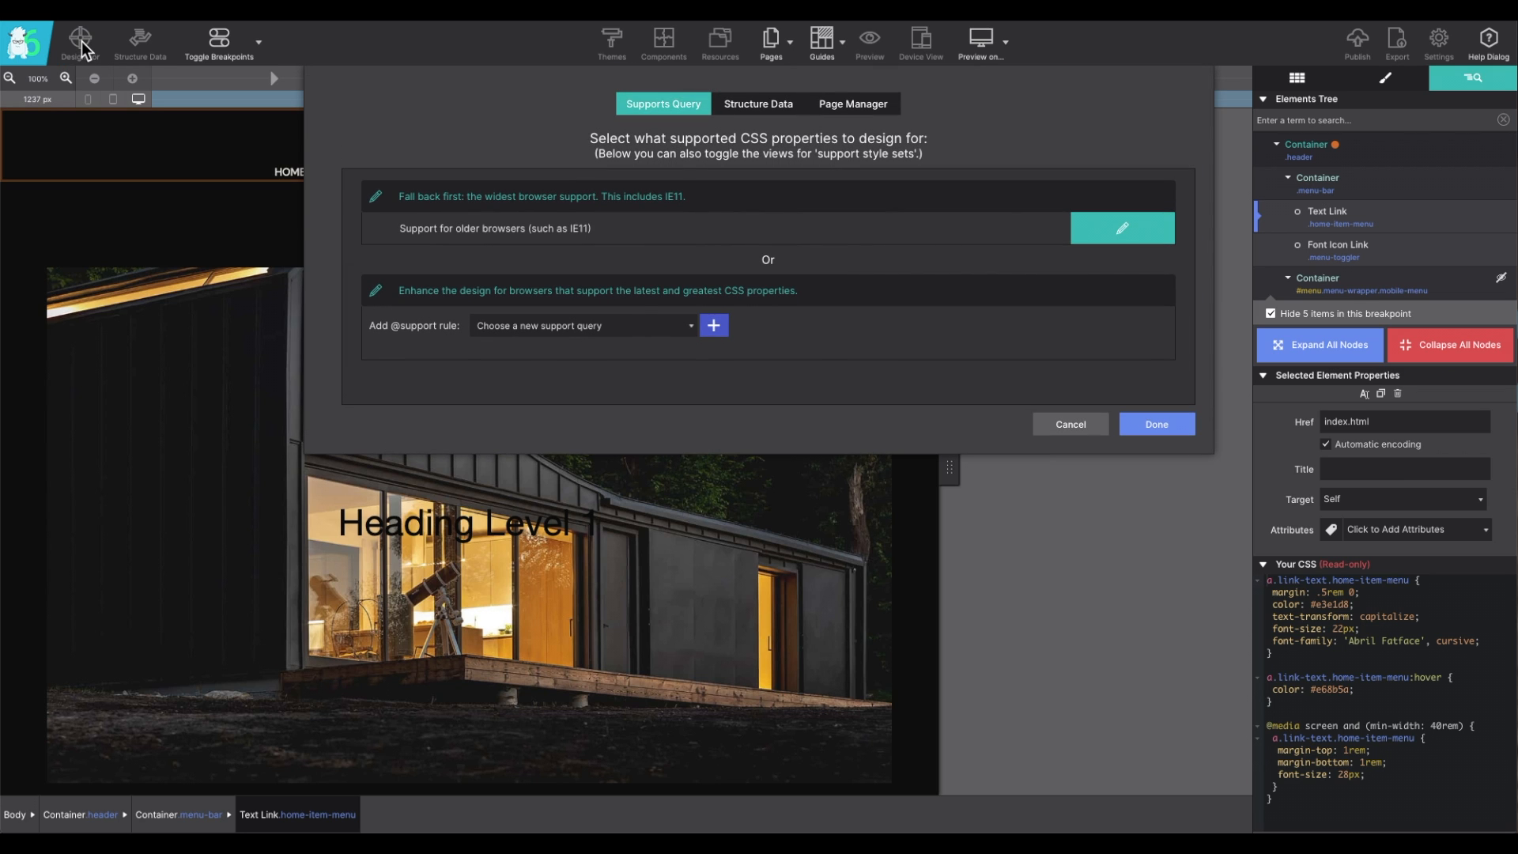
mouse_move(699, 366)
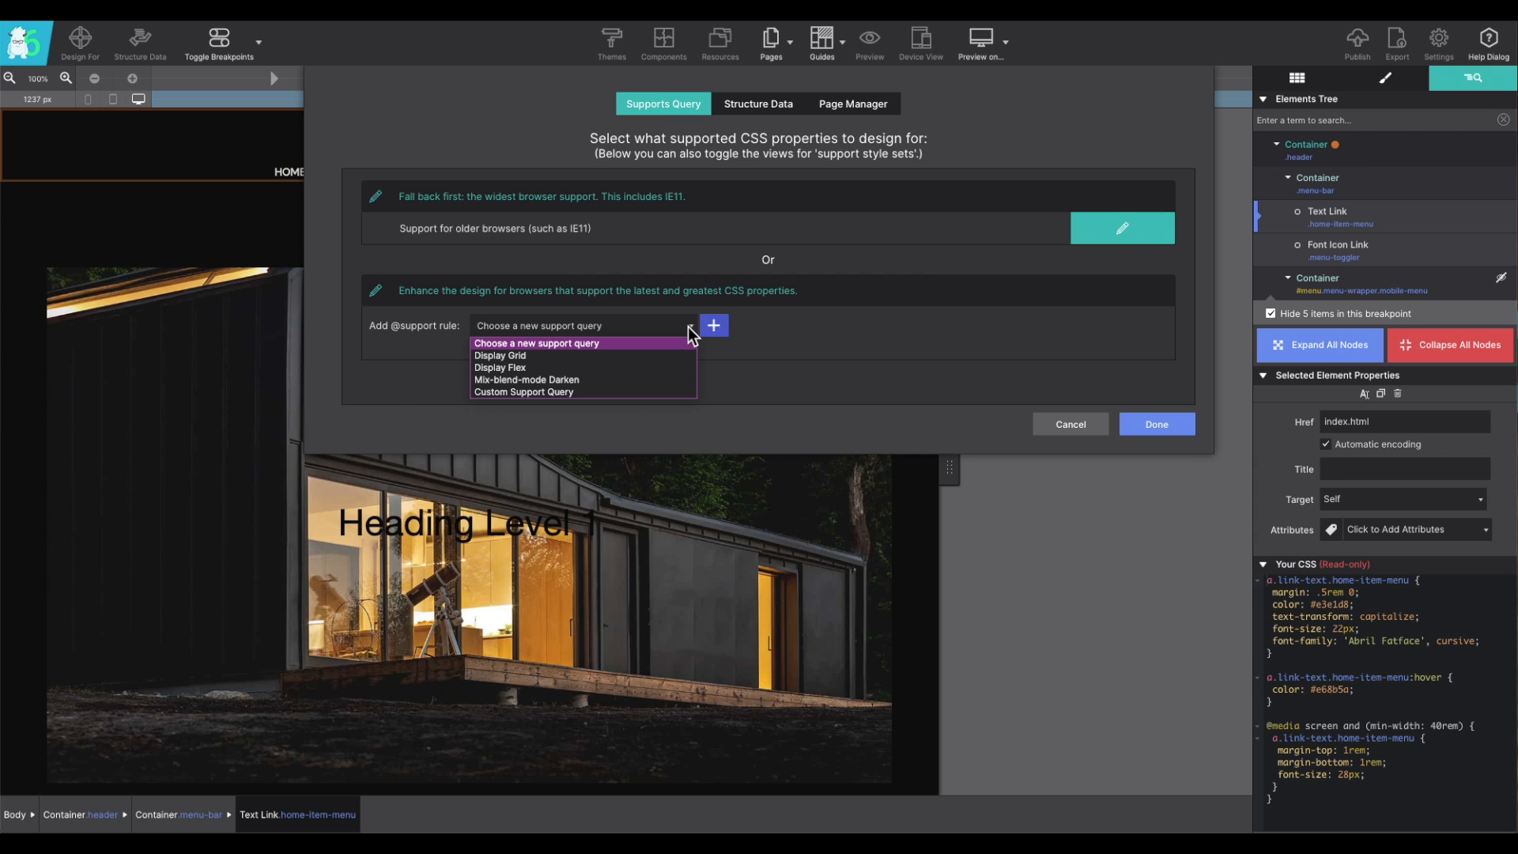
click(581, 325)
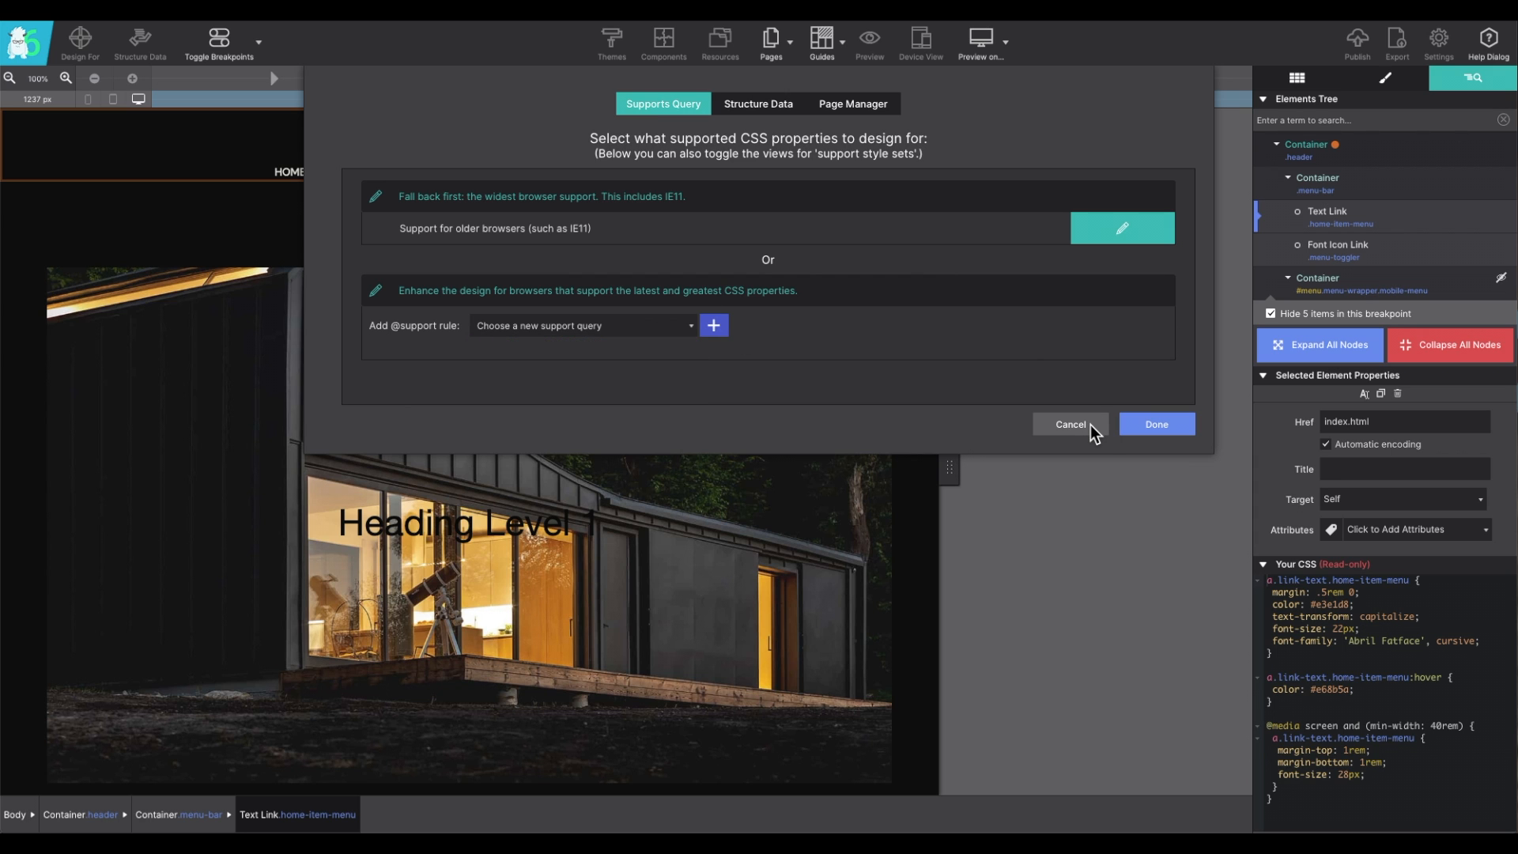
click(1069, 424)
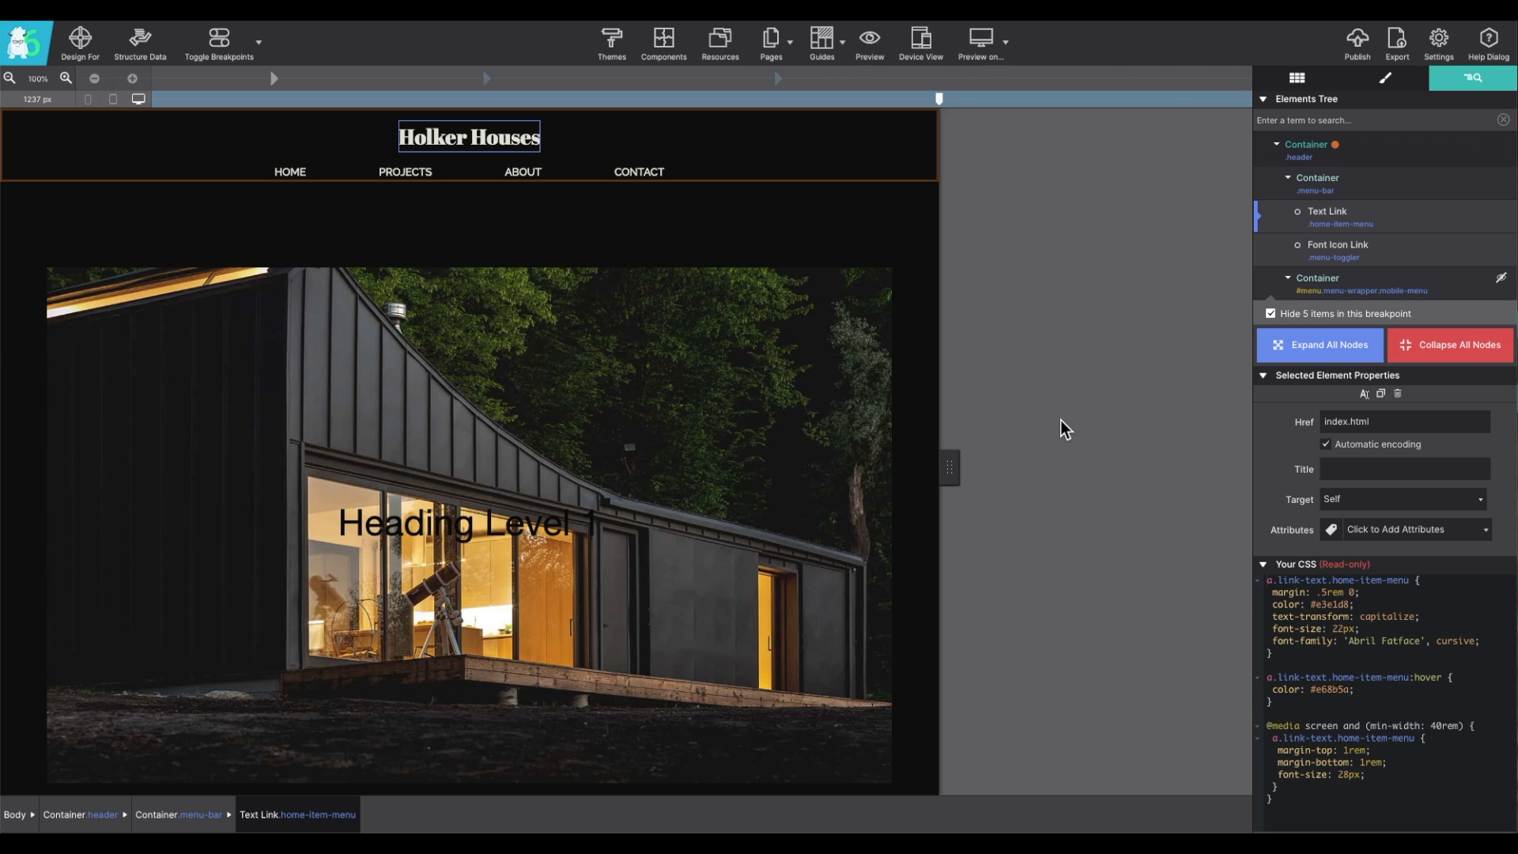
mouse_move(1022, 420)
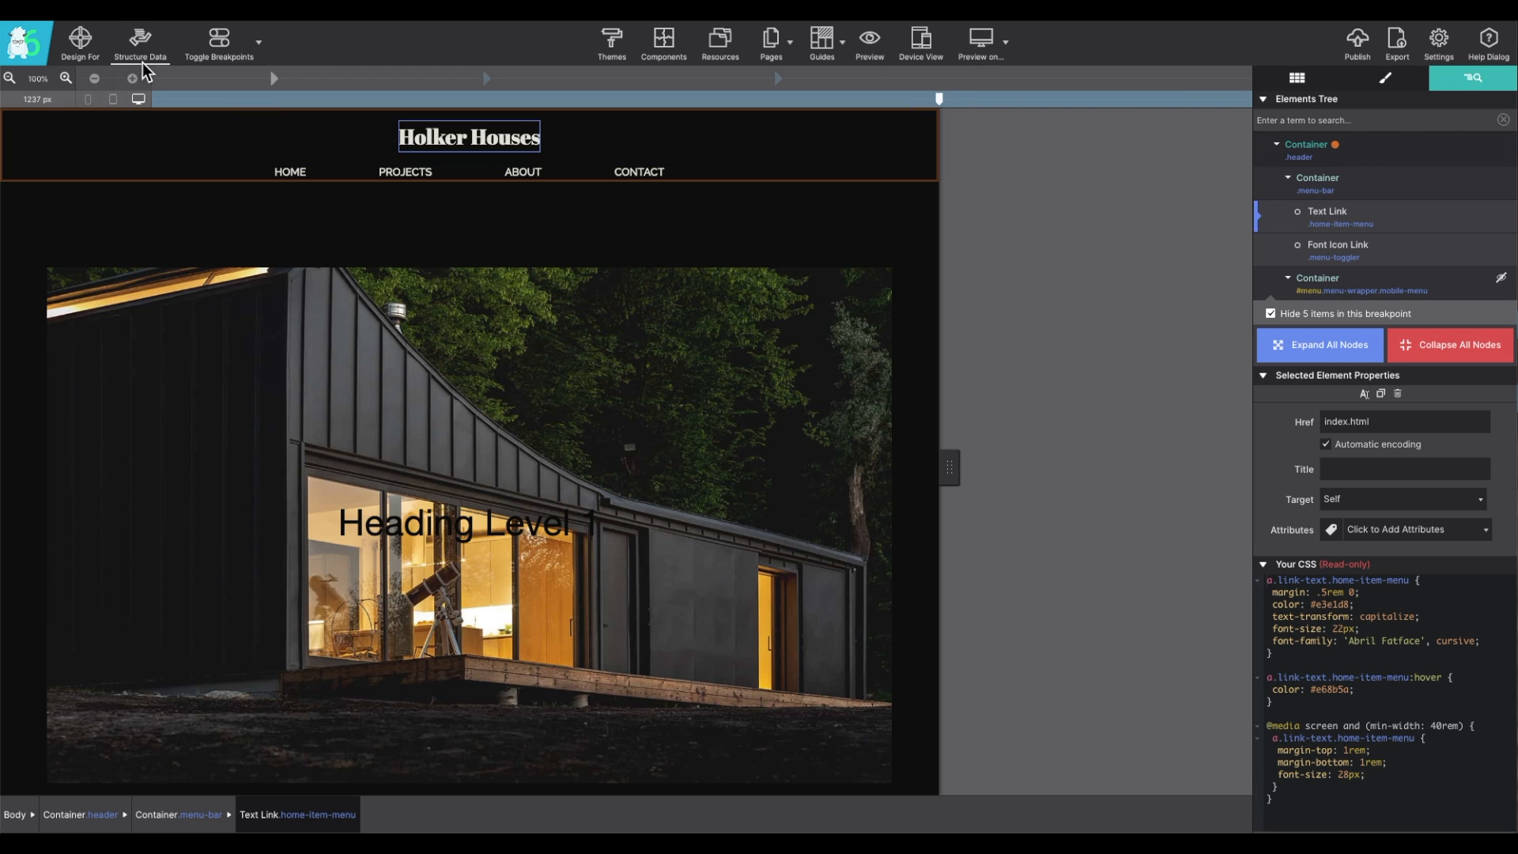
mouse_move(151, 50)
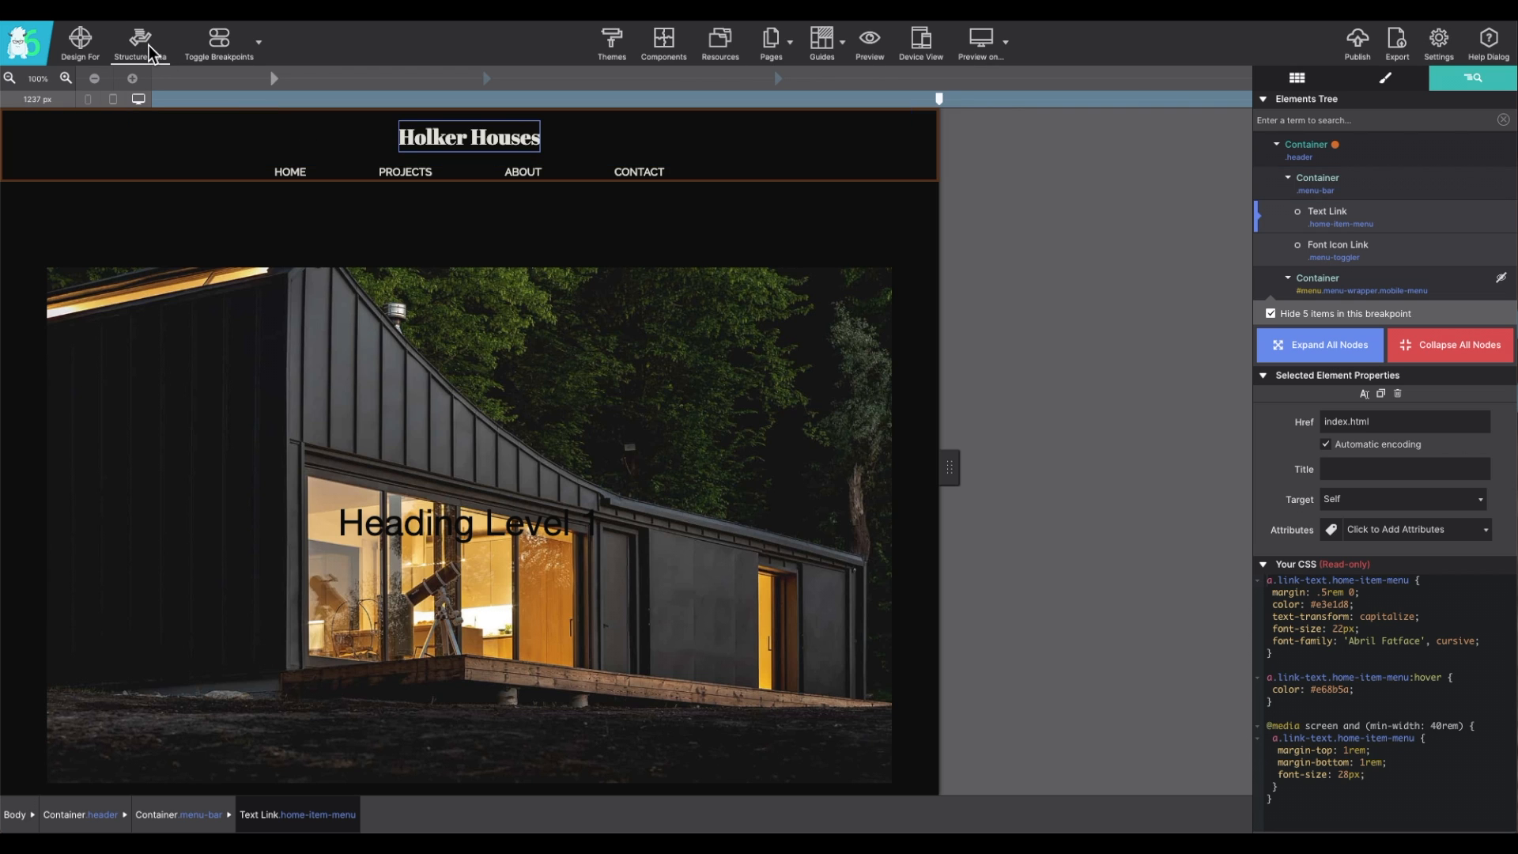
click(139, 39)
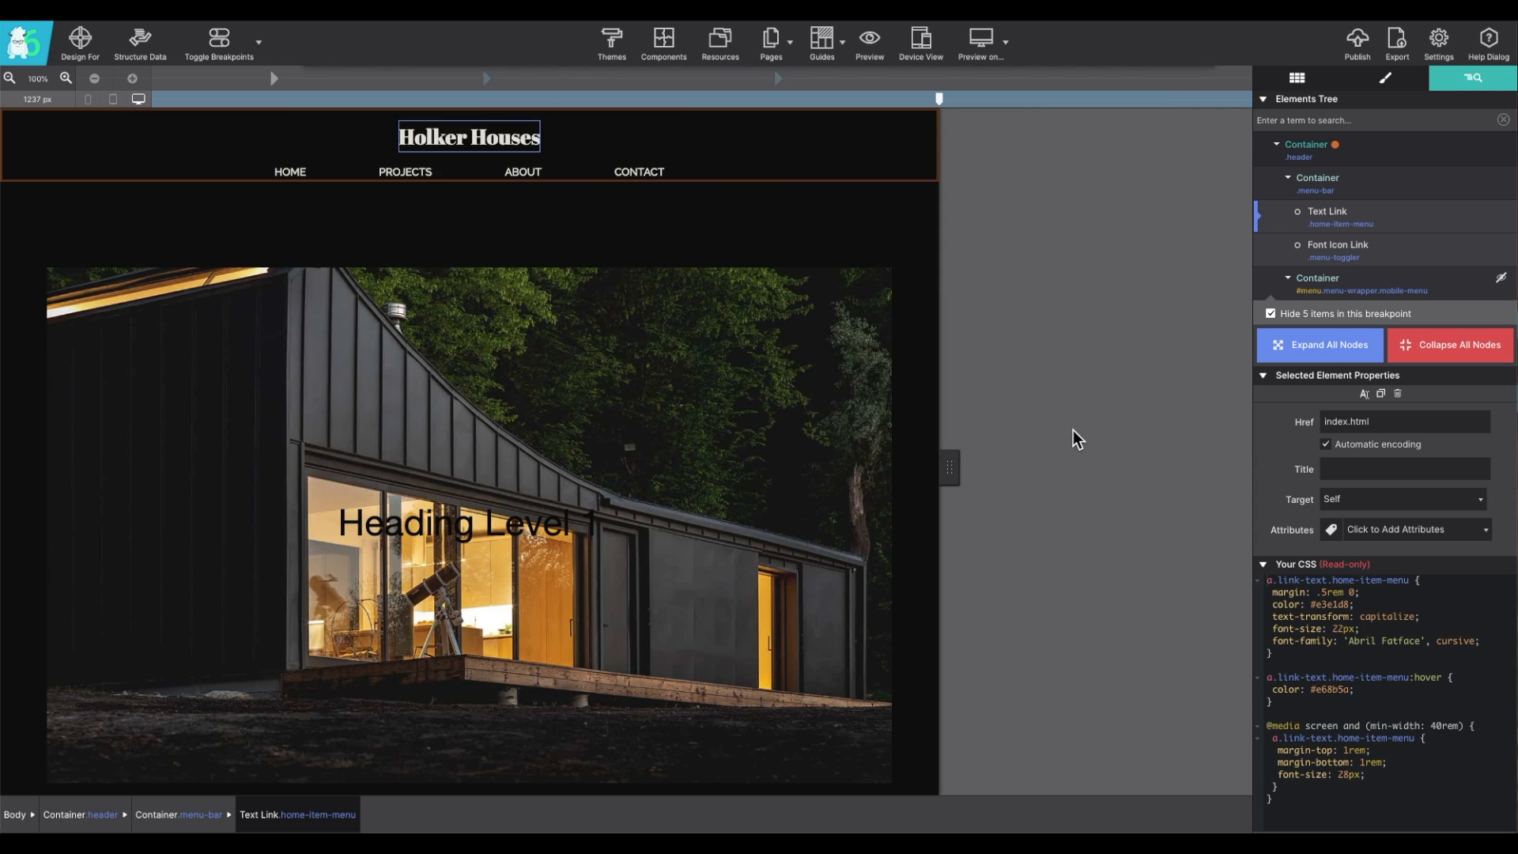
mouse_move(294, 26)
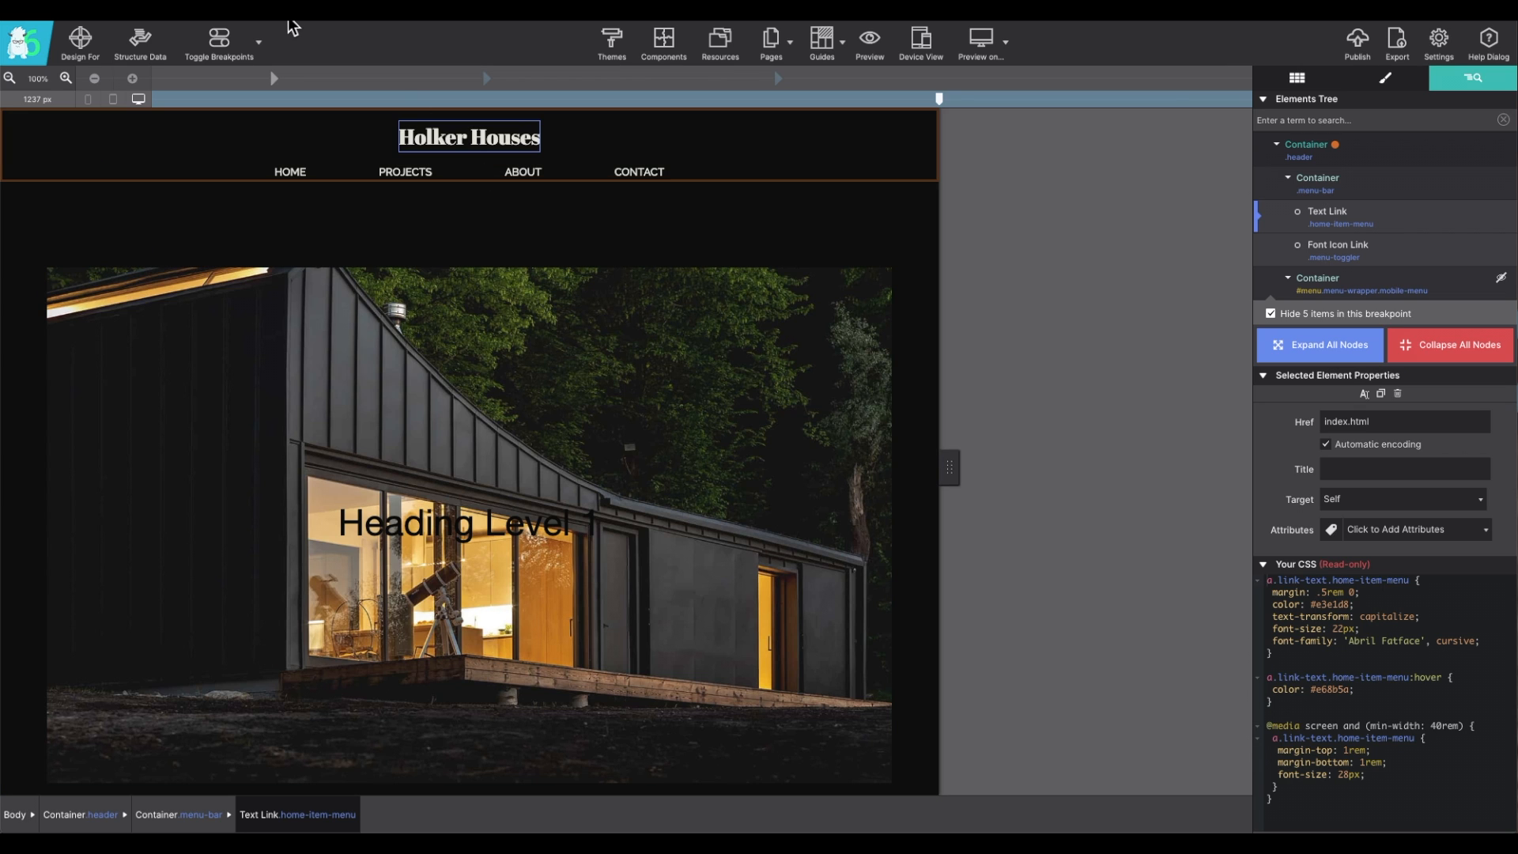
mouse_move(266, 56)
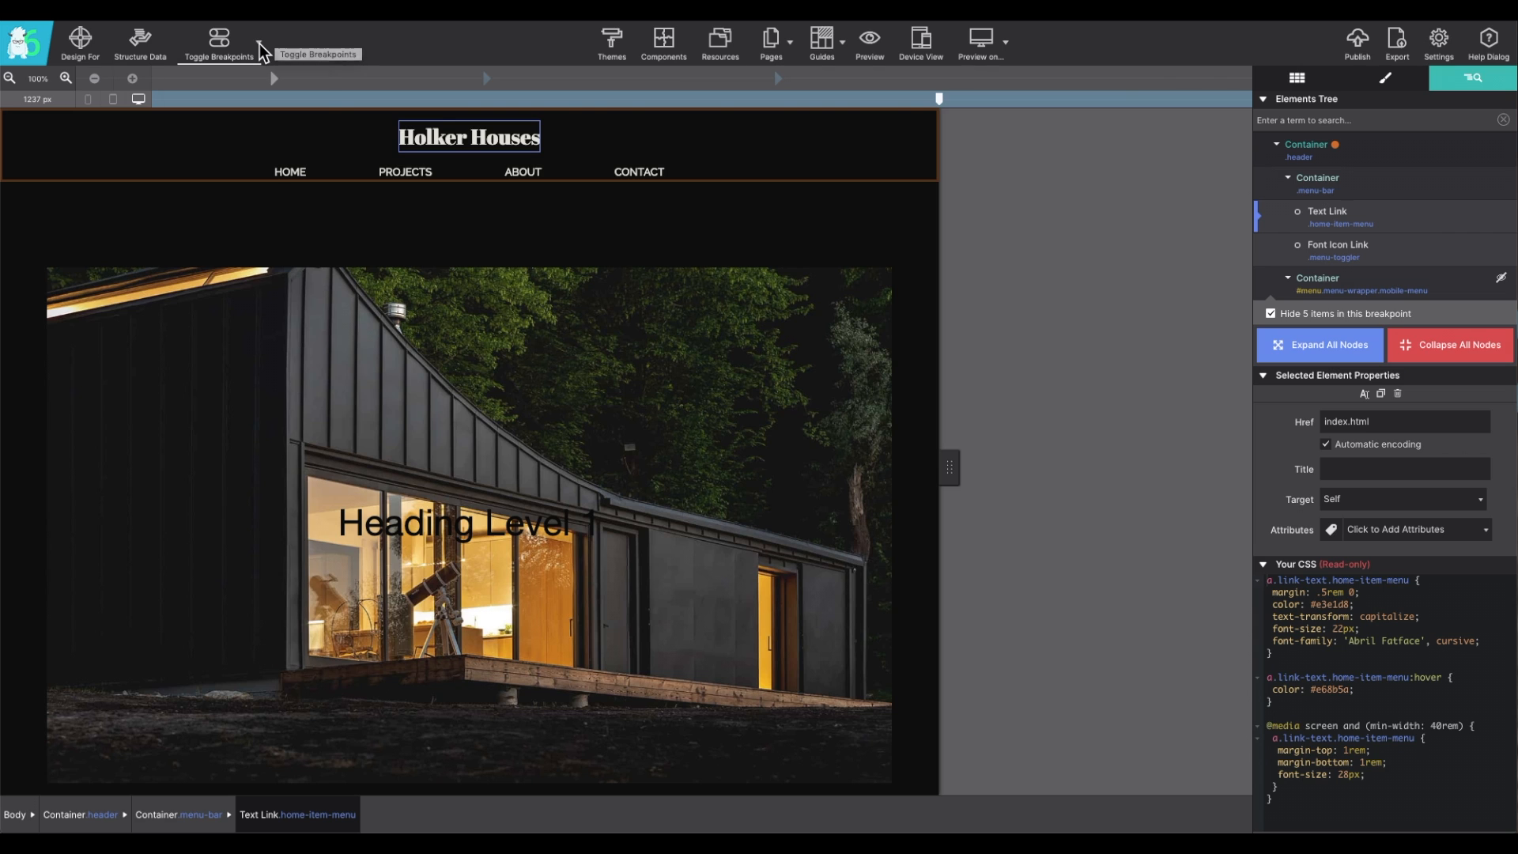
Step: Switch breakpoints to Default Mode and narrow the canvas to about 334 px
click(219, 39)
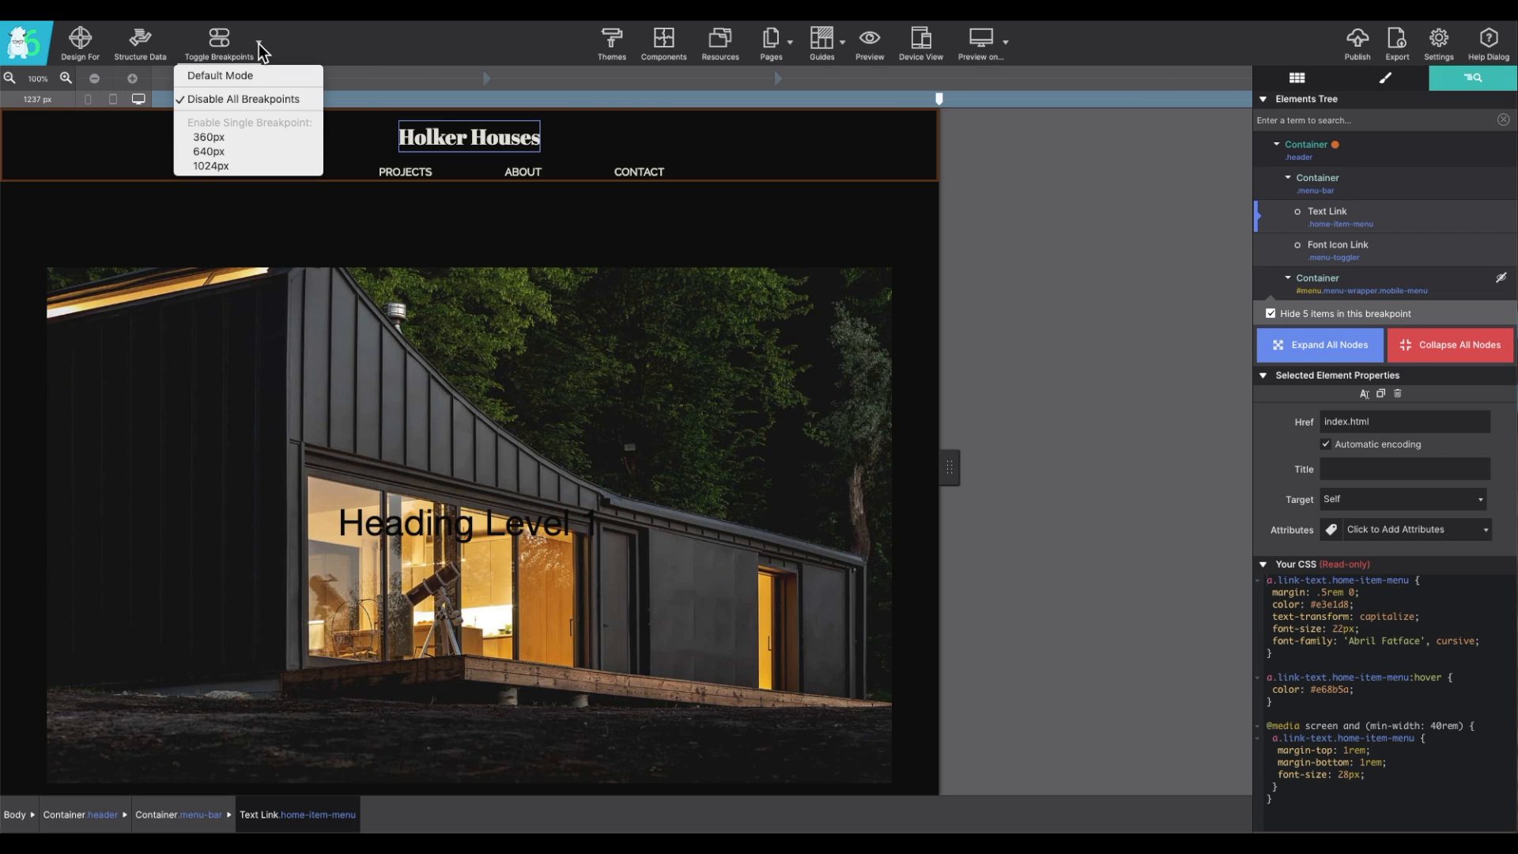
click(210, 165)
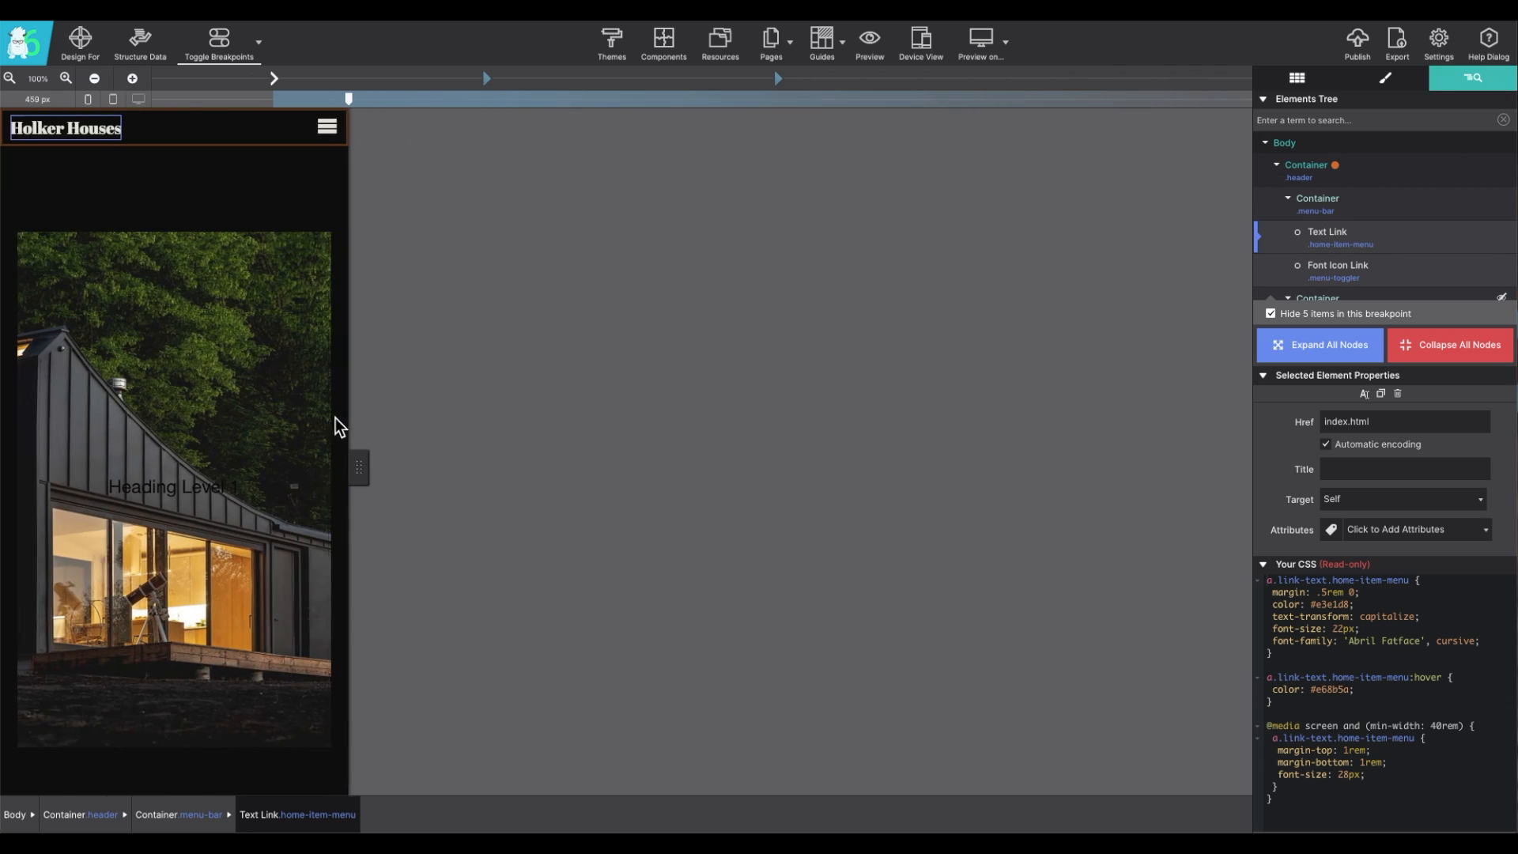
drag(348, 98, 230, 98)
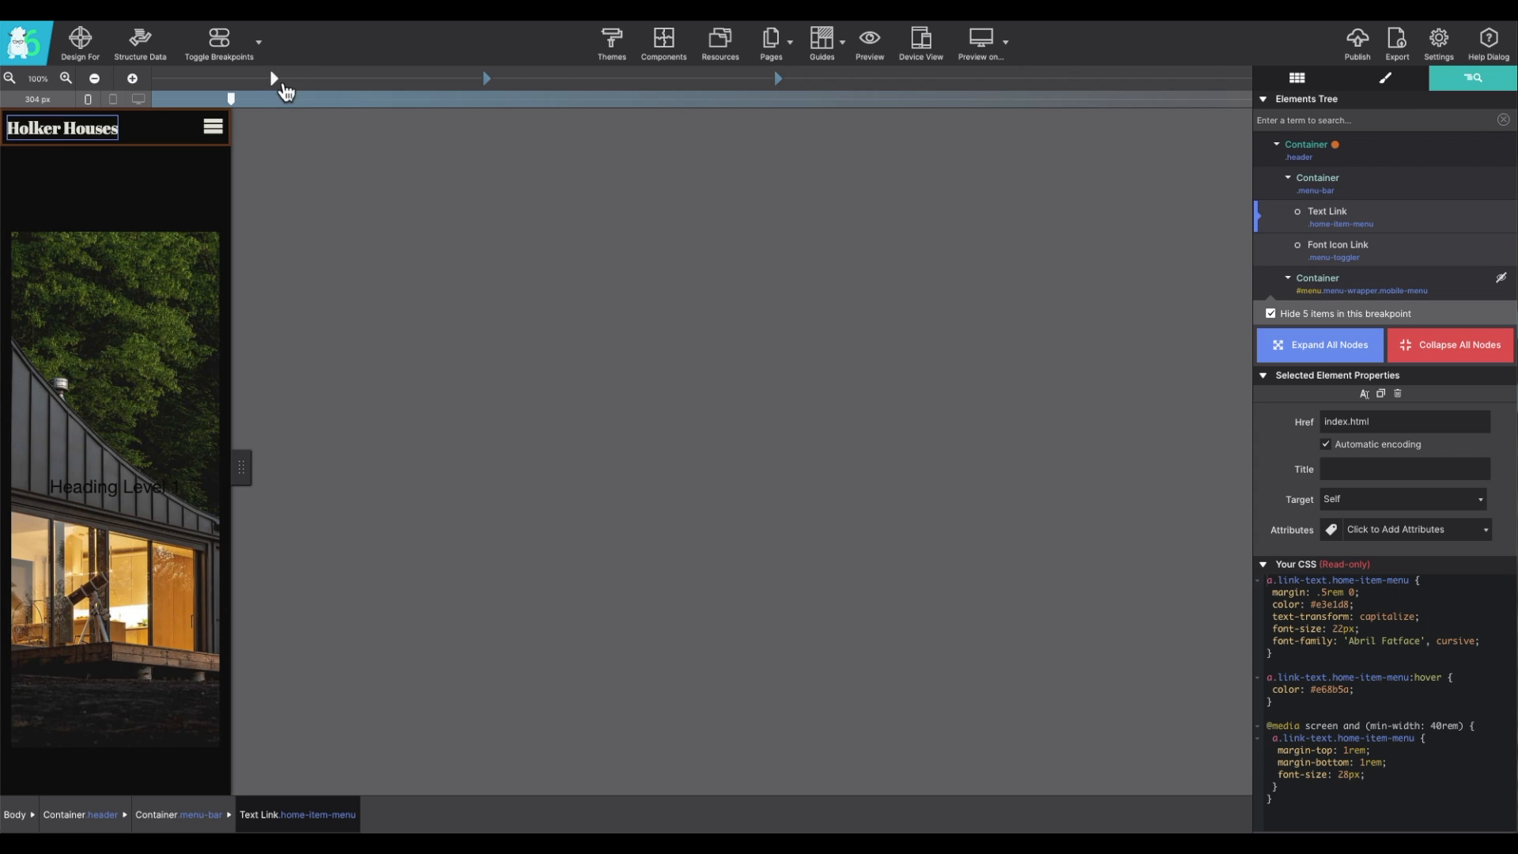
mouse_move(254, 100)
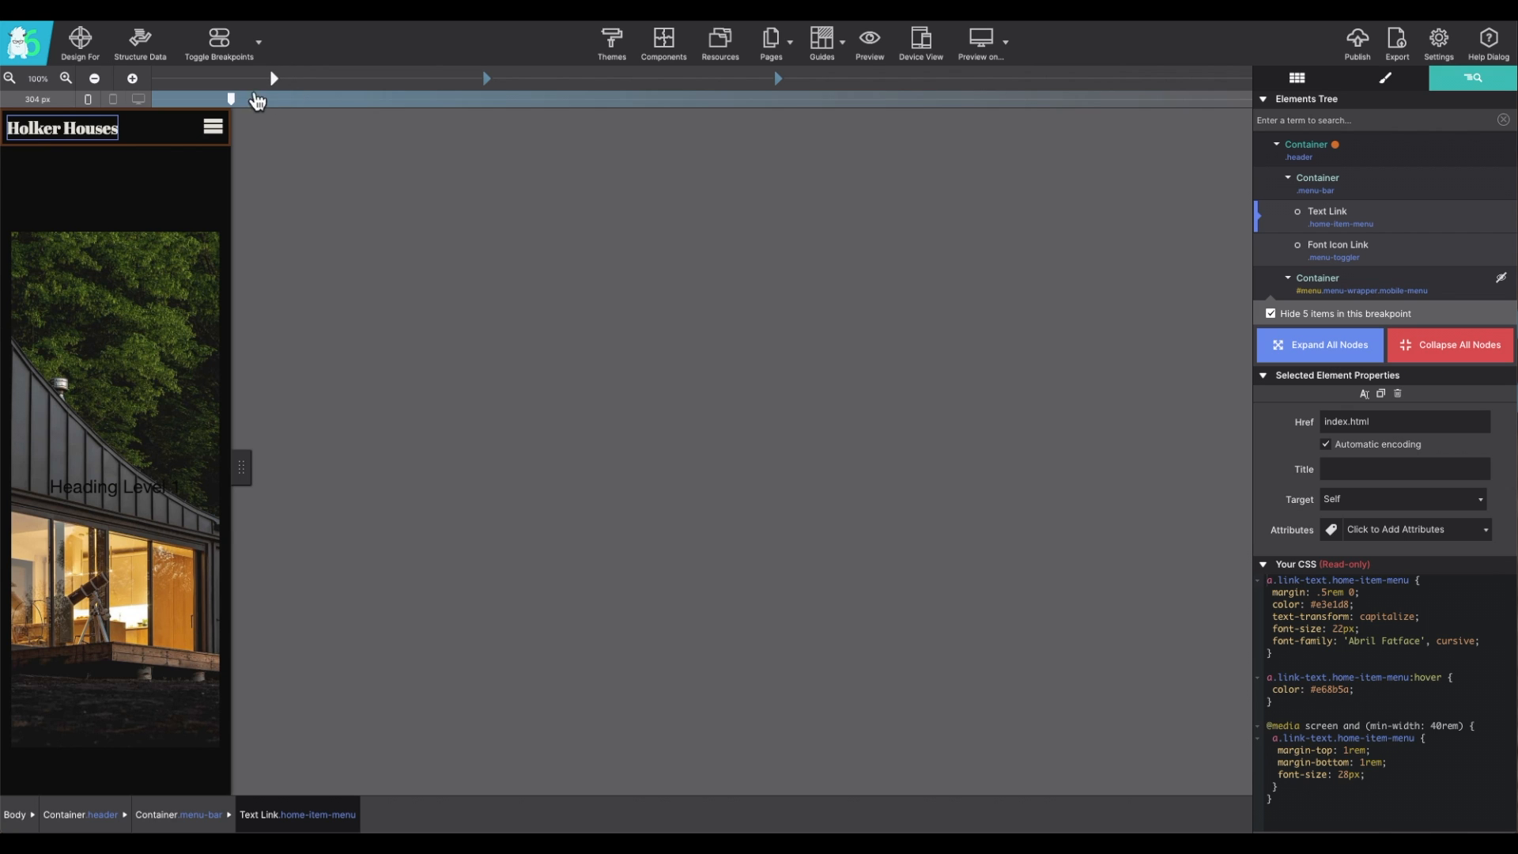
drag(231, 98, 253, 98)
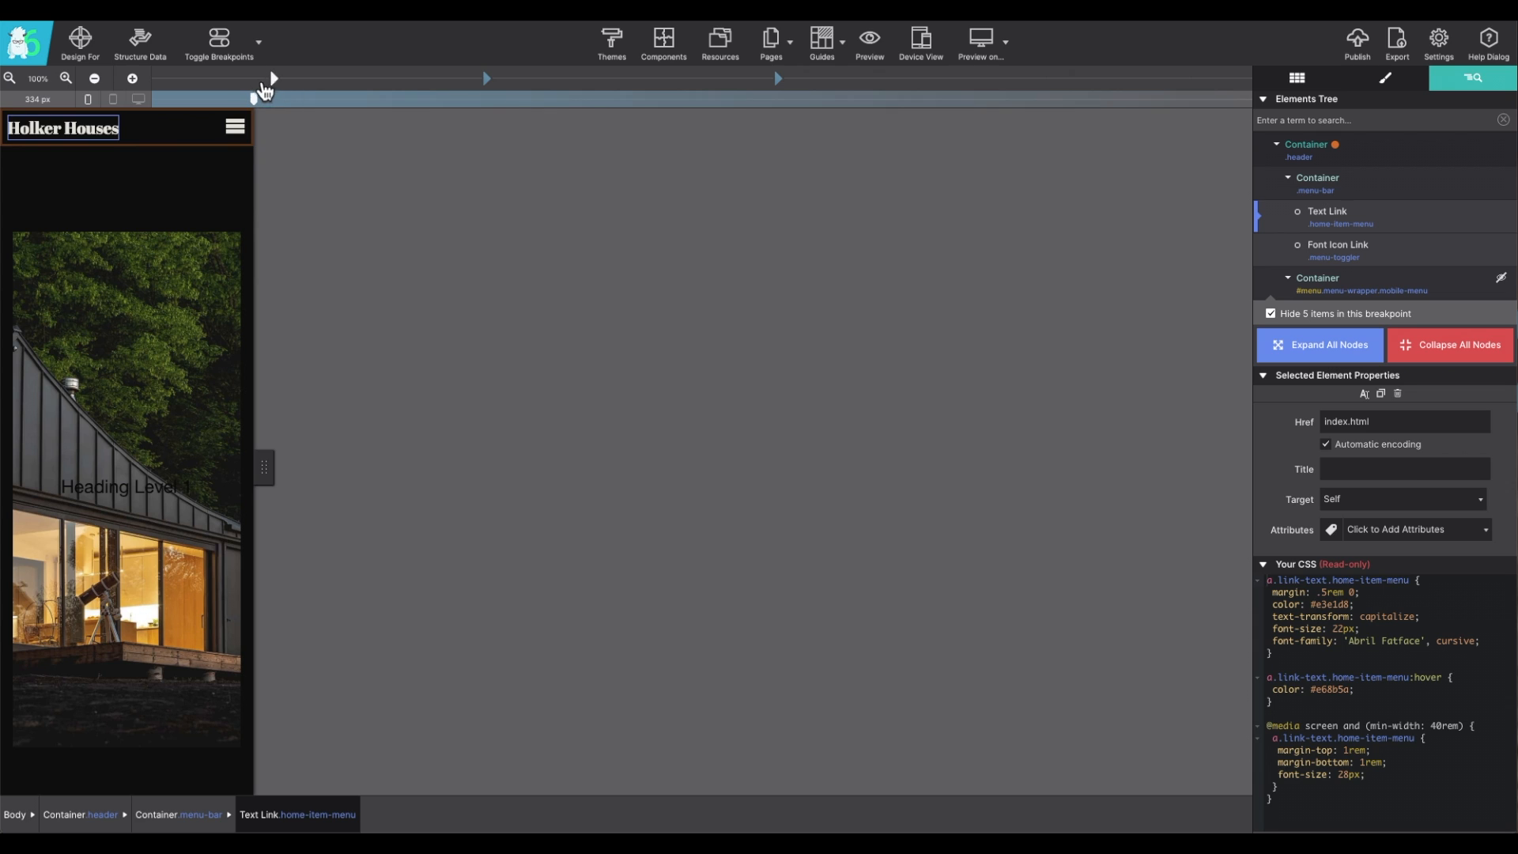
mouse_move(274, 79)
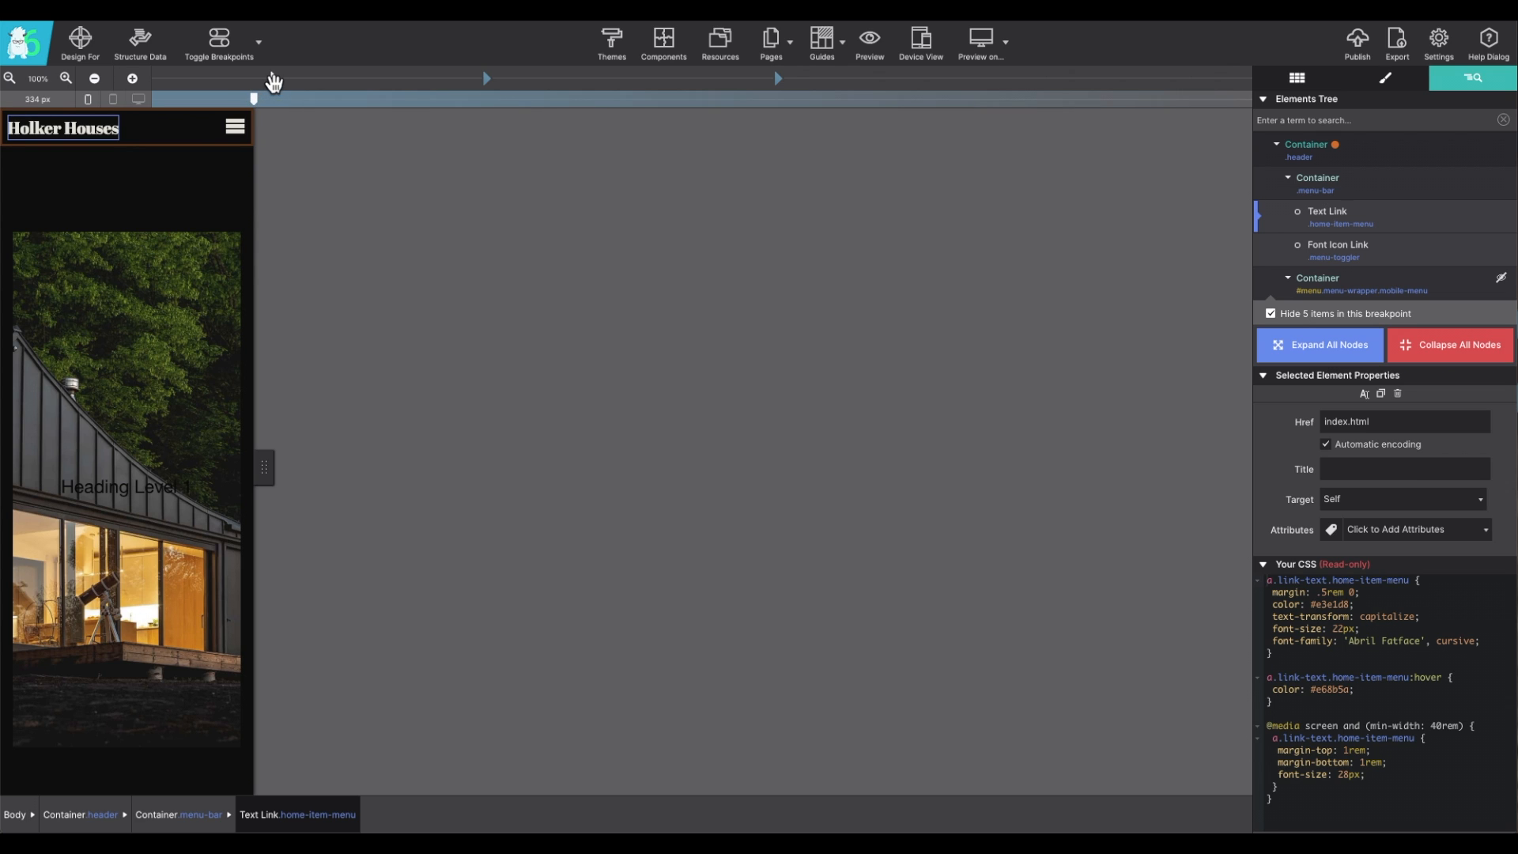
mouse_move(487, 94)
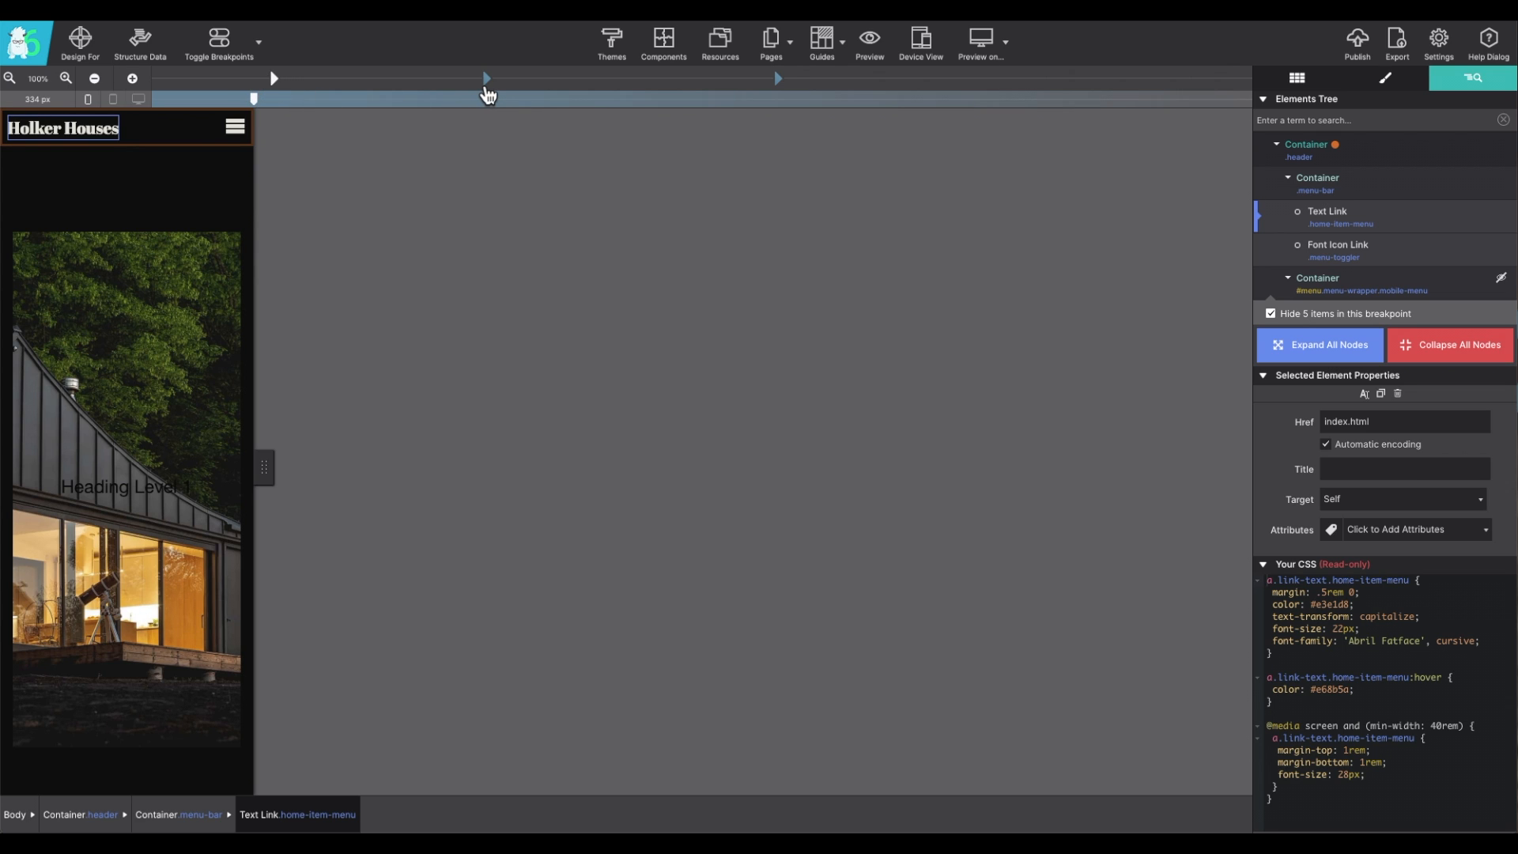
mouse_move(781, 94)
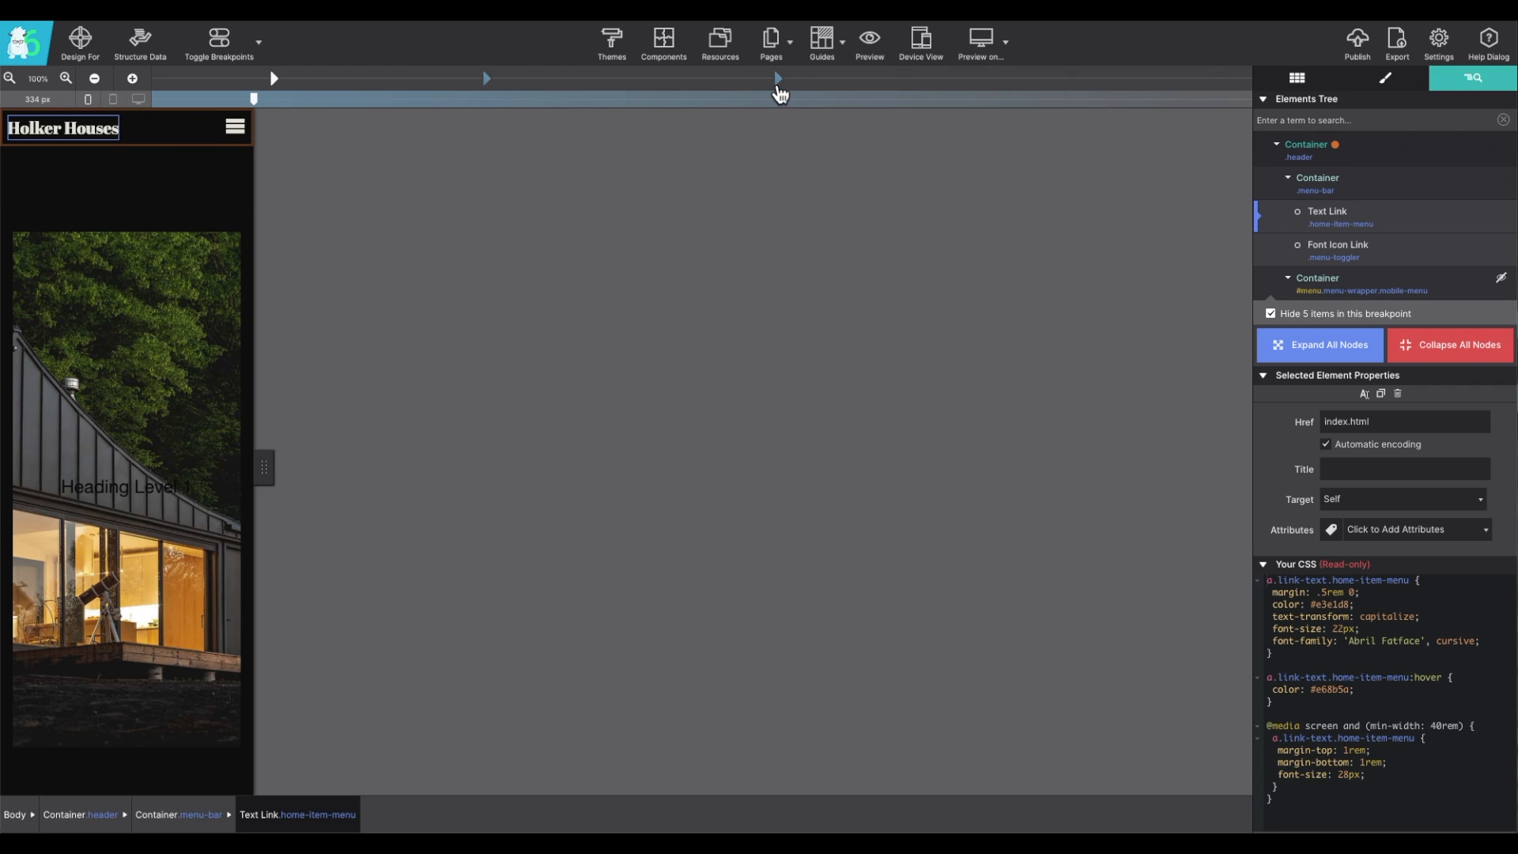
mouse_move(707, 124)
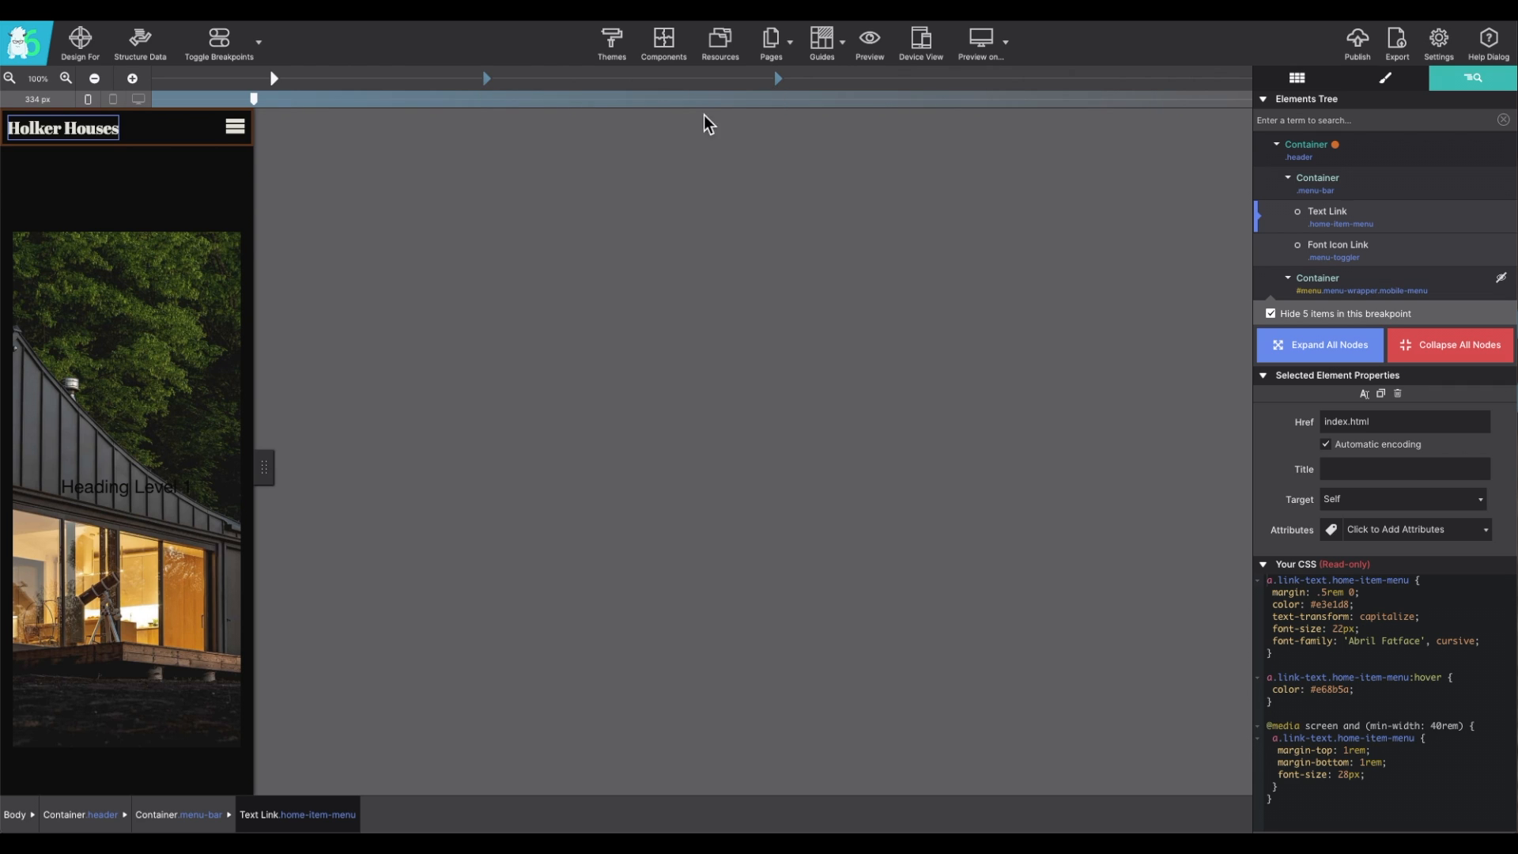
mouse_move(470, 250)
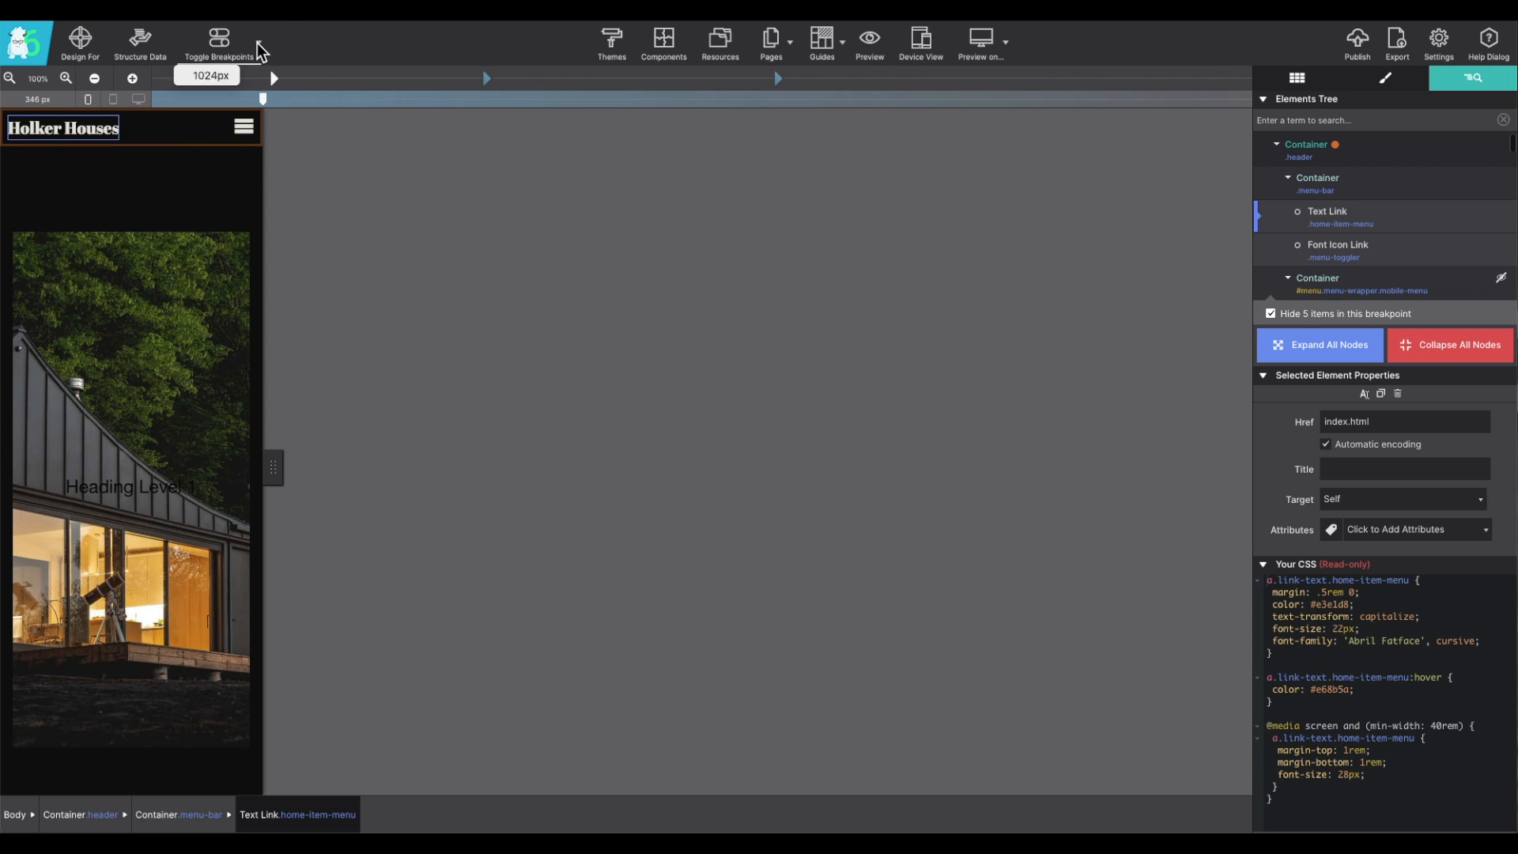
Step: Choose Disable All Breakpoints to restore the full-width desktop layout with navigation links
click(219, 39)
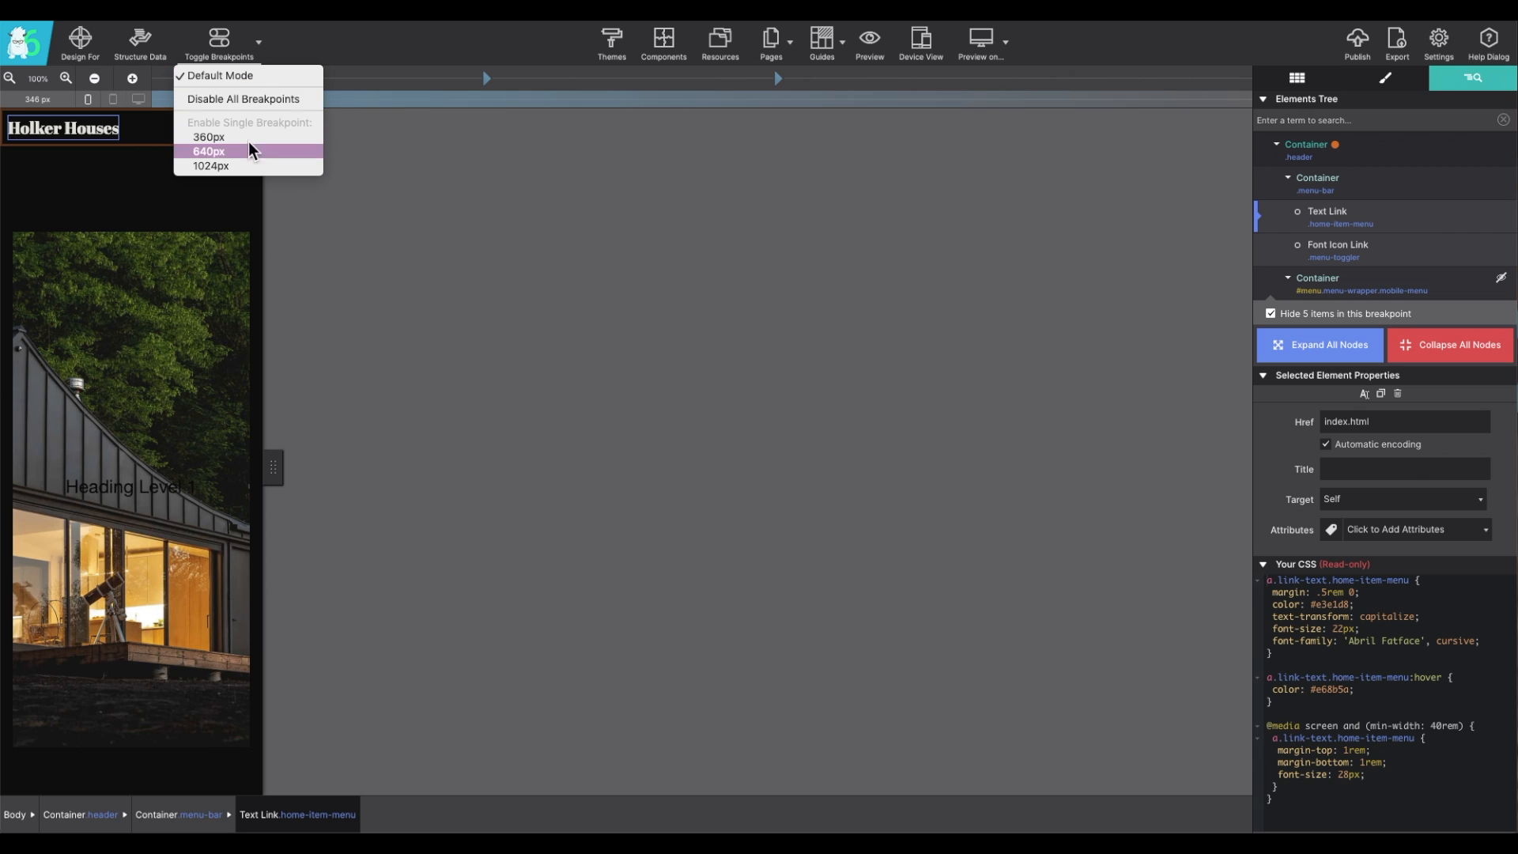
mouse_move(209, 137)
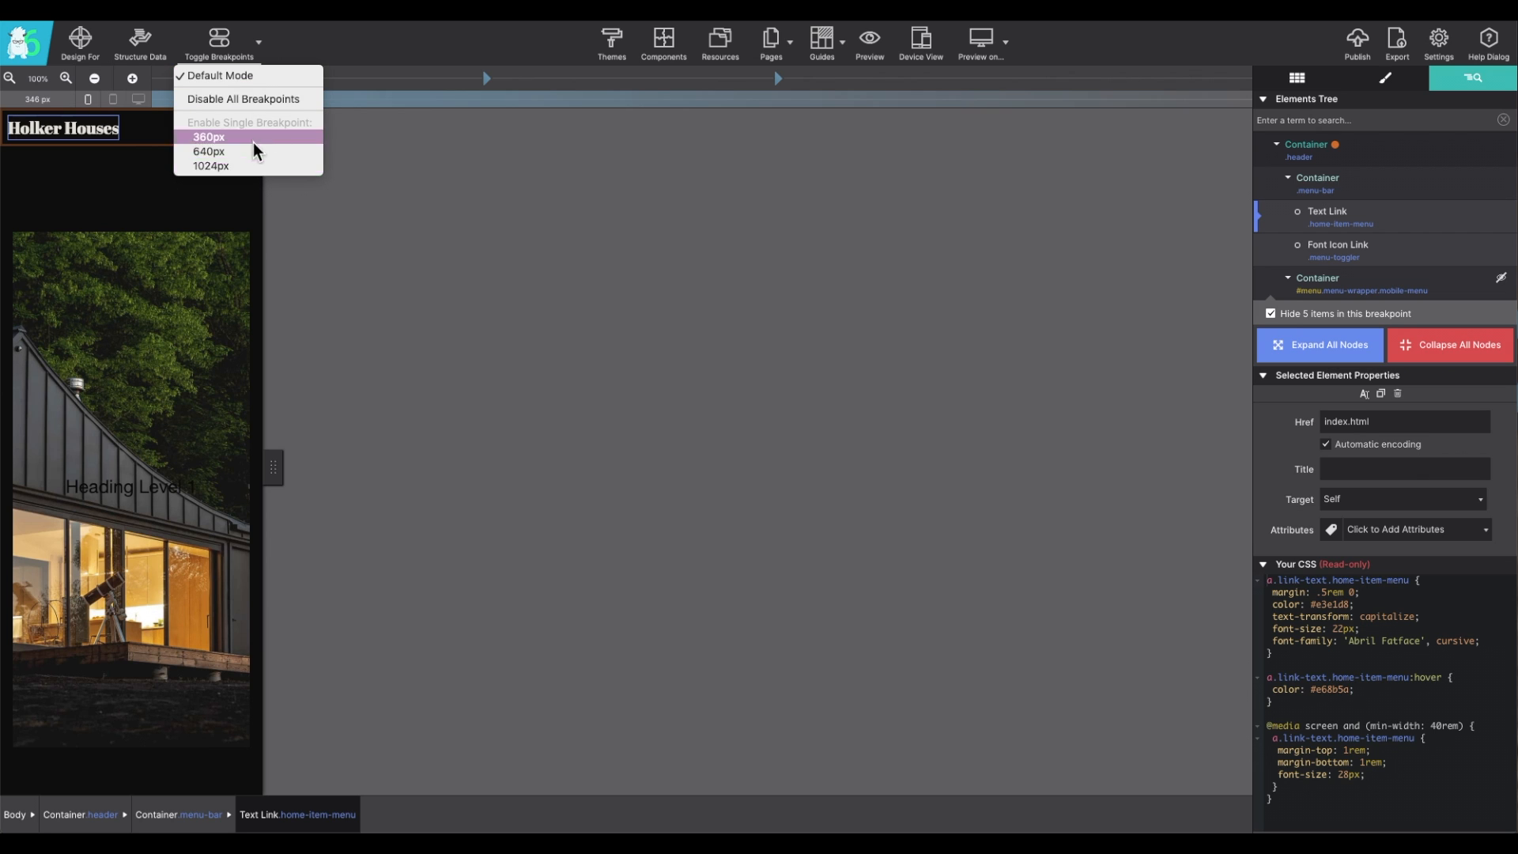
click(207, 137)
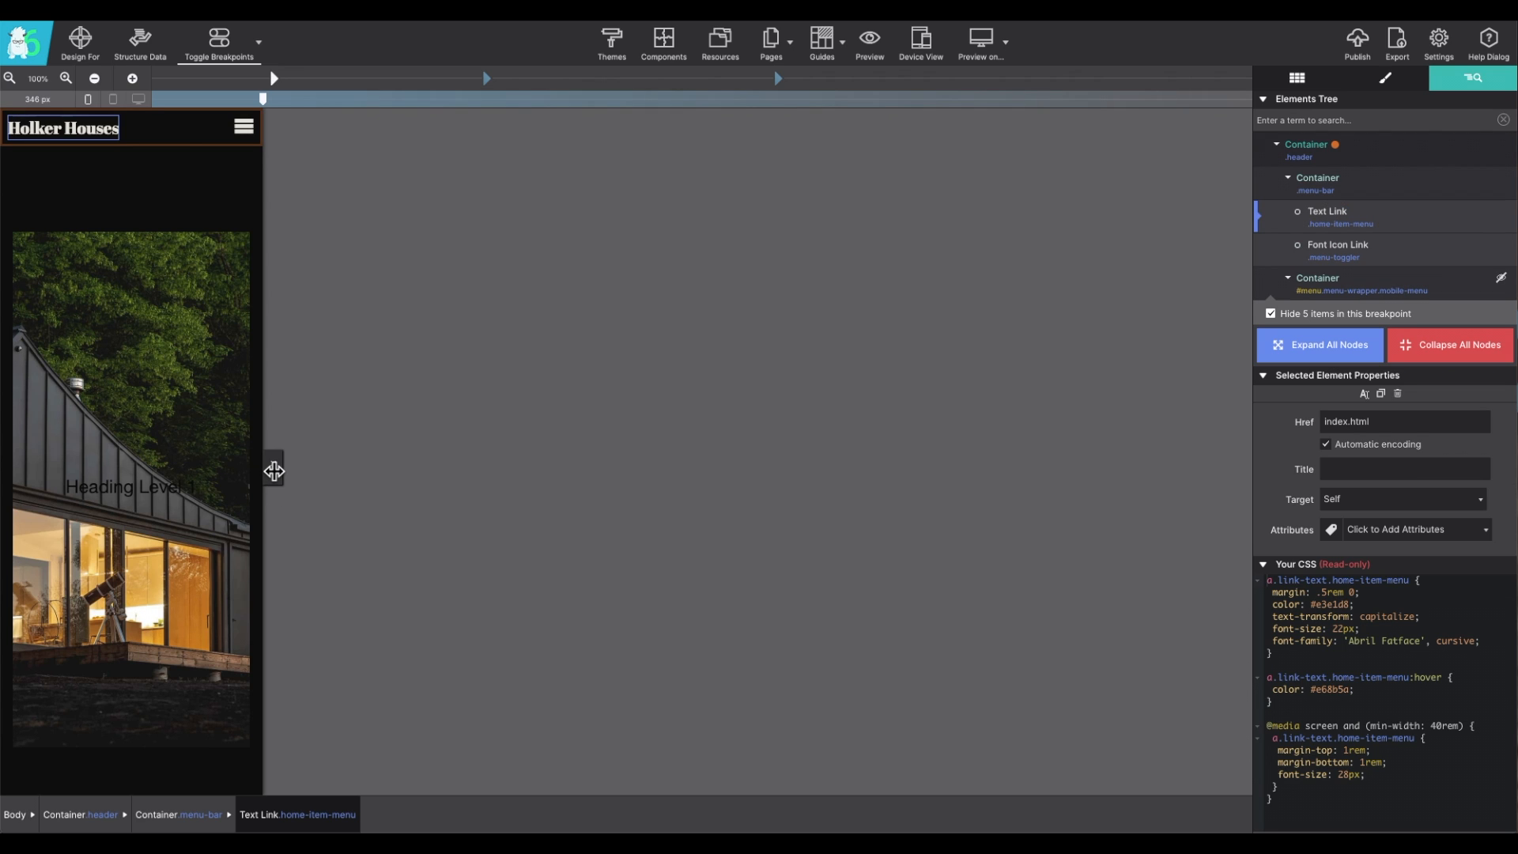
mouse_move(262, 48)
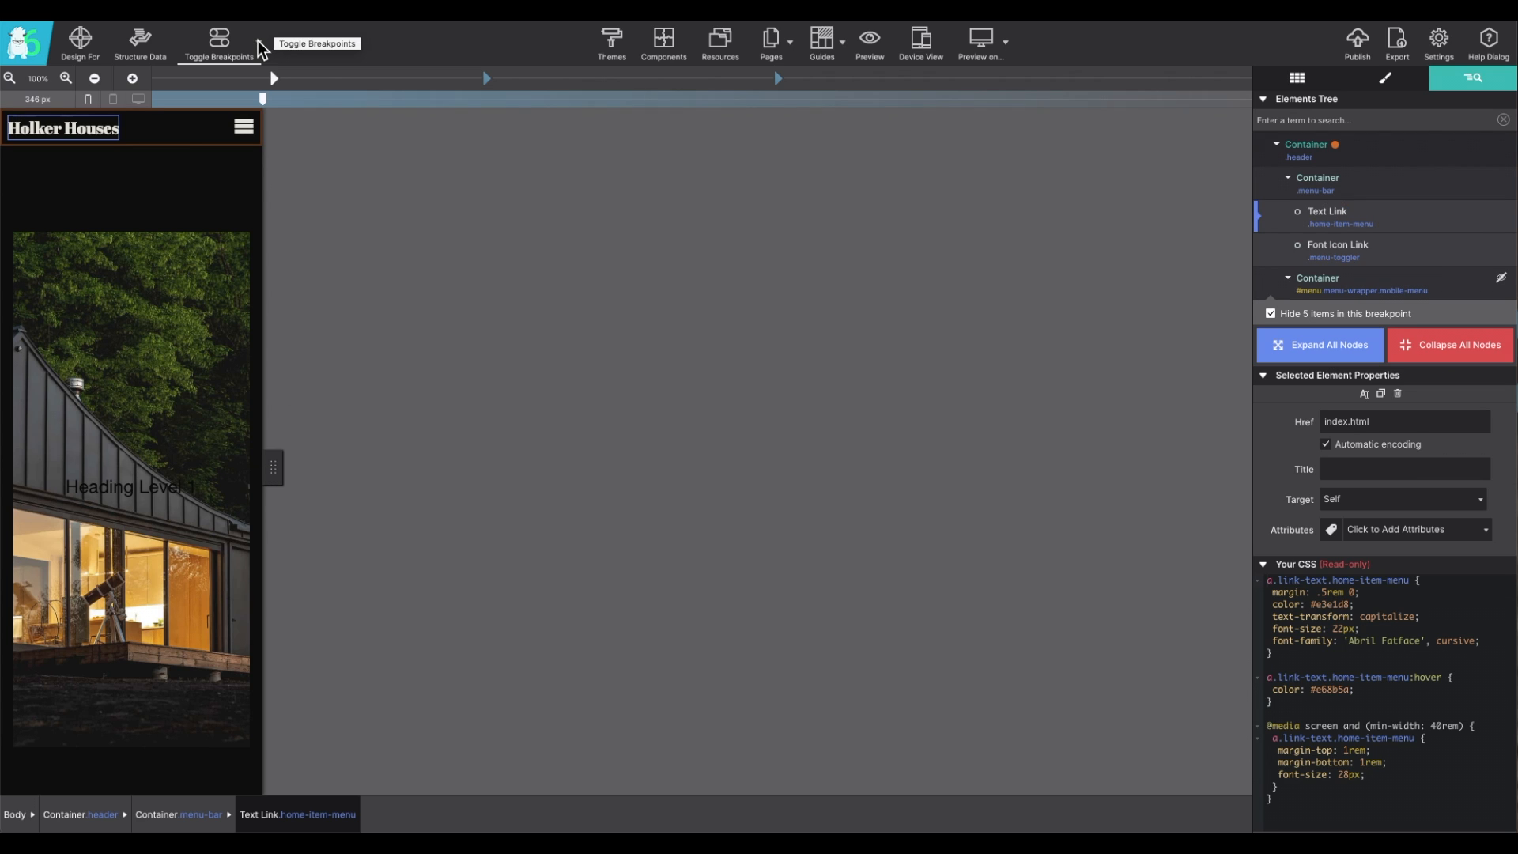
click(219, 39)
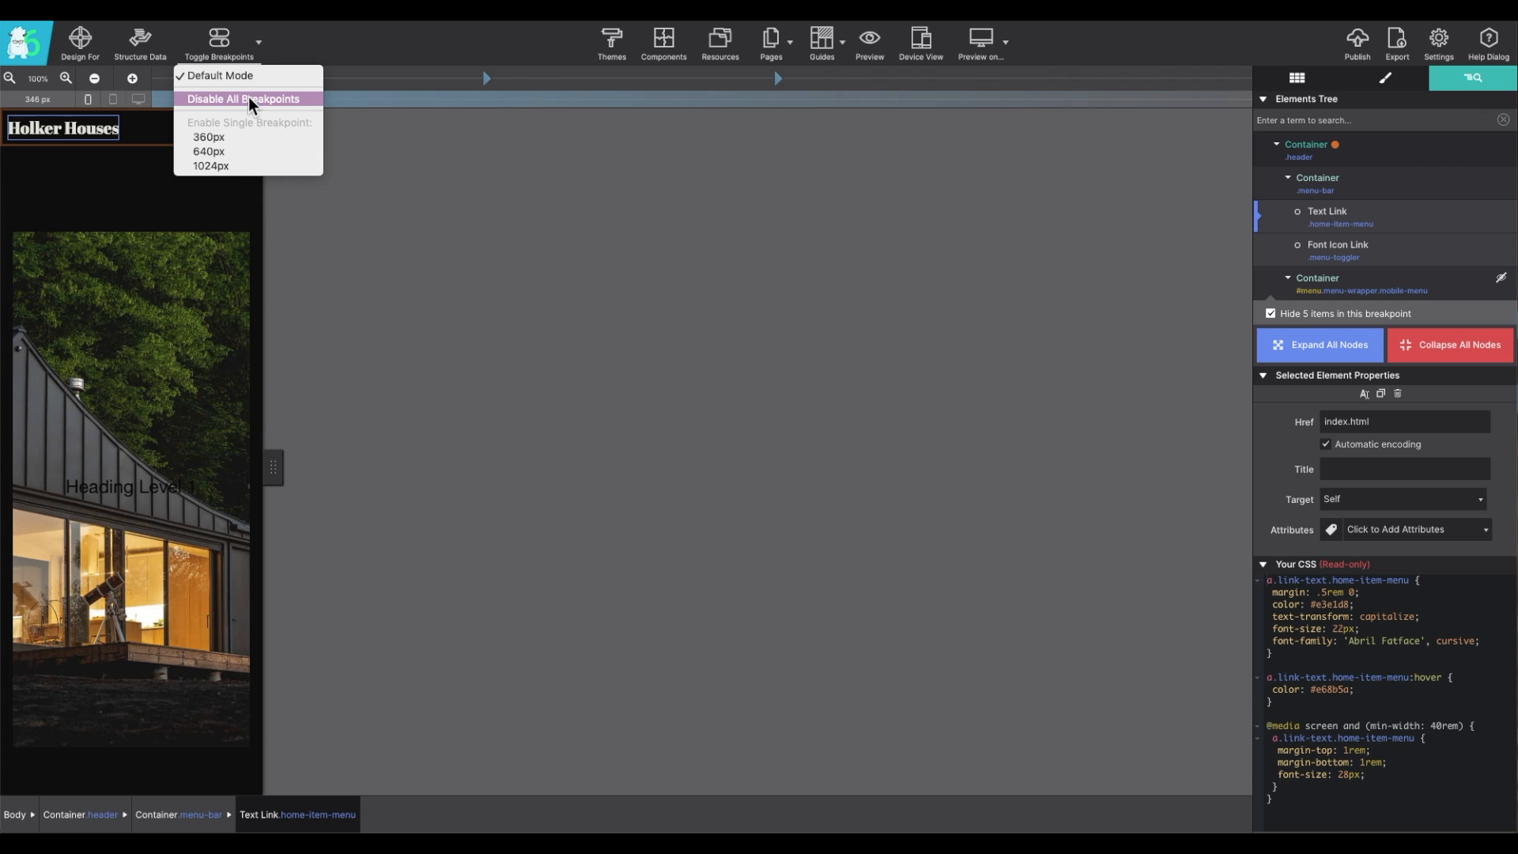
click(243, 99)
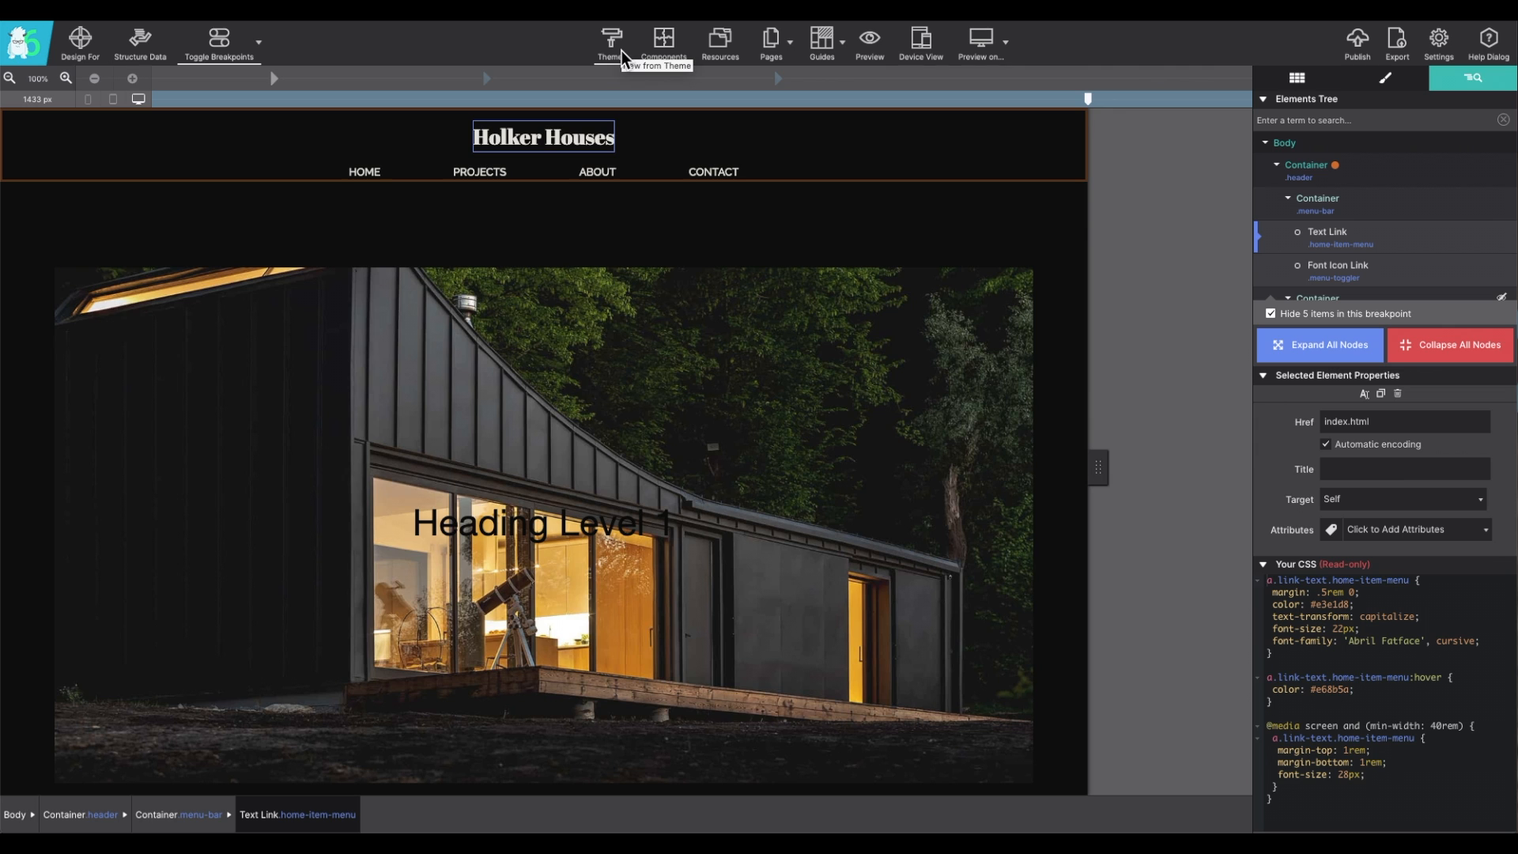
mouse_move(617, 45)
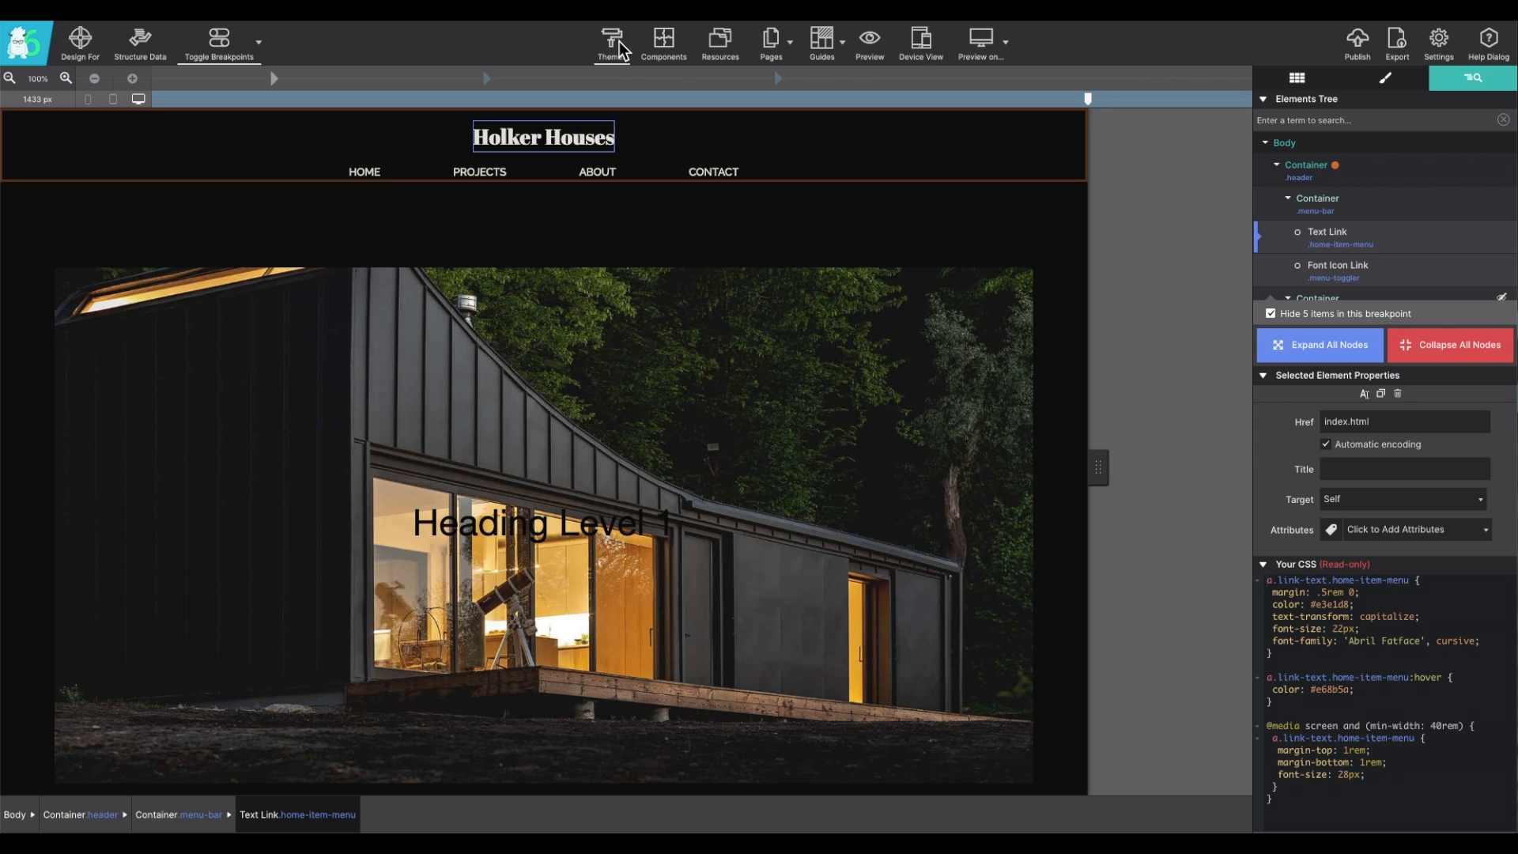
click(612, 38)
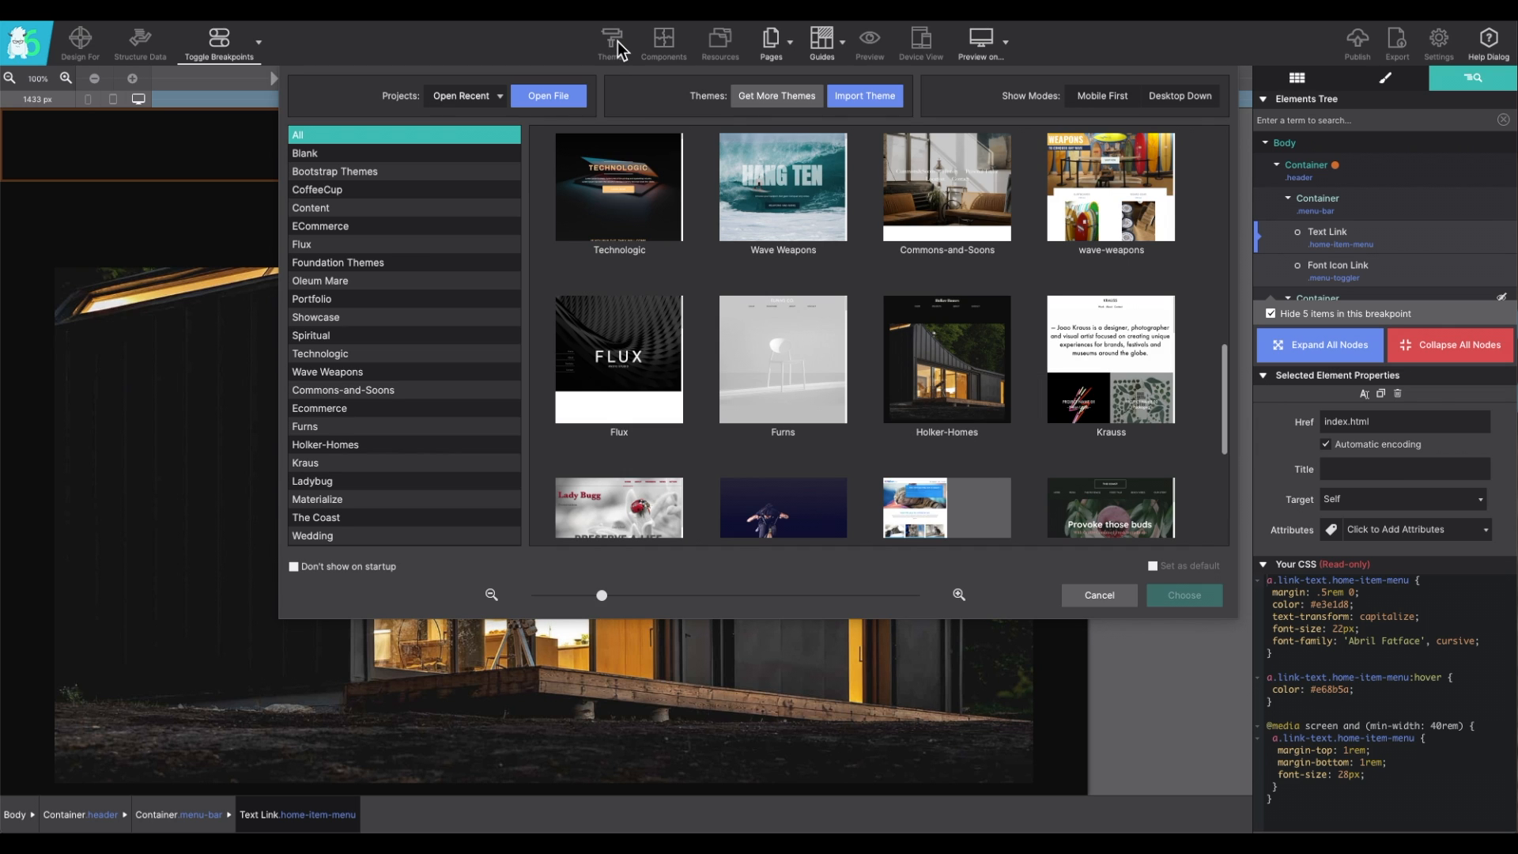
mouse_move(624, 78)
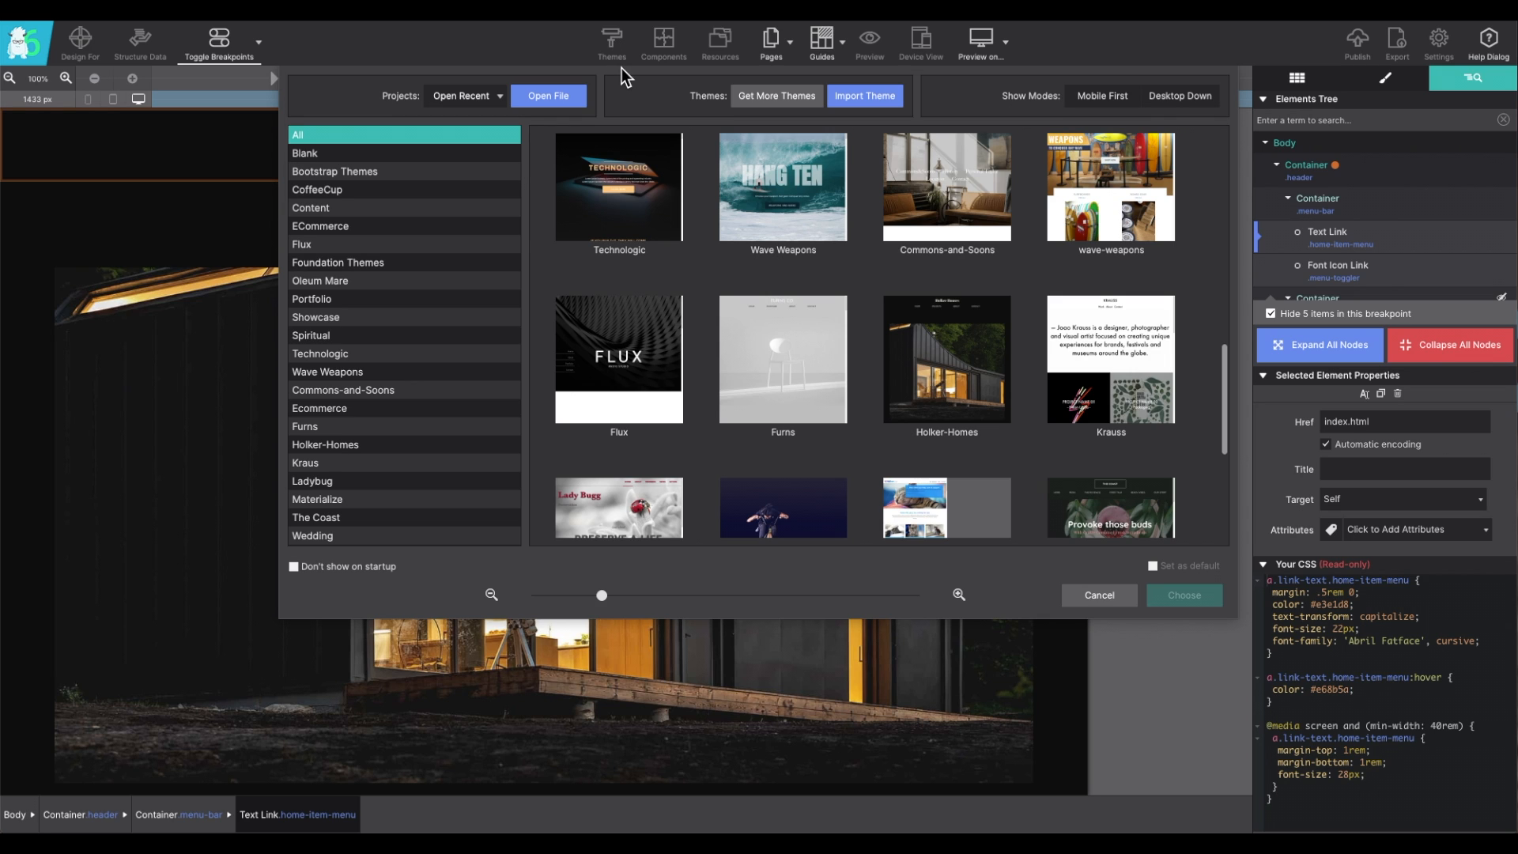
mouse_move(516, 165)
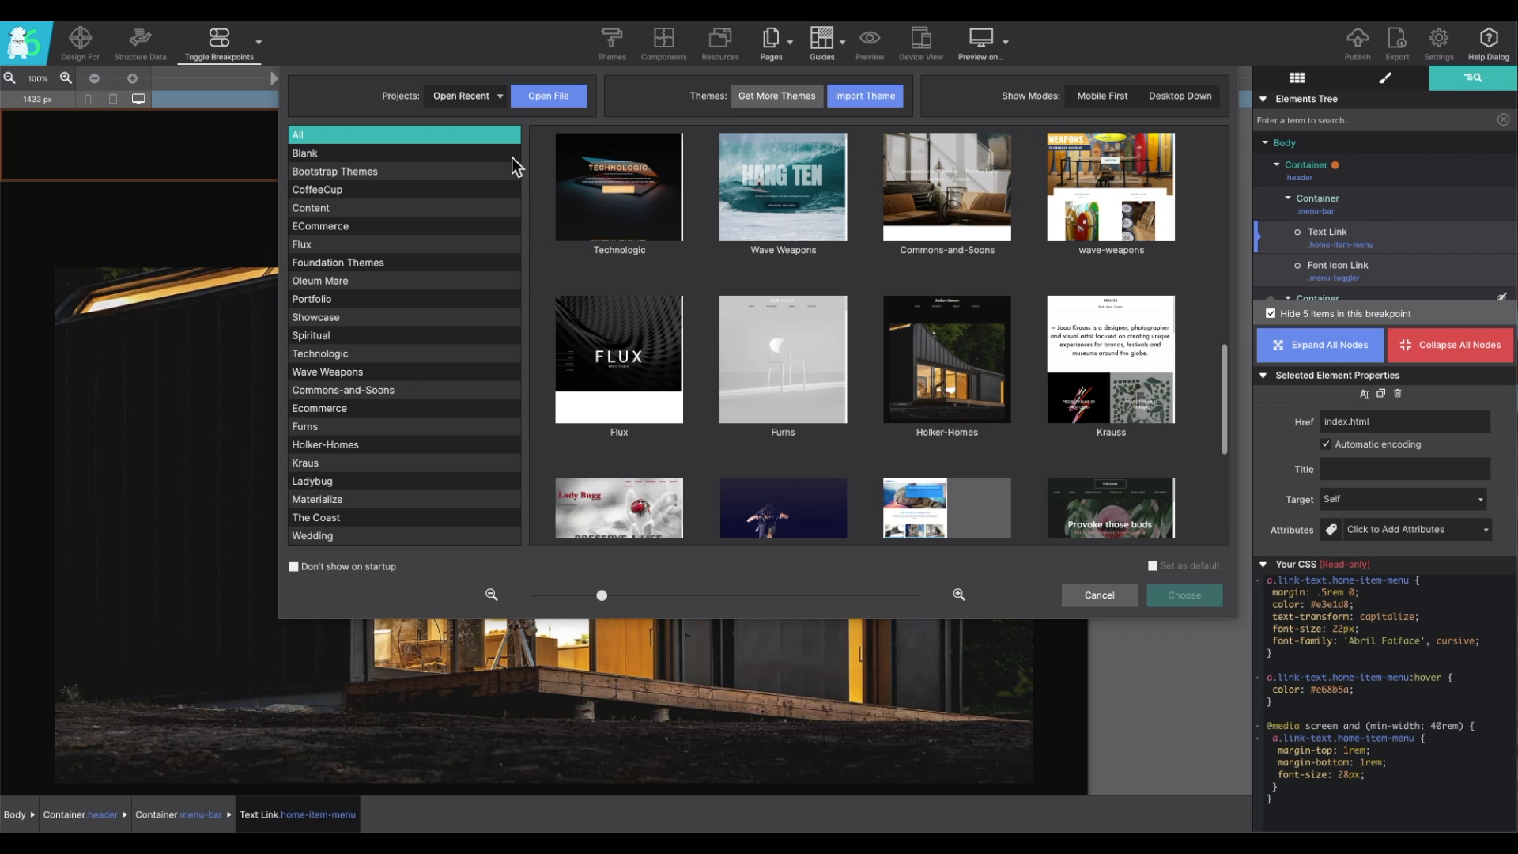
mouse_move(440, 316)
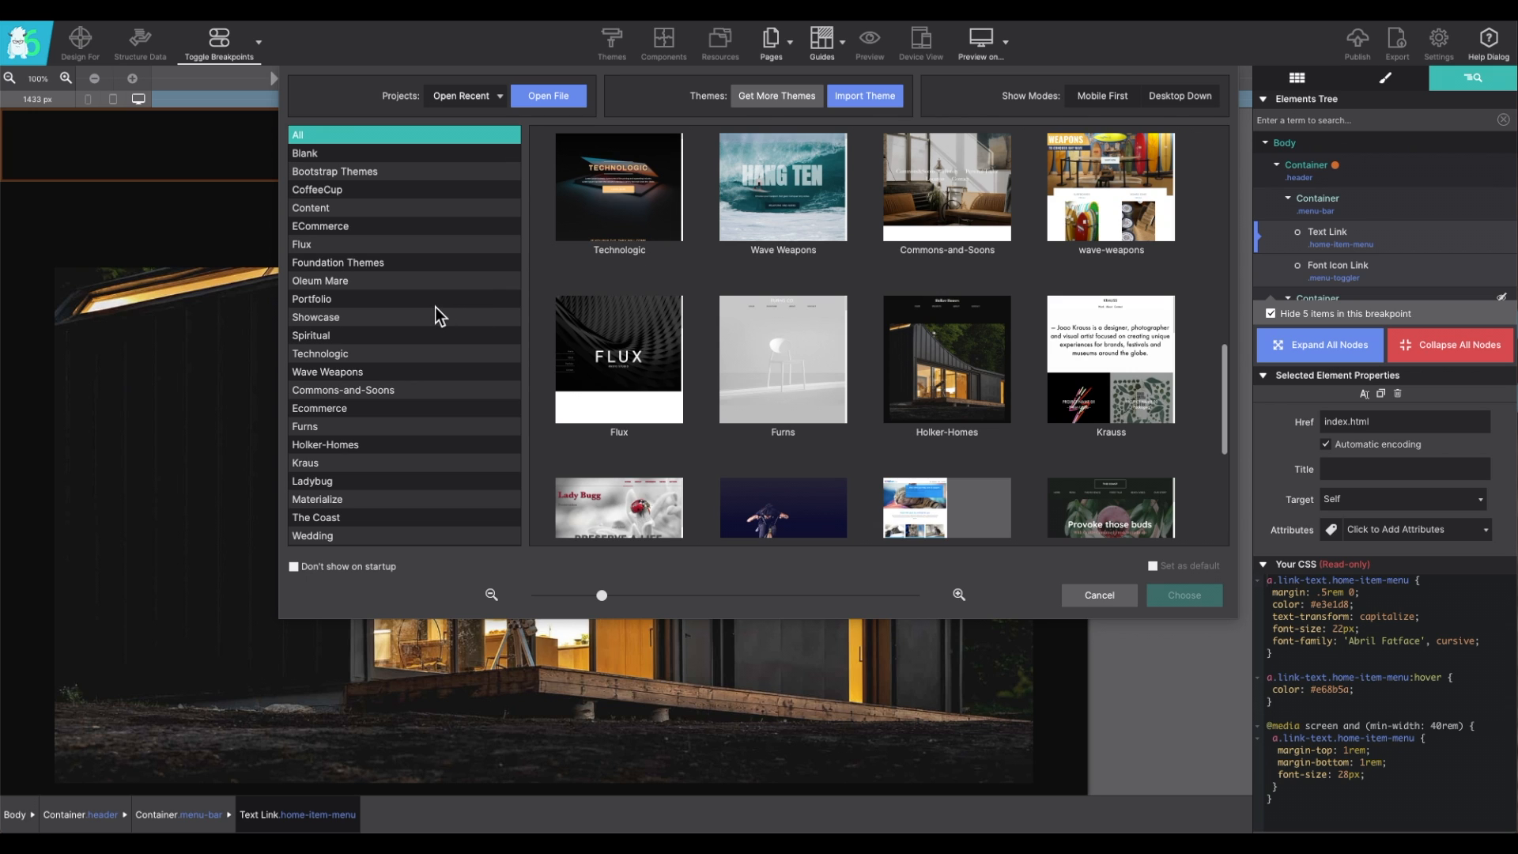
mouse_move(813, 105)
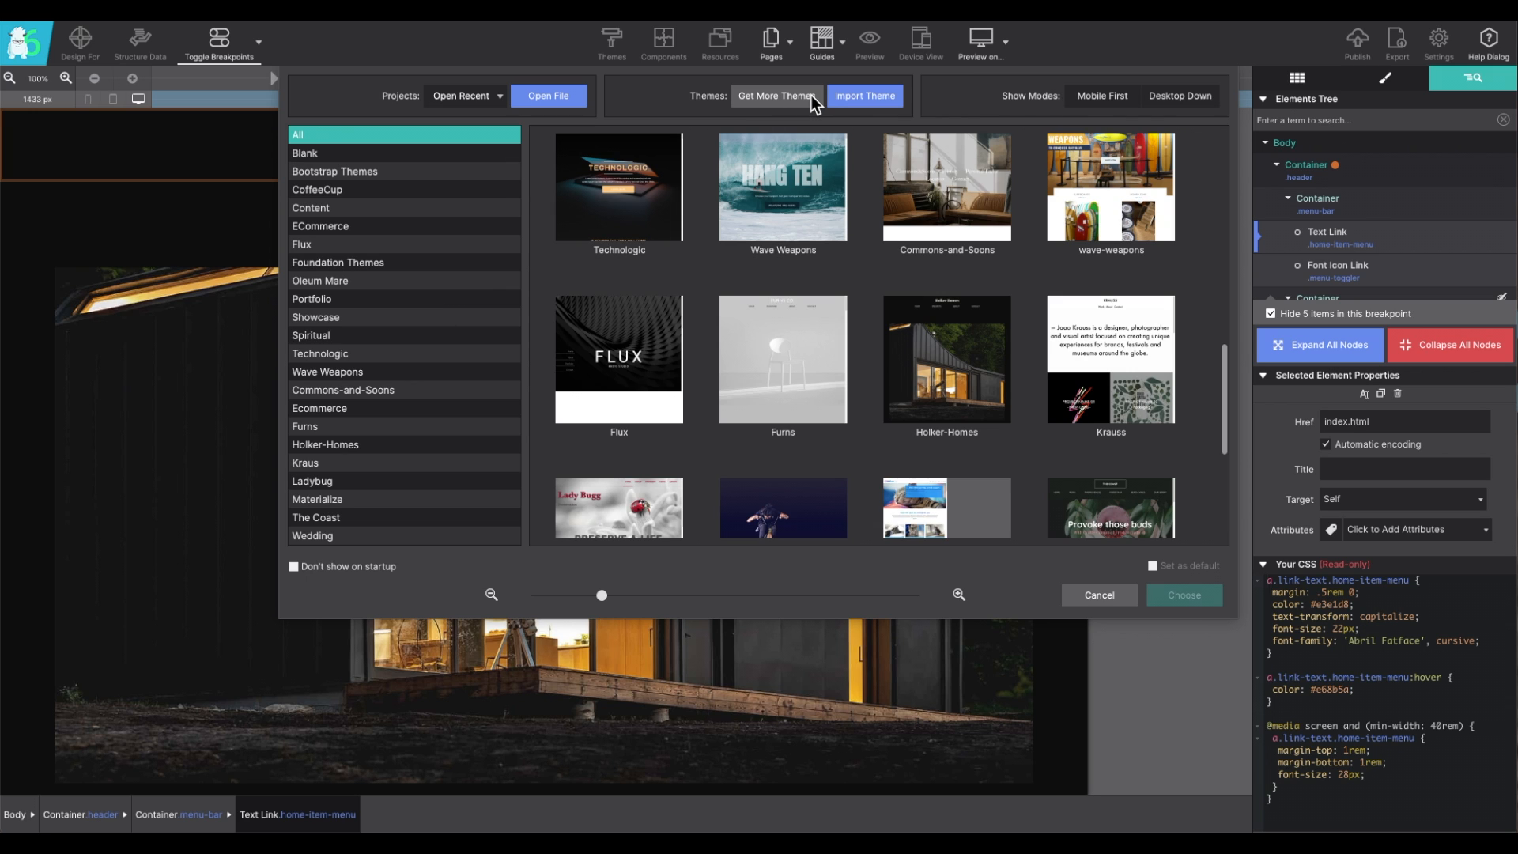
mouse_move(1017, 526)
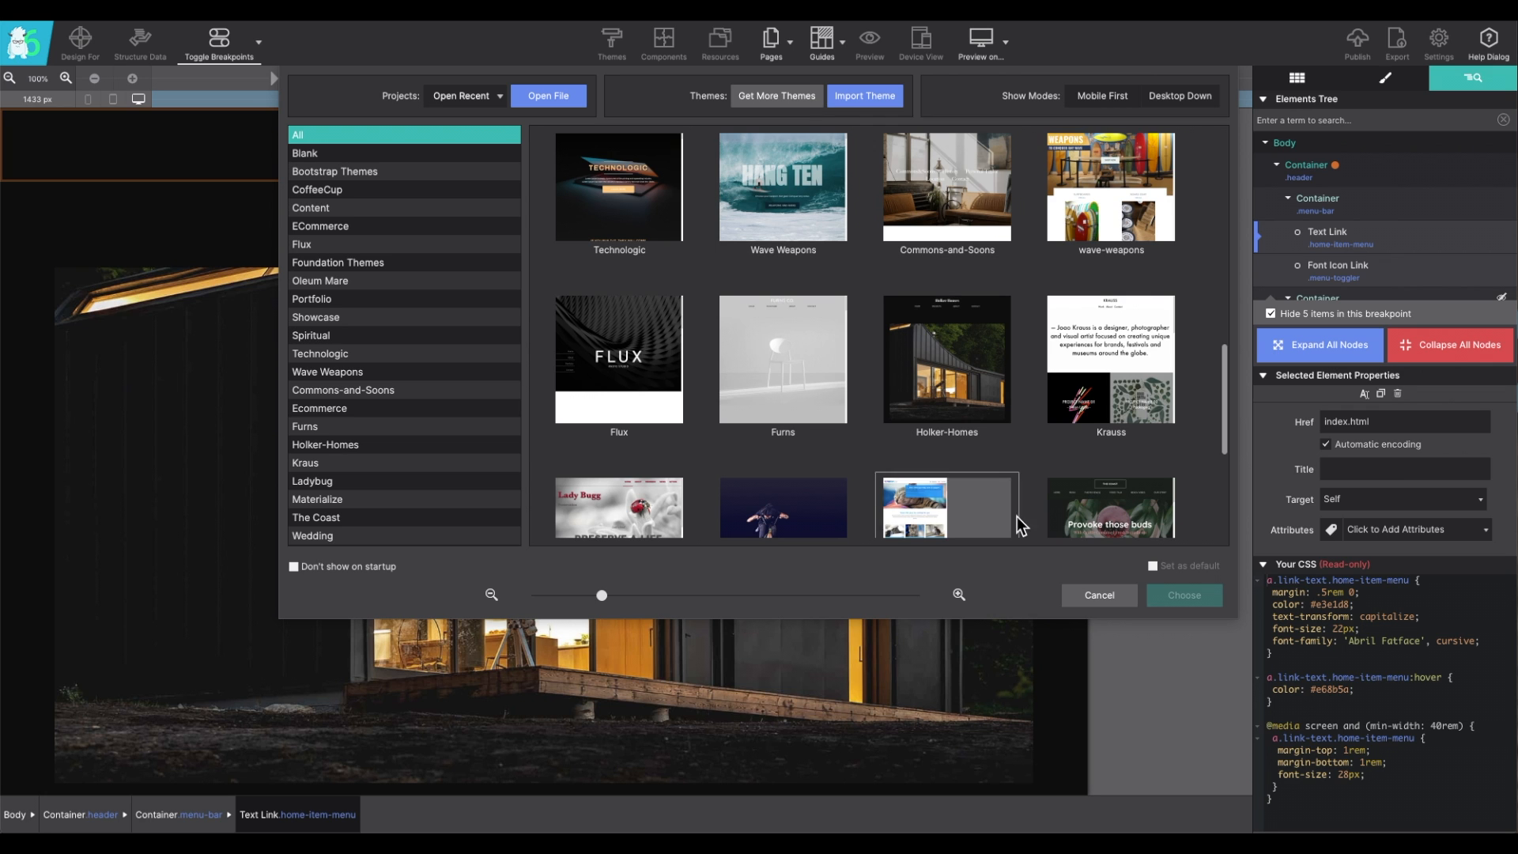
mouse_move(1101, 608)
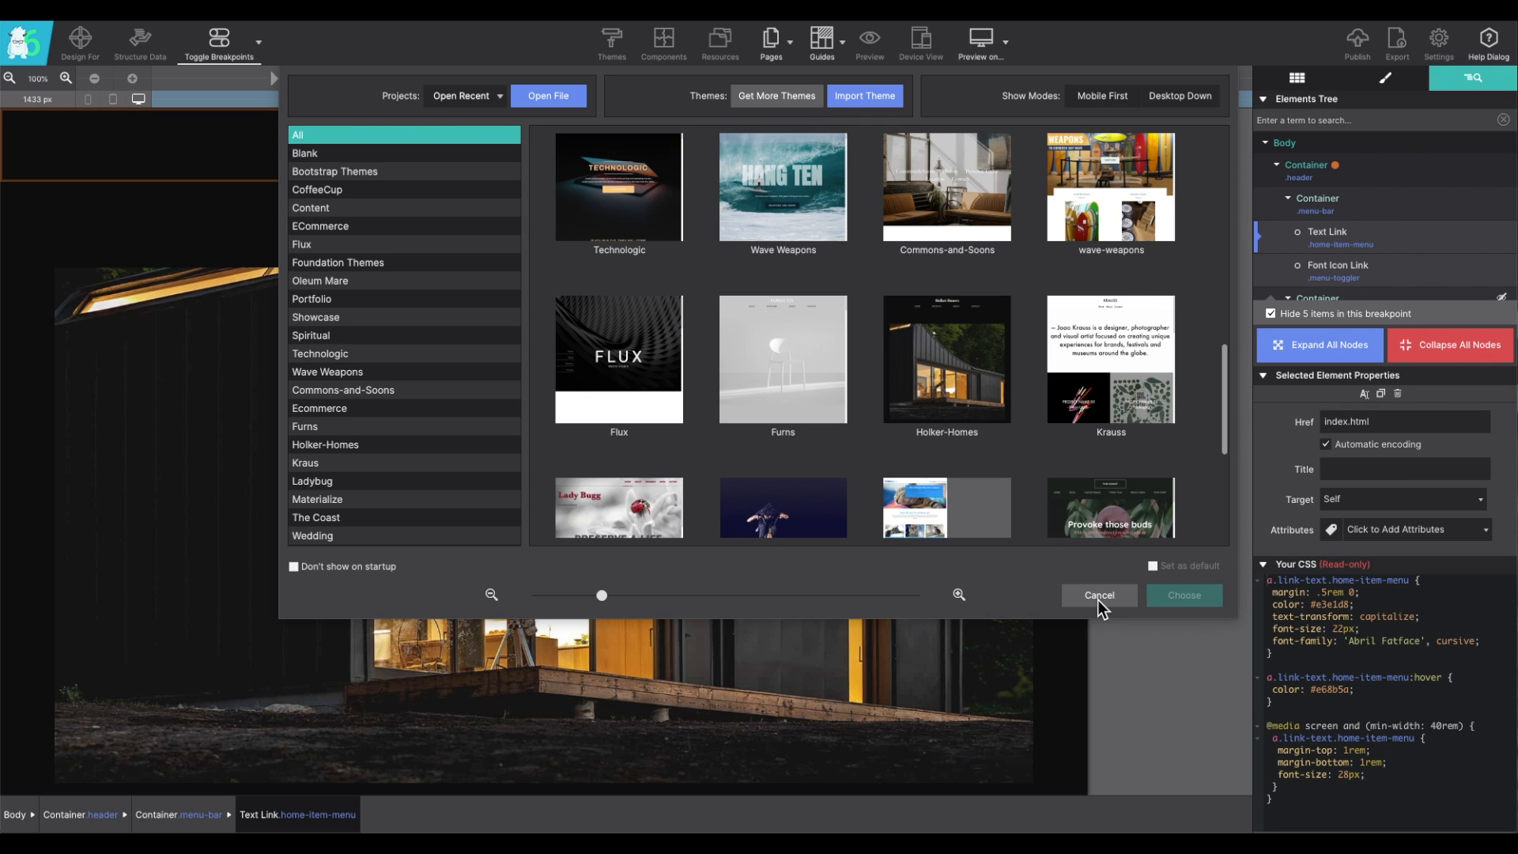
click(1098, 595)
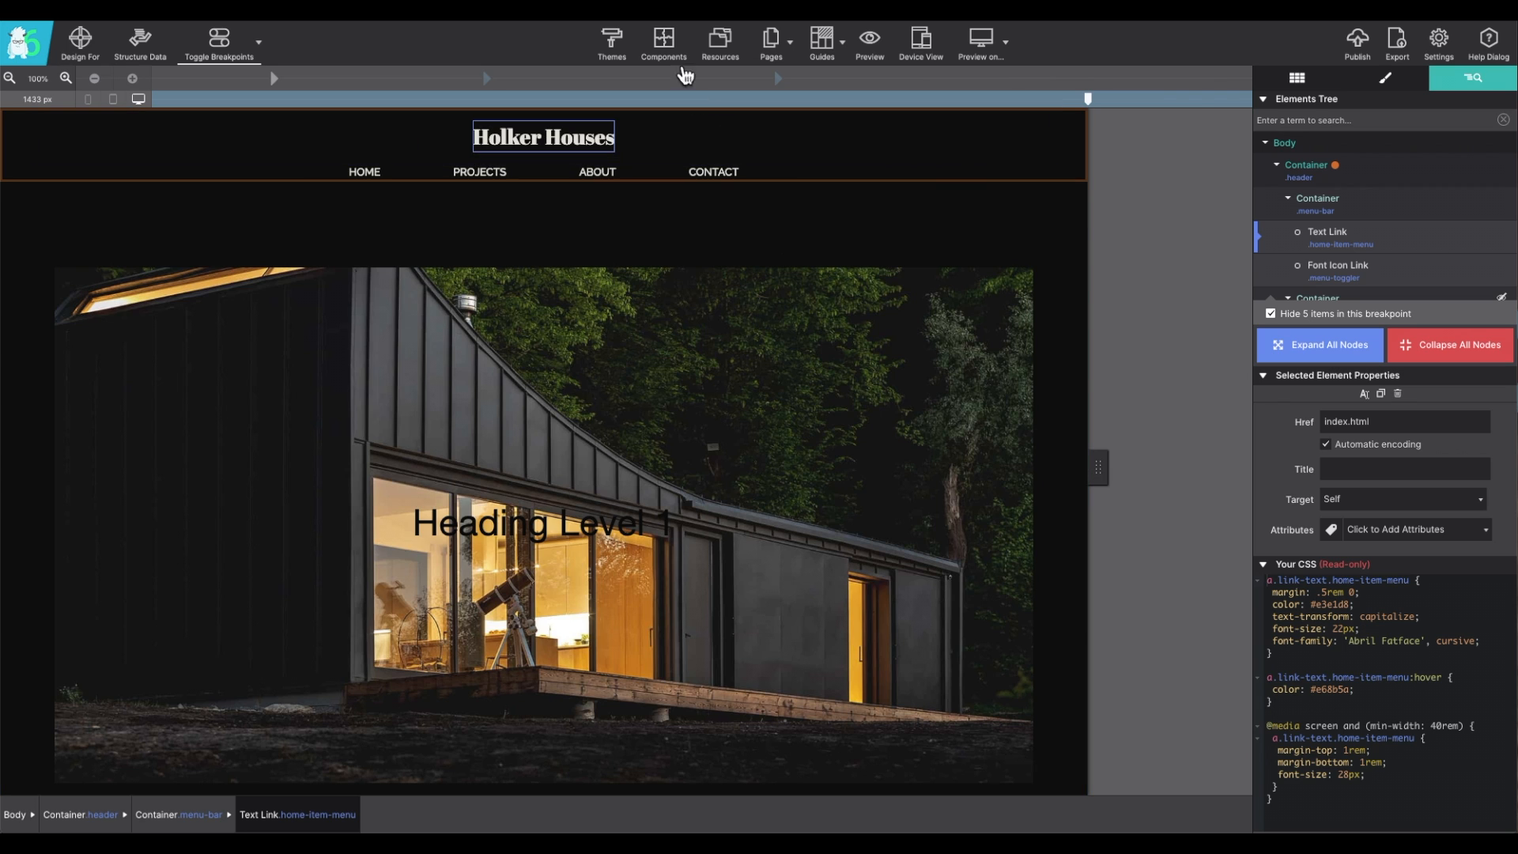
Step: Browse the Animations, Blends, Callouts and Cards categories, then preview the Expandable feature card
click(663, 39)
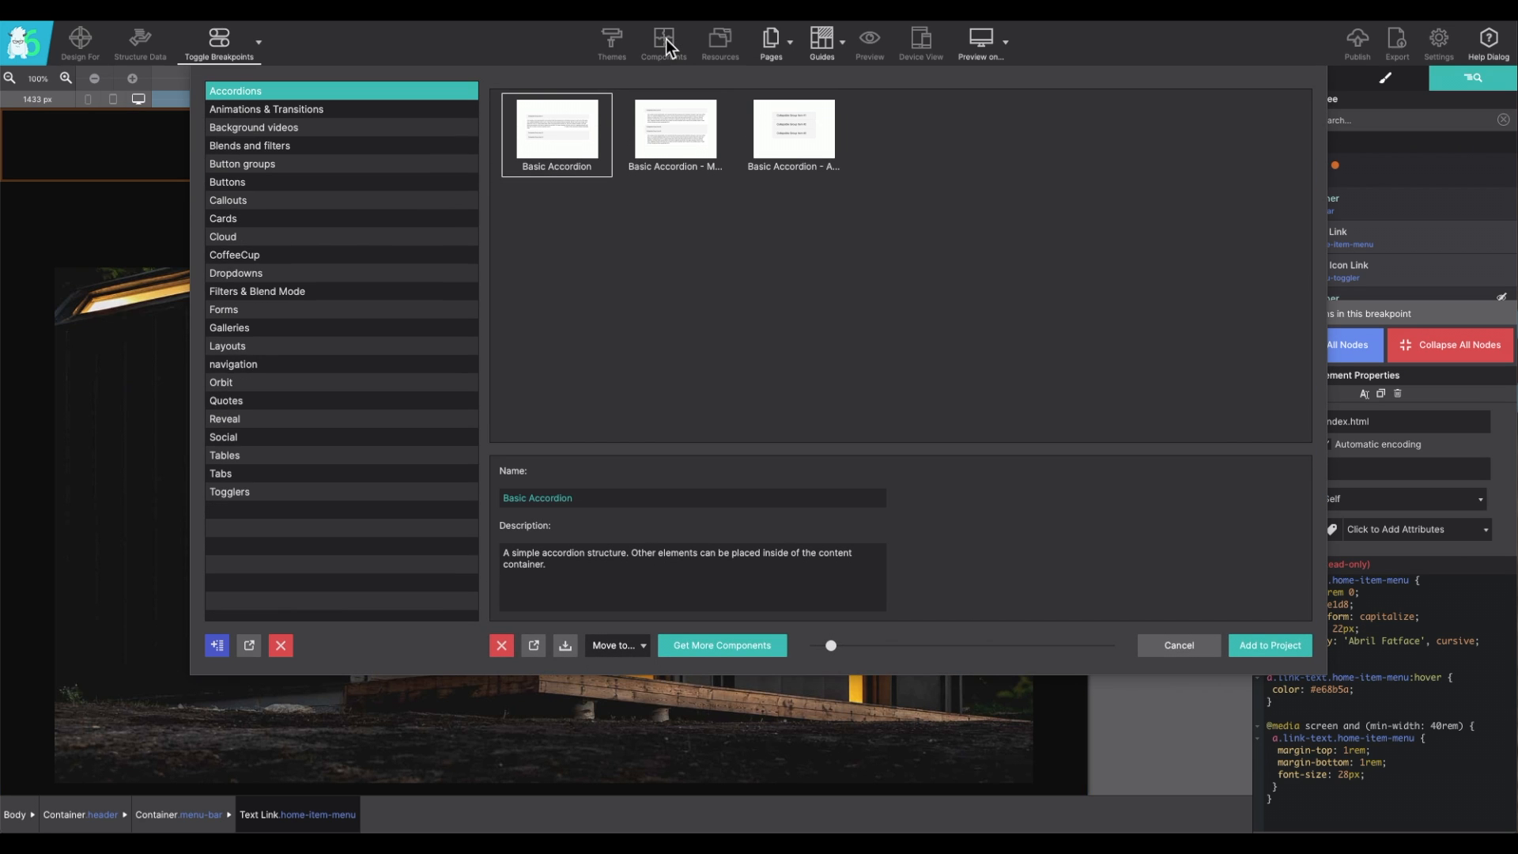
mouse_move(405, 116)
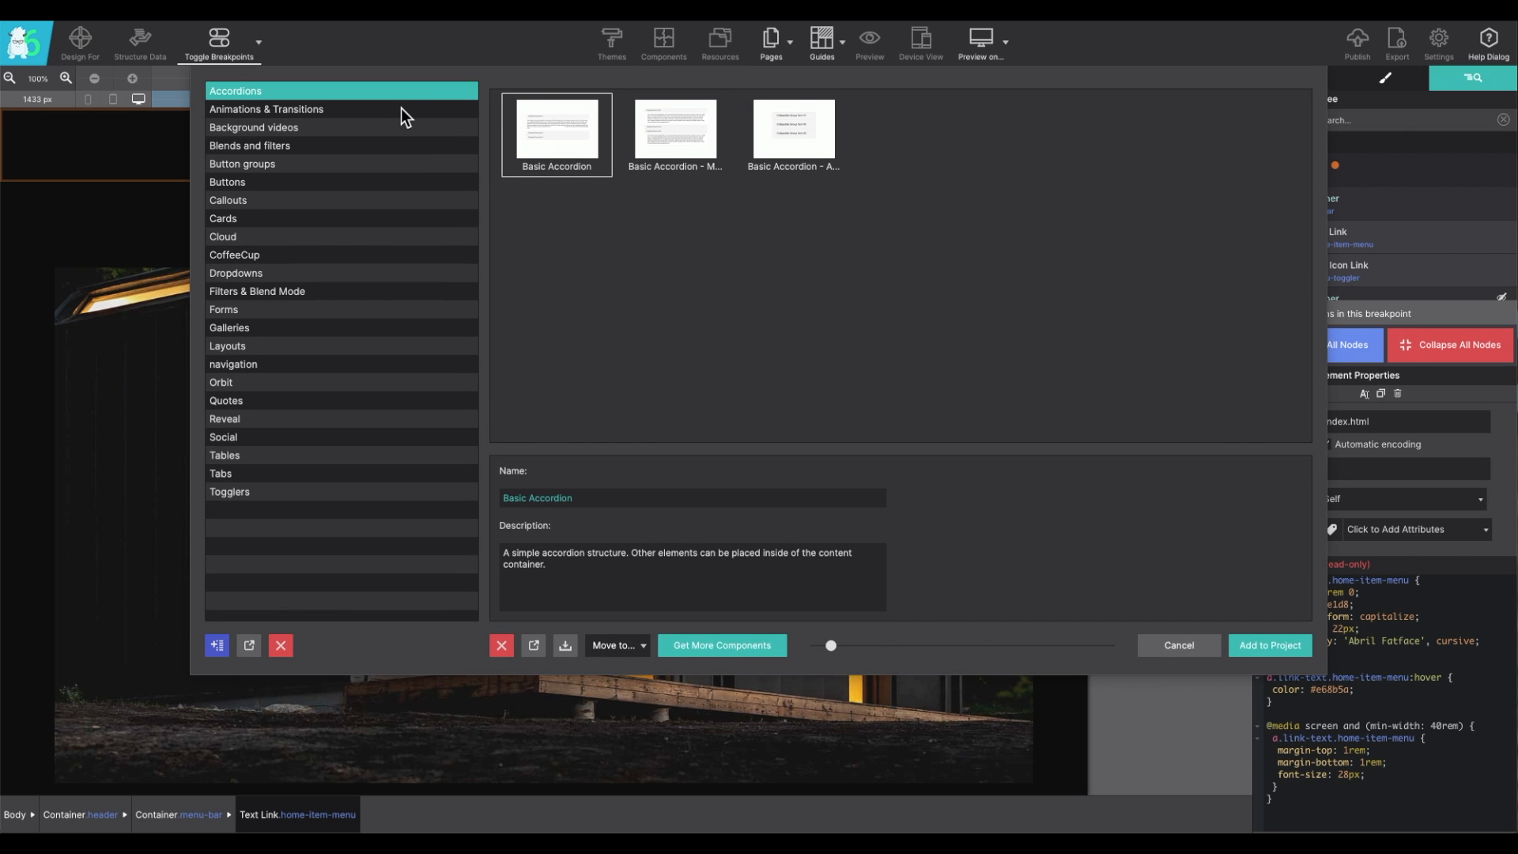
click(267, 109)
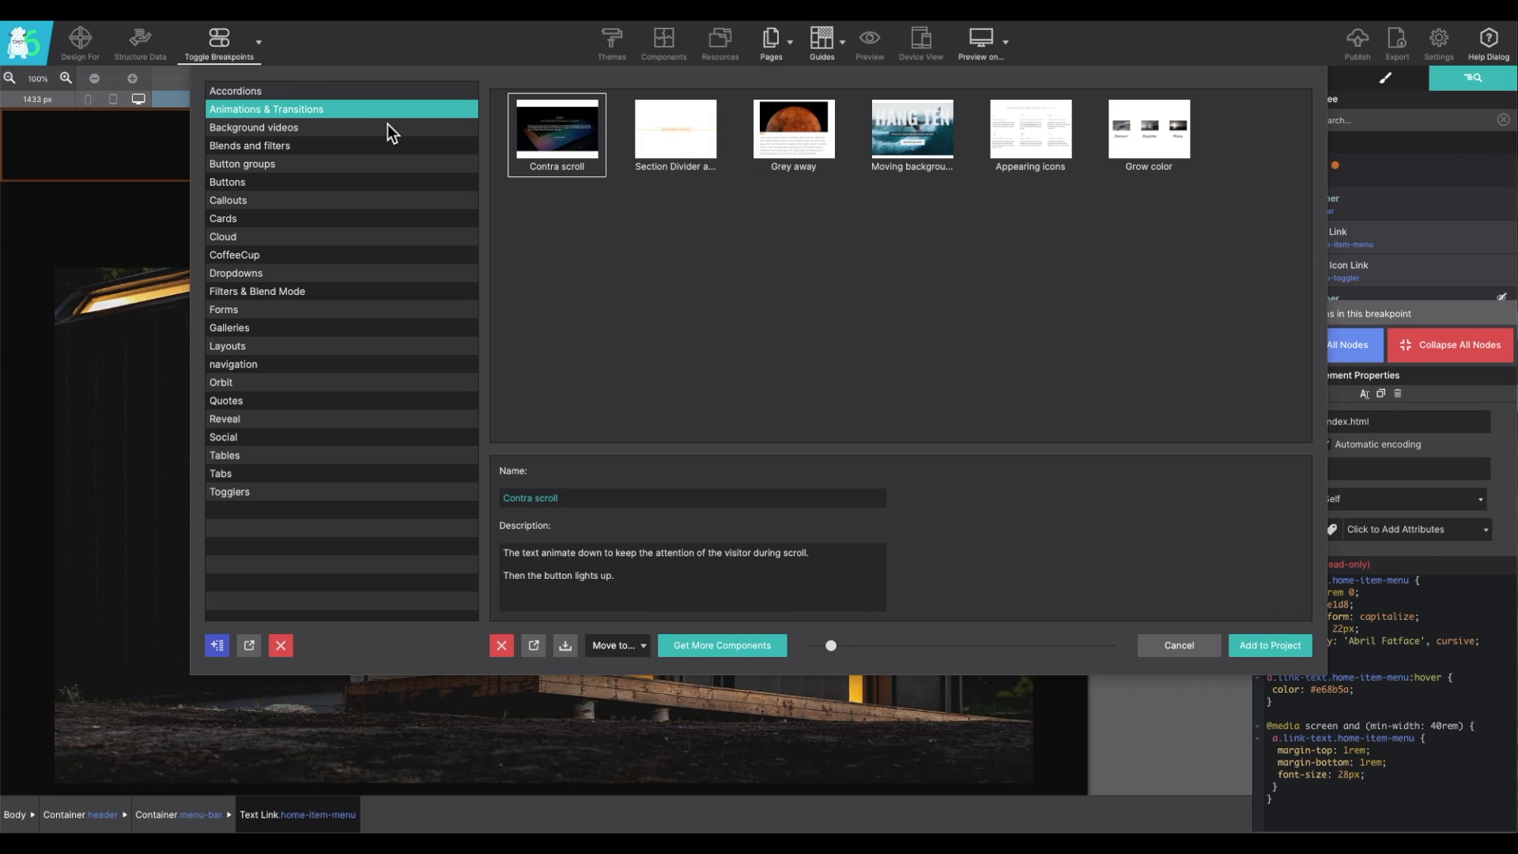
click(250, 146)
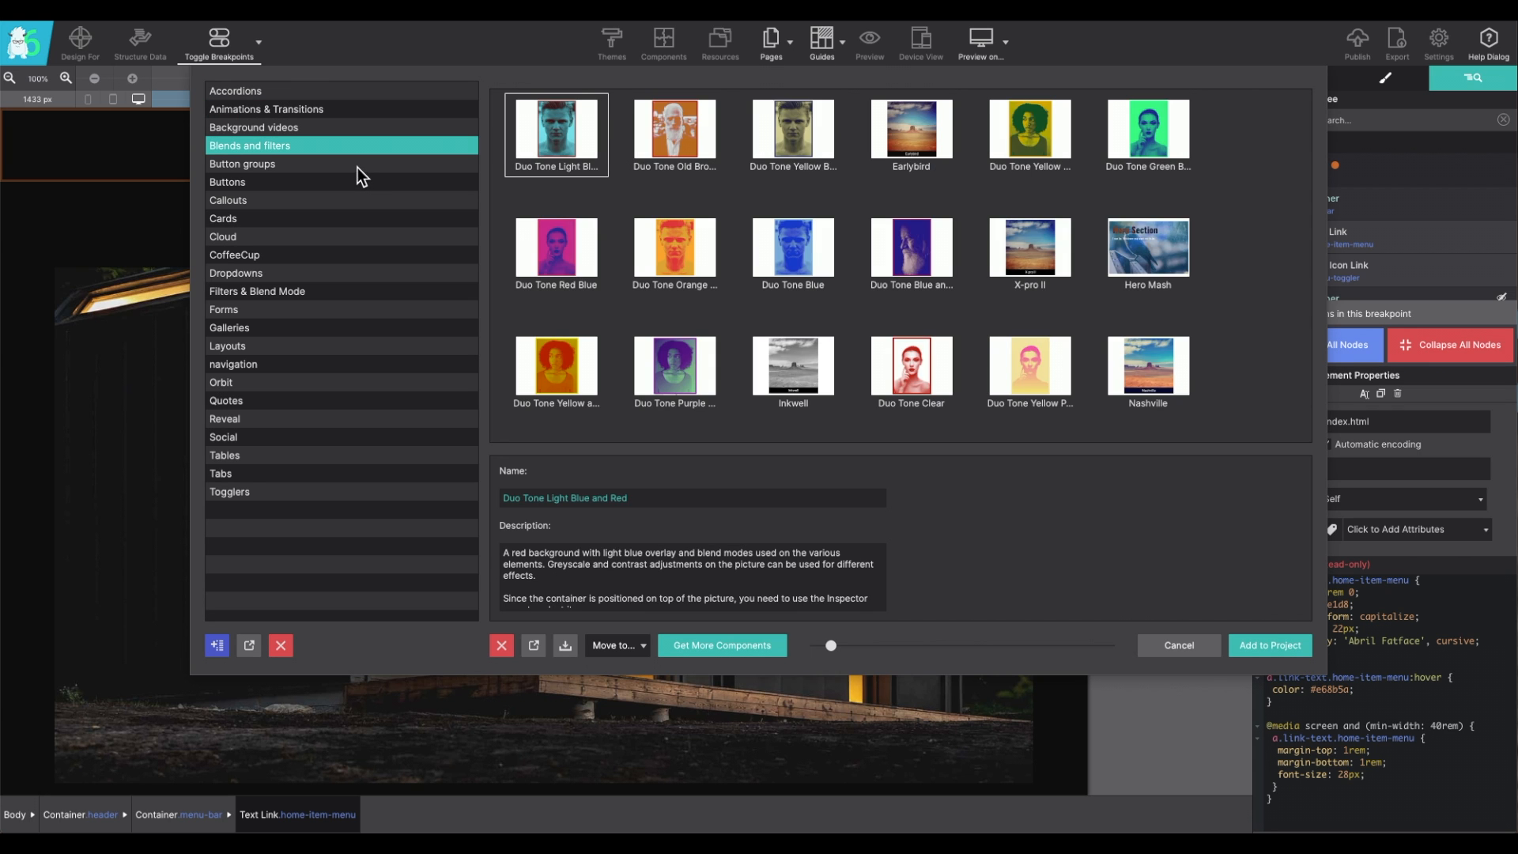
click(228, 200)
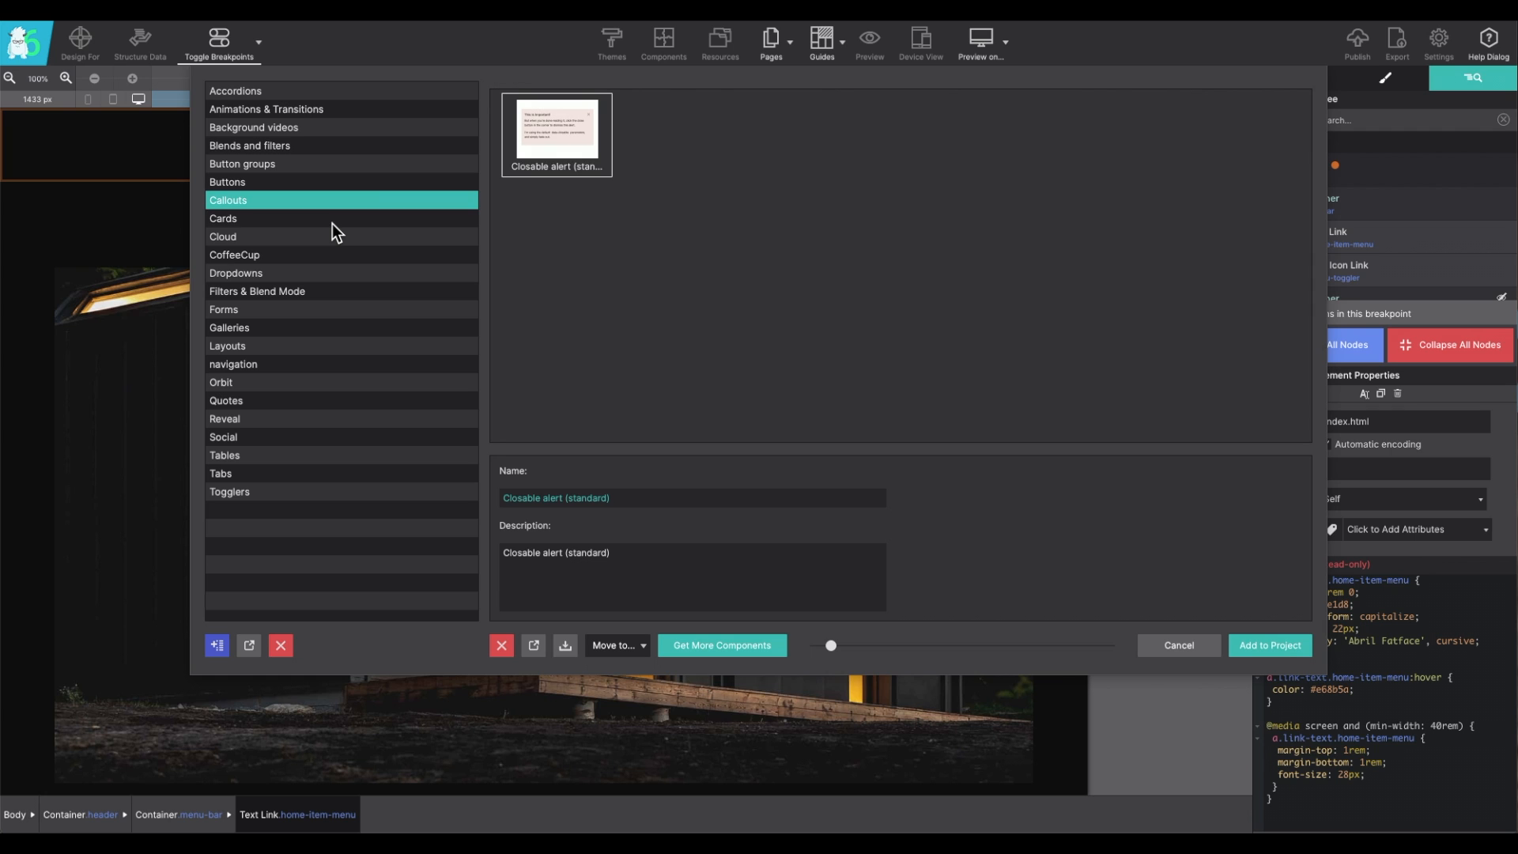
click(224, 218)
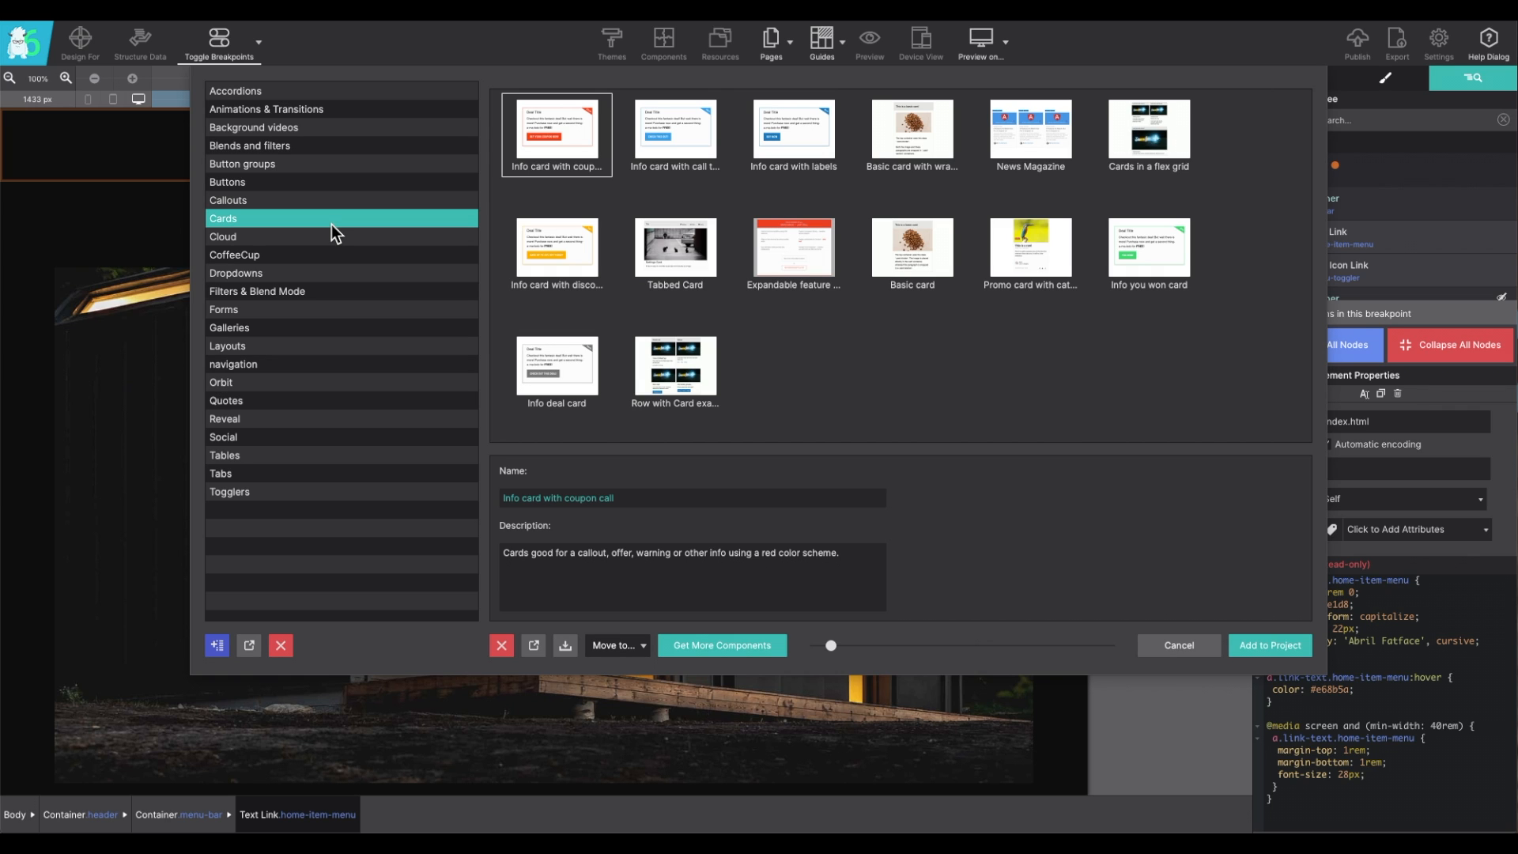
mouse_move(321, 255)
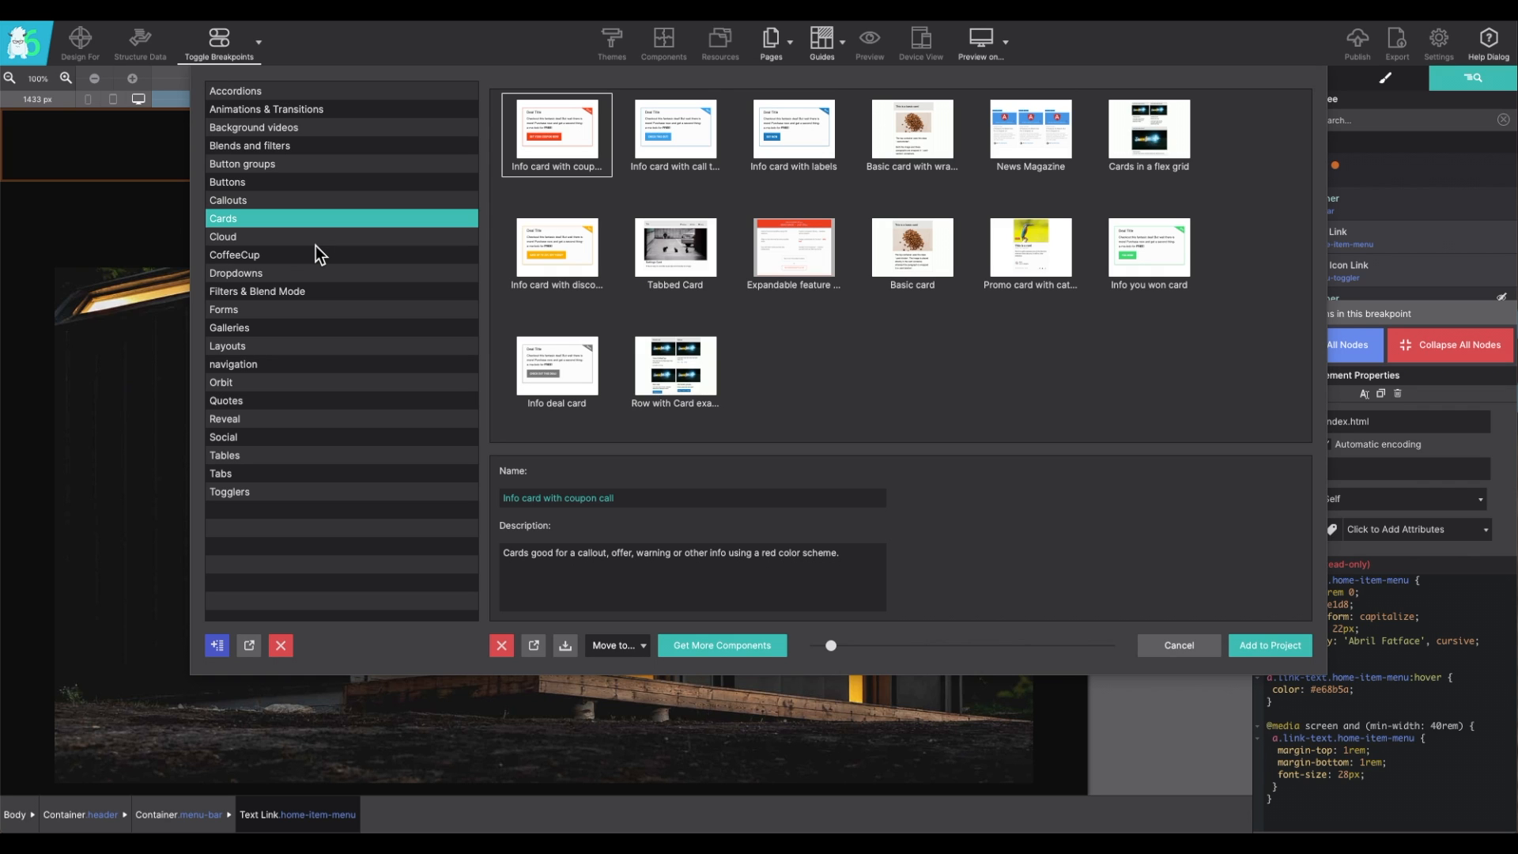
click(793, 251)
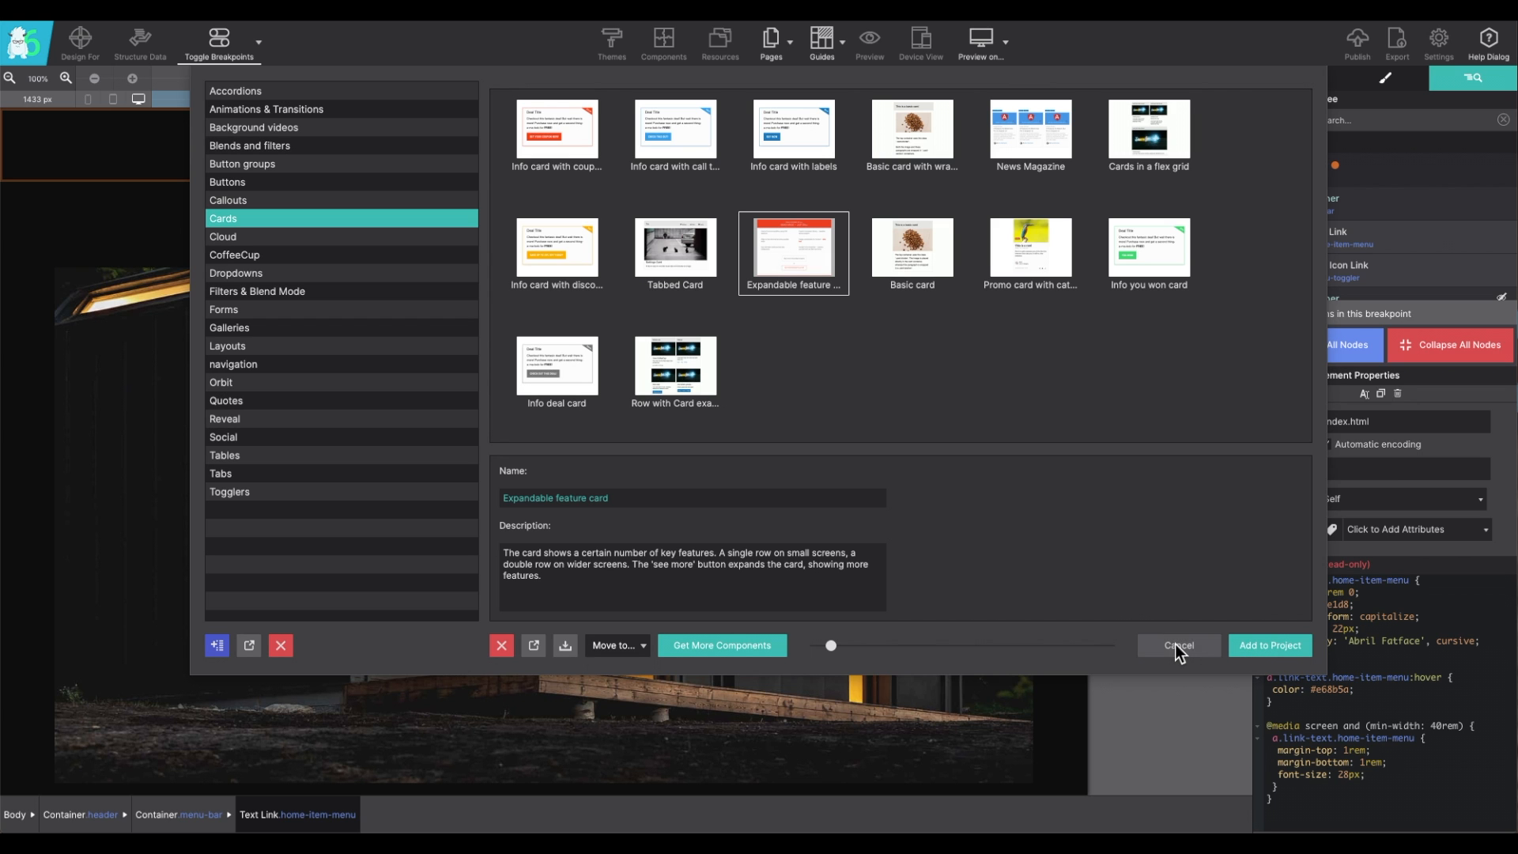
Step: Cancel the component library, browse Desktop > images from Resources, and close without adding files
click(1177, 646)
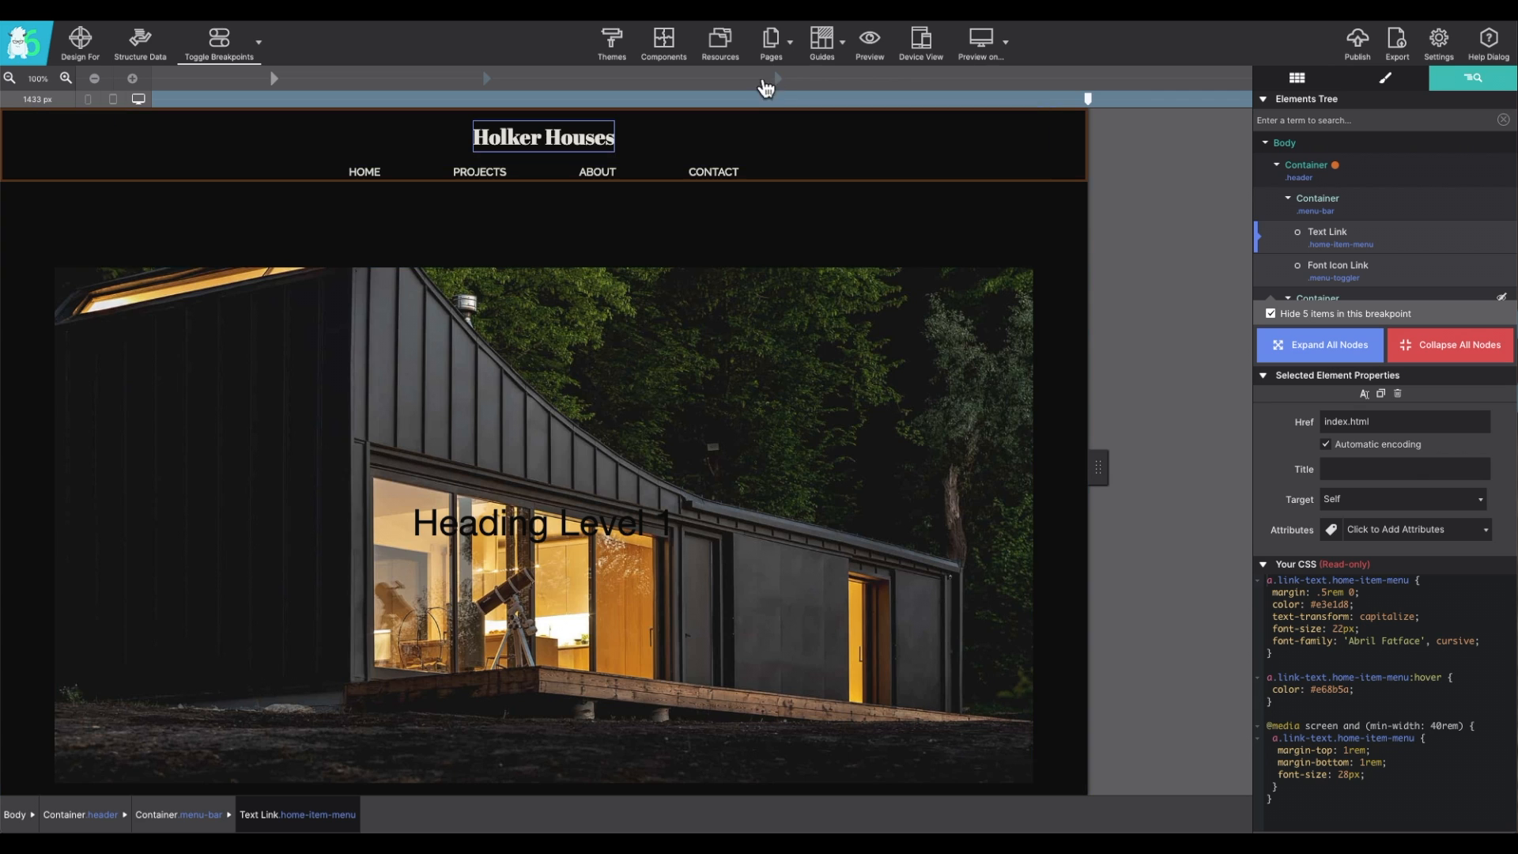
click(720, 39)
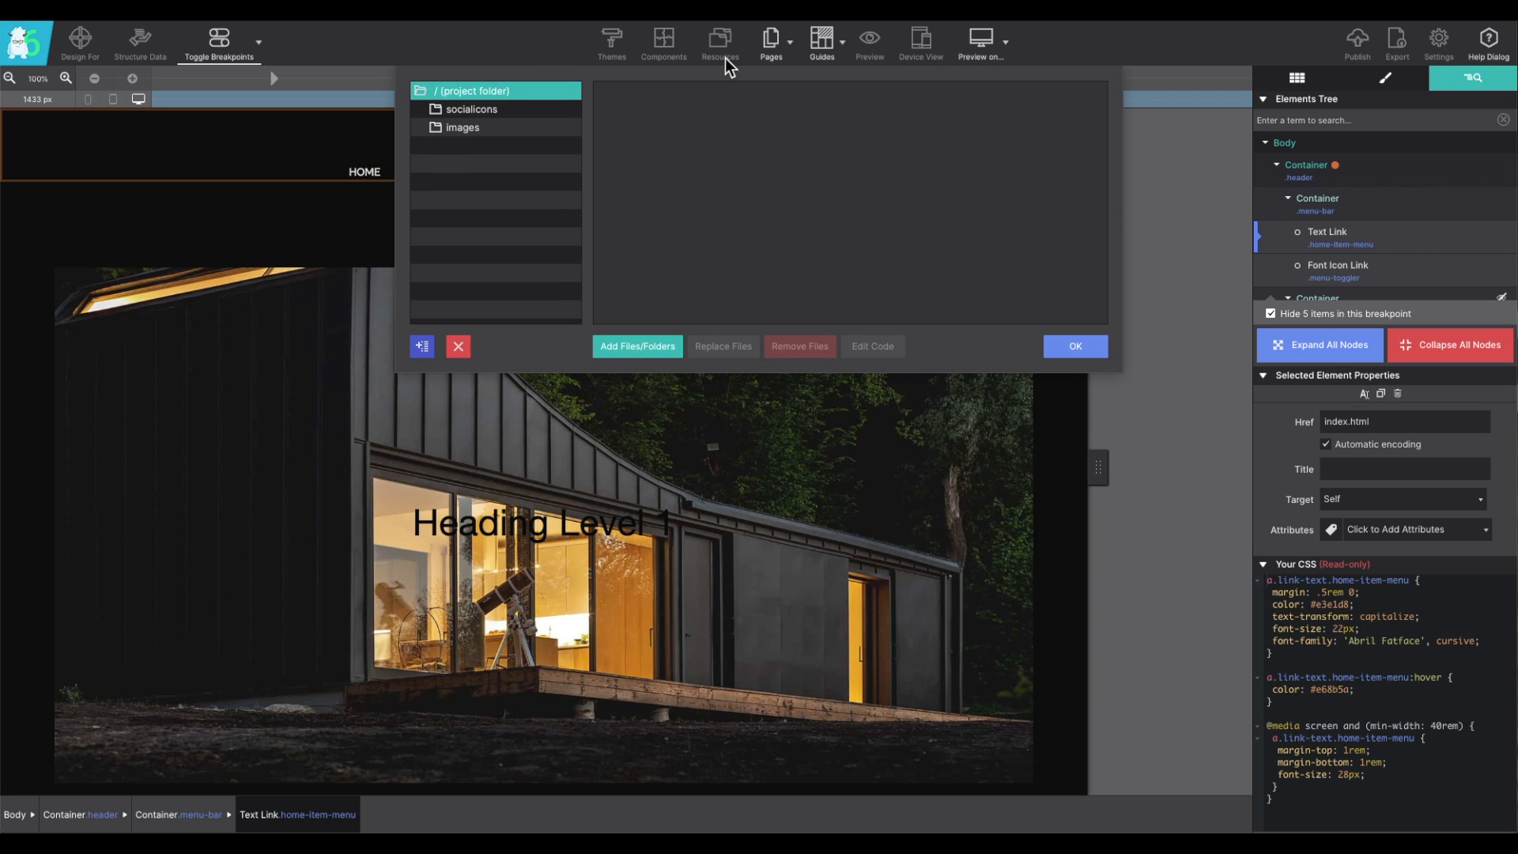
mouse_move(540, 195)
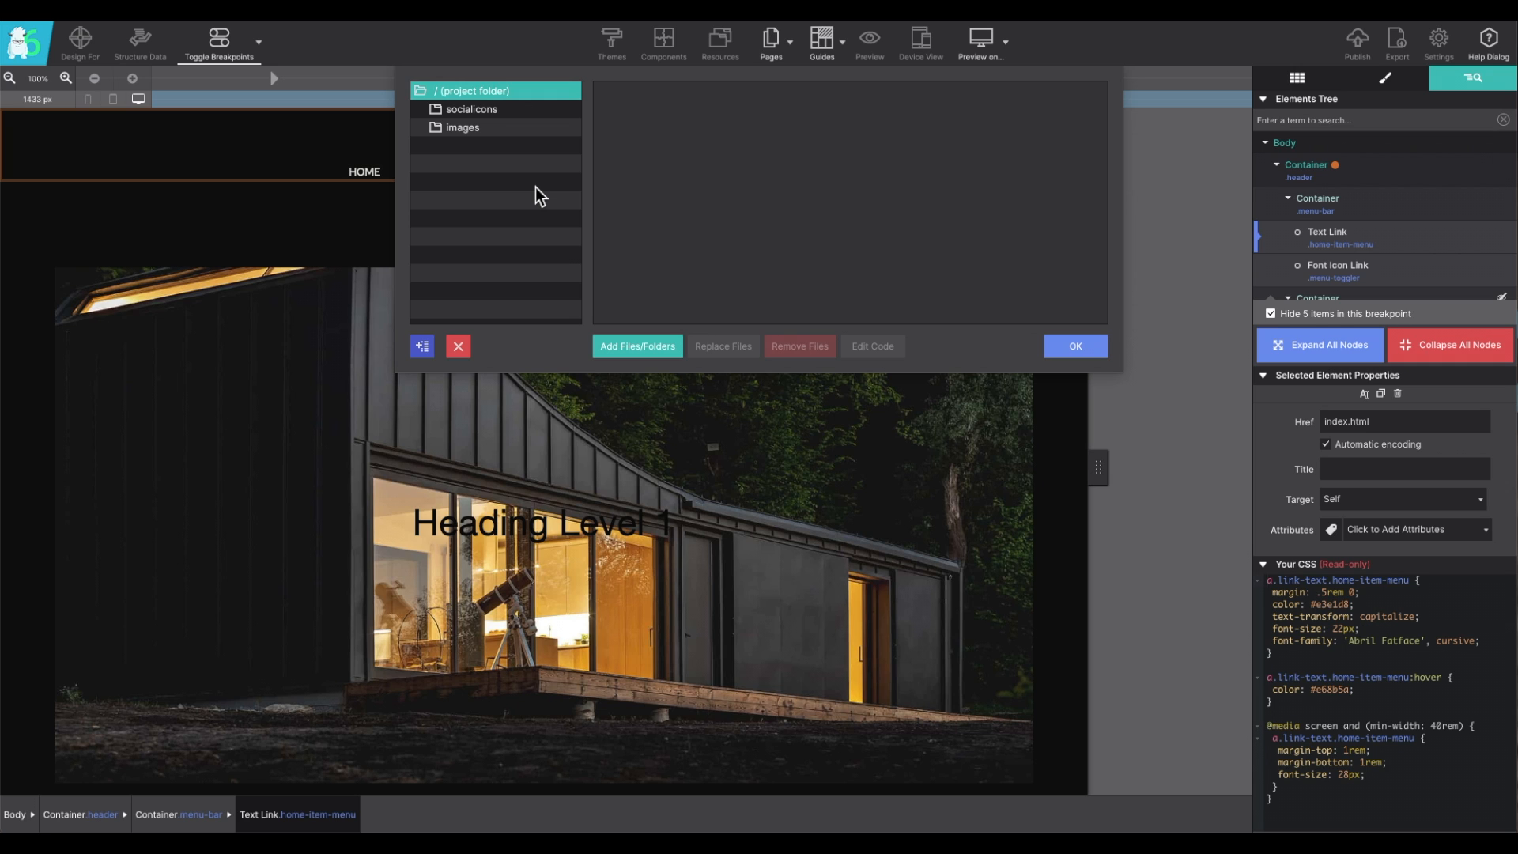
mouse_move(568, 195)
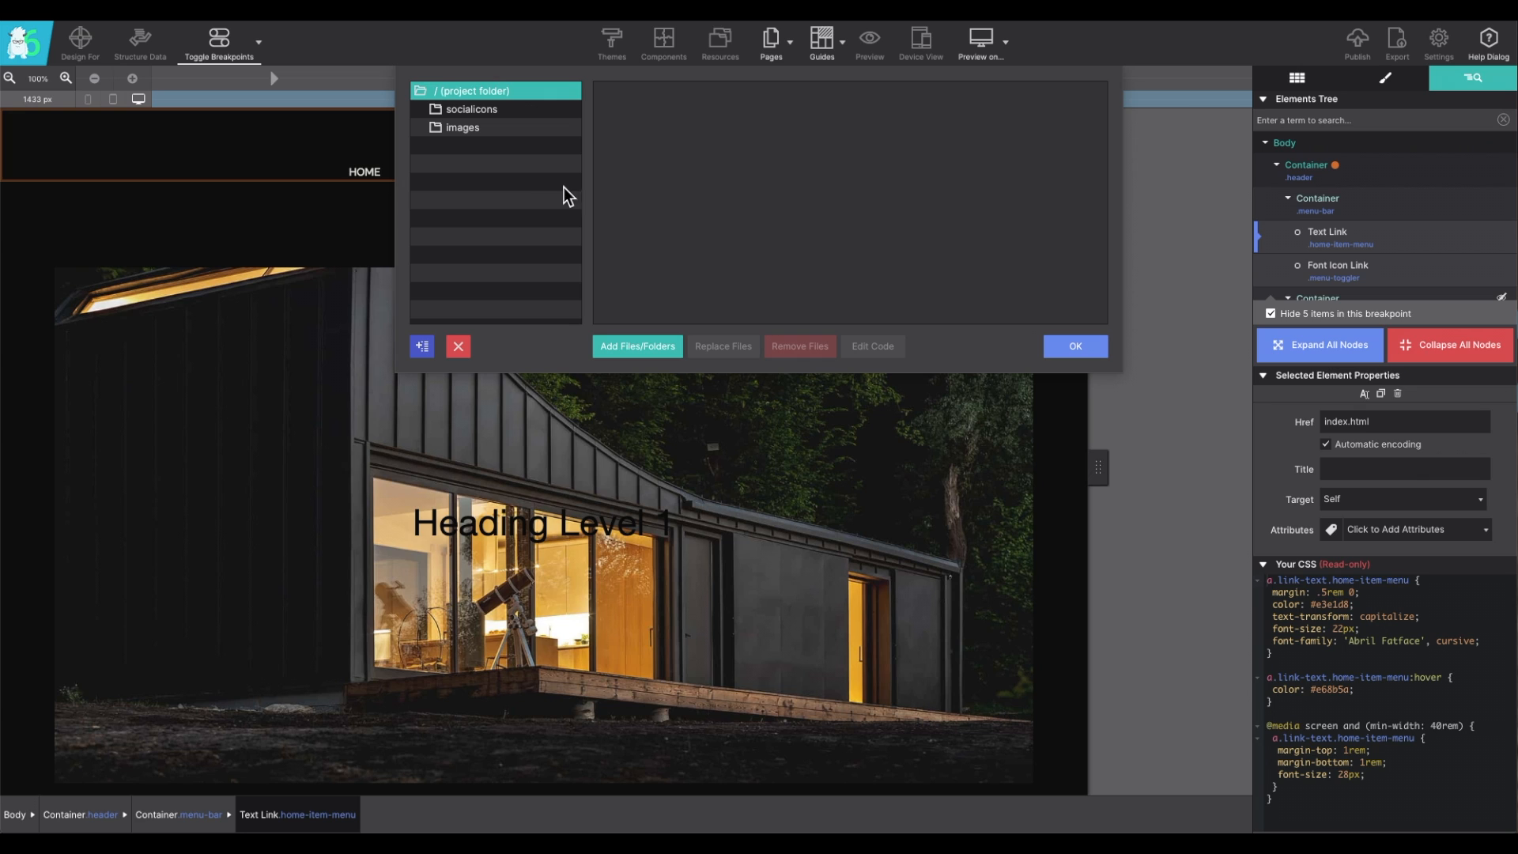
mouse_move(1012, 363)
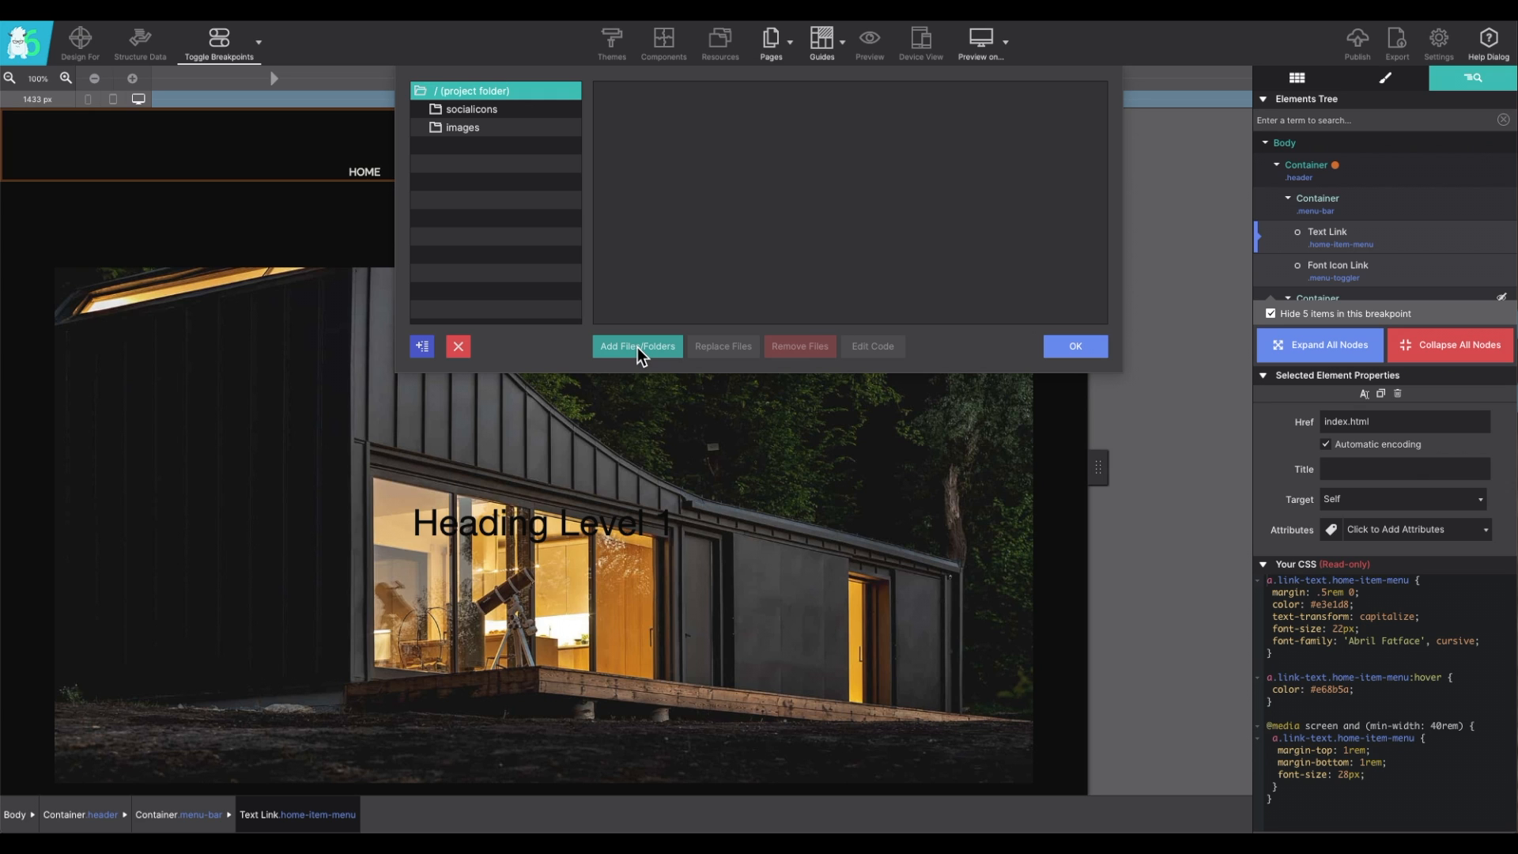
click(636, 345)
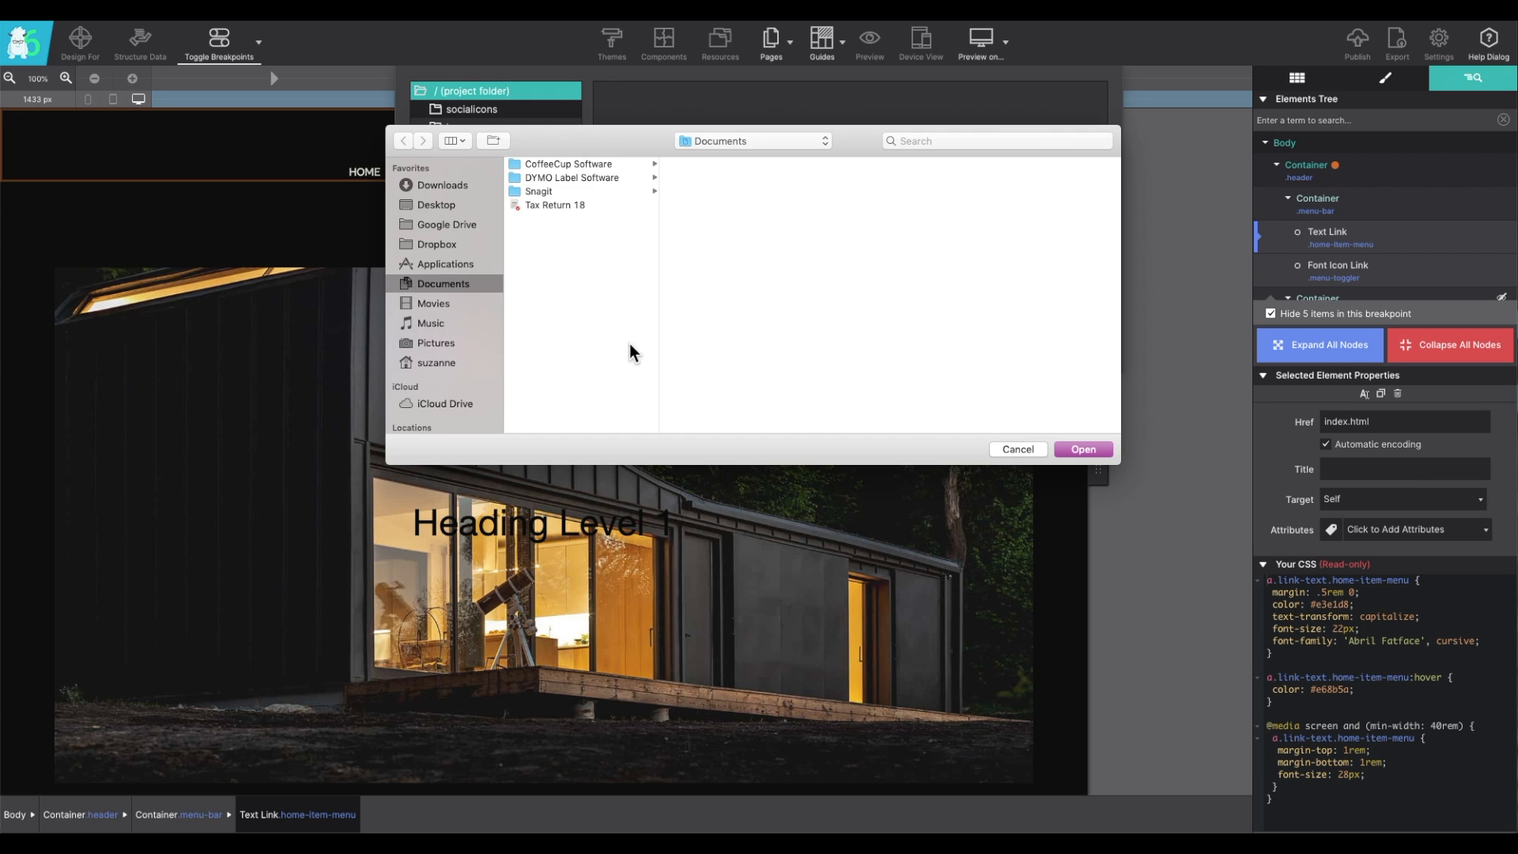
click(436, 204)
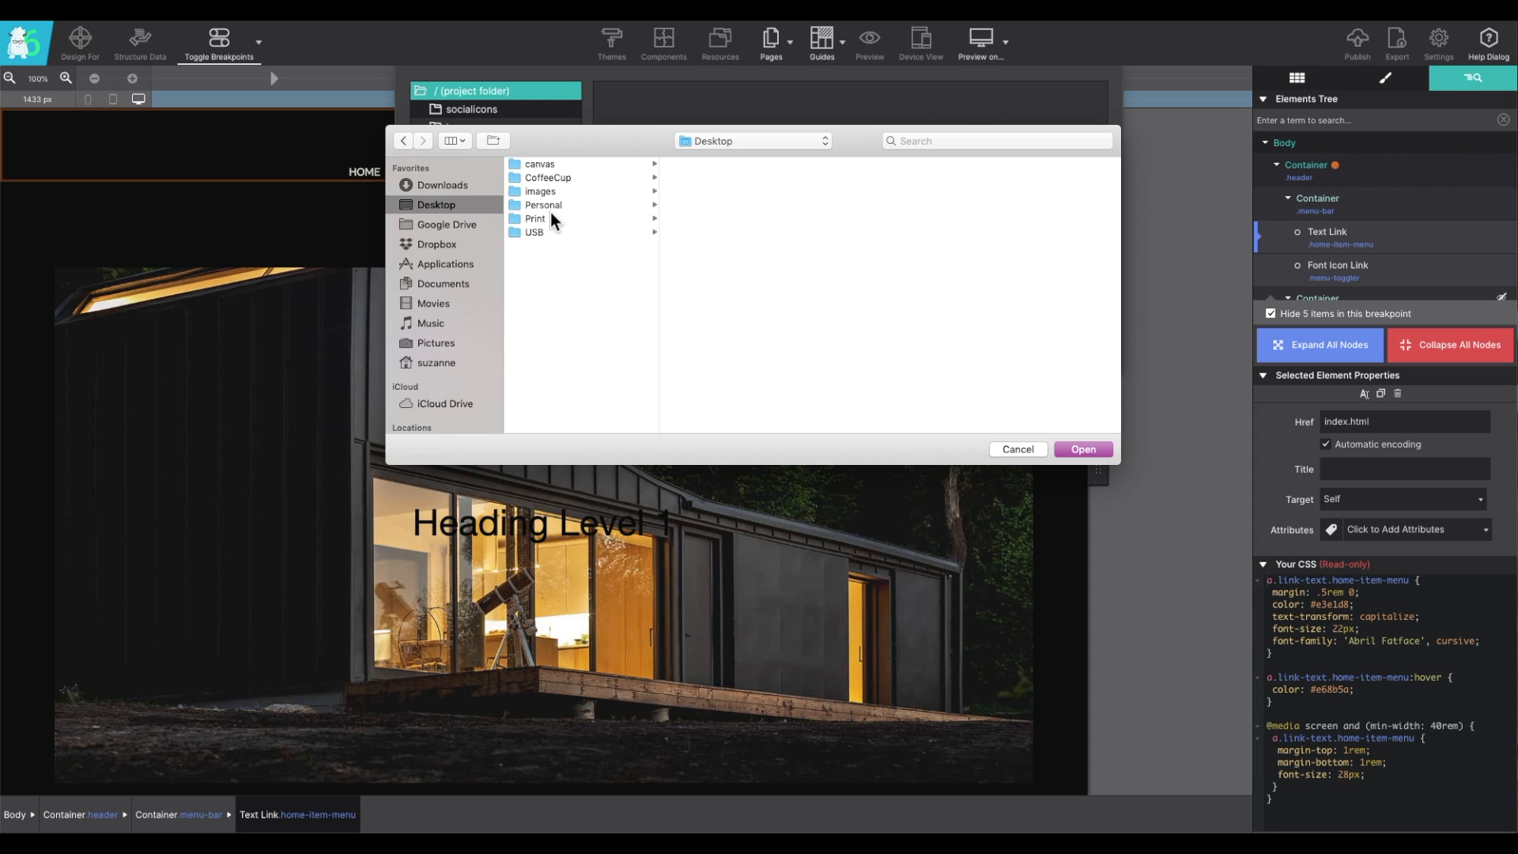
click(539, 191)
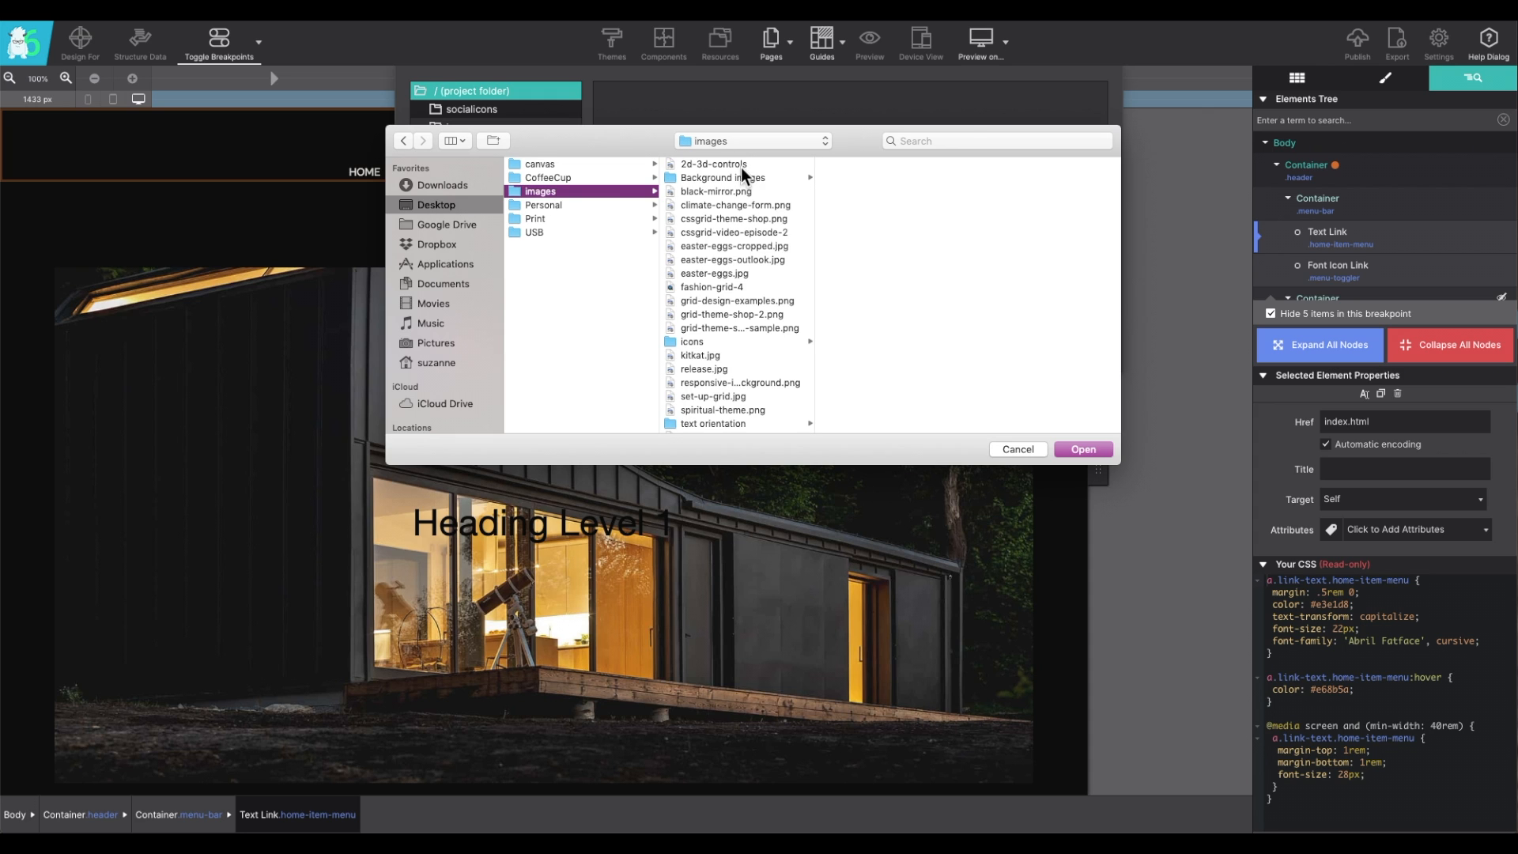
click(734, 233)
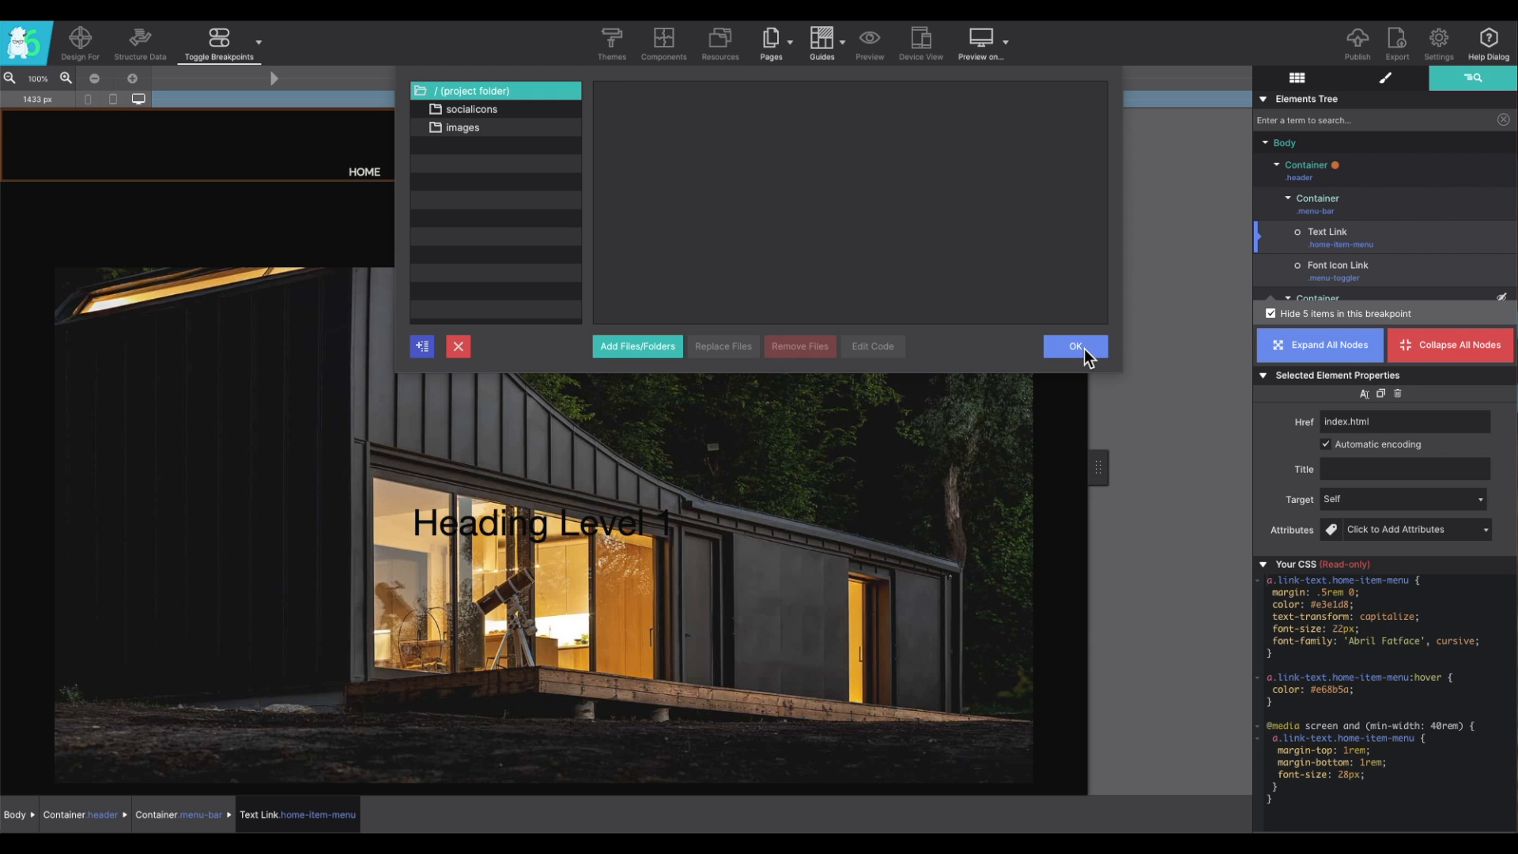
click(1074, 346)
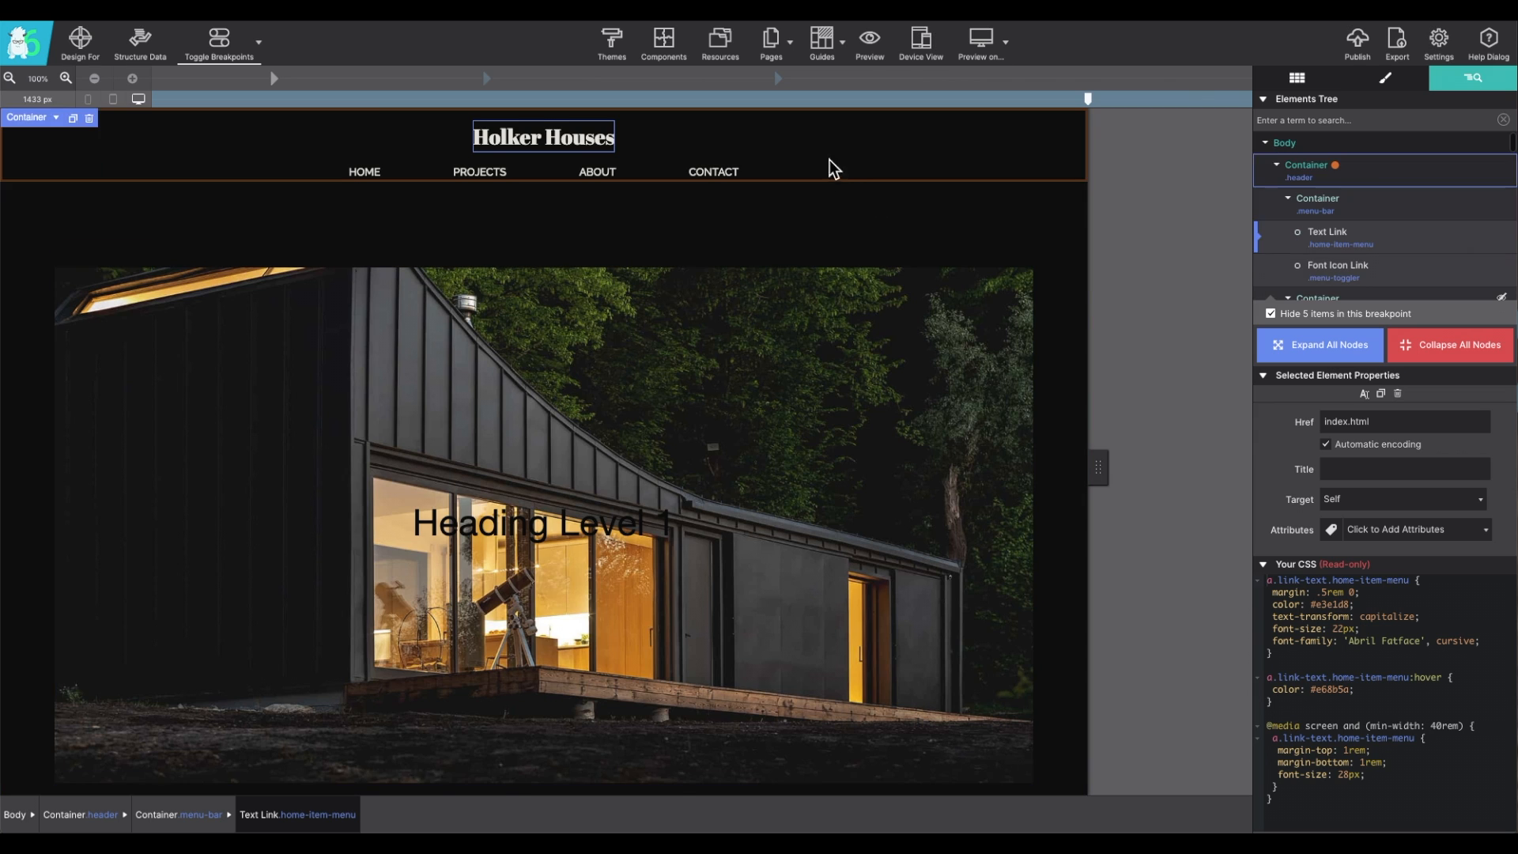
click(771, 43)
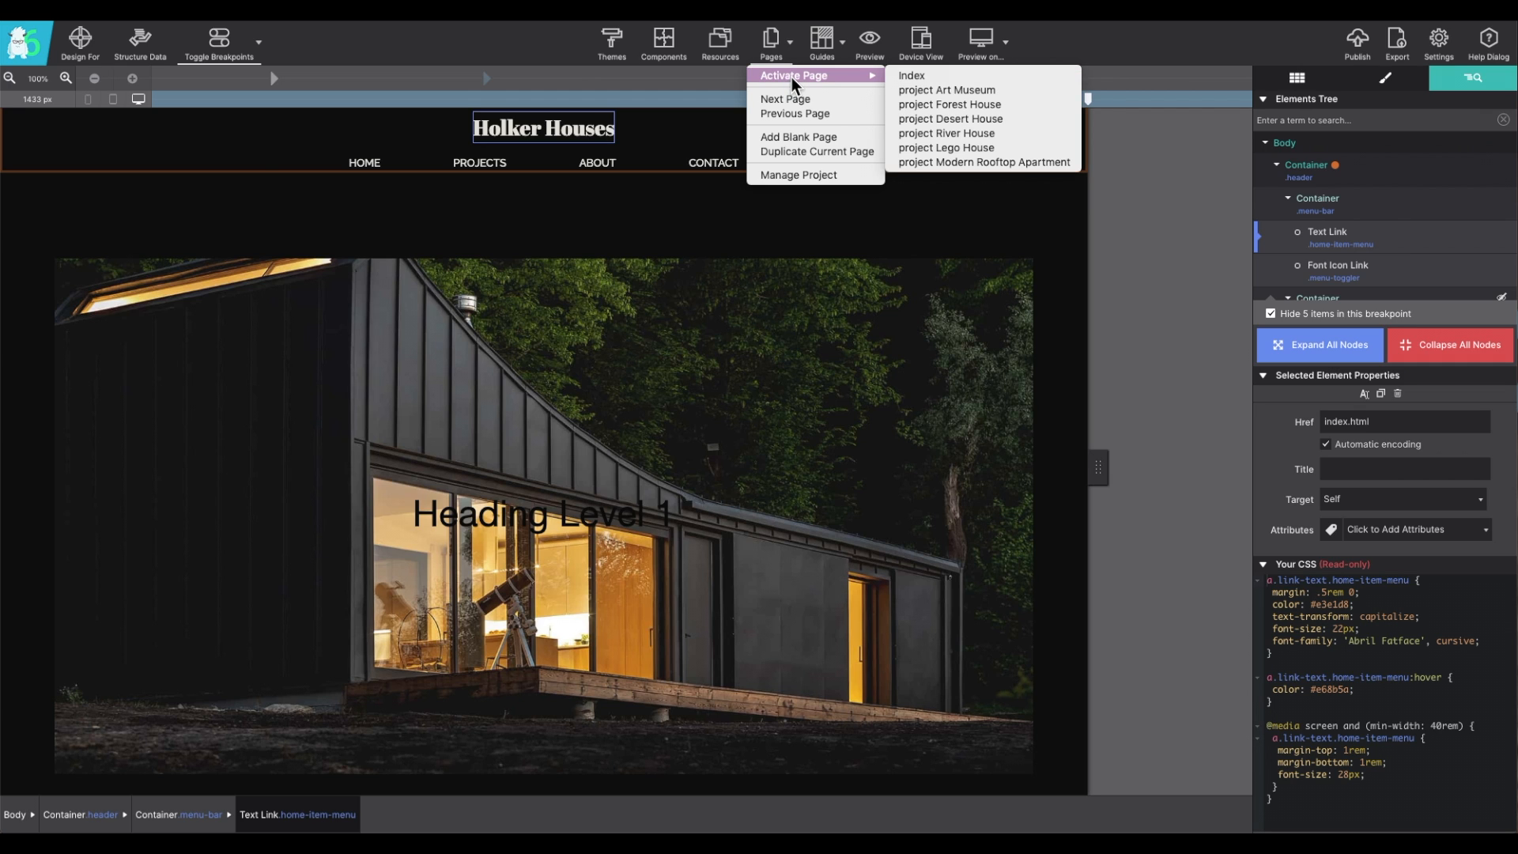
mouse_move(973, 132)
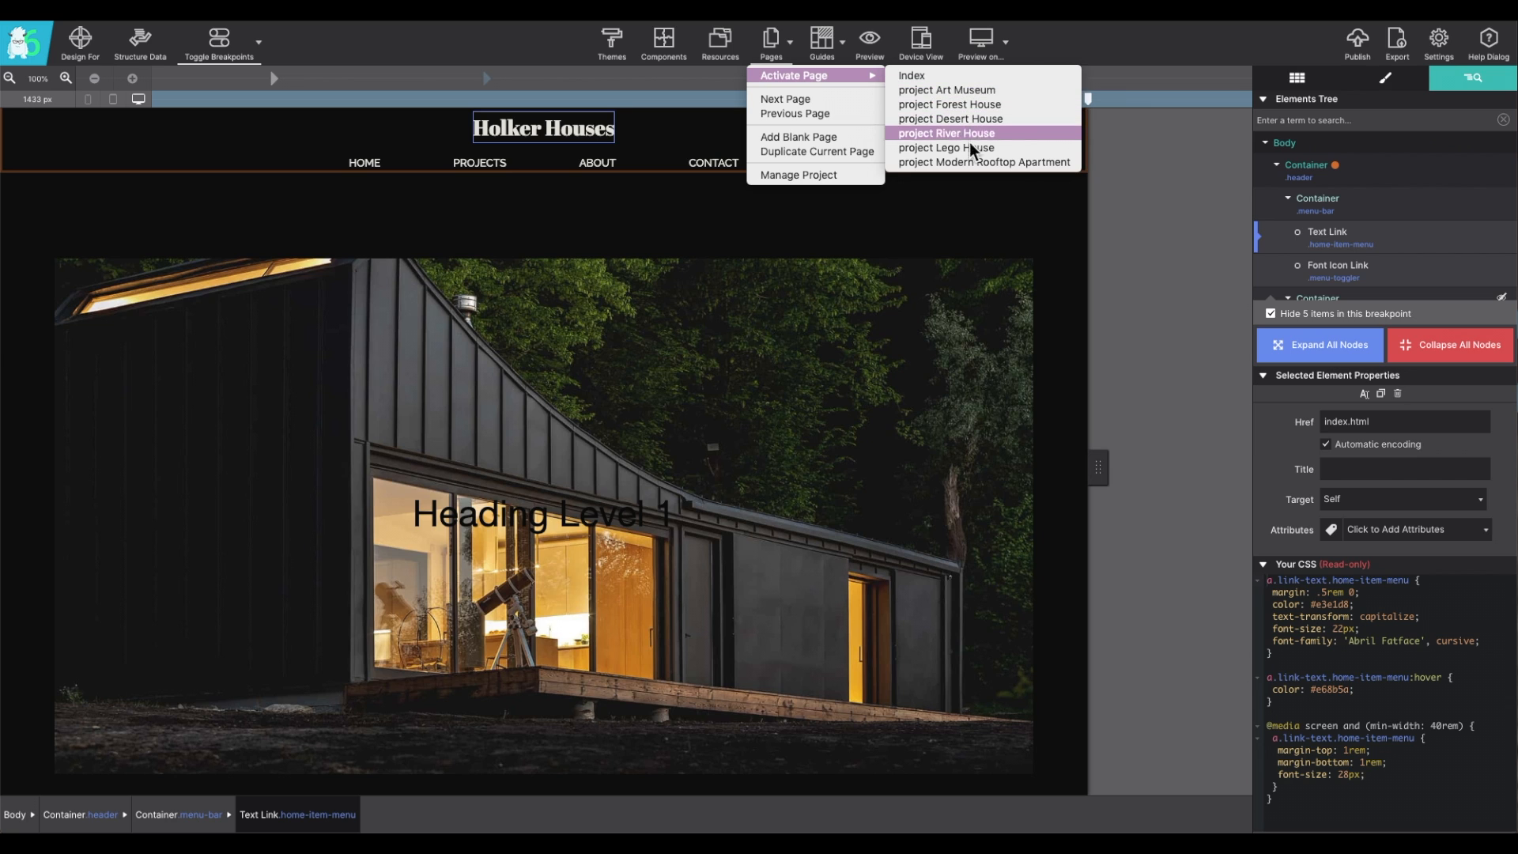
mouse_move(968, 104)
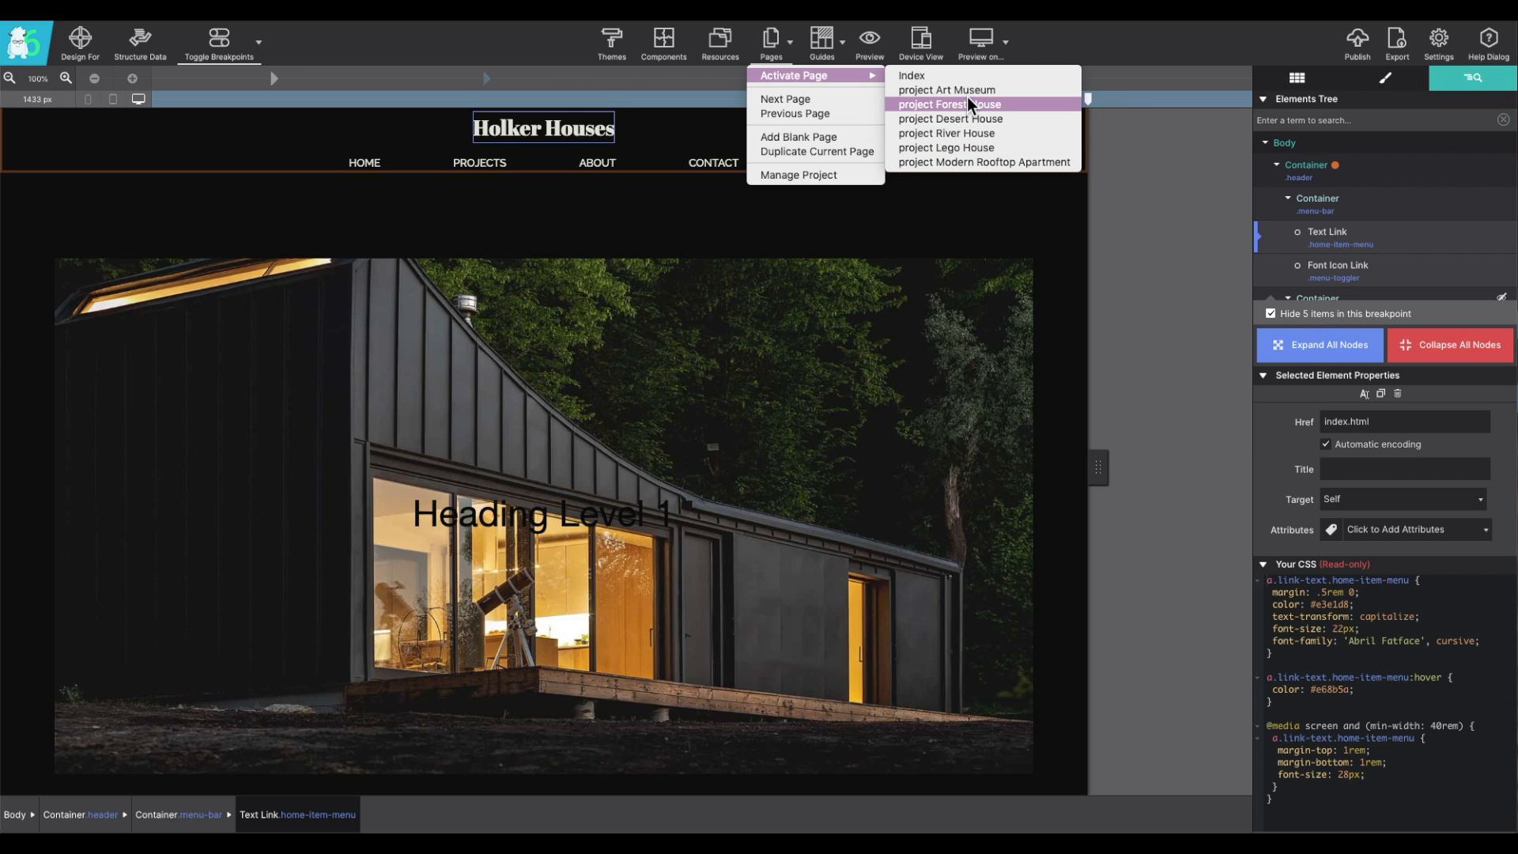
mouse_move(971, 114)
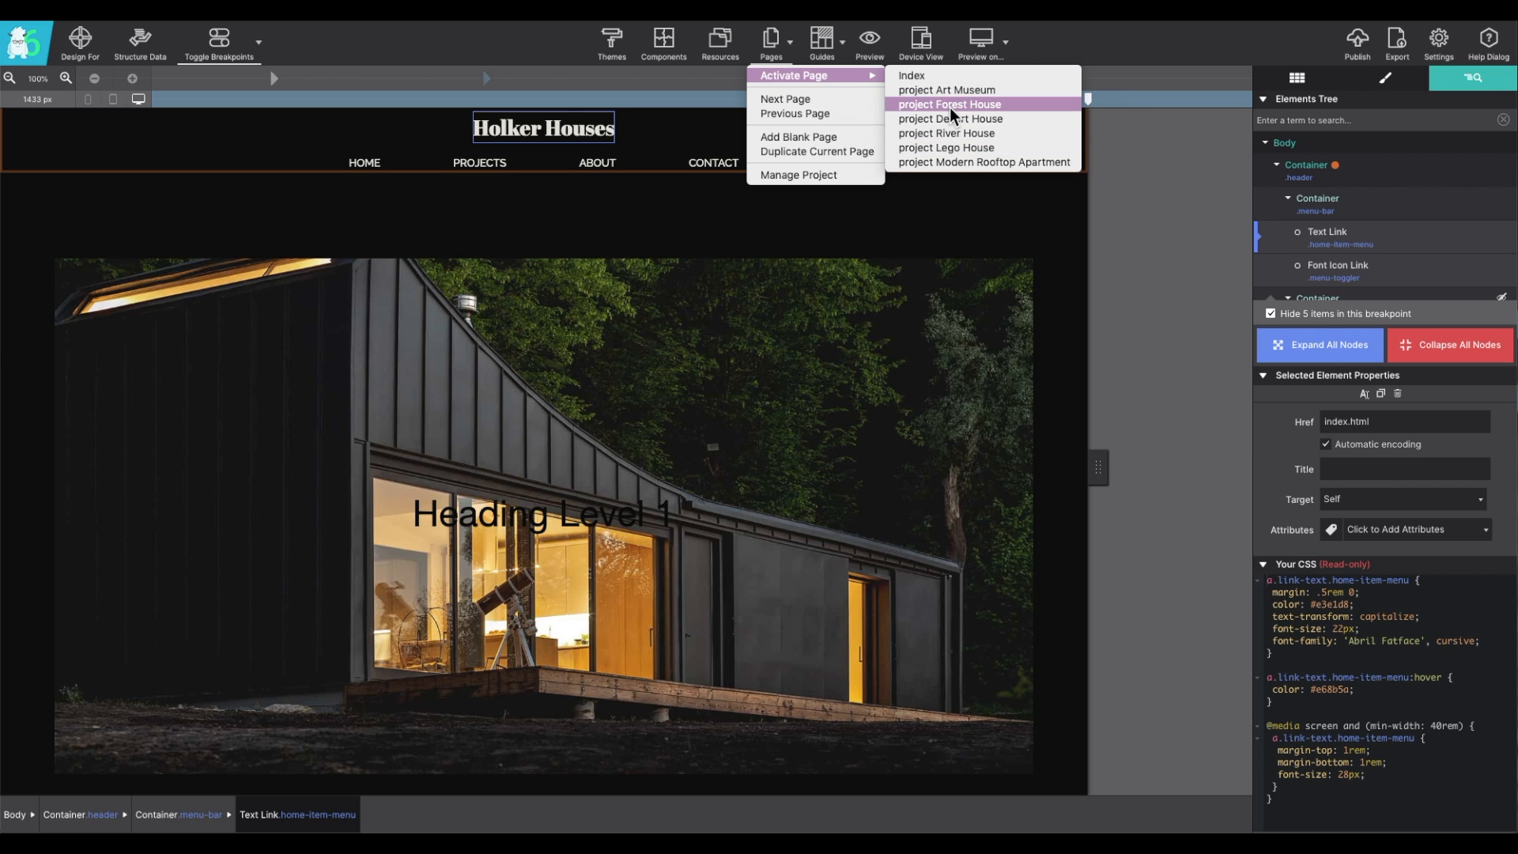
mouse_move(785, 99)
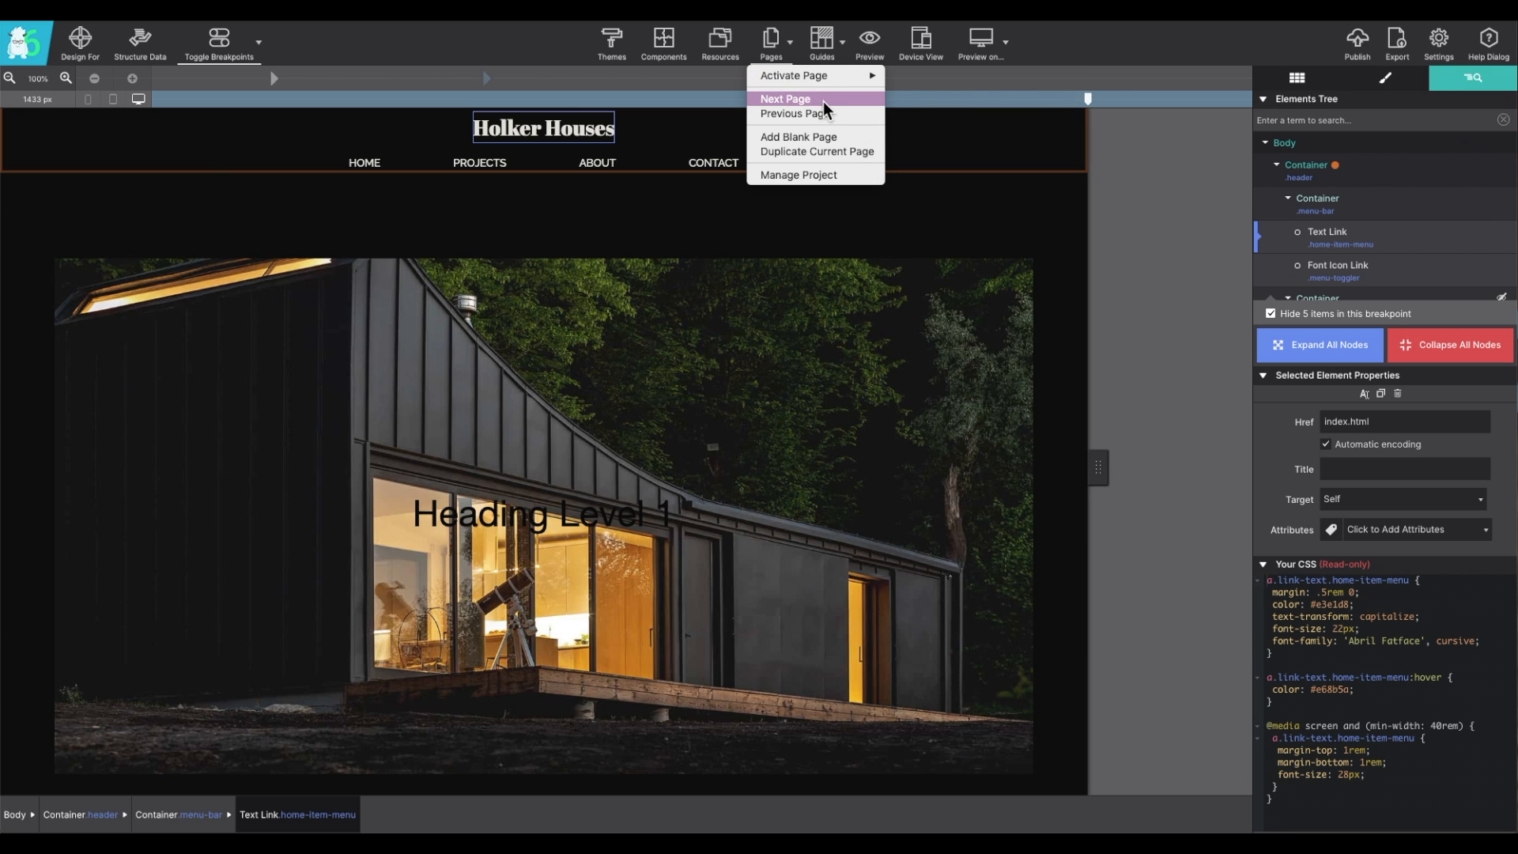
mouse_move(814, 113)
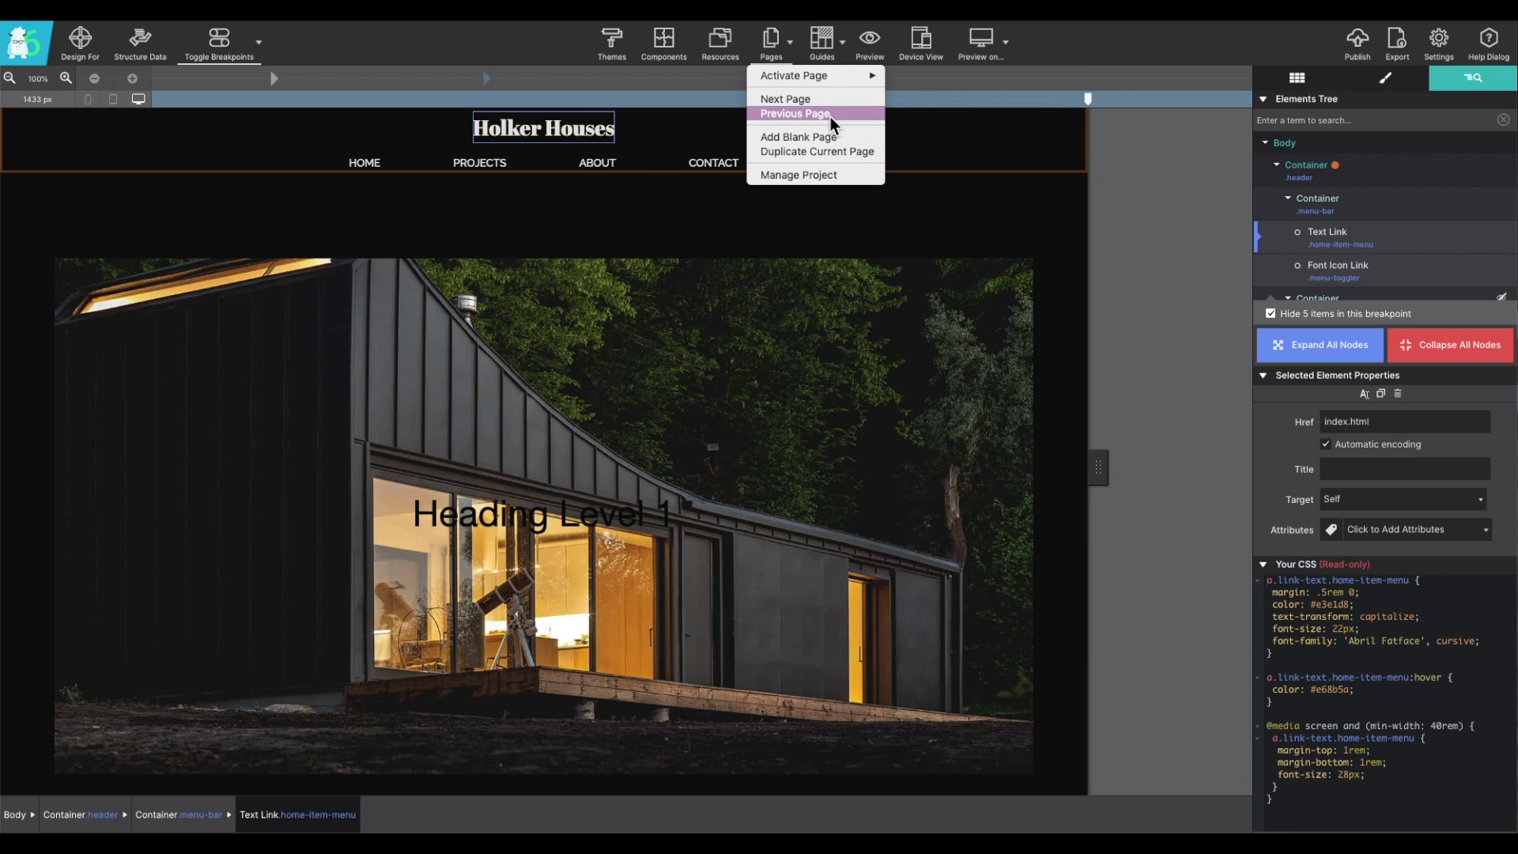
mouse_move(831, 152)
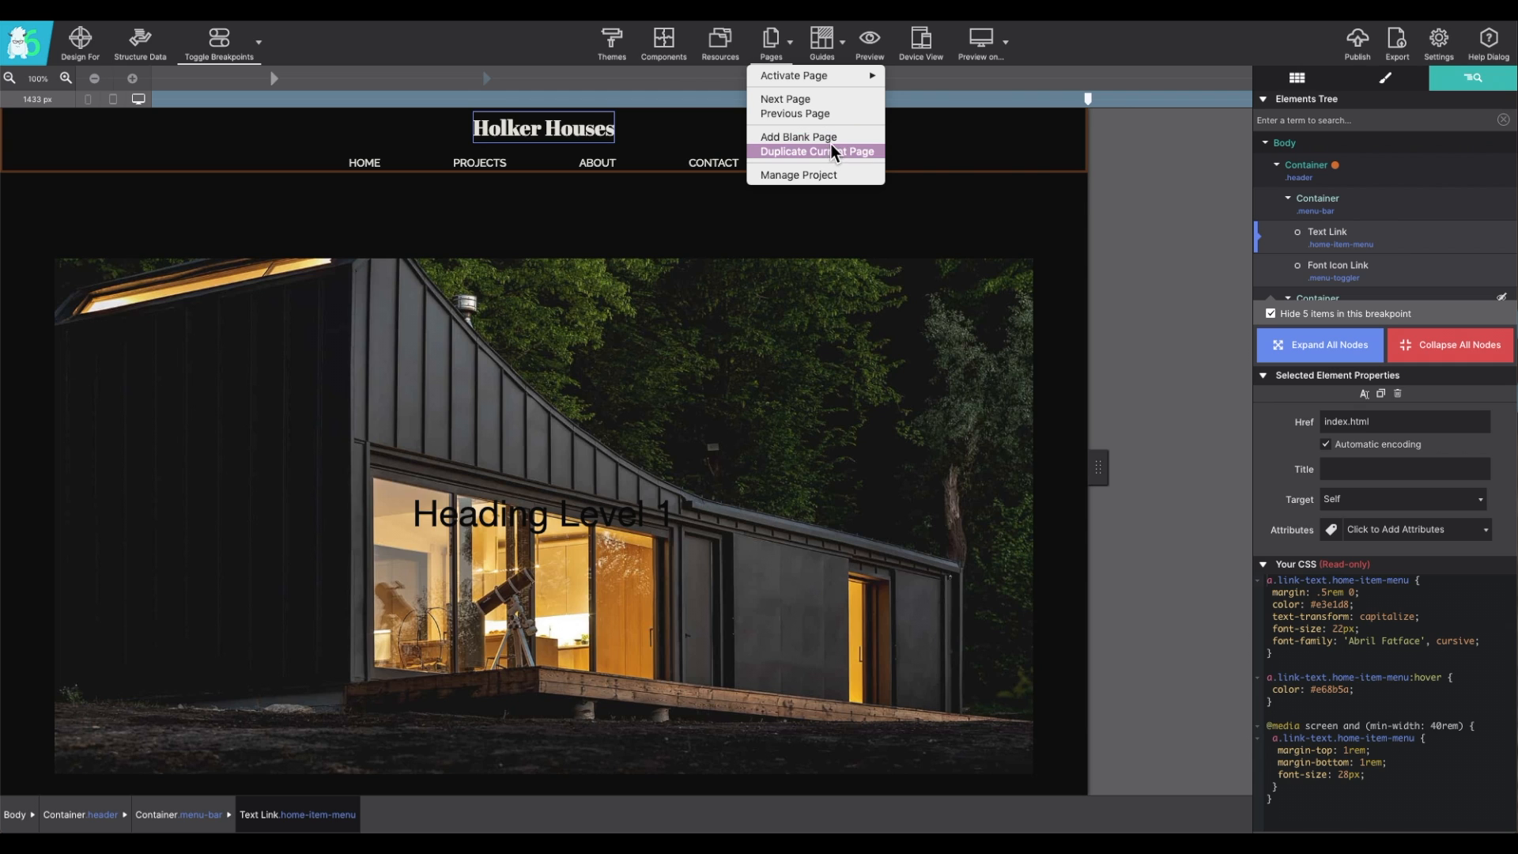
mouse_move(853, 160)
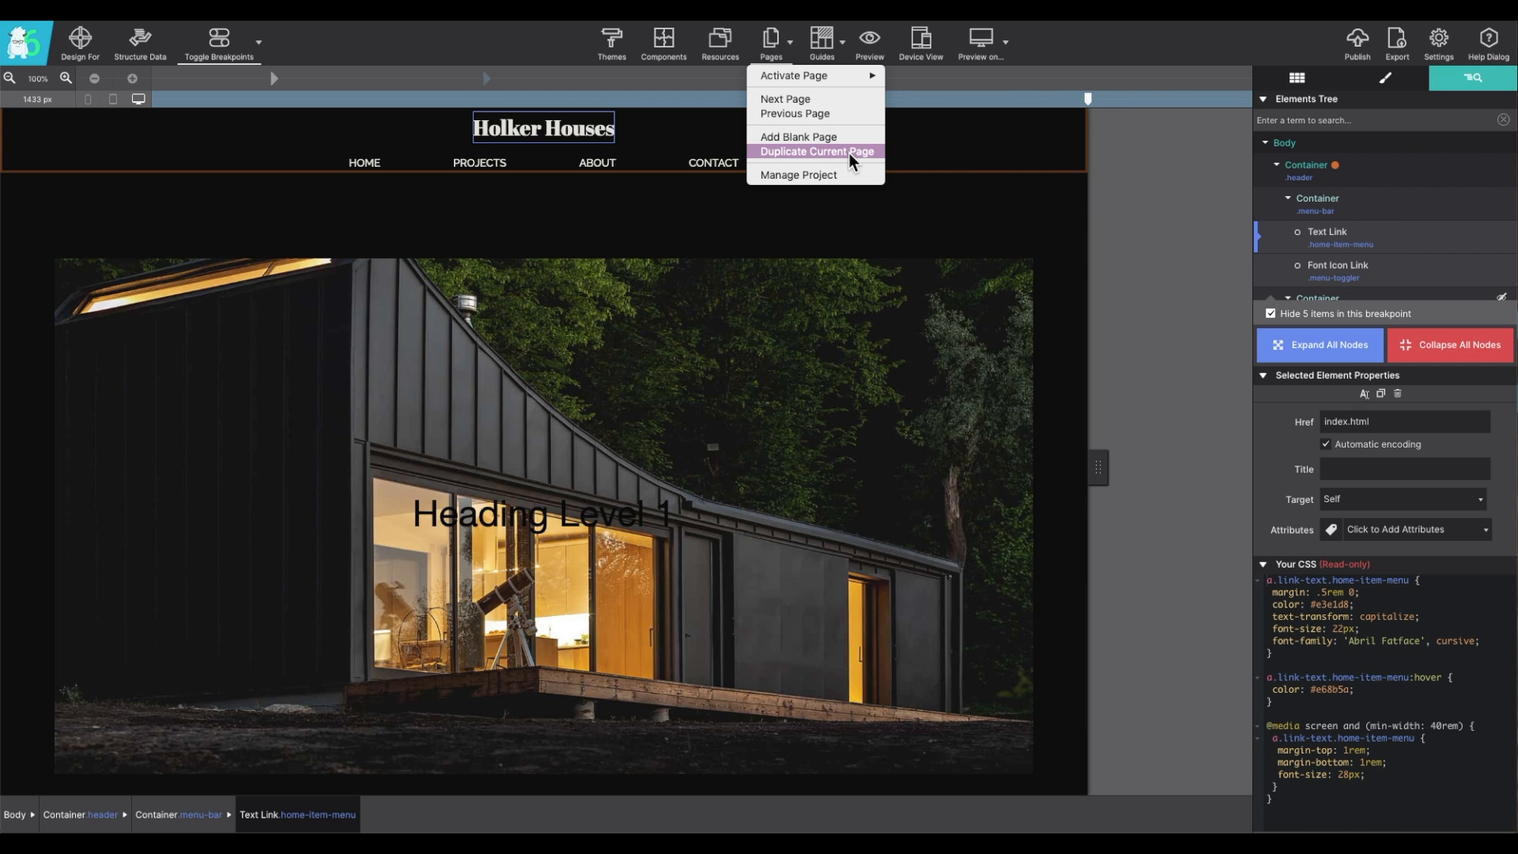
mouse_move(863, 180)
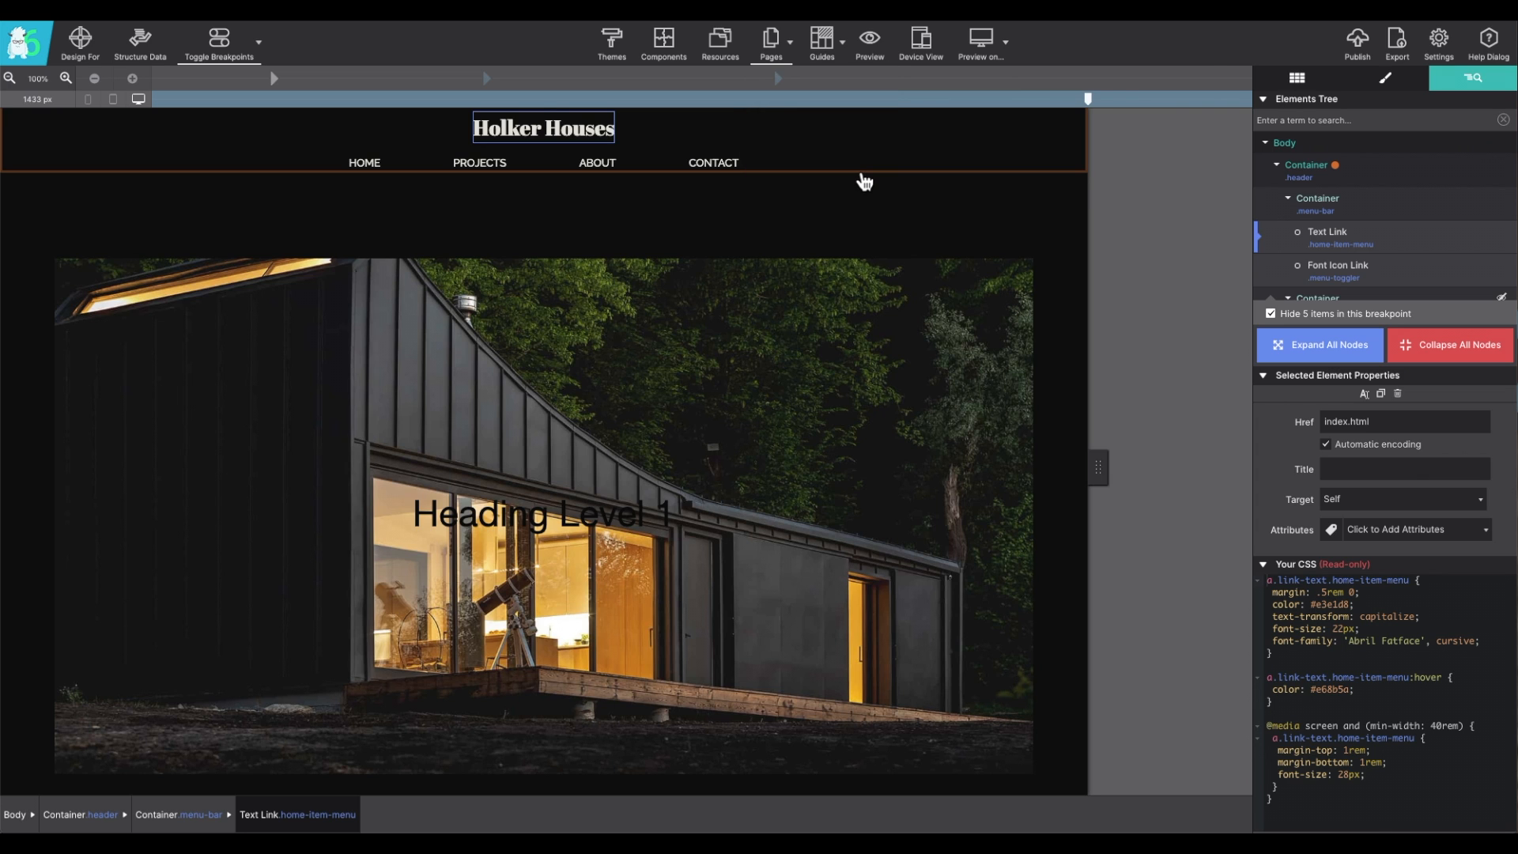
click(771, 39)
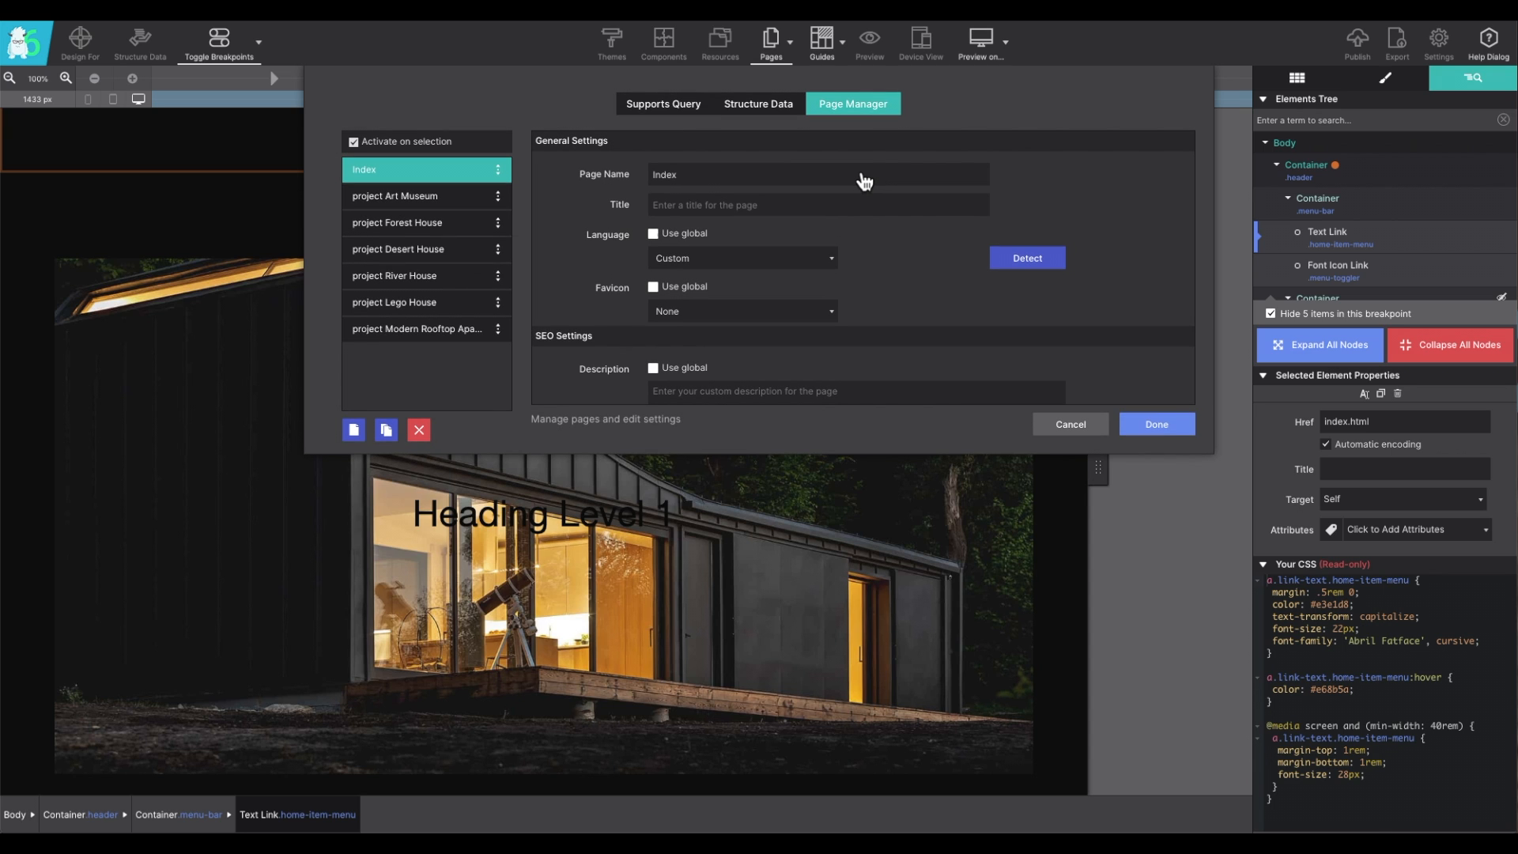
scroll(down, 3)
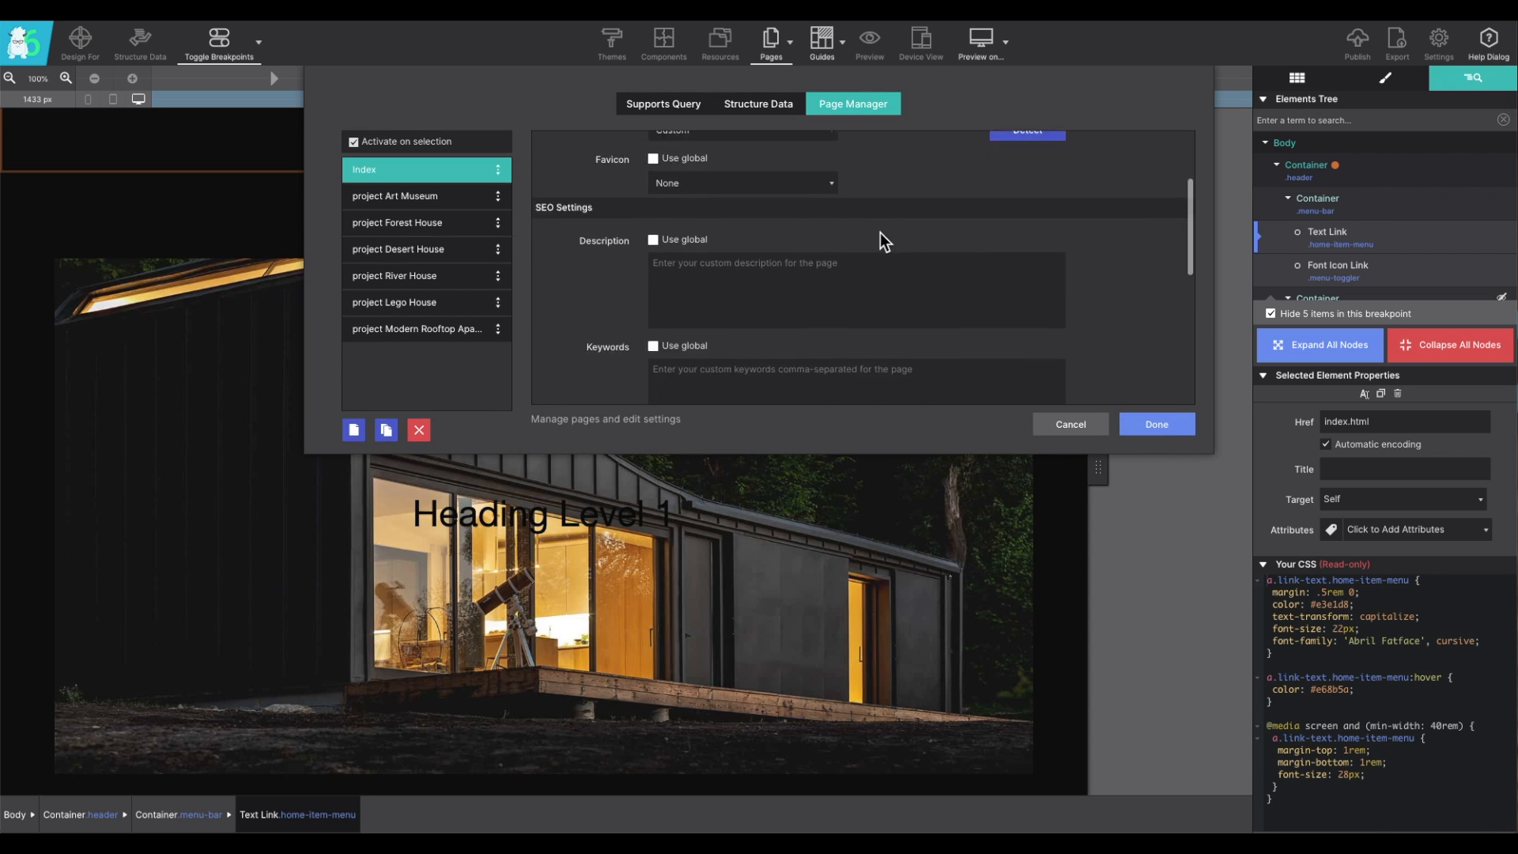
scroll(down, 3)
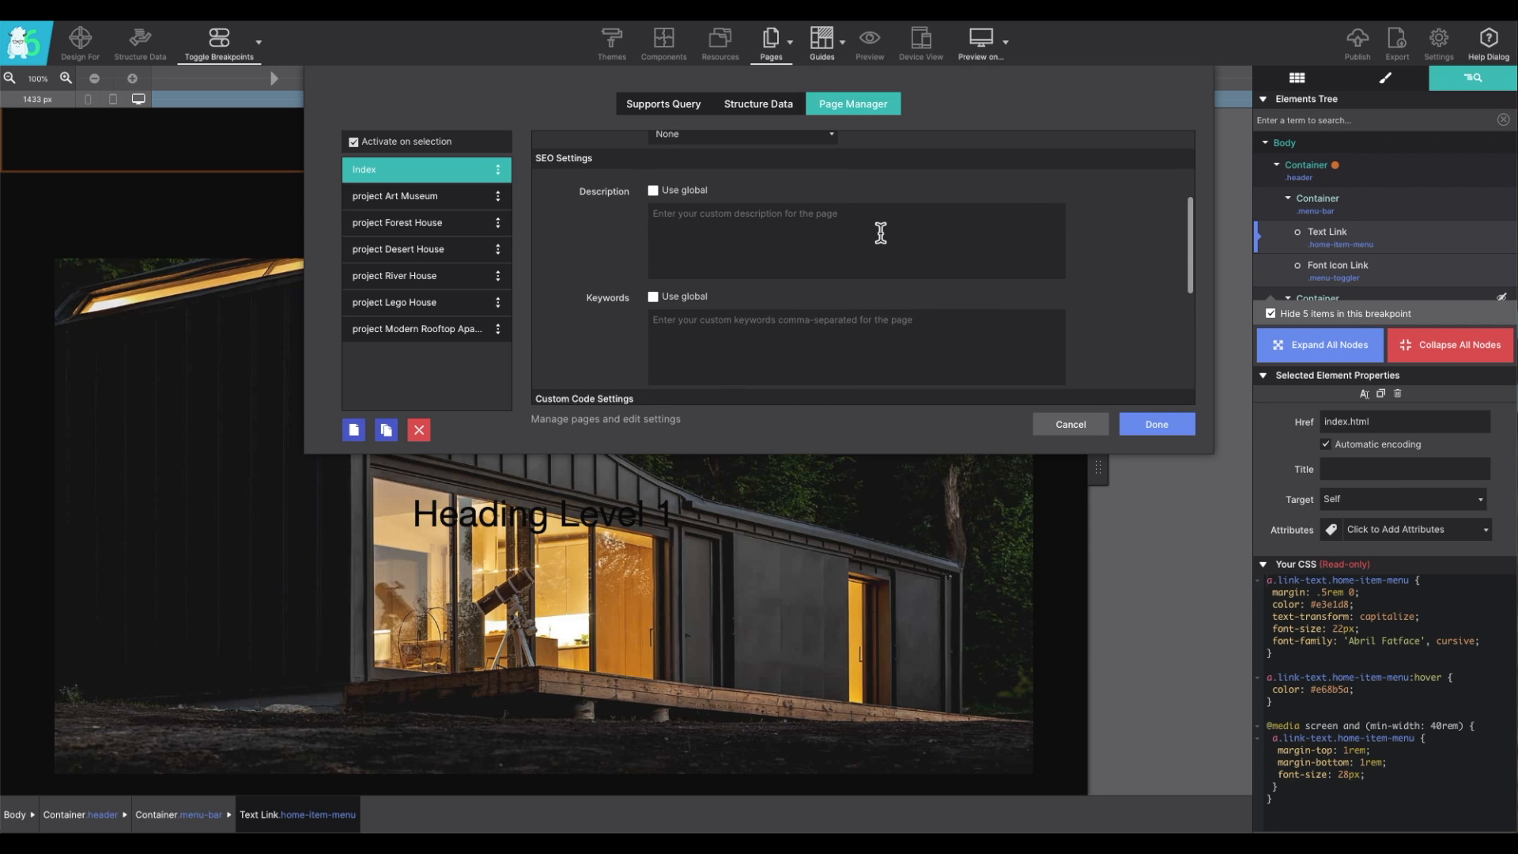
scroll(down, 3)
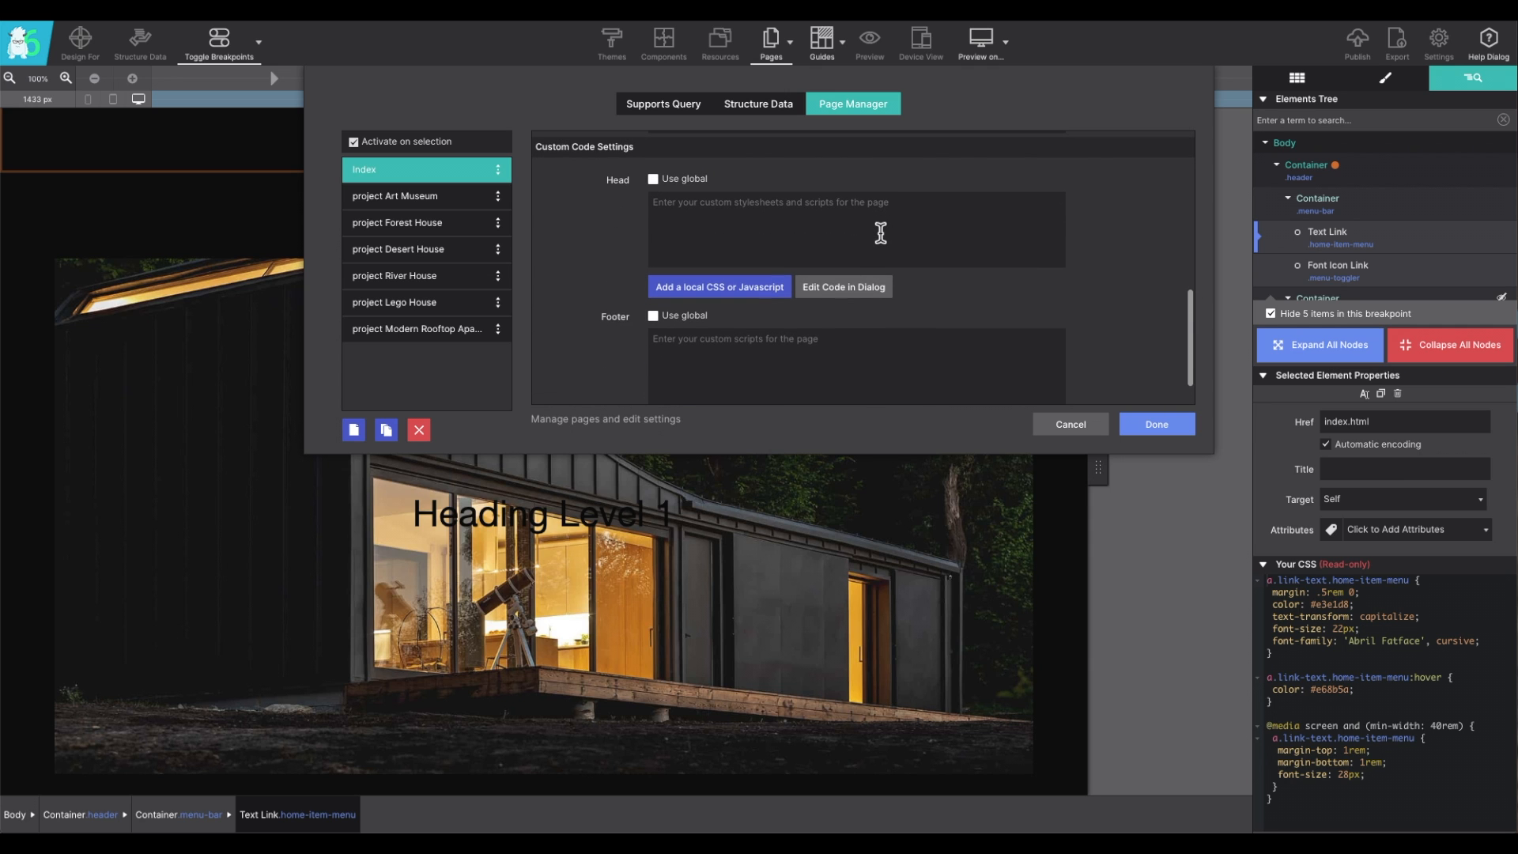
scroll(down, 3)
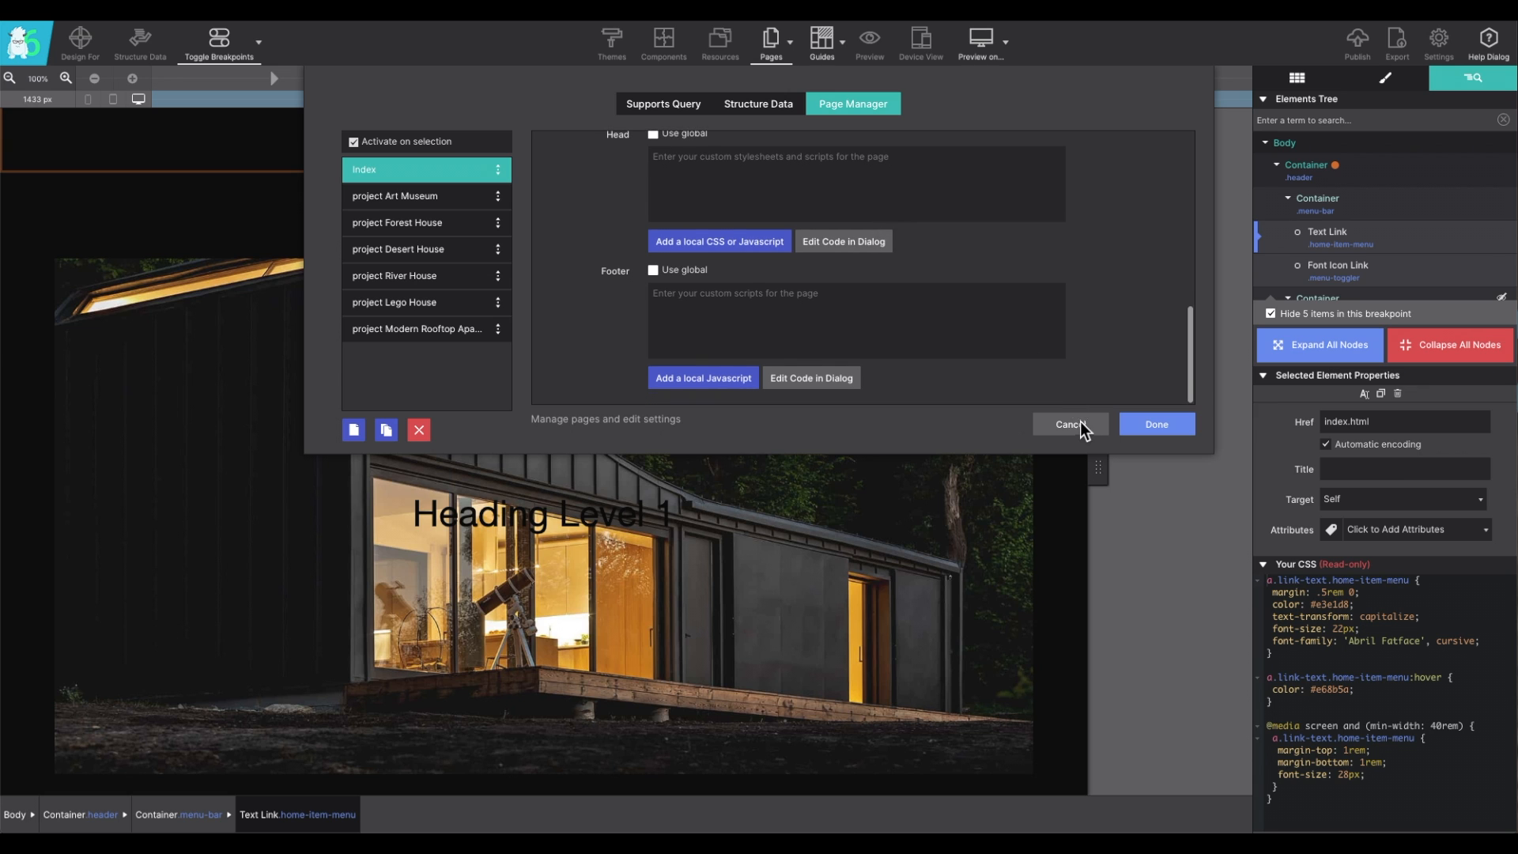
click(1069, 430)
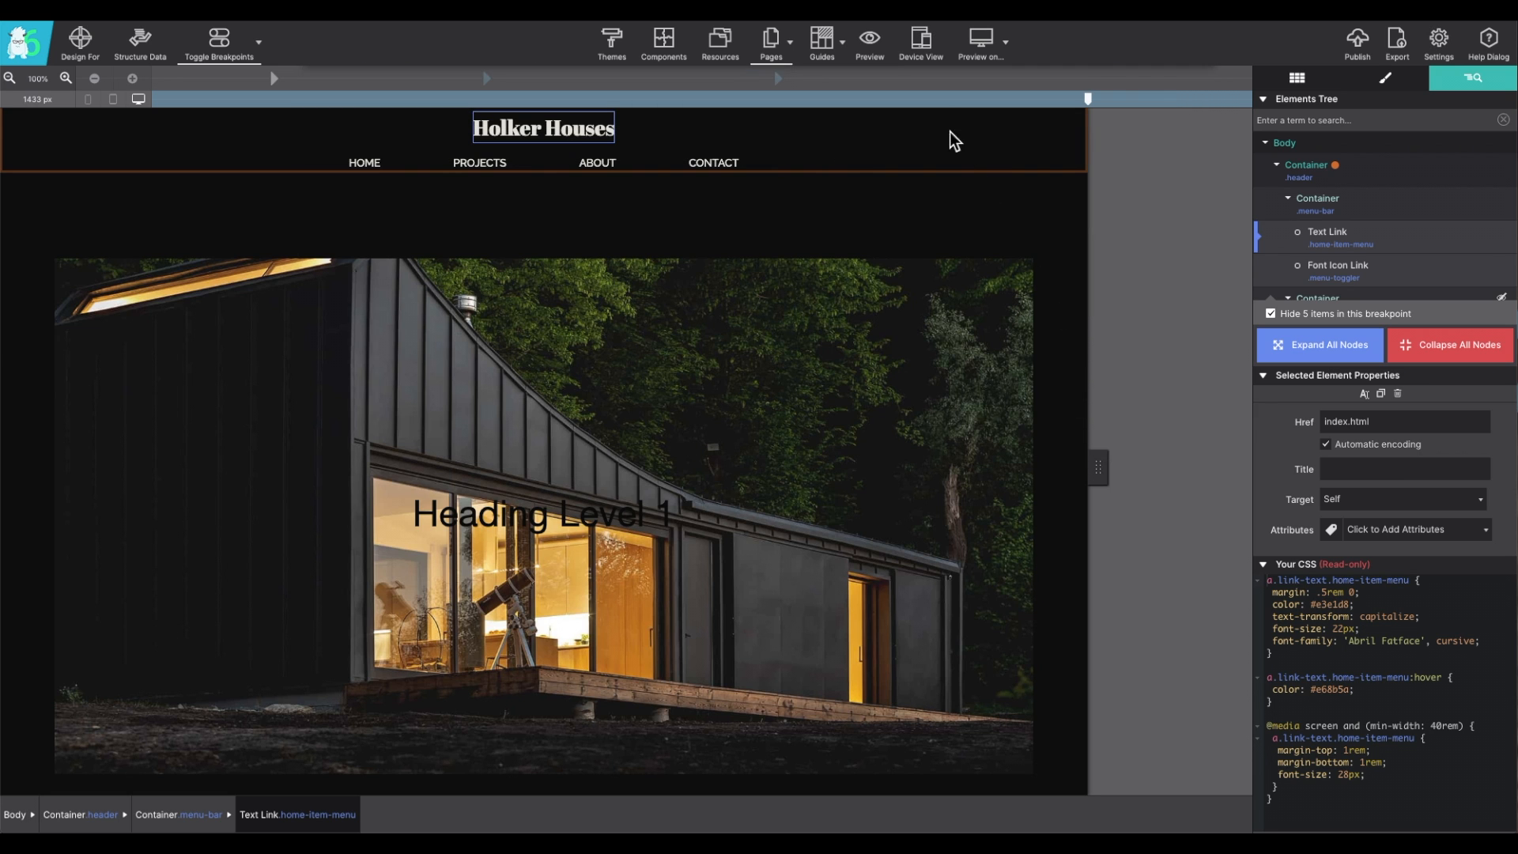
mouse_move(821, 43)
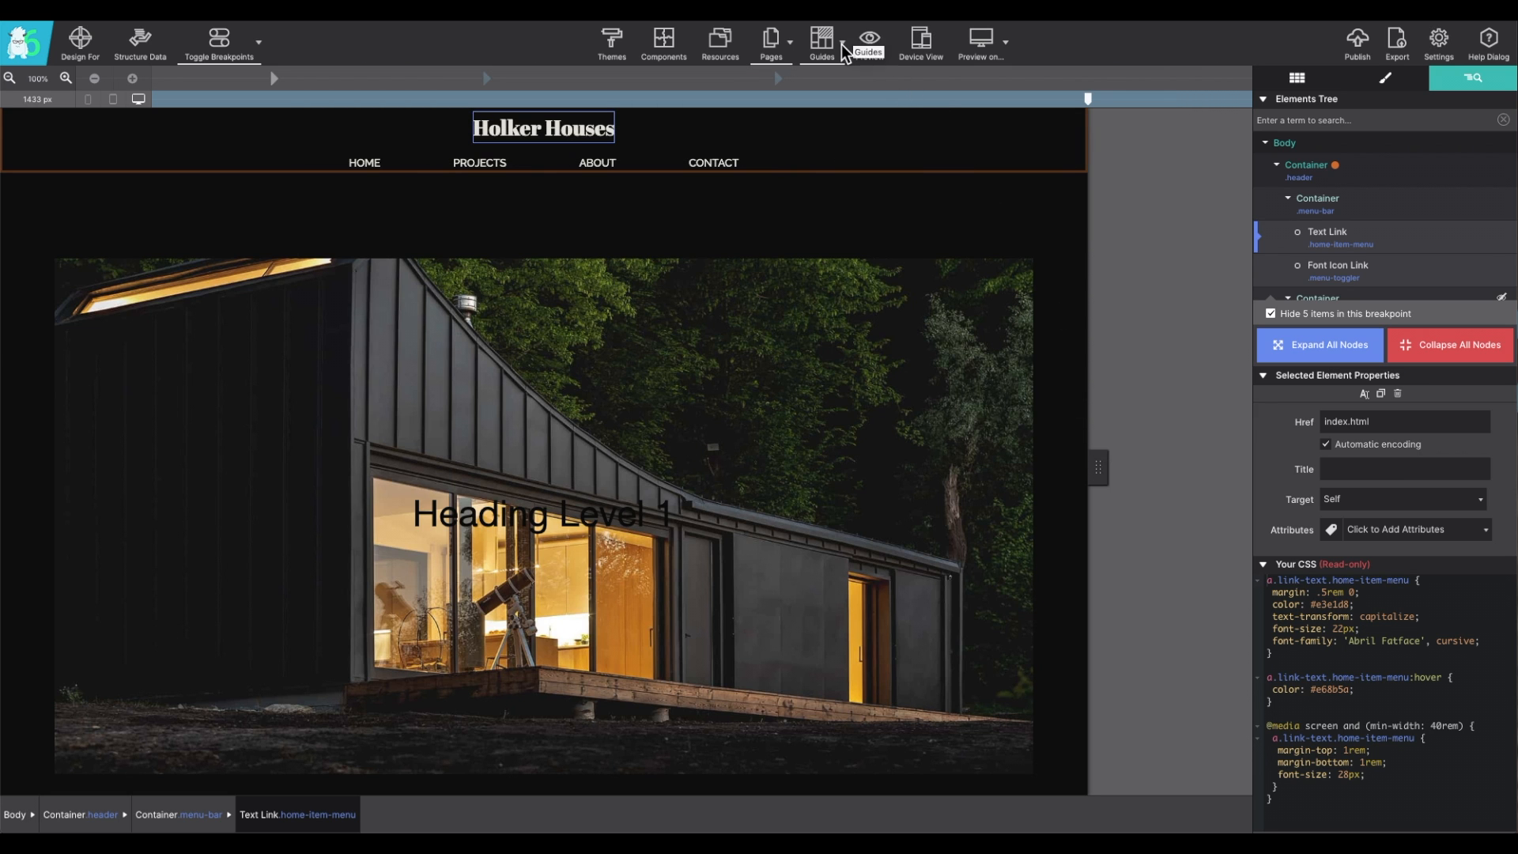
Step: Try the X-Ray guide, then switch to Containers Structure outlines on the canvas
click(820, 40)
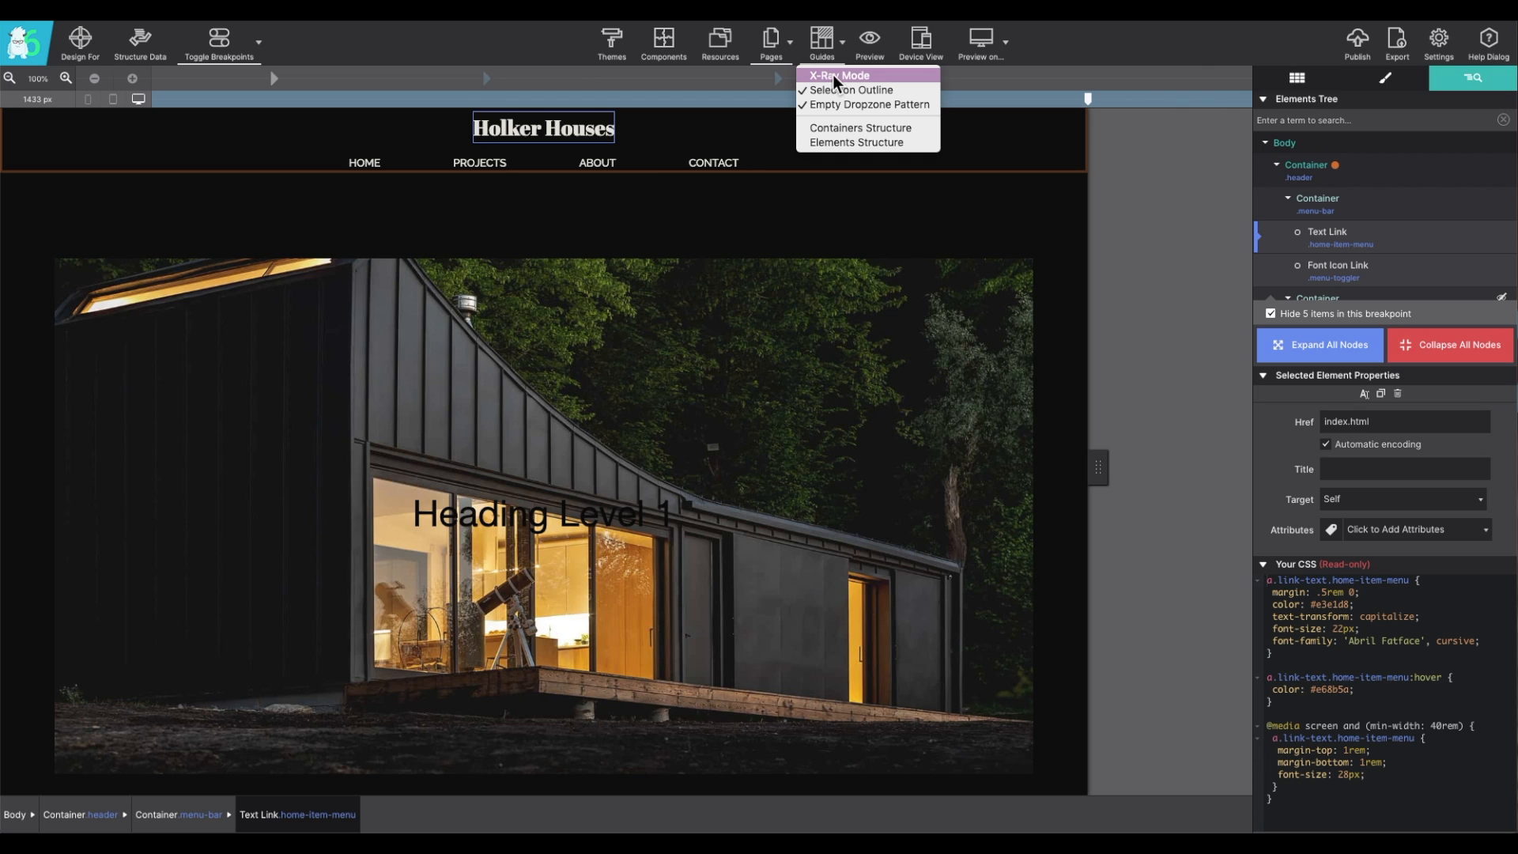
click(839, 76)
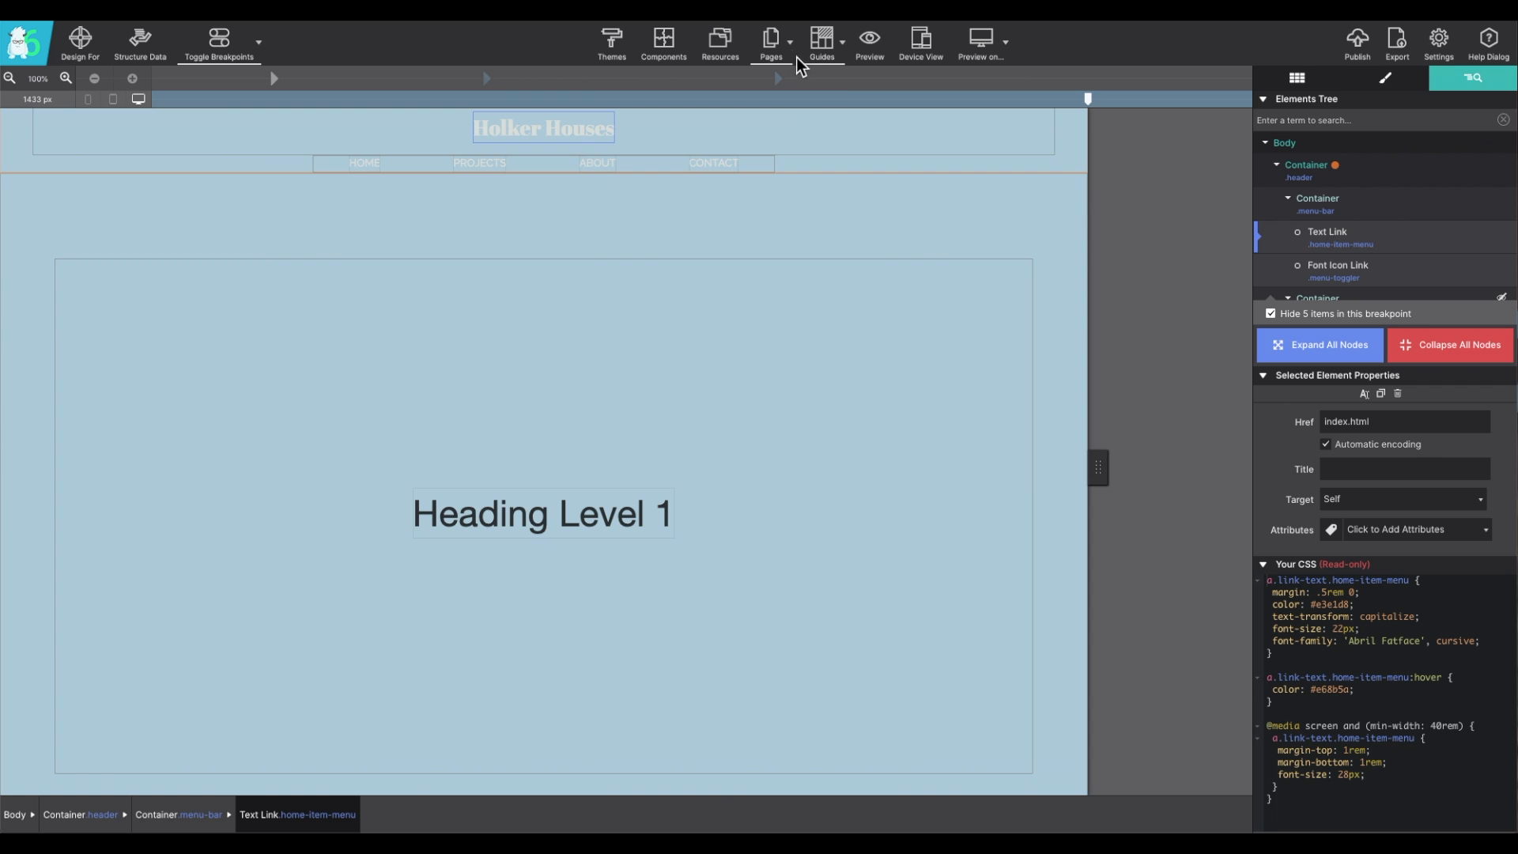
click(821, 38)
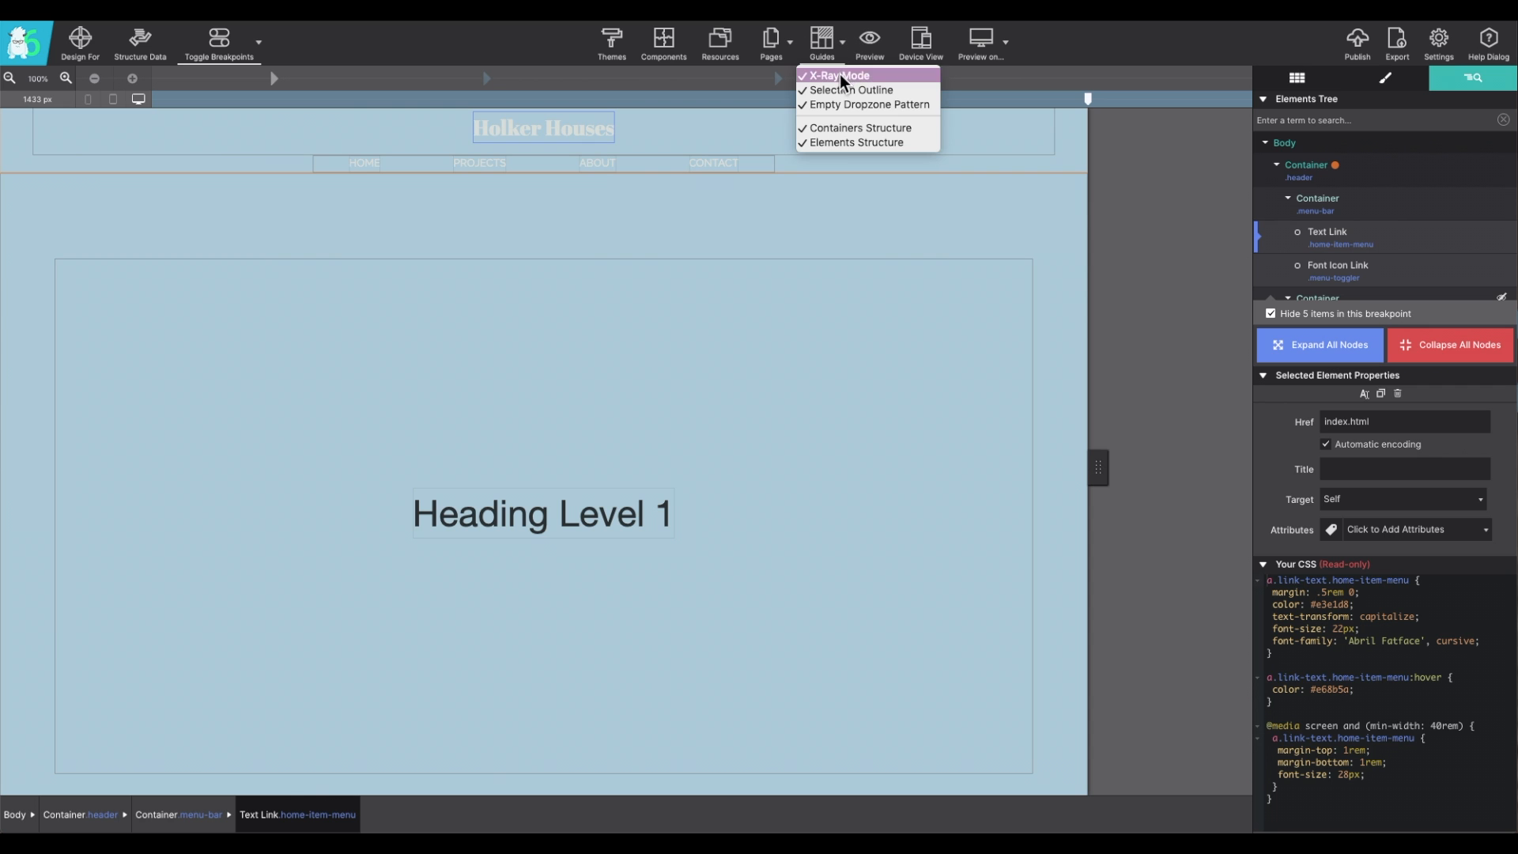
click(837, 76)
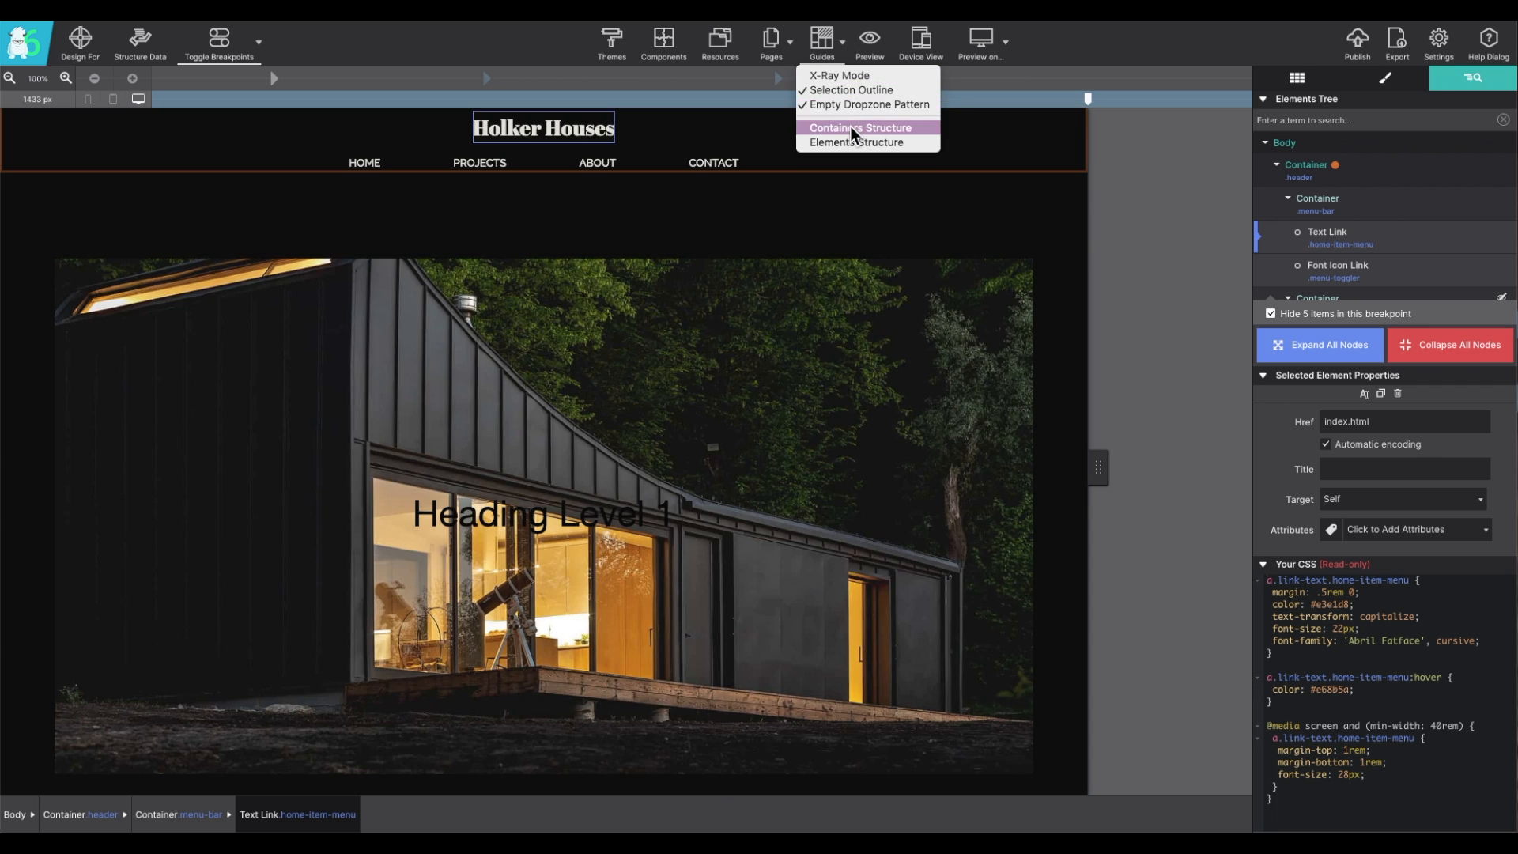
click(859, 126)
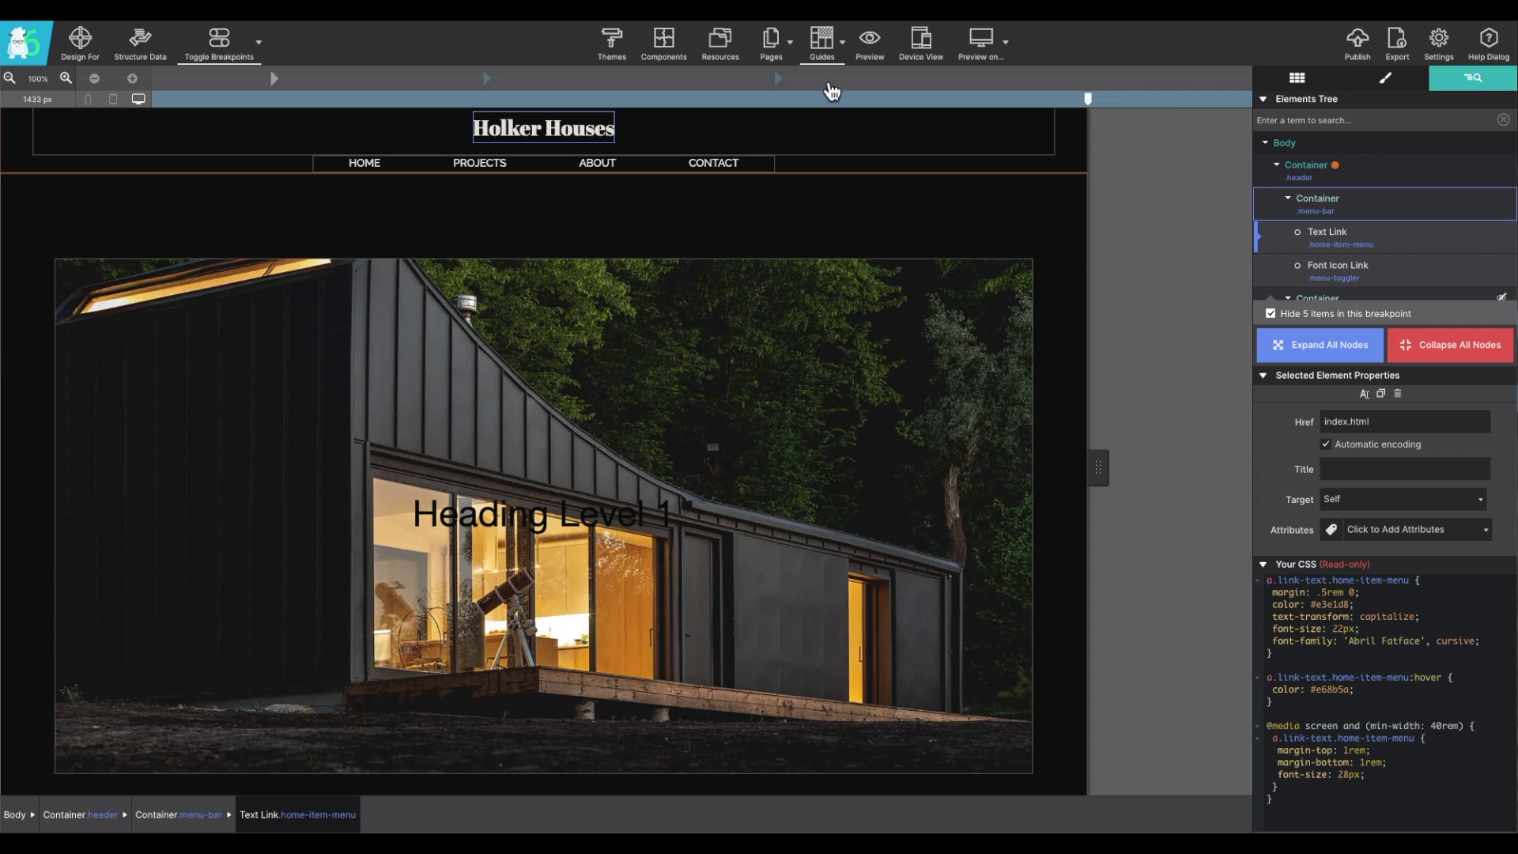
mouse_move(823, 113)
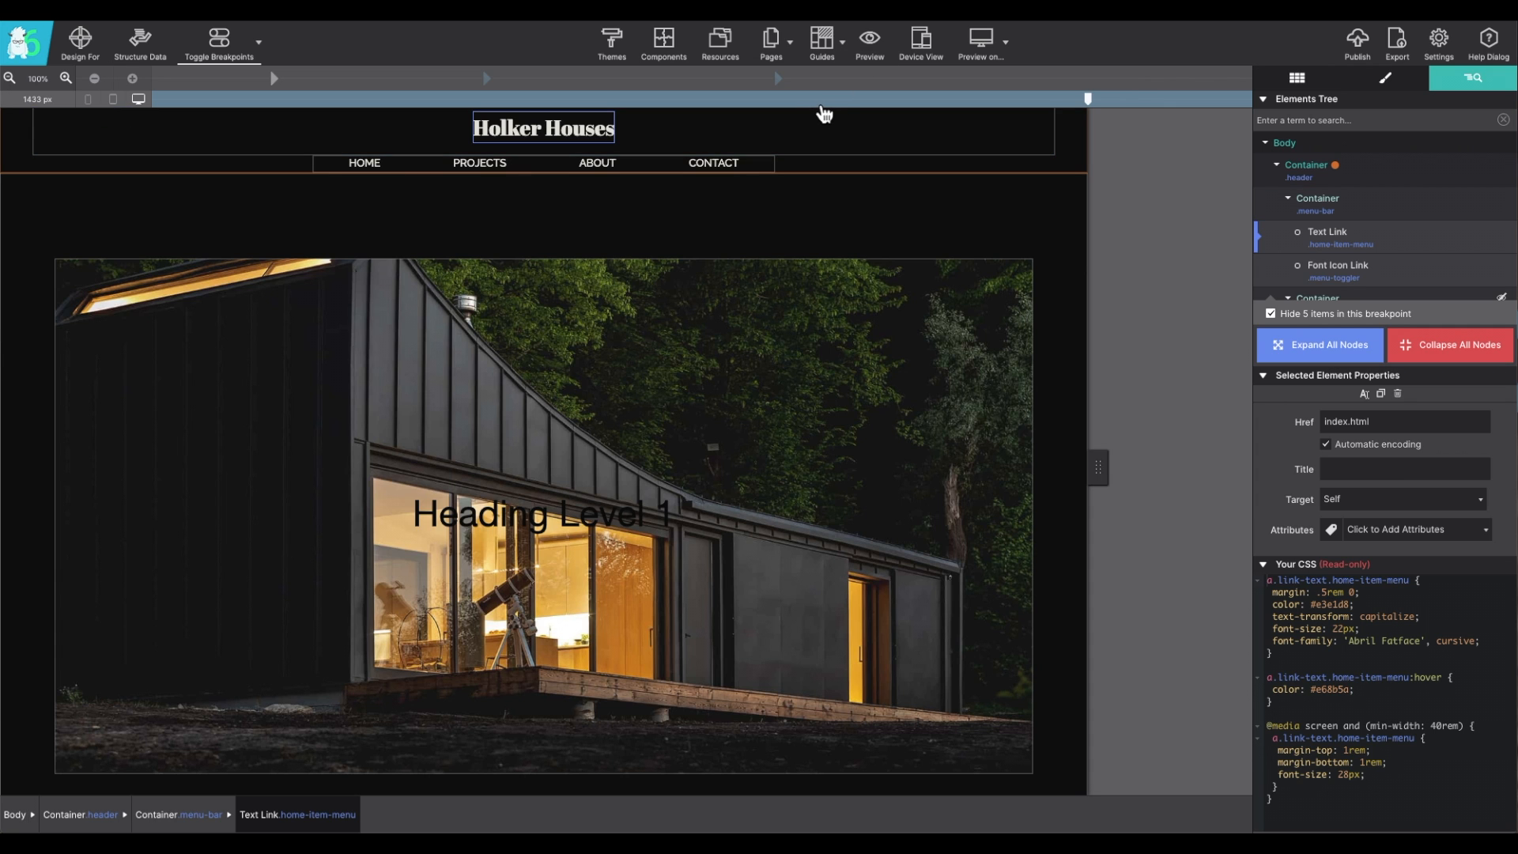
Step: Preview Holker Houses, dragging the page width down to phone size and then wider
click(868, 39)
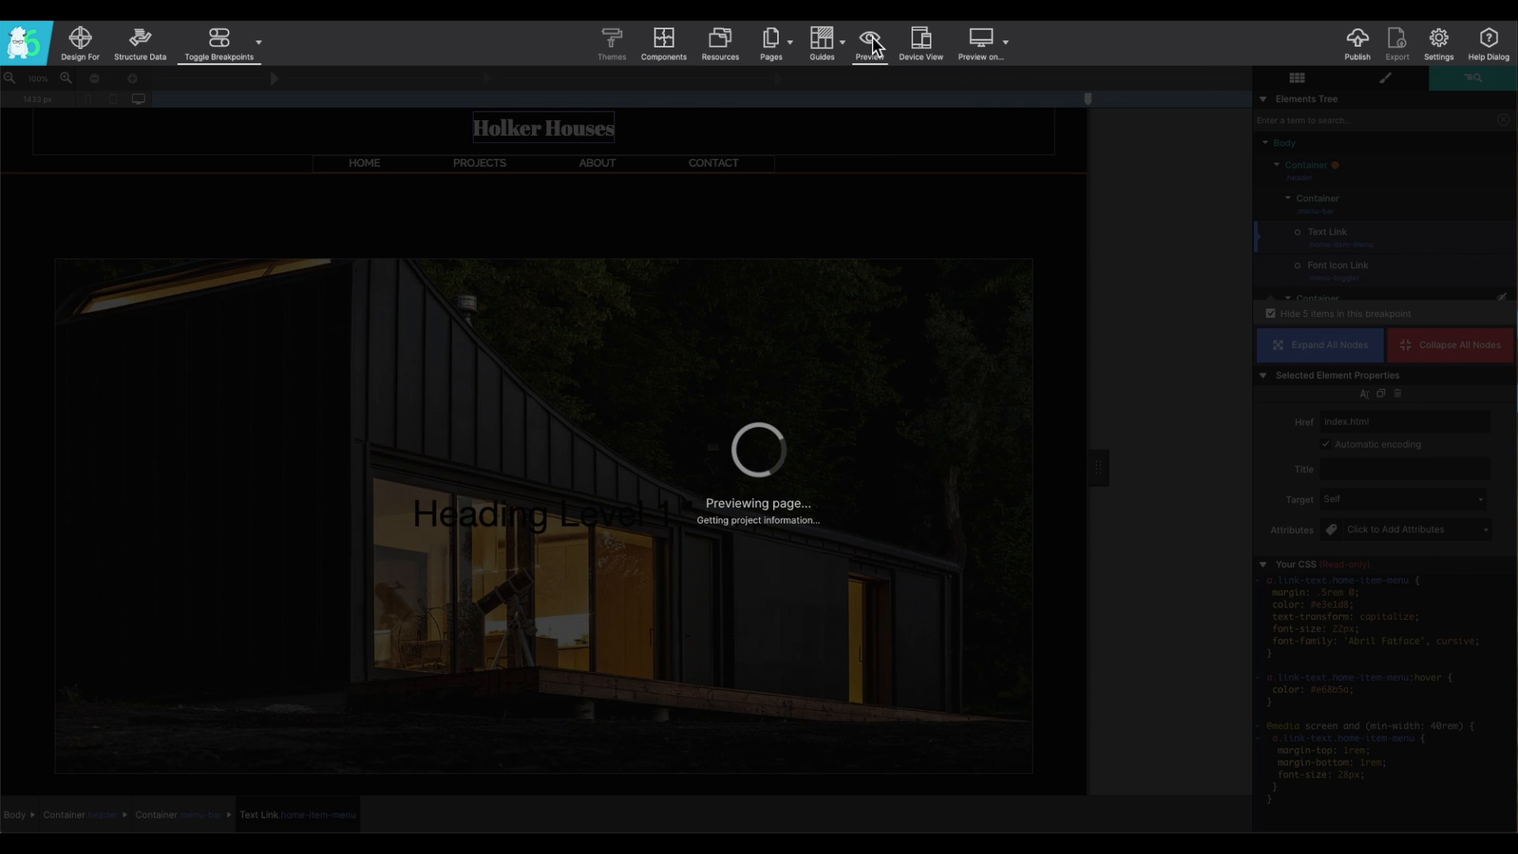
click(868, 39)
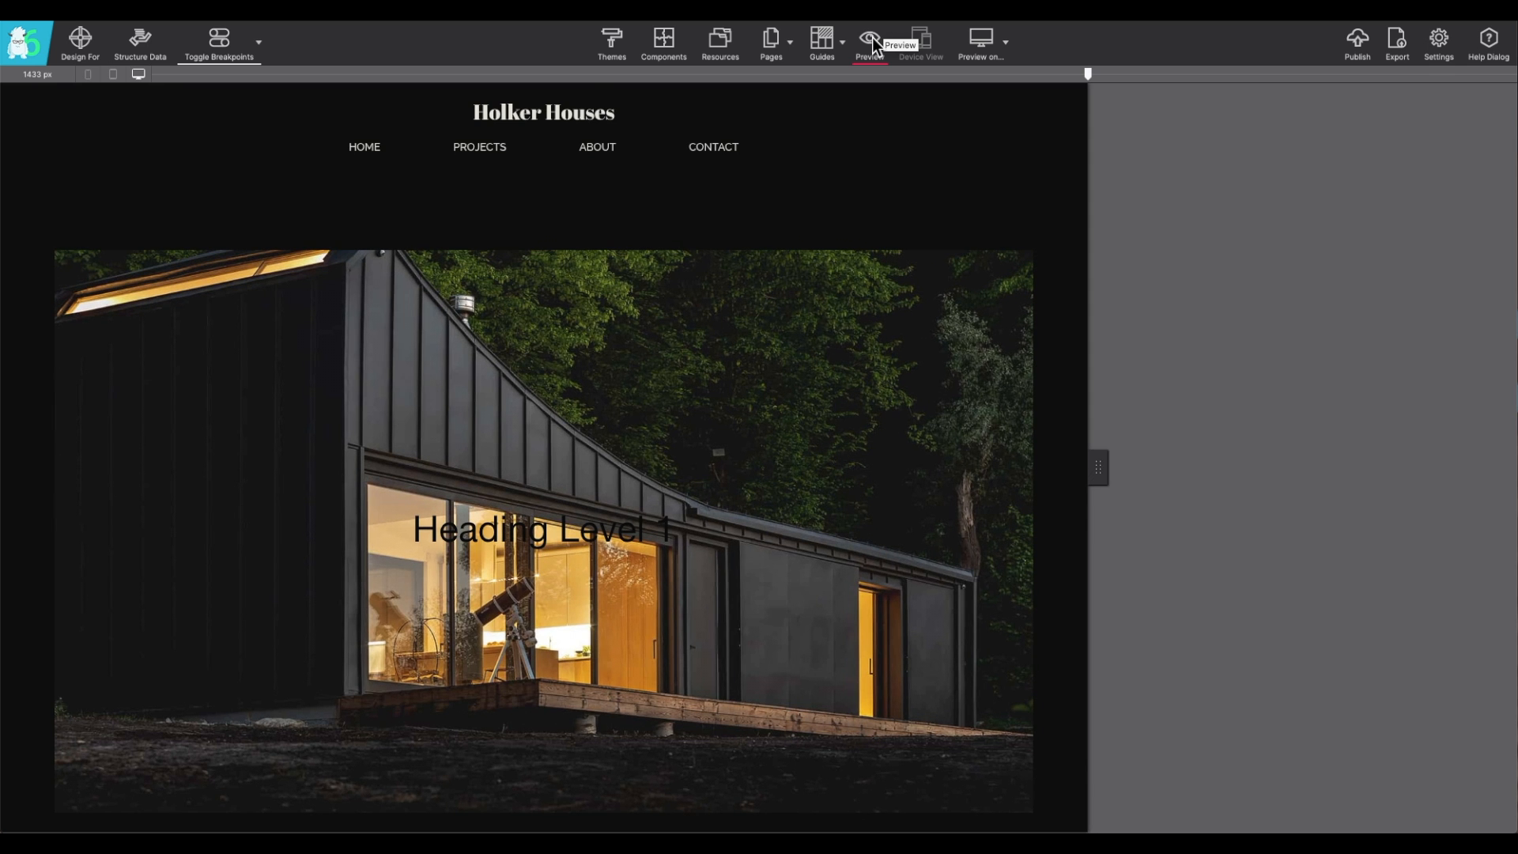
mouse_move(1099, 469)
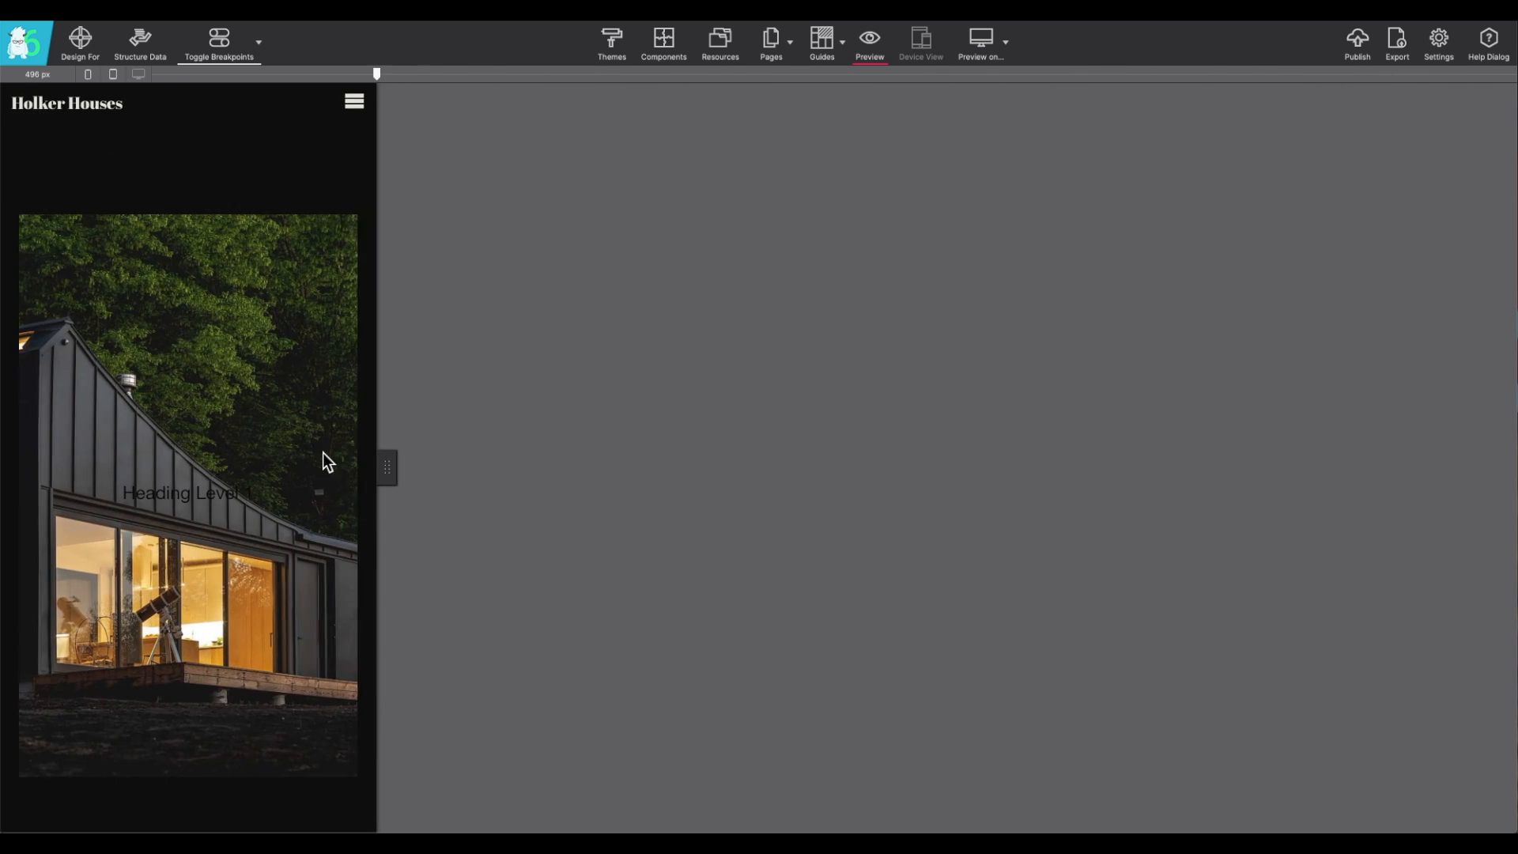
drag(378, 73, 203, 74)
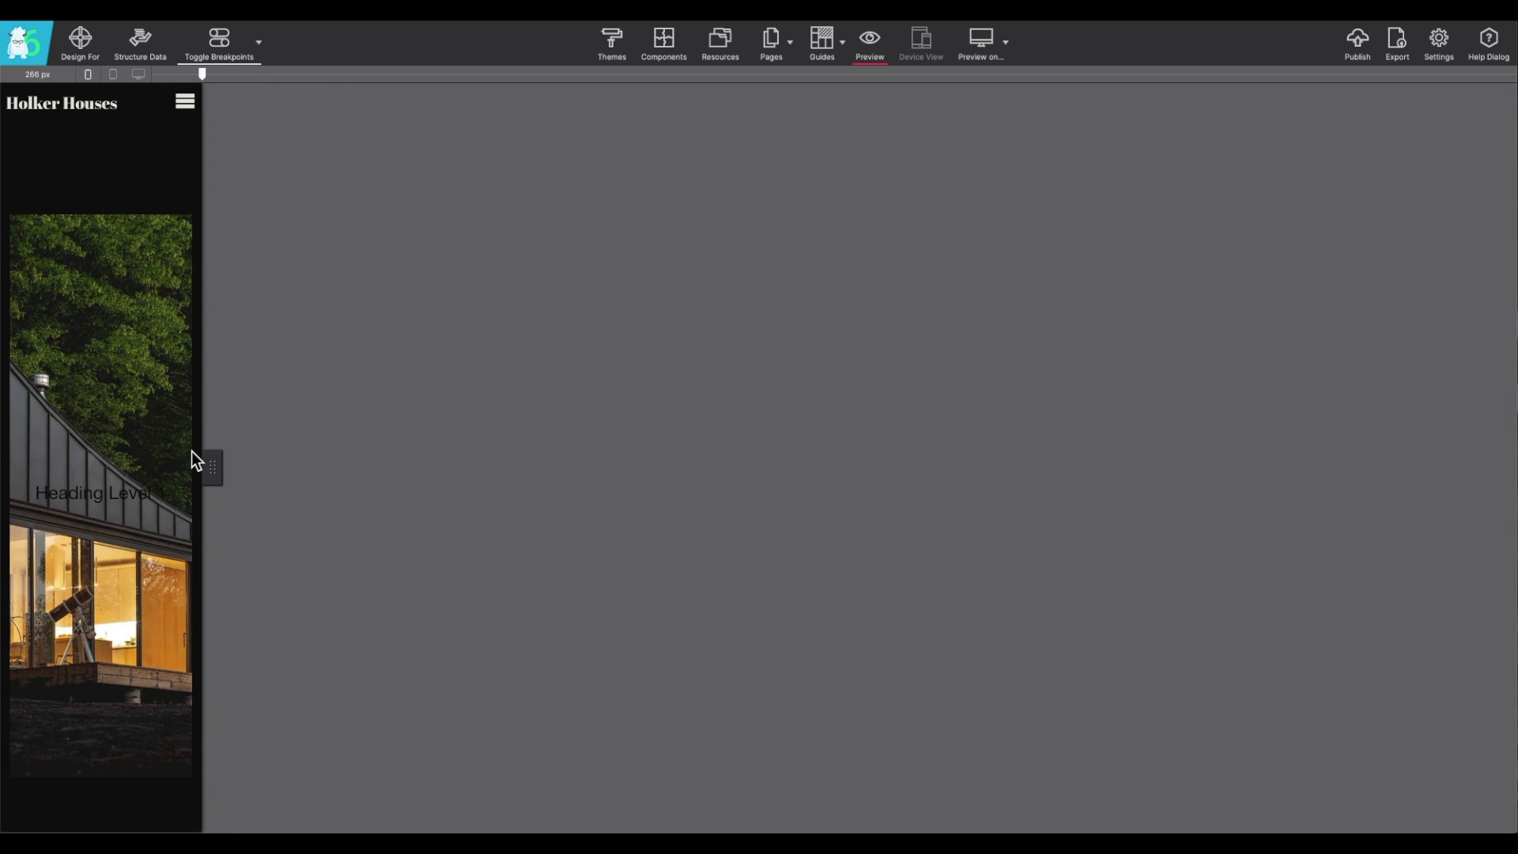
drag(201, 74, 306, 73)
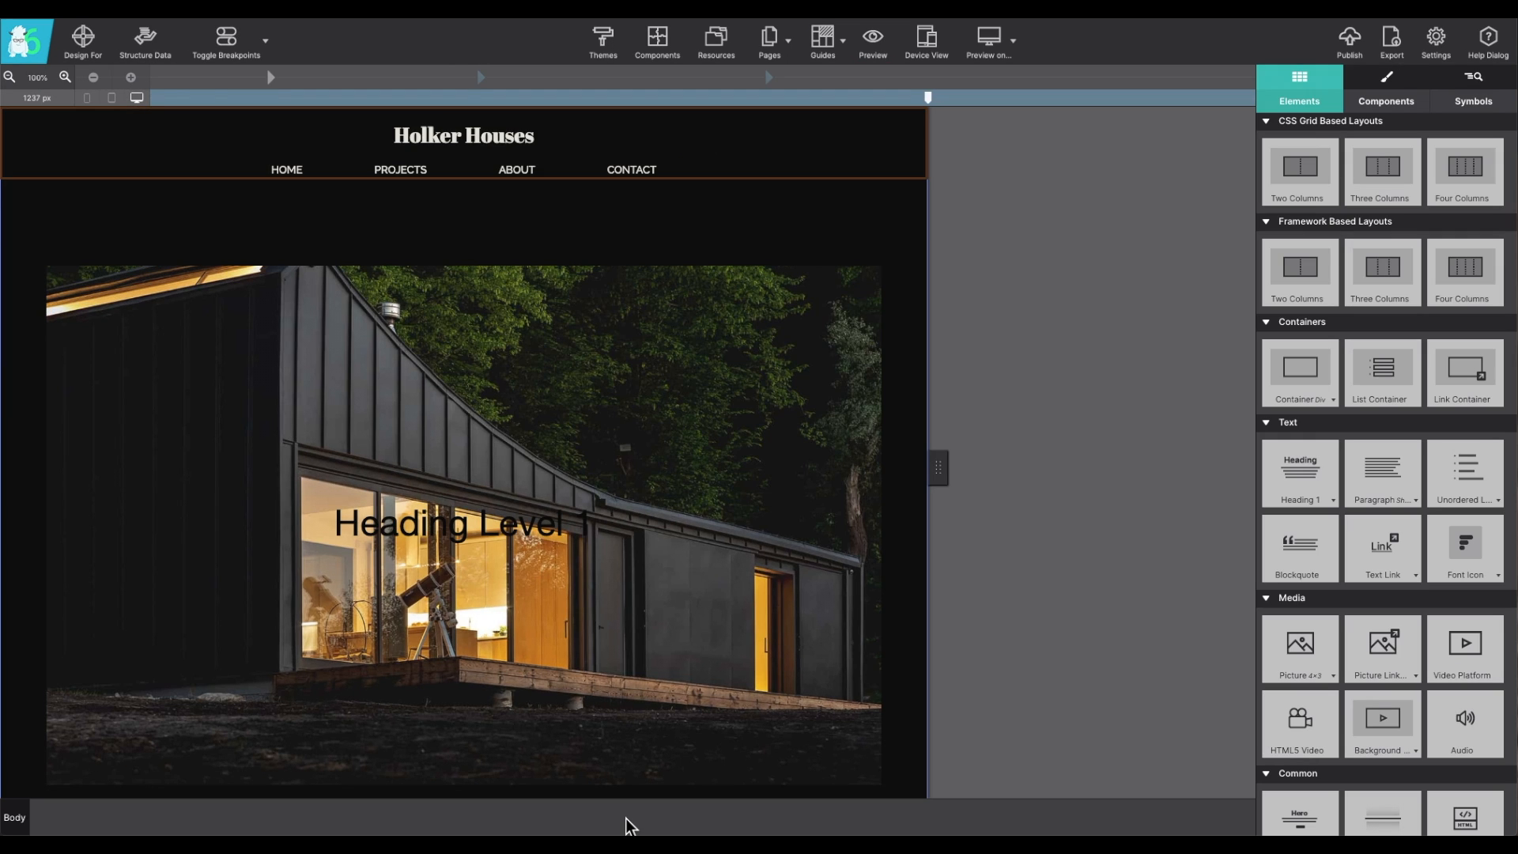
mouse_move(944, 51)
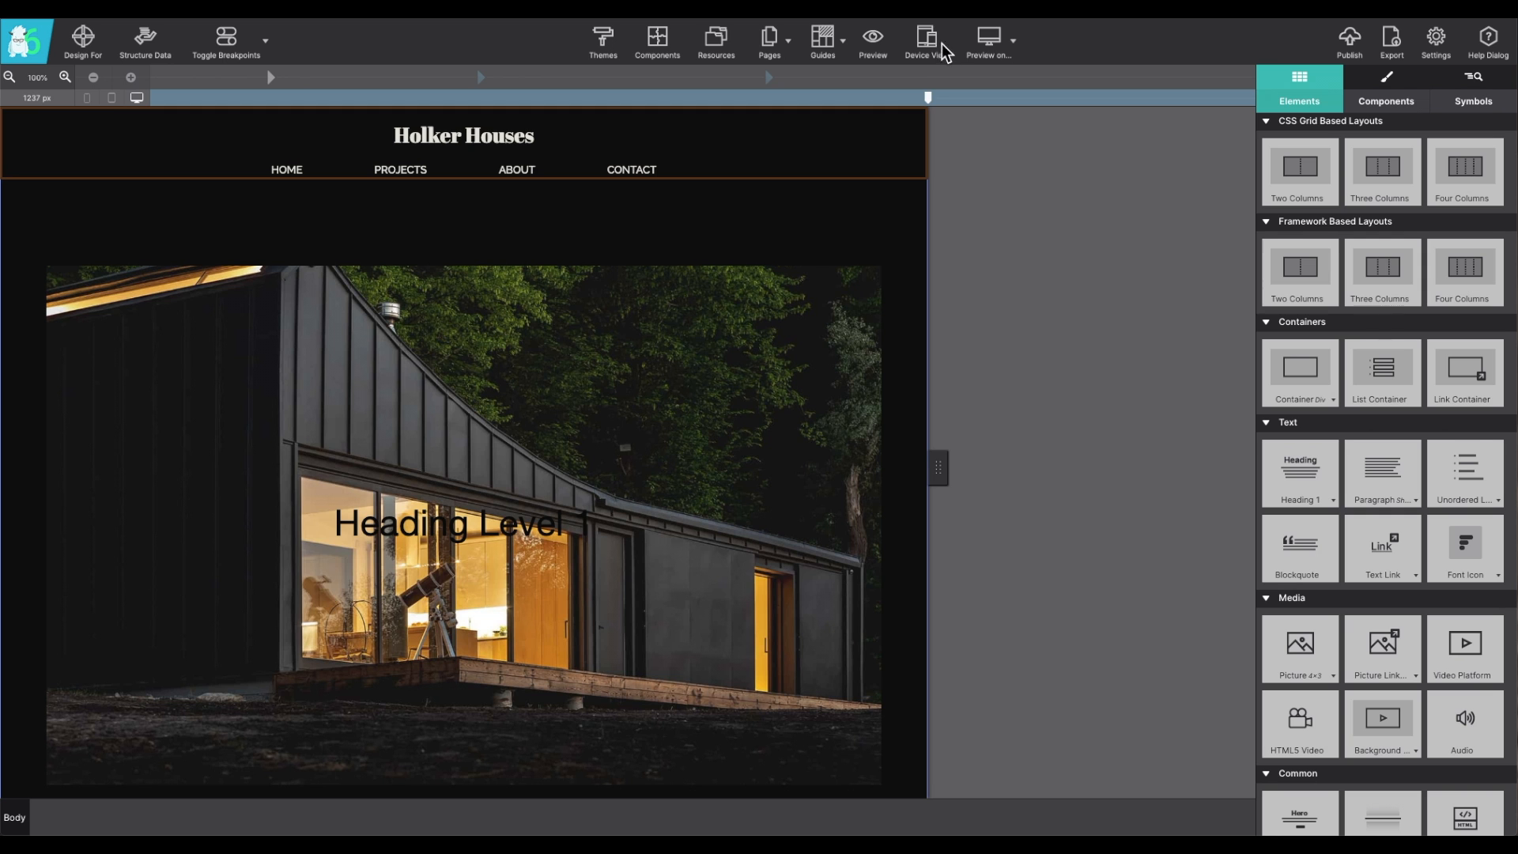
click(925, 39)
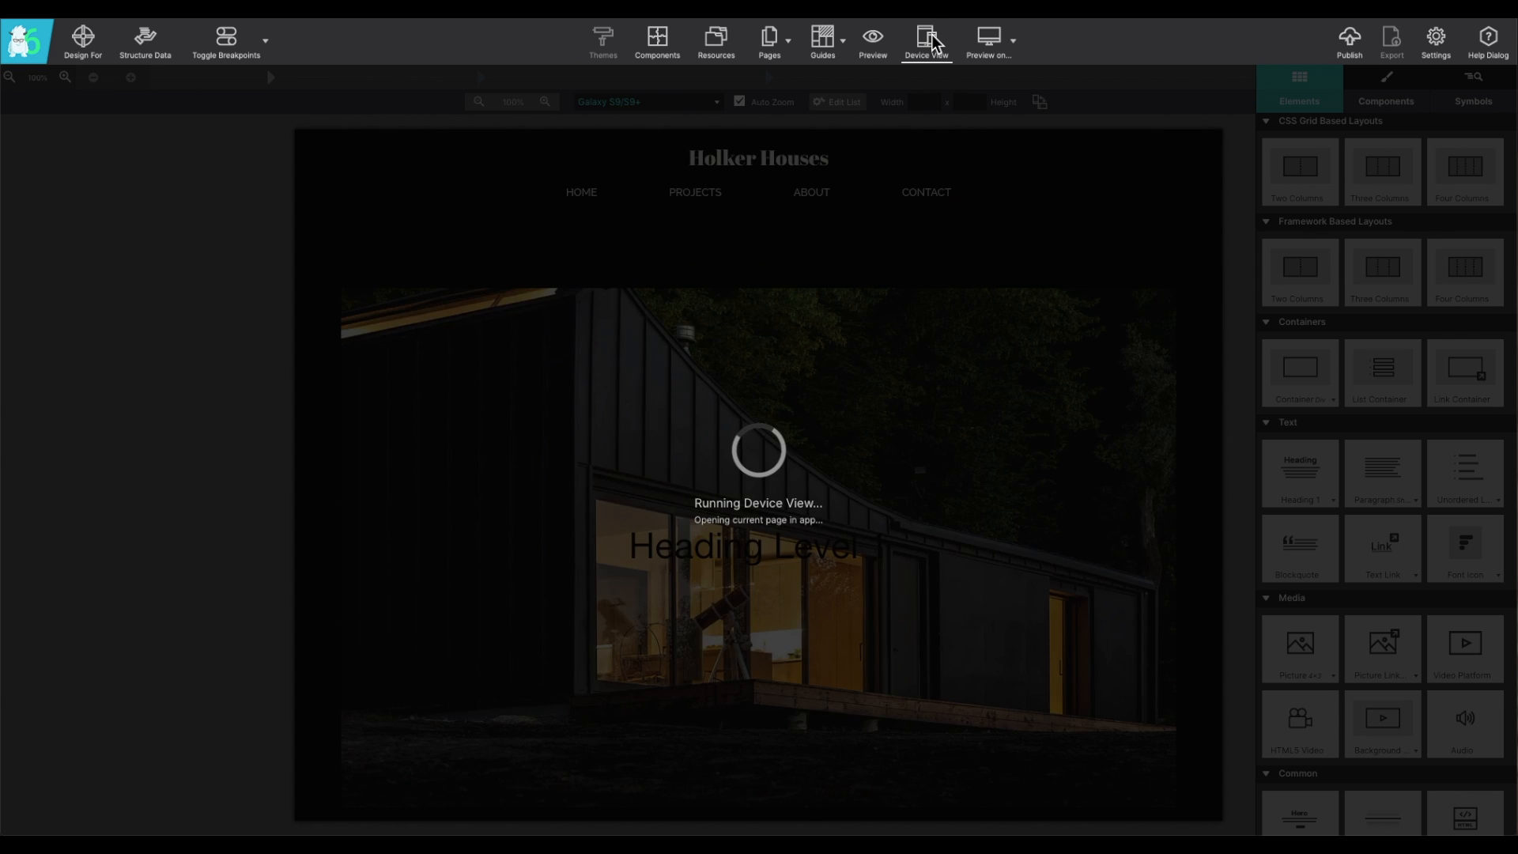
click(920, 39)
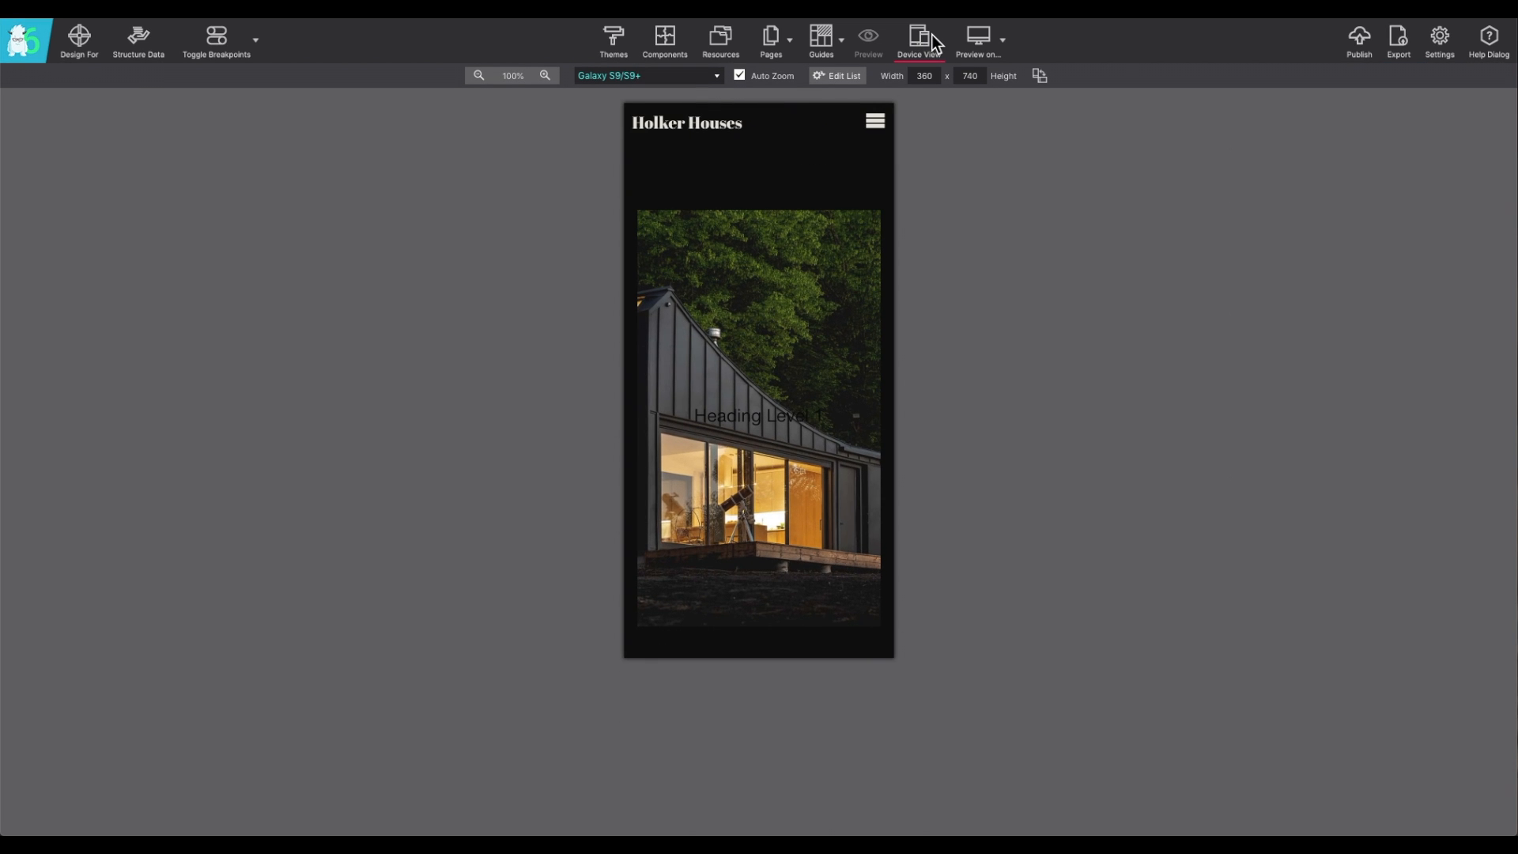
scroll(down, 3)
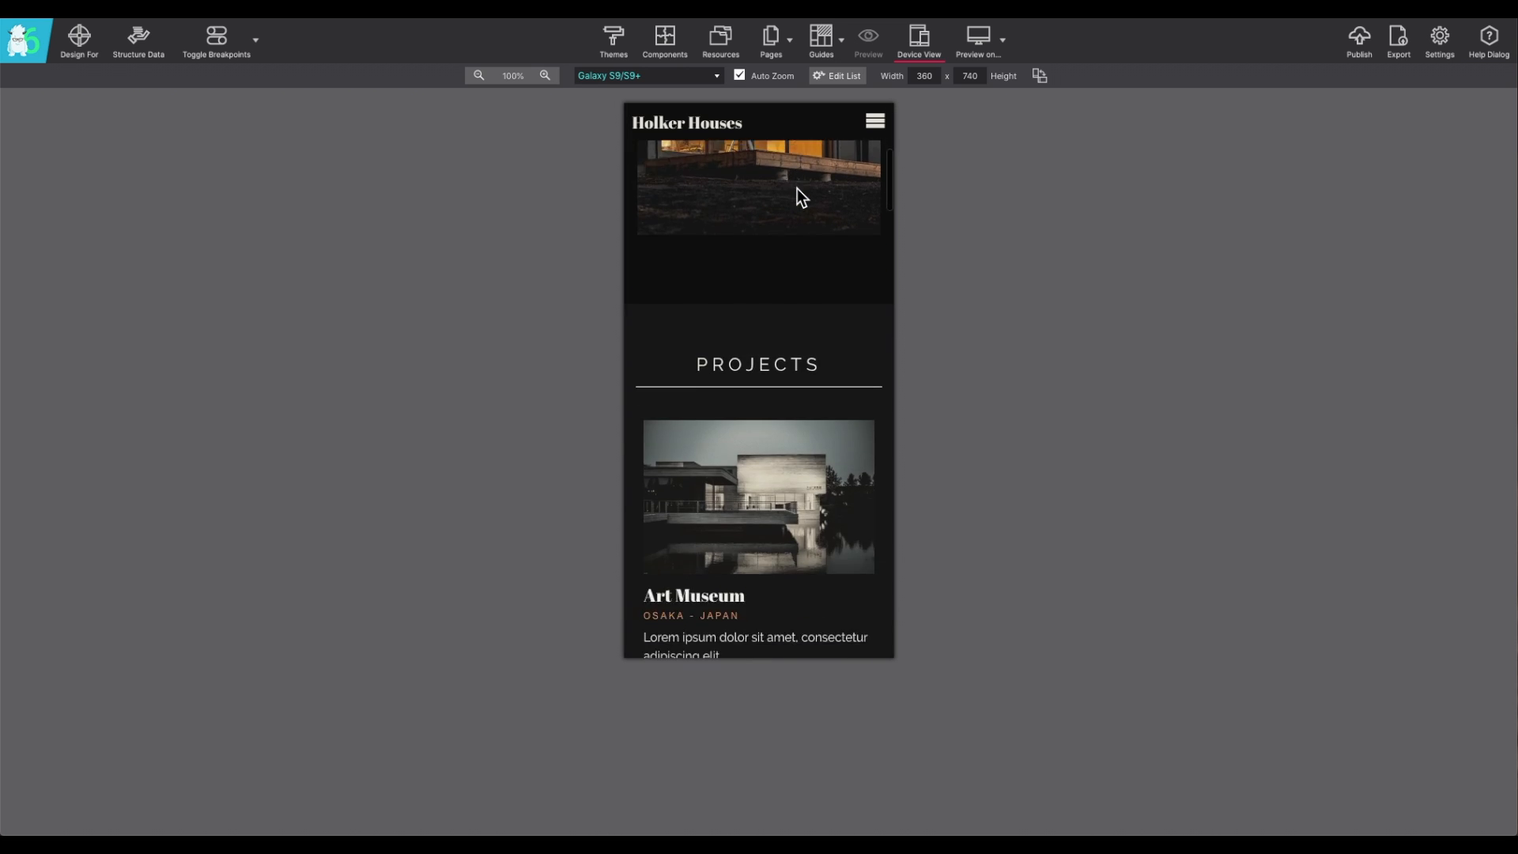
scroll(down, 3)
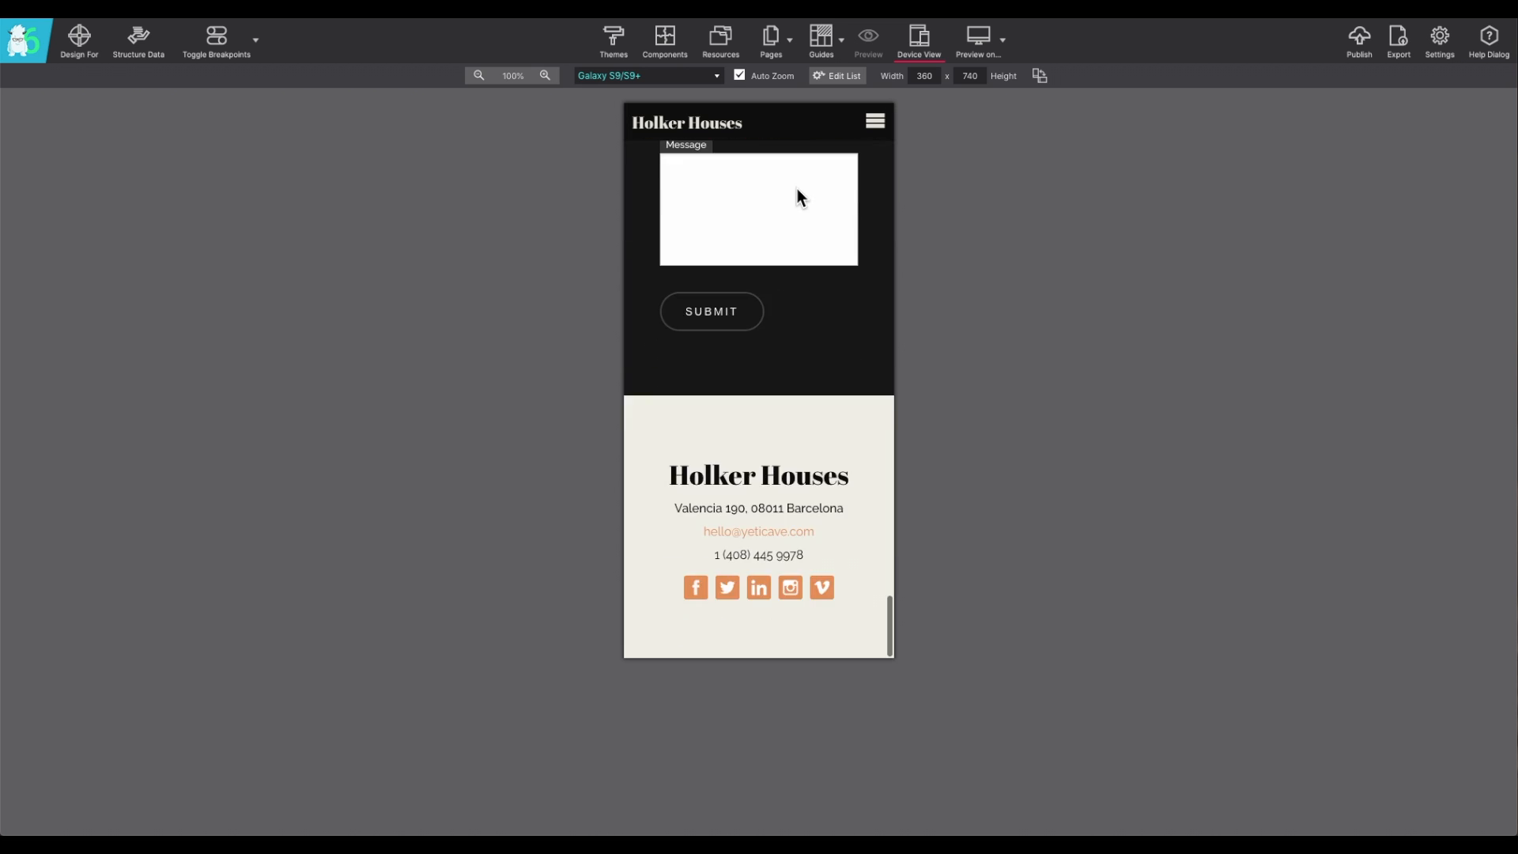
scroll(up, 3)
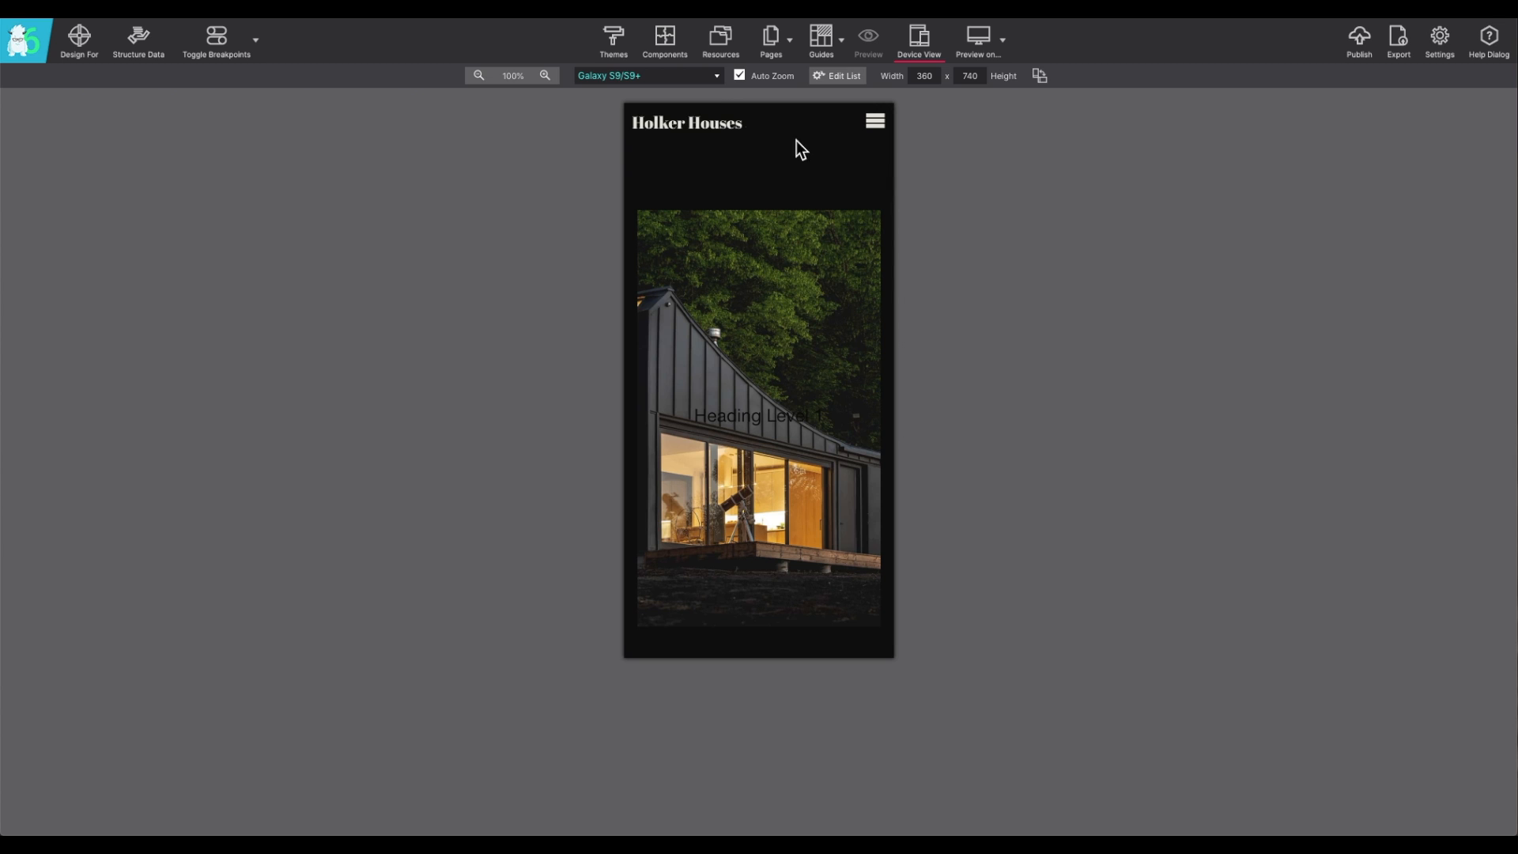
click(716, 76)
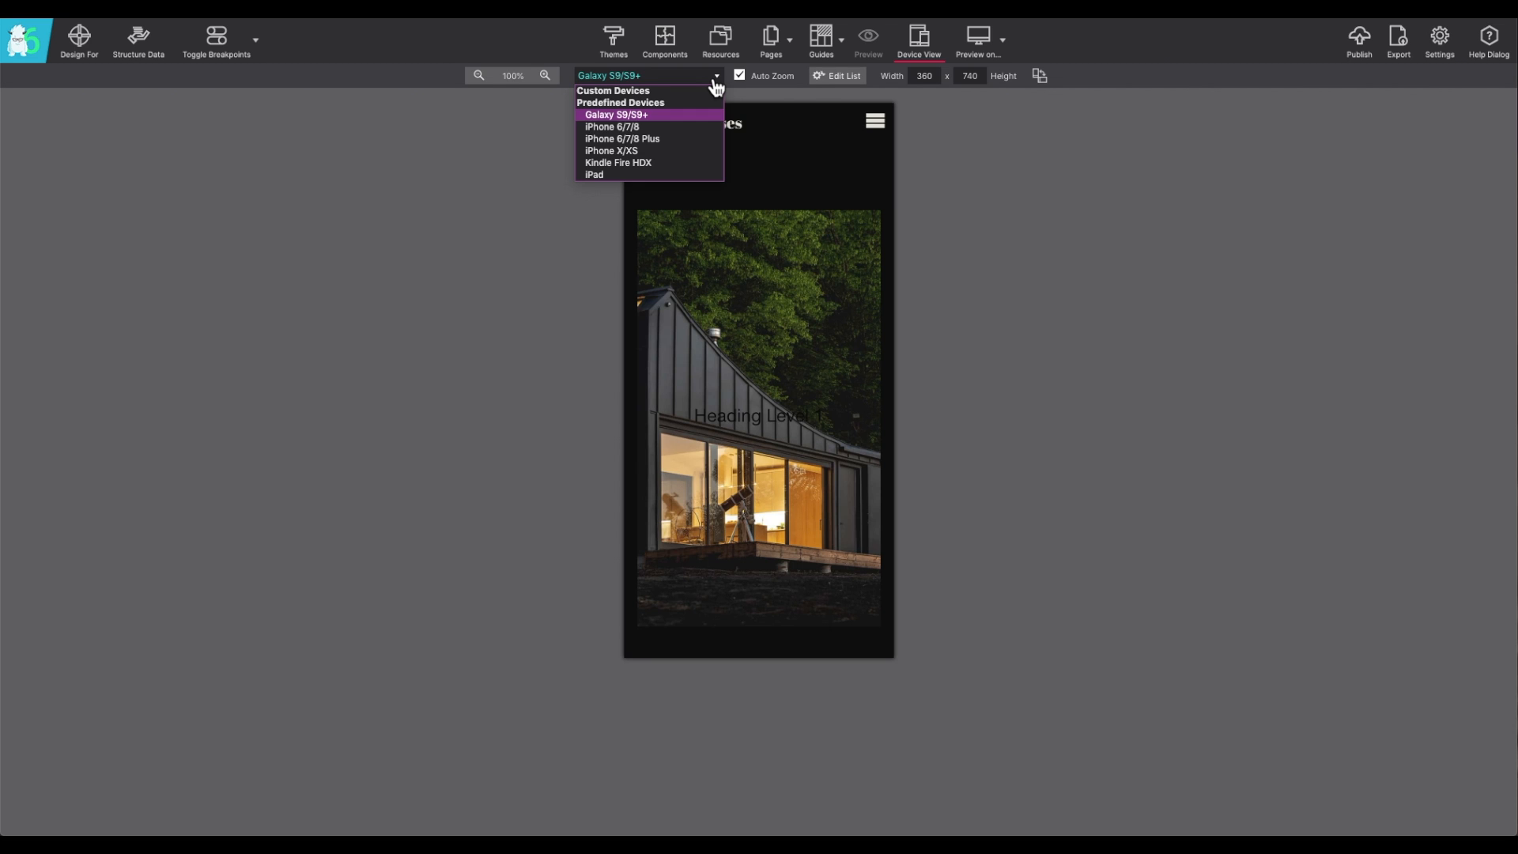
mouse_move(713, 117)
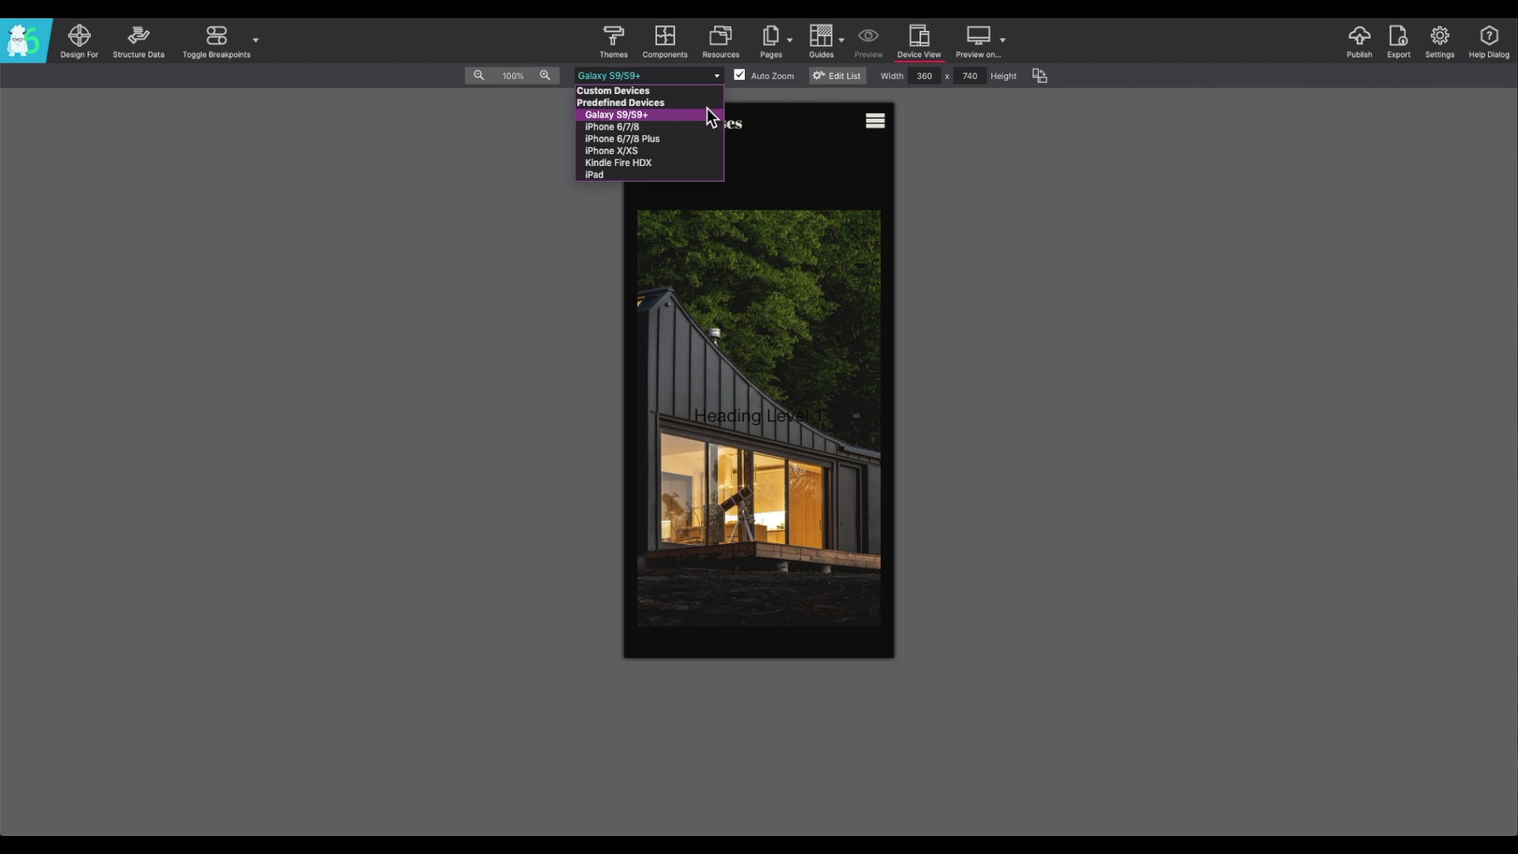
click(616, 114)
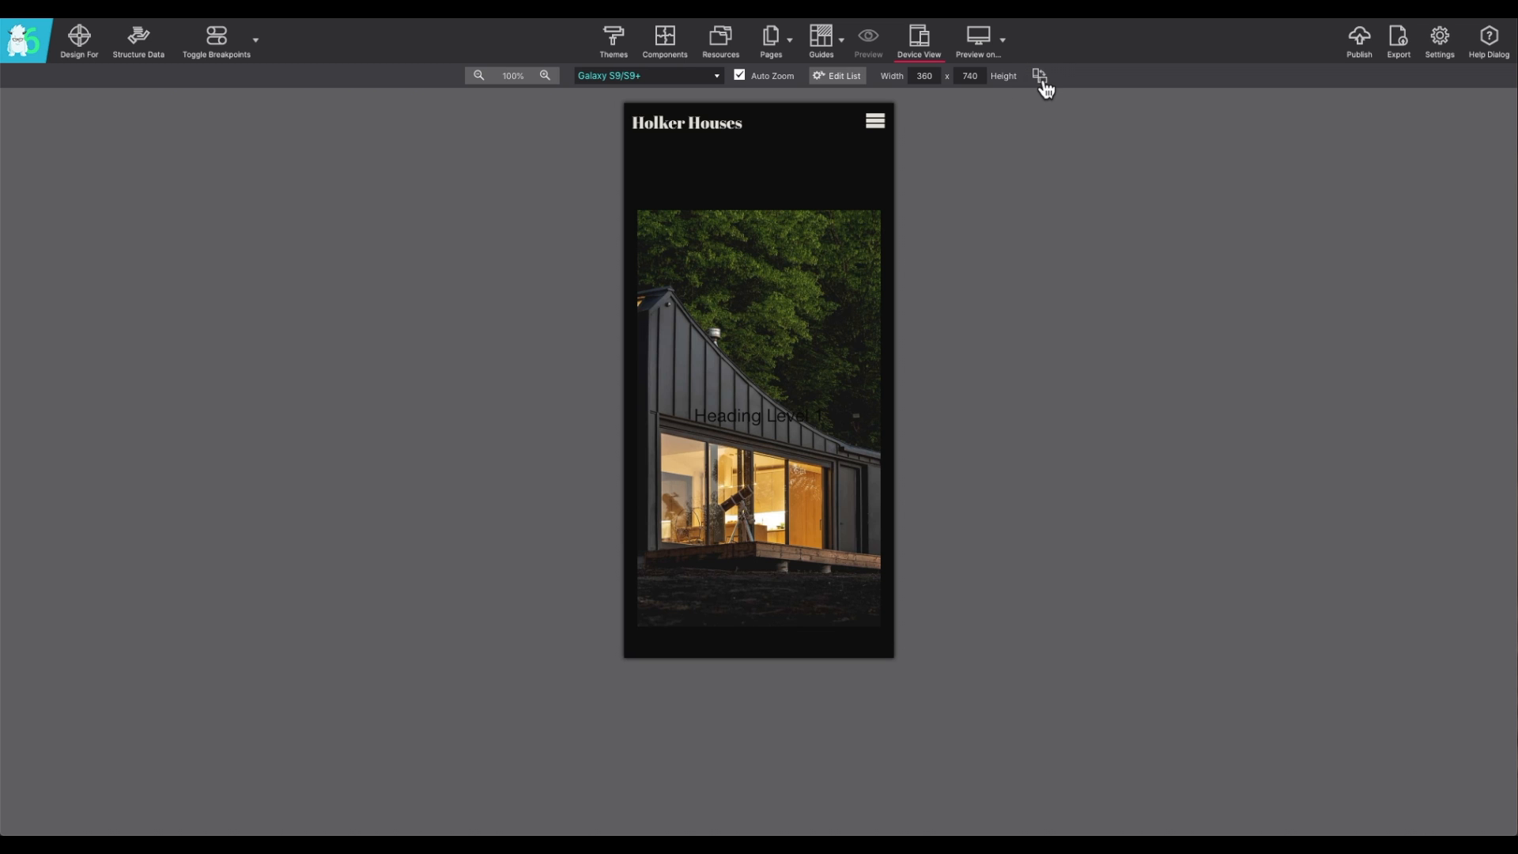
click(1040, 76)
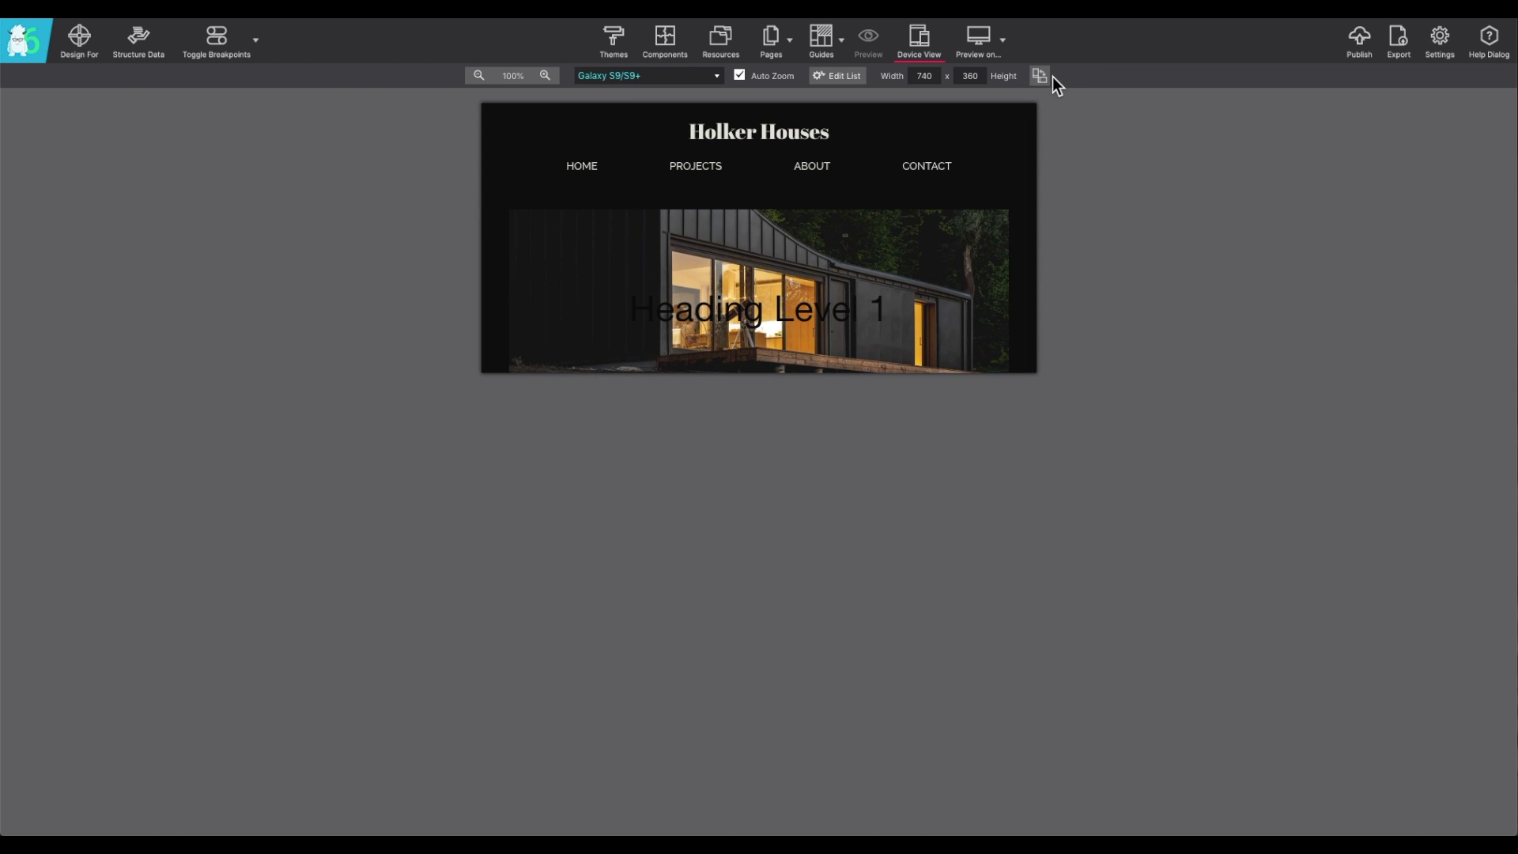
click(647, 76)
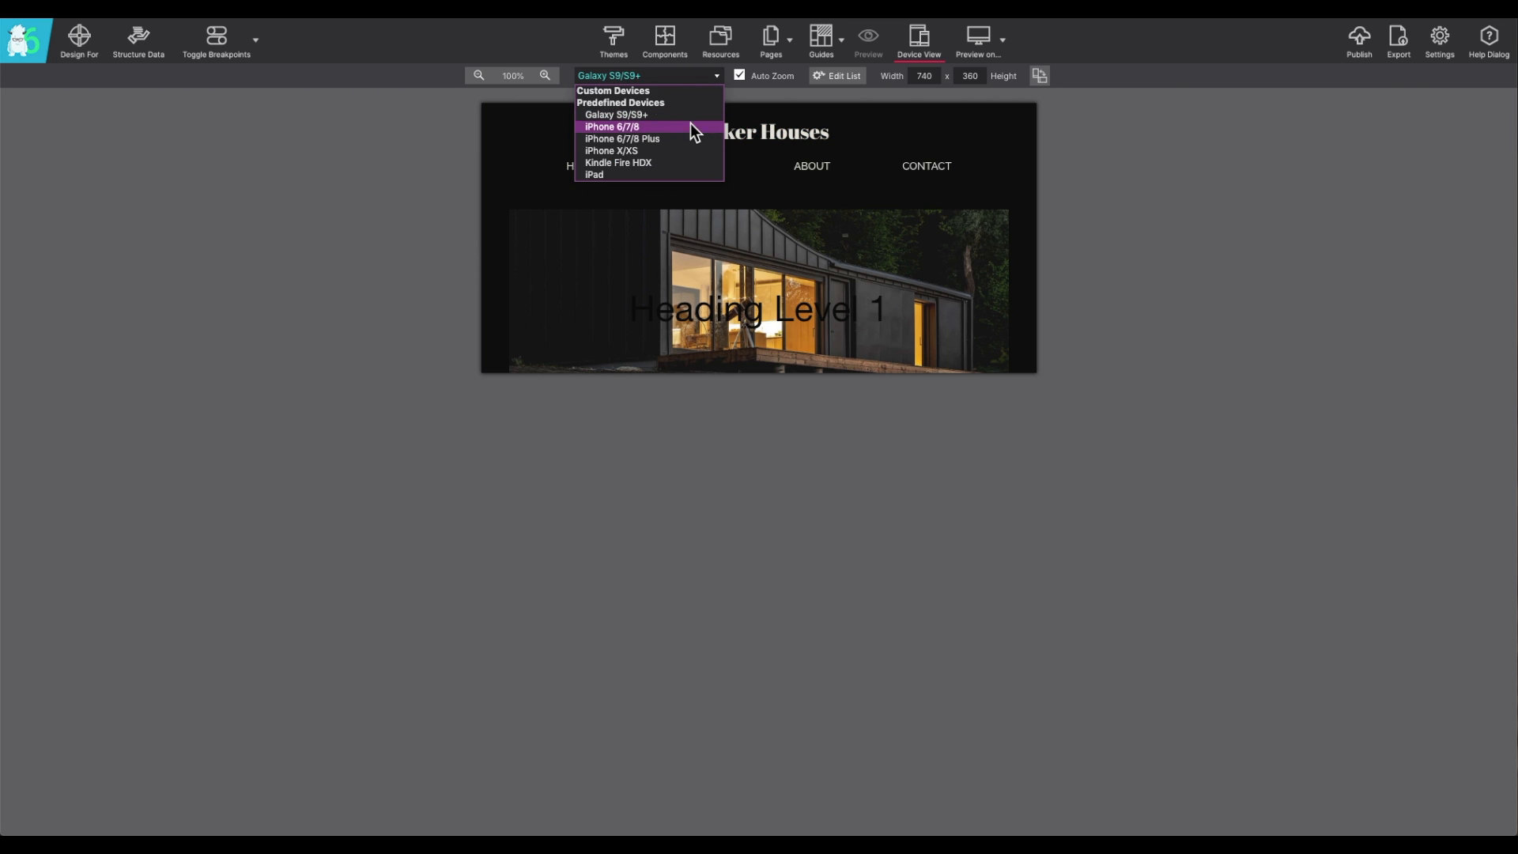
click(621, 139)
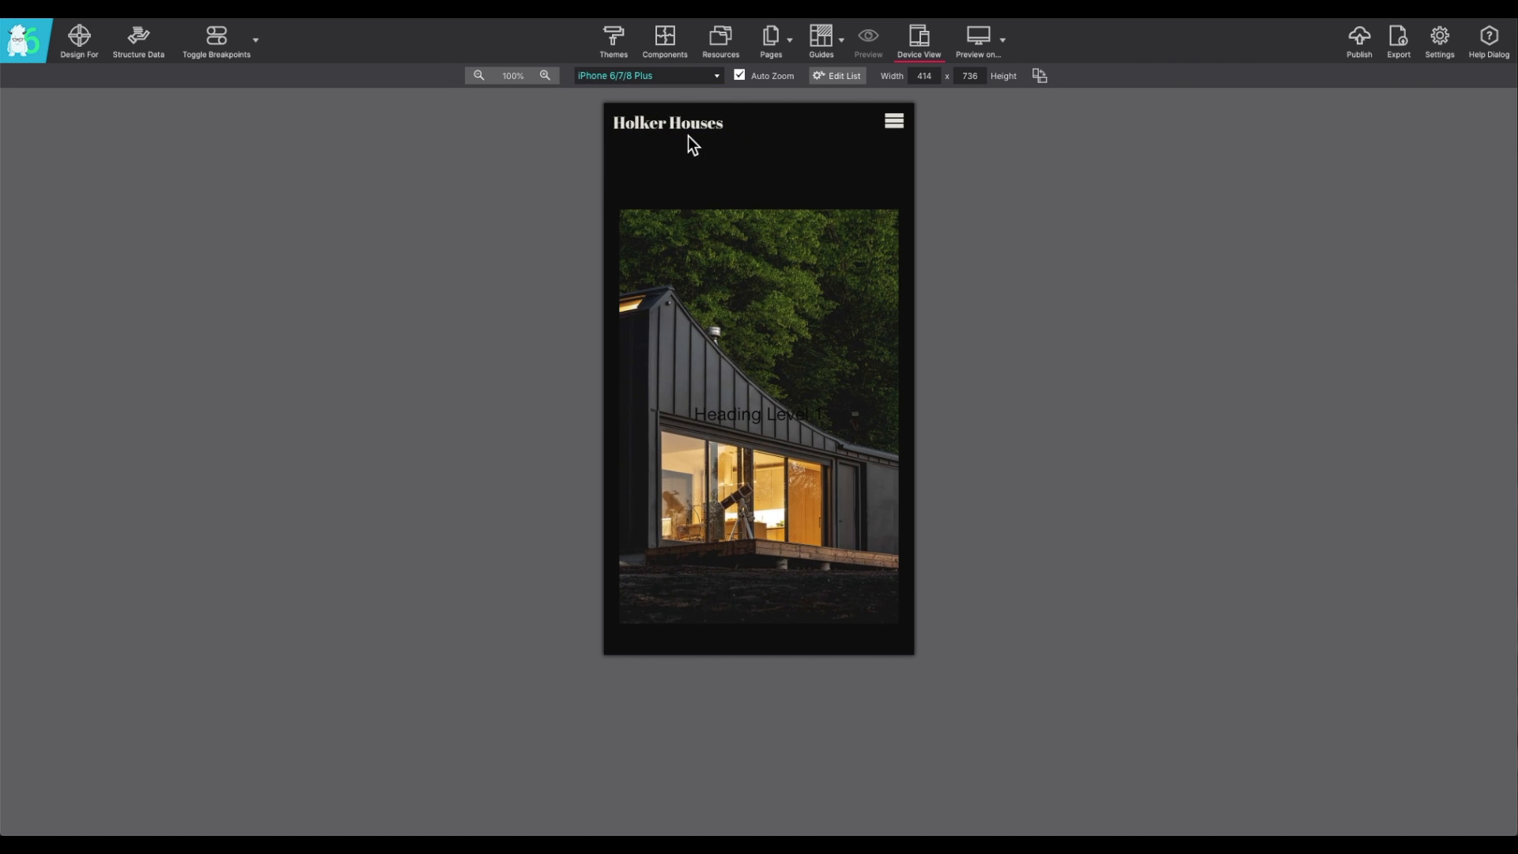
click(716, 75)
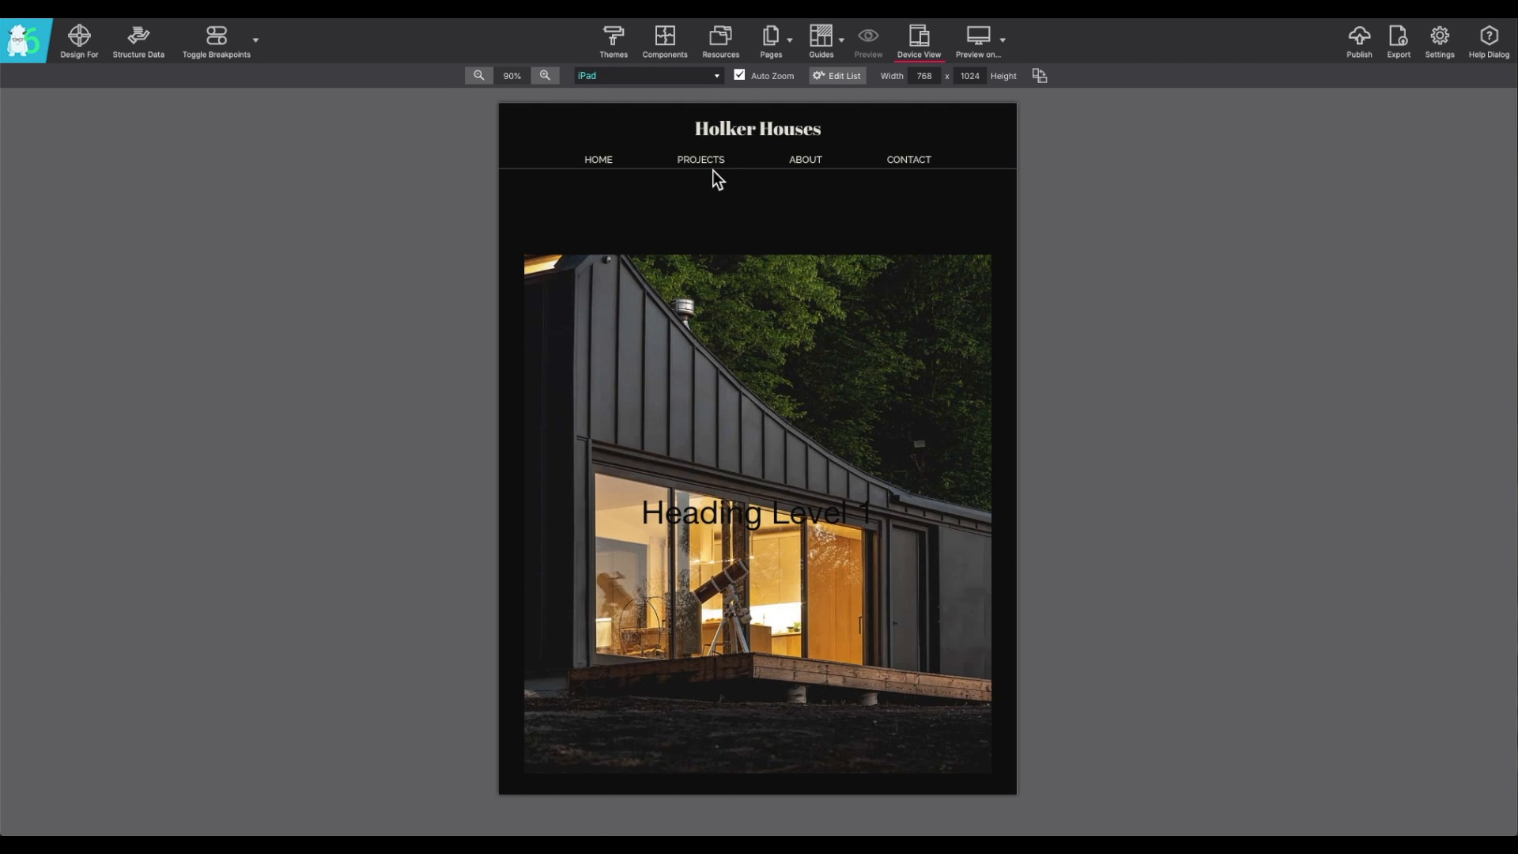
click(1039, 76)
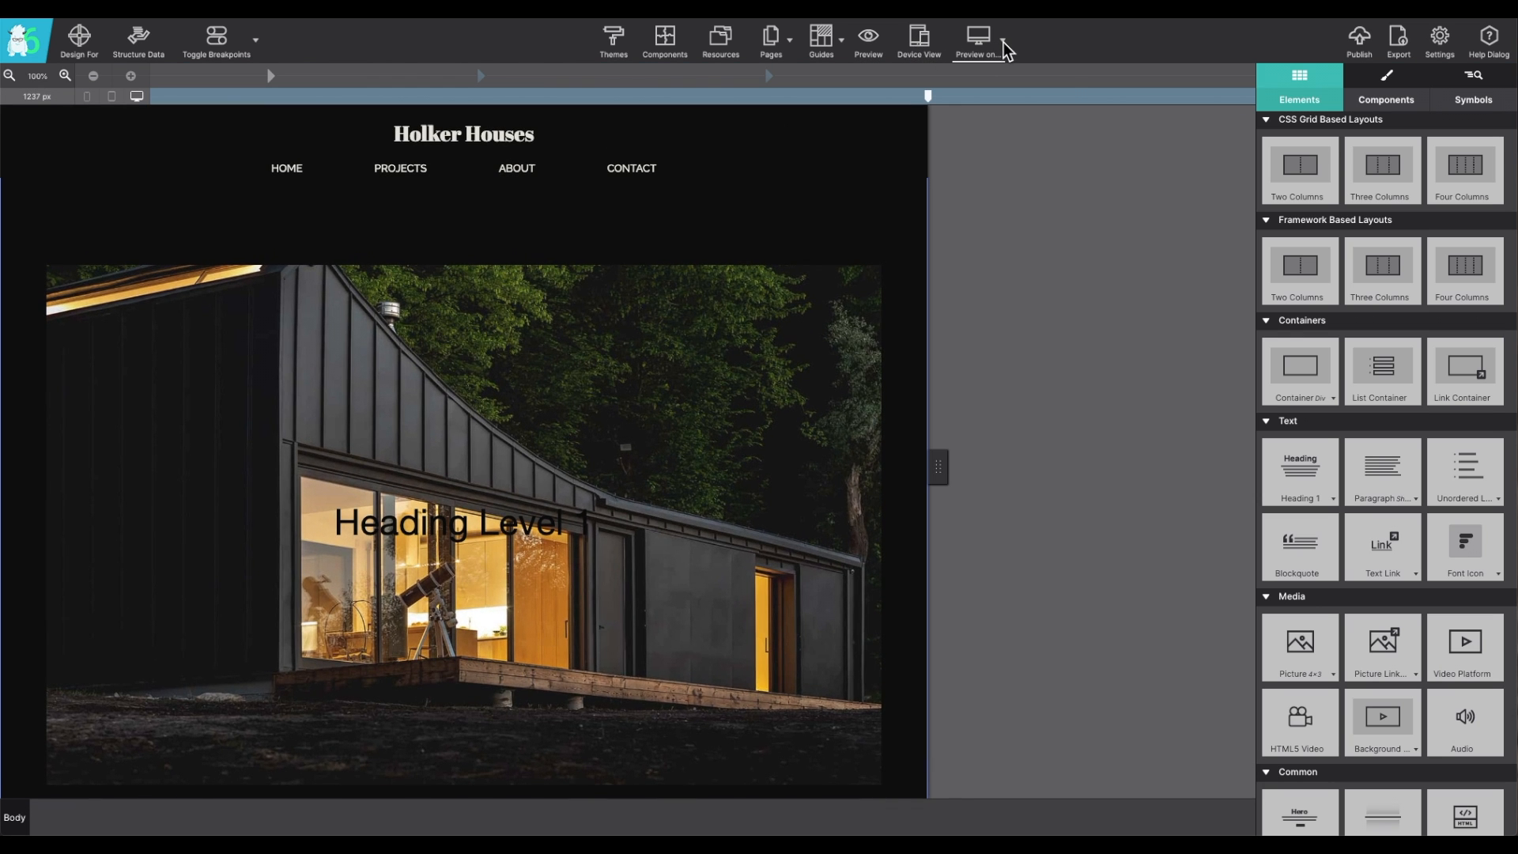
click(979, 41)
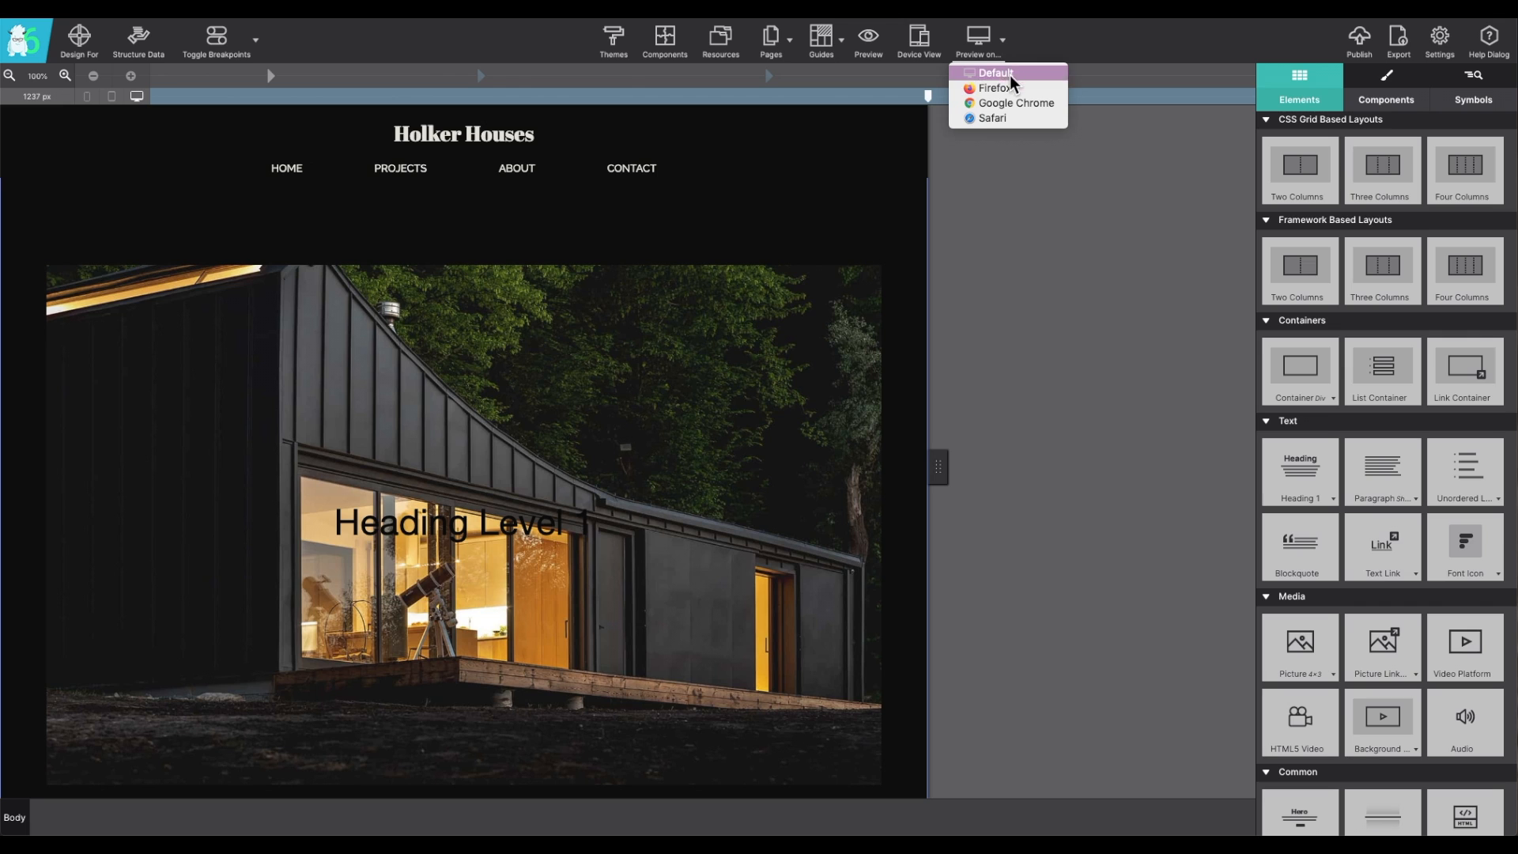
mouse_move(993, 87)
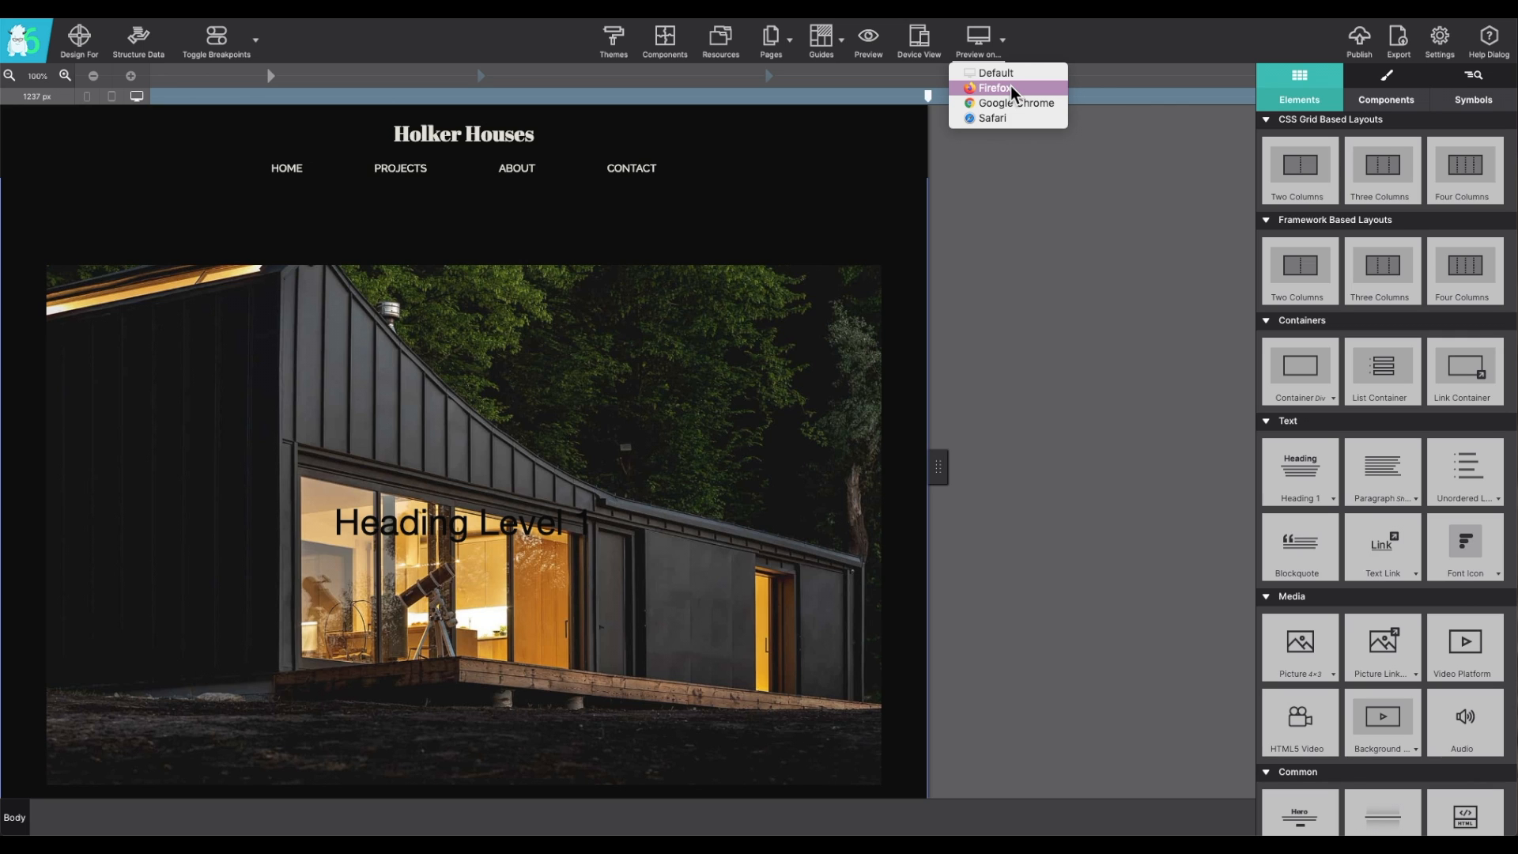
mouse_move(1012, 89)
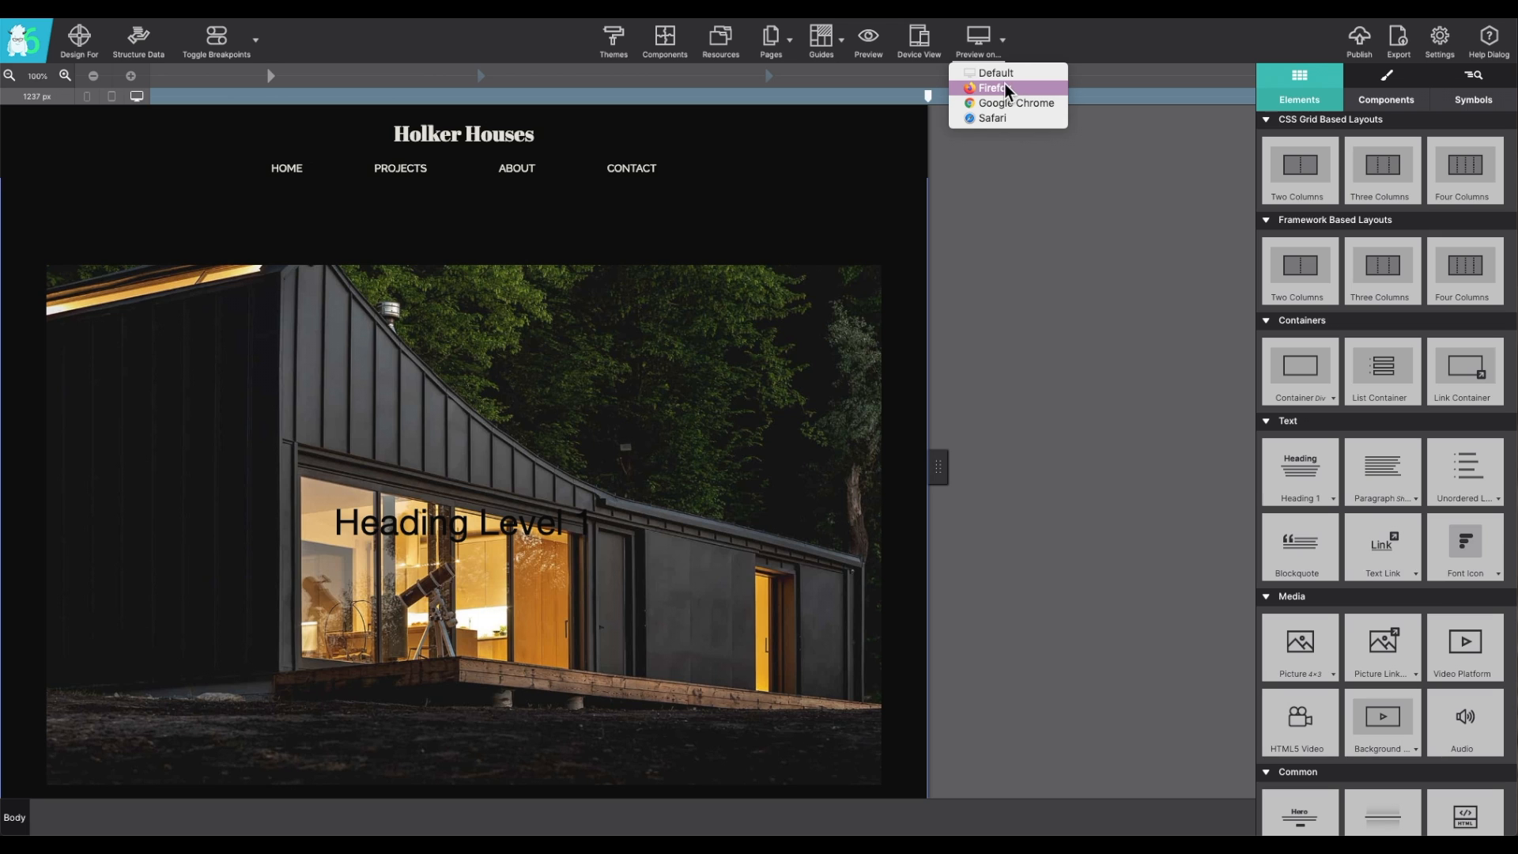
click(1302, 38)
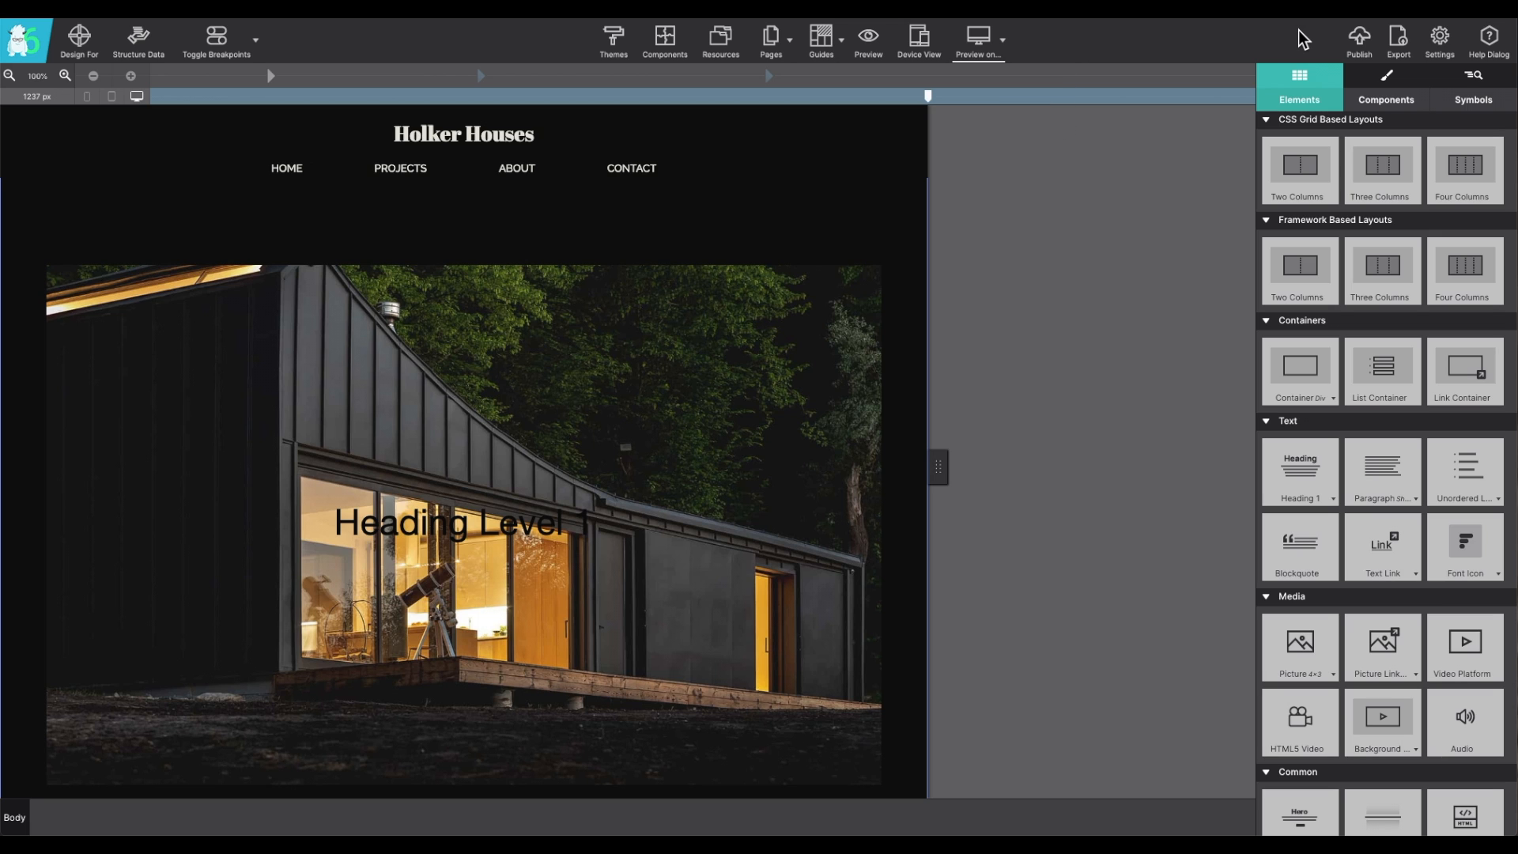
mouse_move(1337, 52)
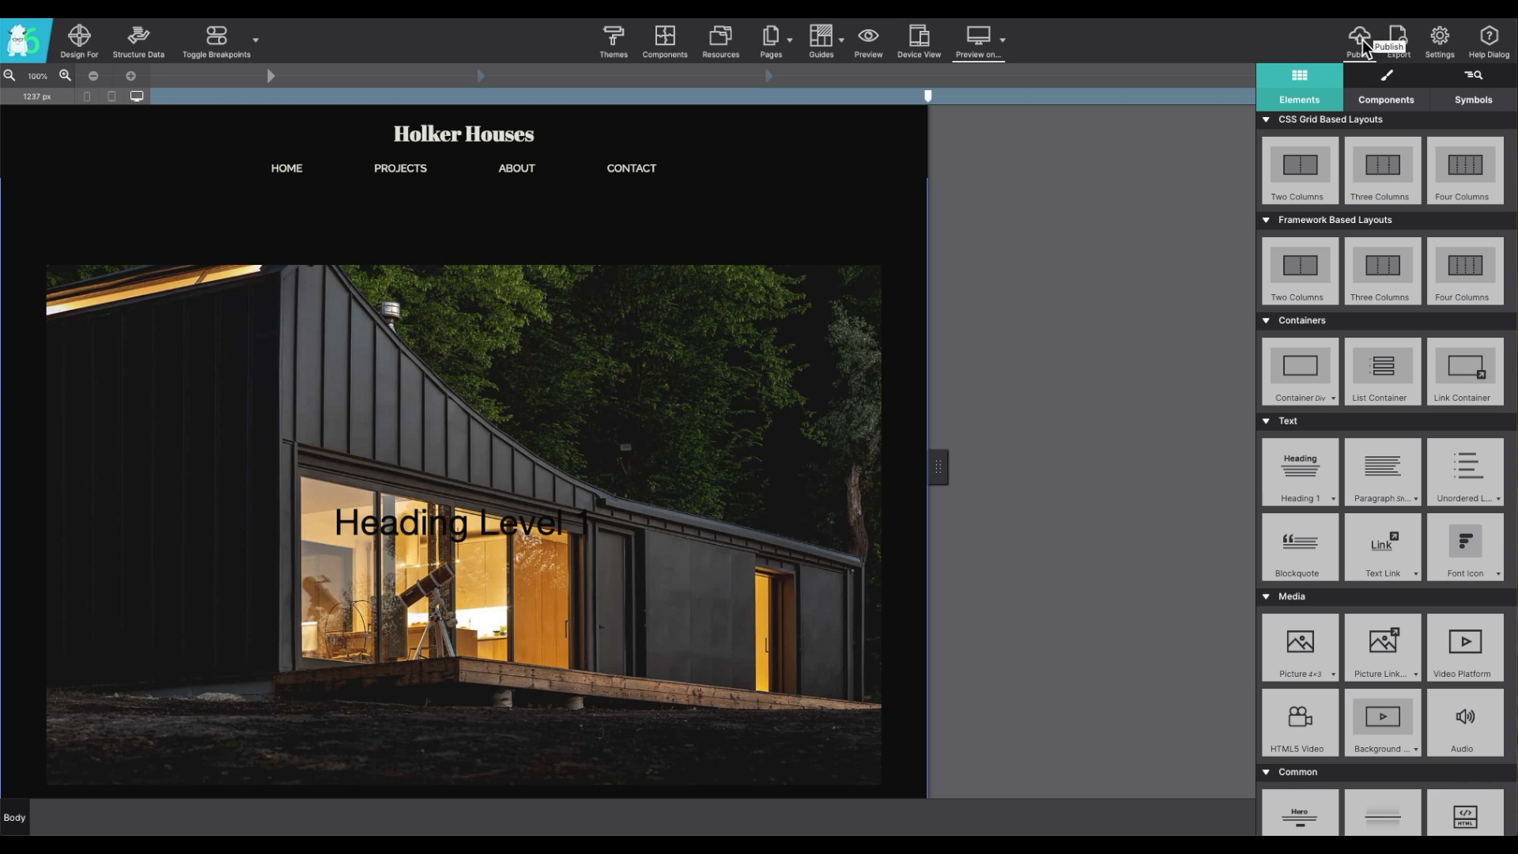
mouse_move(1416, 42)
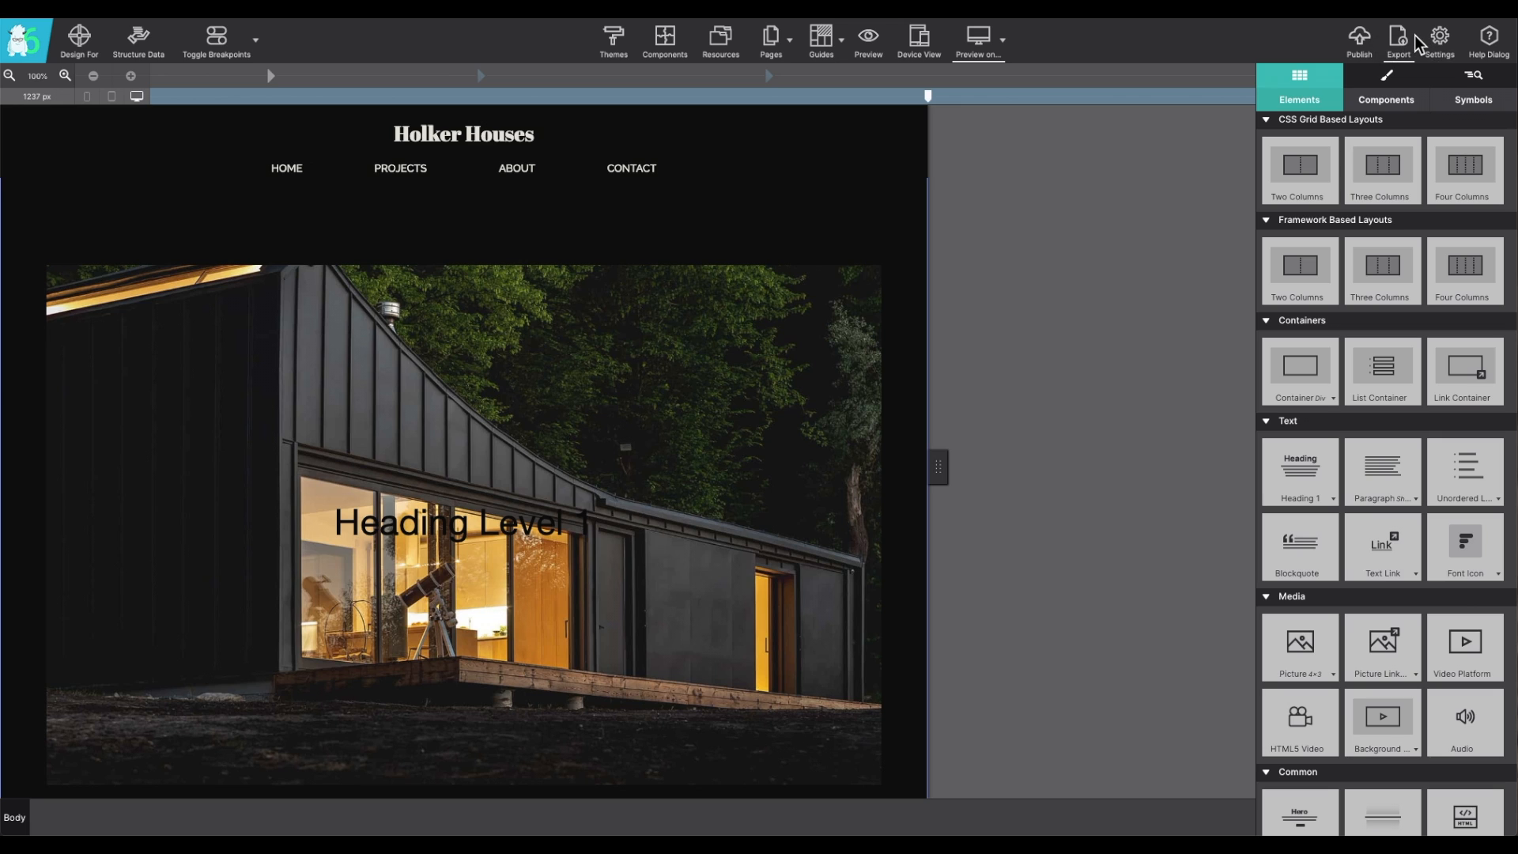
mouse_move(1440, 37)
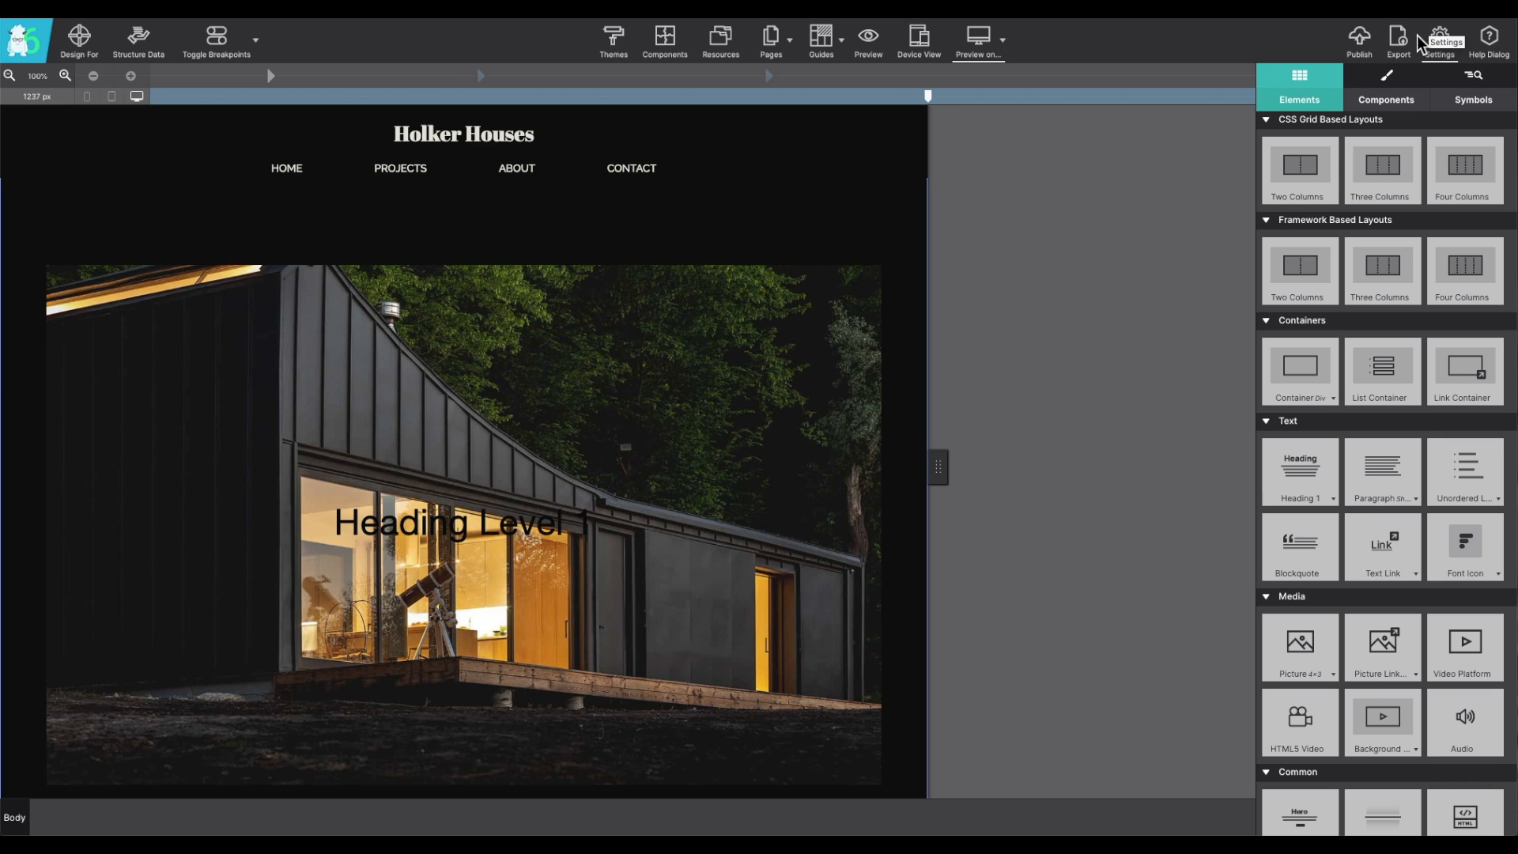
mouse_move(1401, 40)
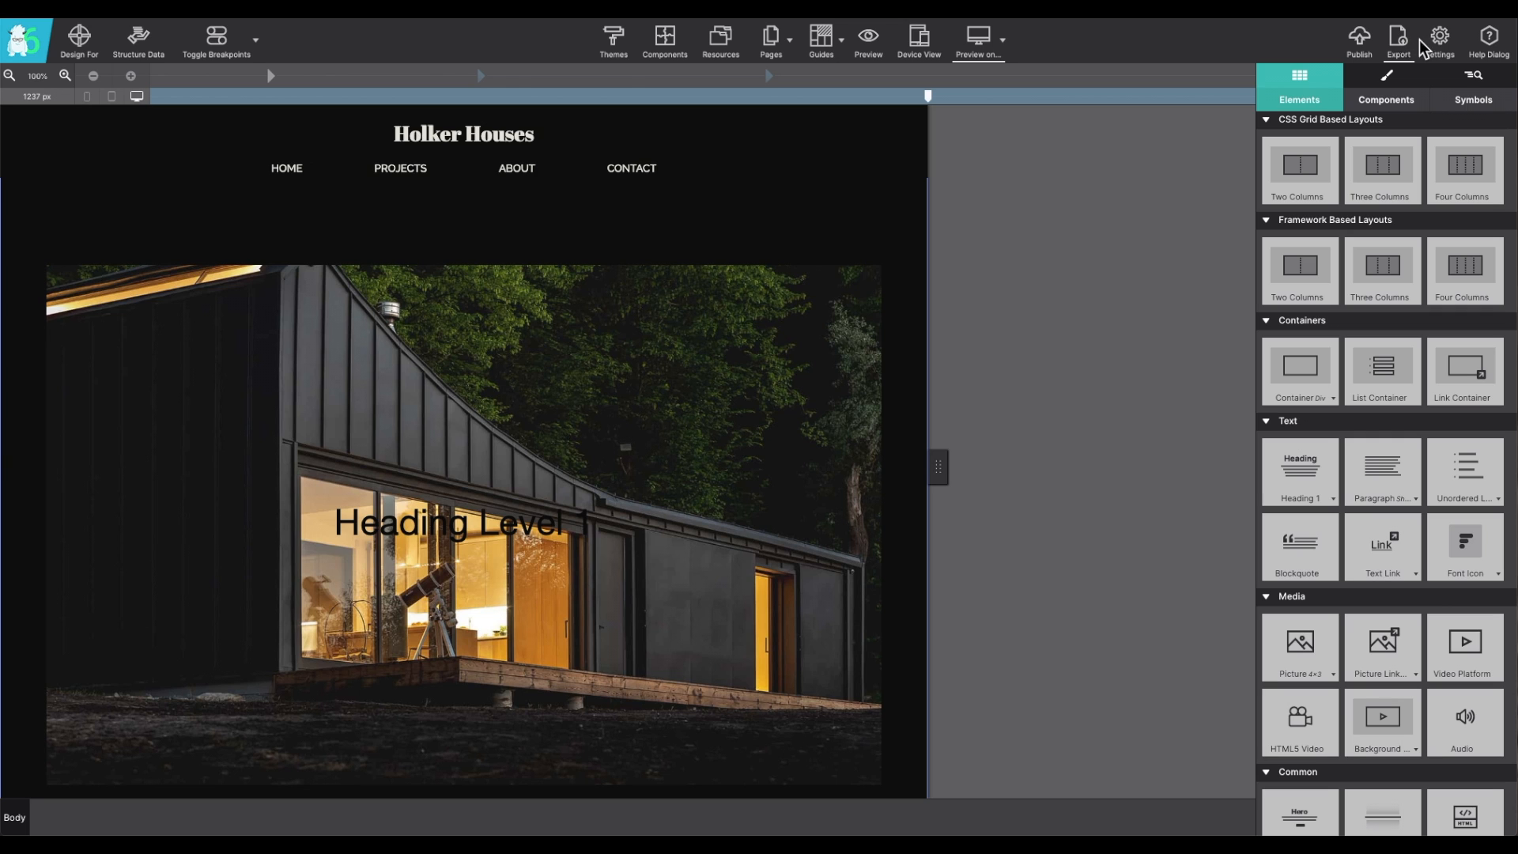
Step: Open project Settings, view the Publish tab's account login, and close with OK
click(1439, 37)
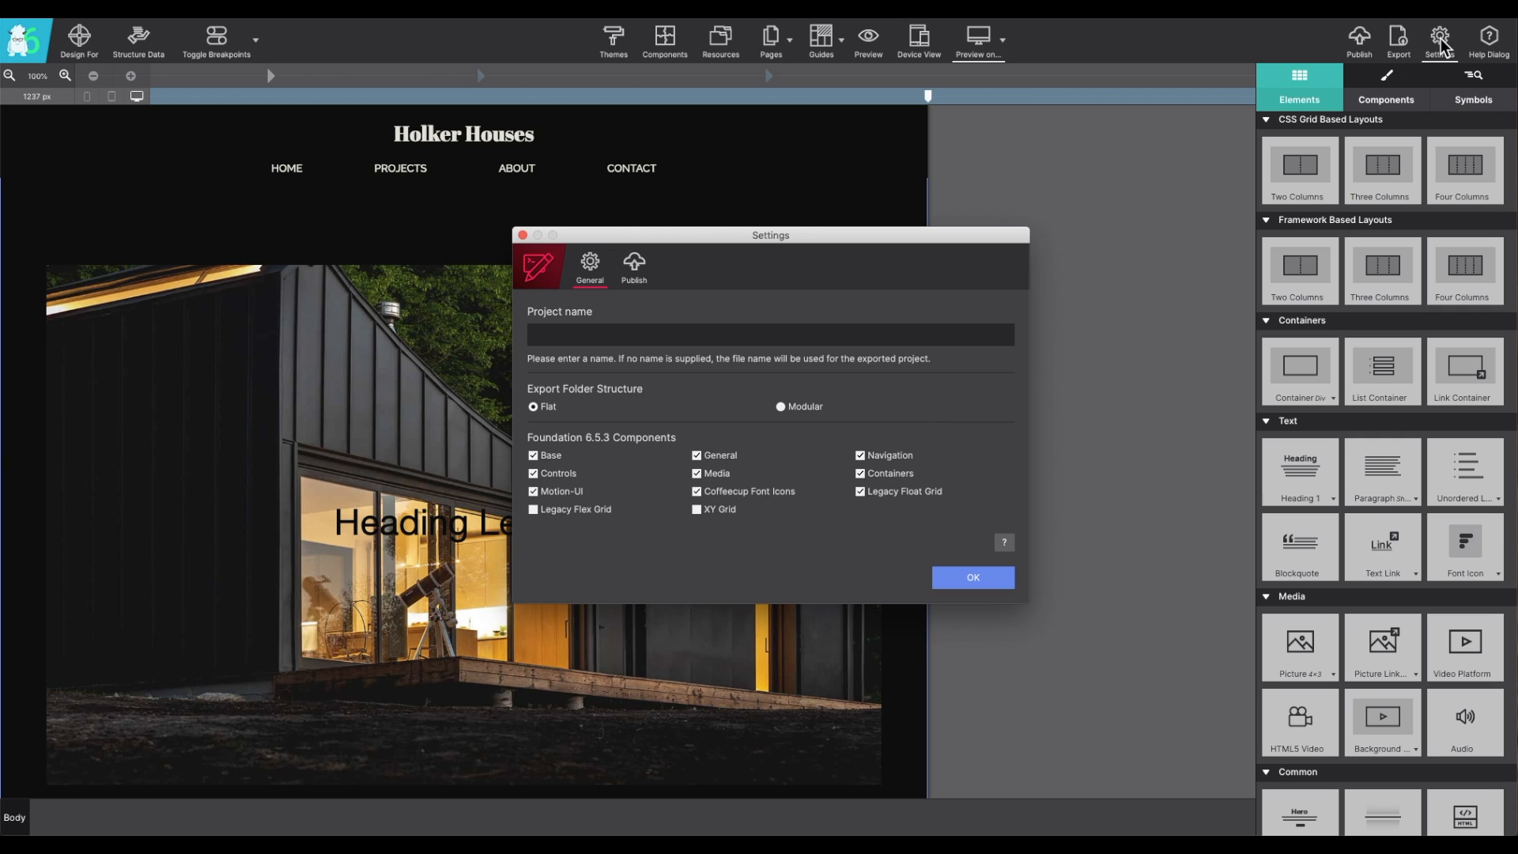
mouse_move(565, 359)
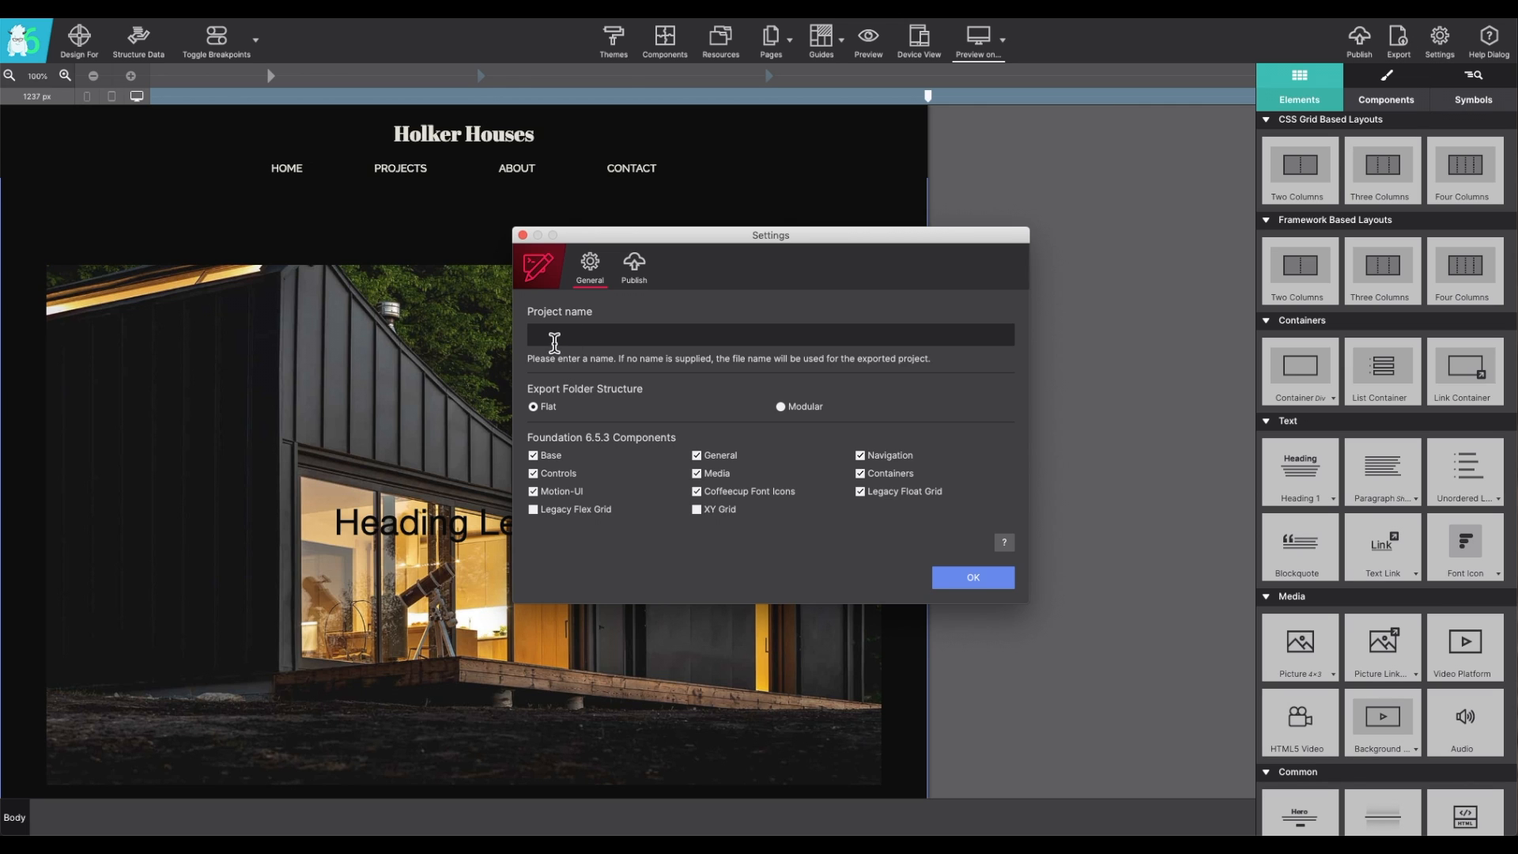
mouse_move(755, 423)
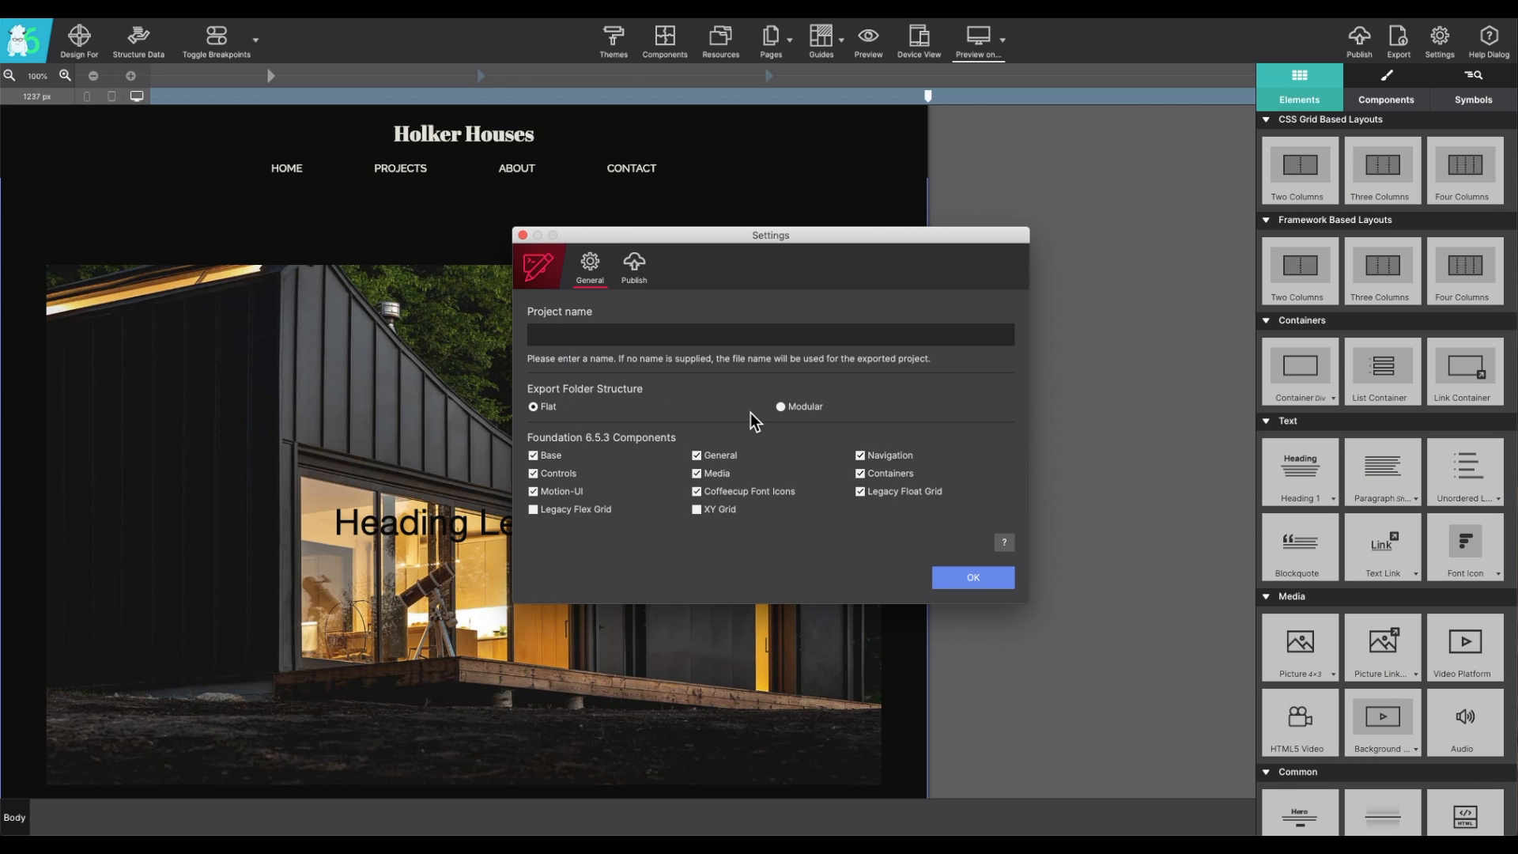
mouse_move(596, 461)
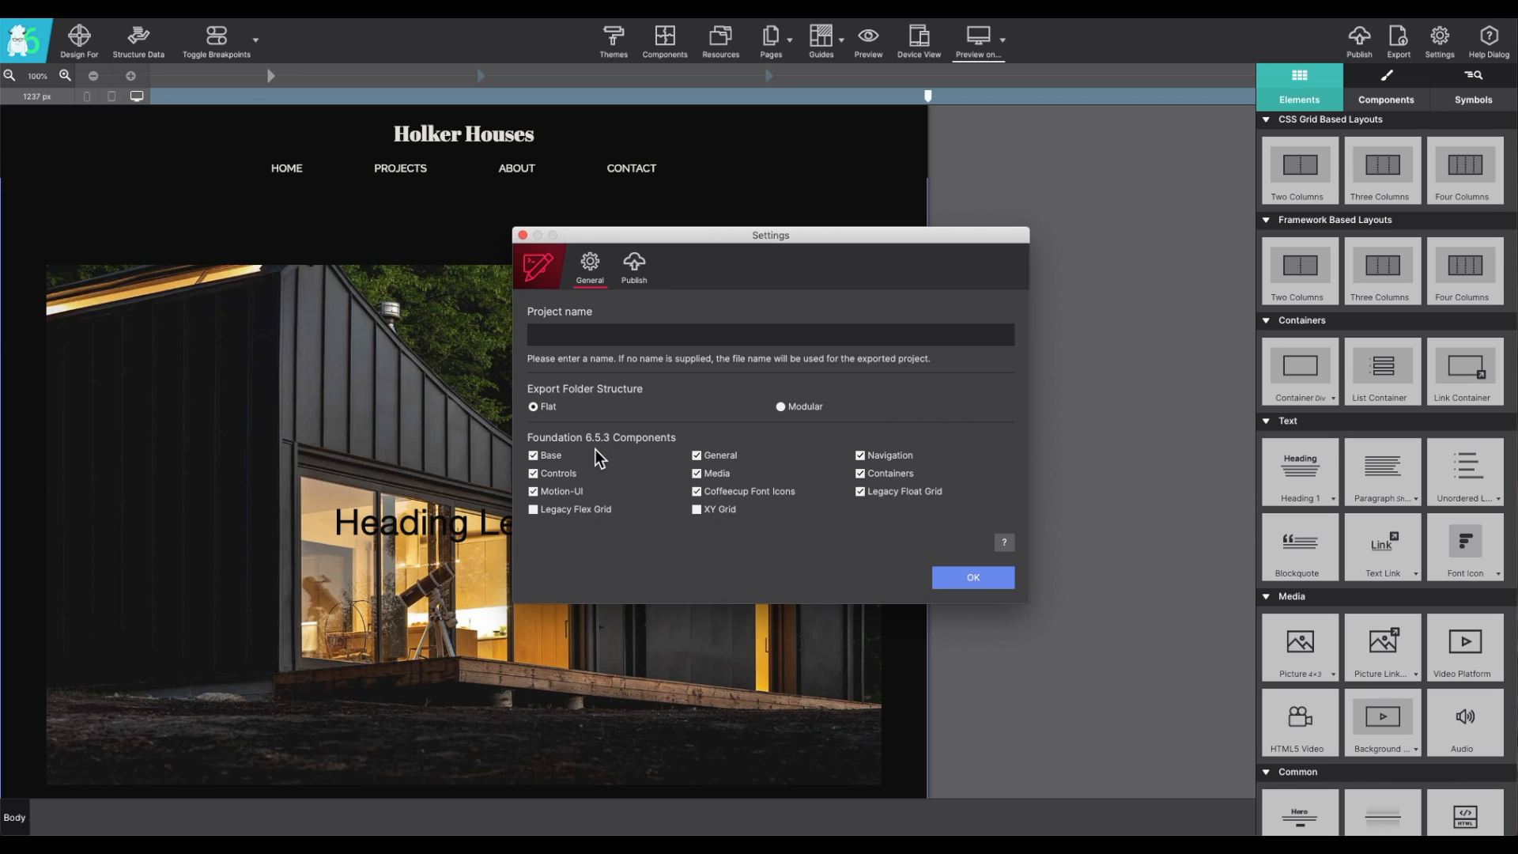
mouse_move(824, 530)
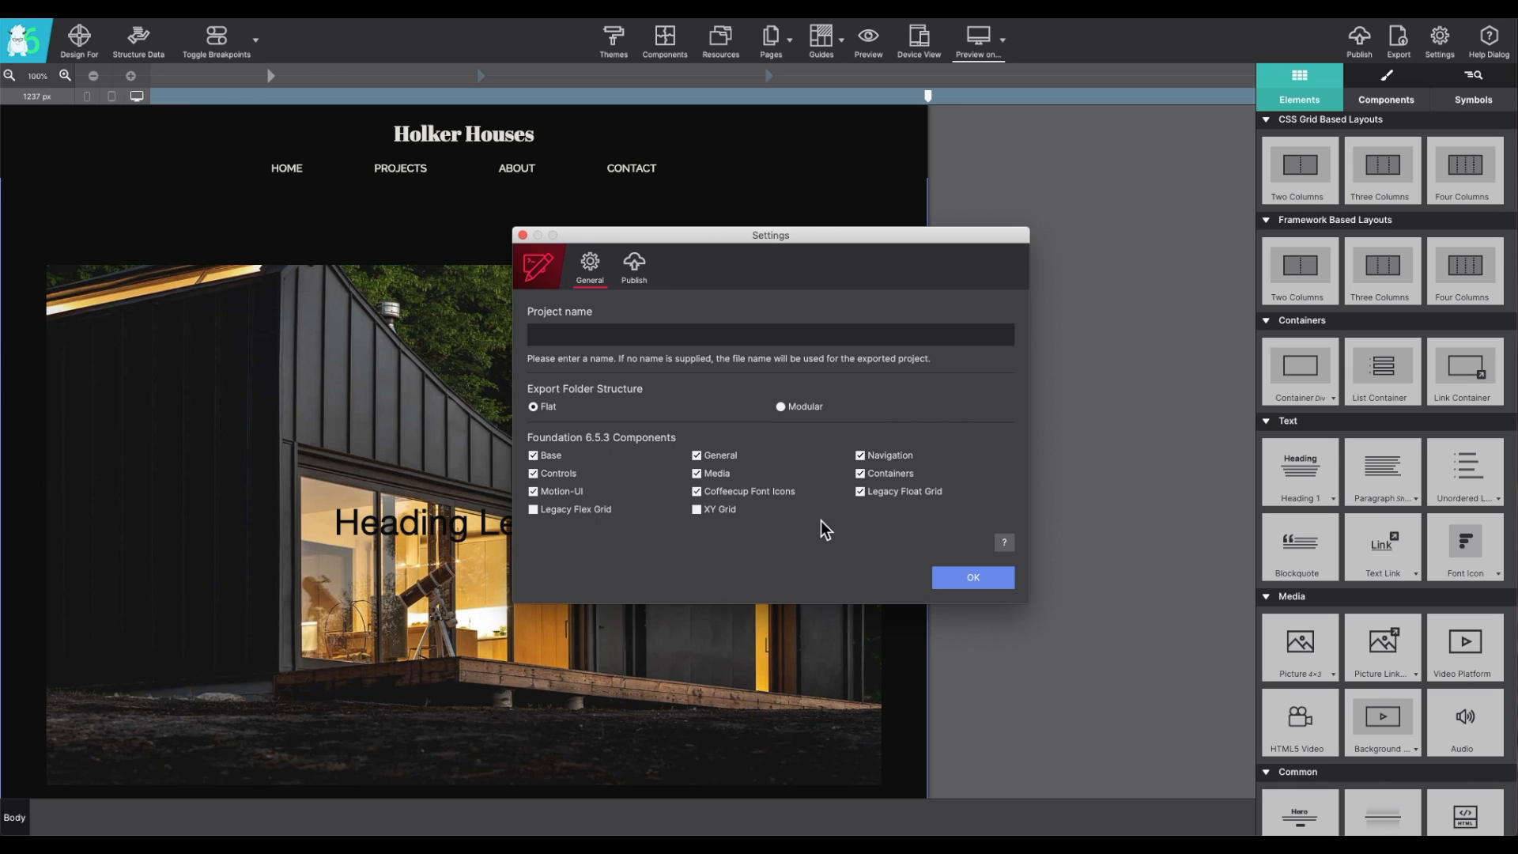
click(633, 267)
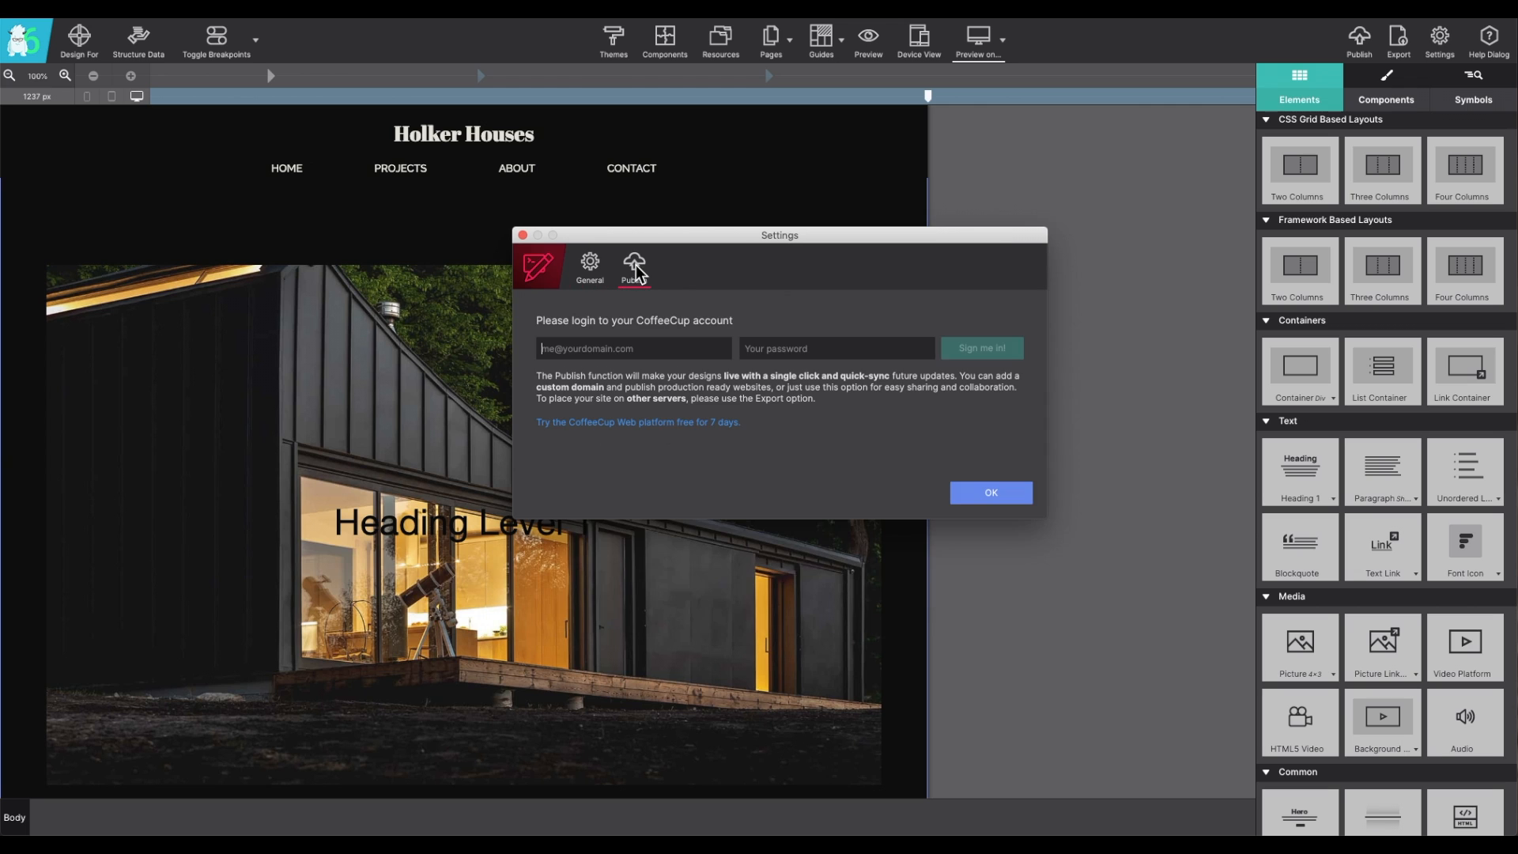
mouse_move(720, 279)
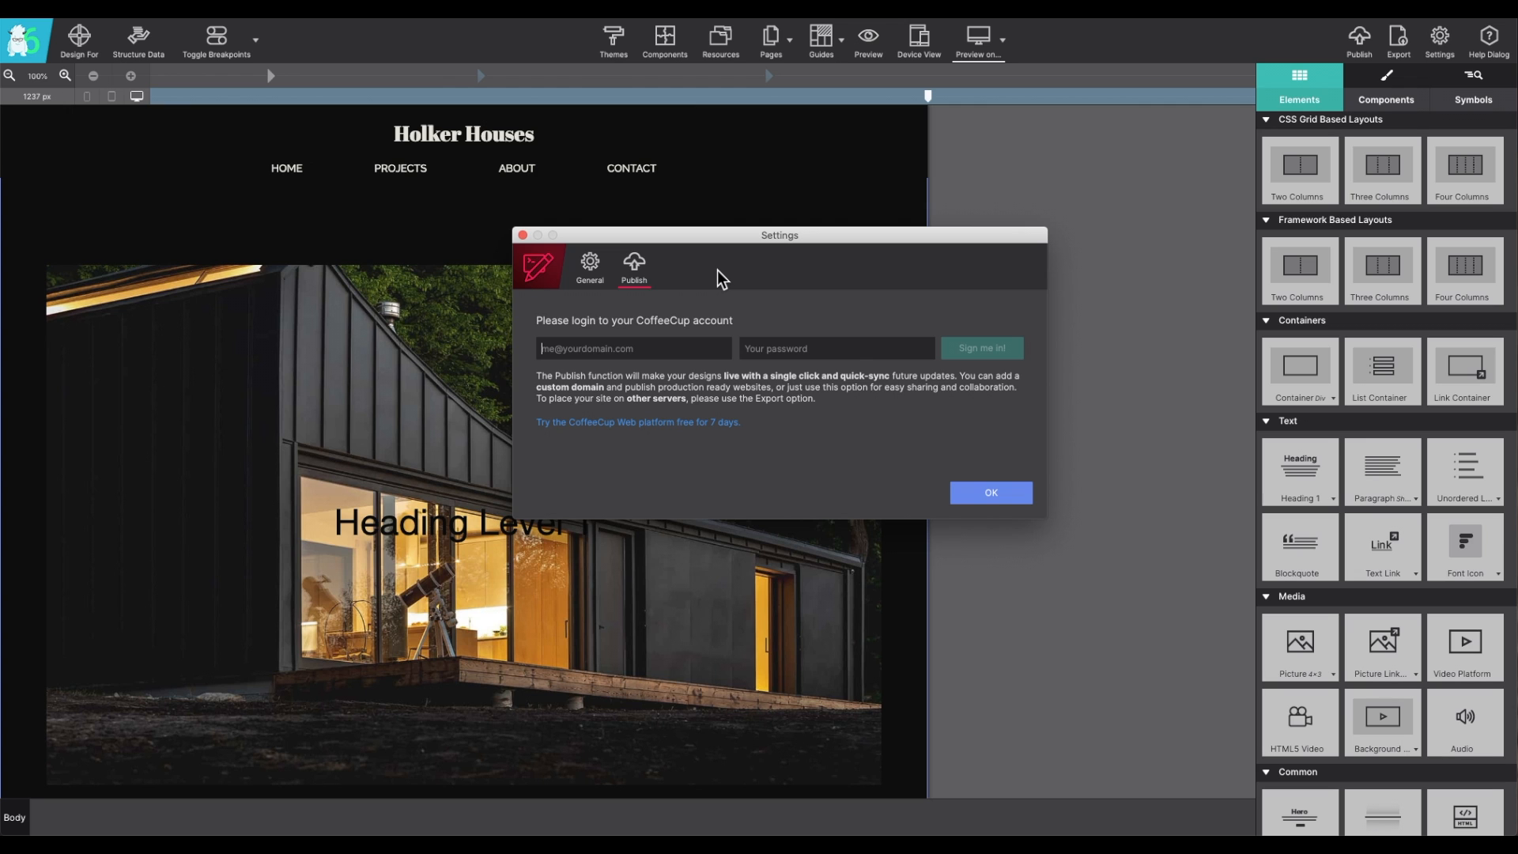
click(989, 493)
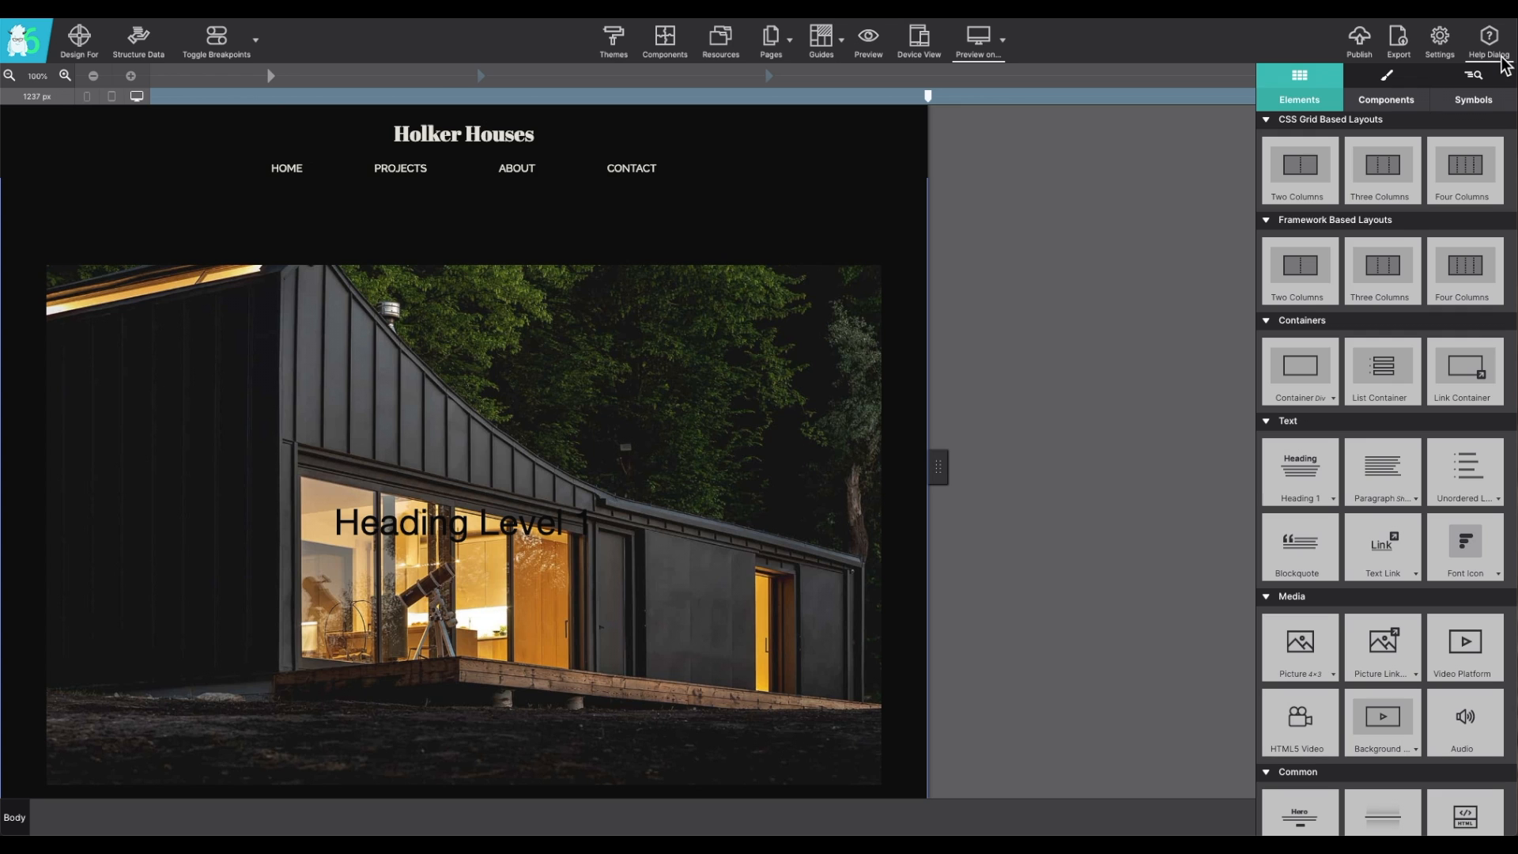
mouse_move(1488, 37)
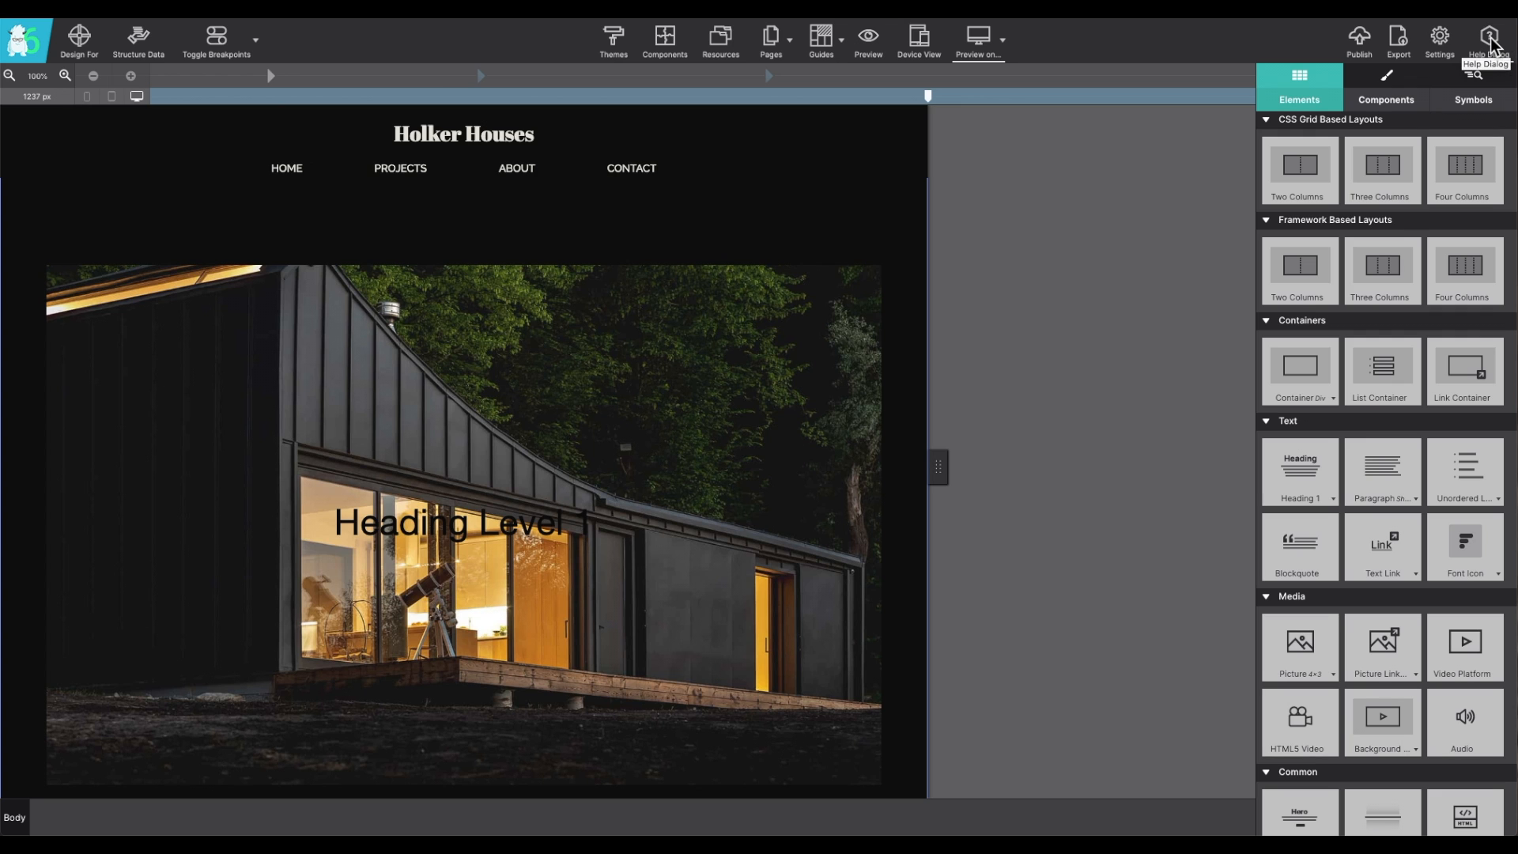
click(1489, 37)
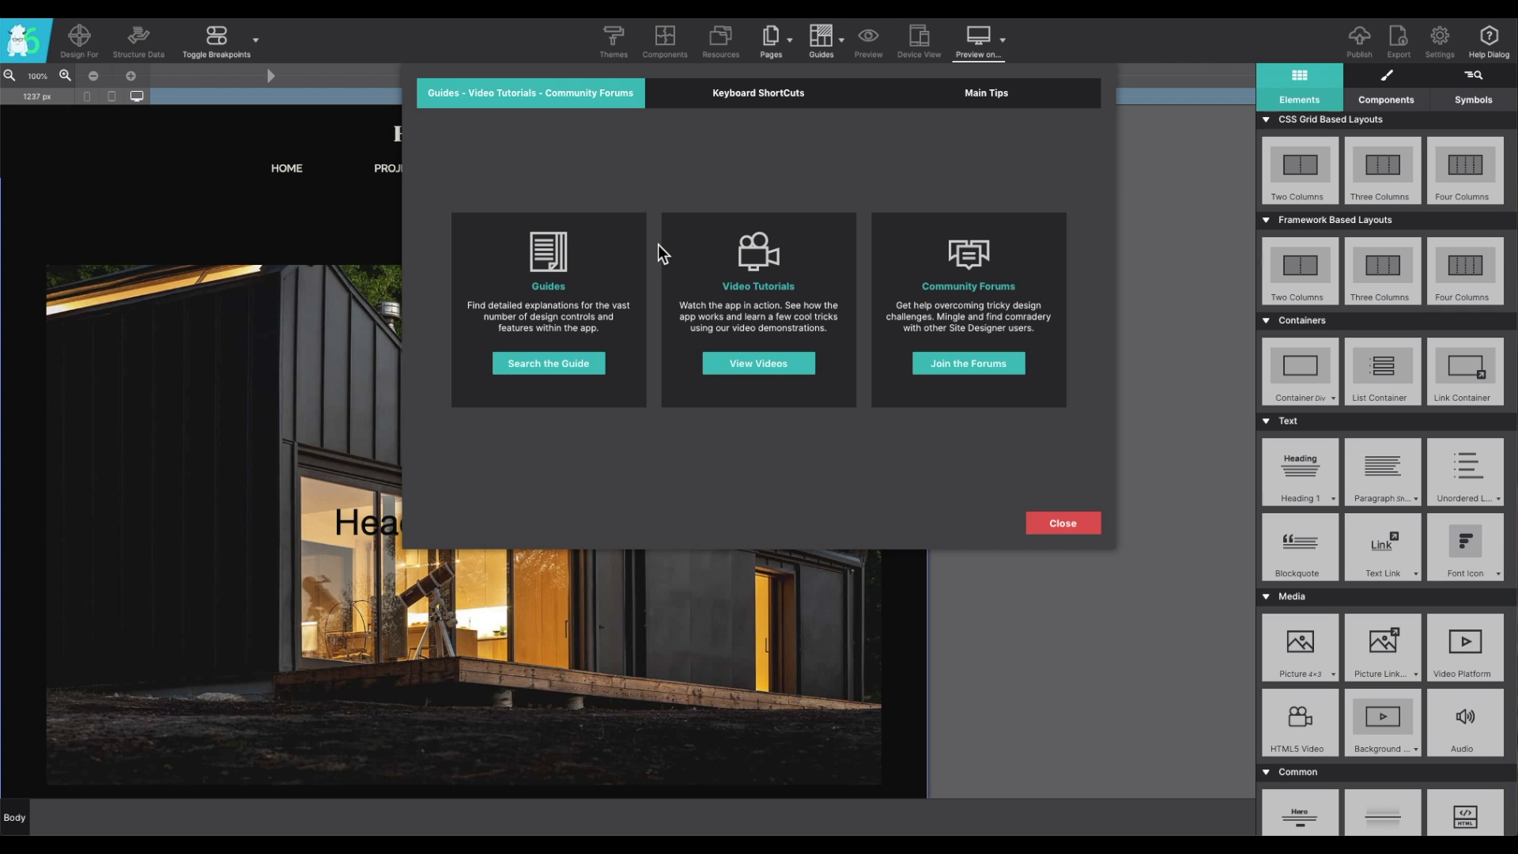
mouse_move(759, 114)
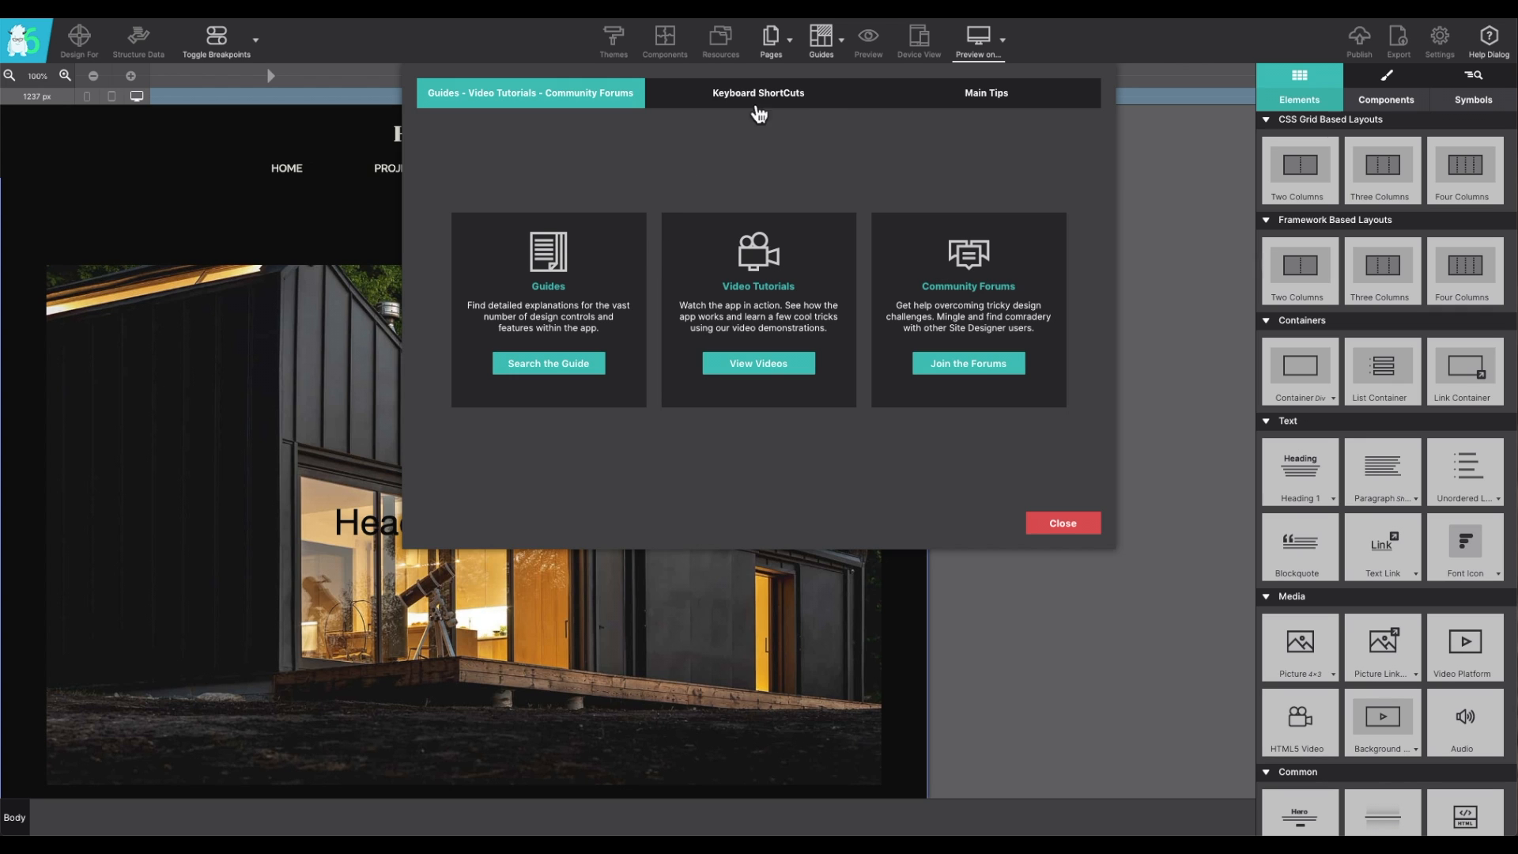
click(758, 91)
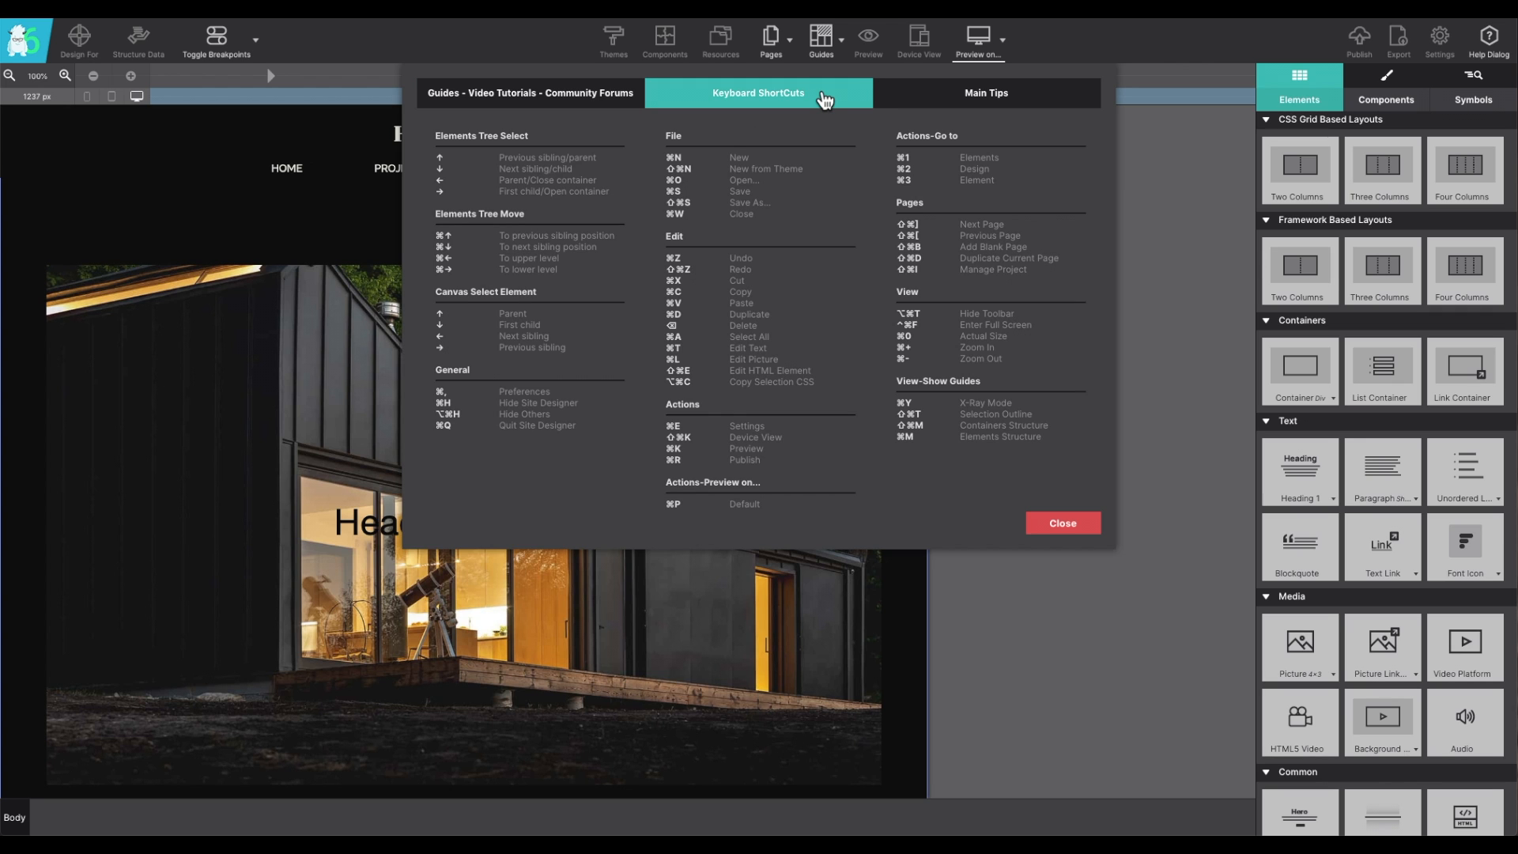
click(985, 92)
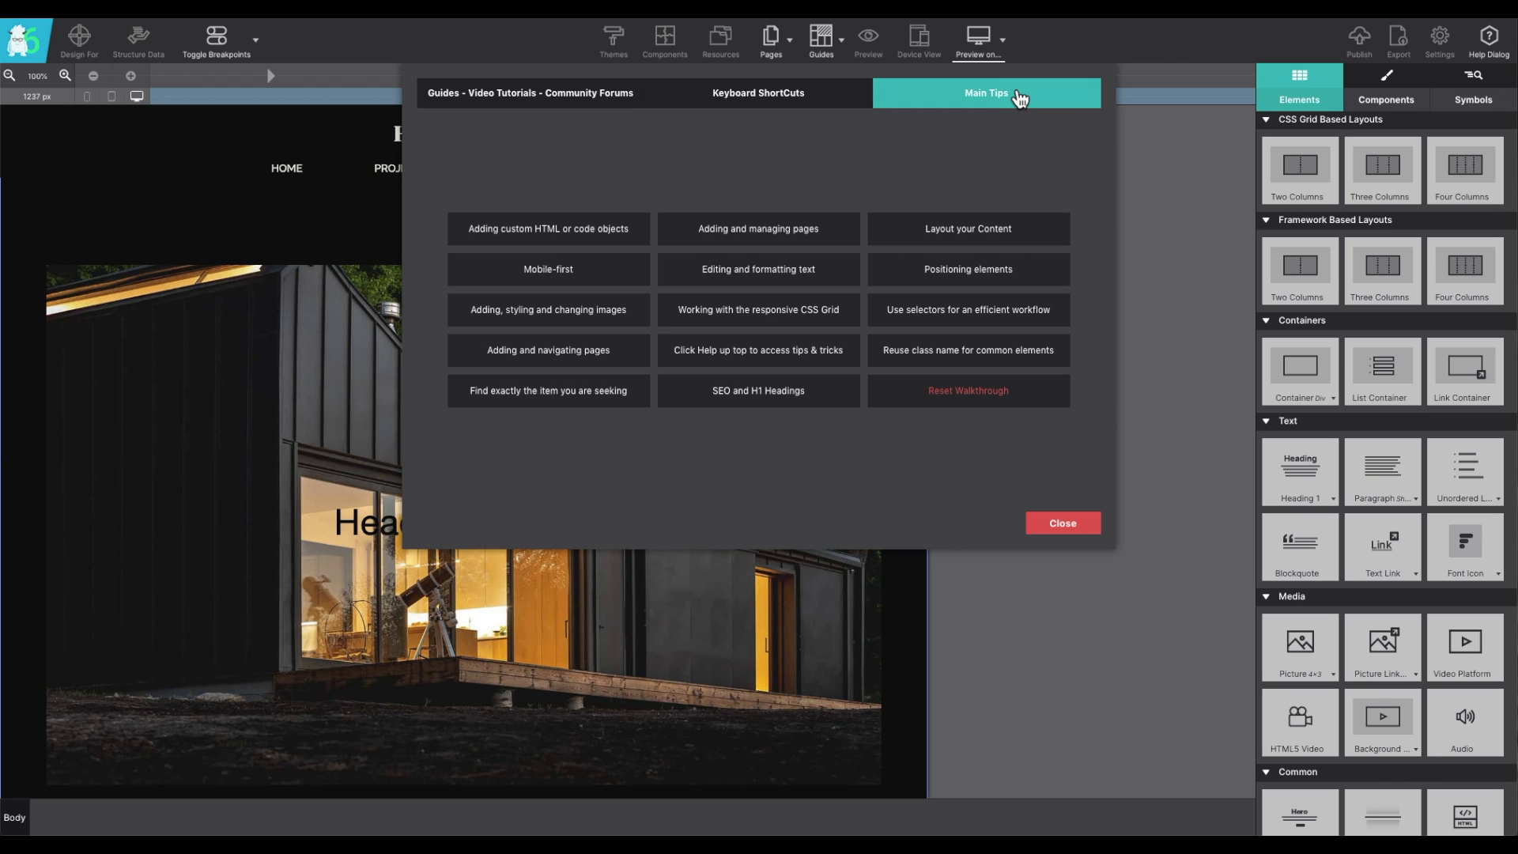
mouse_move(1062, 542)
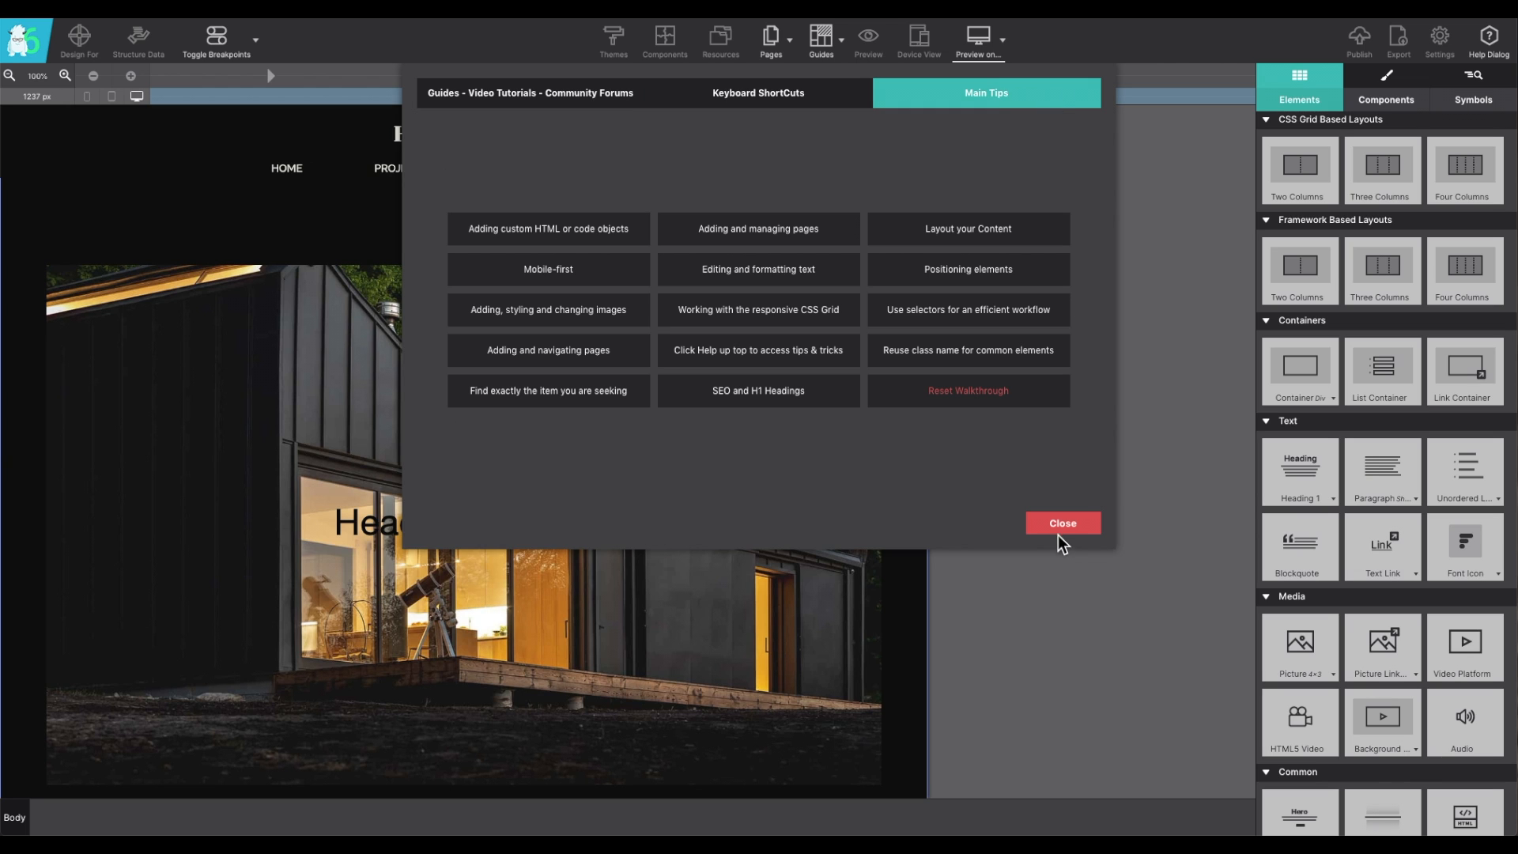
click(1061, 522)
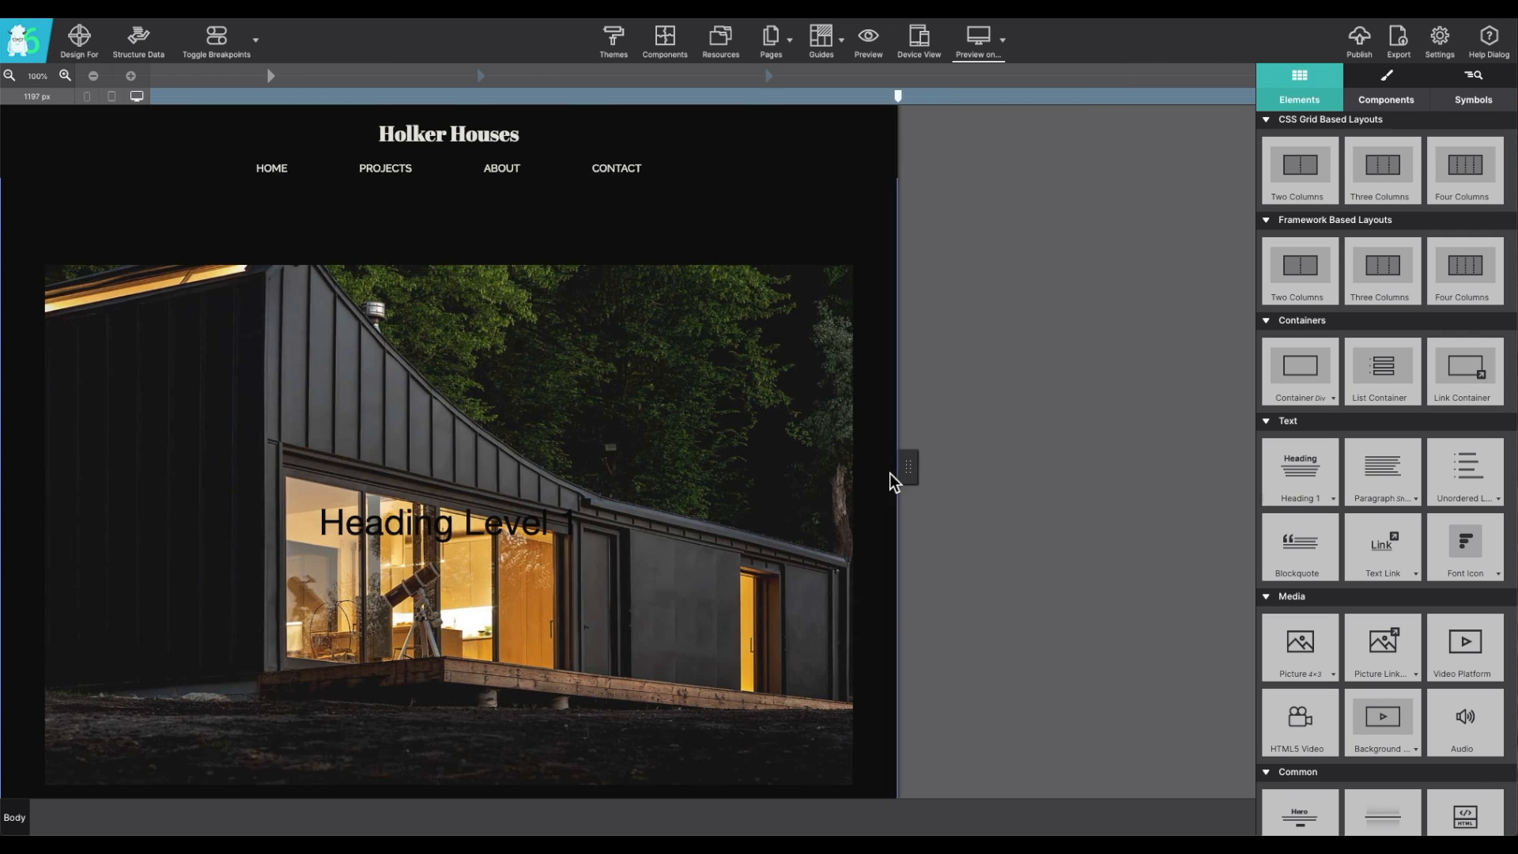
Step: Select the header, re-enable Default Mode breakpoints and widen the canvas to 1024 px
click(447, 134)
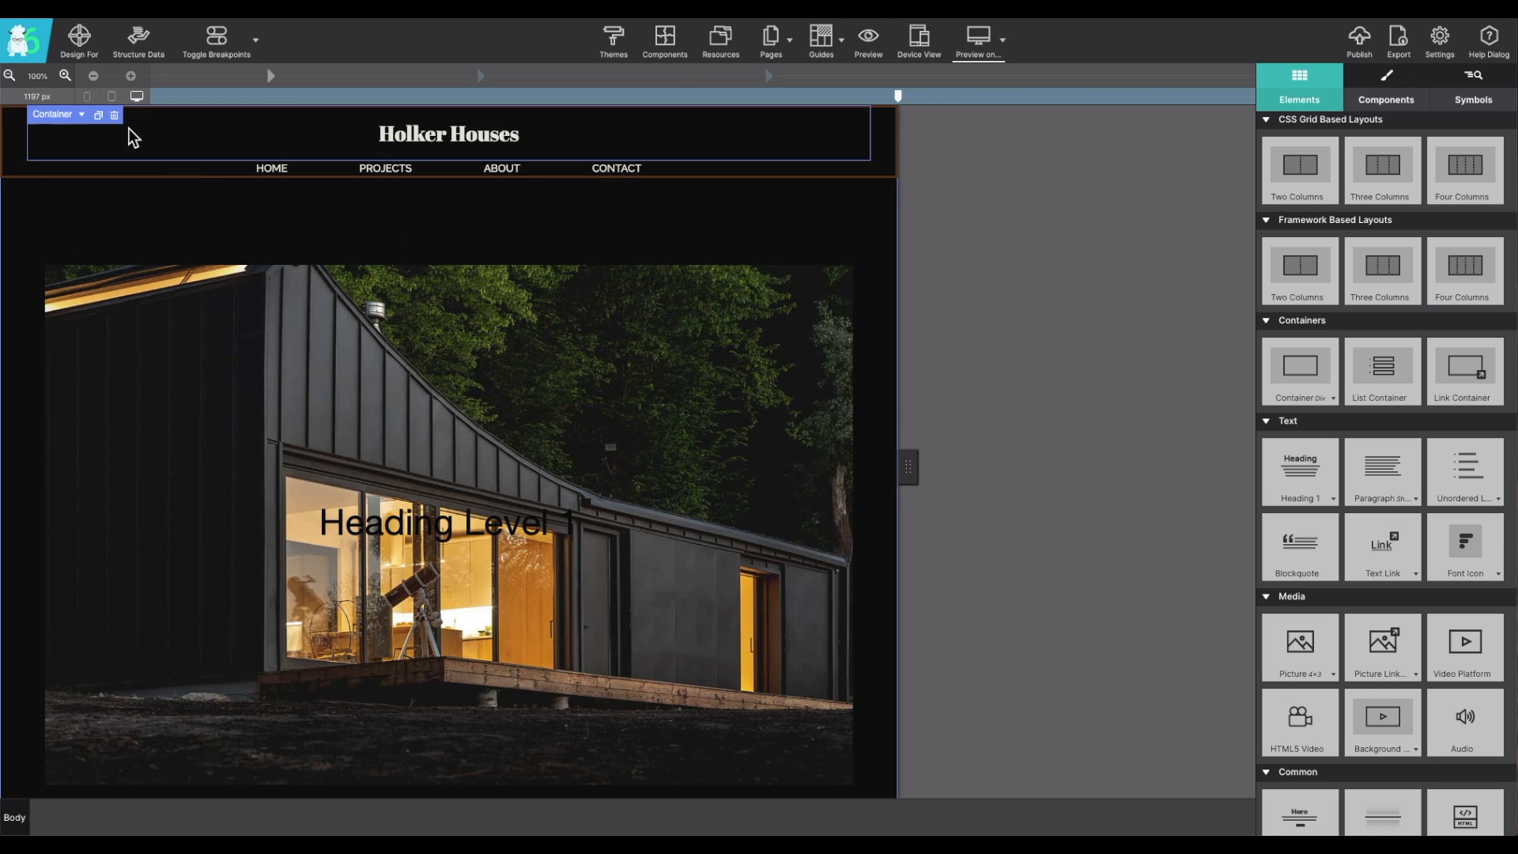
mouse_move(137, 95)
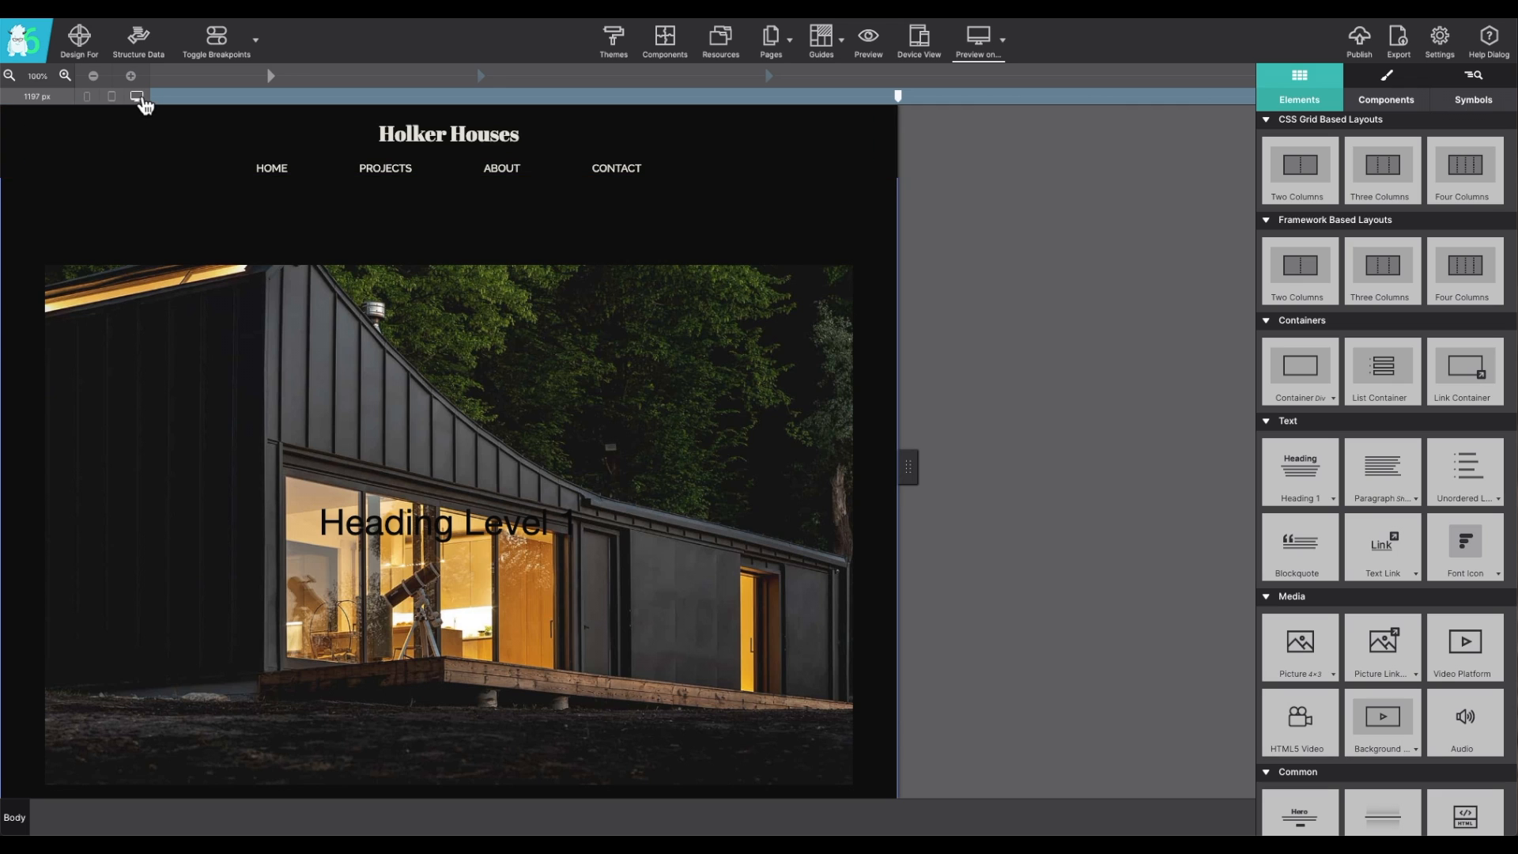
mouse_move(479, 83)
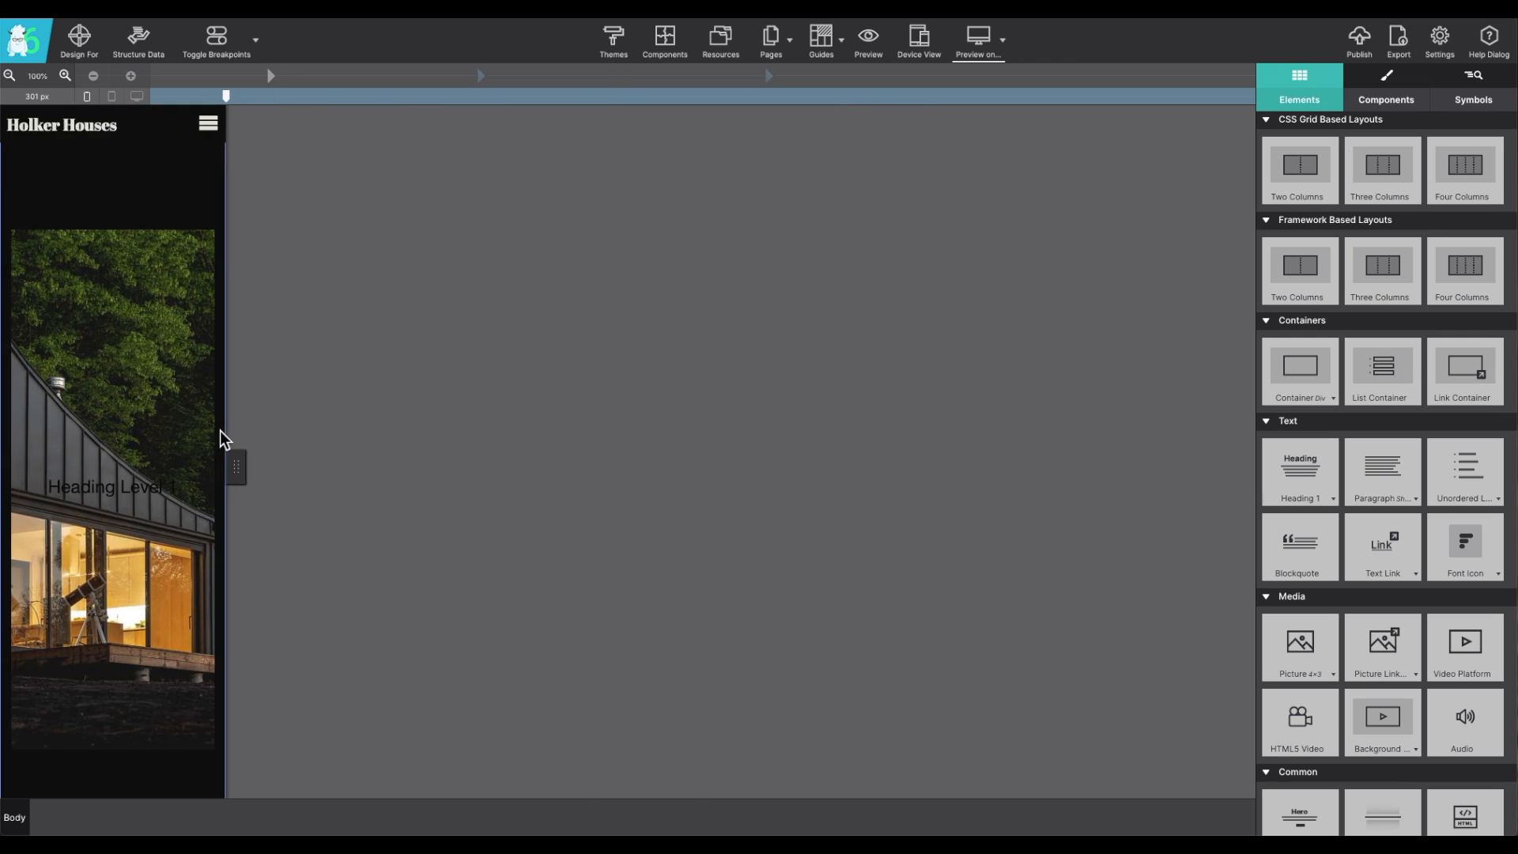
click(254, 39)
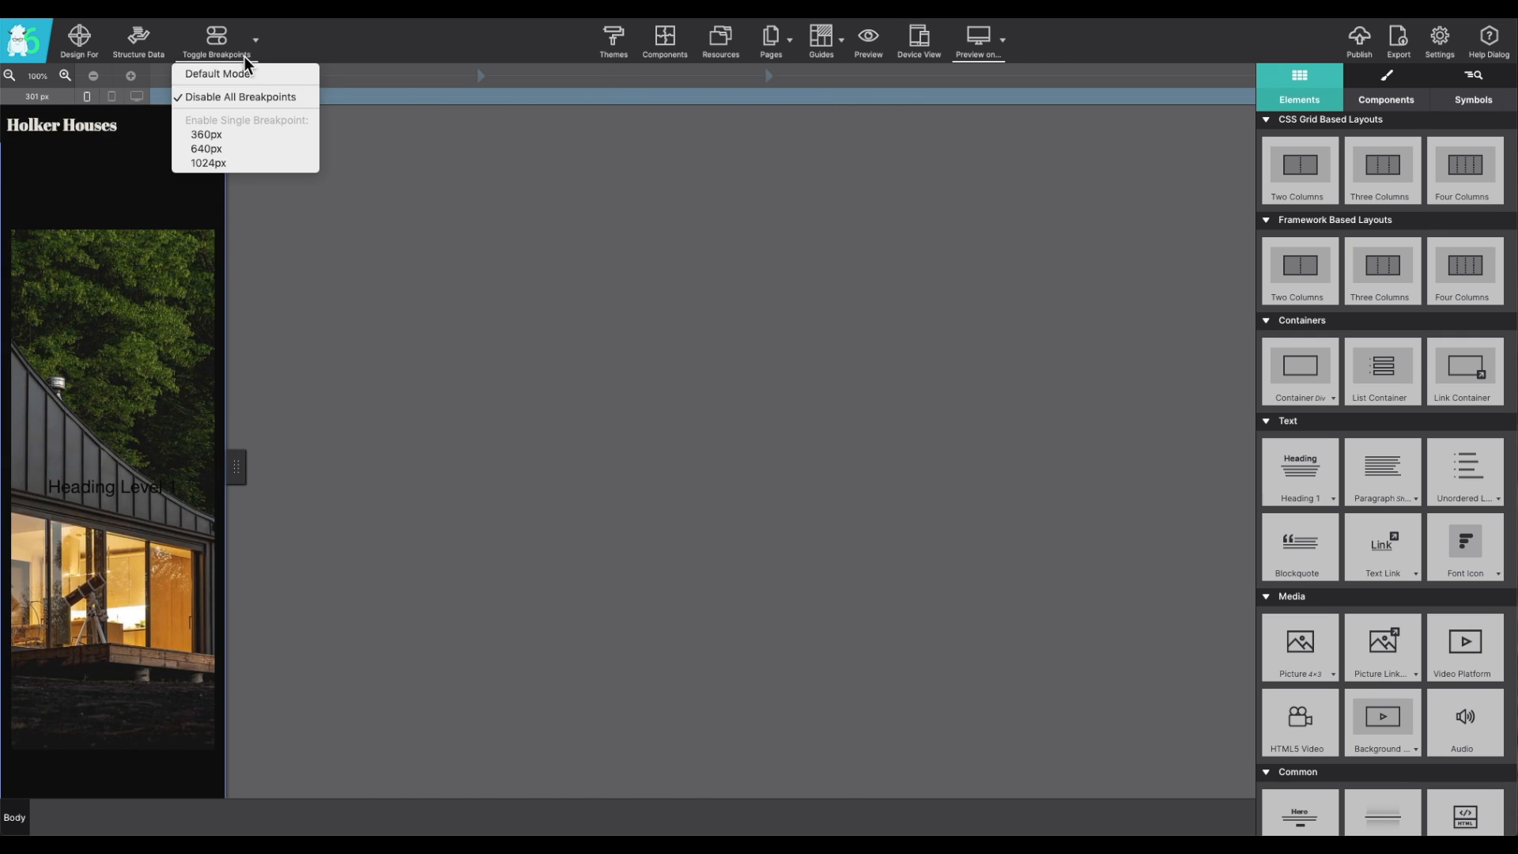
click(217, 74)
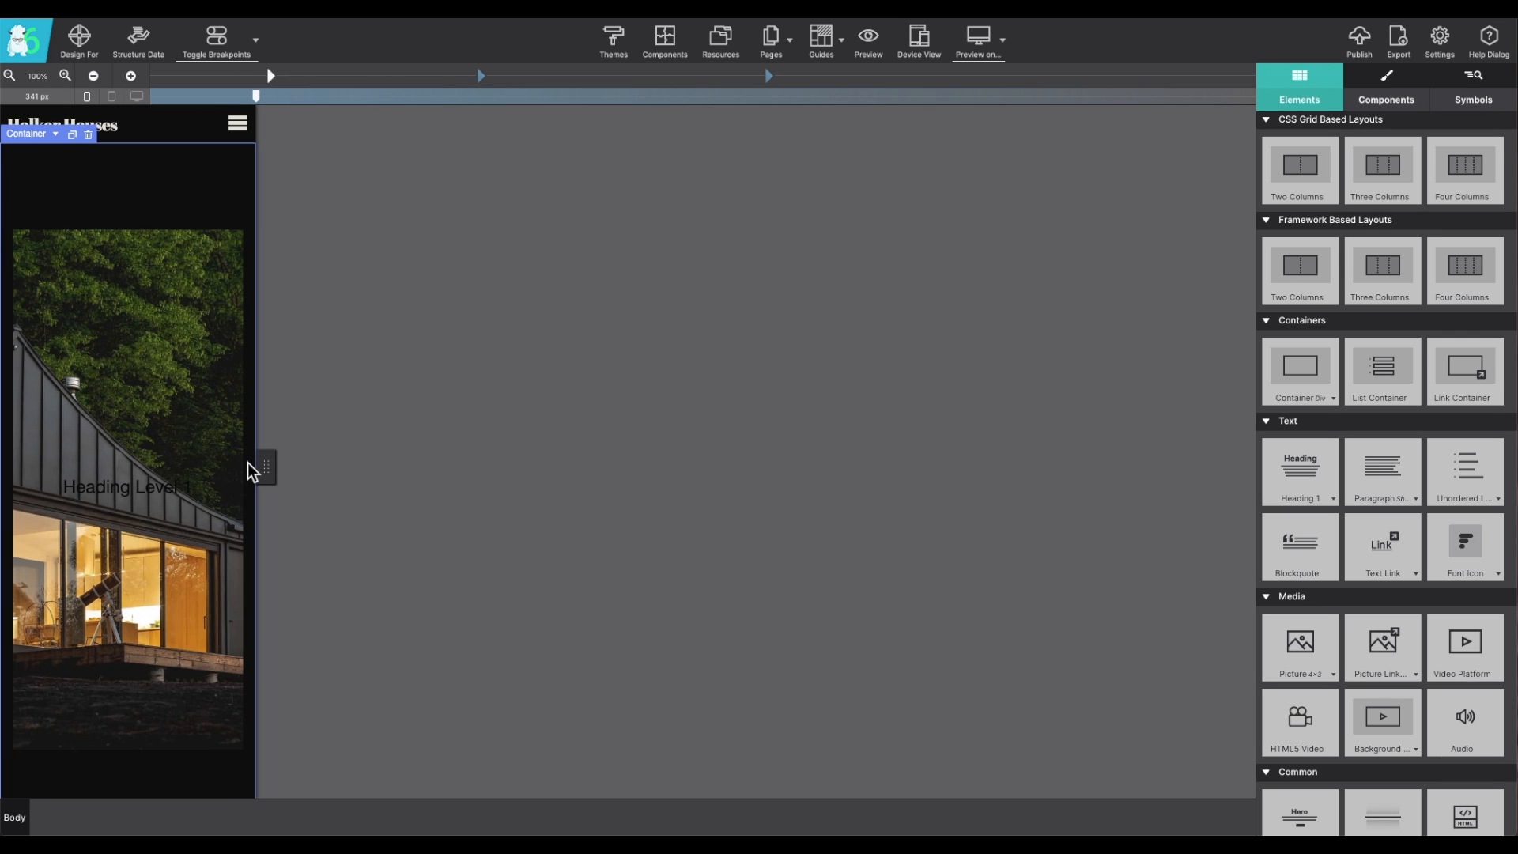
drag(256, 95, 307, 96)
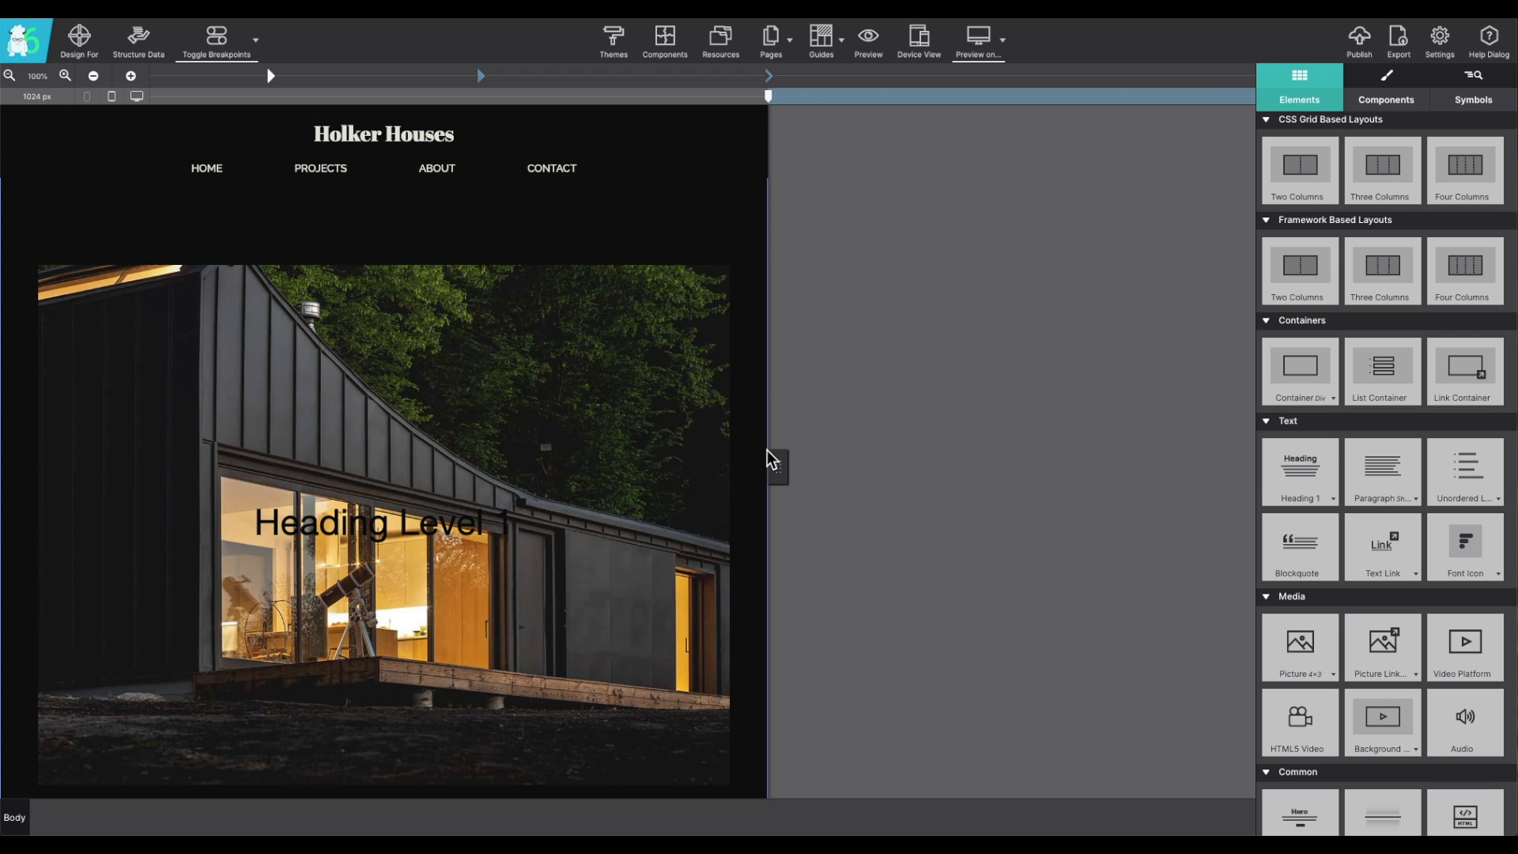
Step: Switch to tablet, then phone width, and select the header, hero heading and hero image
click(383, 168)
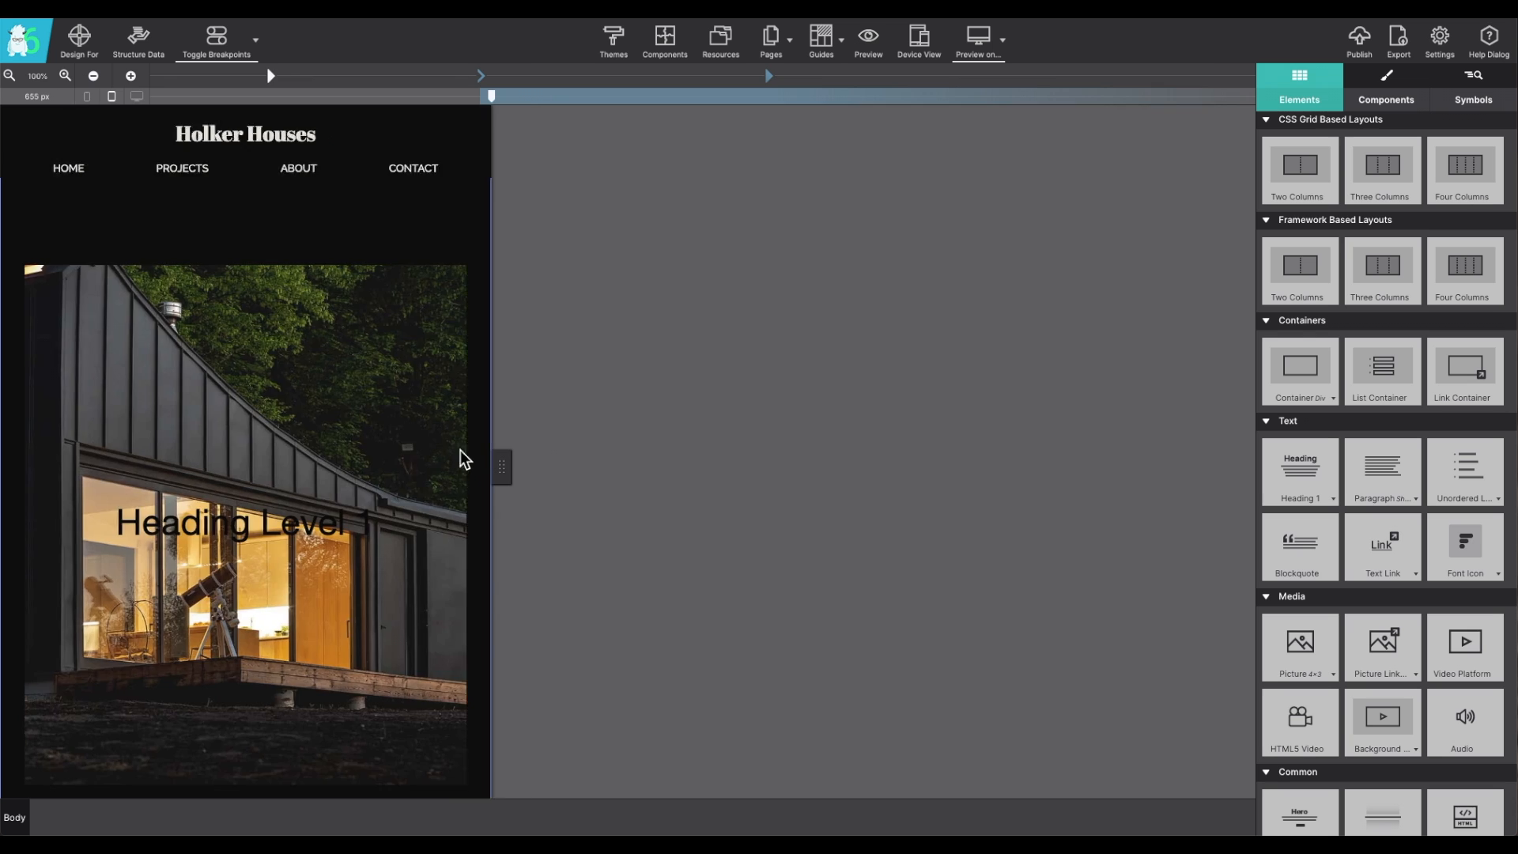
drag(489, 95, 245, 95)
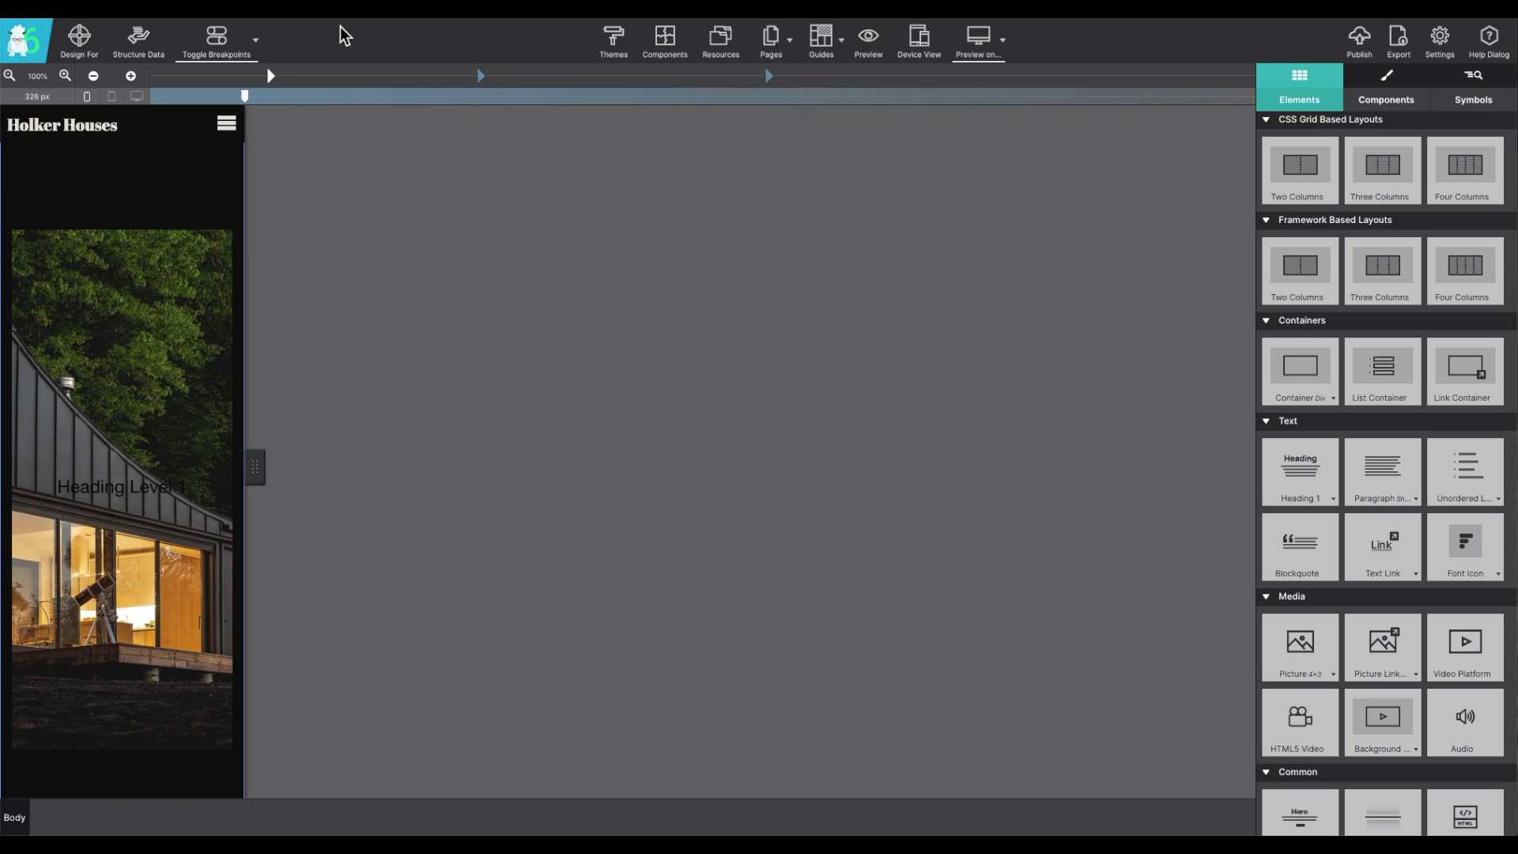
mouse_move(250, 465)
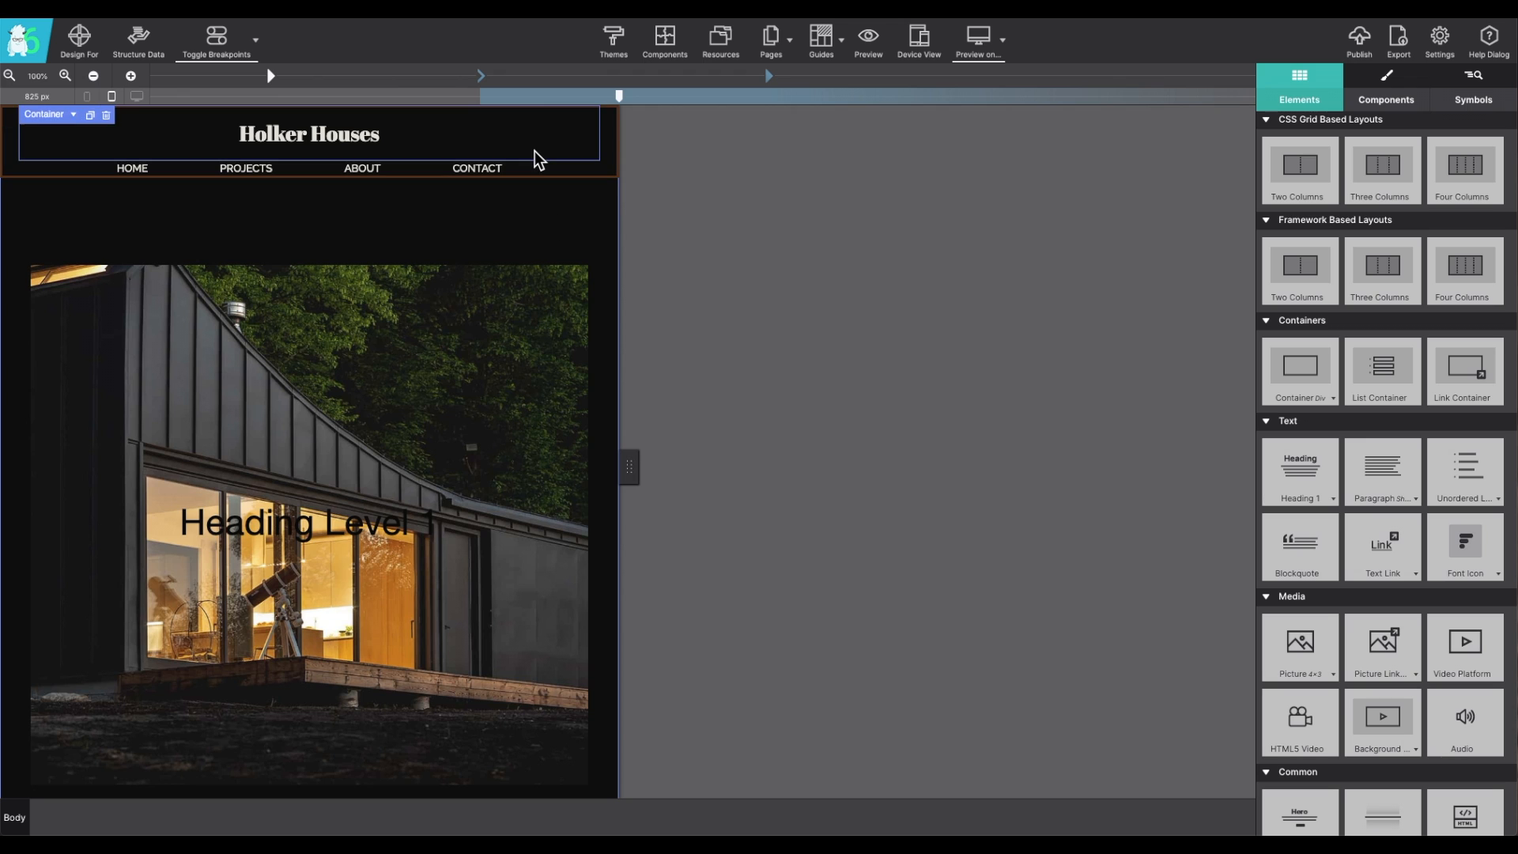
click(308, 521)
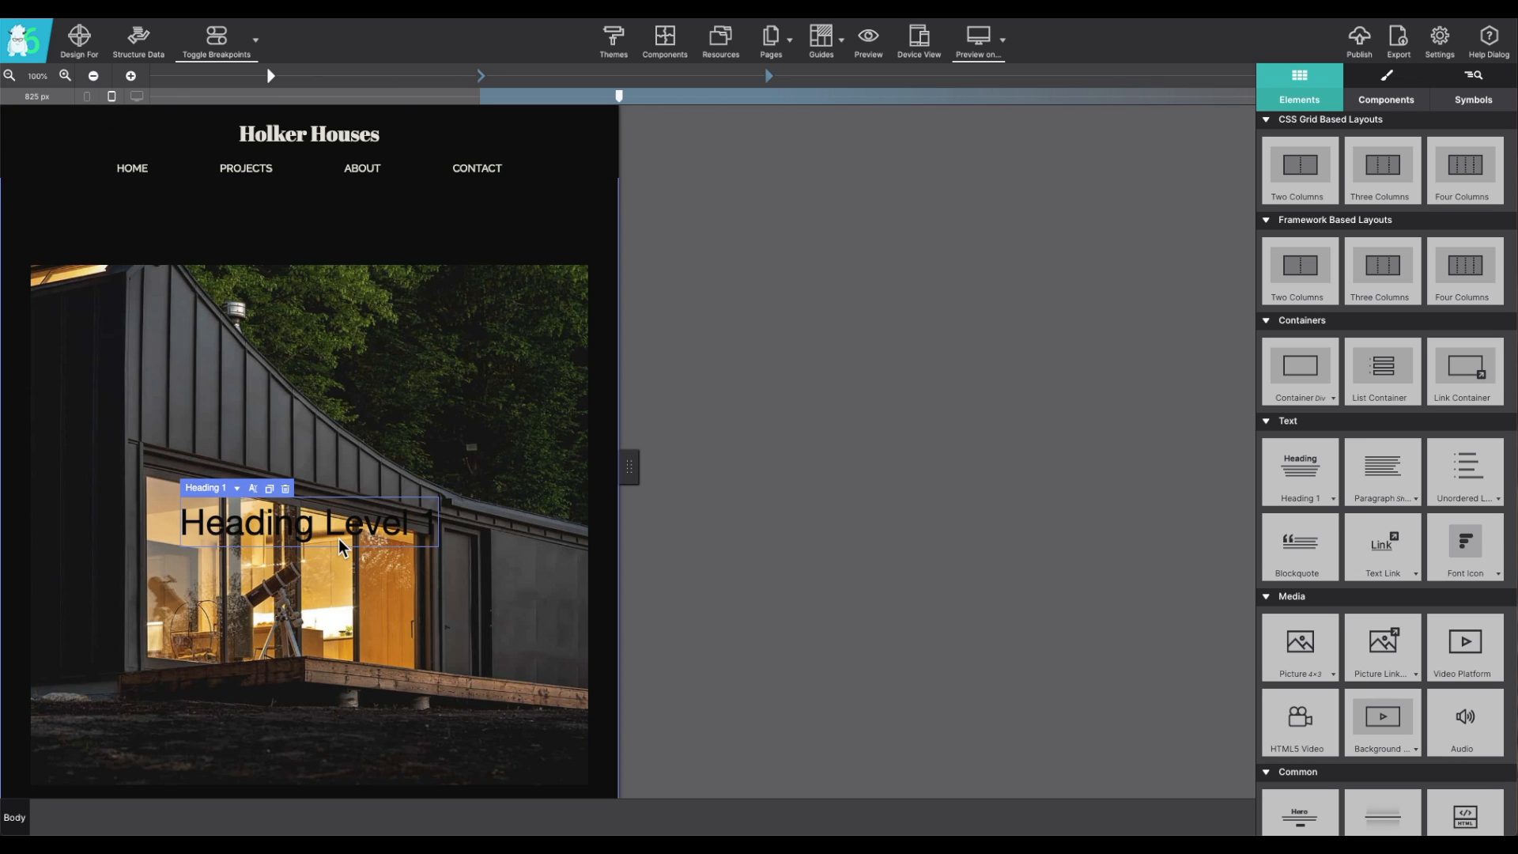
click(455, 500)
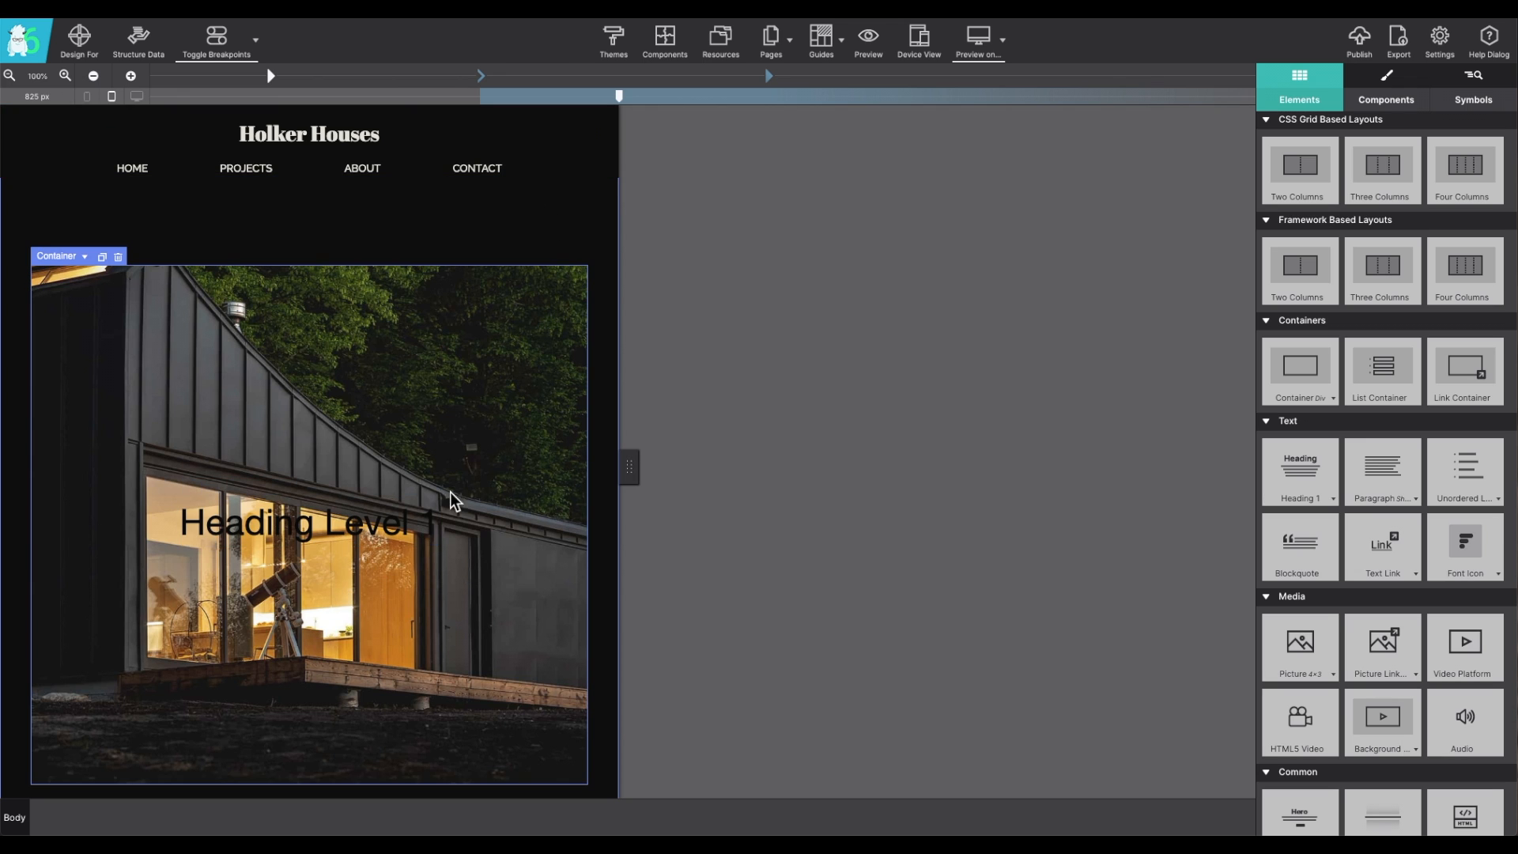
click(697, 456)
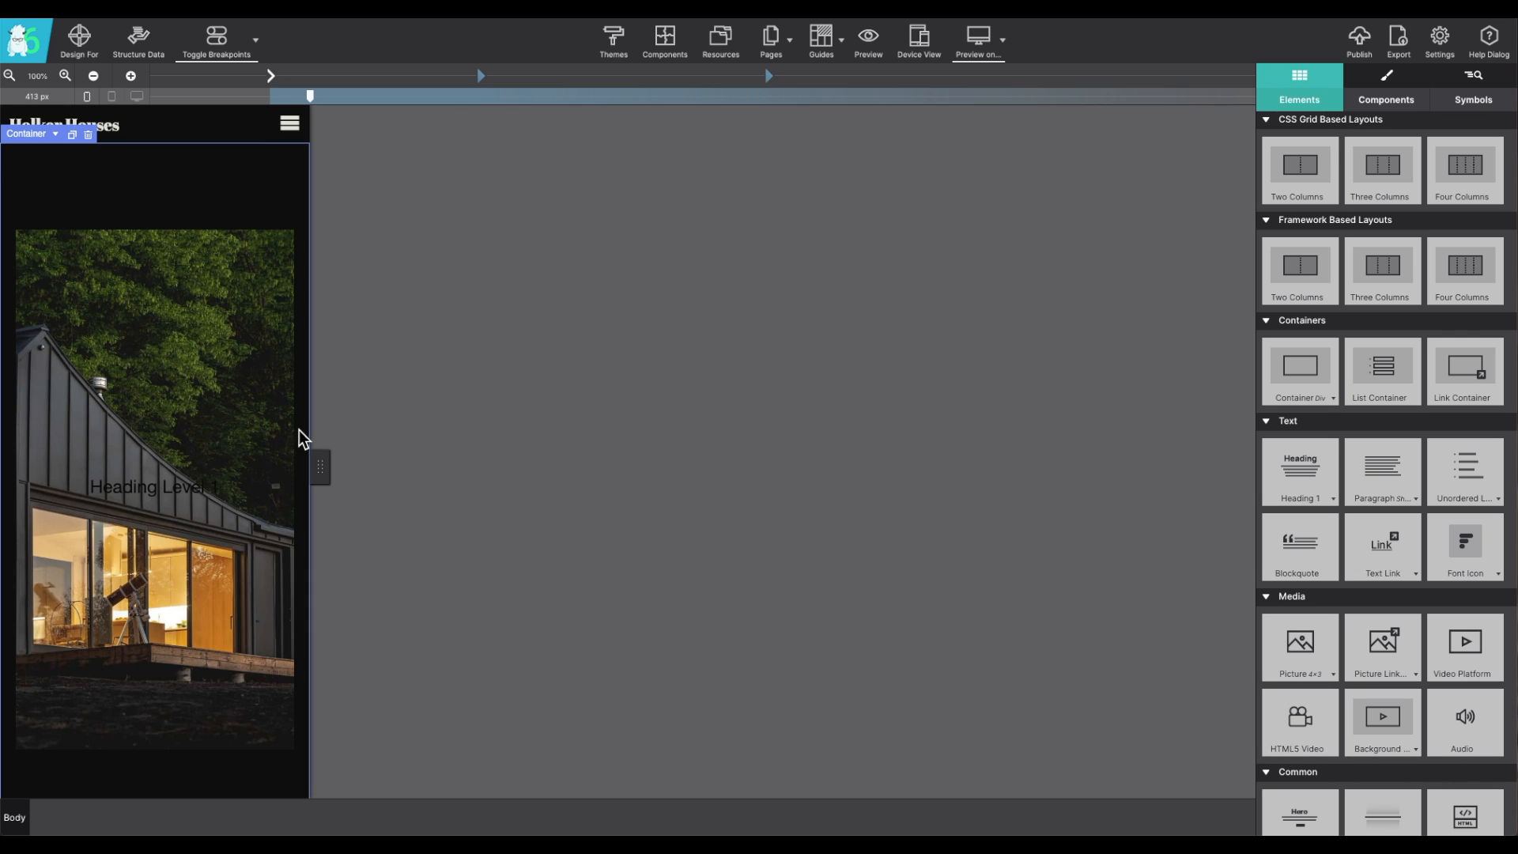
Step: Resize the canvas from about 298 px to 427 px, then widen it to about 833 px
drag(310, 95, 272, 96)
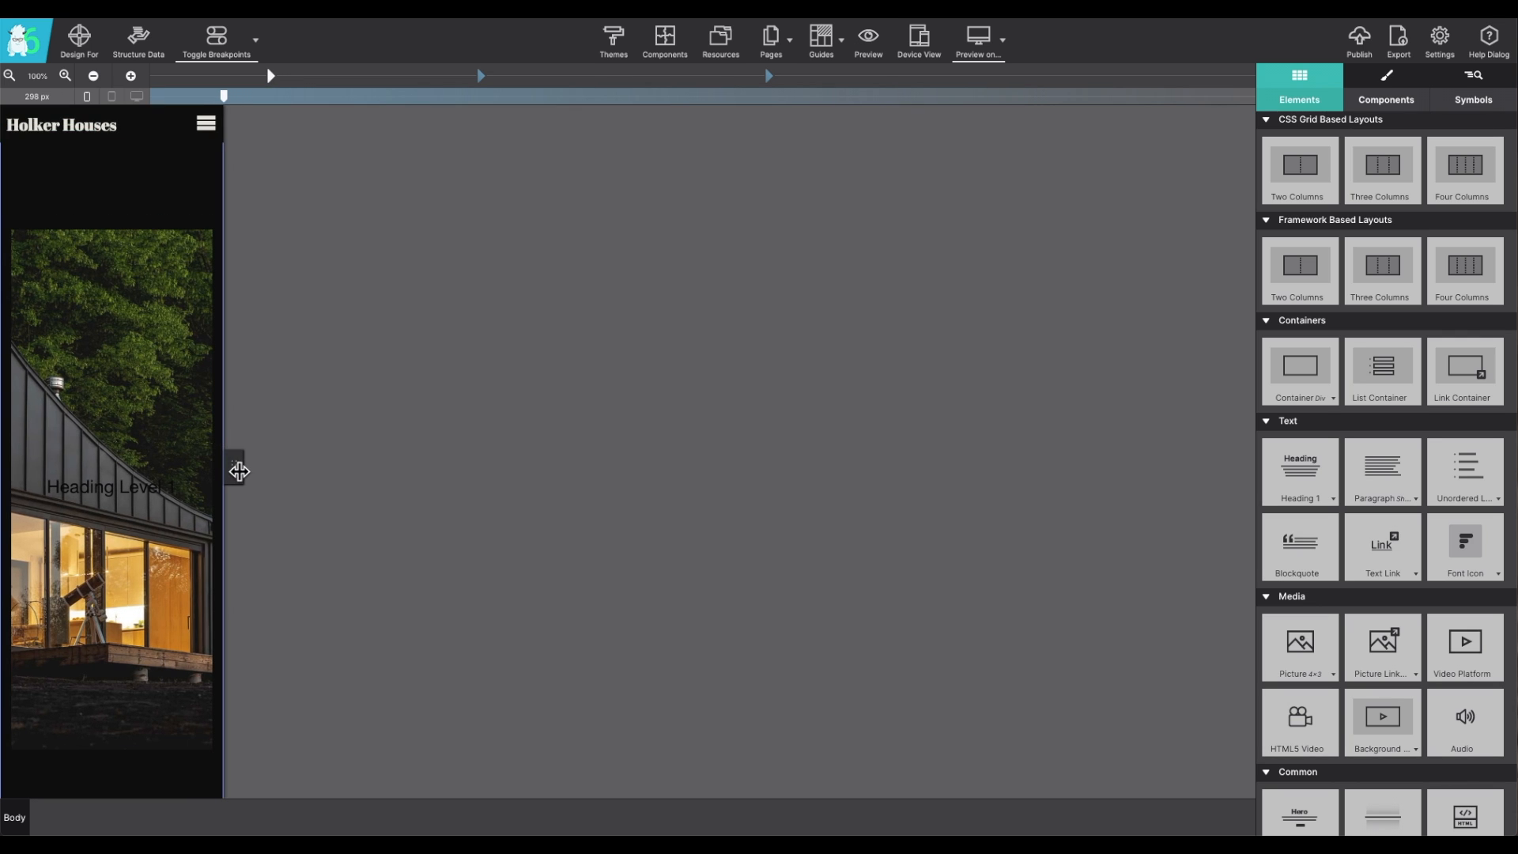
mouse_move(383, 245)
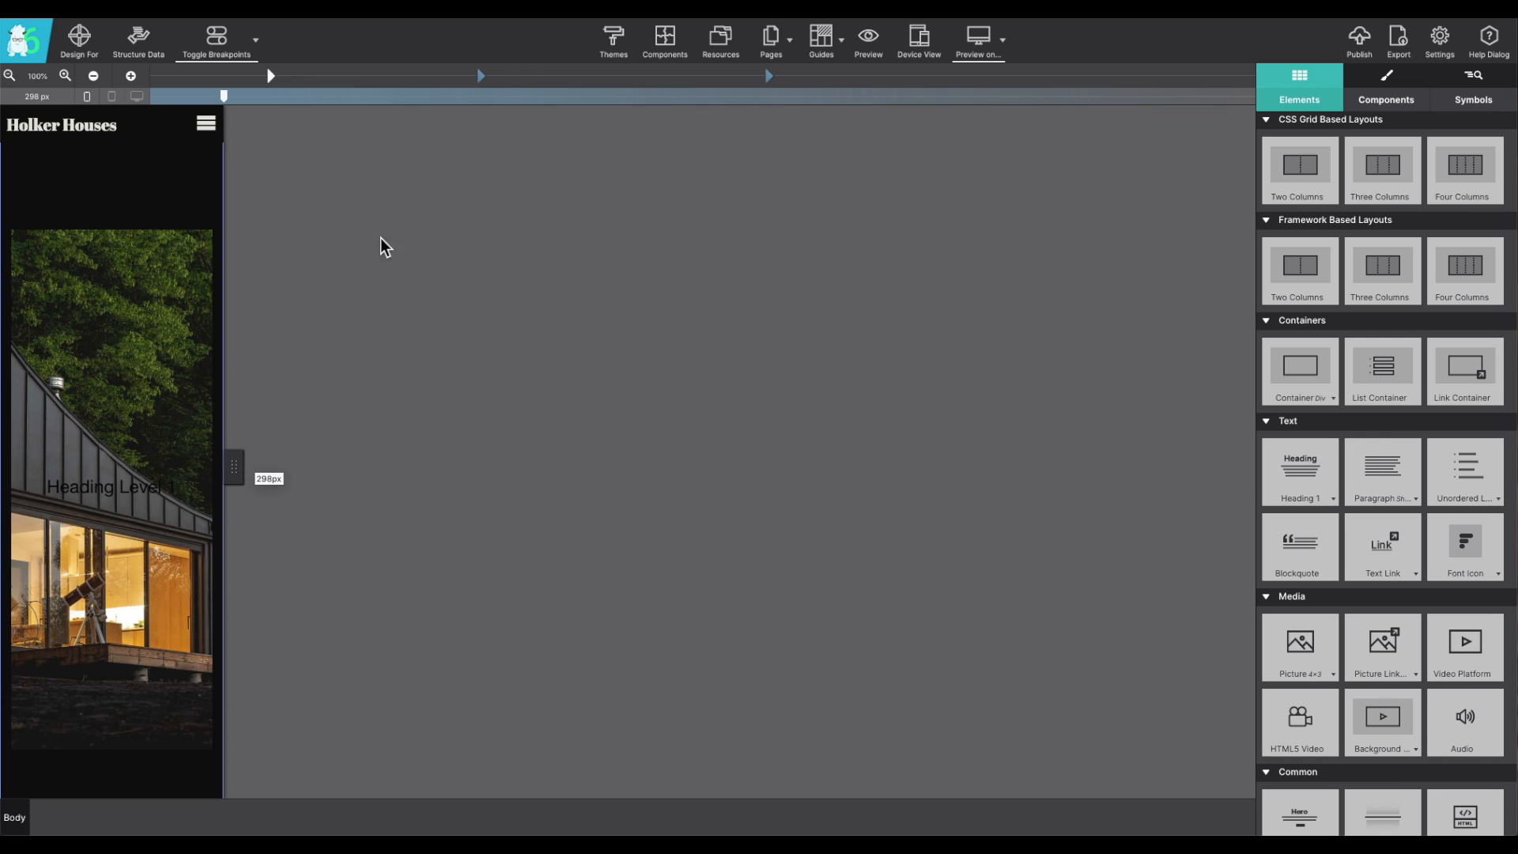
mouse_move(784, 95)
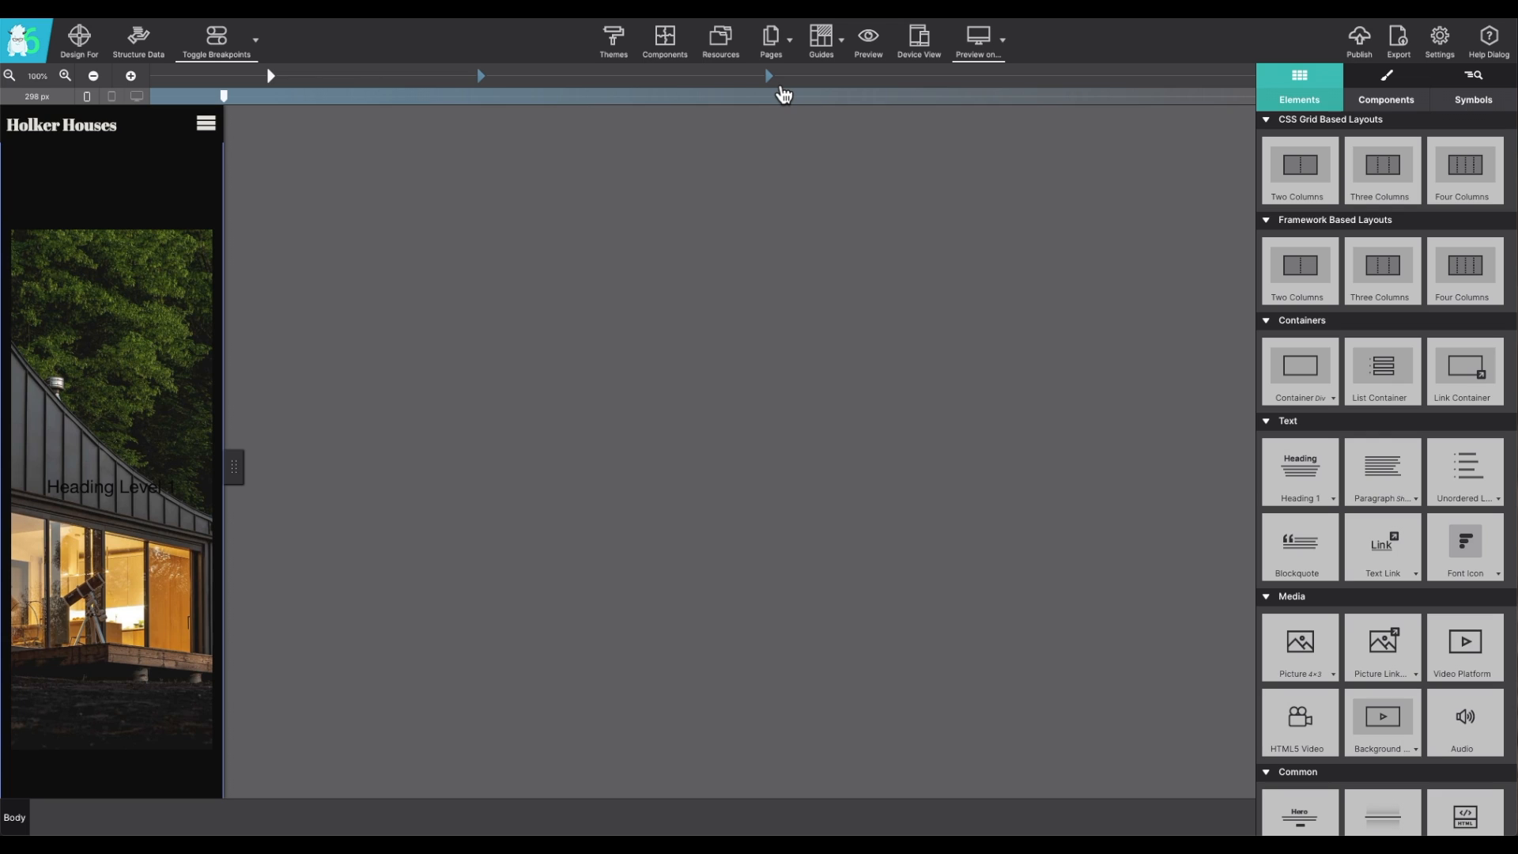
drag(224, 95, 320, 95)
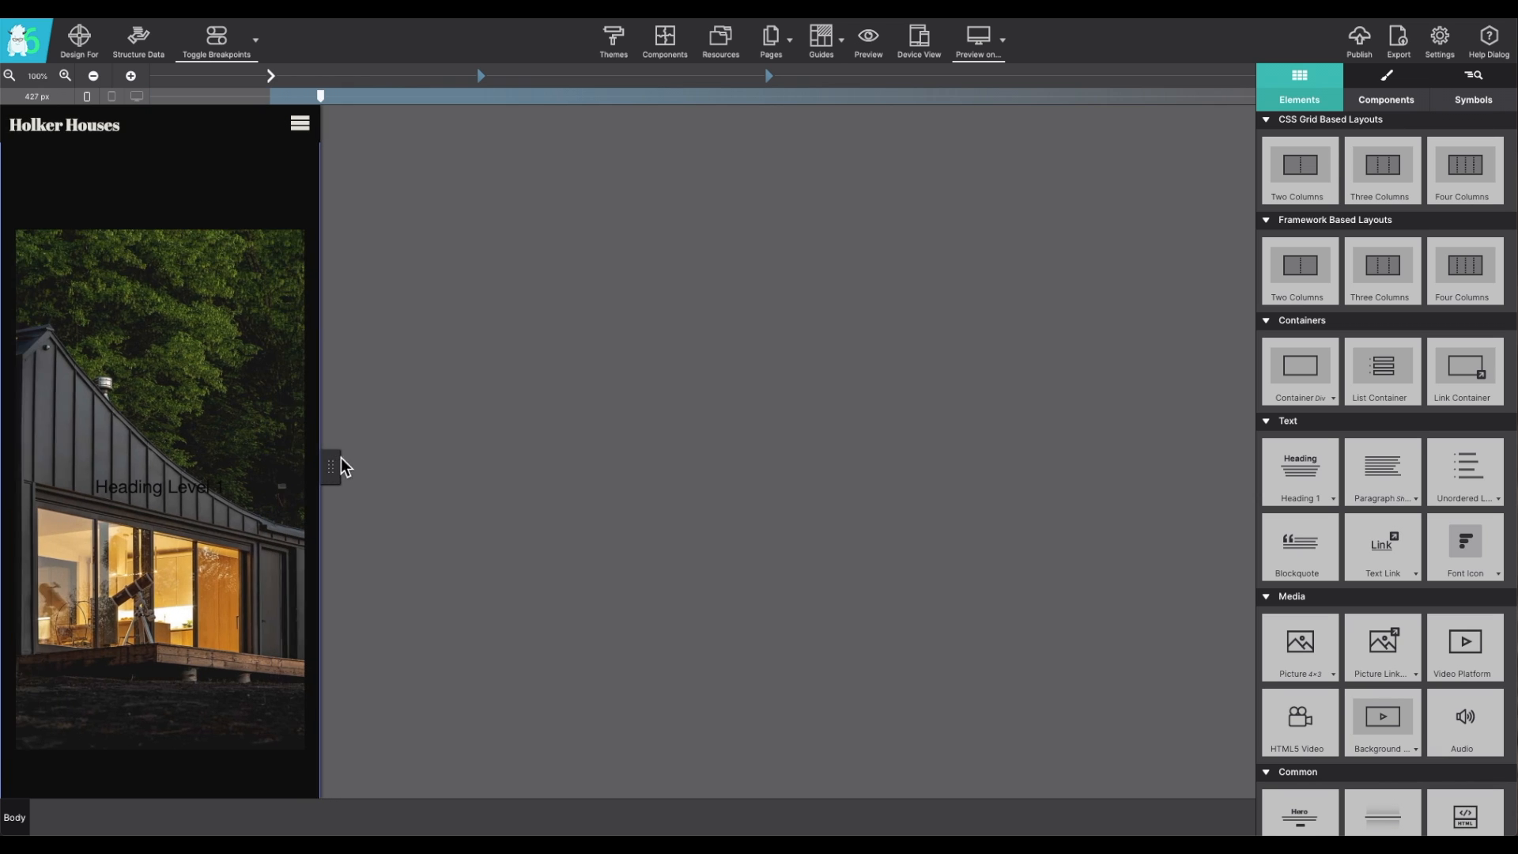
drag(320, 94, 625, 95)
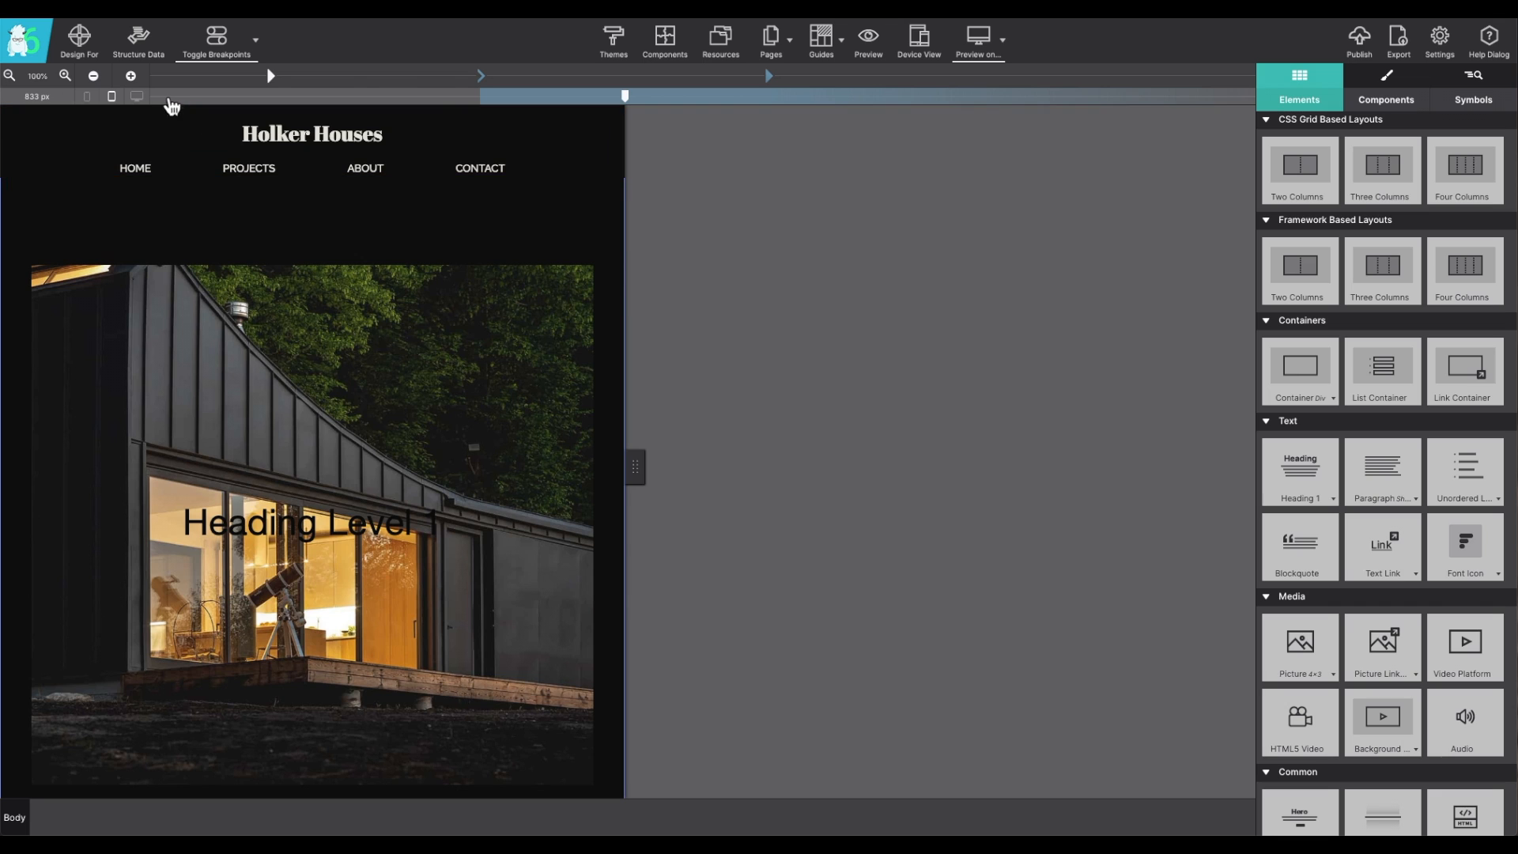
mouse_move(135, 78)
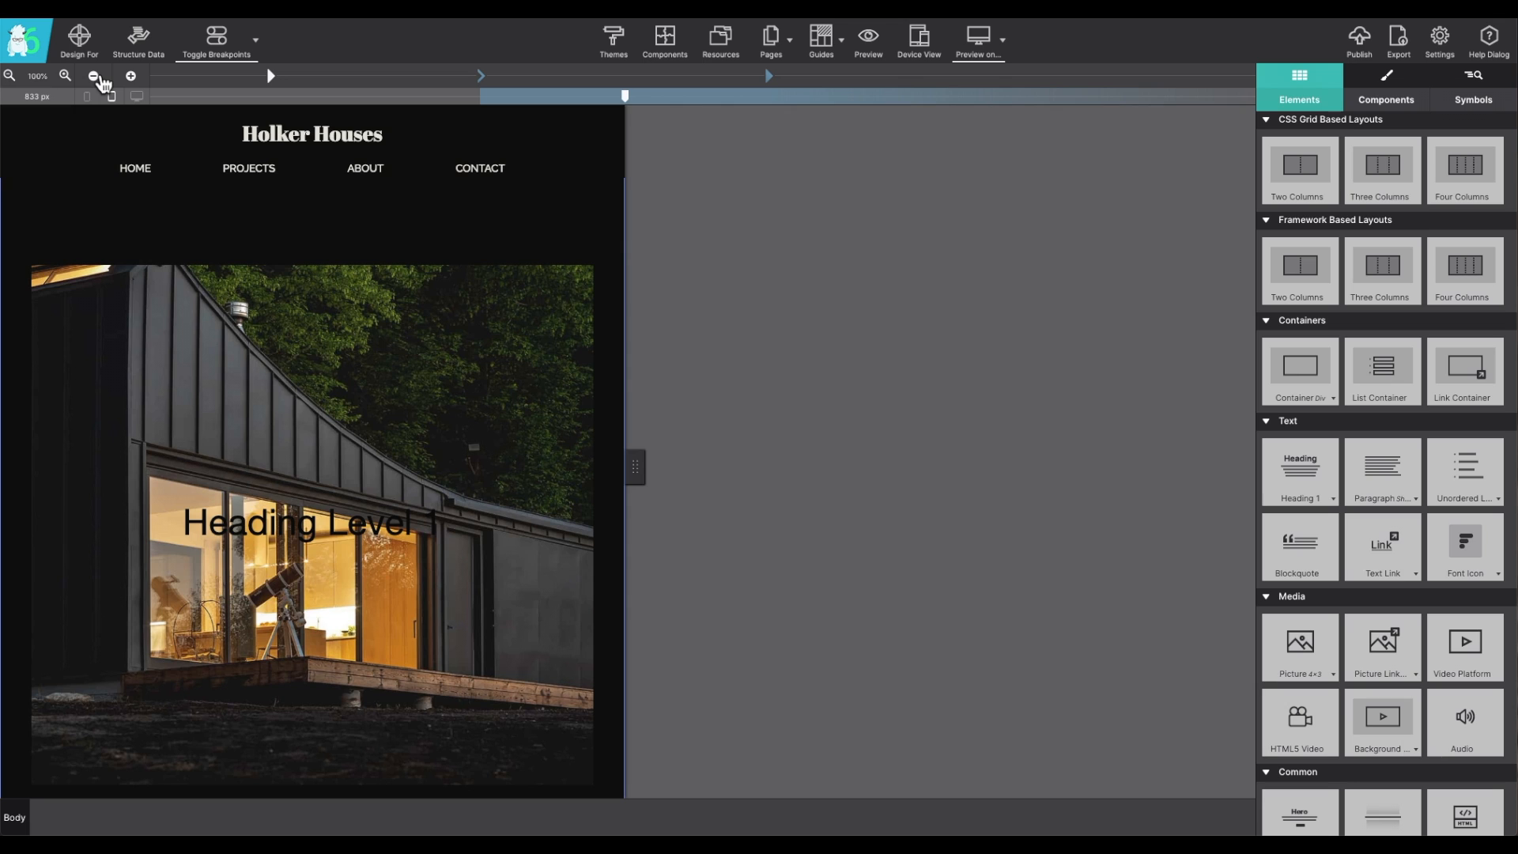
mouse_move(85, 104)
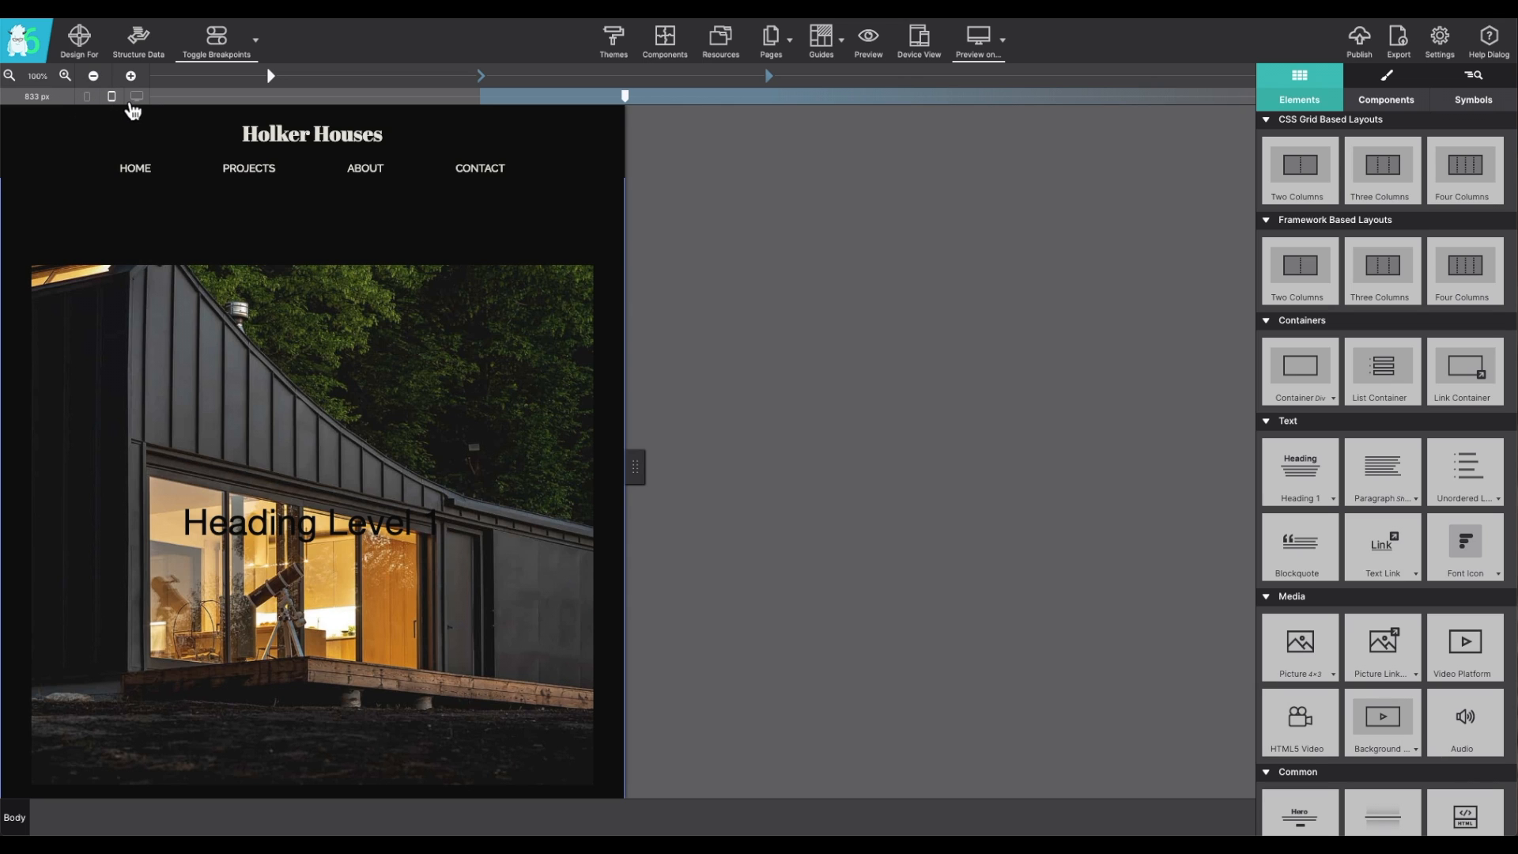
mouse_move(85, 112)
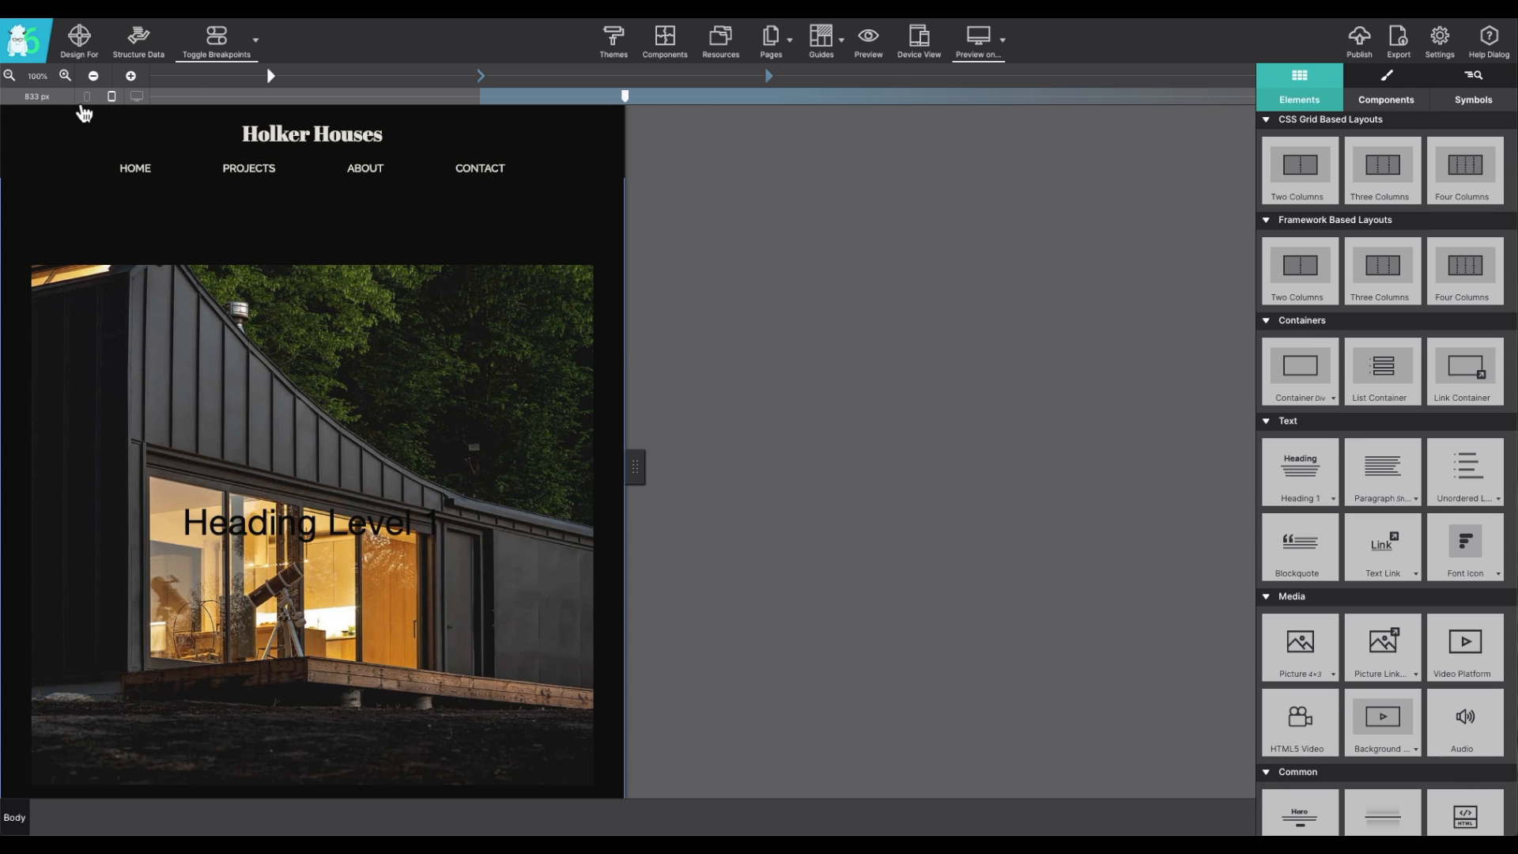
mouse_move(635, 466)
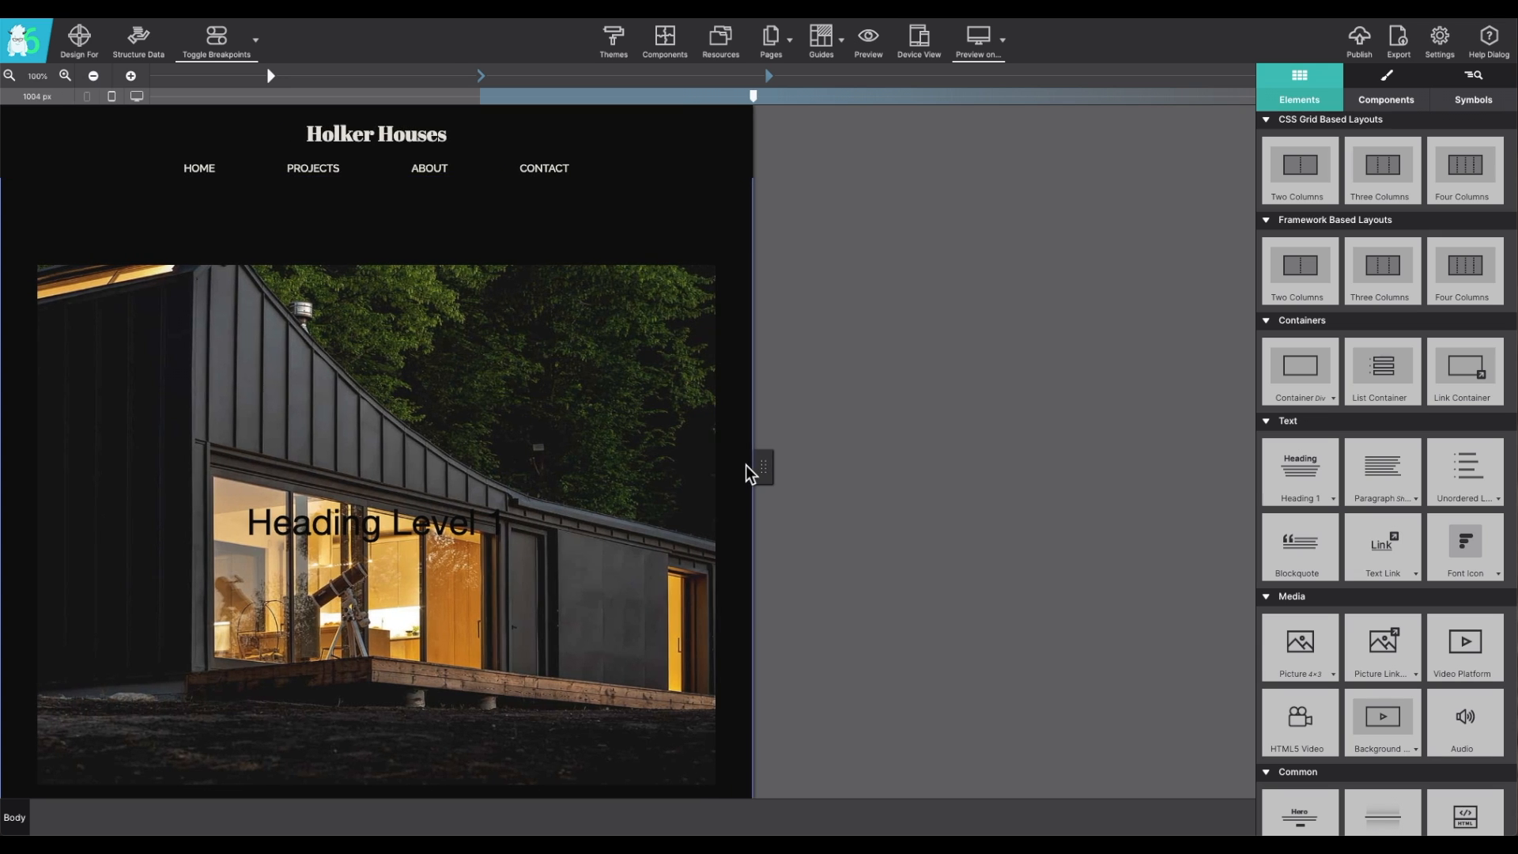
Step: Resize the page preview through phone widths, from its narrowest up to about 578 px
click(376, 136)
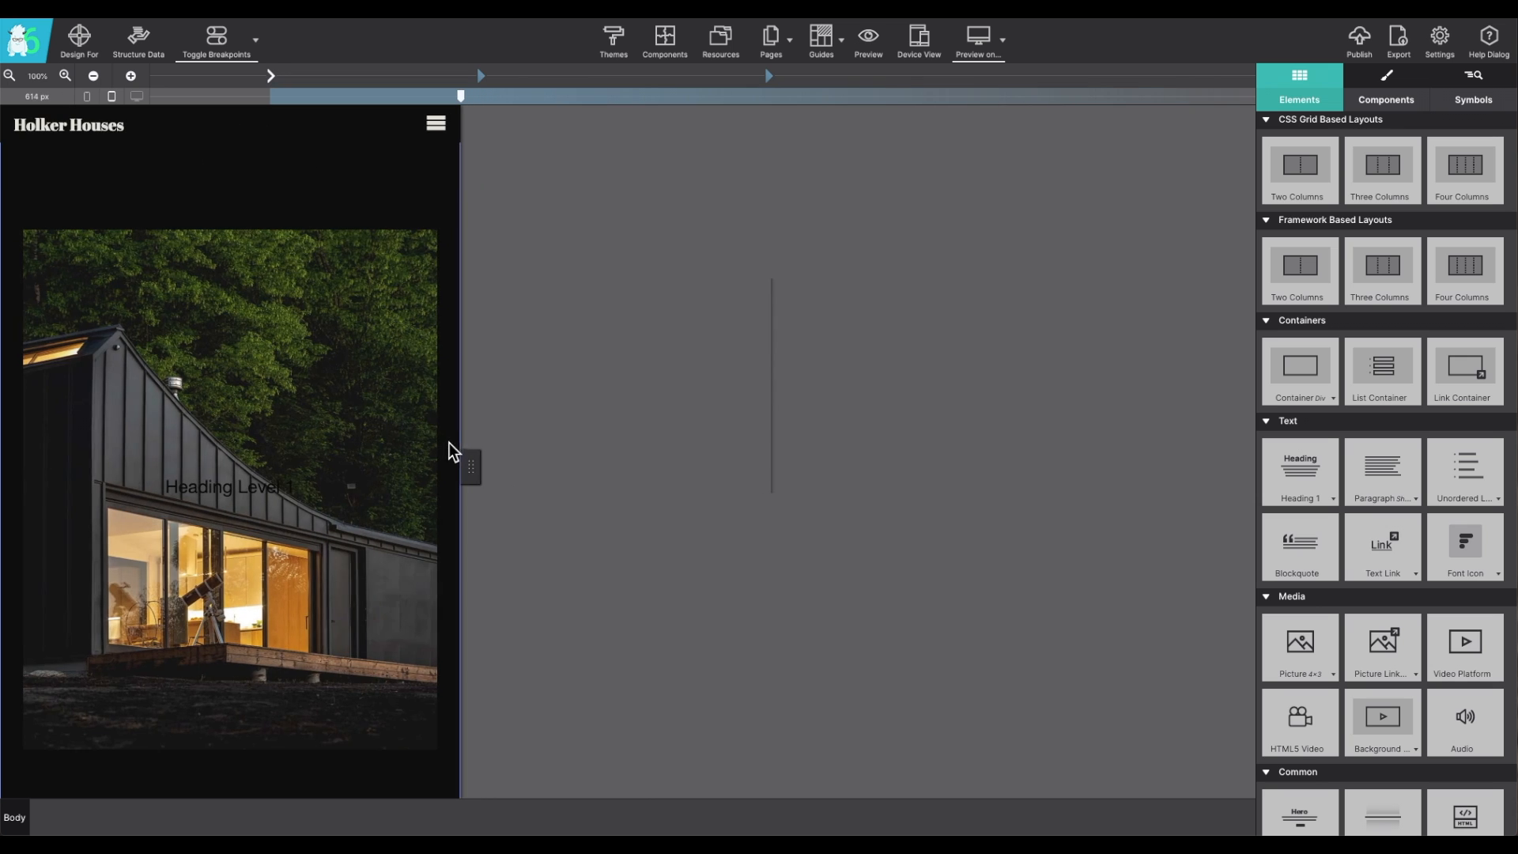
drag(460, 95, 276, 95)
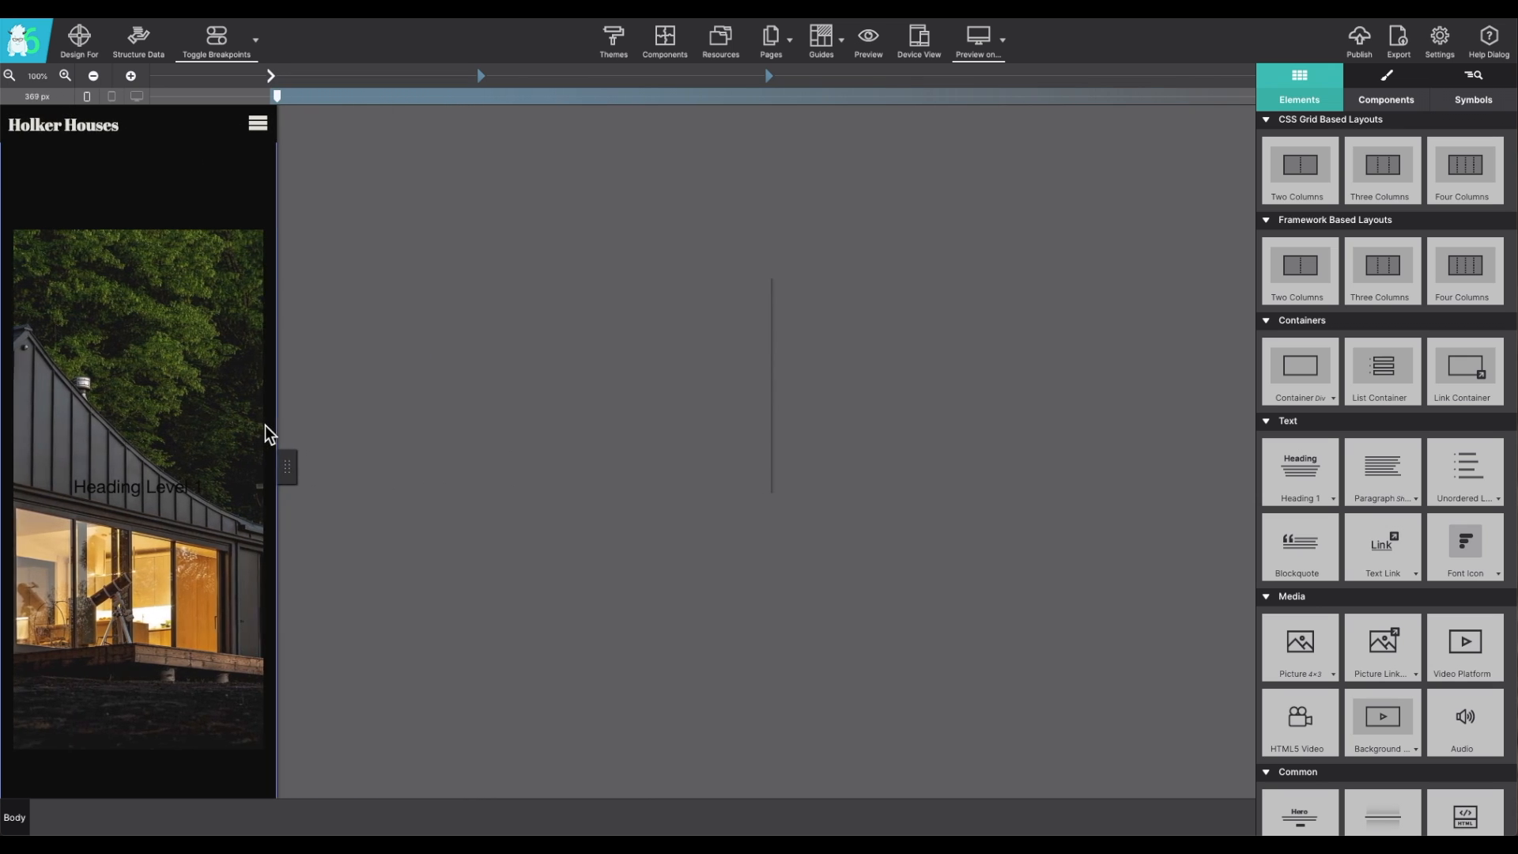
drag(277, 95, 189, 95)
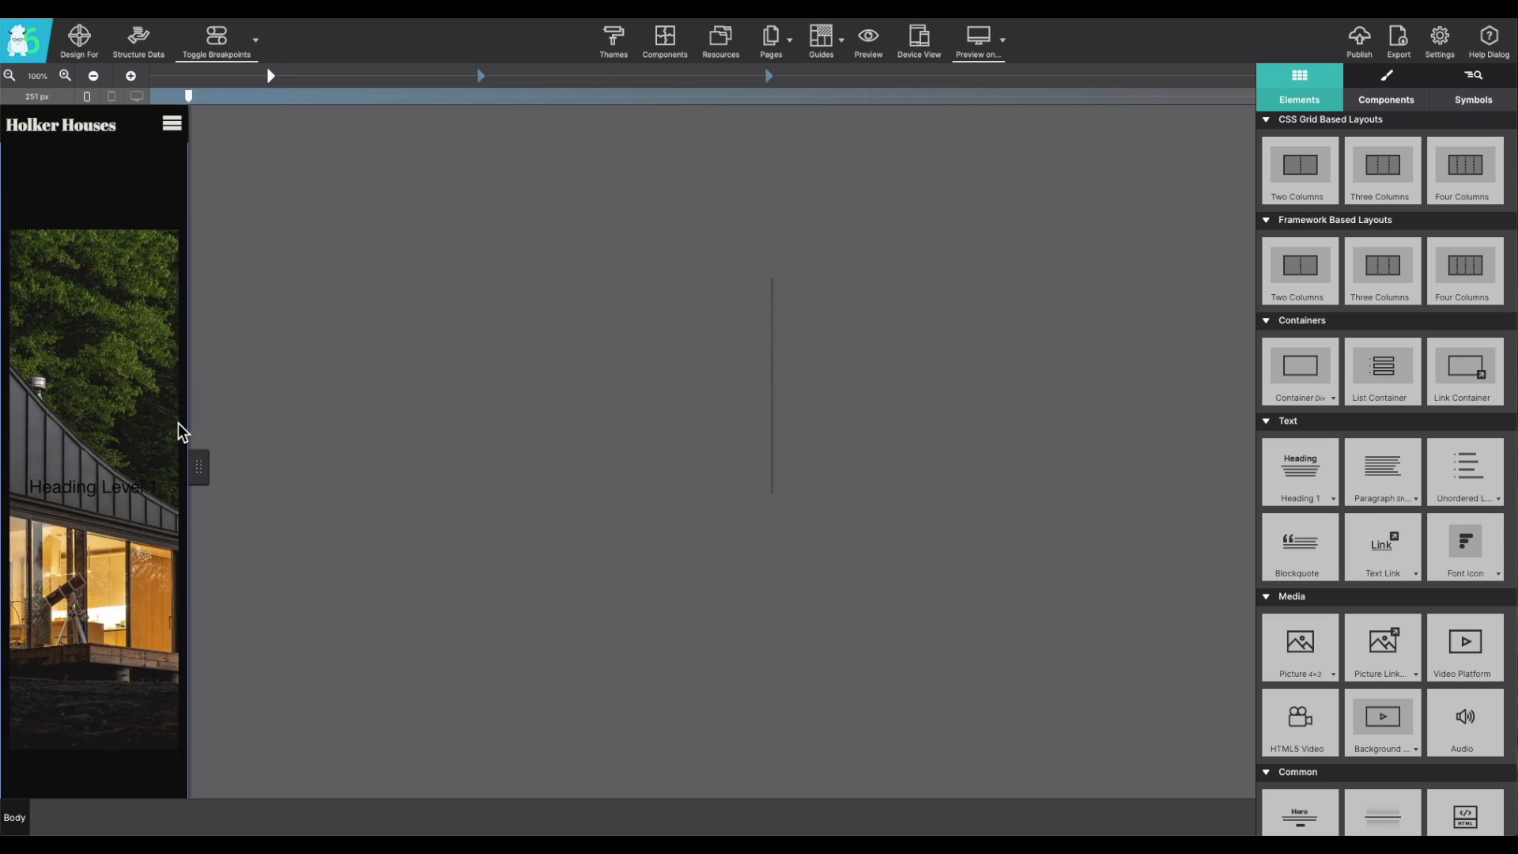
drag(188, 95, 246, 95)
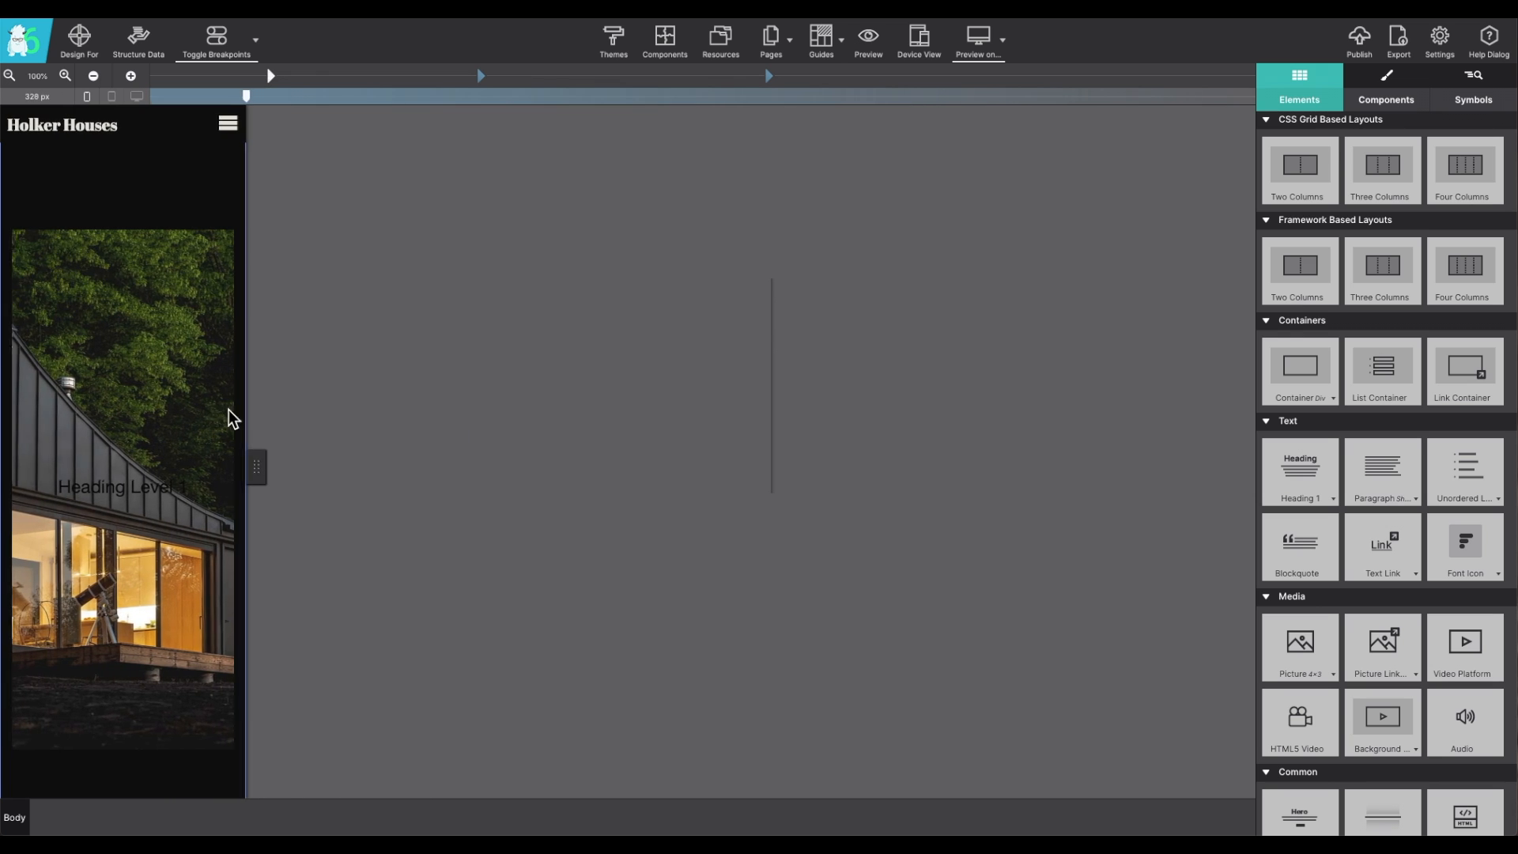
drag(246, 95, 433, 95)
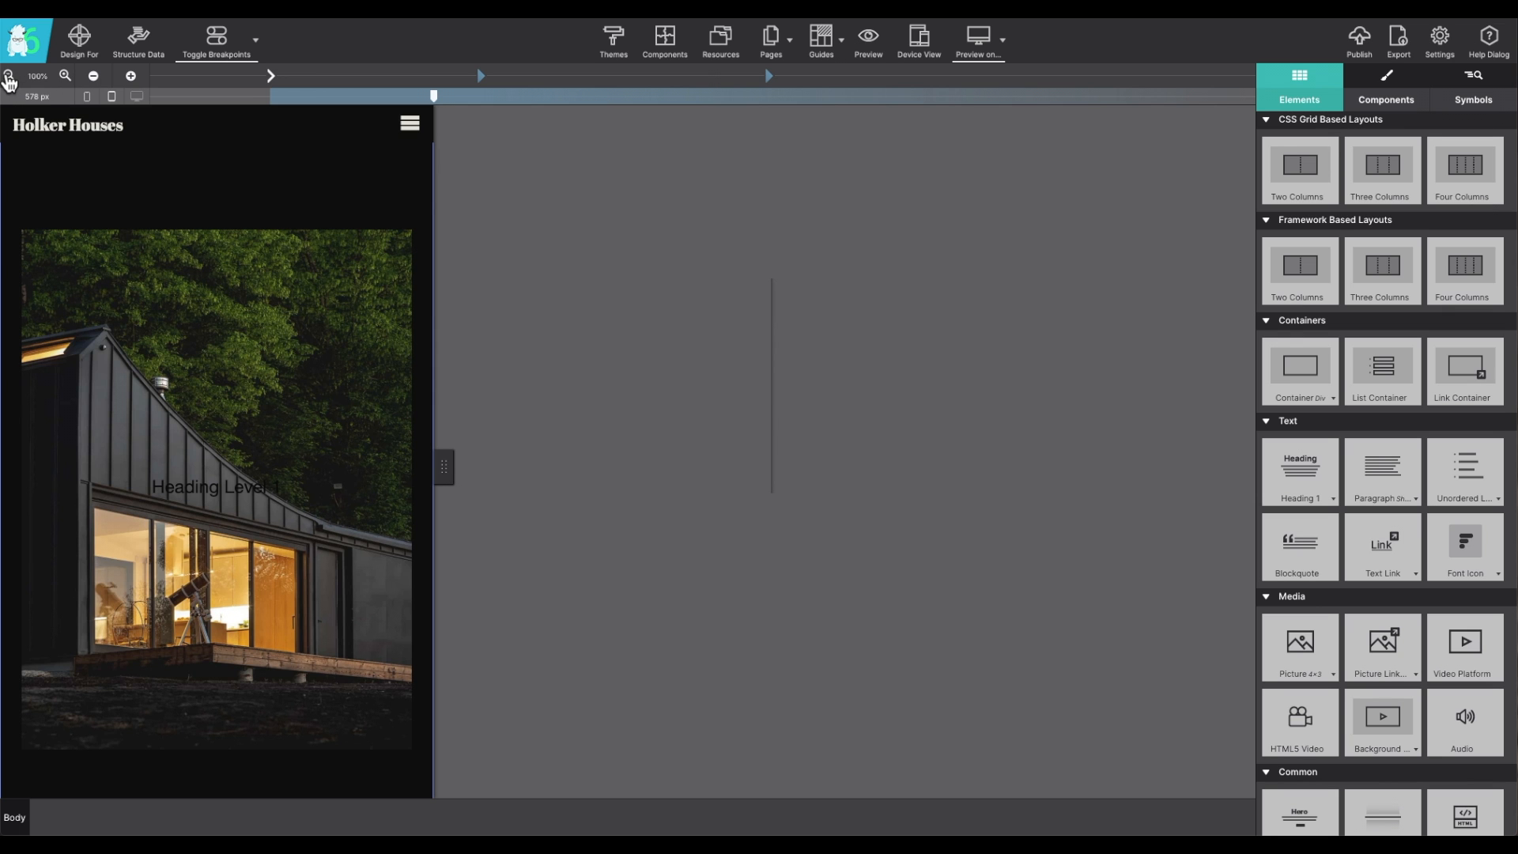
Step: Zoom the canvas out to 70% and back in, then restore full 1589 px desktop width
click(94, 76)
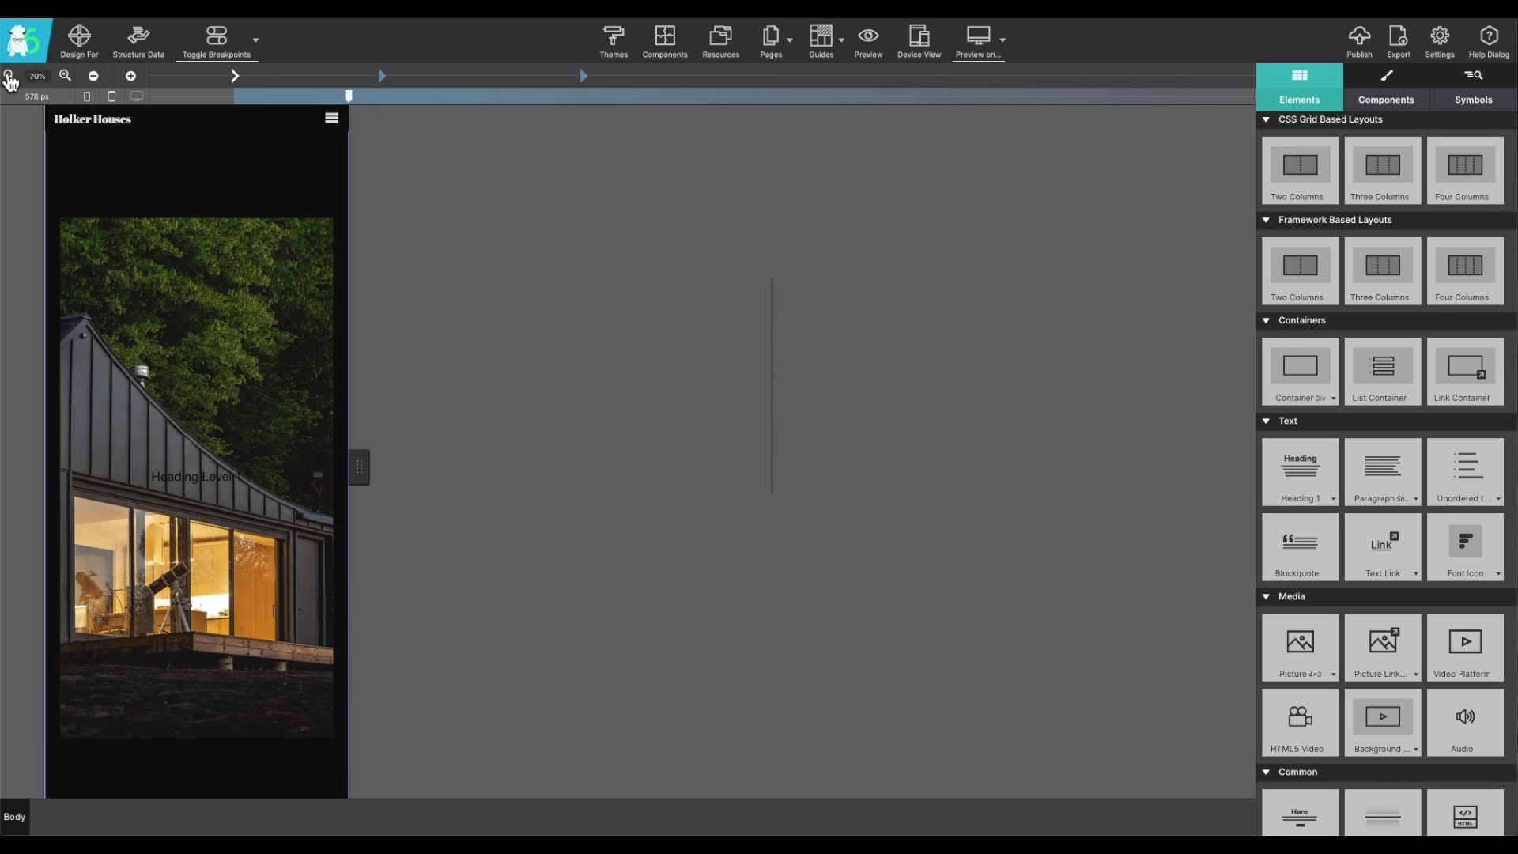
click(92, 76)
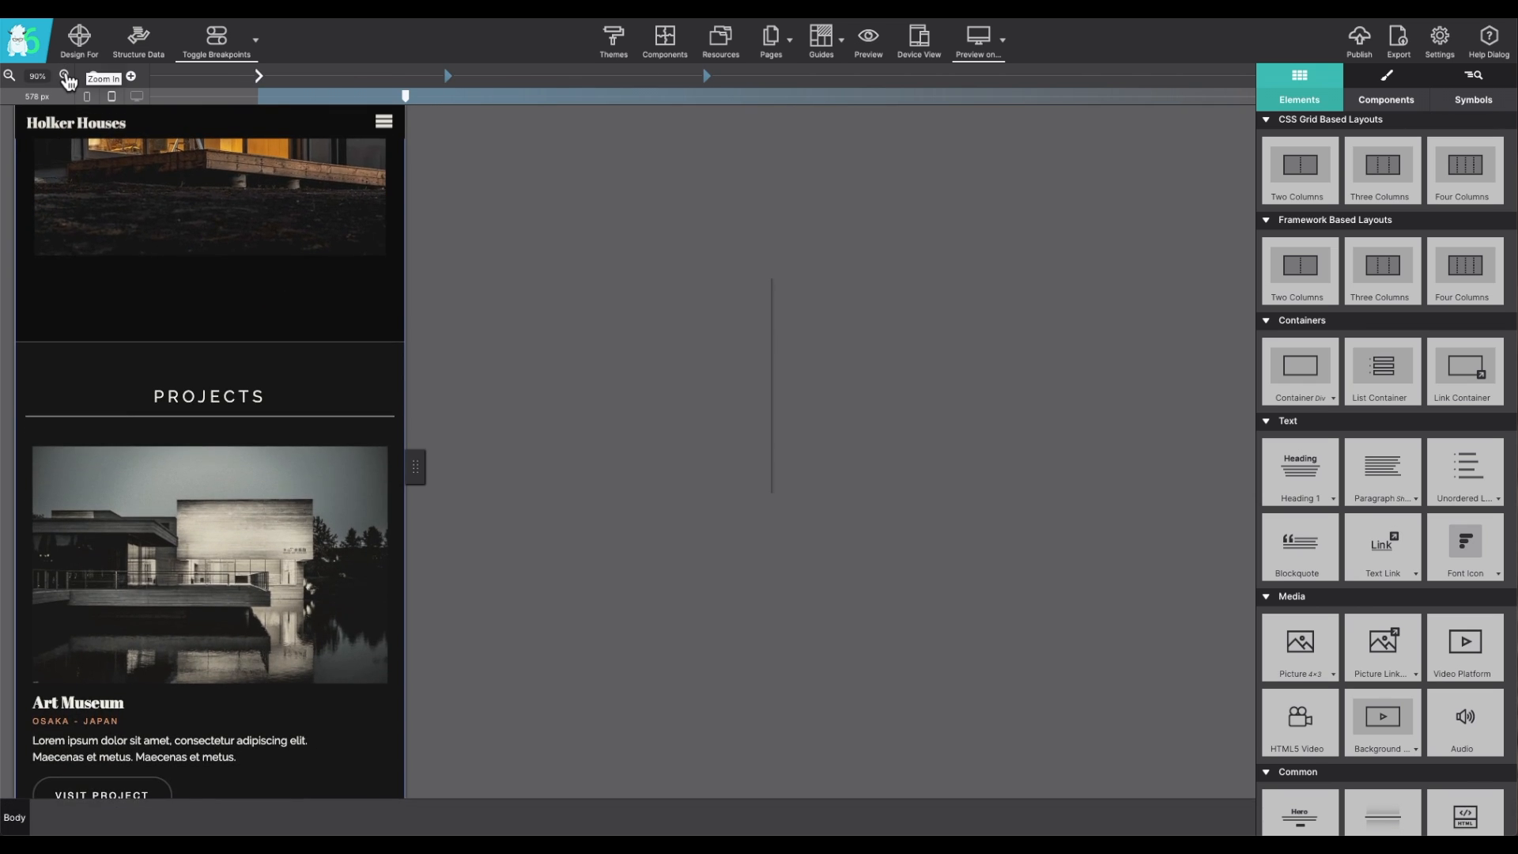
click(131, 77)
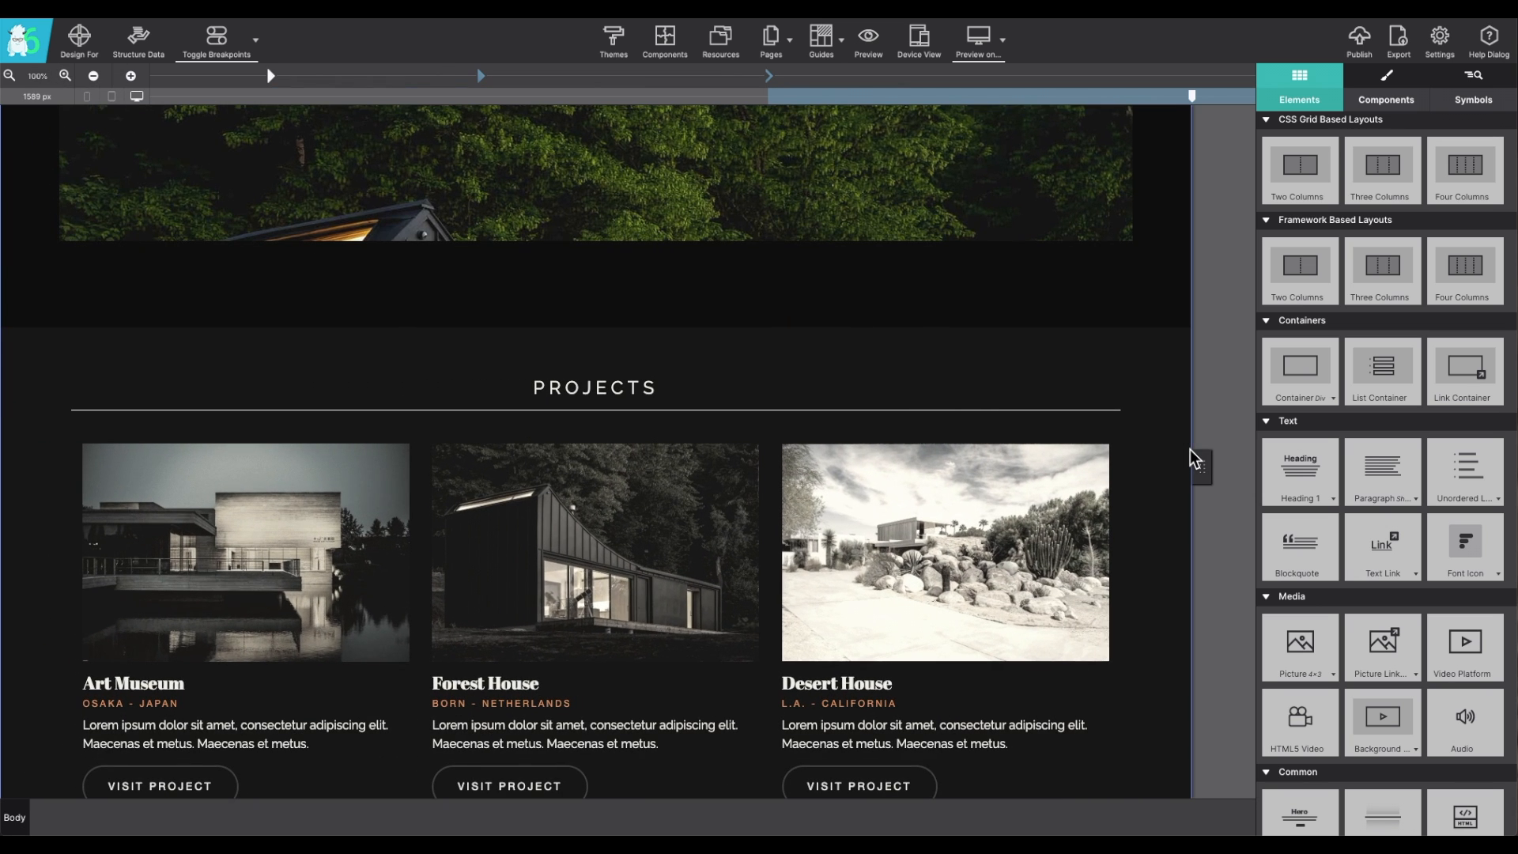
mouse_move(1208, 453)
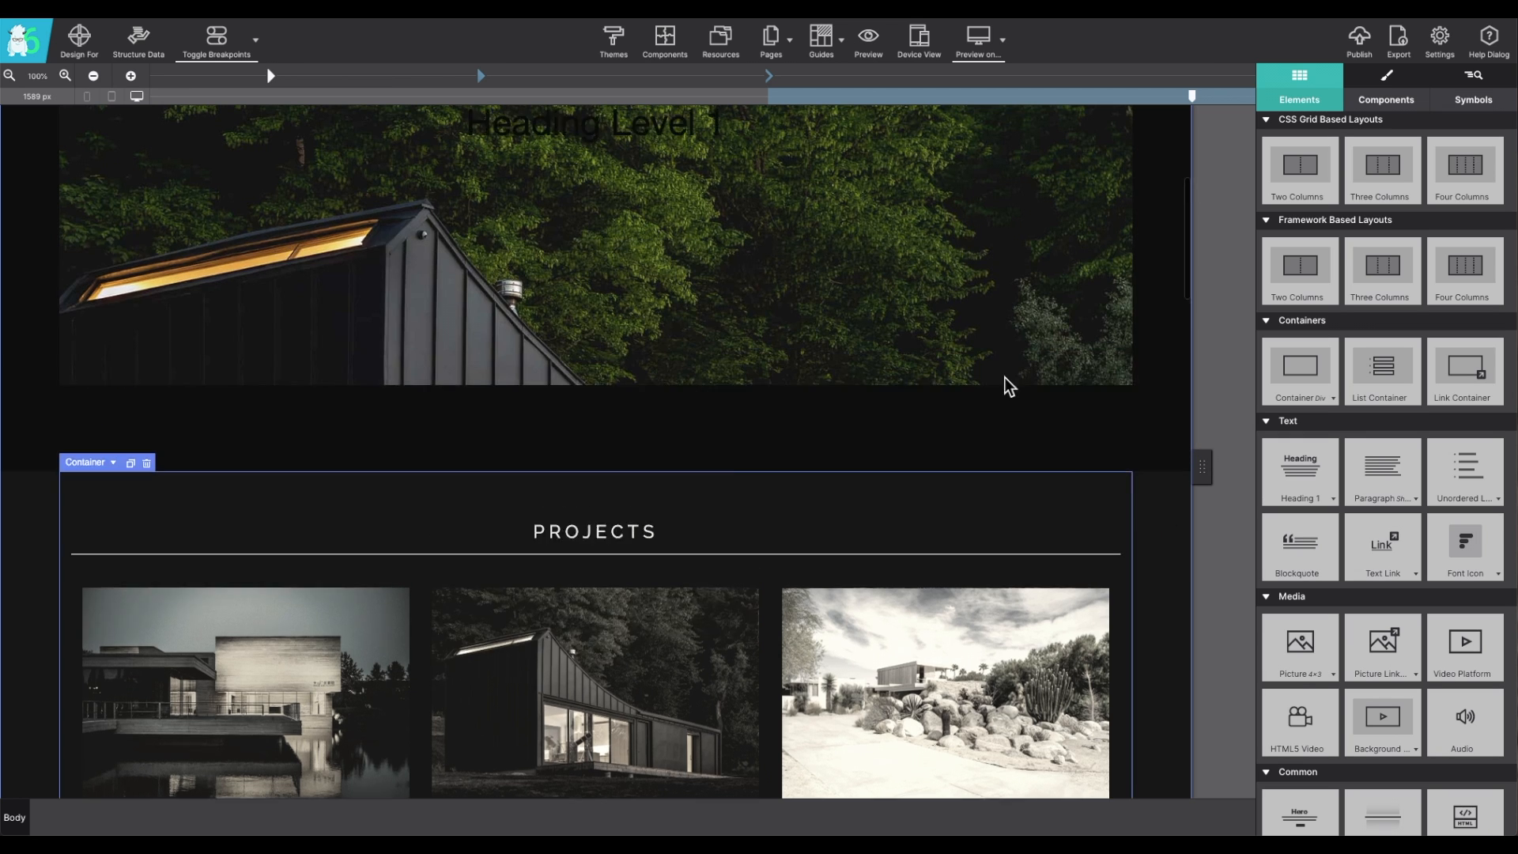
Step: Move the CONTACT link so the menu reads PROJECTS, CONTACT, HOME, ABOUT, then select the hero heading
scroll(up, 3)
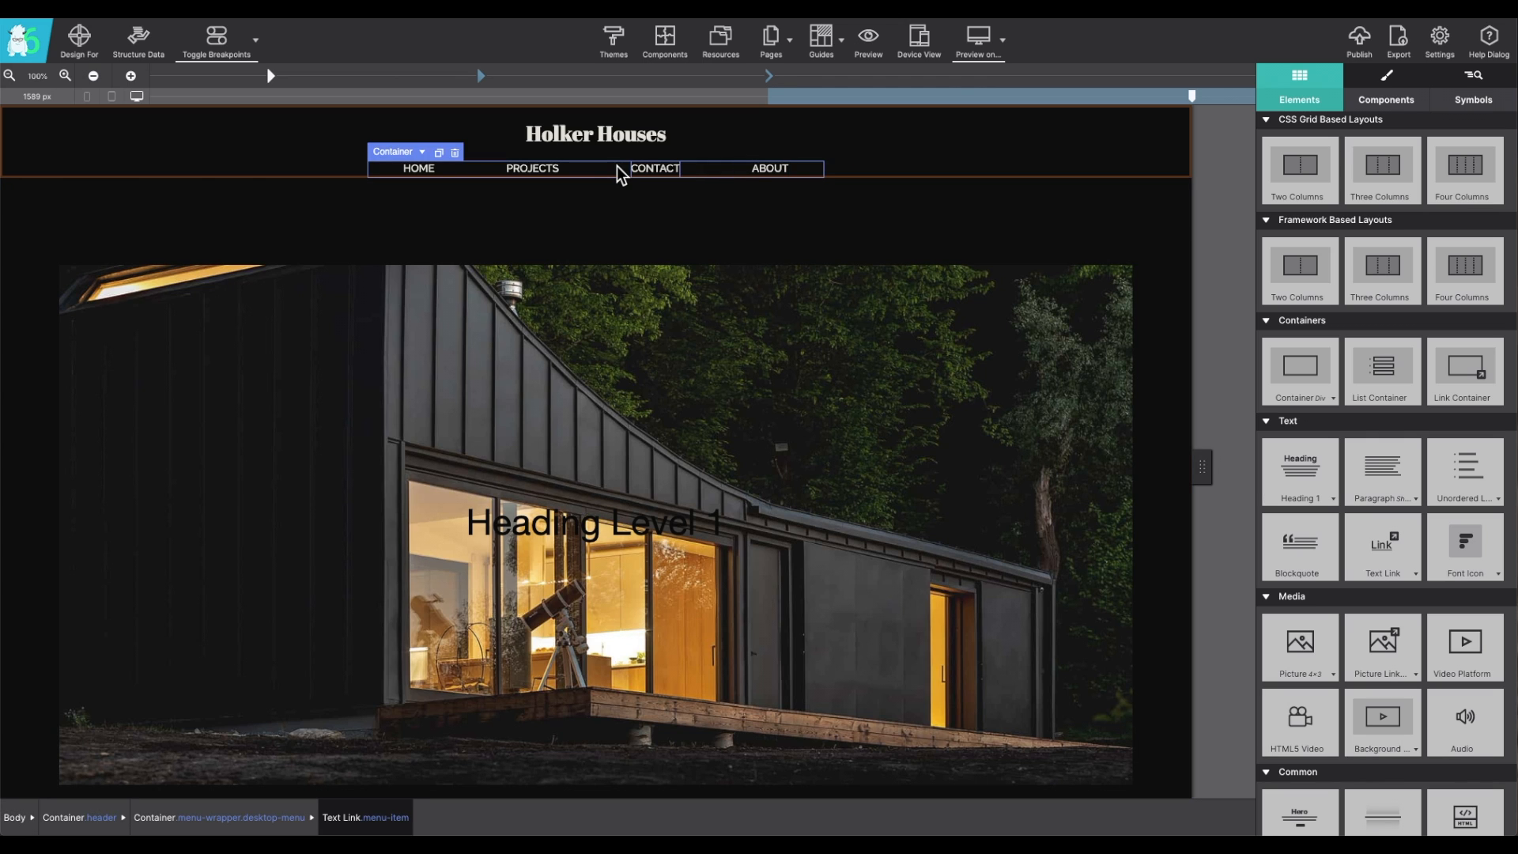
drag(531, 168, 397, 168)
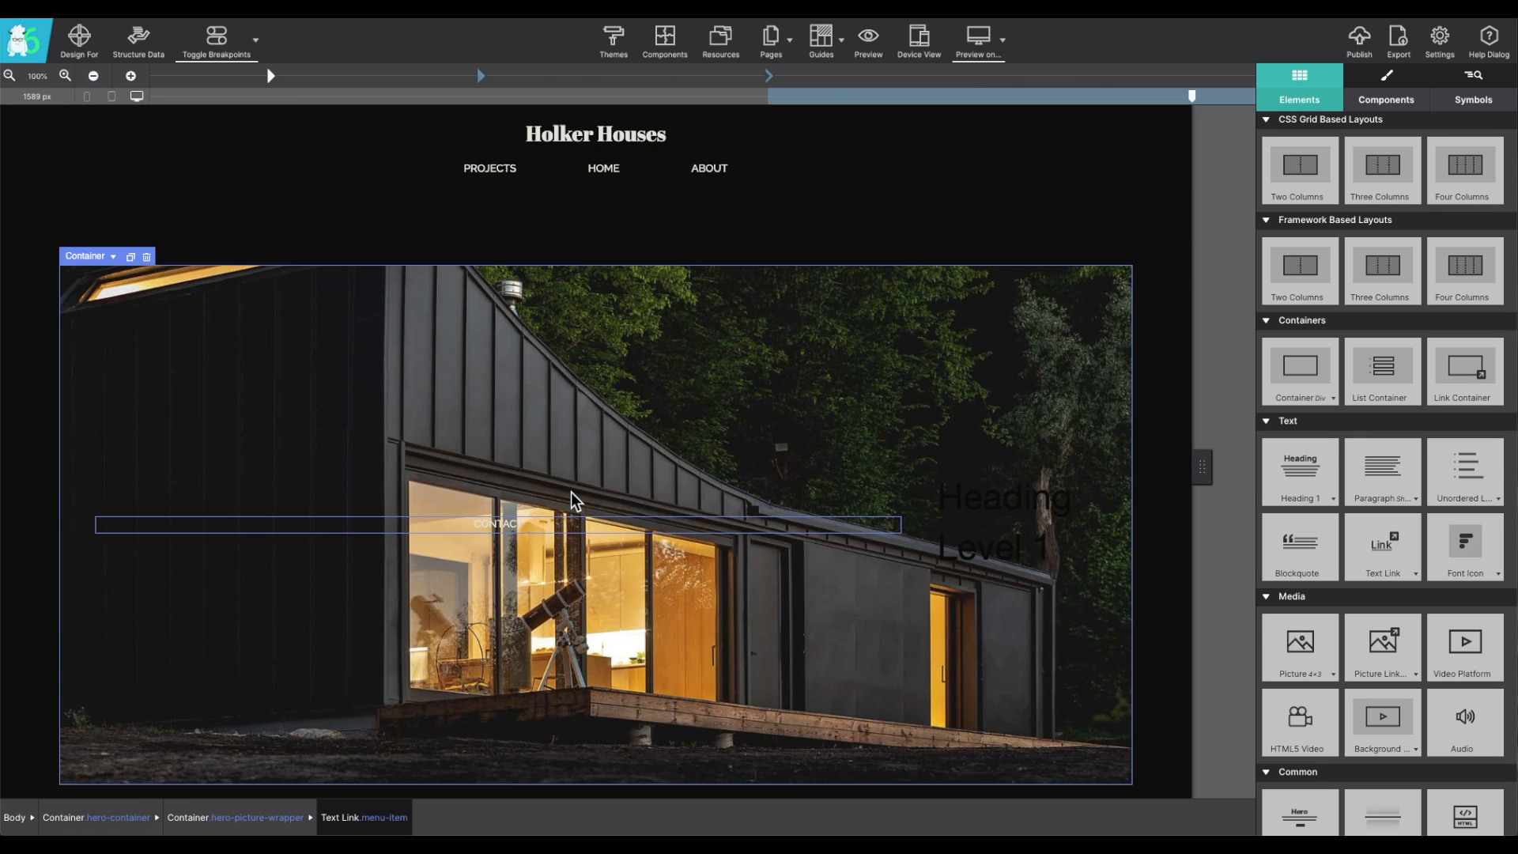
mouse_move(573, 496)
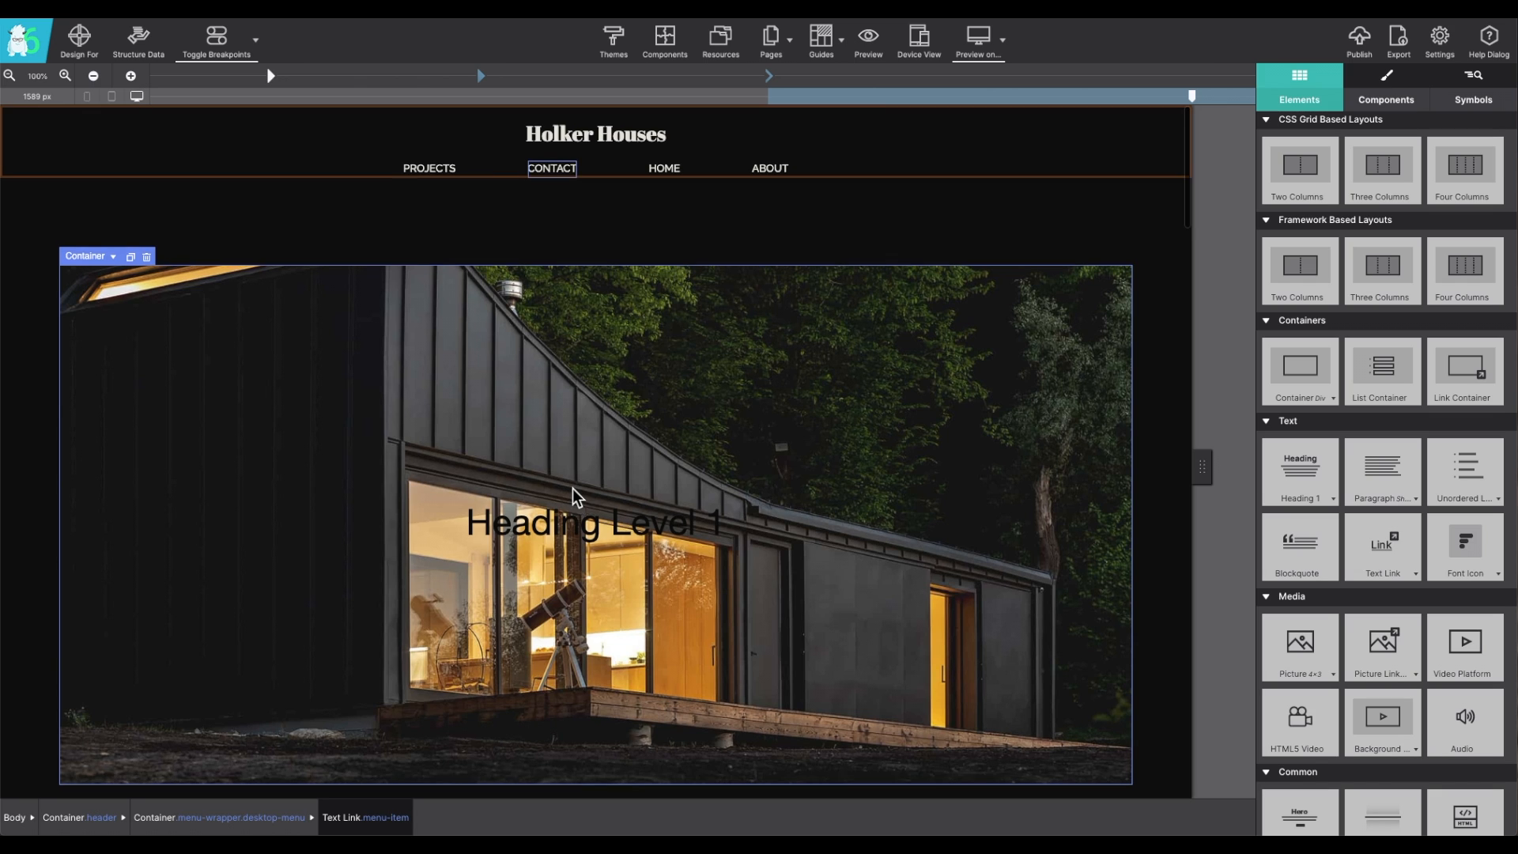
click(593, 523)
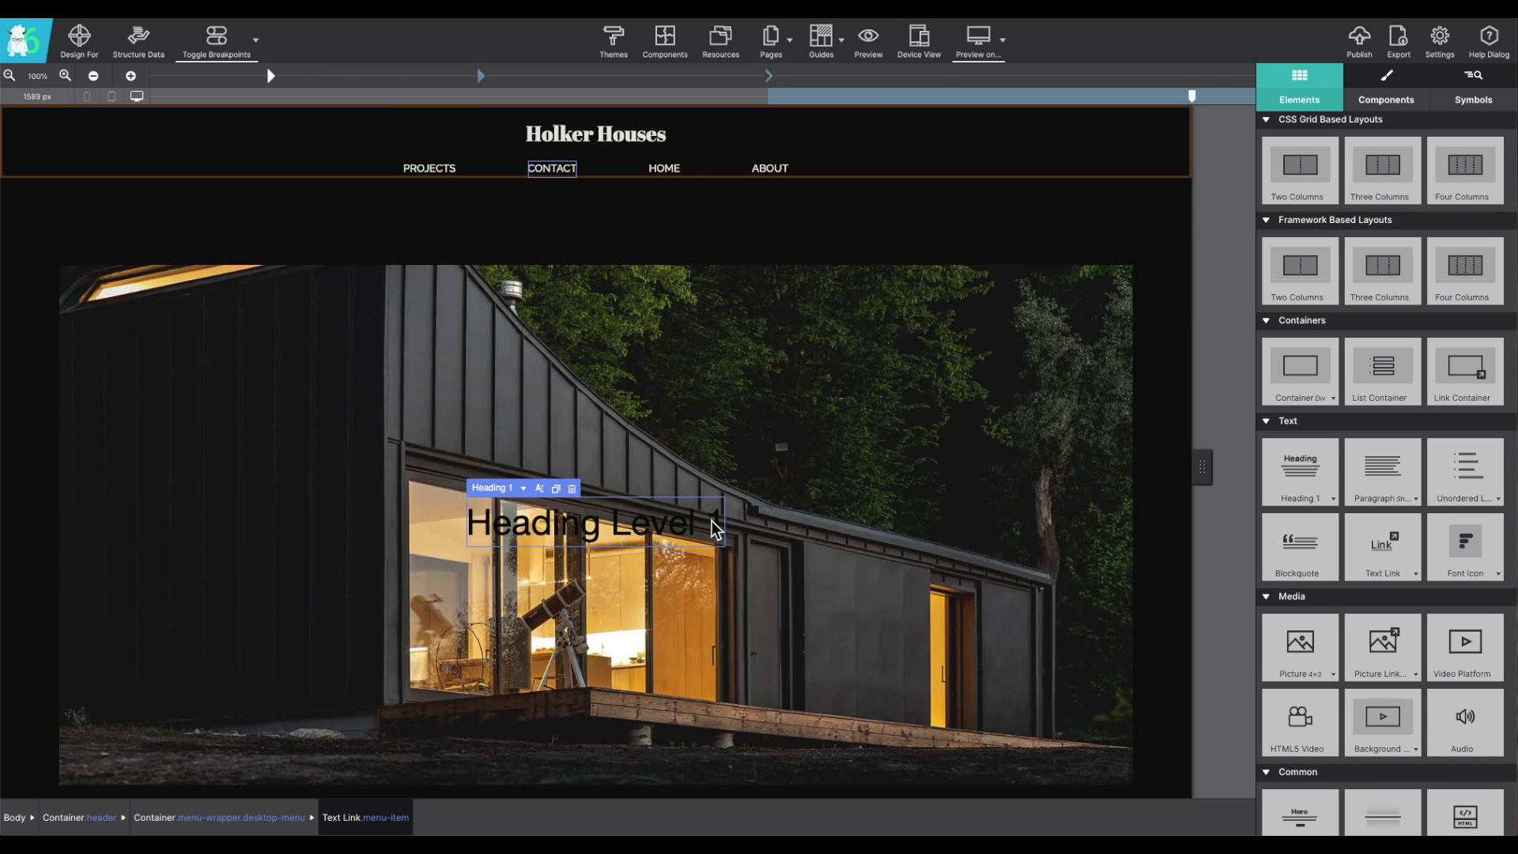
mouse_move(624, 539)
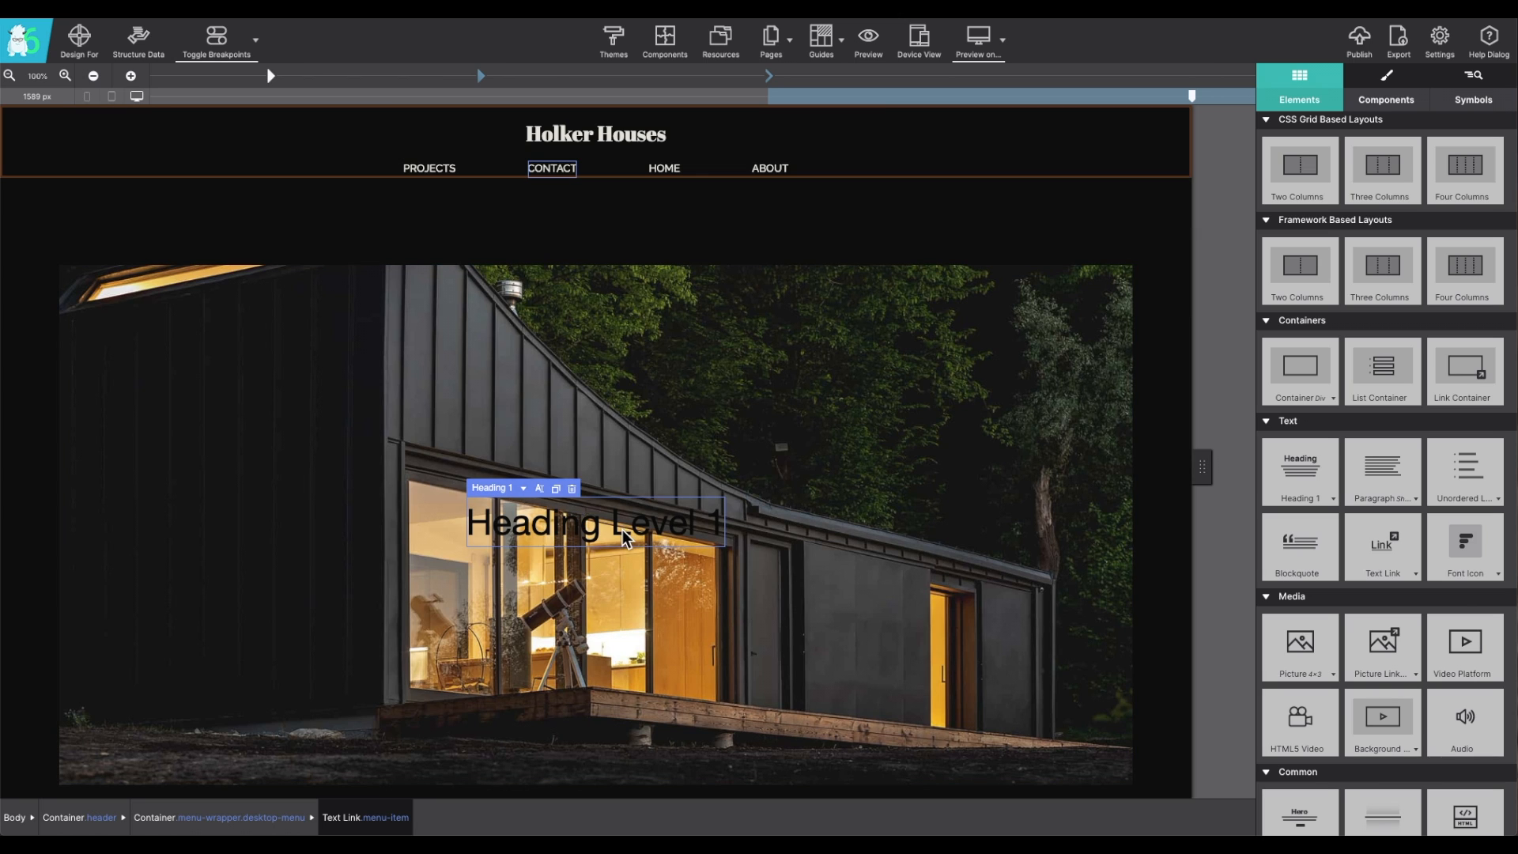
mouse_move(546, 506)
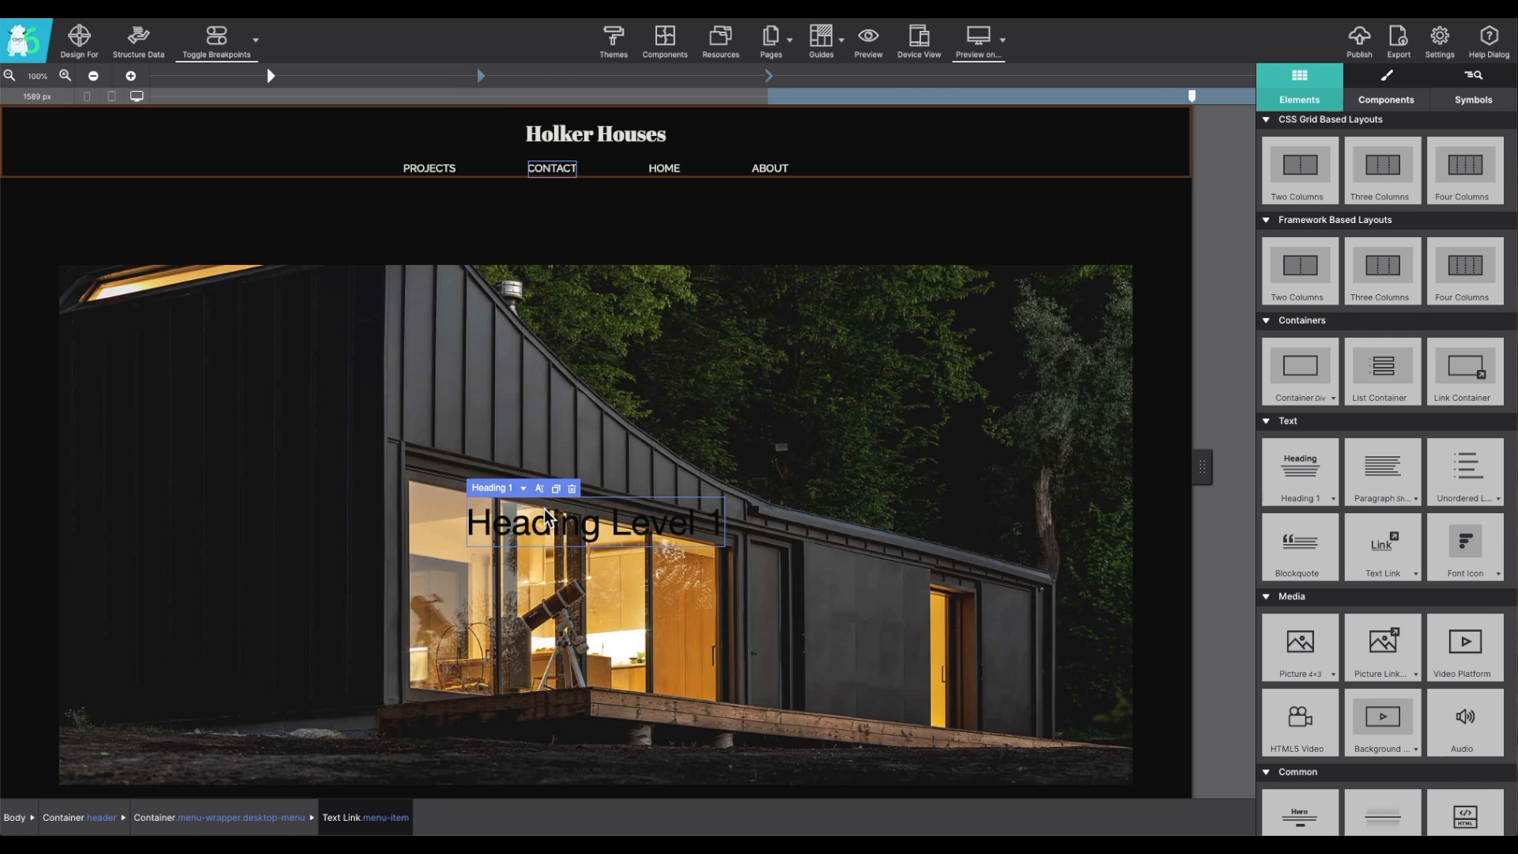
Step: Replace the hero heading's text with 'Holker Houses'
click(1386, 74)
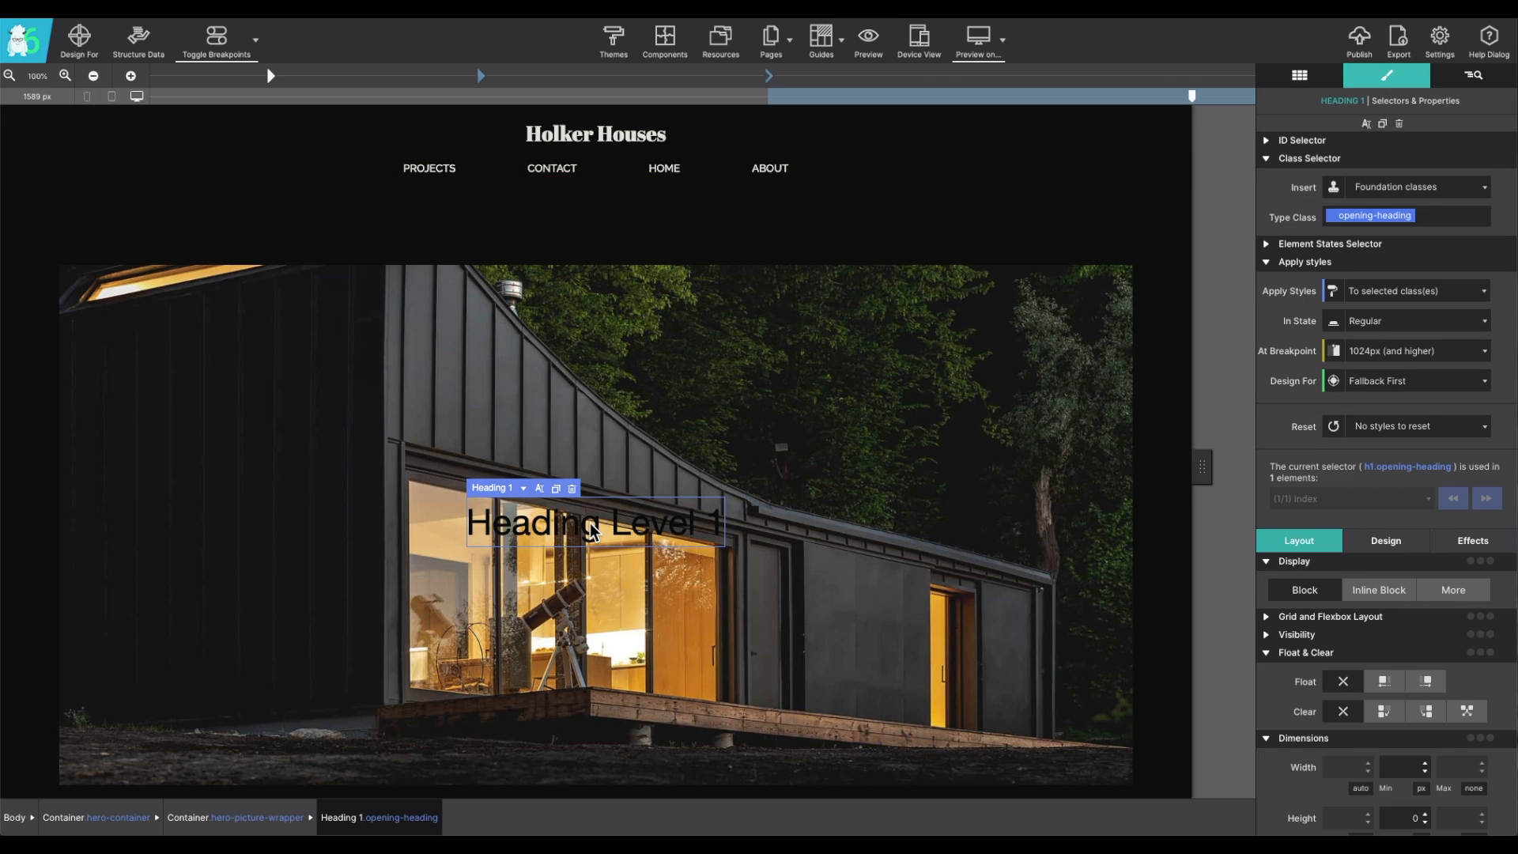
double_click(594, 523)
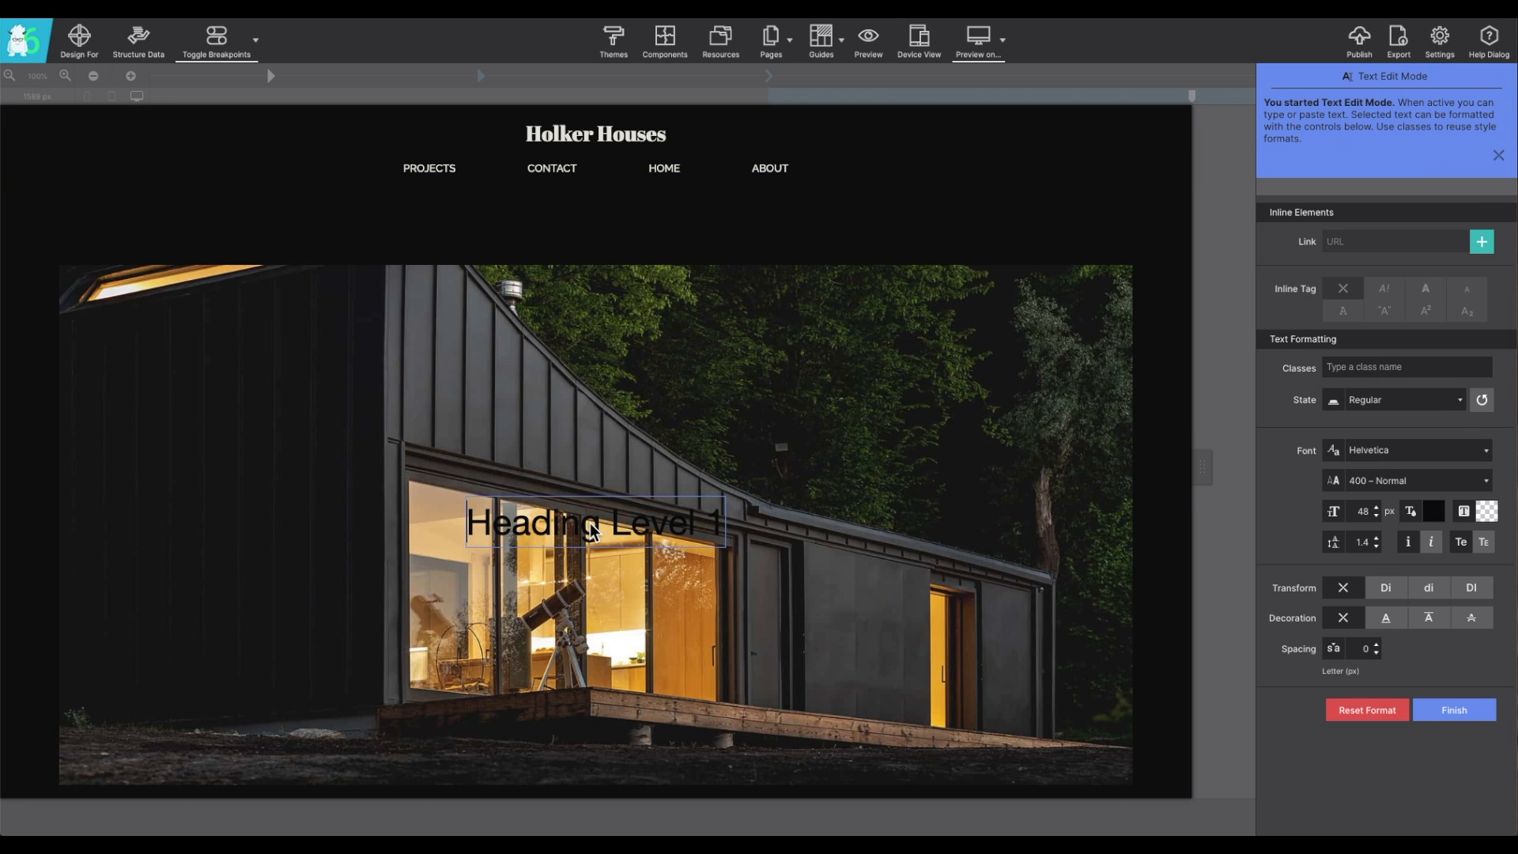
mouse_move(1374, 215)
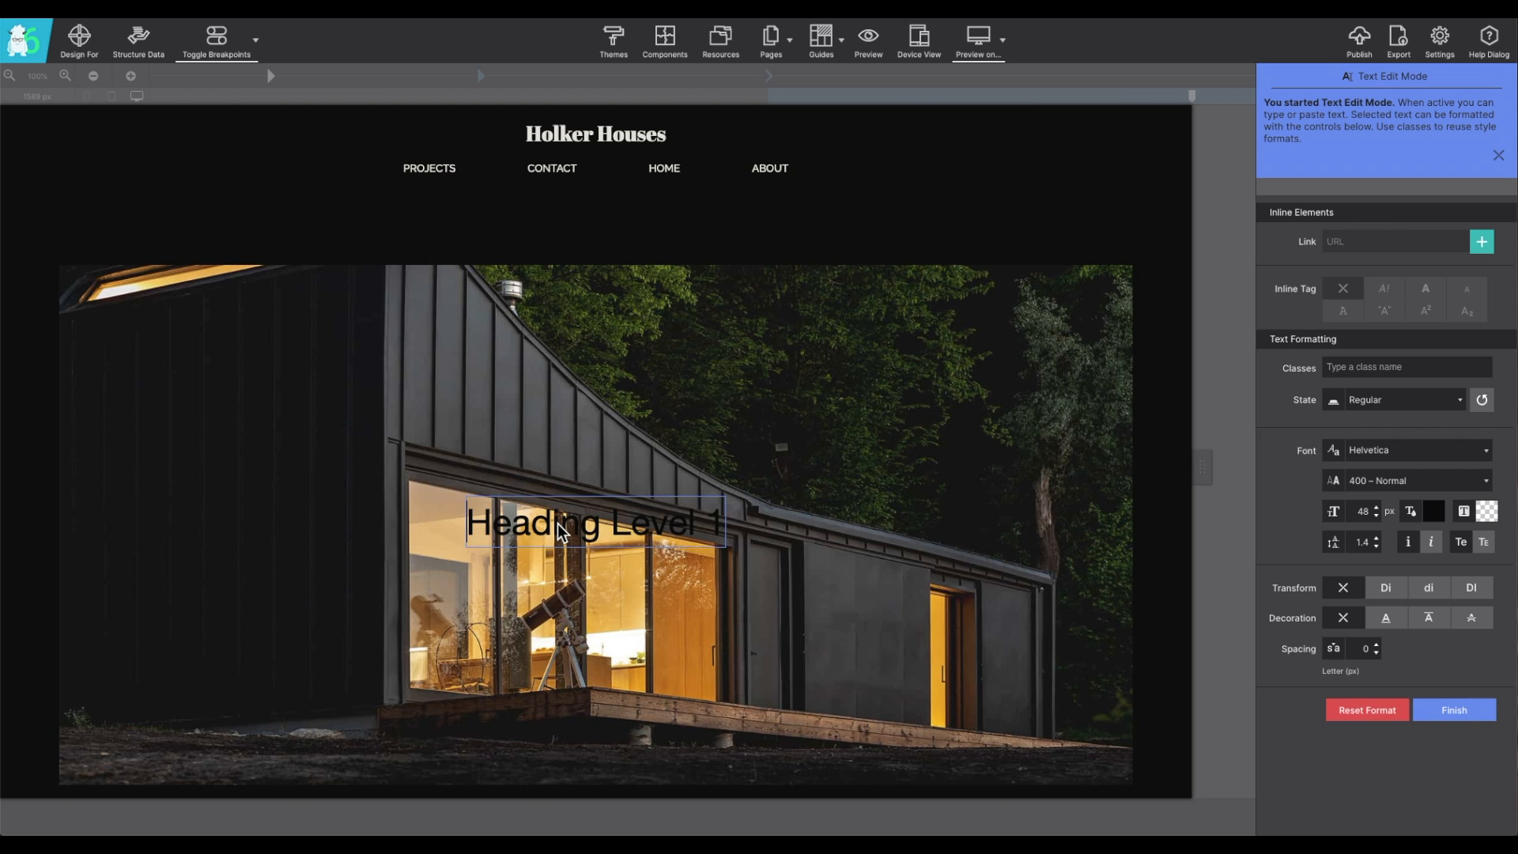
triple_click(594, 522)
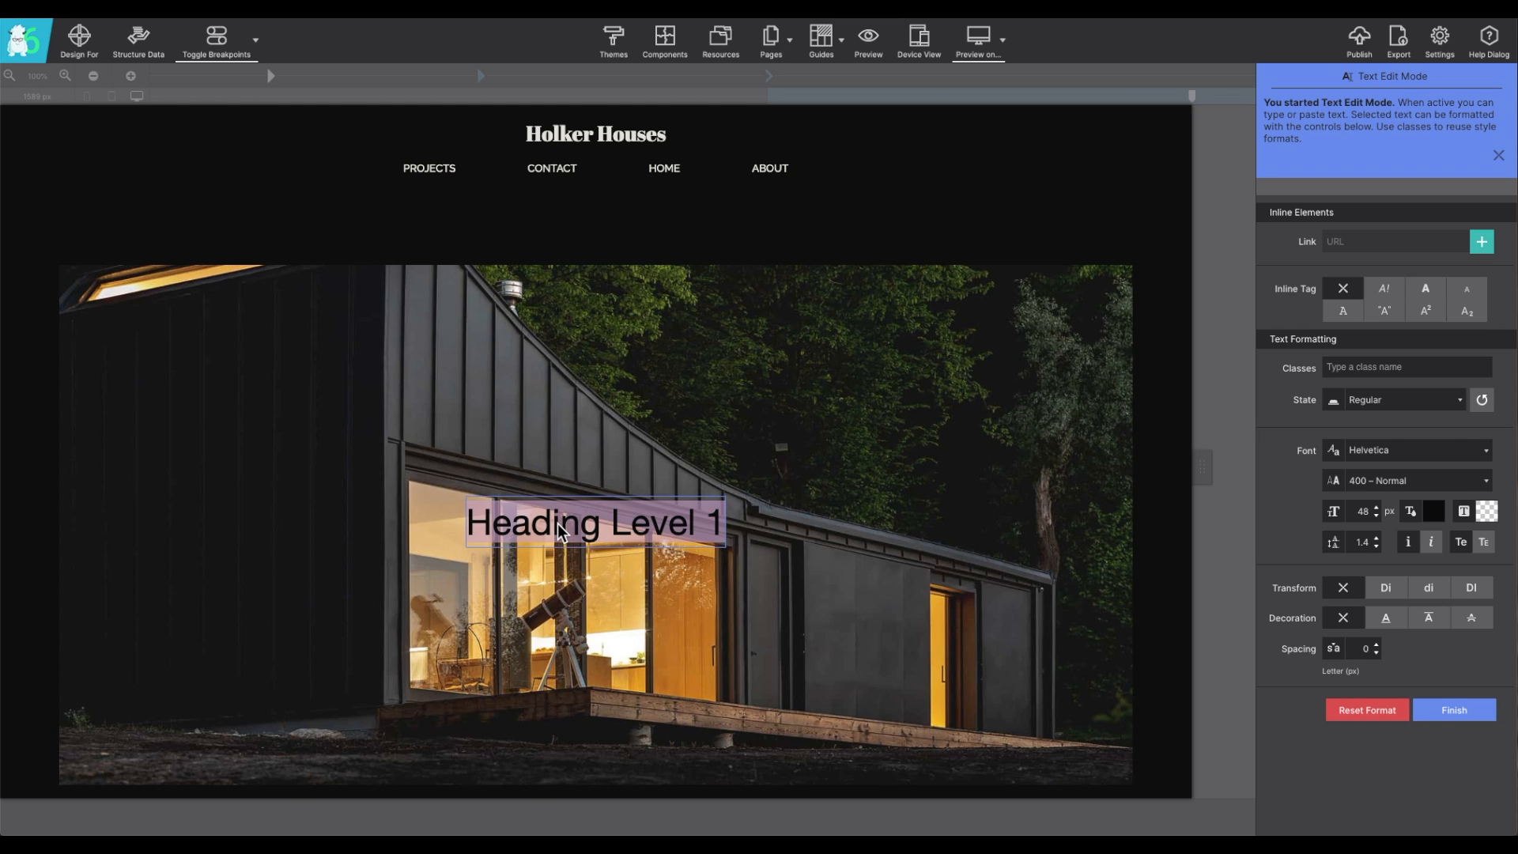
text(Holker)
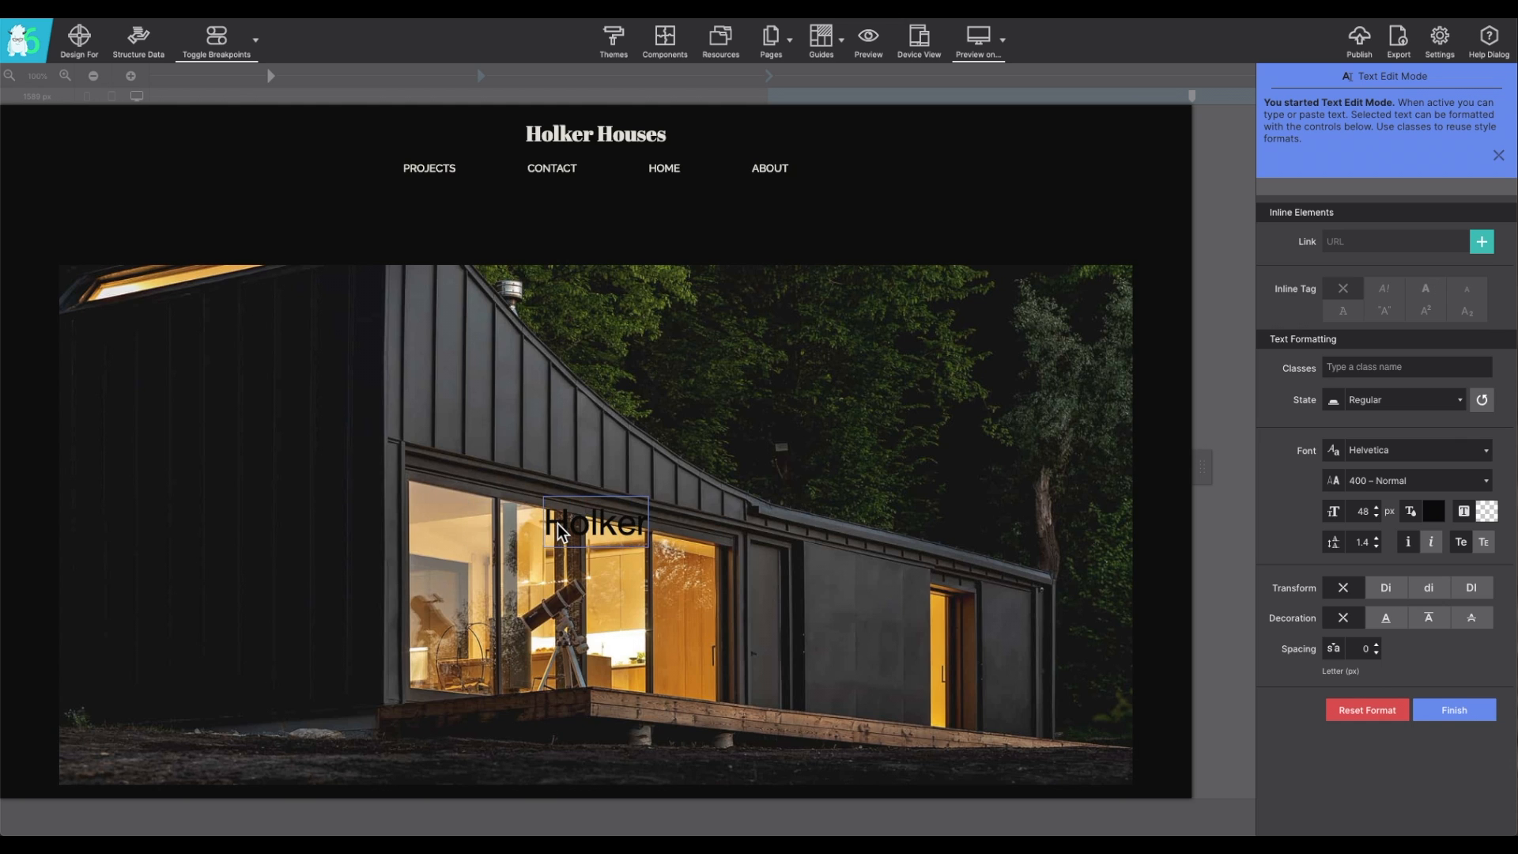
text(Houses)
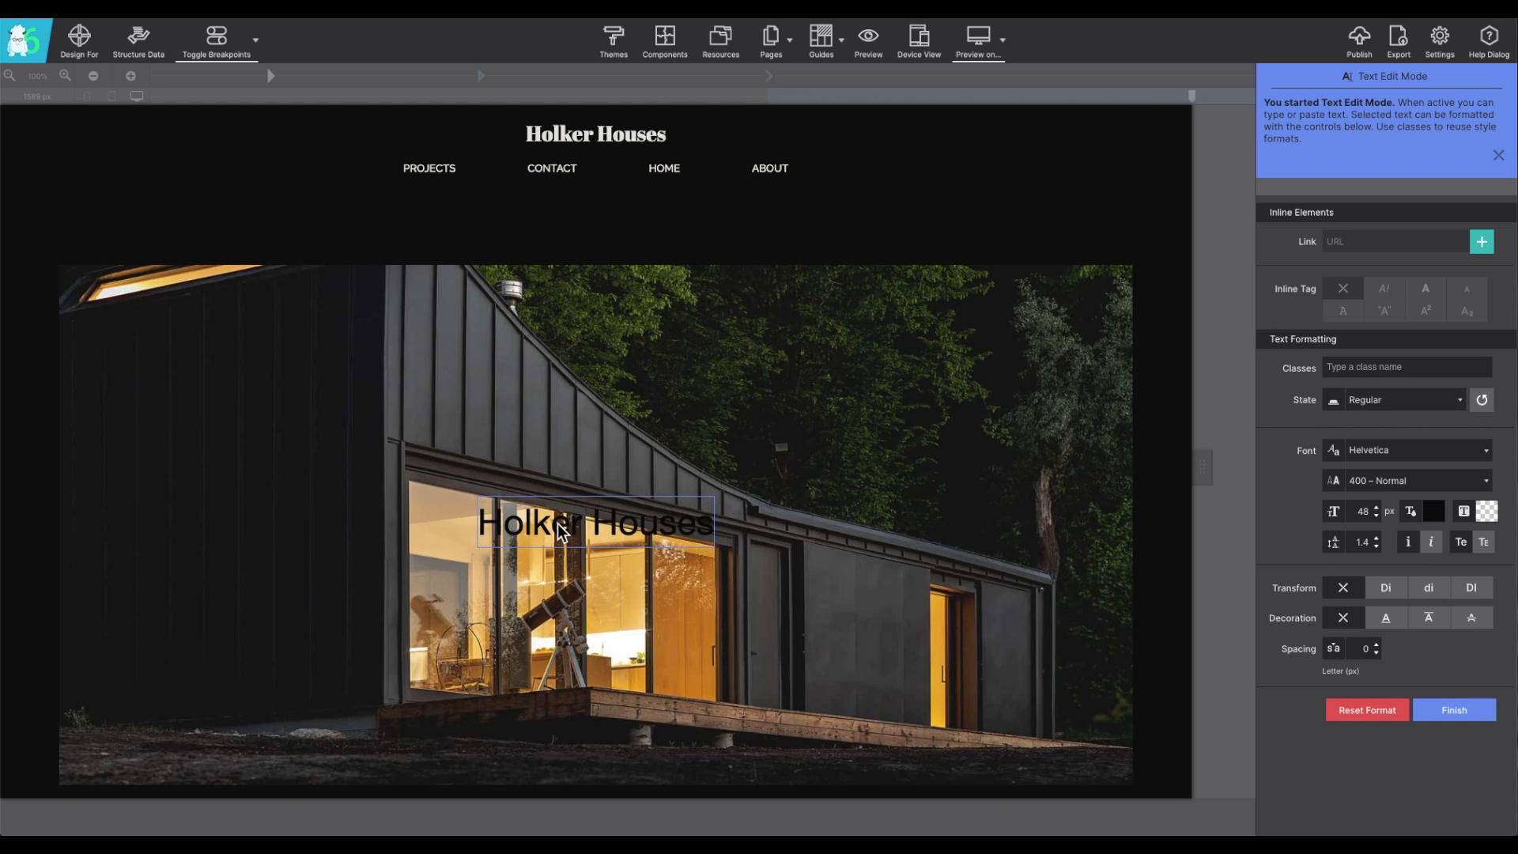
mouse_move(592, 582)
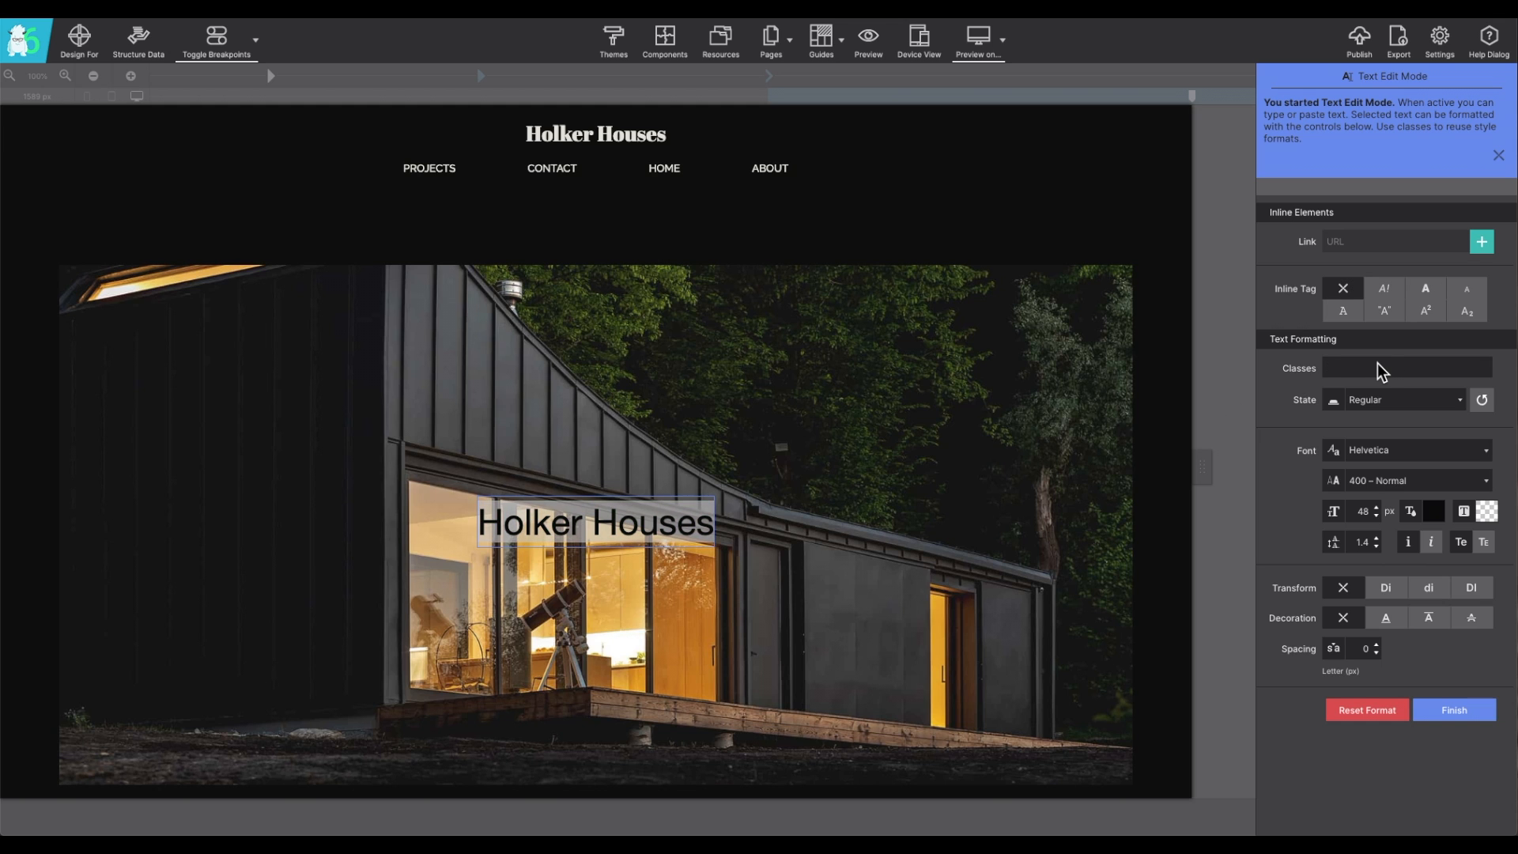
Step: Give the heading the class 'opening' and light off-white text colour #e7e7e5
click(1407, 367)
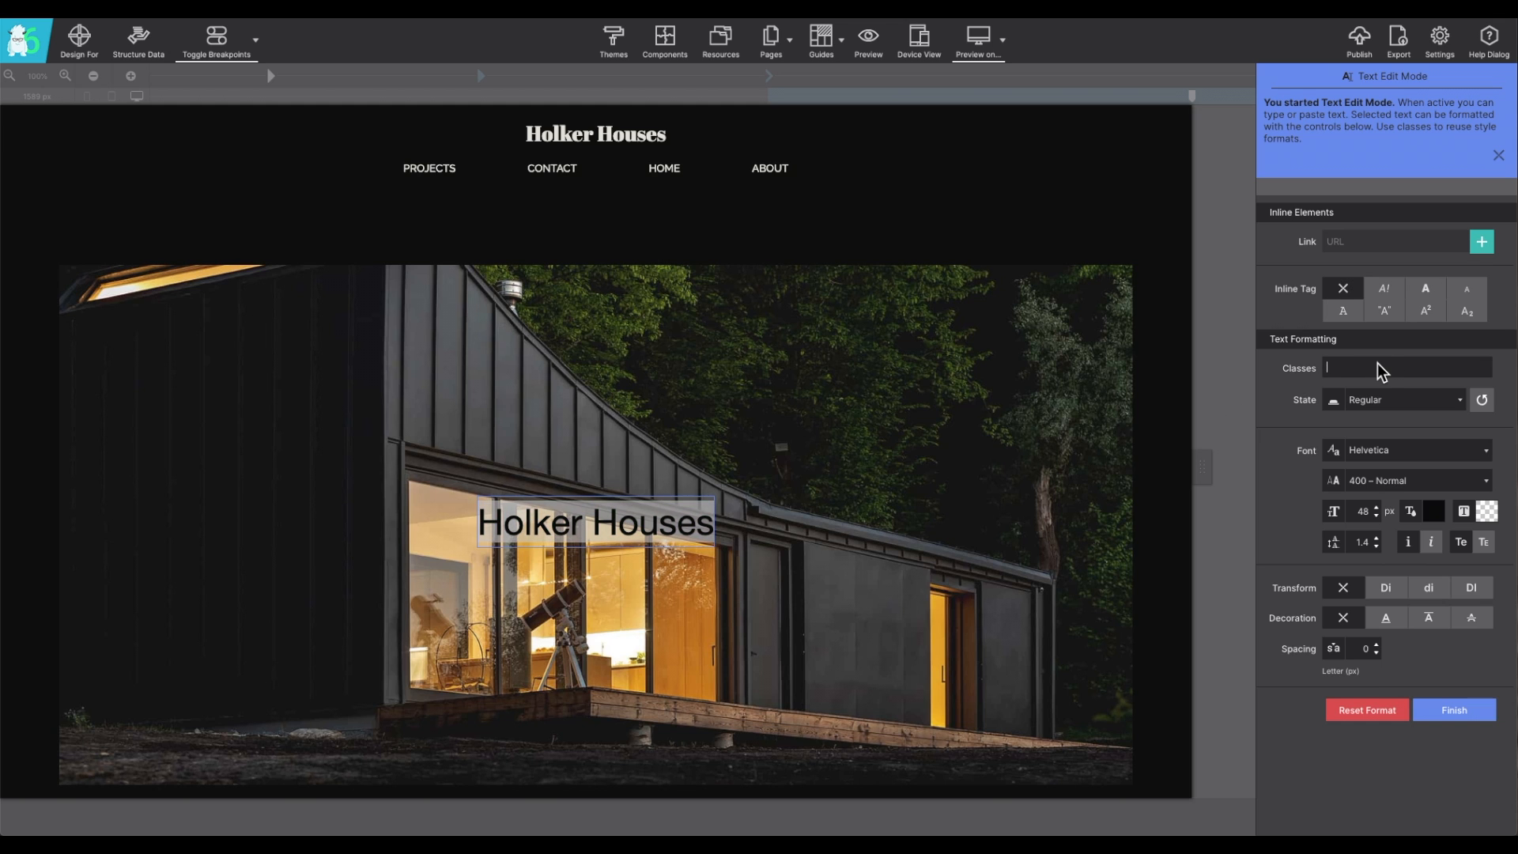
text(opening)
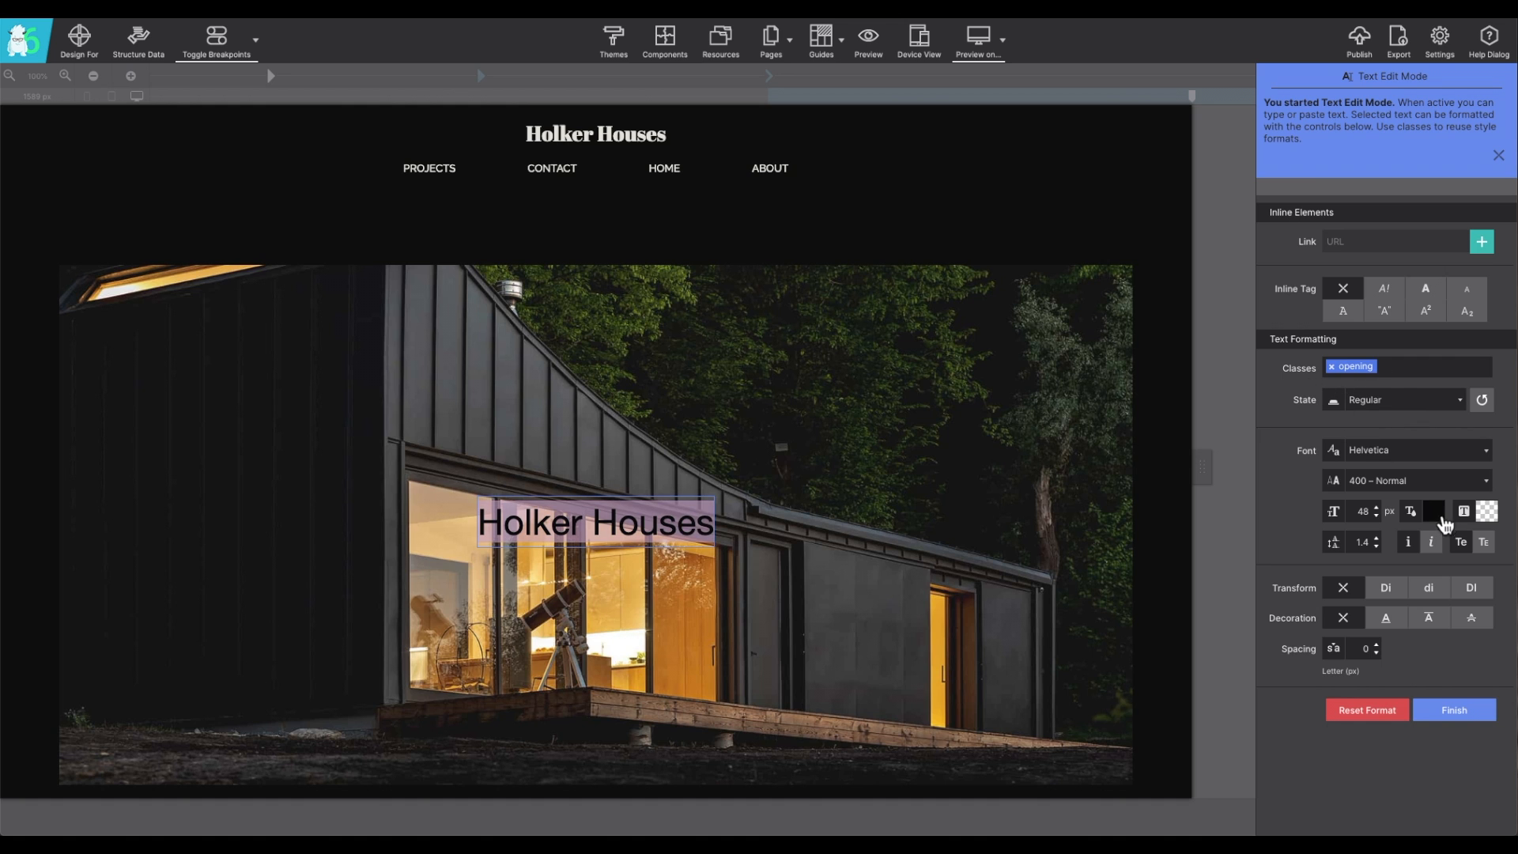
click(1434, 510)
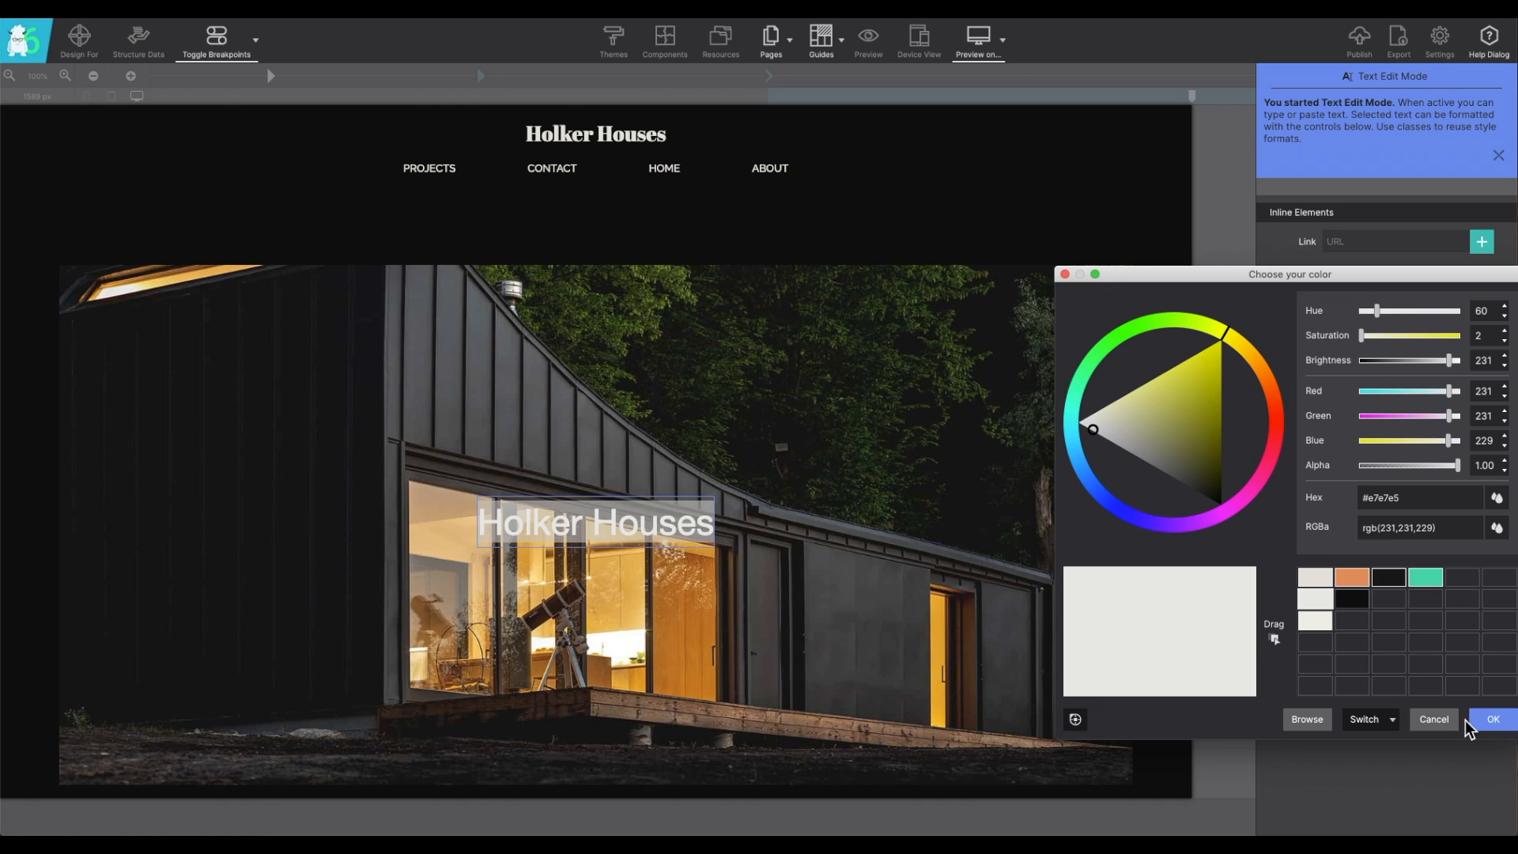
click(1492, 720)
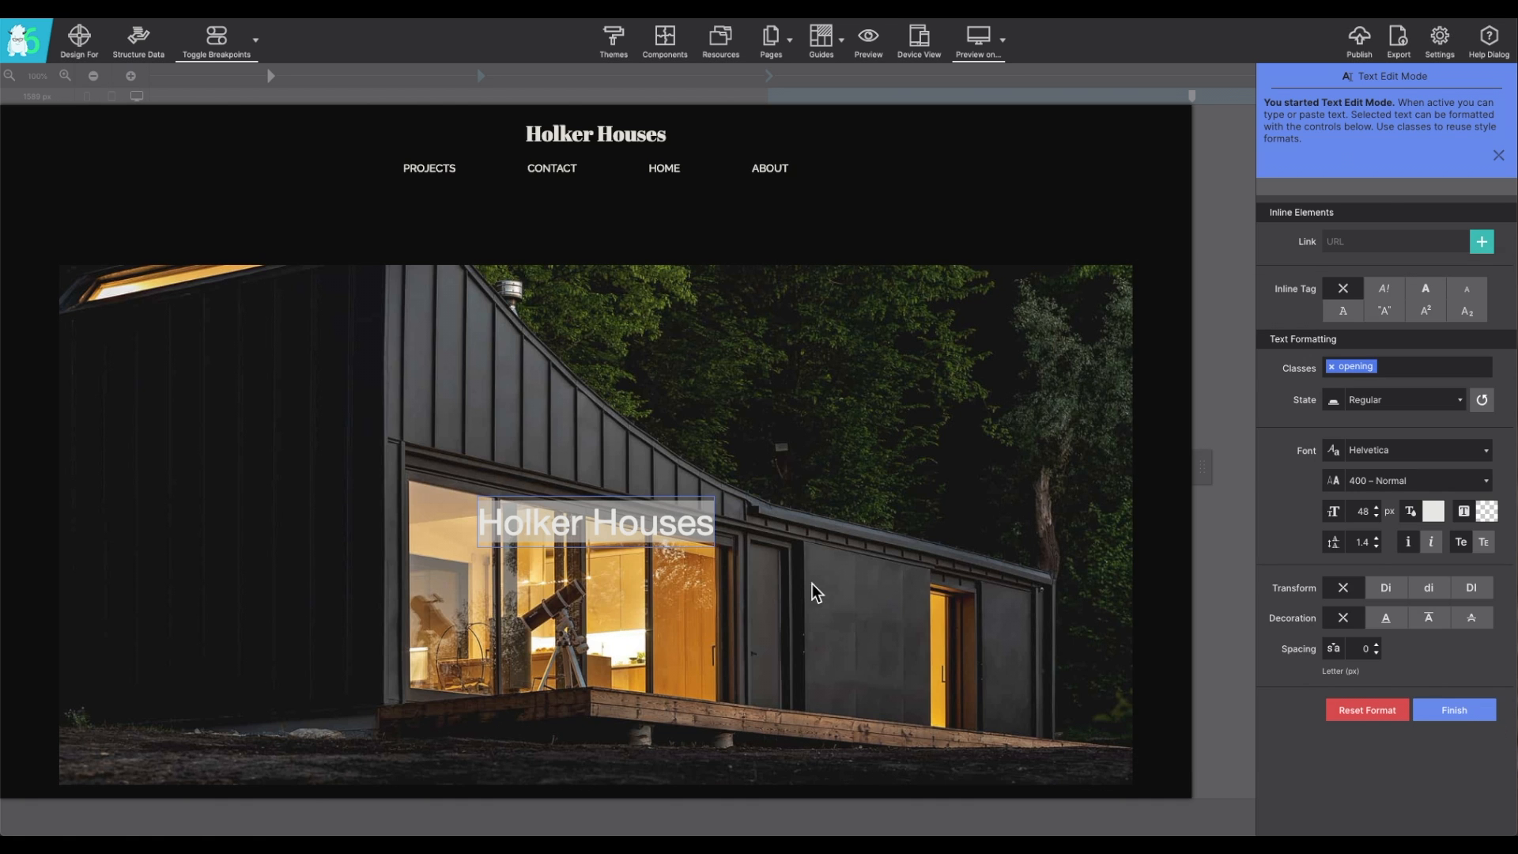